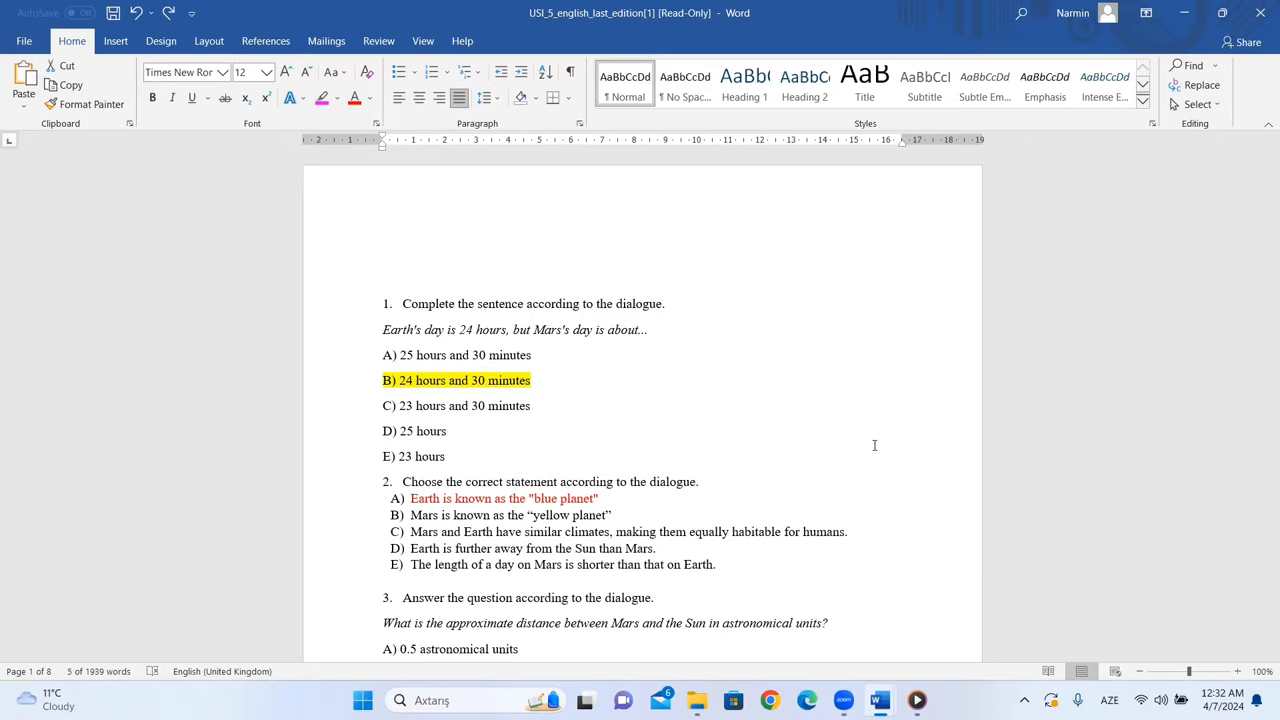
pyautogui.moveTo(591, 425)
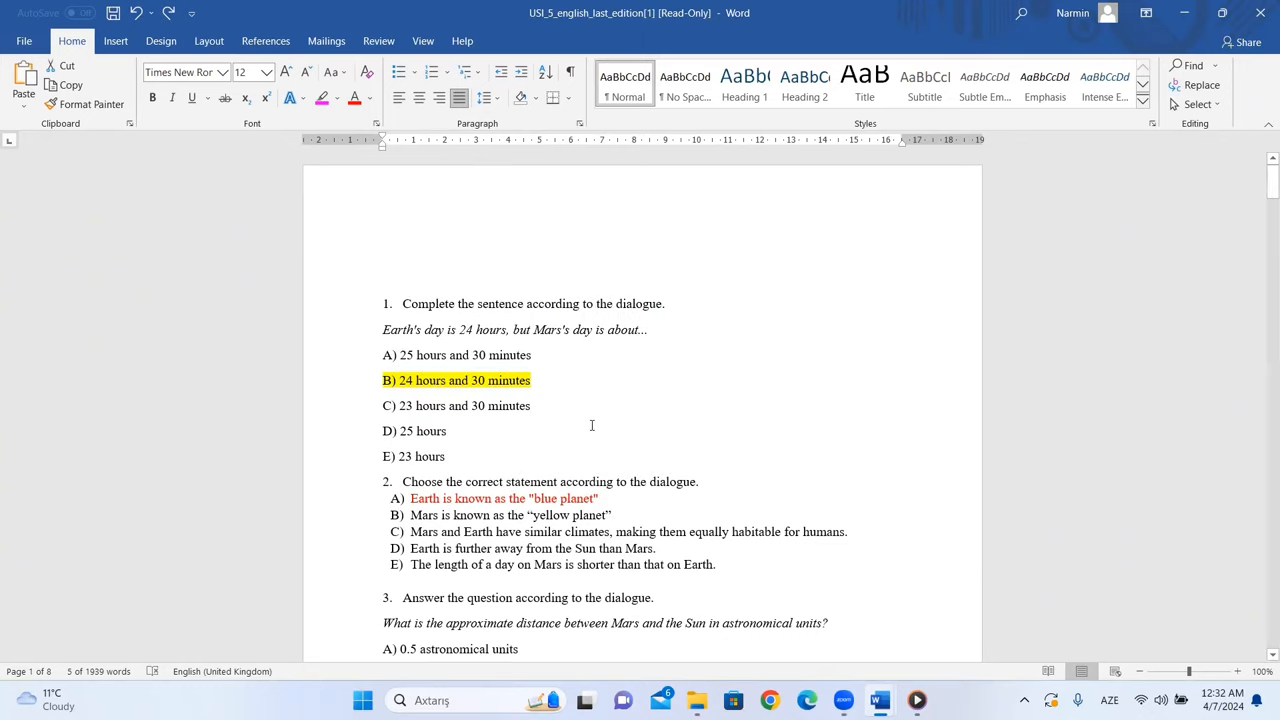
pyautogui.moveTo(518, 342)
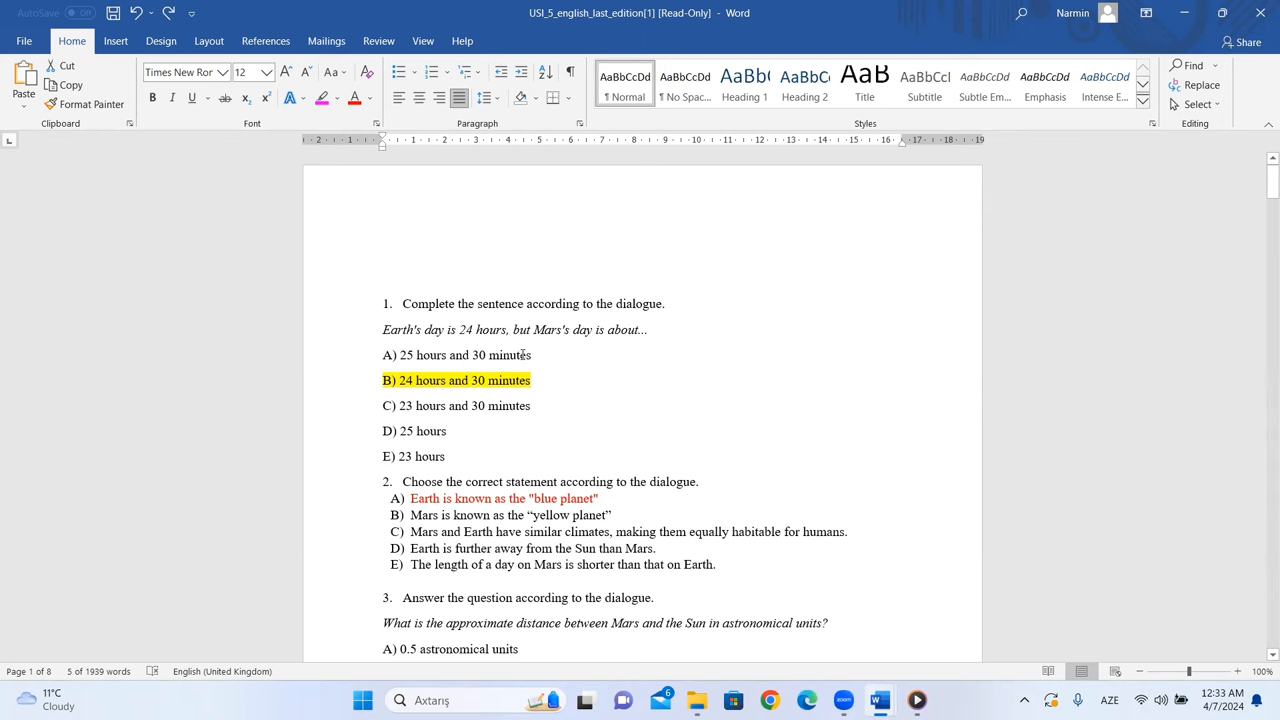
pyautogui.moveTo(575, 381)
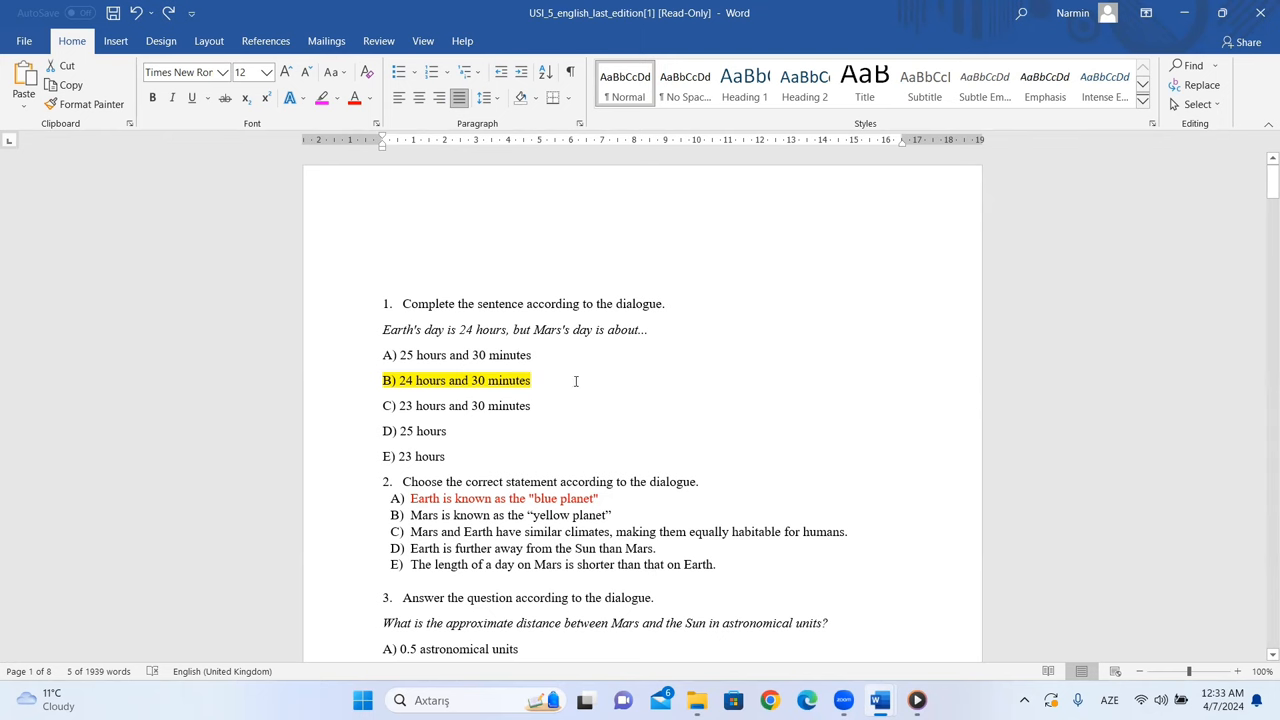
pyautogui.moveTo(726, 394)
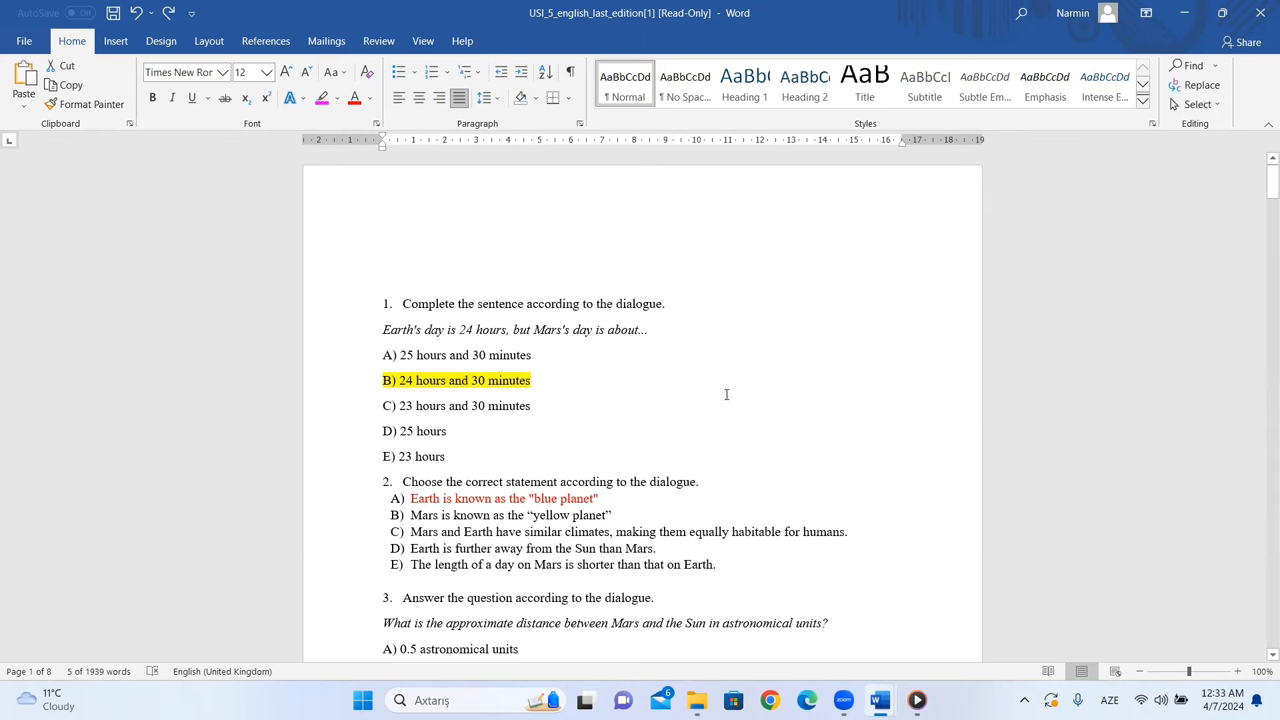
# Step: Play the 'A student discussion USI5 listening' track in Media Player to the end, then minimize it
pyautogui.click(916, 700)
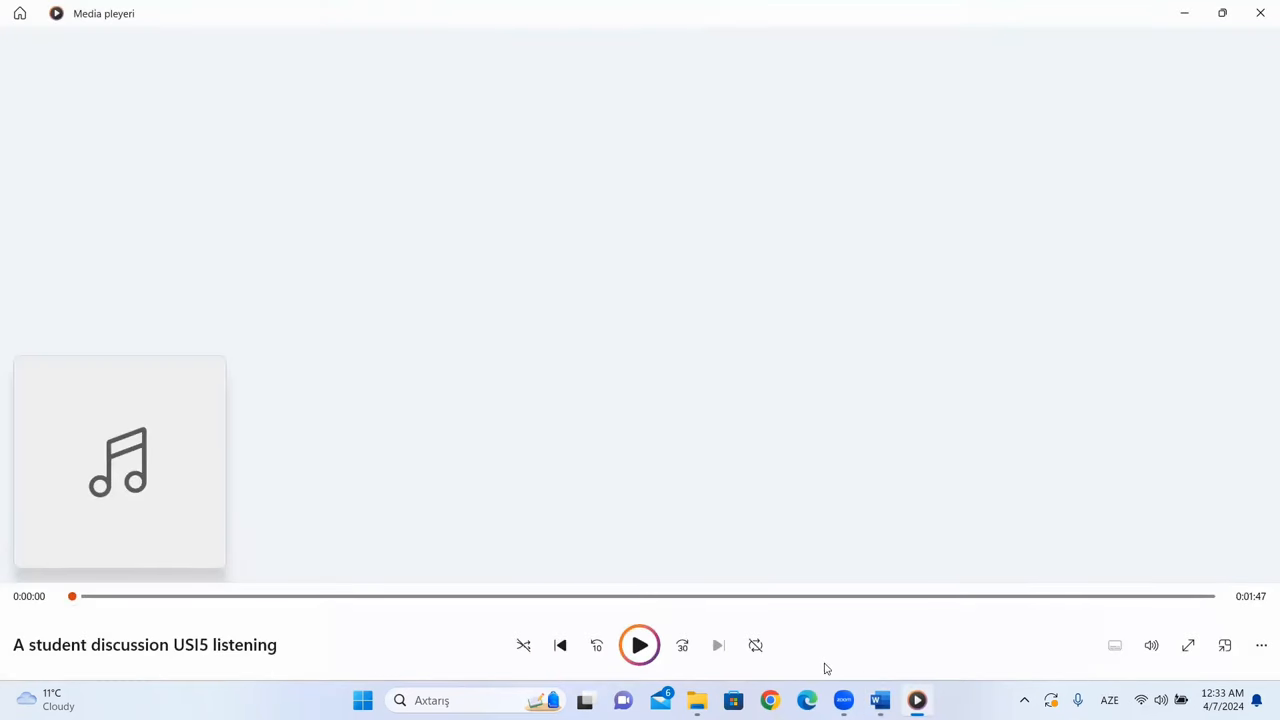
pyautogui.click(639, 645)
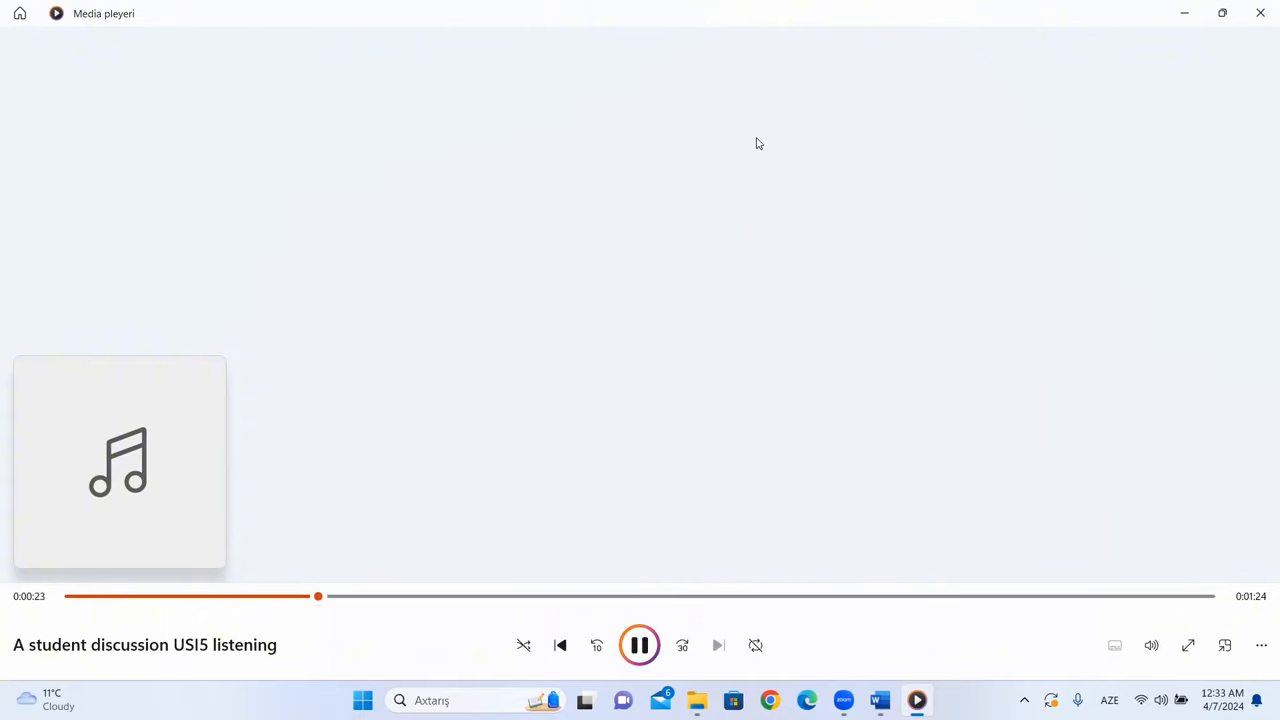
pyautogui.moveTo(669, 153)
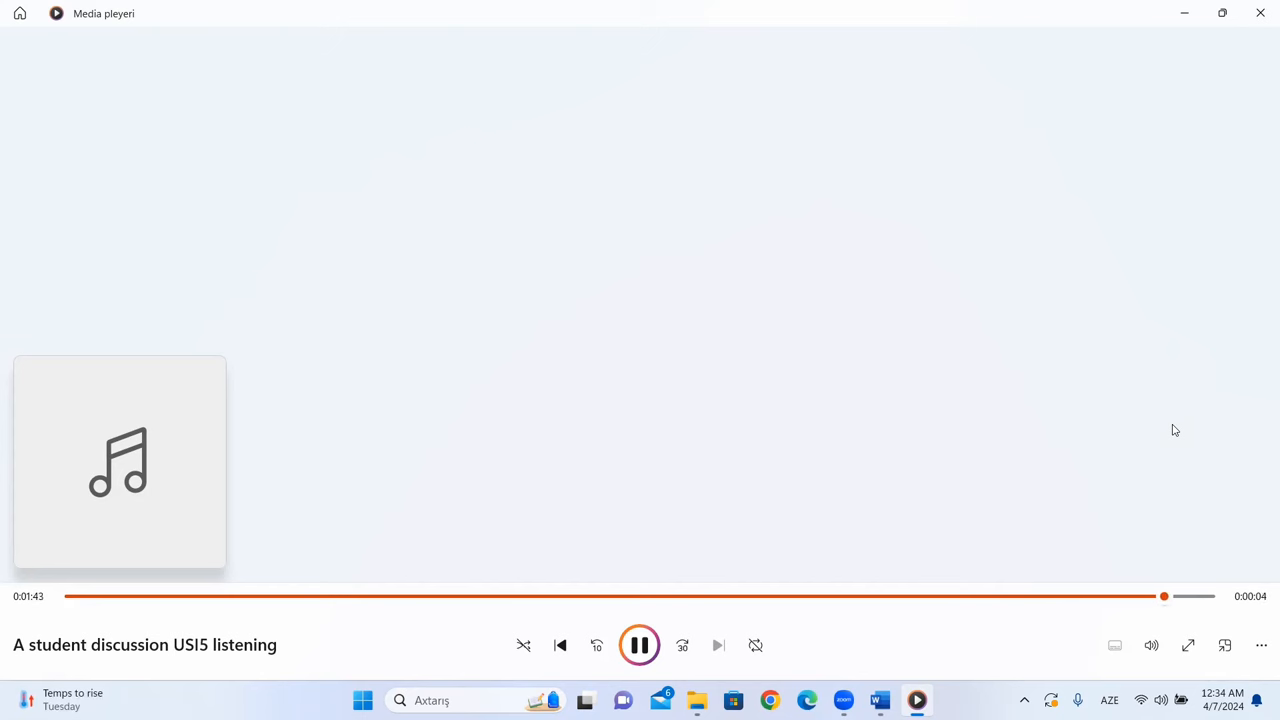
pyautogui.click(640, 645)
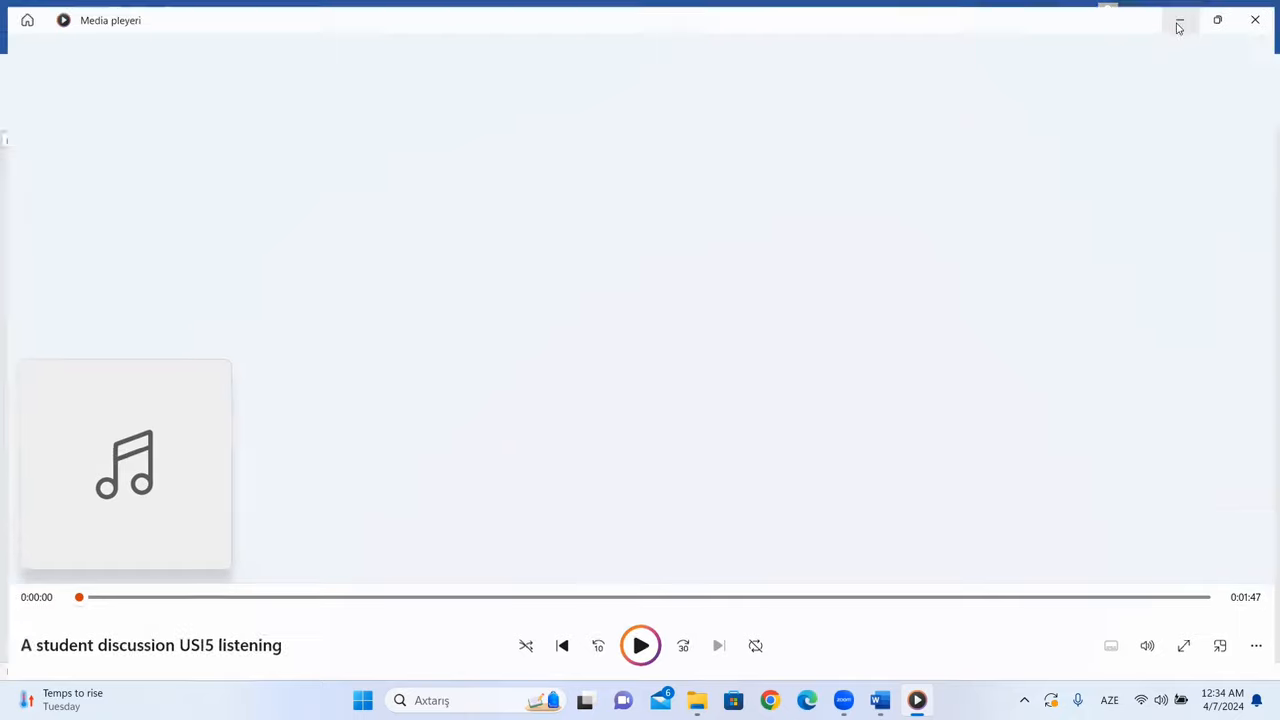
# Step: Review Document1's dialogue transcript, then scroll the quiz back up to questions 1–3
pyautogui.click(878, 700)
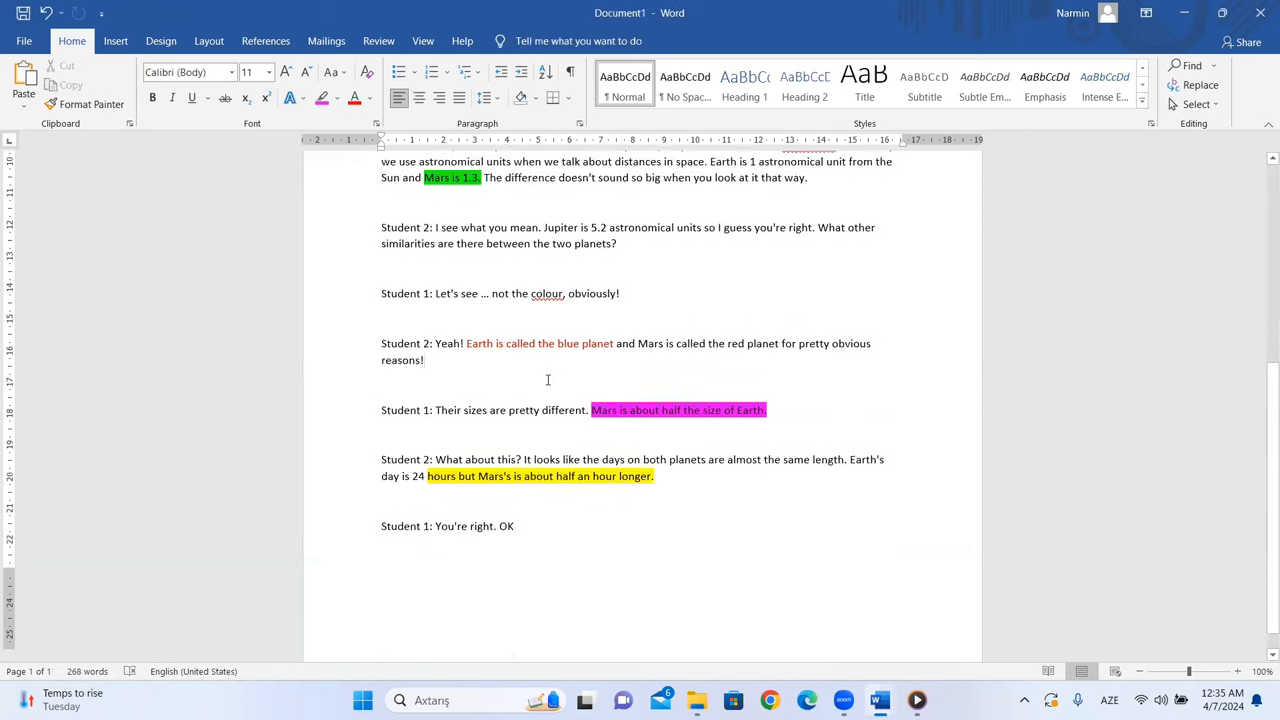
pyautogui.scroll(3)
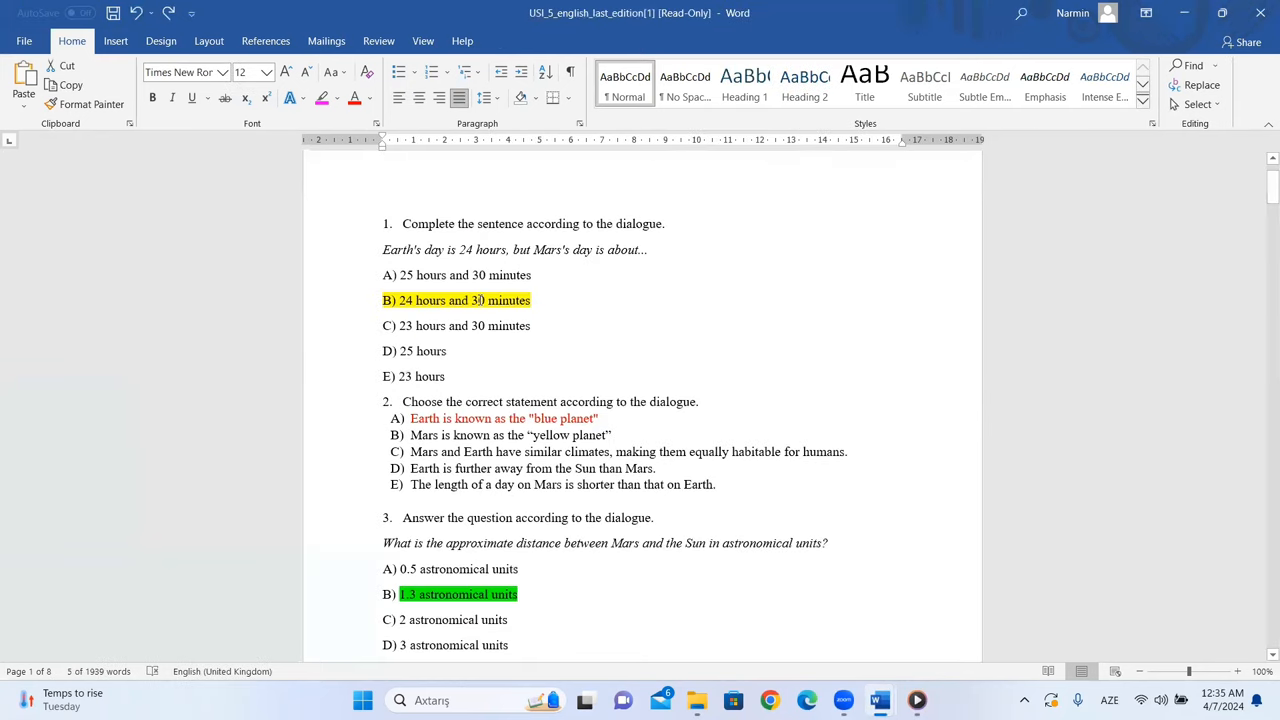
pyautogui.scroll(3)
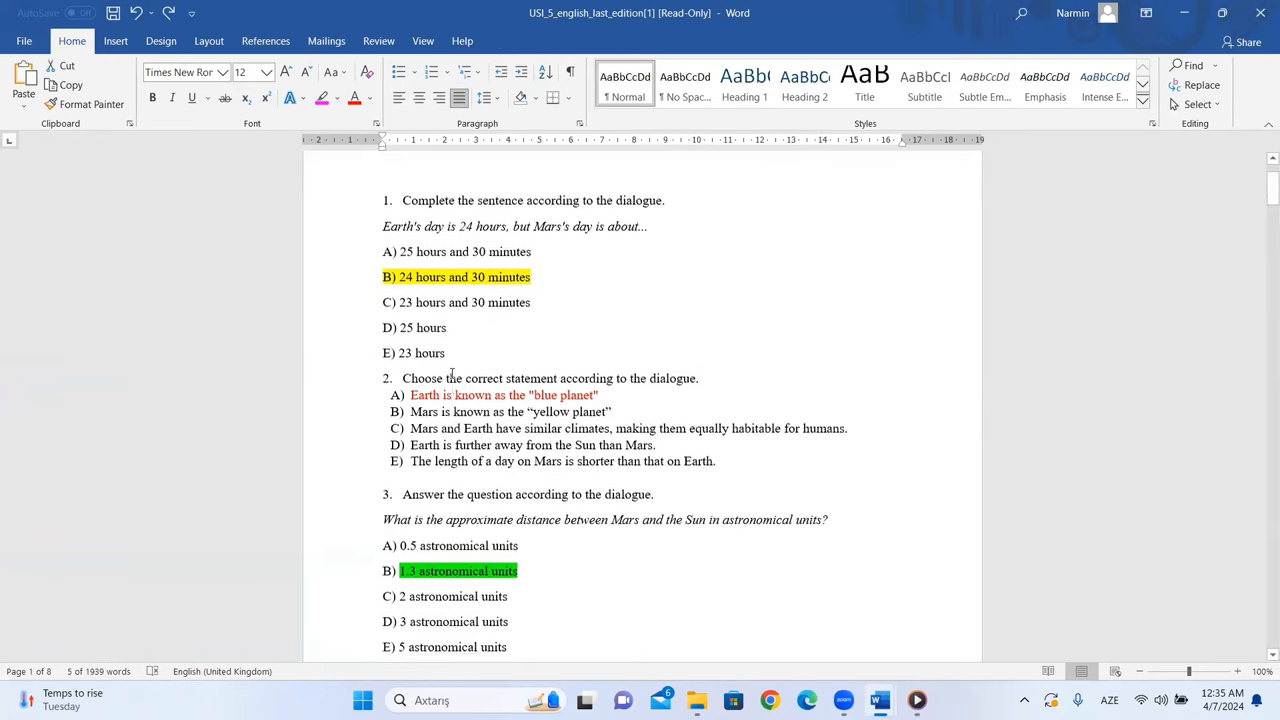
pyautogui.scroll(-3)
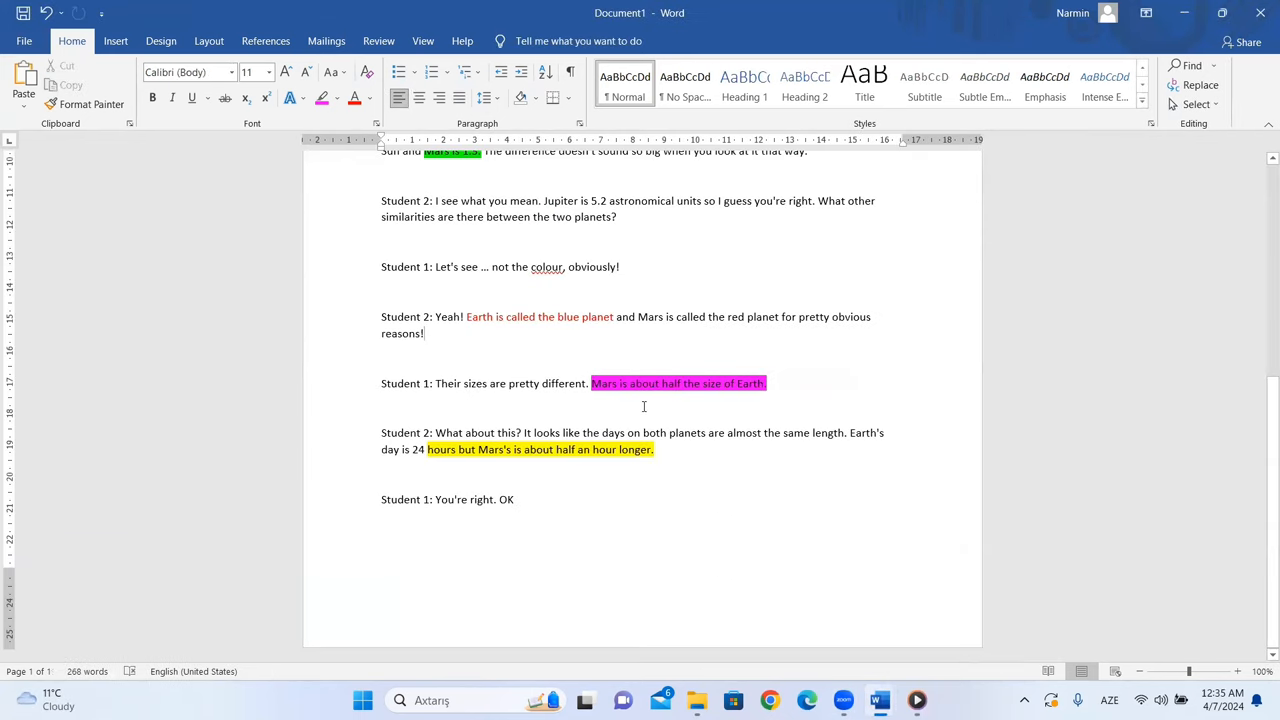
pyautogui.scroll(3)
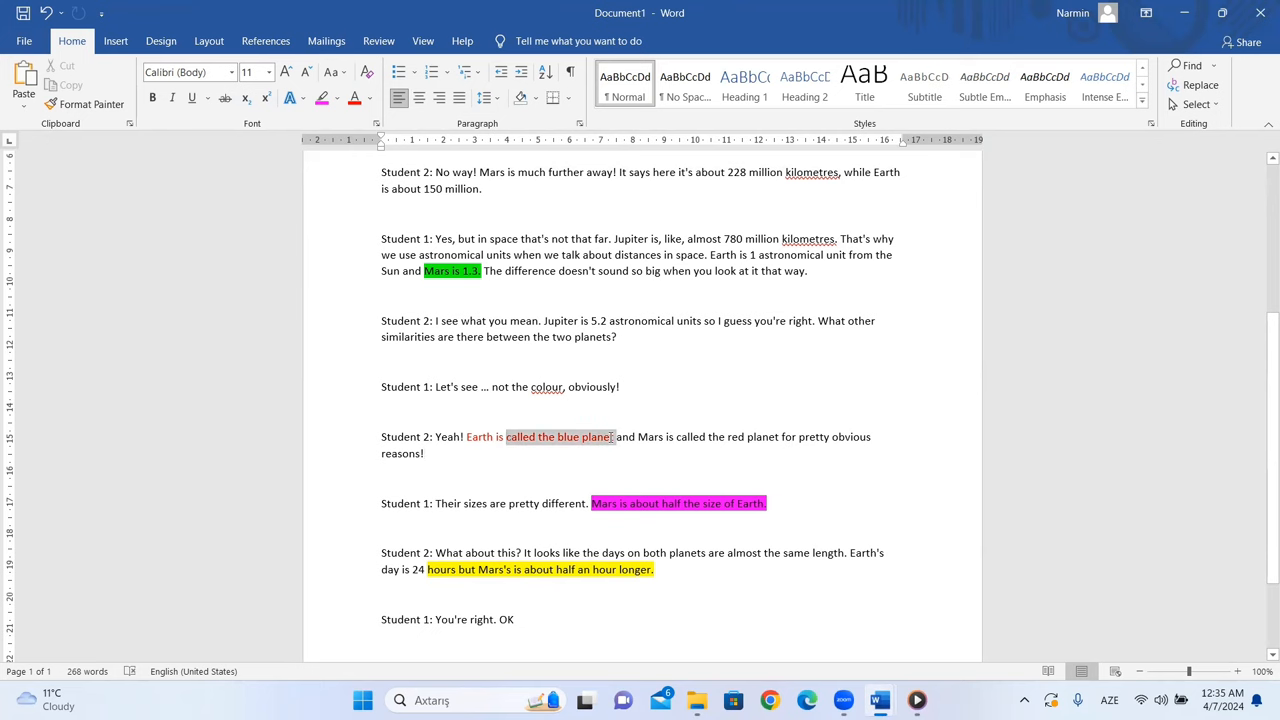
pyautogui.moveTo(878, 700)
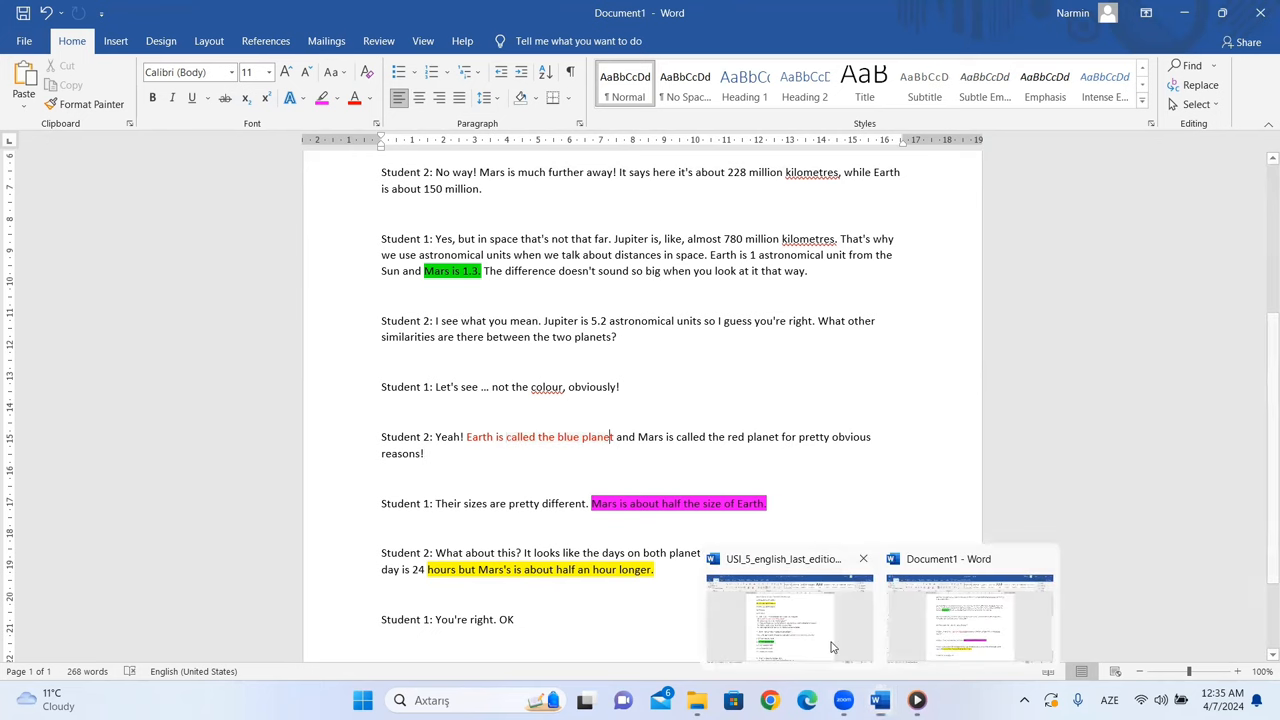
pyautogui.click(789, 618)
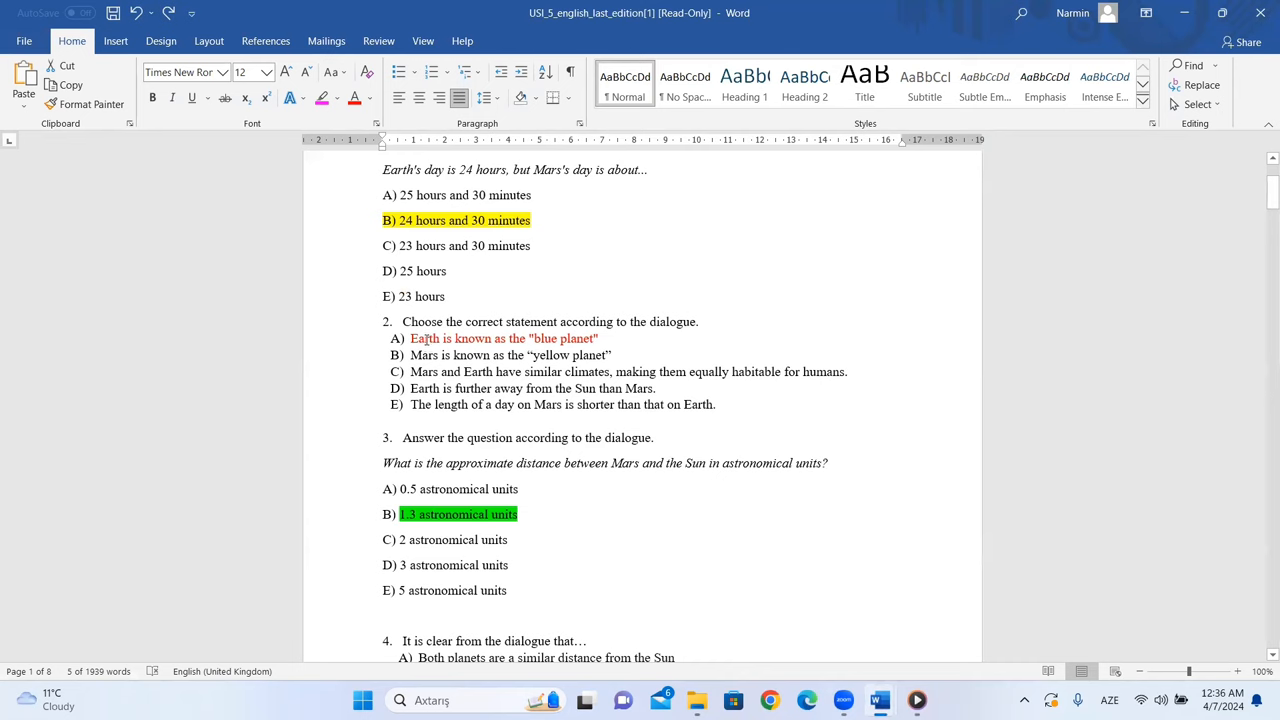
pyautogui.scroll(-3)
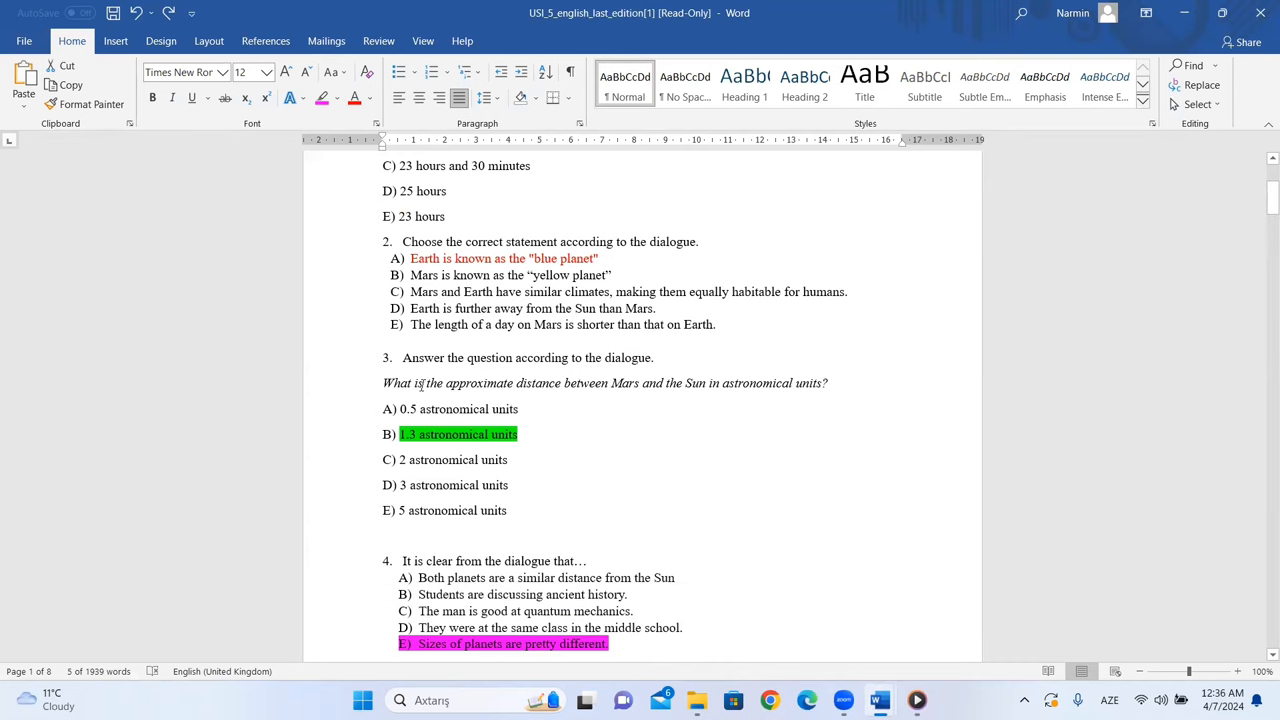
pyautogui.moveTo(651, 388)
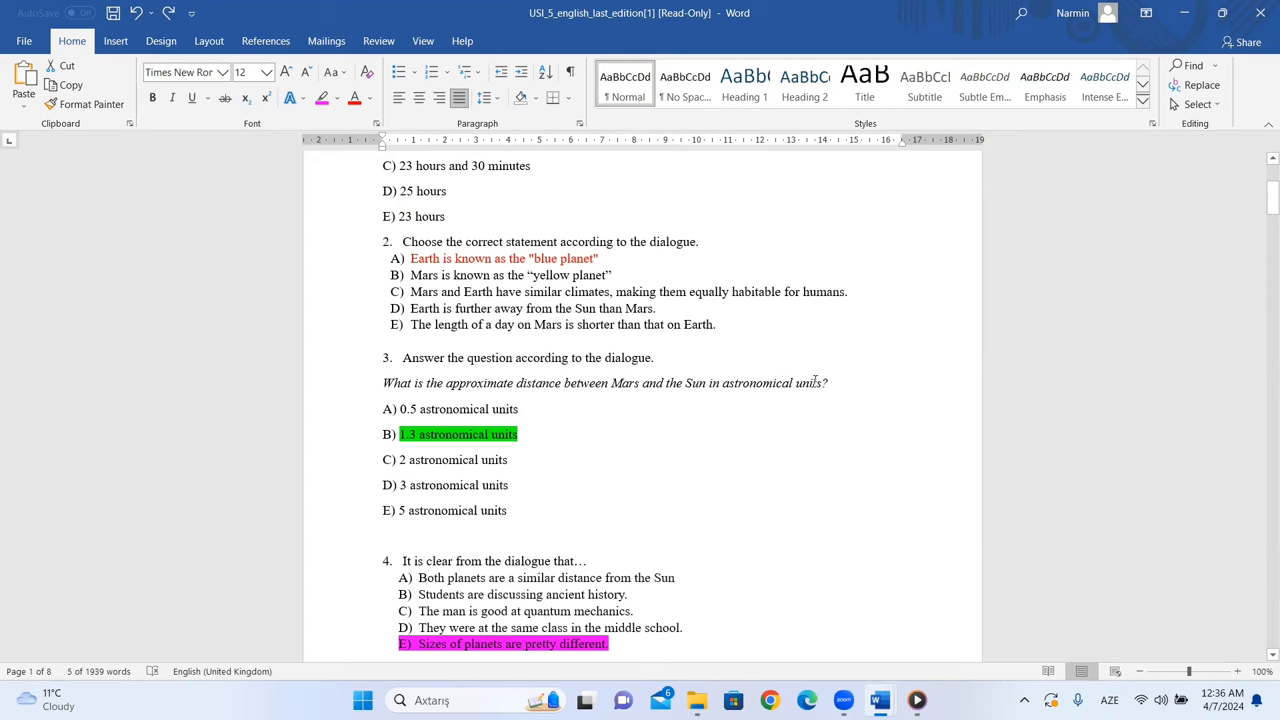
pyautogui.moveTo(878, 699)
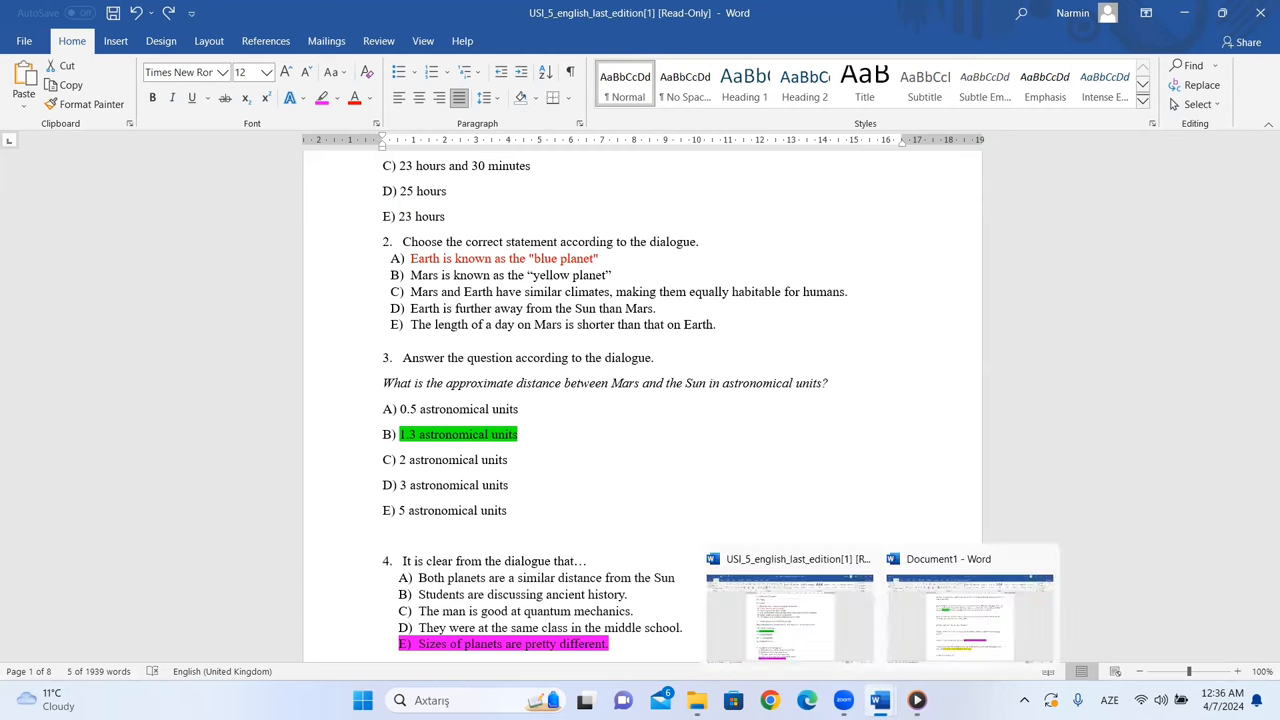
pyautogui.click(969, 605)
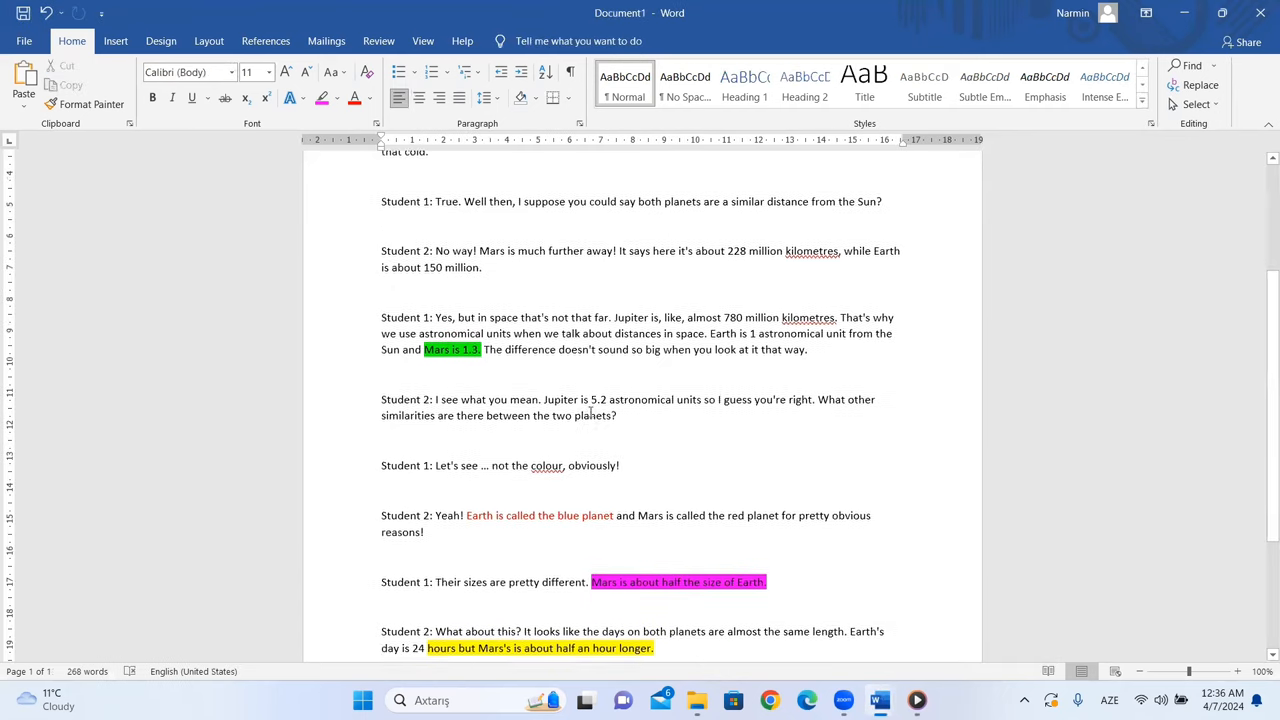
pyautogui.scroll(3)
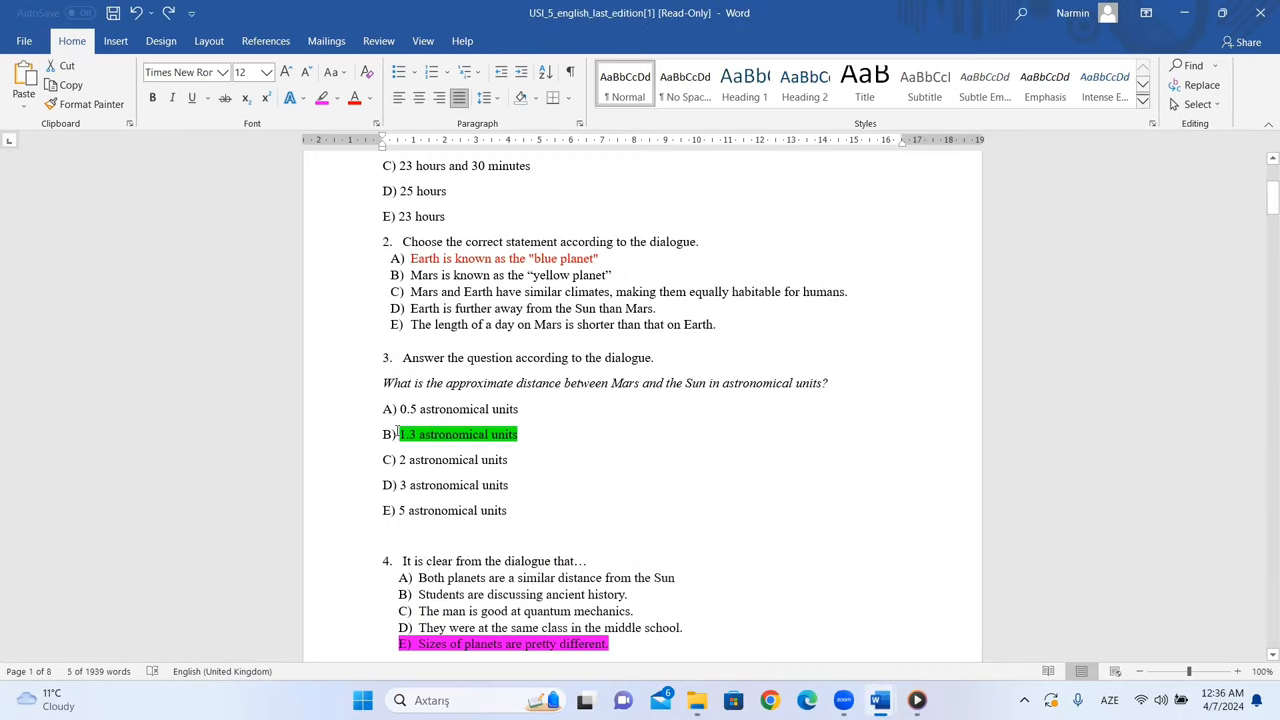
pyautogui.scroll(-3)
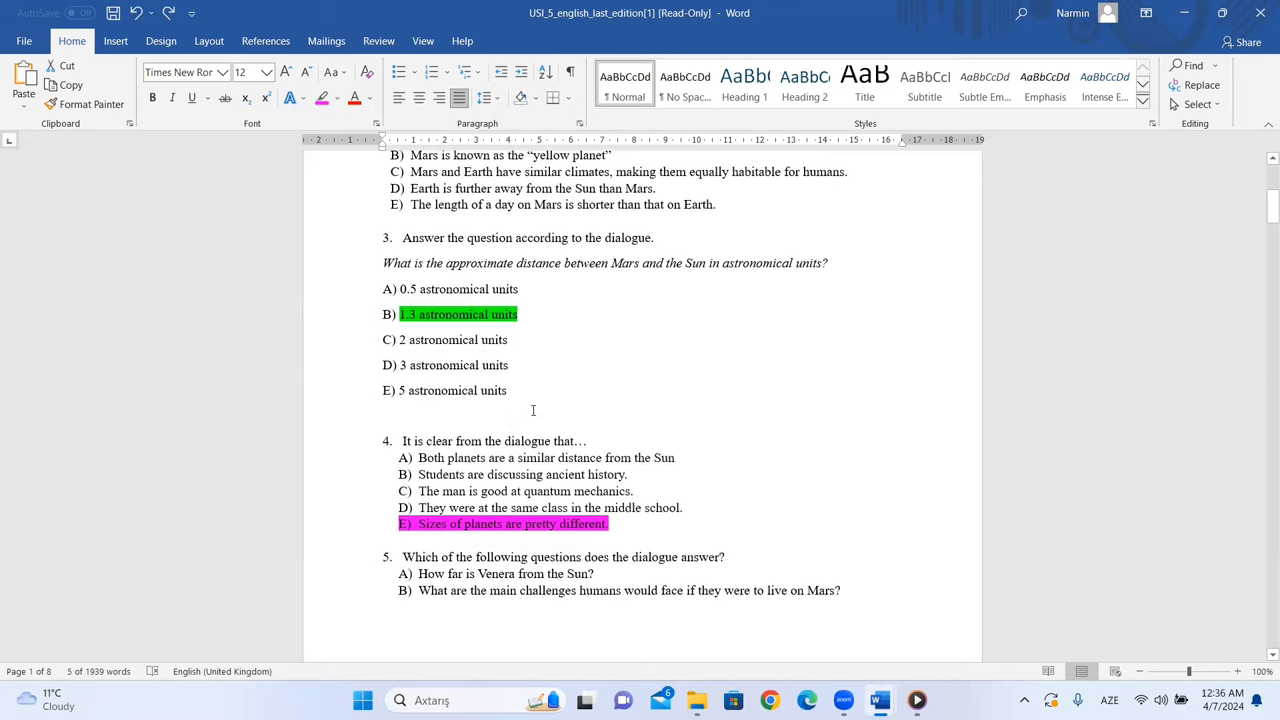
pyautogui.scroll(-3)
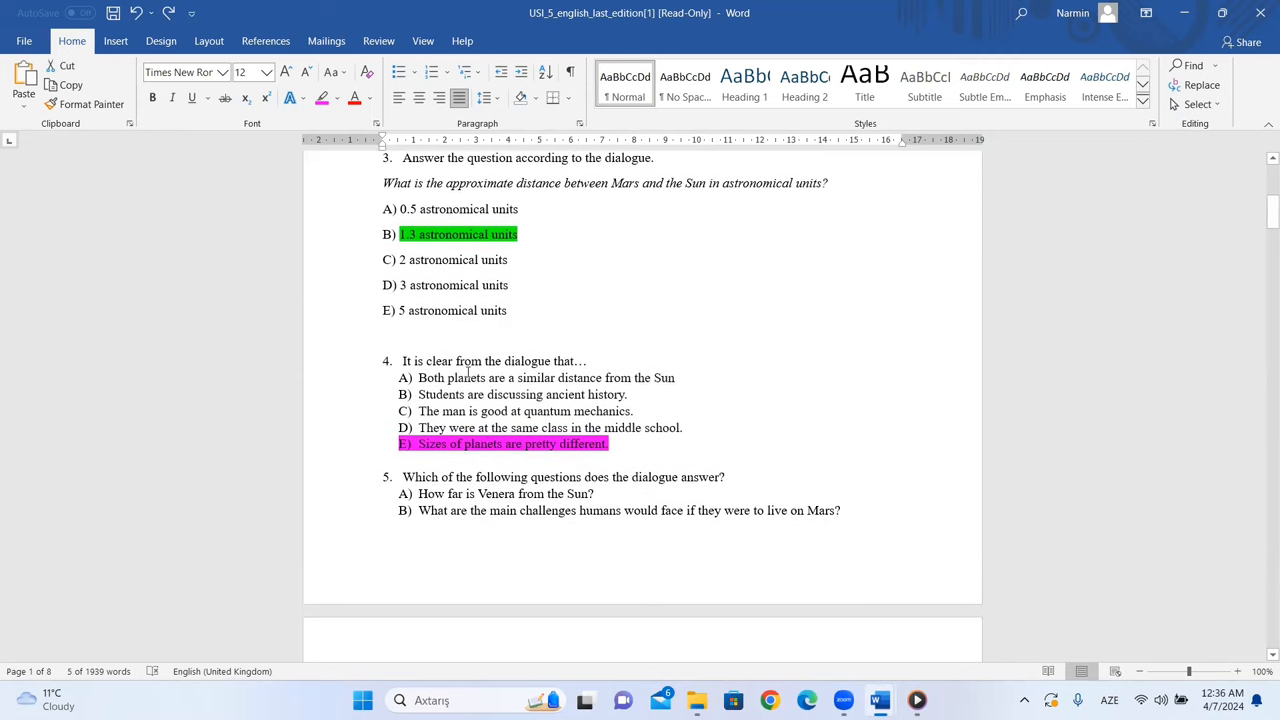
pyautogui.moveTo(398, 378)
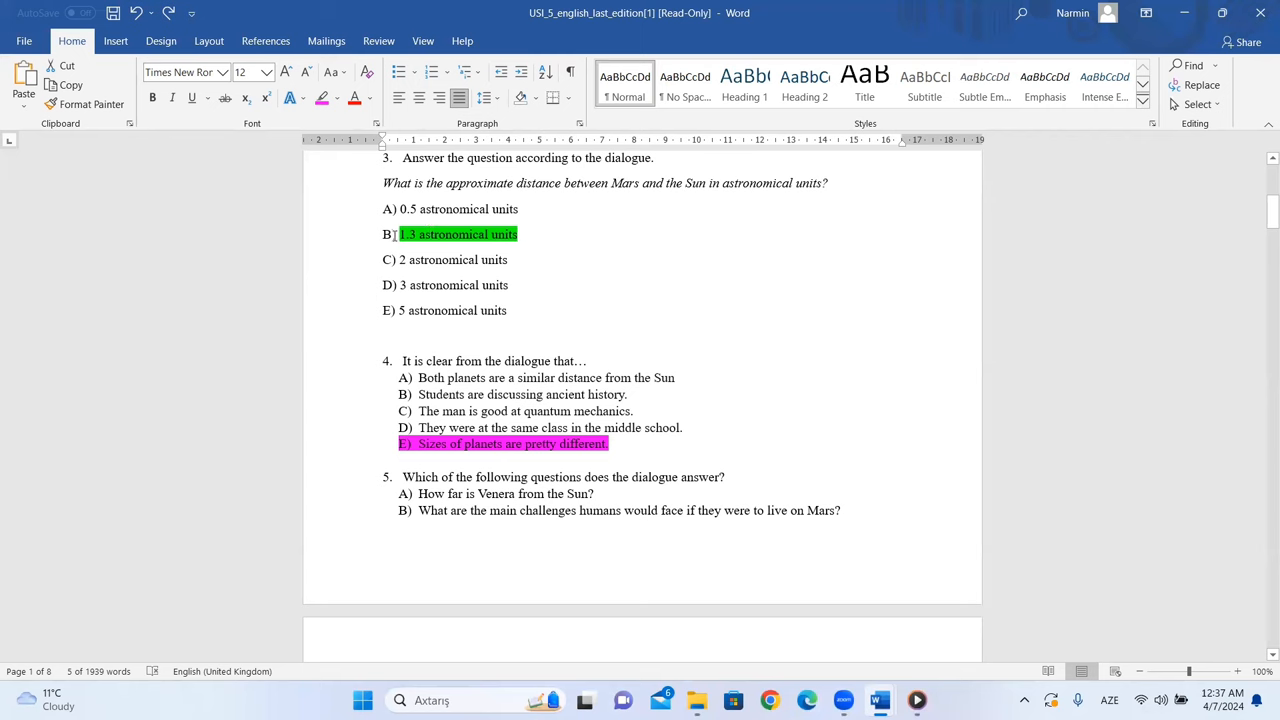
pyautogui.moveTo(522, 234)
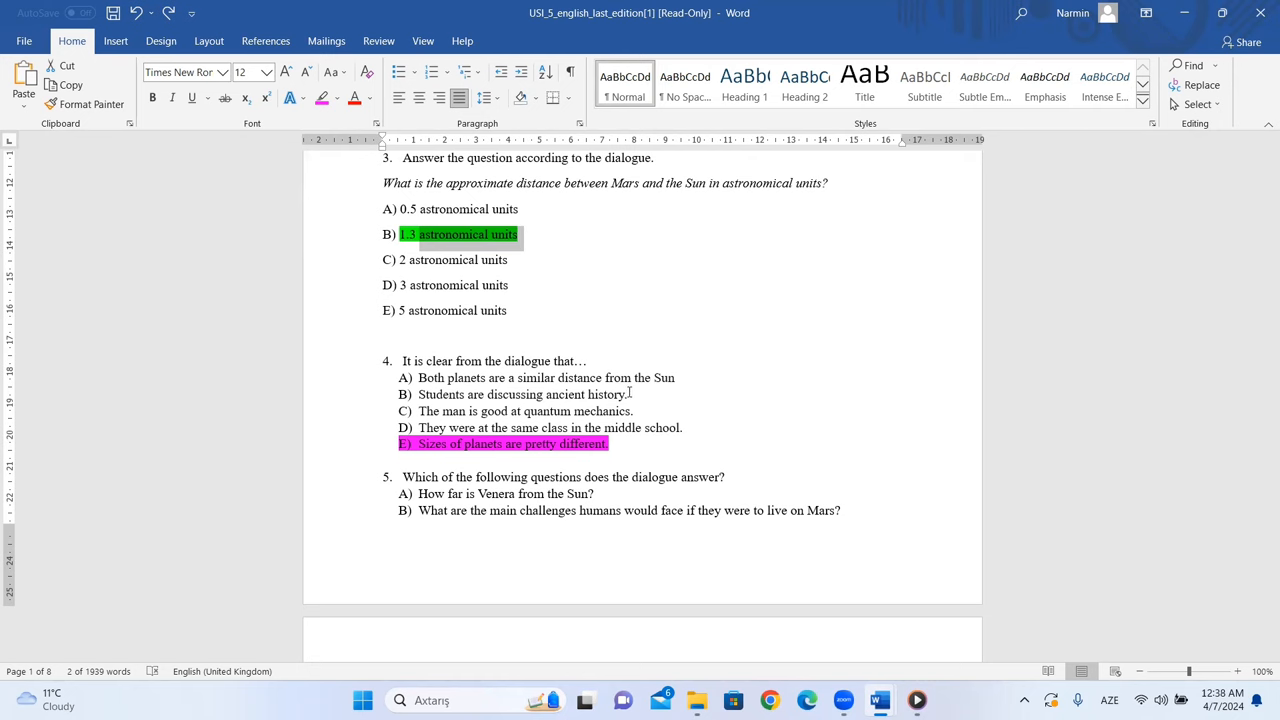
pyautogui.scroll(-3)
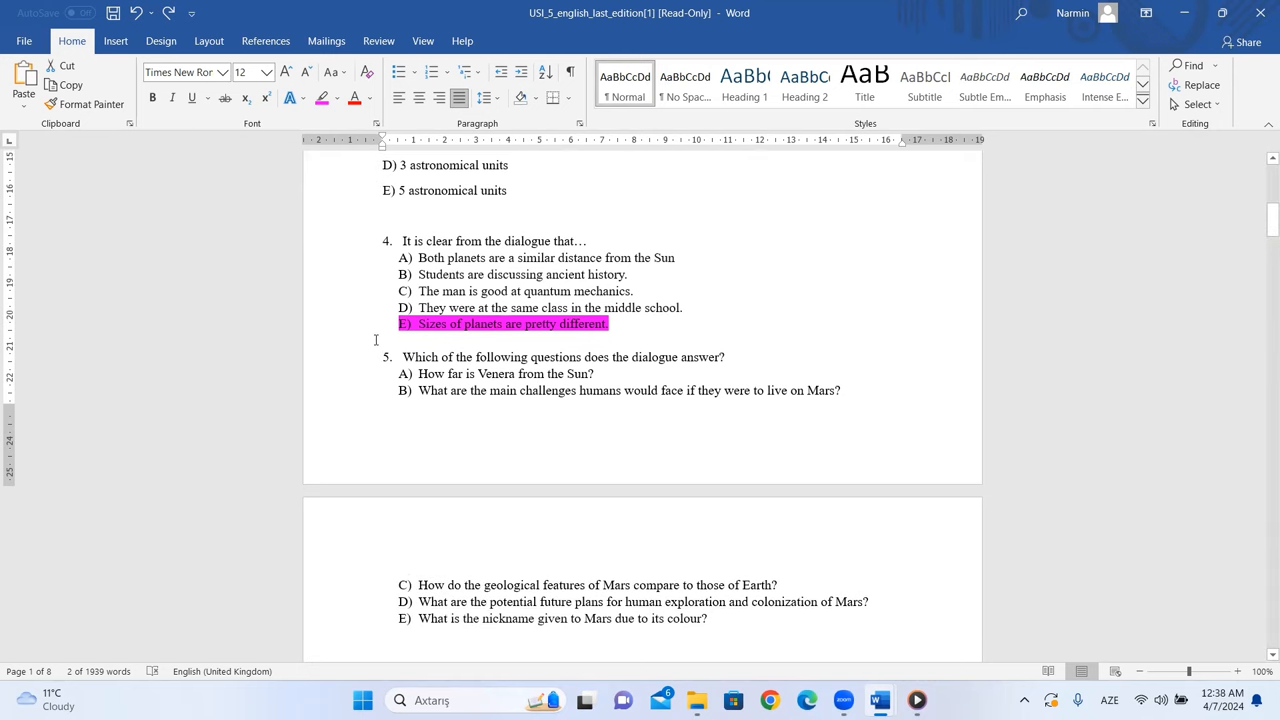
pyautogui.scroll(-3)
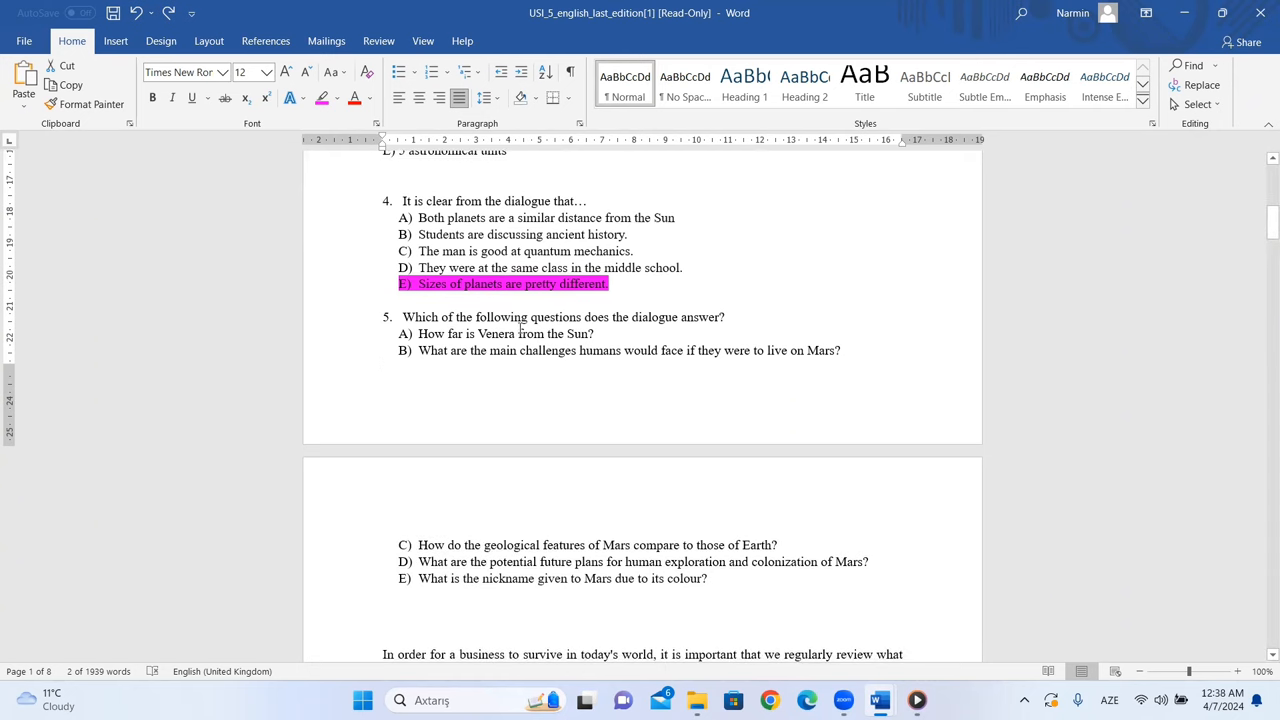
pyautogui.moveTo(713, 315)
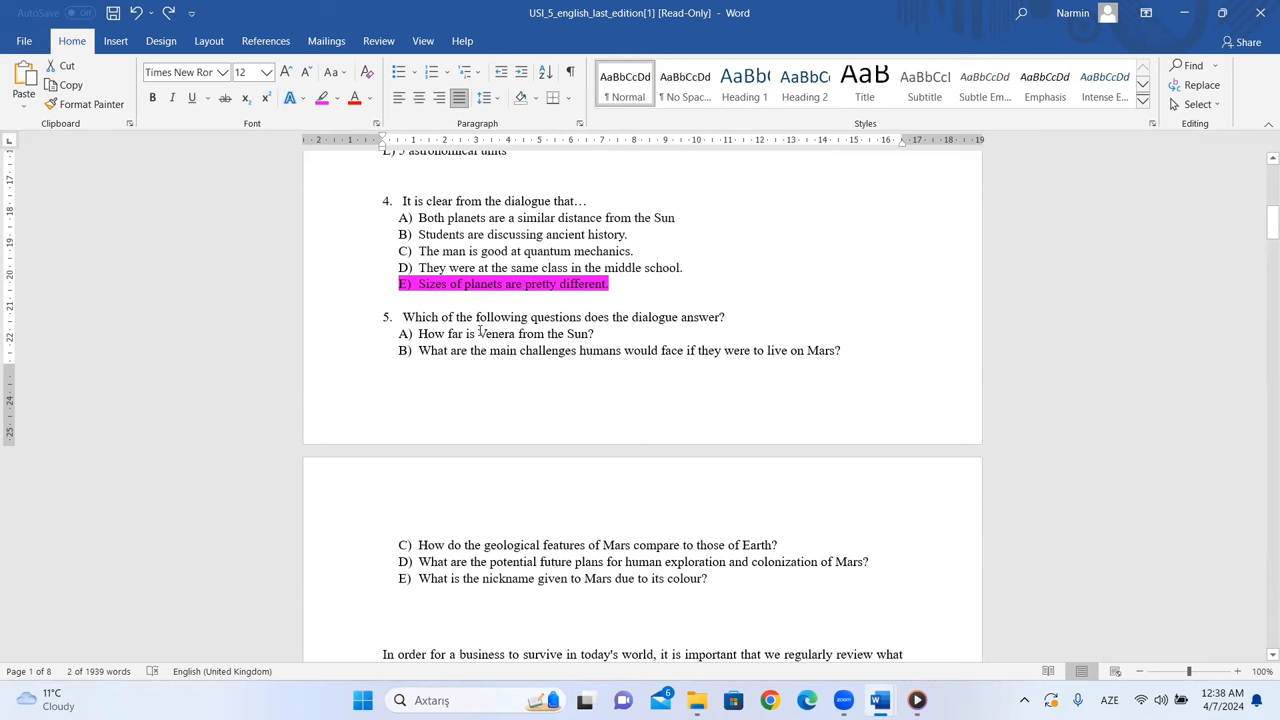
pyautogui.moveTo(565, 334)
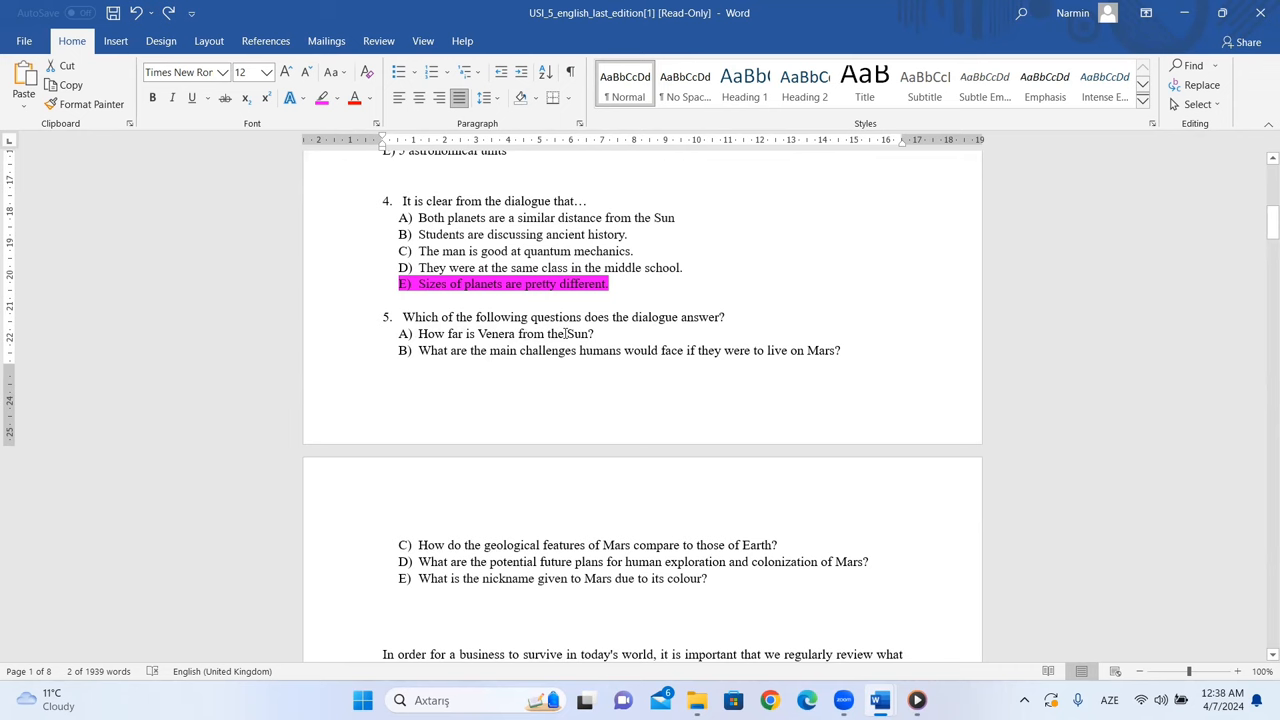
pyautogui.moveTo(590, 333)
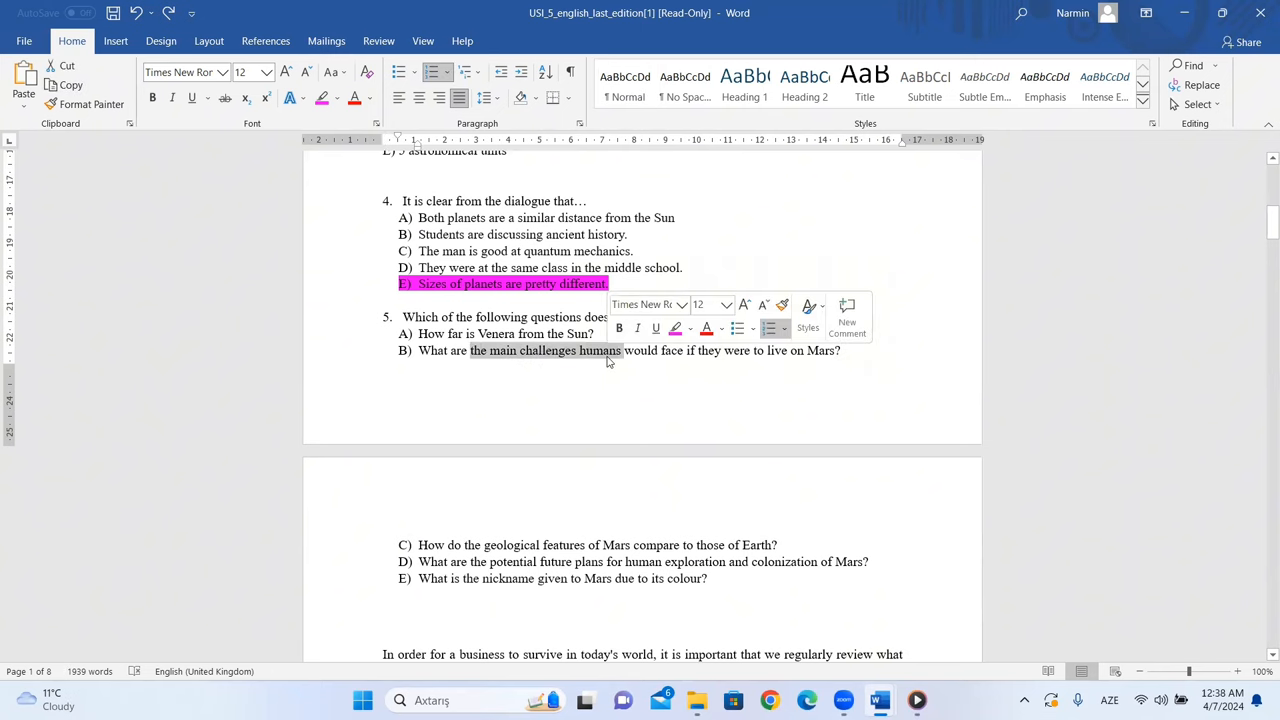
pyautogui.click(501, 371)
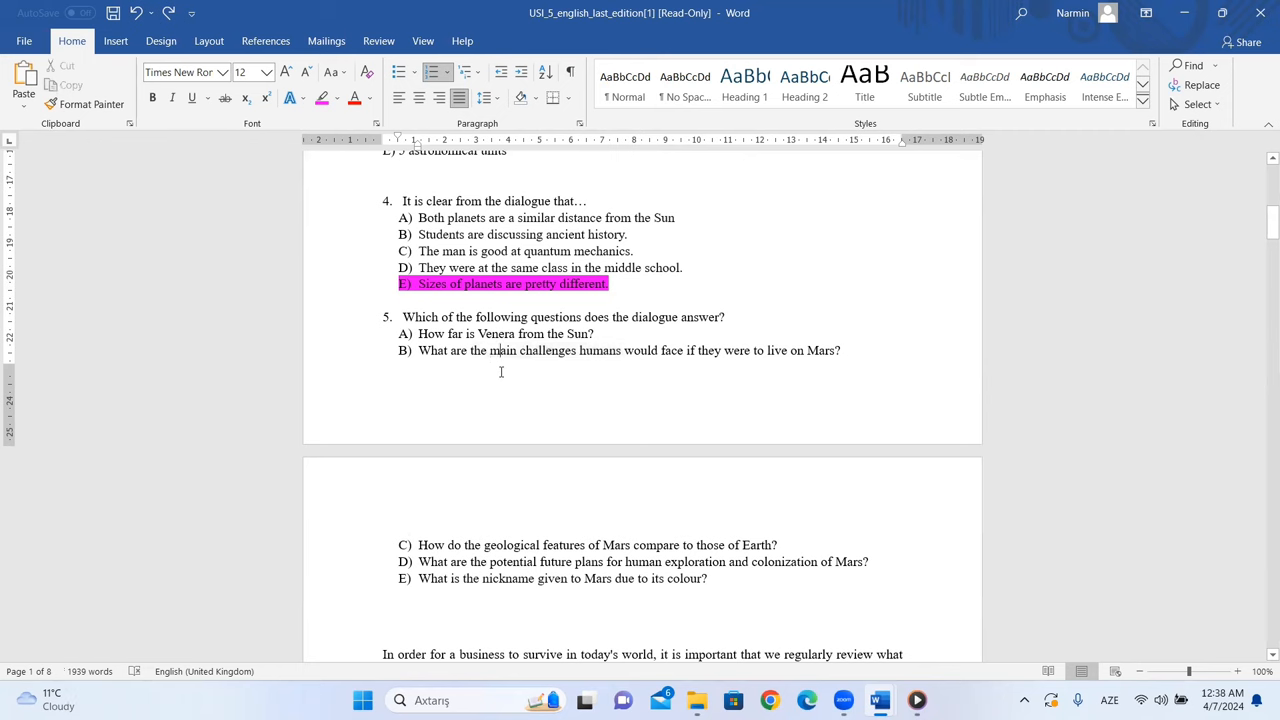
pyautogui.moveTo(542, 365)
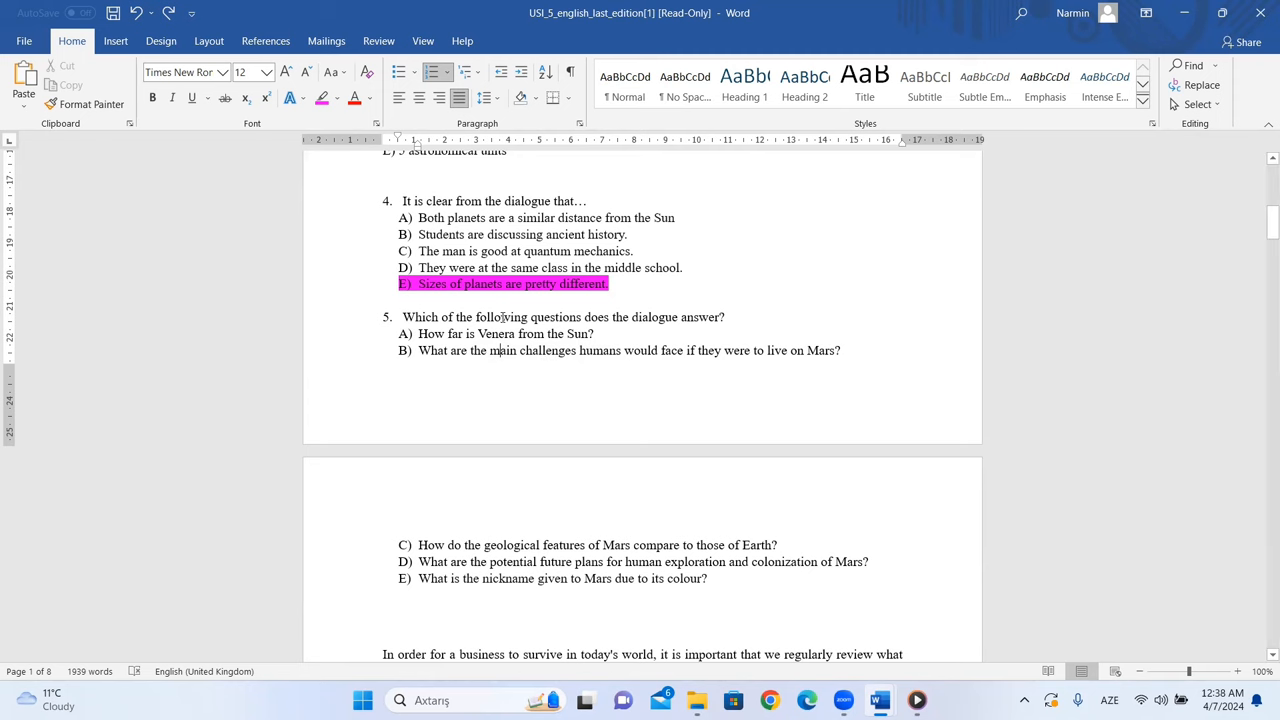
# Step: Scroll past question 5 to the business innovation reading passage
pyautogui.scroll(-3)
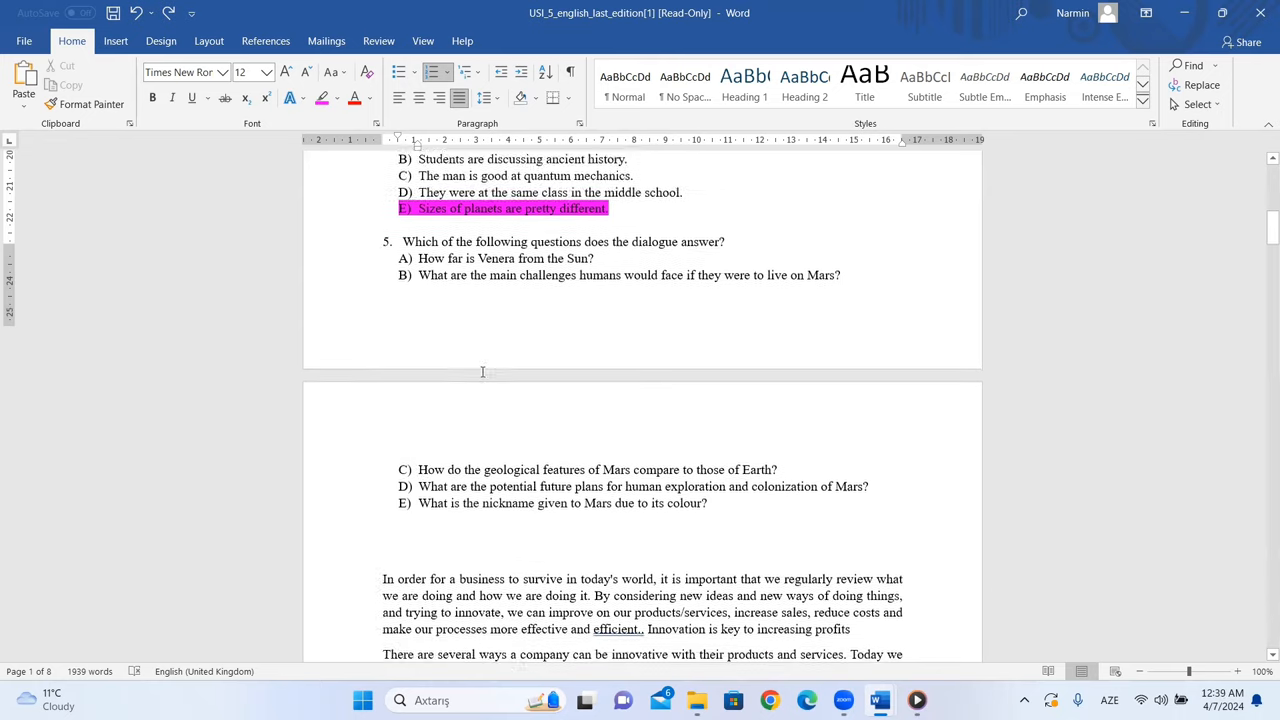
pyautogui.scroll(-3)
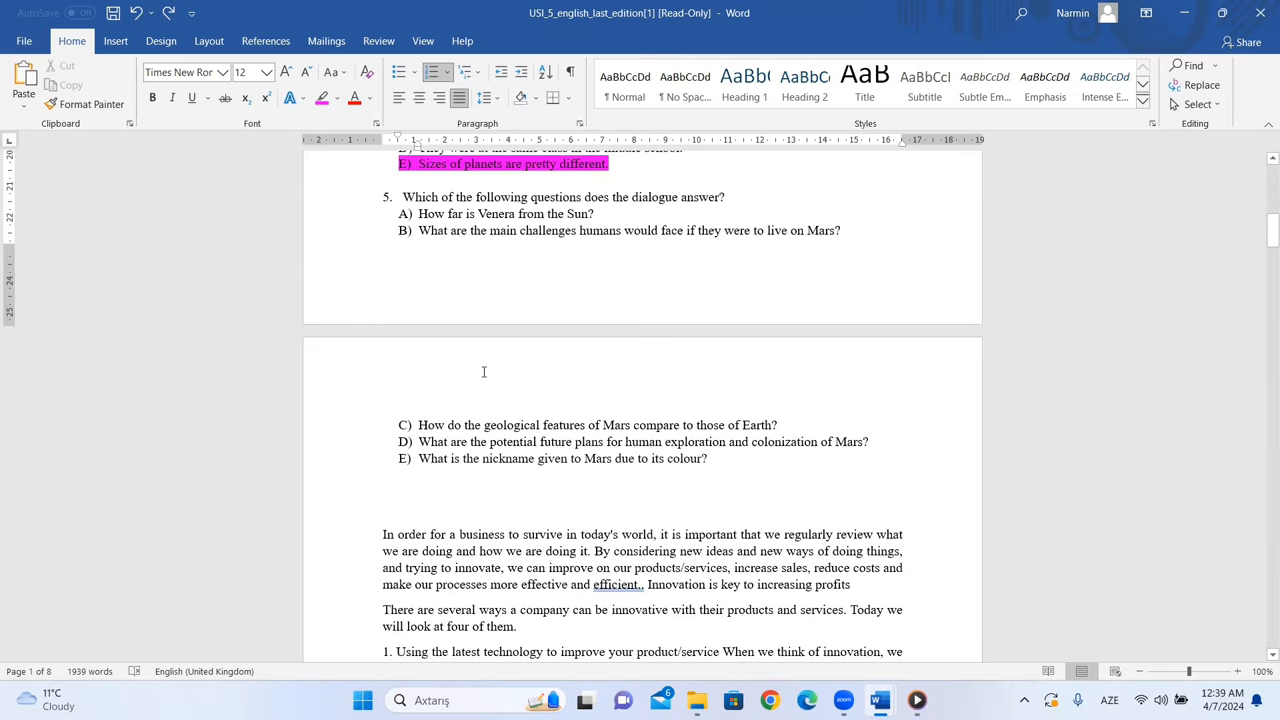
pyautogui.moveTo(432, 417)
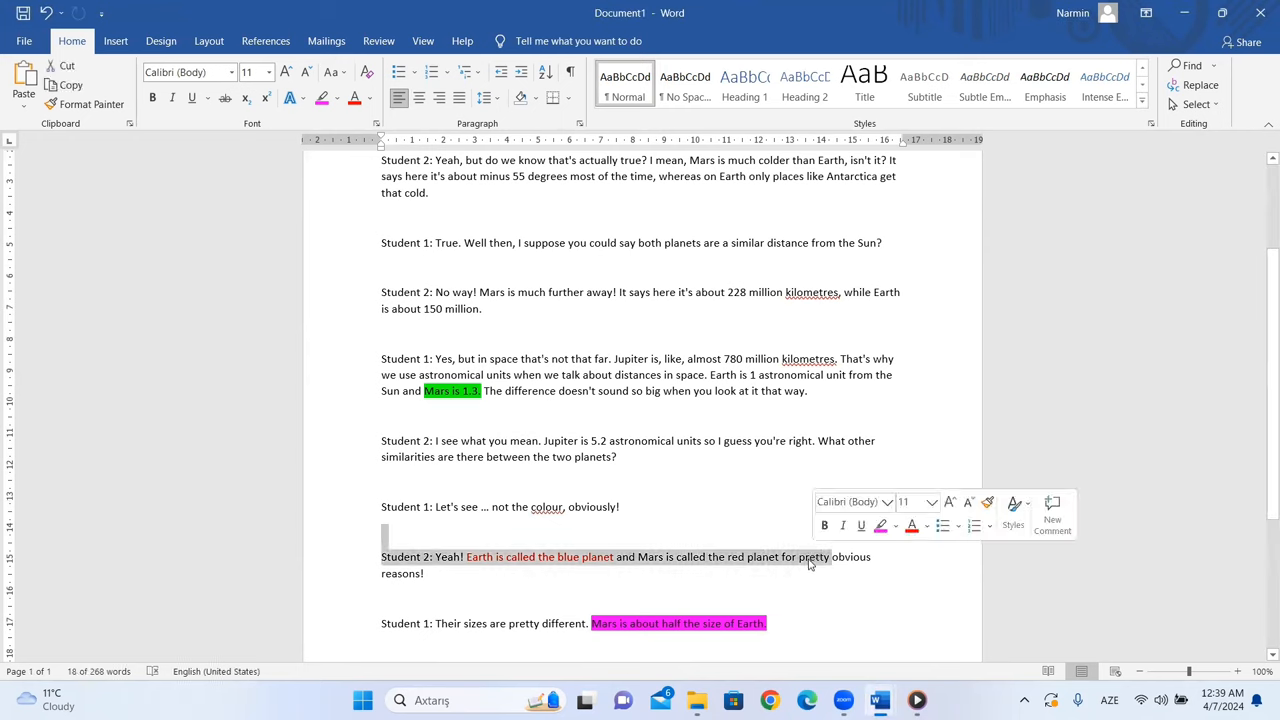
pyautogui.moveTo(878, 699)
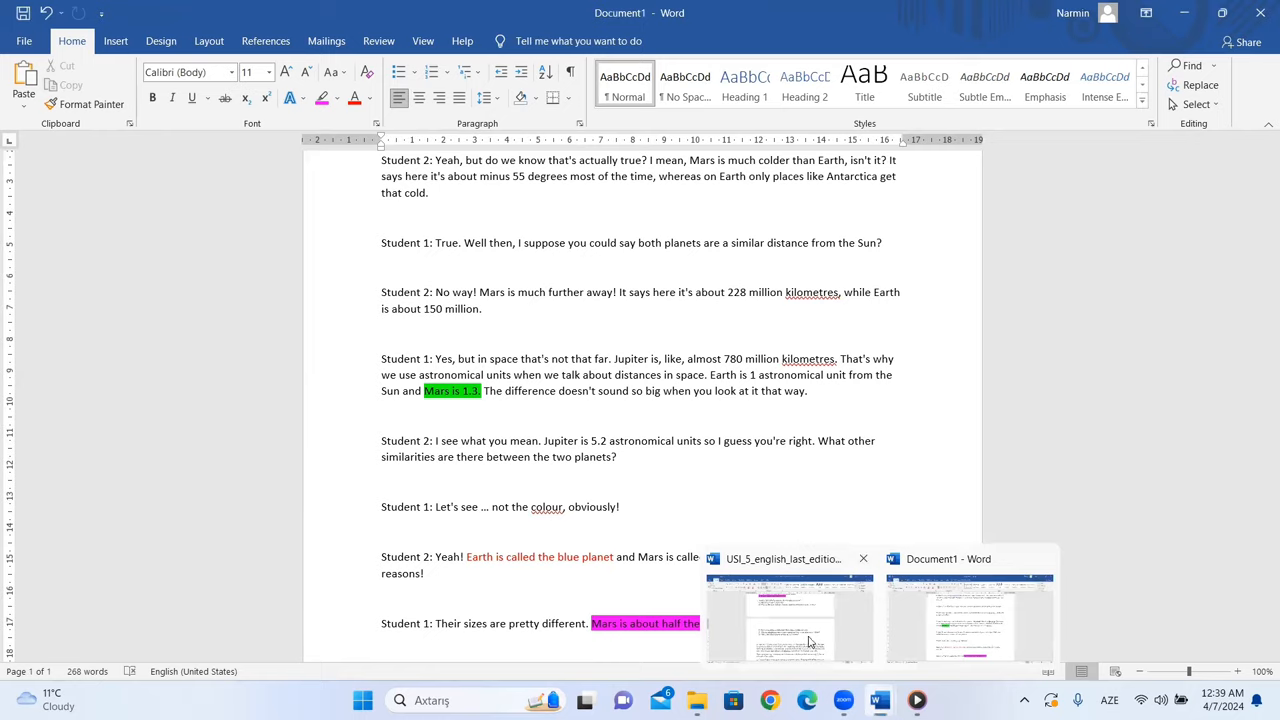
# Step: Return to the USI_5 quiz and bring up the innovation passage's four ways and statement 6.1
pyautogui.click(789, 615)
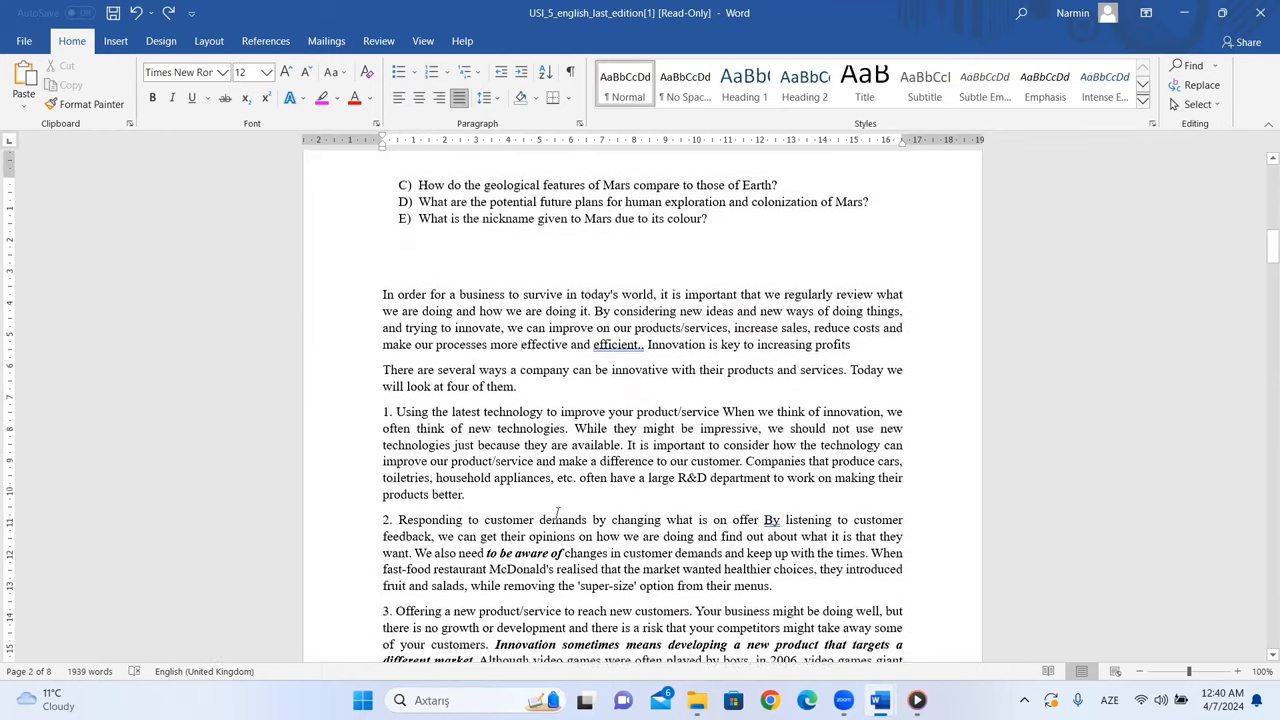
pyautogui.scroll(-3)
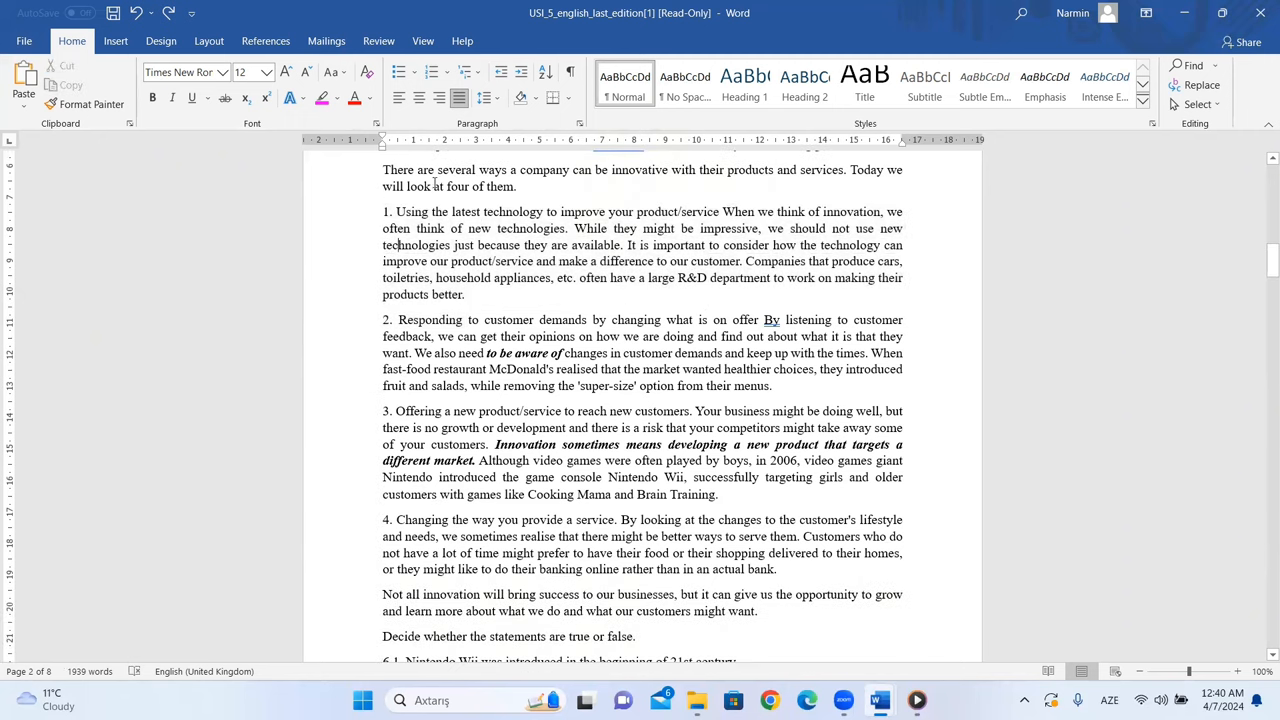
pyautogui.scroll(3)
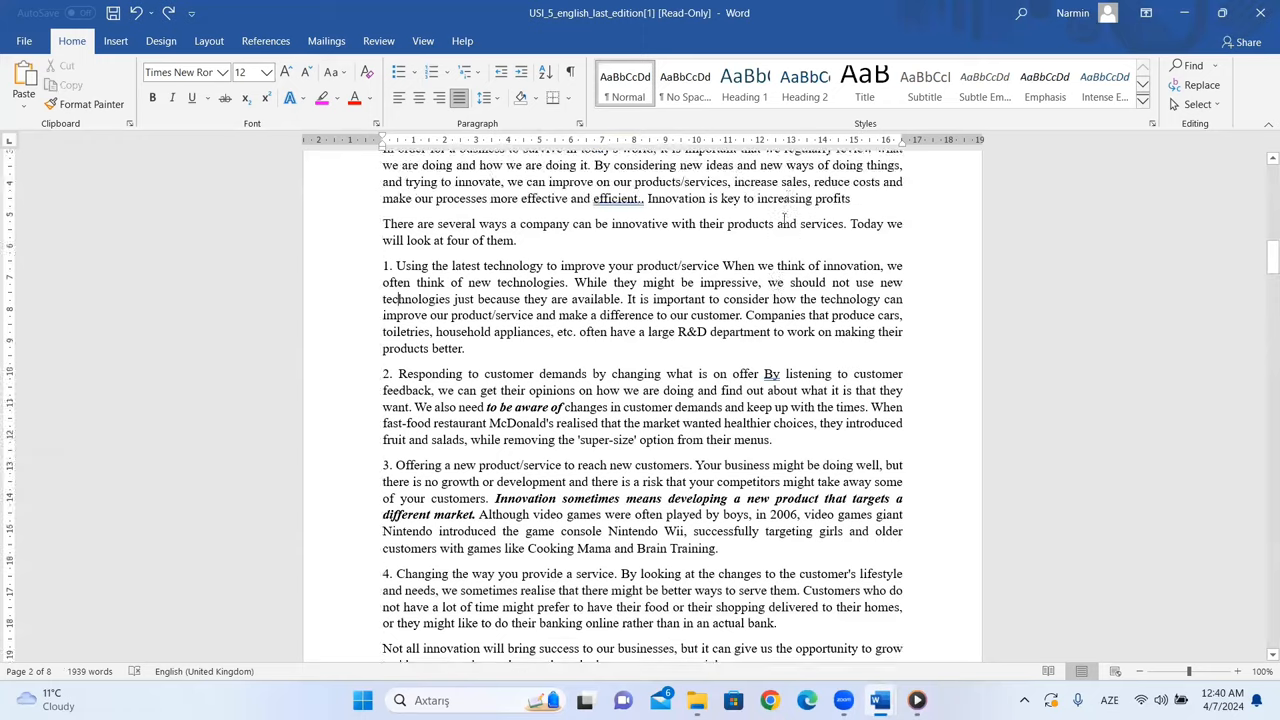
pyautogui.scroll(-3)
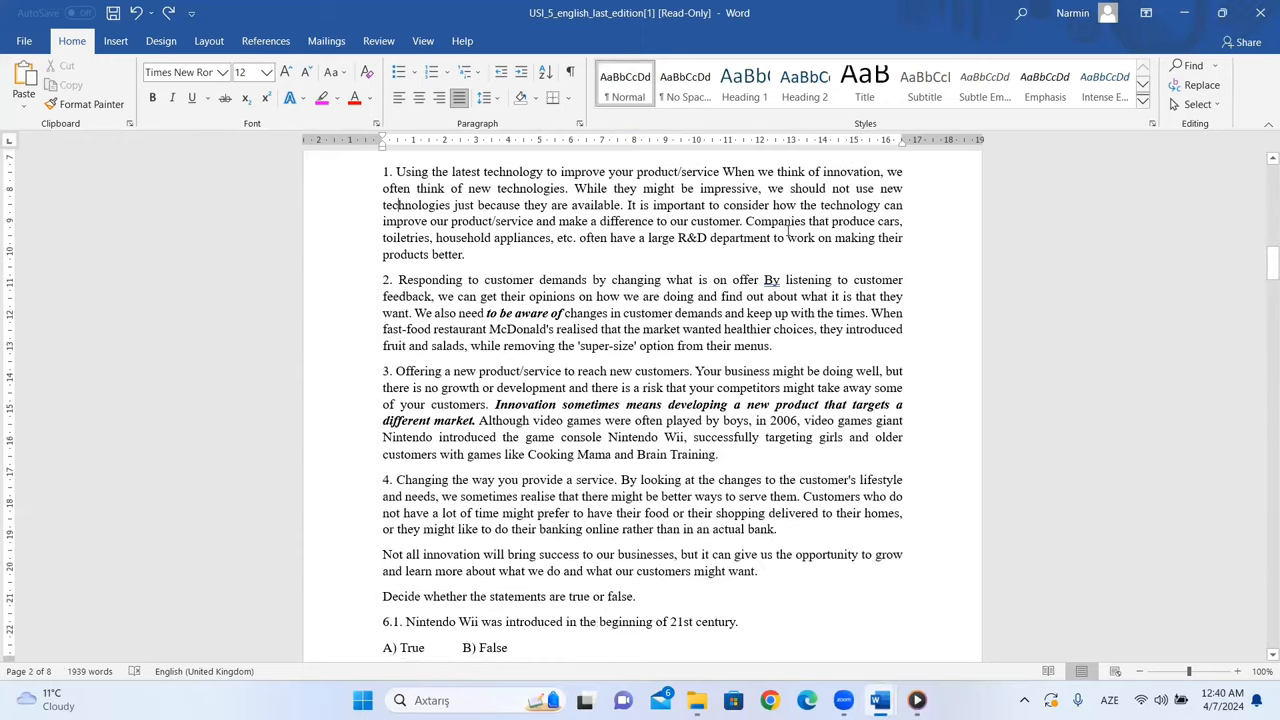
pyautogui.scroll(-3)
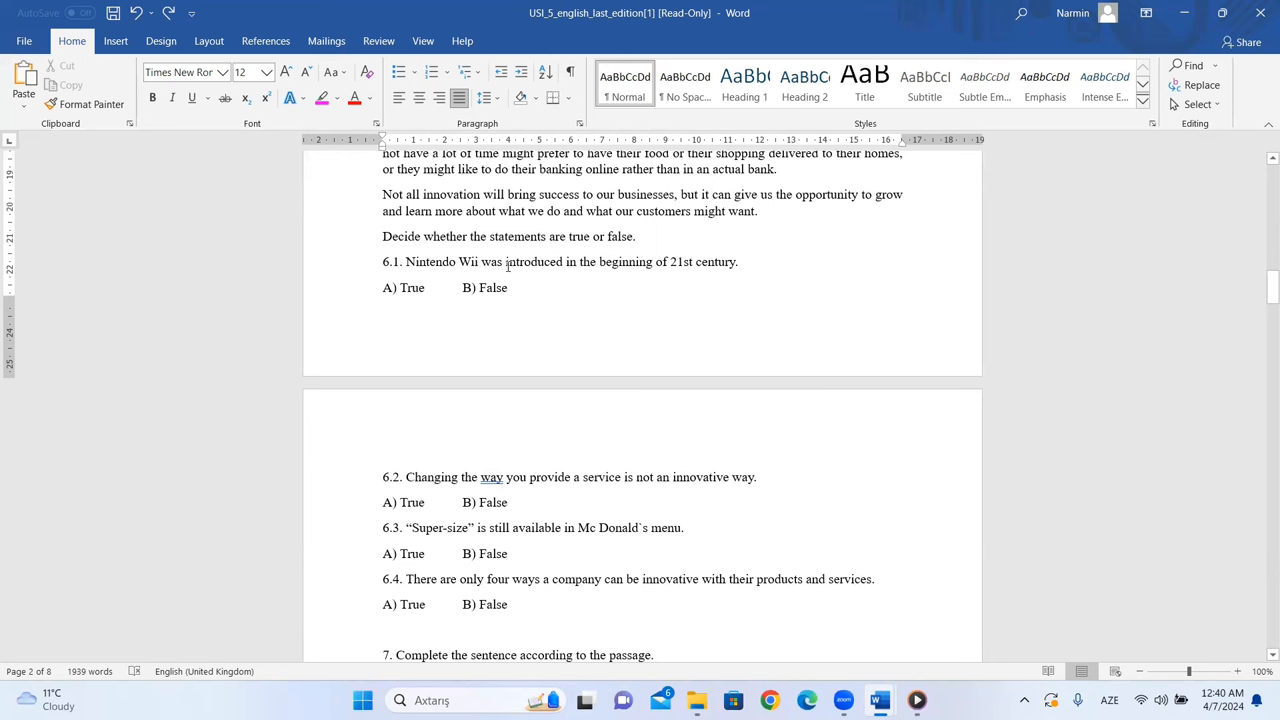
pyautogui.moveTo(662, 268)
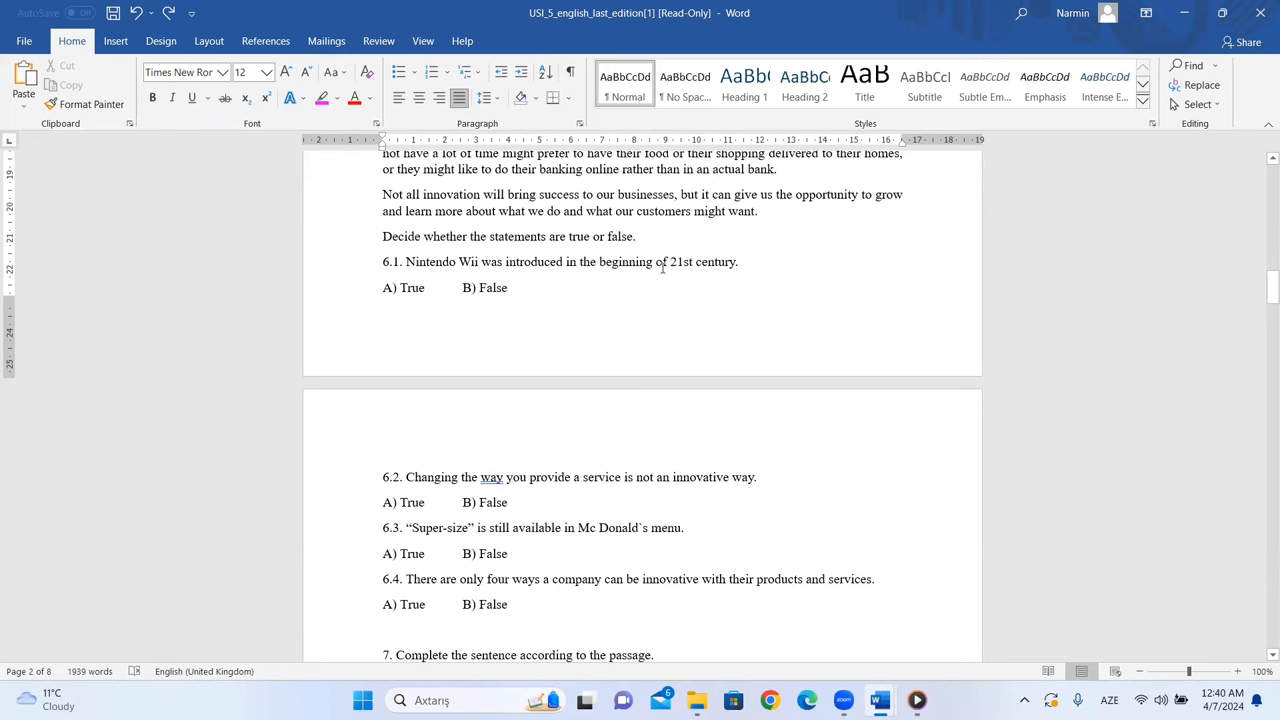
pyautogui.scroll(3)
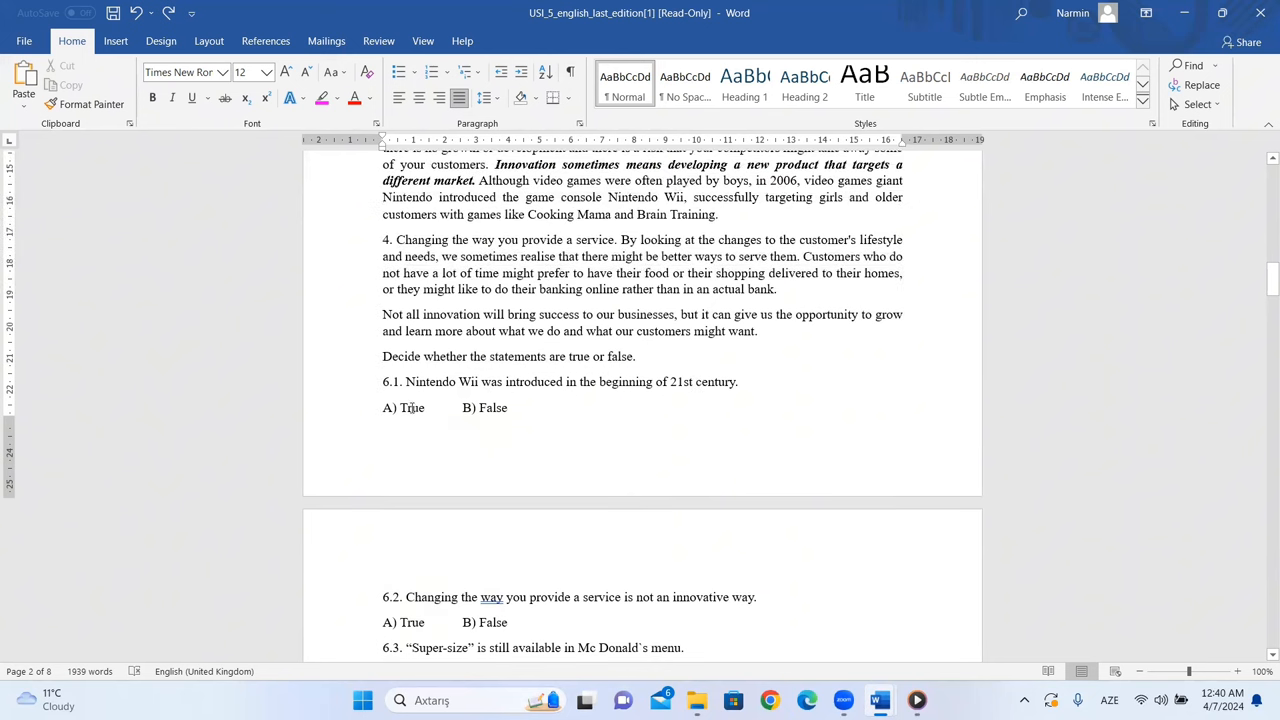
pyautogui.scroll(3)
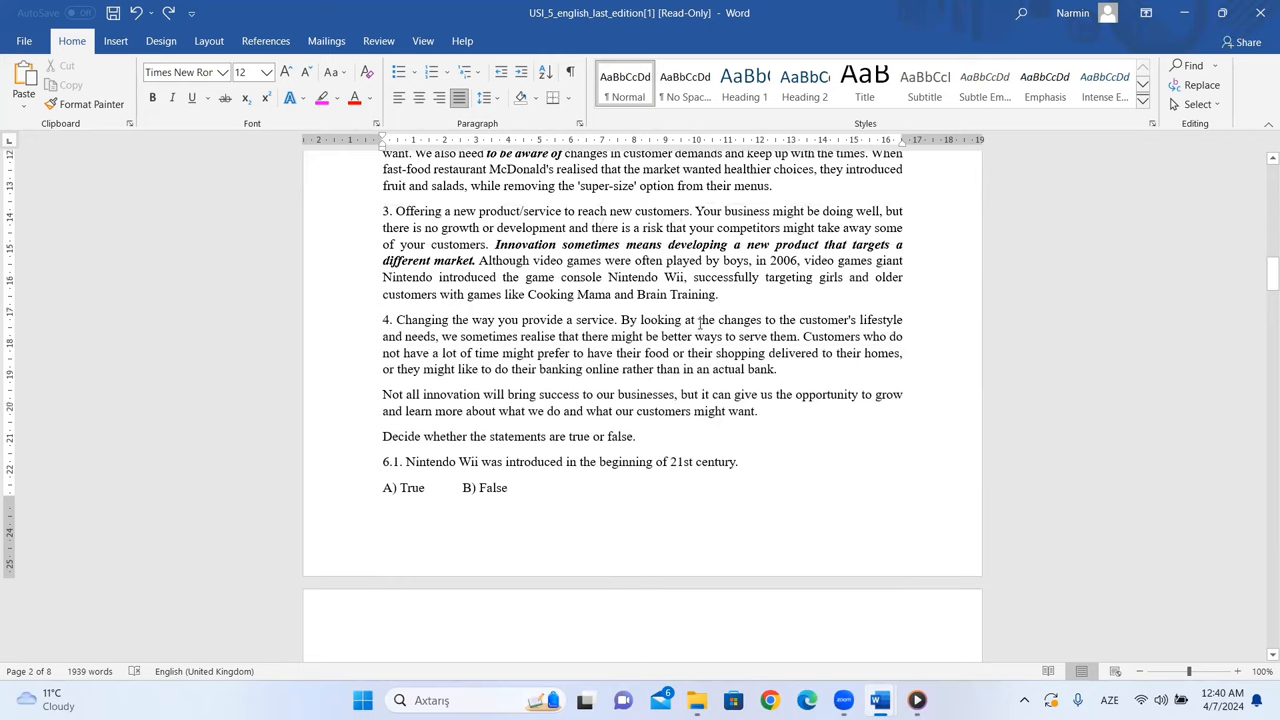
pyautogui.scroll(3)
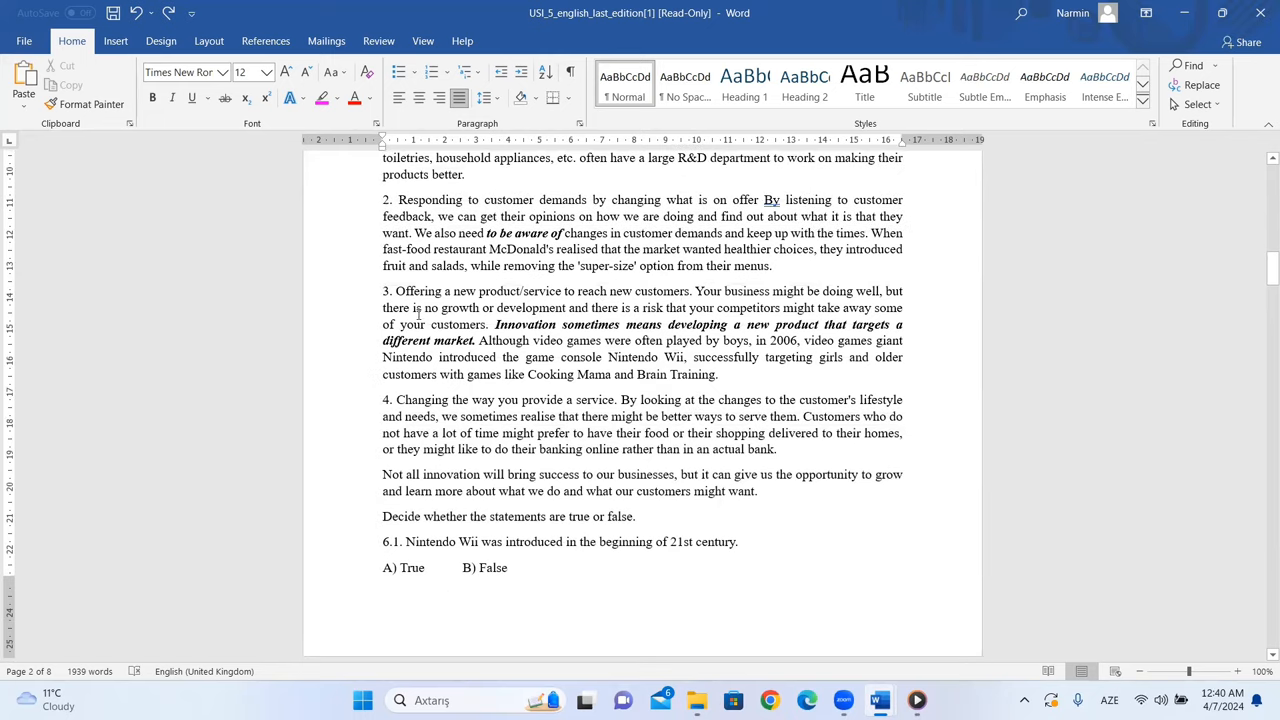
pyautogui.moveTo(756, 344)
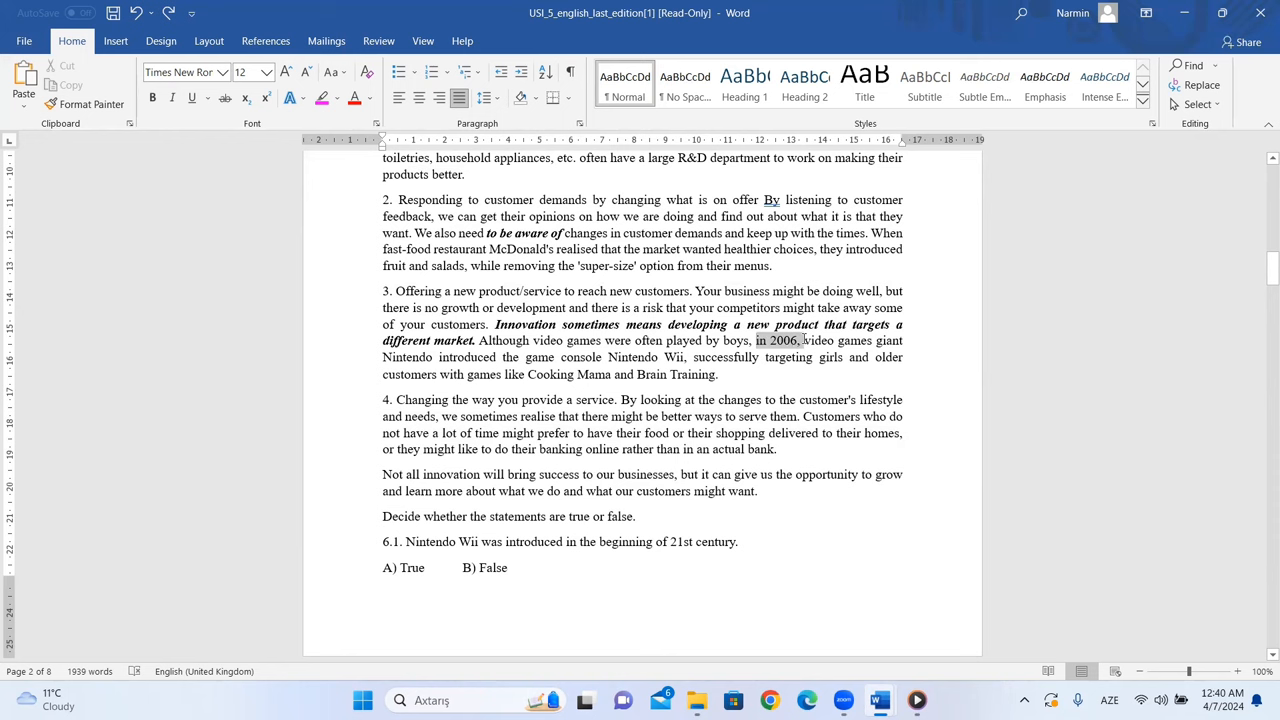
pyautogui.scroll(-3)
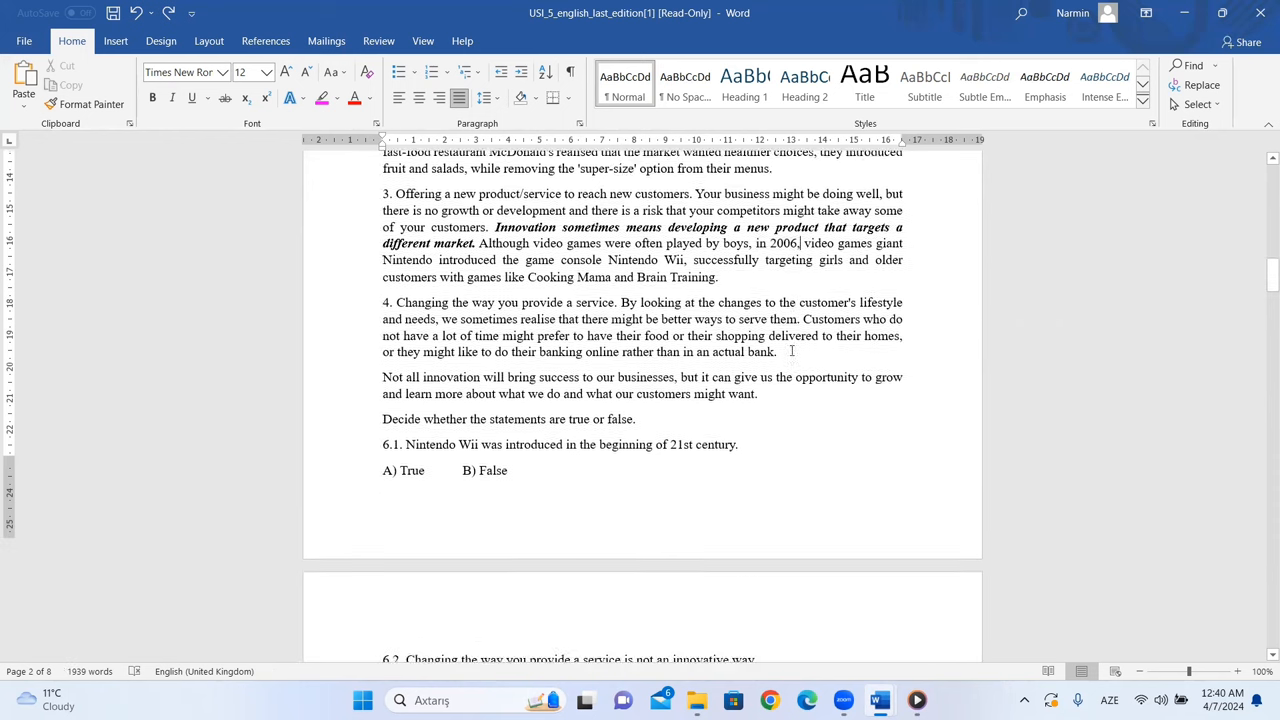
pyautogui.scroll(-3)
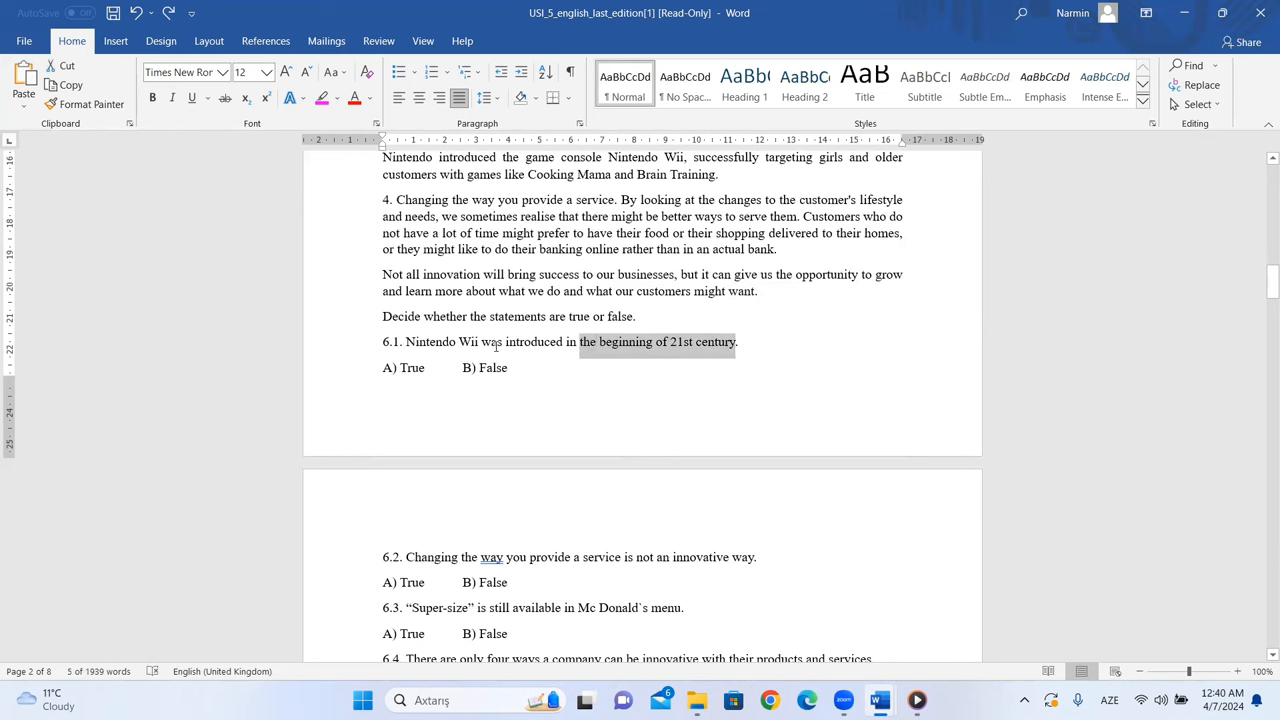
pyautogui.click(503, 368)
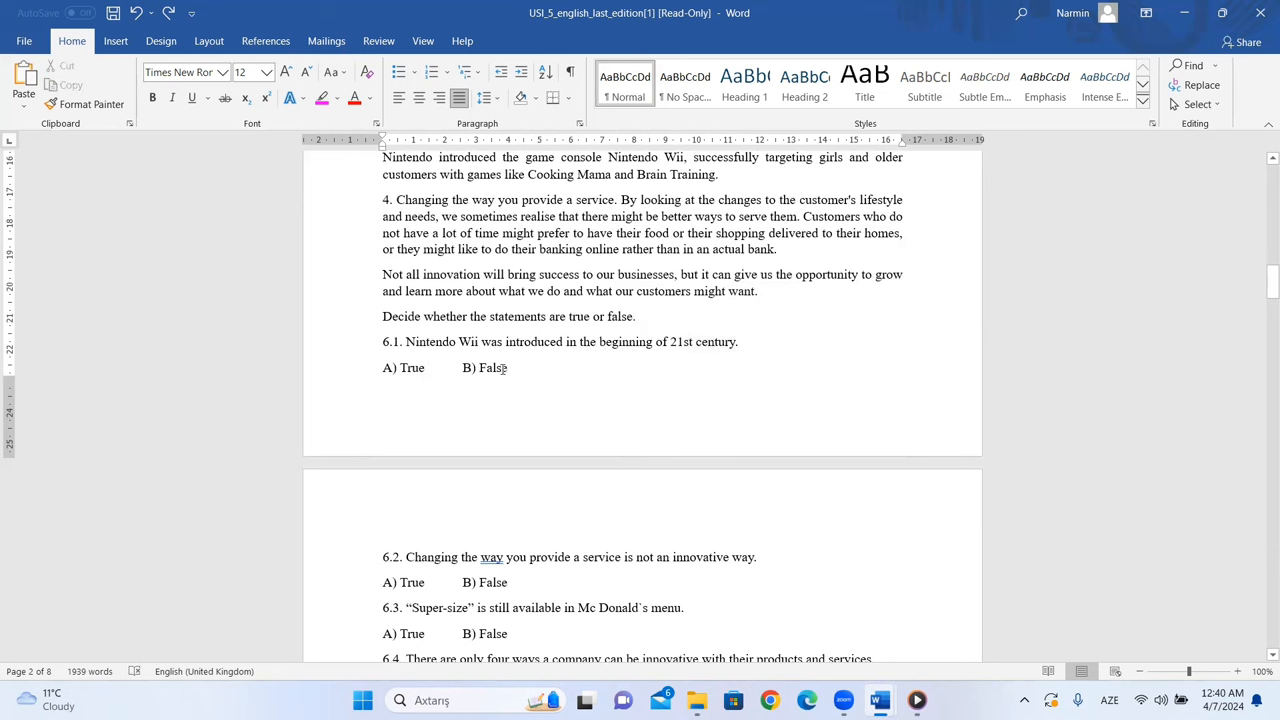
pyautogui.scroll(-3)
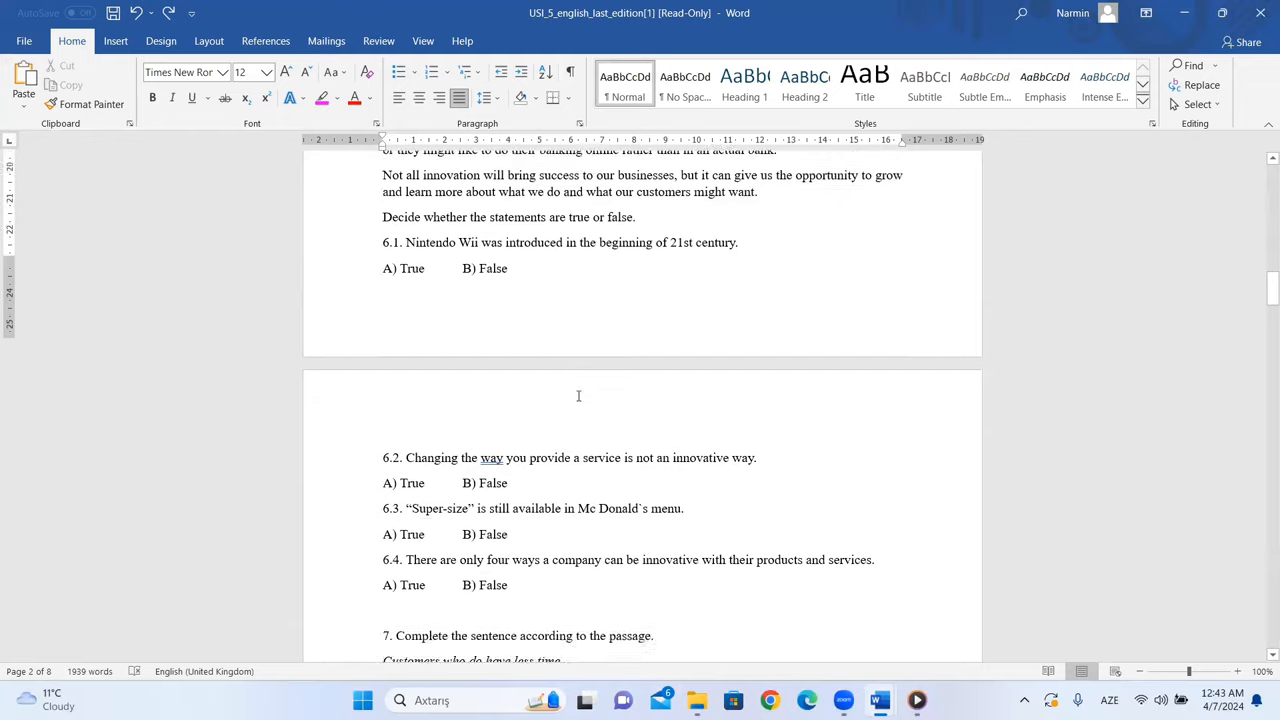
pyautogui.scroll(-3)
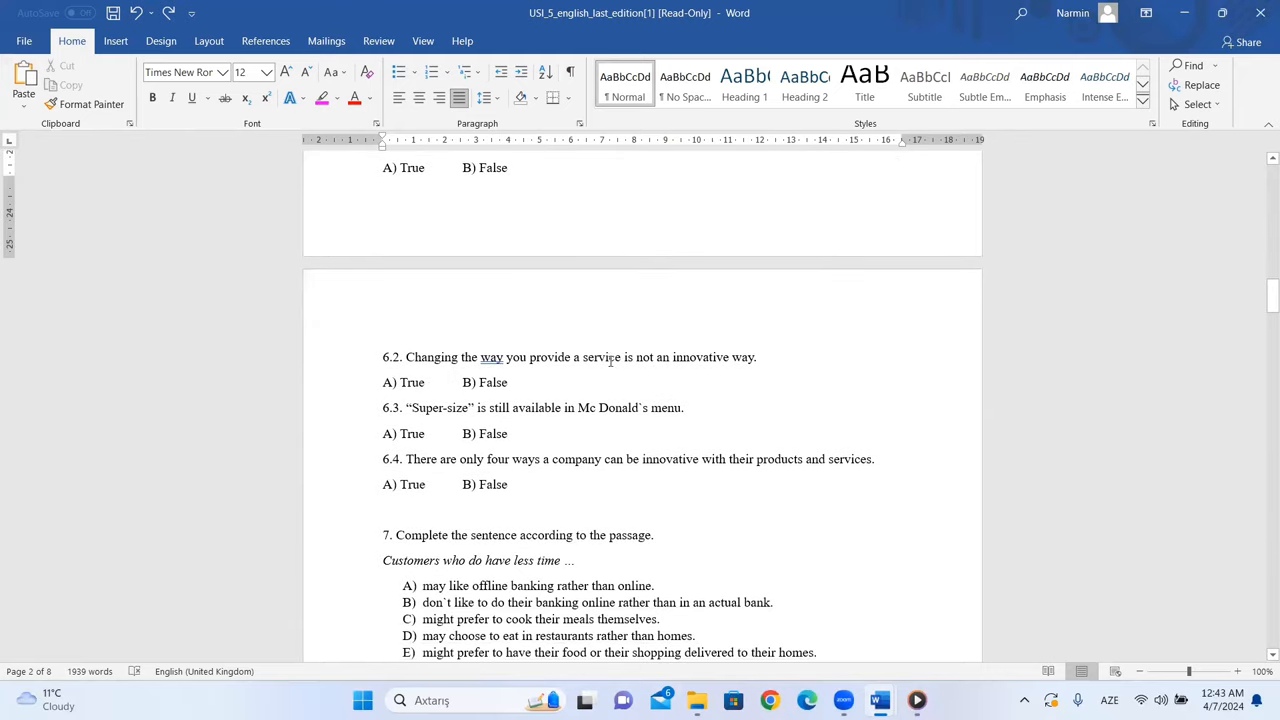
pyautogui.moveTo(671, 363)
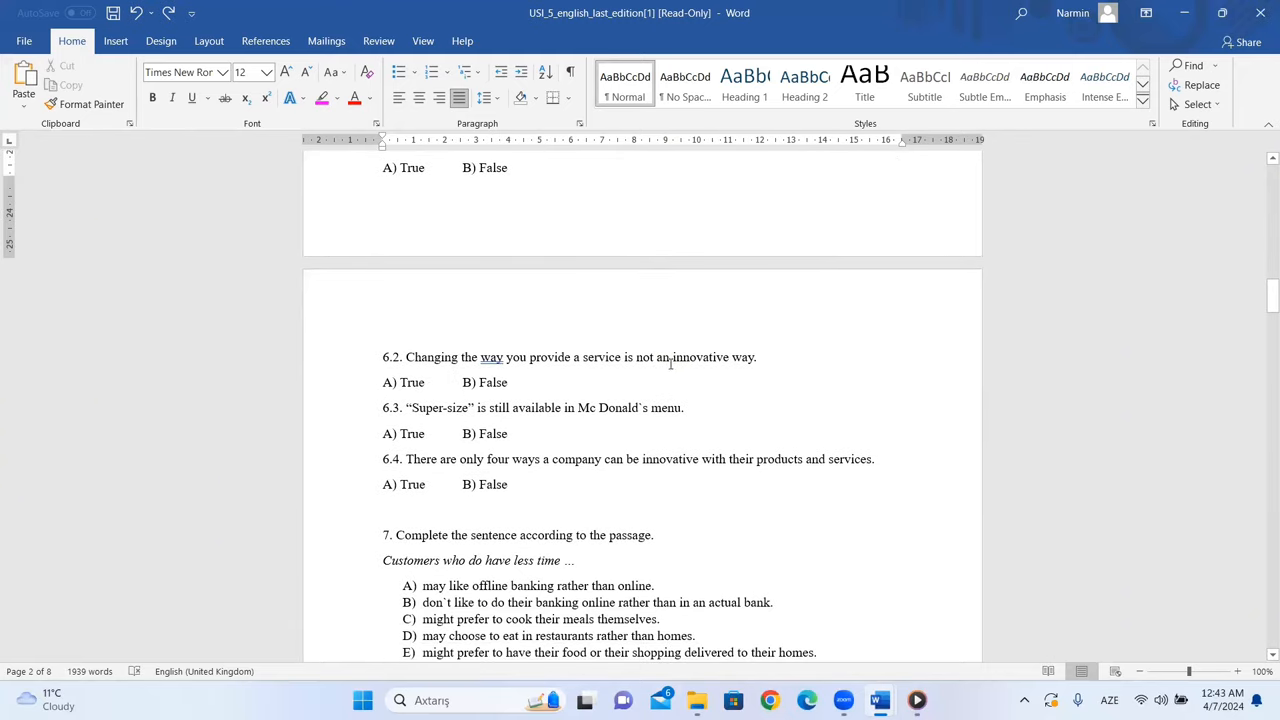
pyautogui.scroll(3)
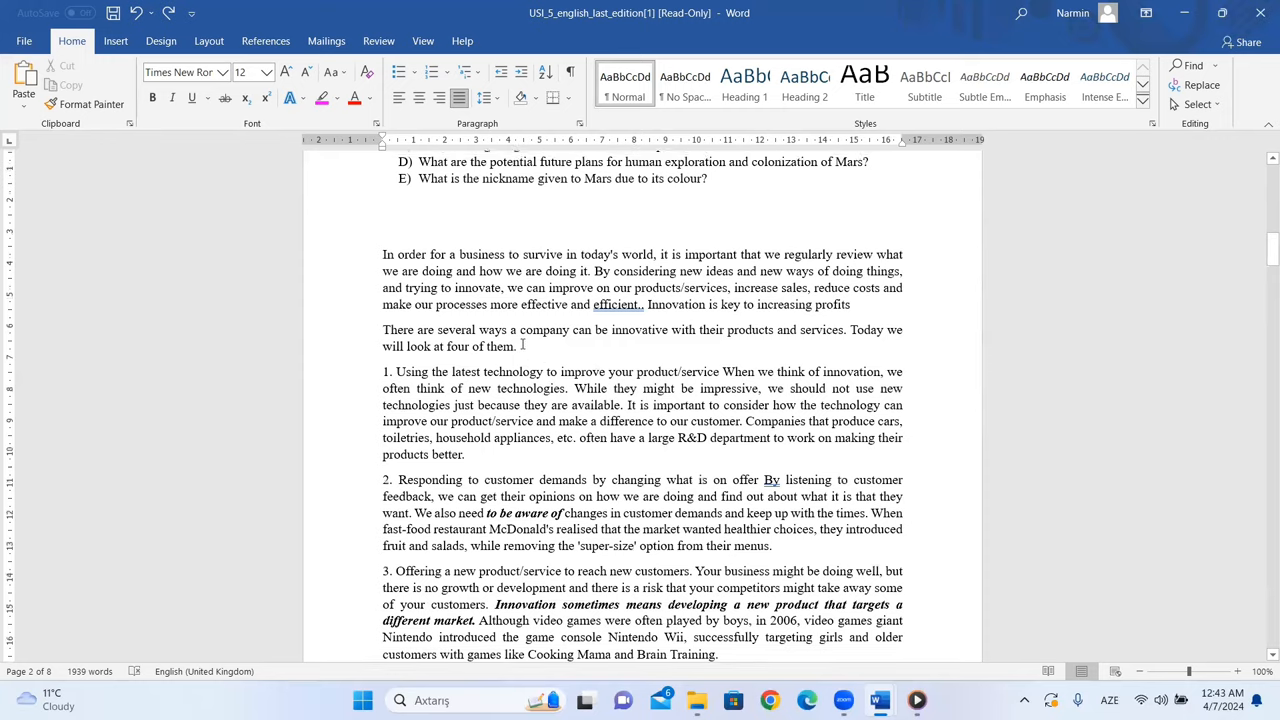
pyautogui.scroll(-3)
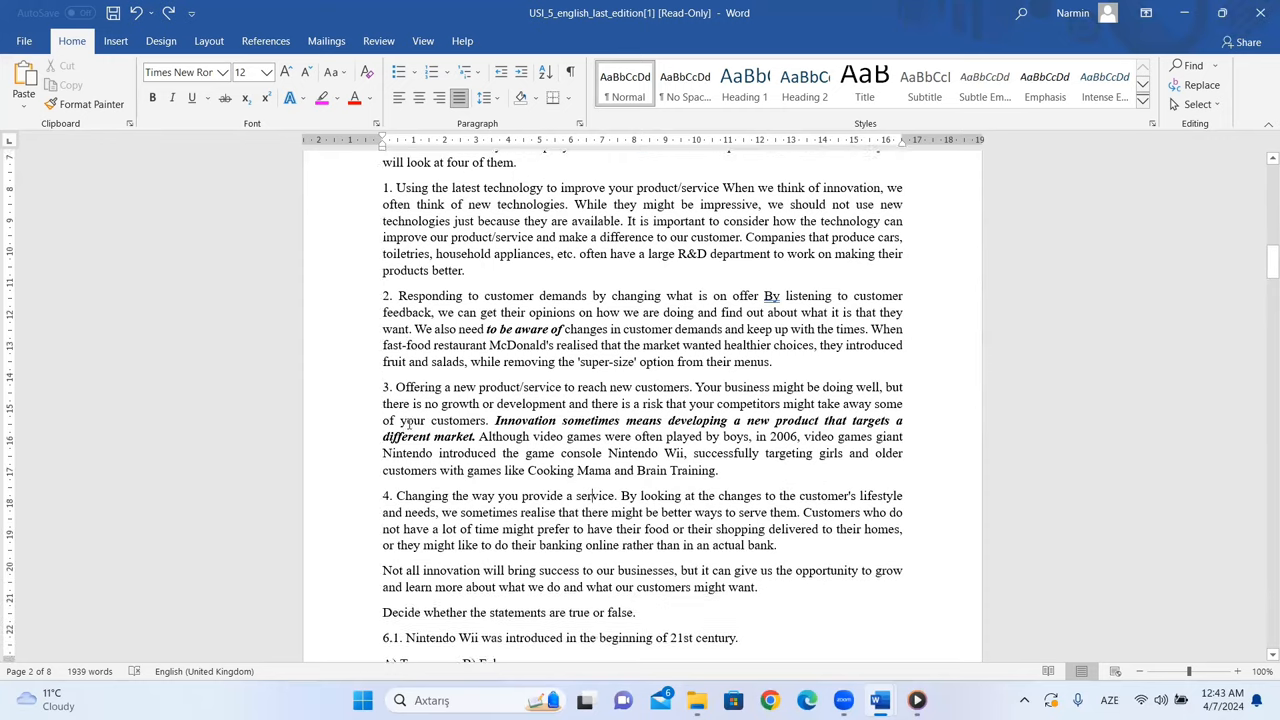
pyautogui.scroll(-3)
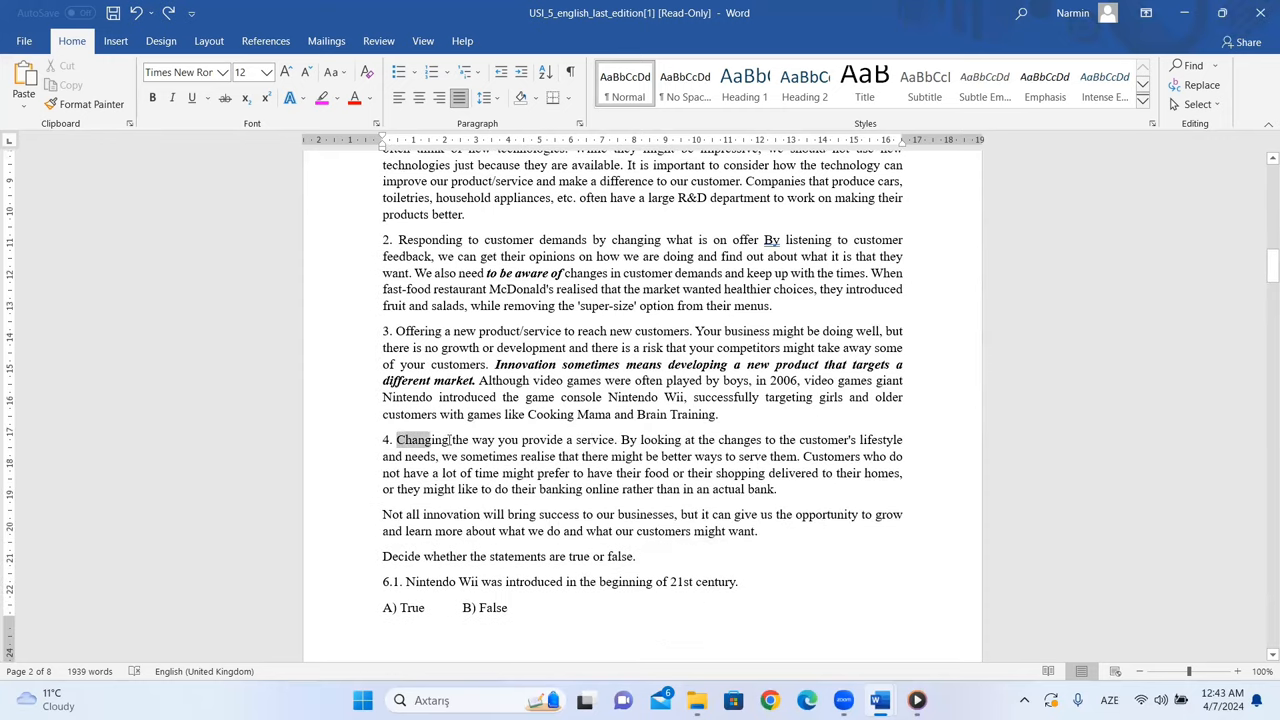
pyautogui.click(557, 450)
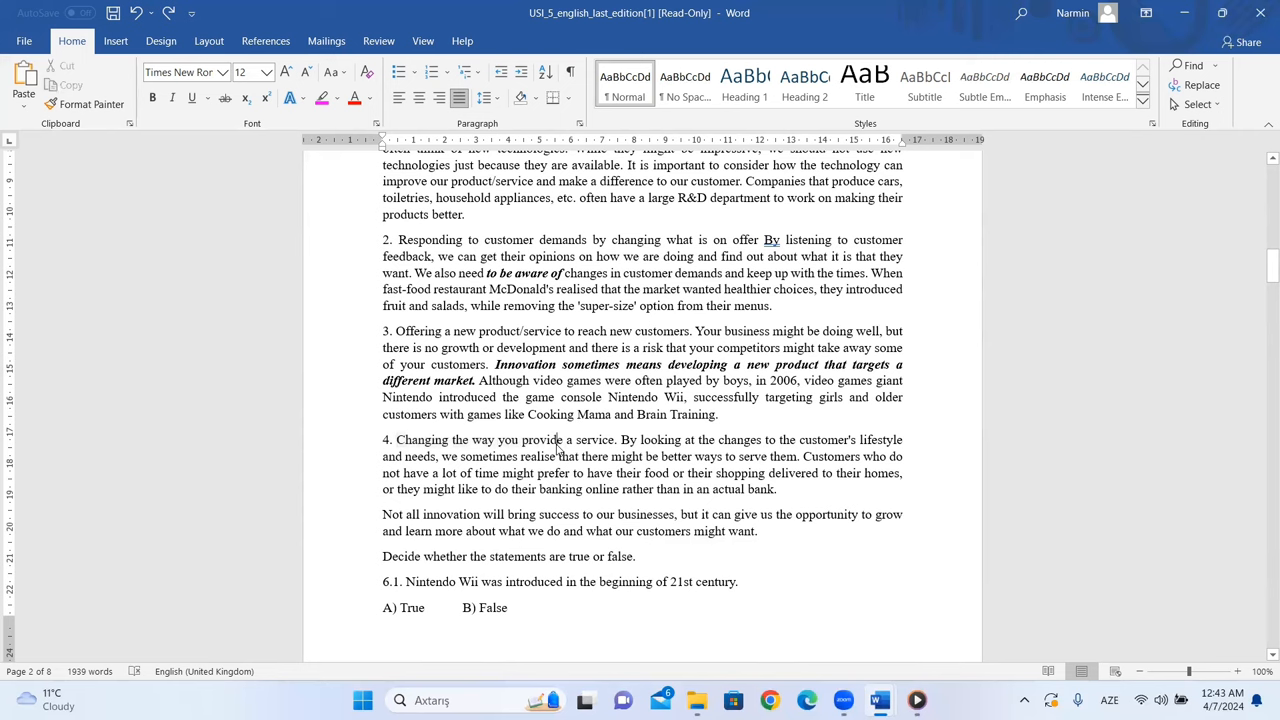
pyautogui.doubleClick(567, 440)
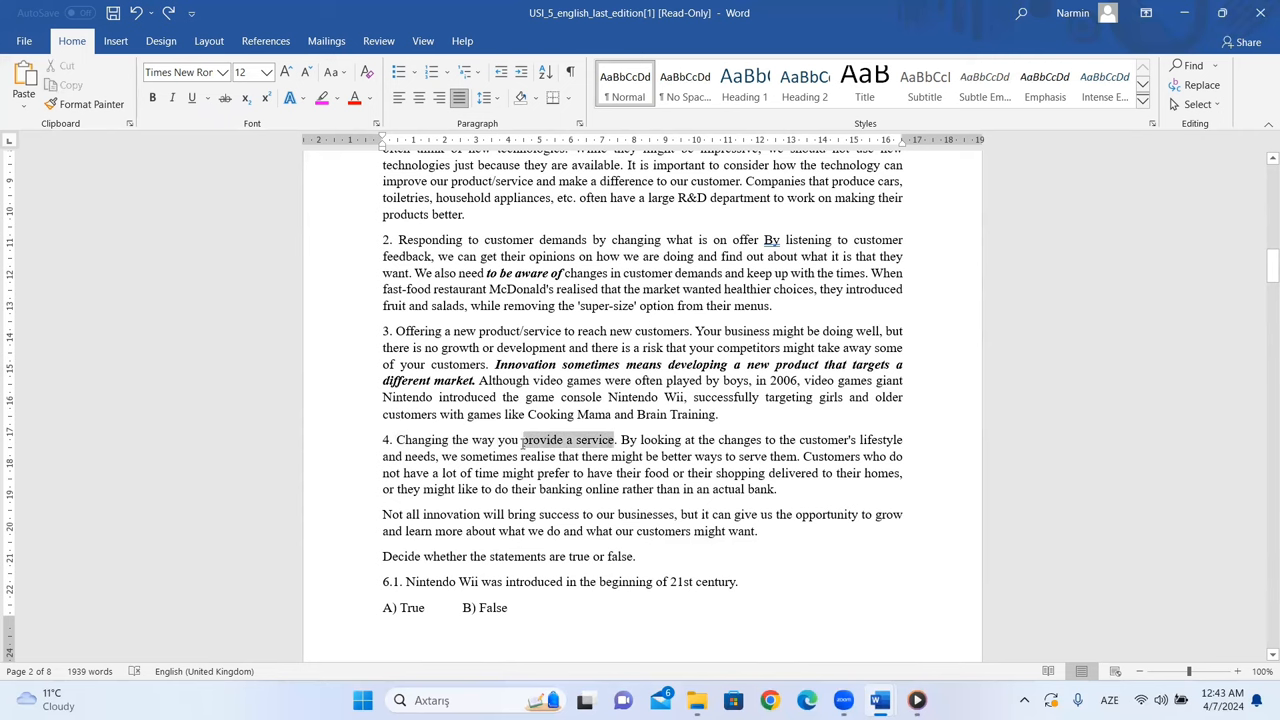
pyautogui.click(470, 456)
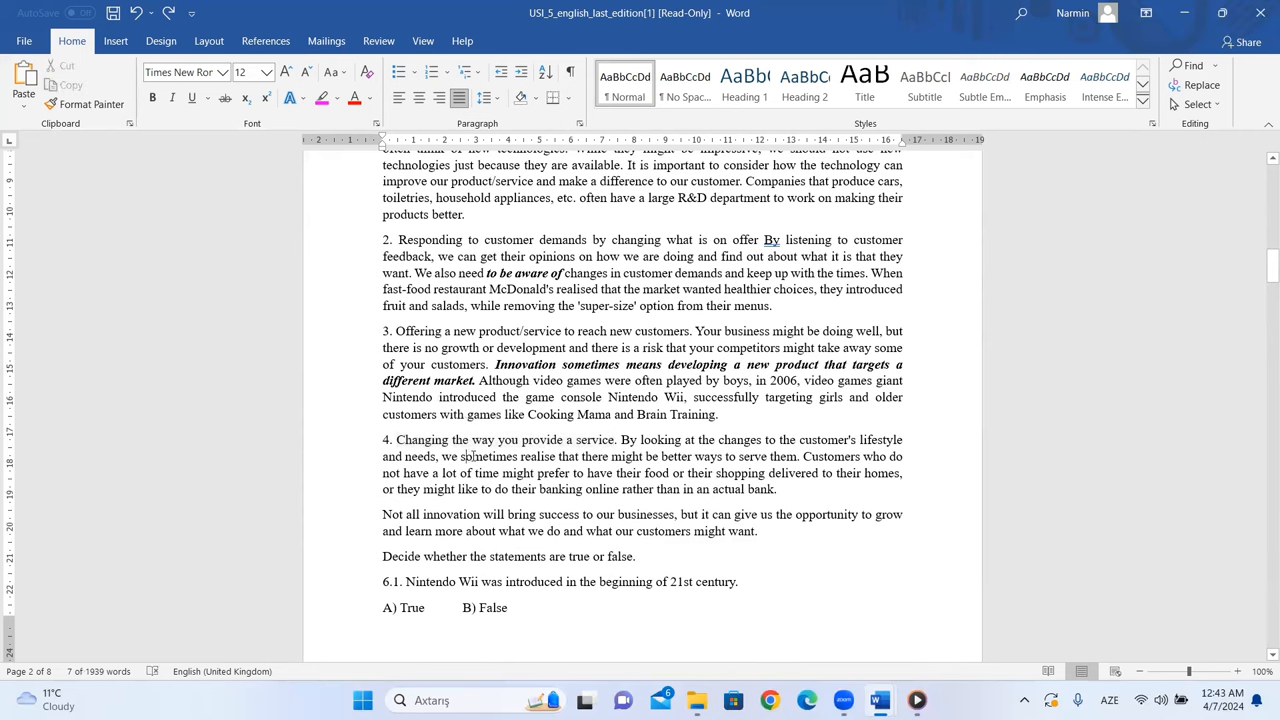
pyautogui.scroll(-3)
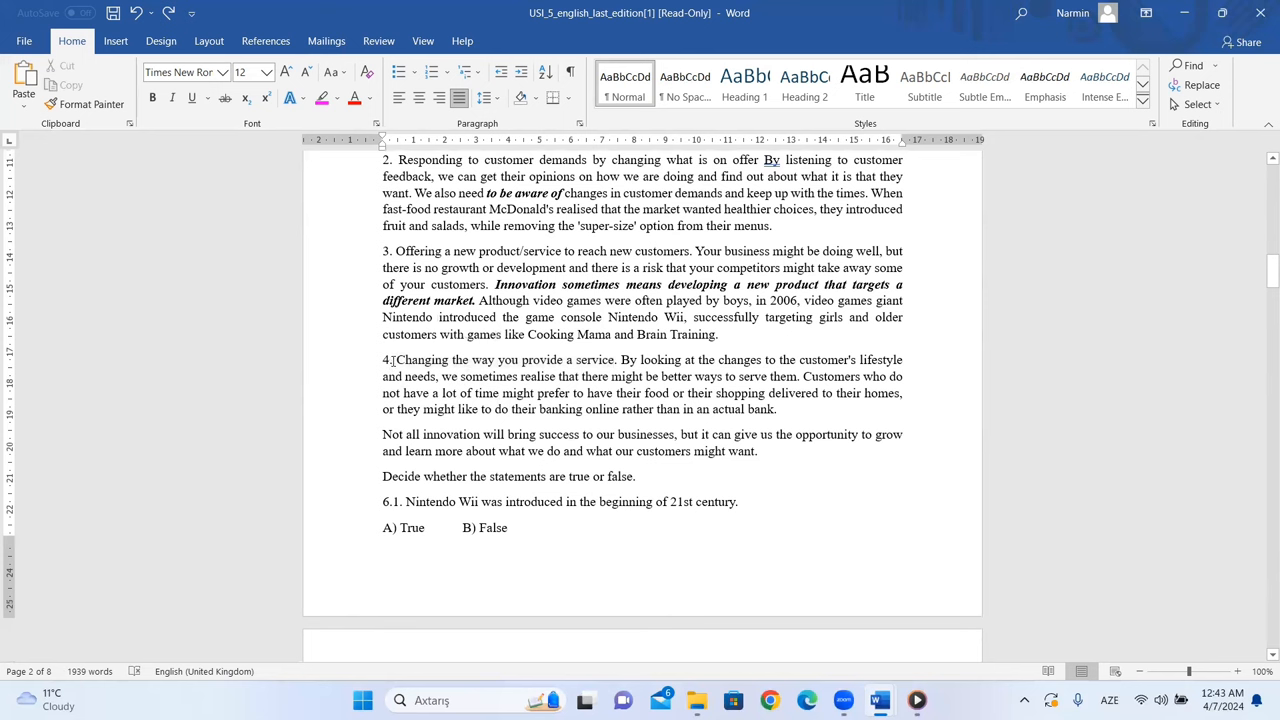
pyautogui.doubleClick(503, 359)
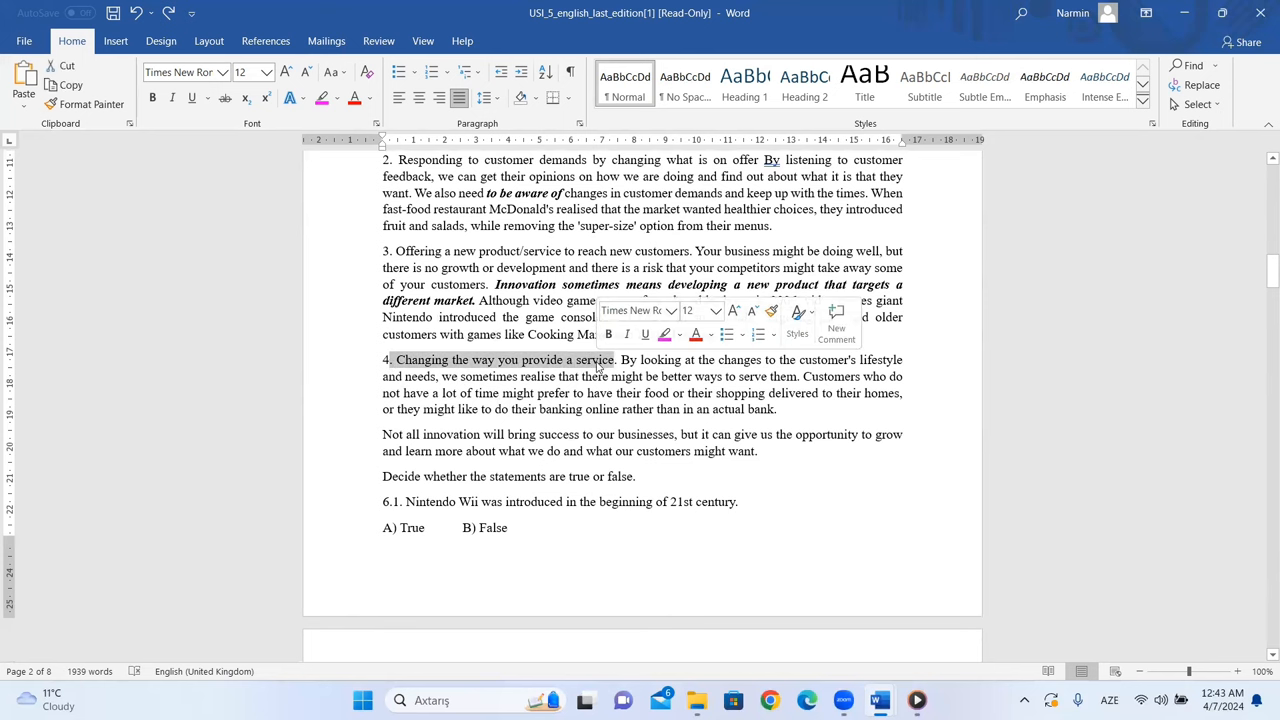
pyautogui.scroll(-3)
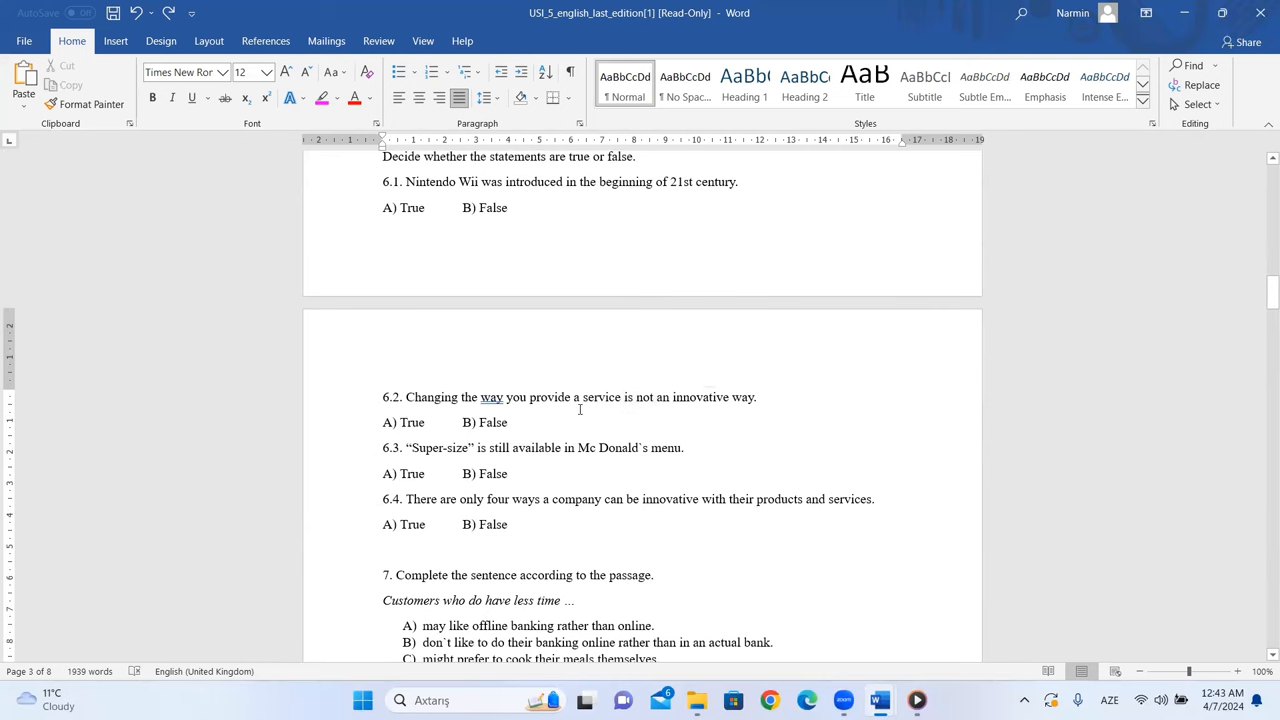
pyautogui.doubleClick(485, 422)
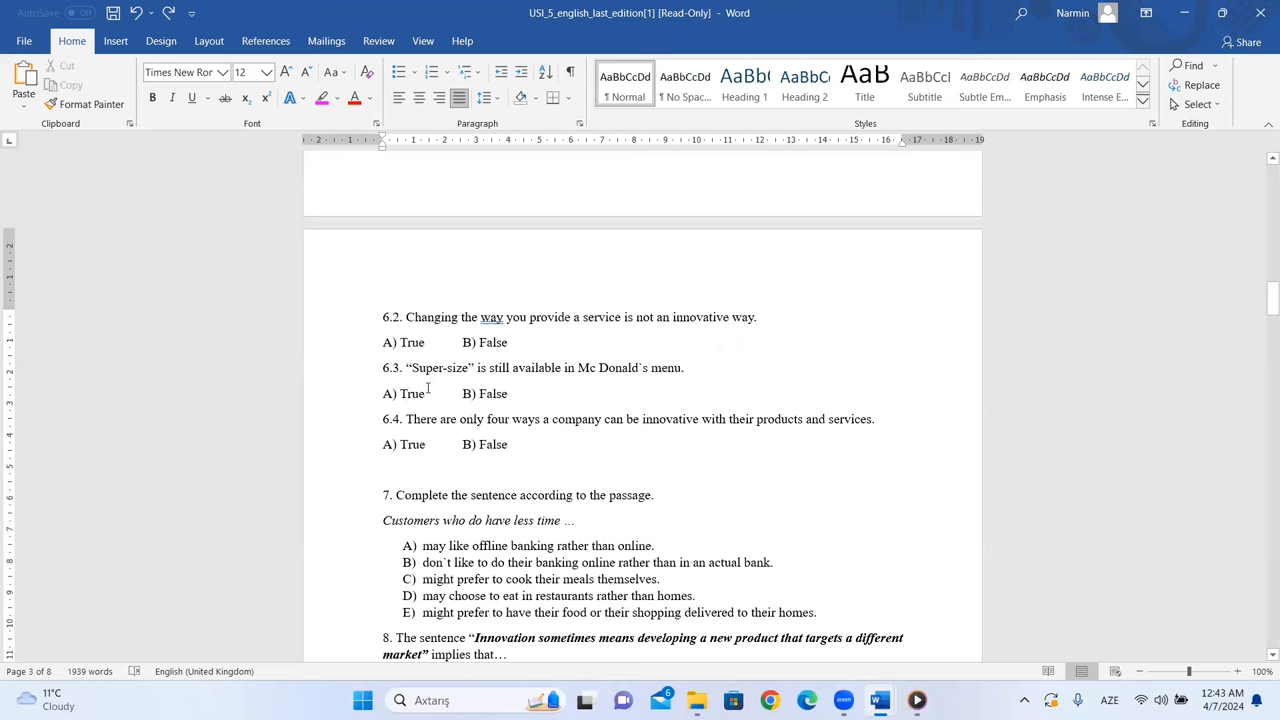
pyautogui.moveTo(583, 376)
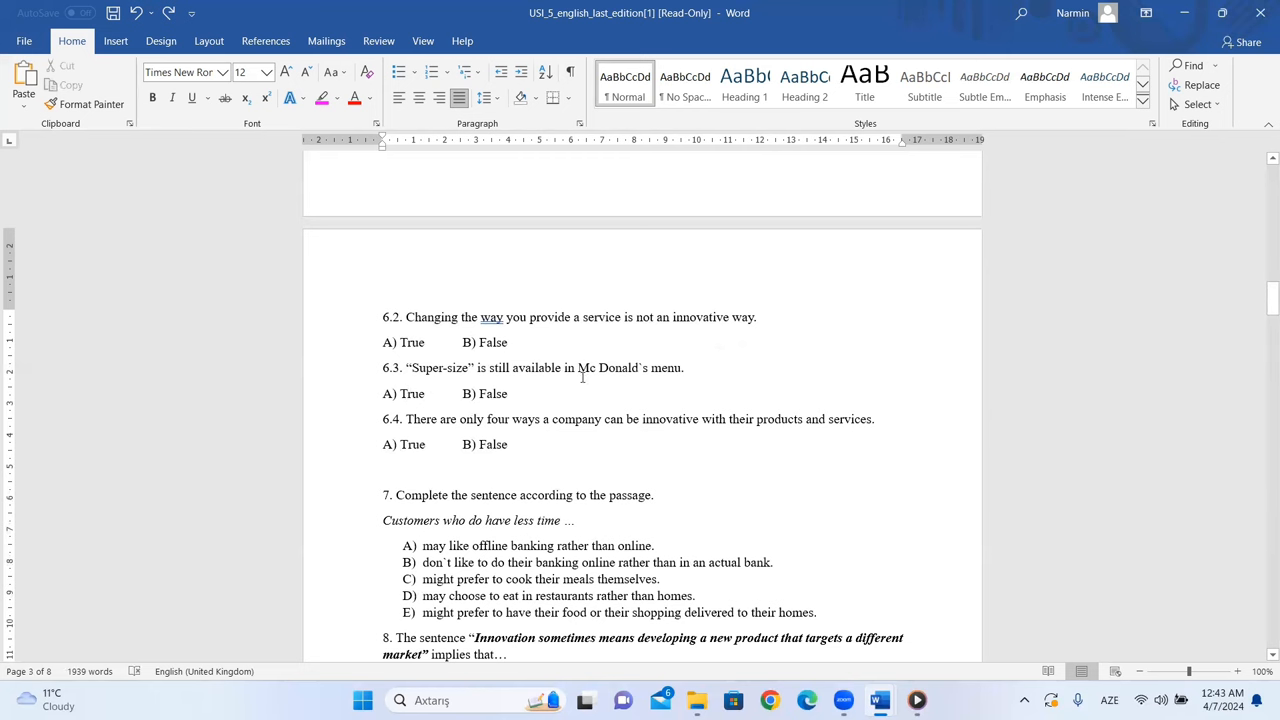
# Step: Scroll to question 6.3 and select 'B) False' for the Super-size statement
pyautogui.scroll(3)
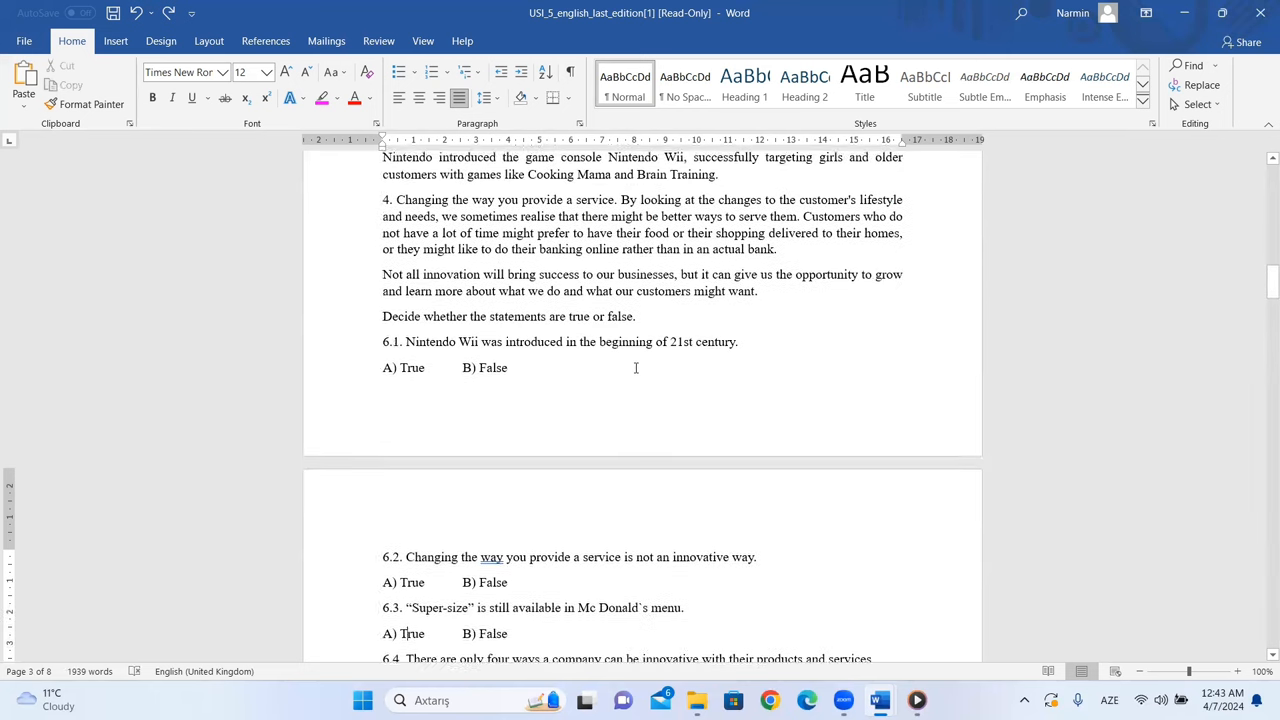
pyautogui.scroll(3)
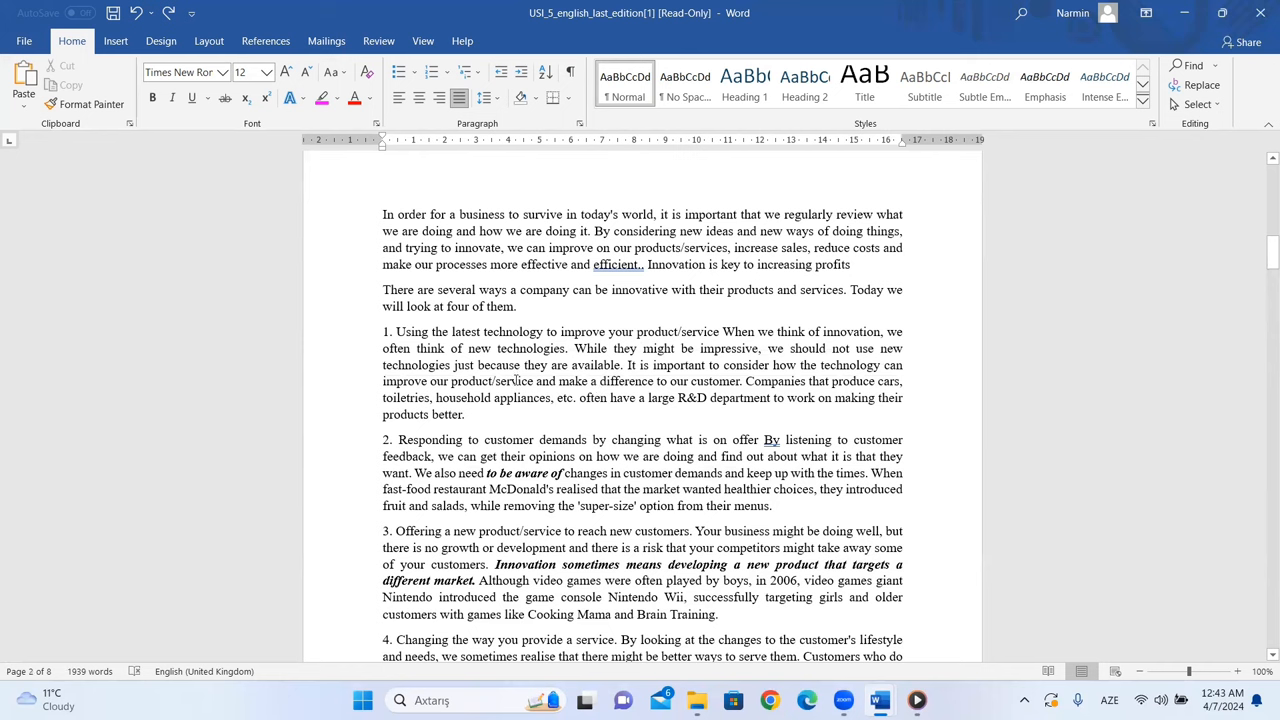
pyautogui.scroll(-3)
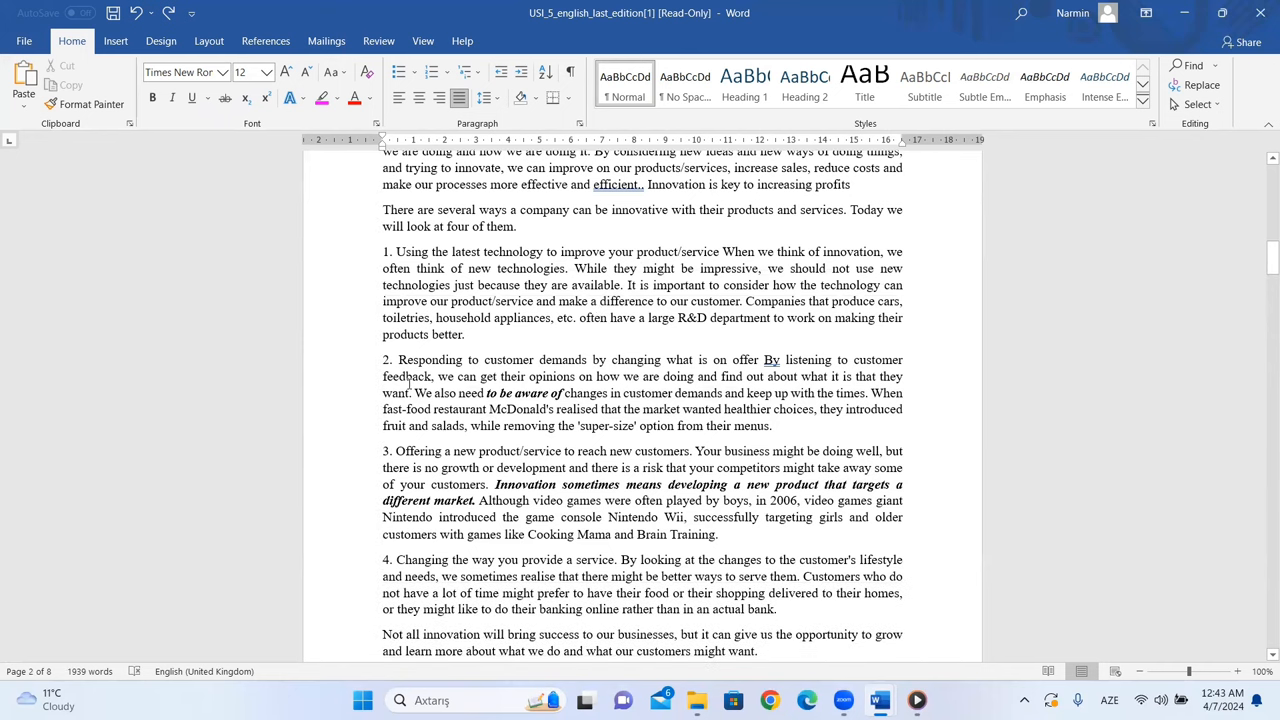
pyautogui.scroll(-3)
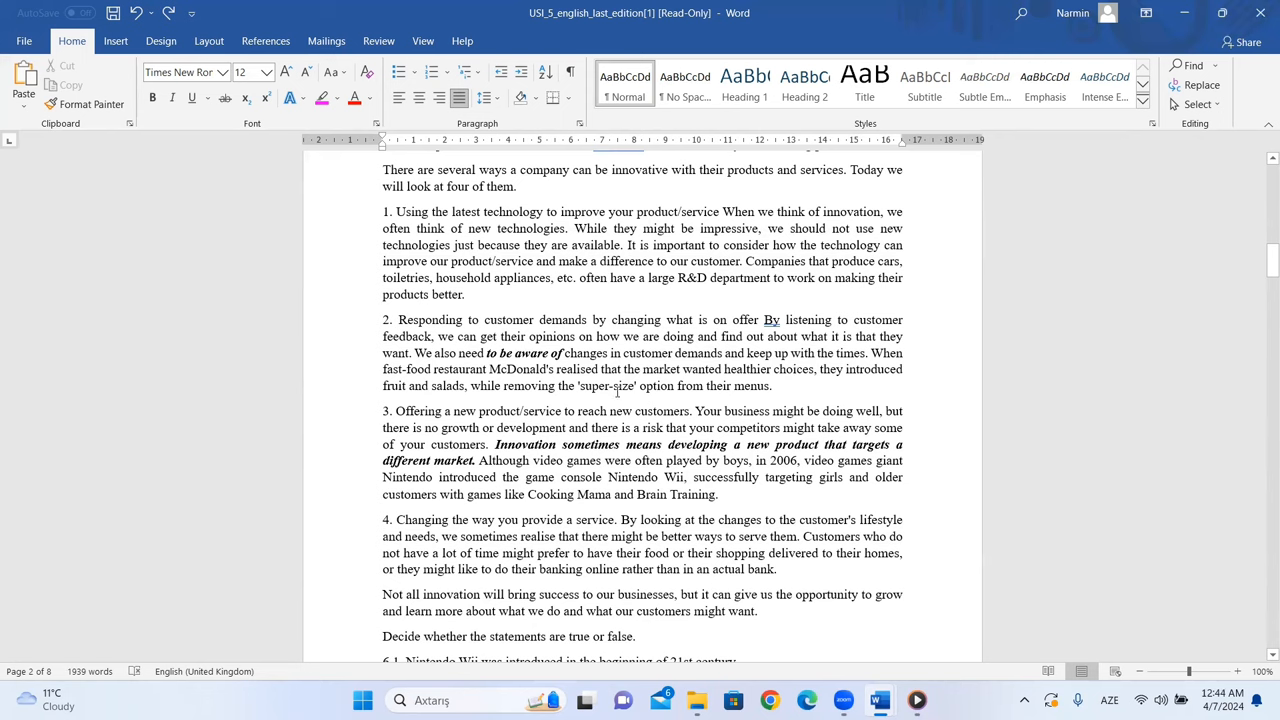
pyautogui.moveTo(464, 393)
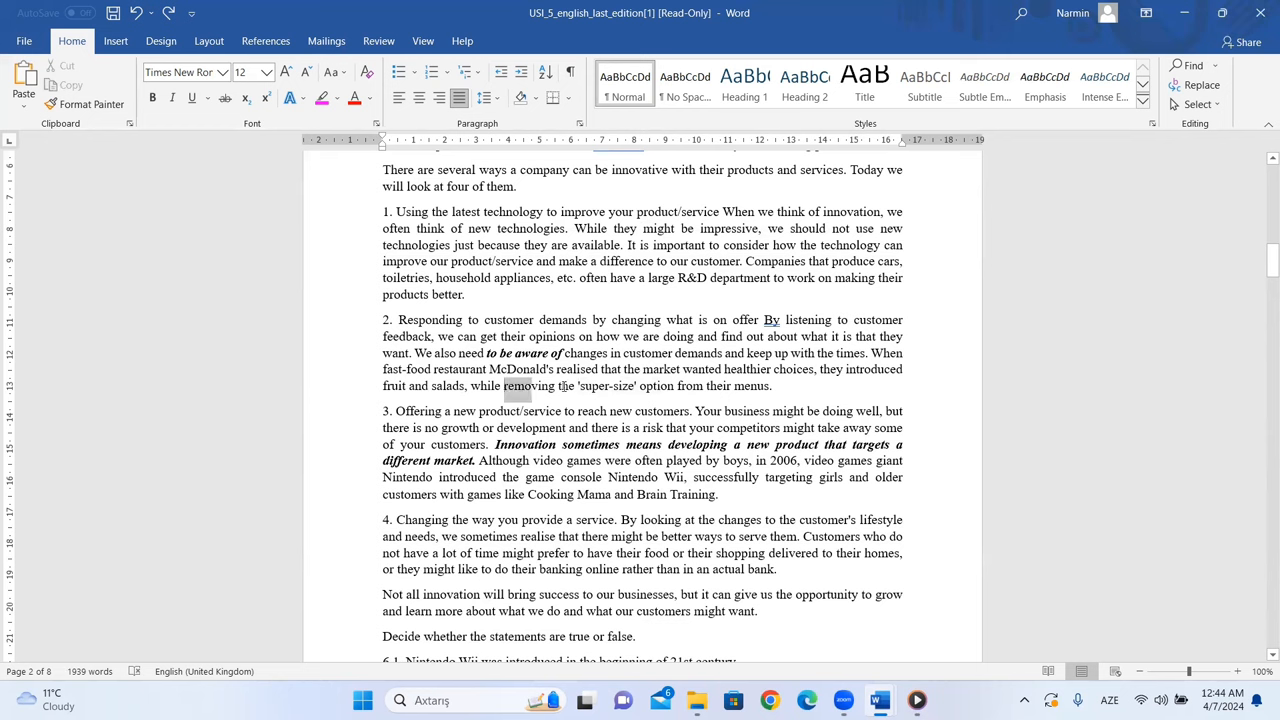
pyautogui.scroll(-3)
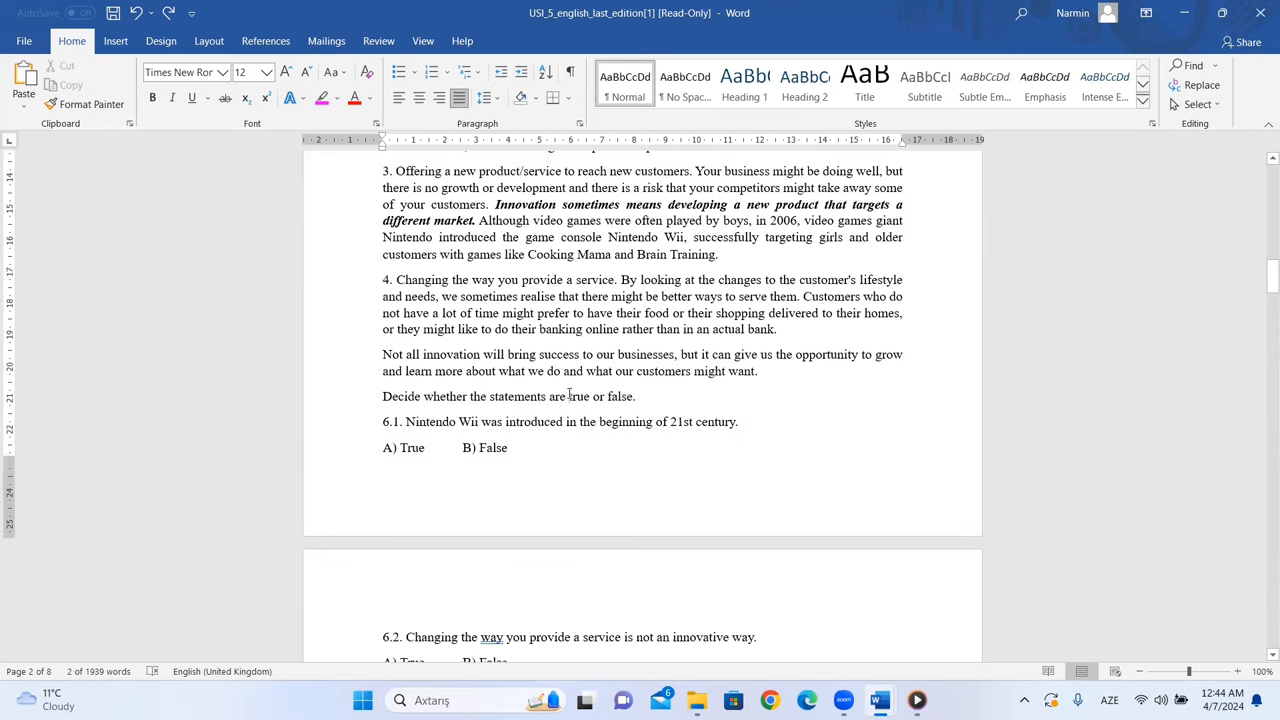
pyautogui.scroll(-3)
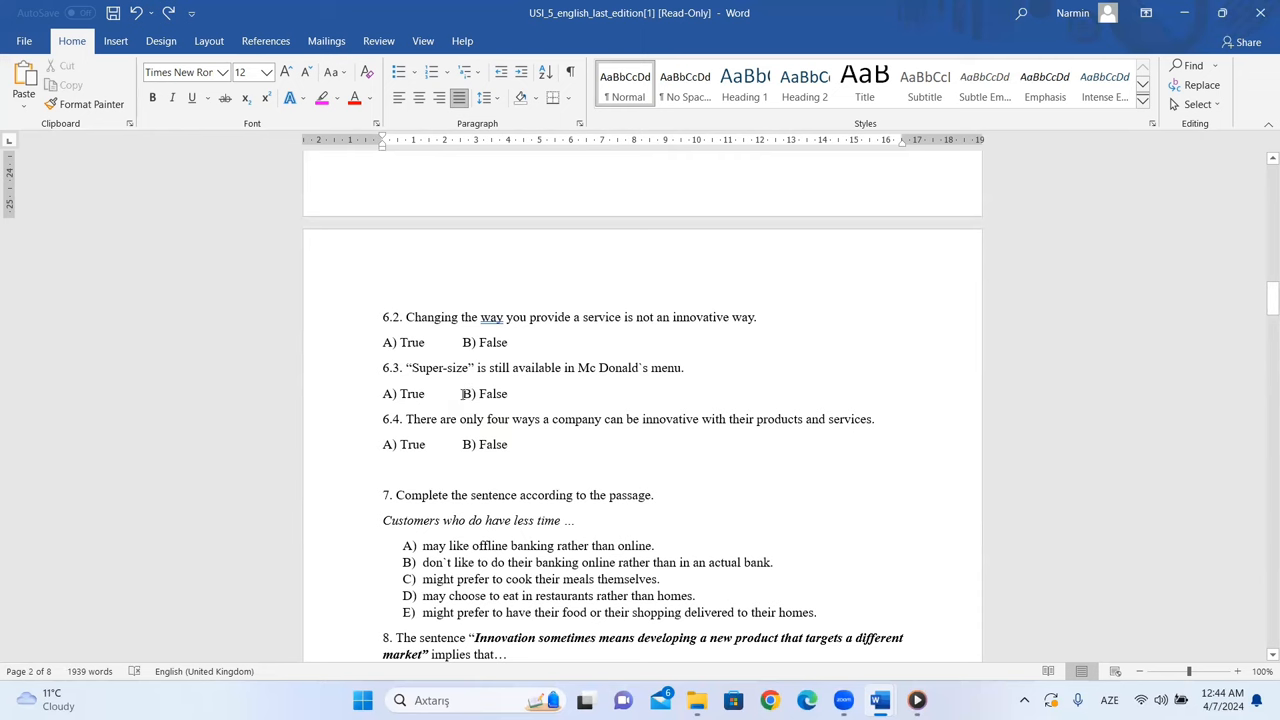
pyautogui.doubleClick(485, 393)
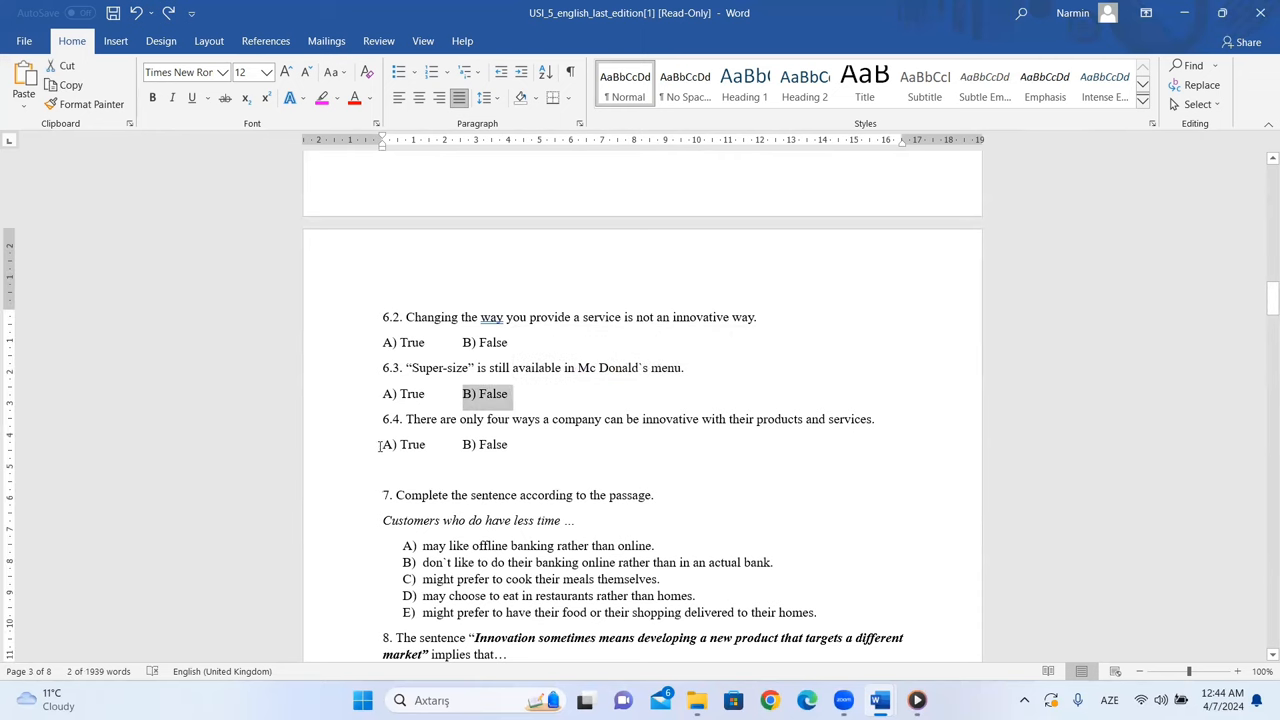
pyautogui.scroll(-3)
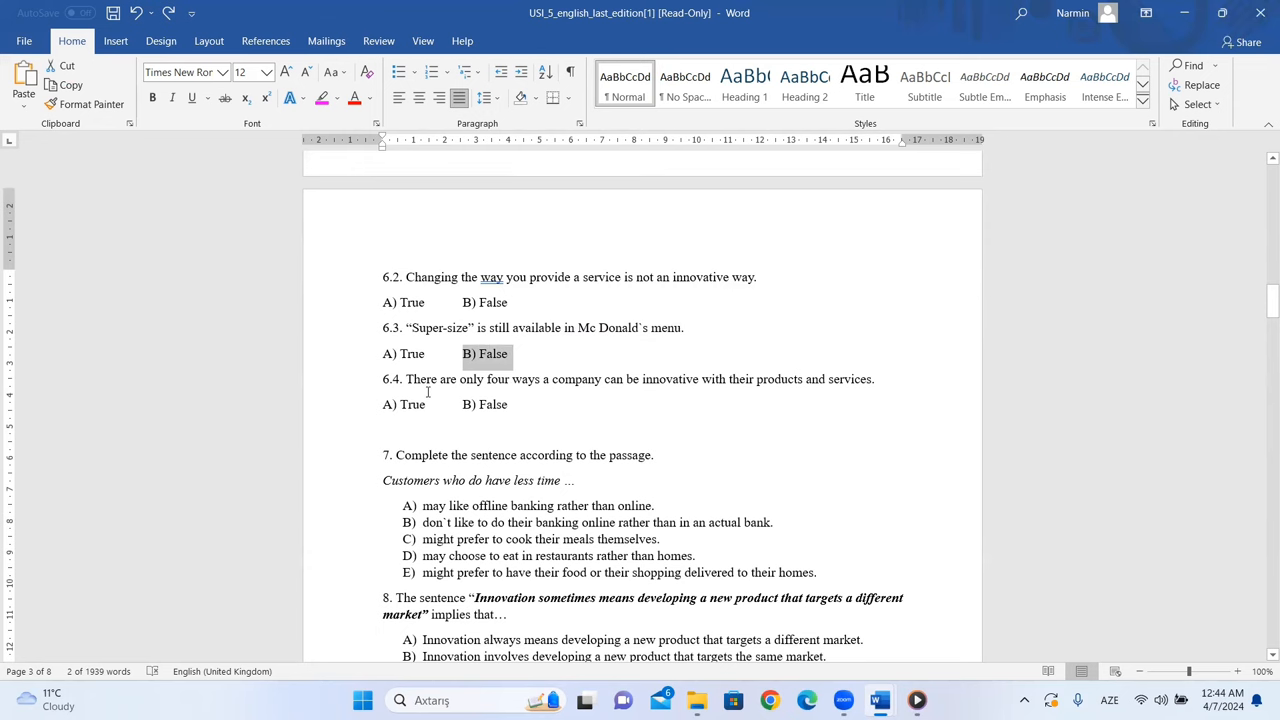
pyautogui.moveTo(568, 382)
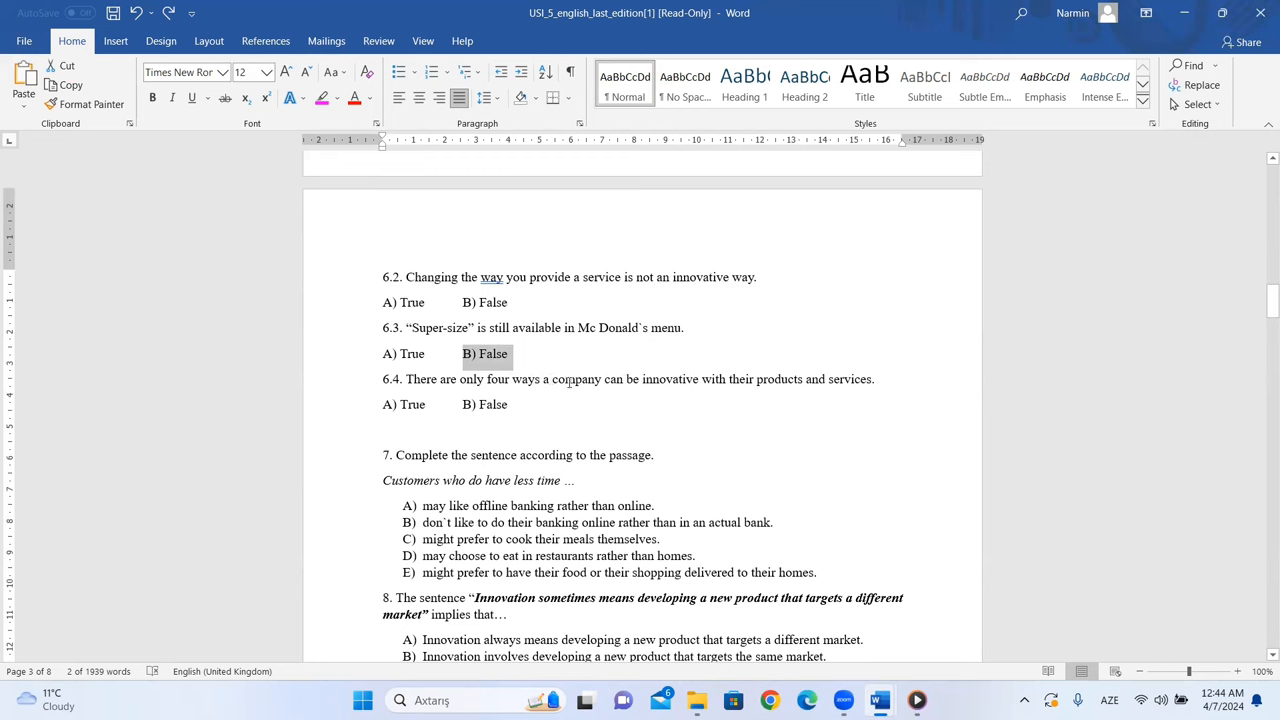
pyautogui.scroll(3)
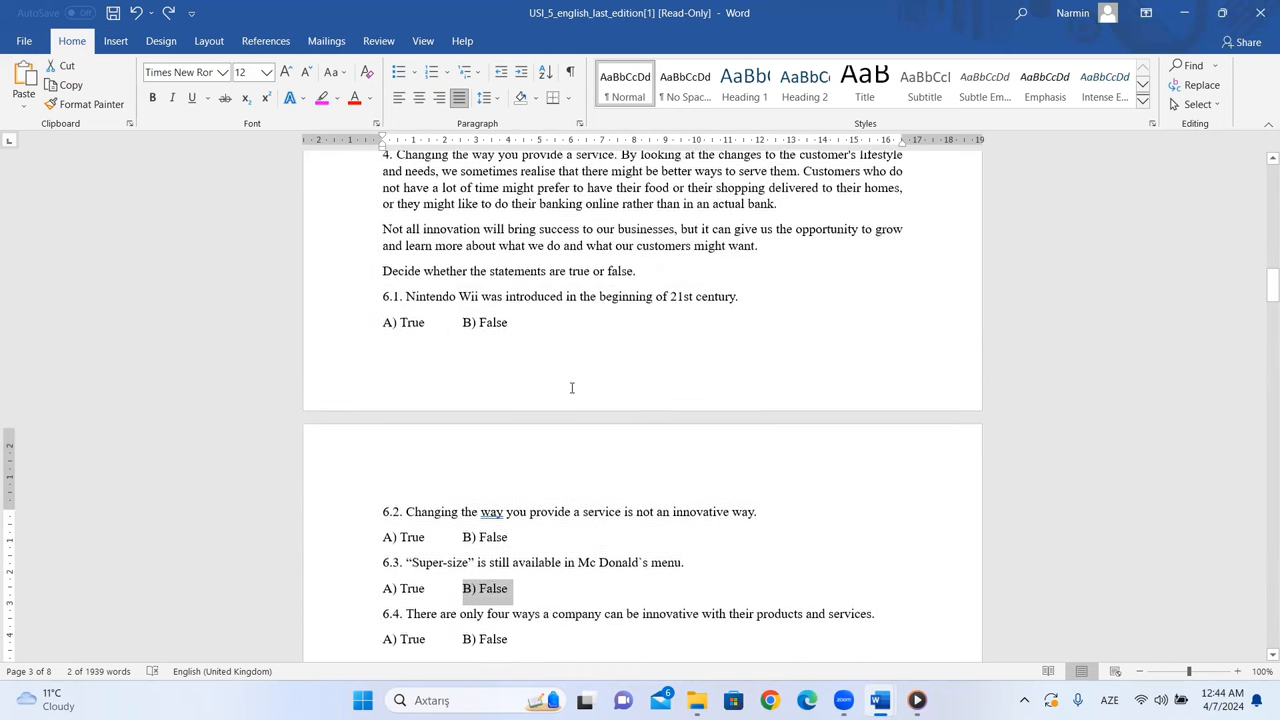
pyautogui.scroll(3)
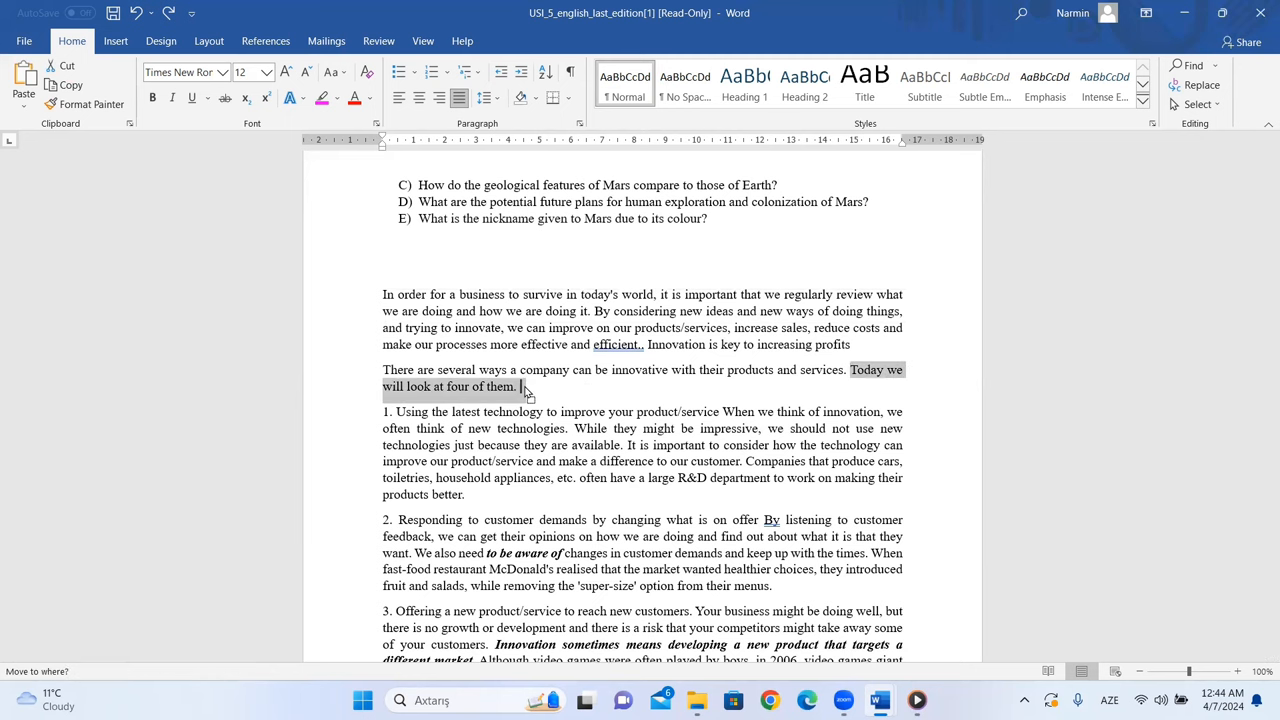
pyautogui.click(809, 386)
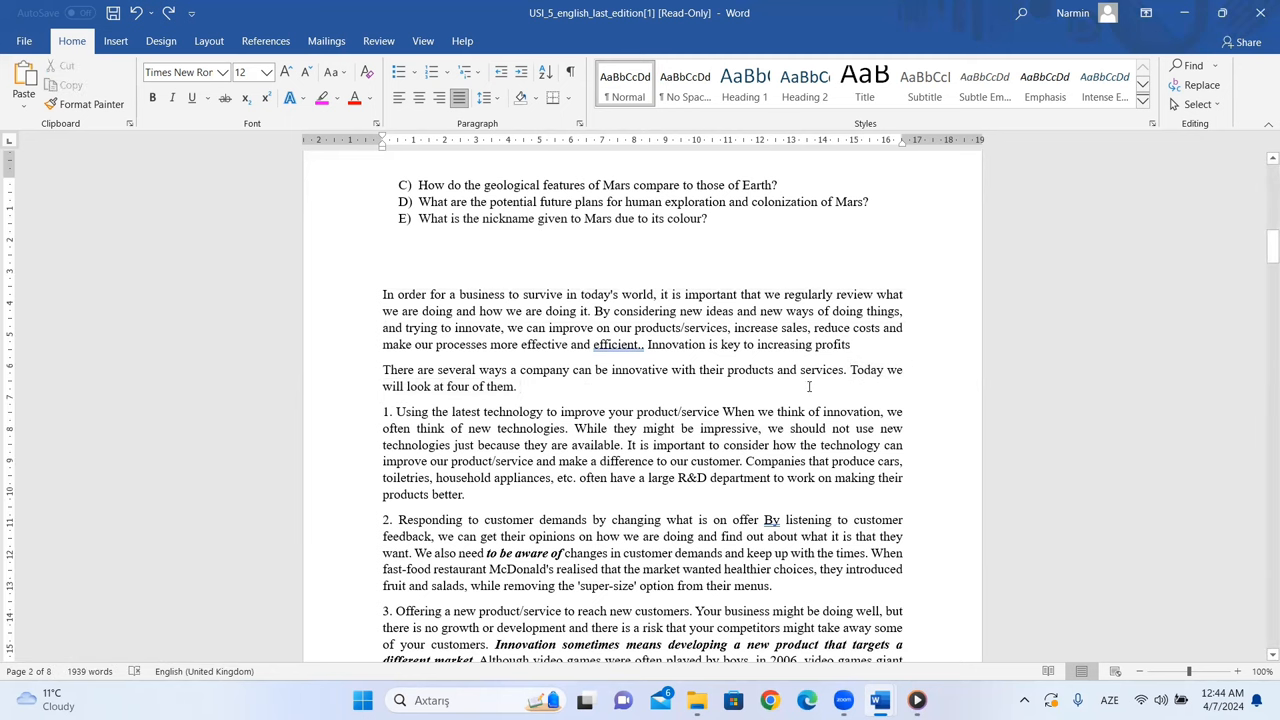
pyautogui.scroll(-3)
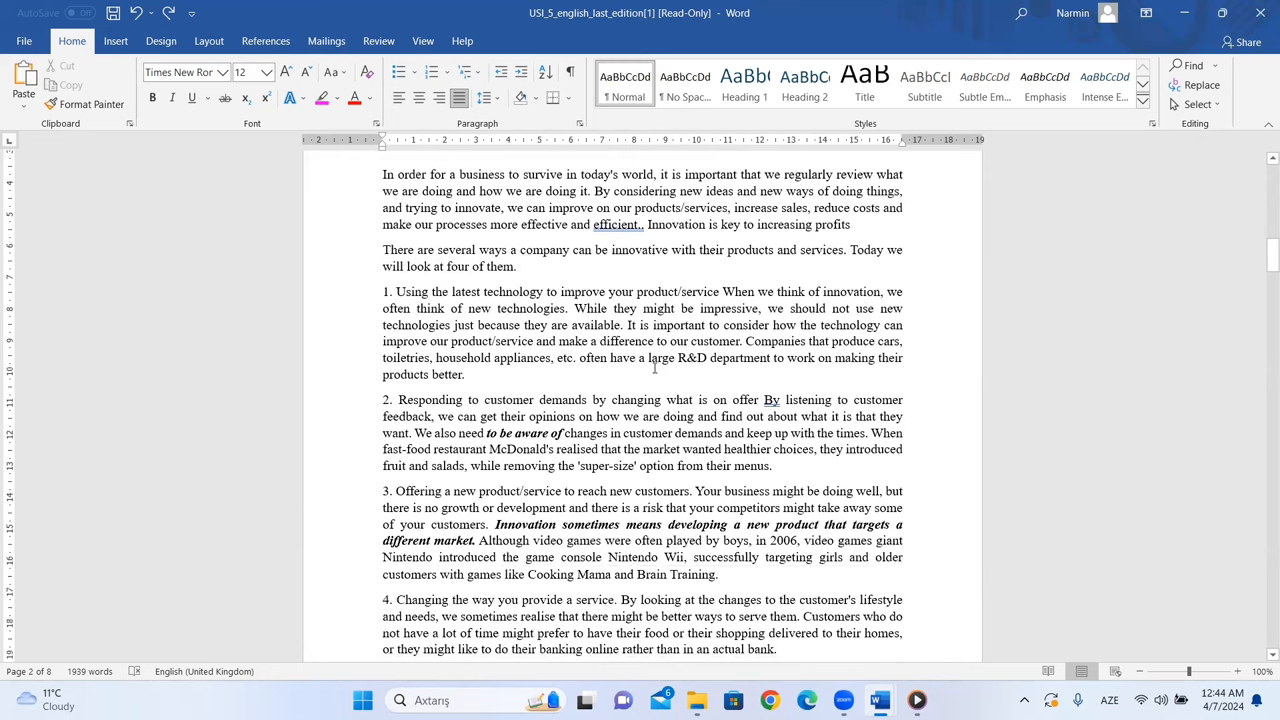
pyautogui.click(519, 266)
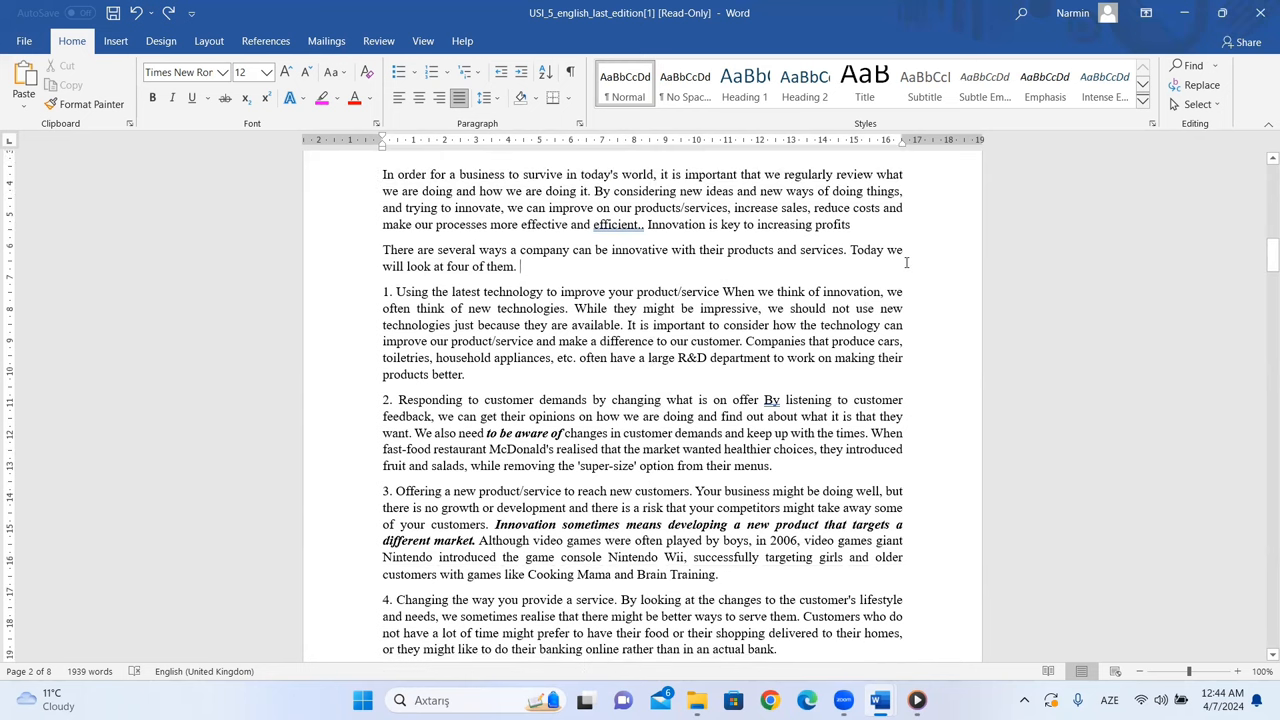
pyautogui.scroll(-3)
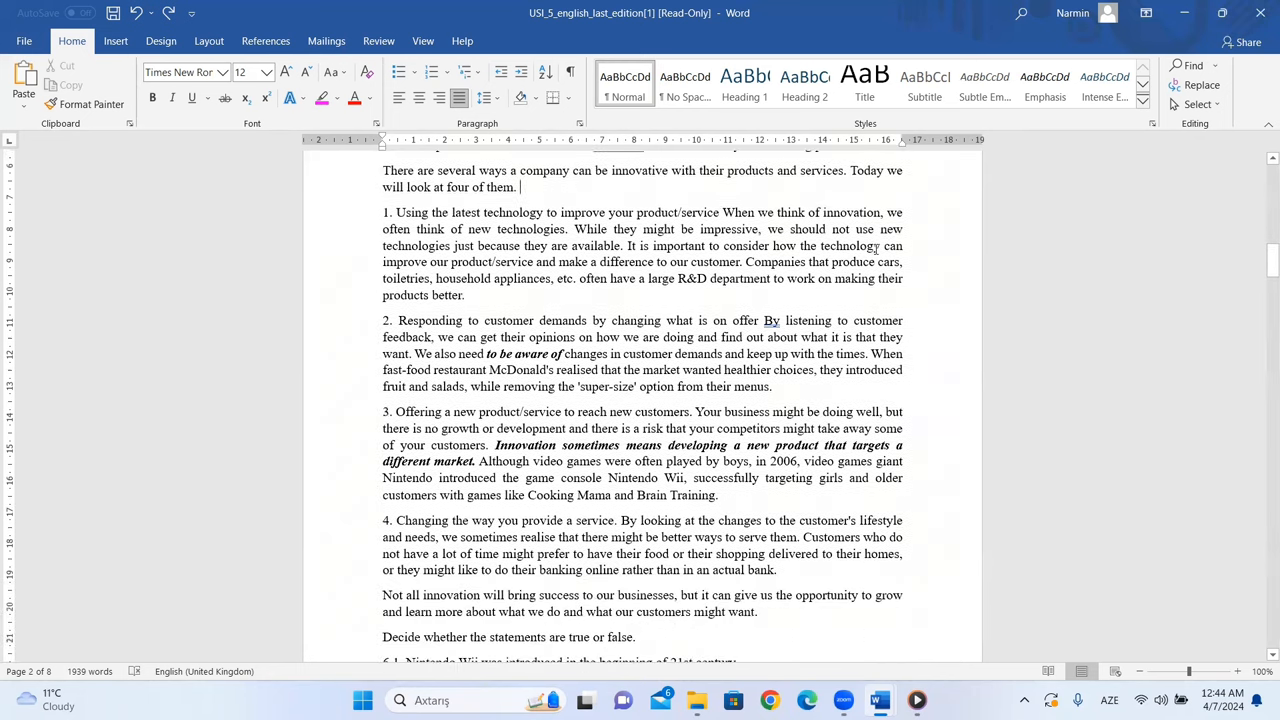
pyautogui.scroll(-3)
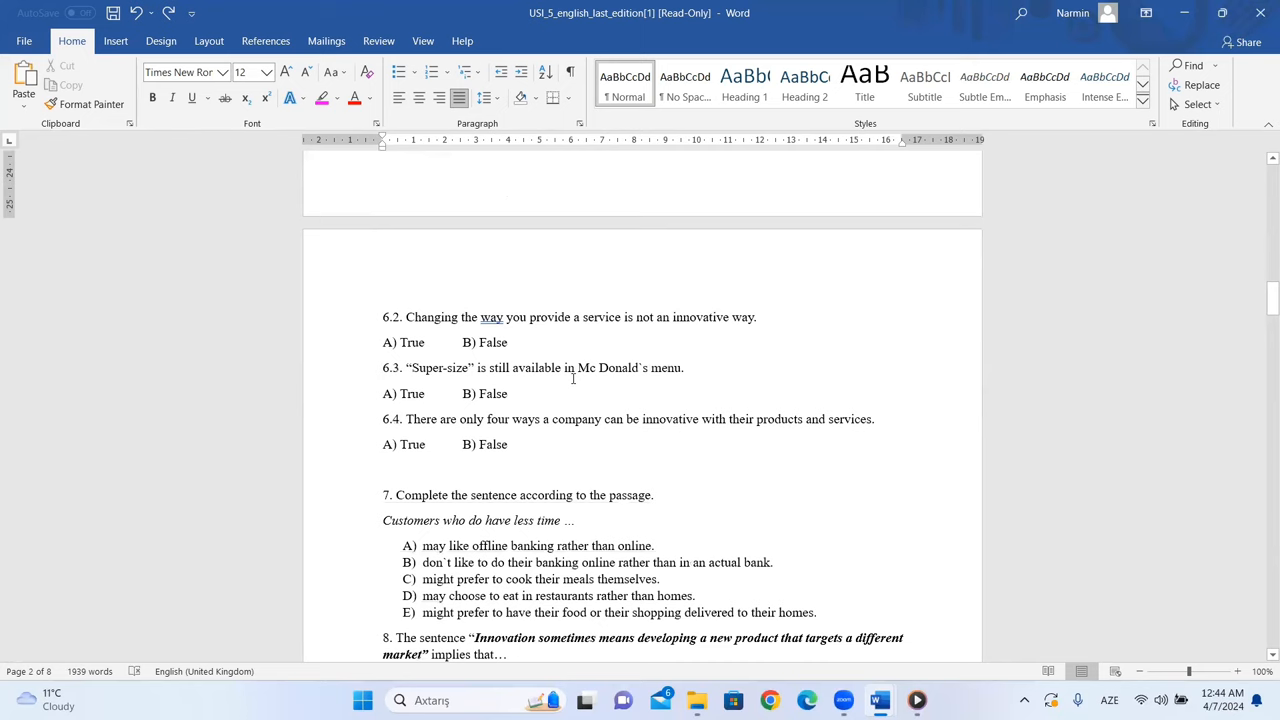
pyautogui.scroll(-3)
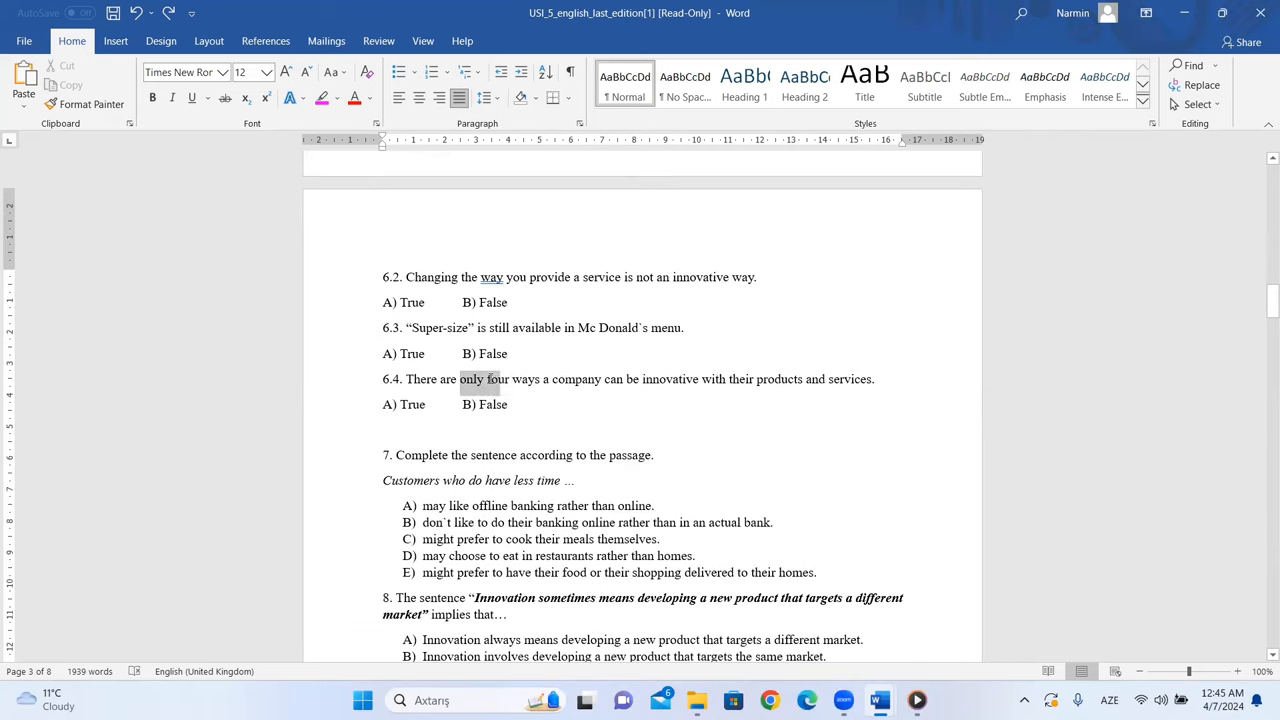
pyautogui.click(384, 404)
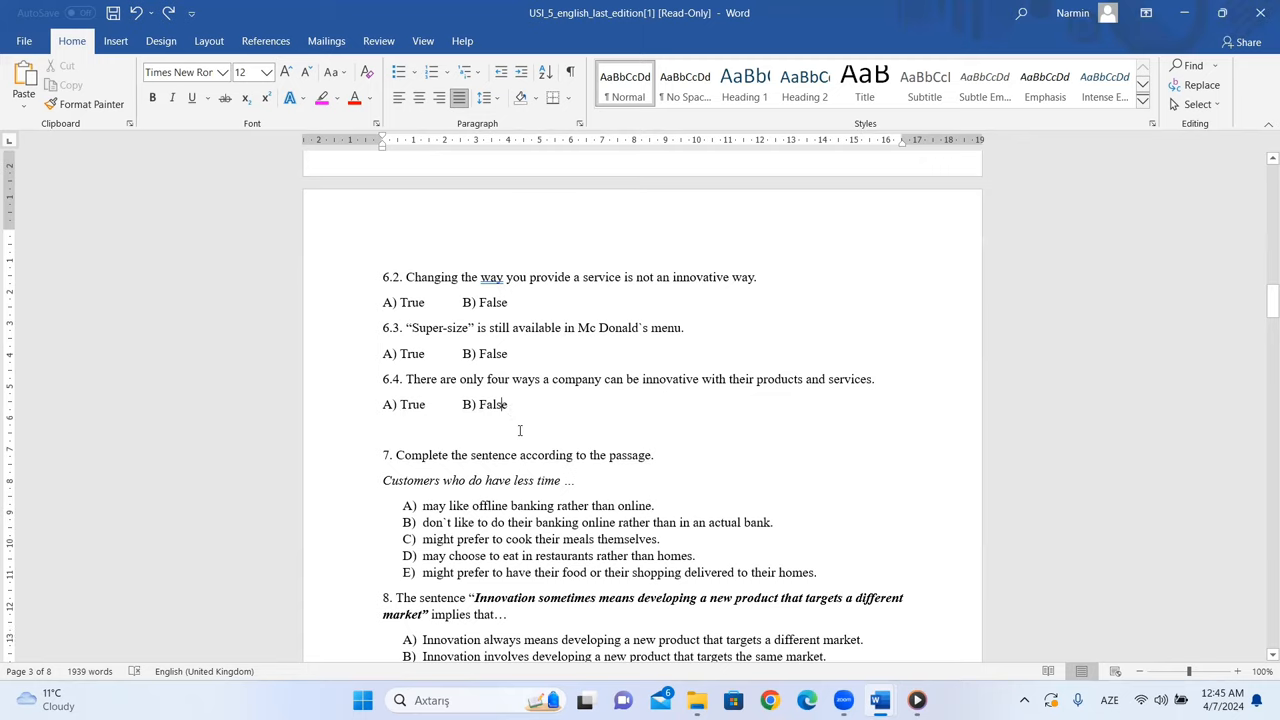
# Step: Look over questions 7–9, then return to paragraph 4 of the innovation passage
pyautogui.scroll(-3)
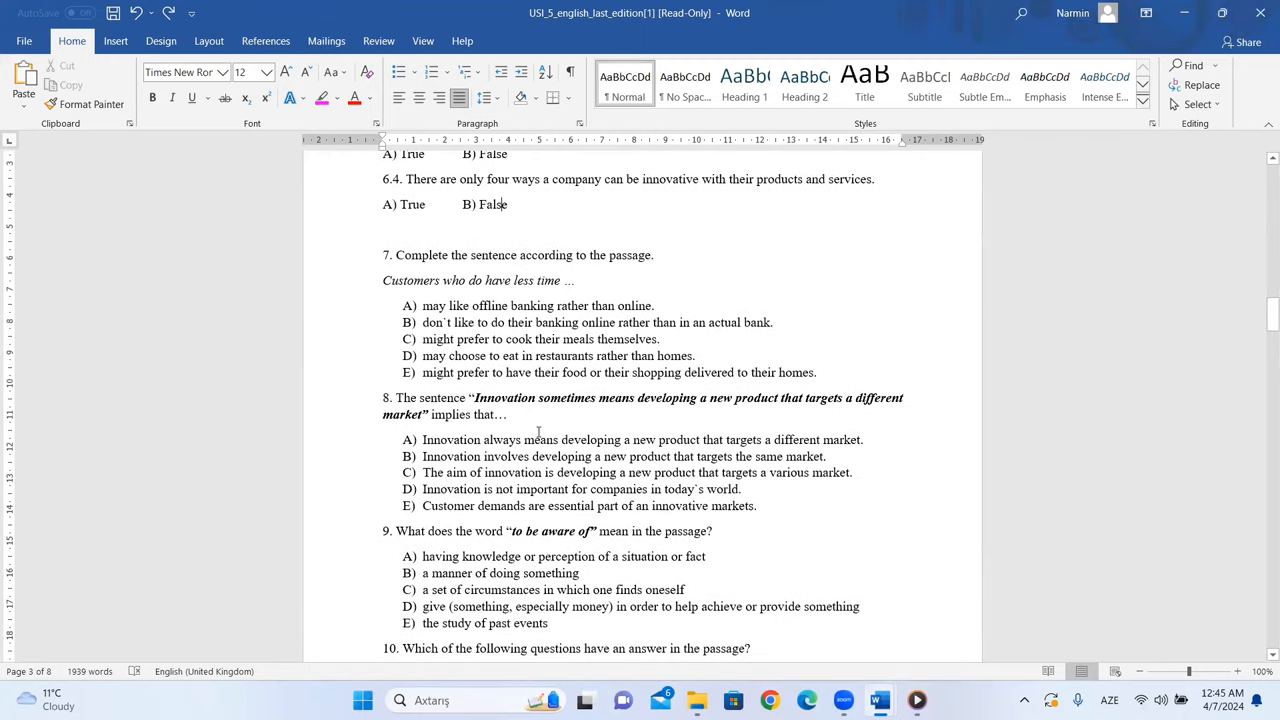
pyautogui.scroll(3)
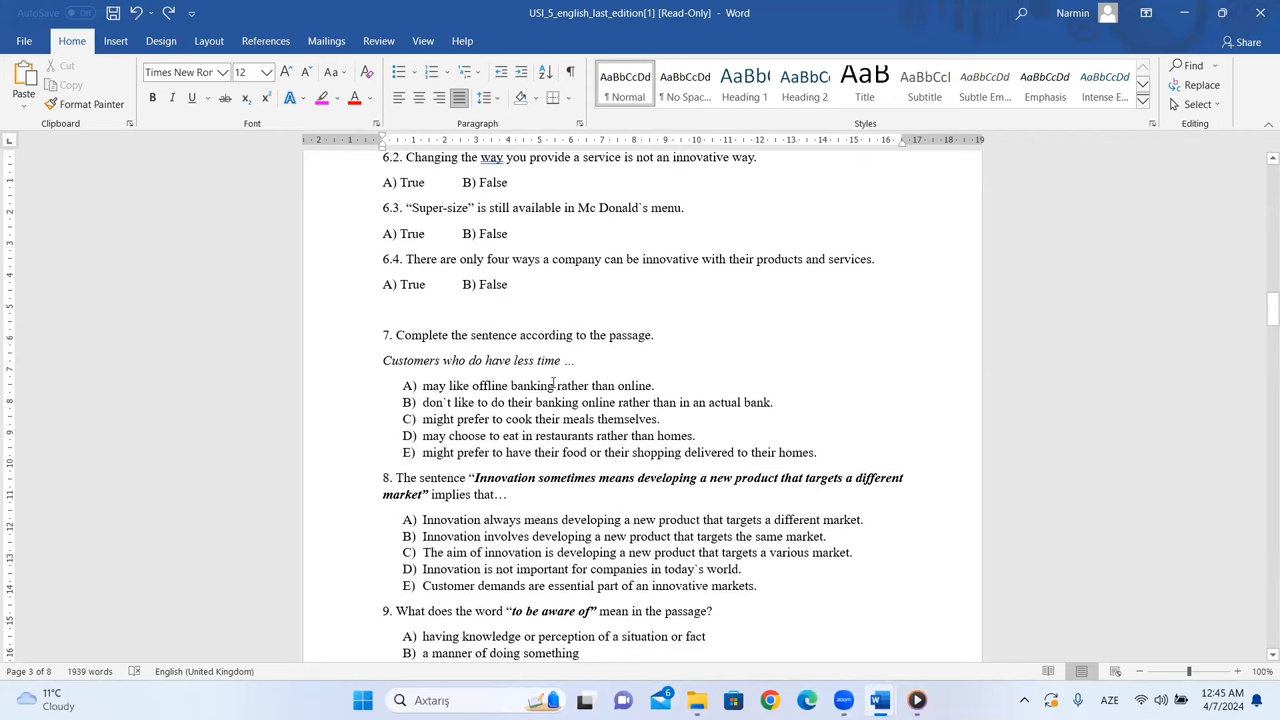
pyautogui.scroll(3)
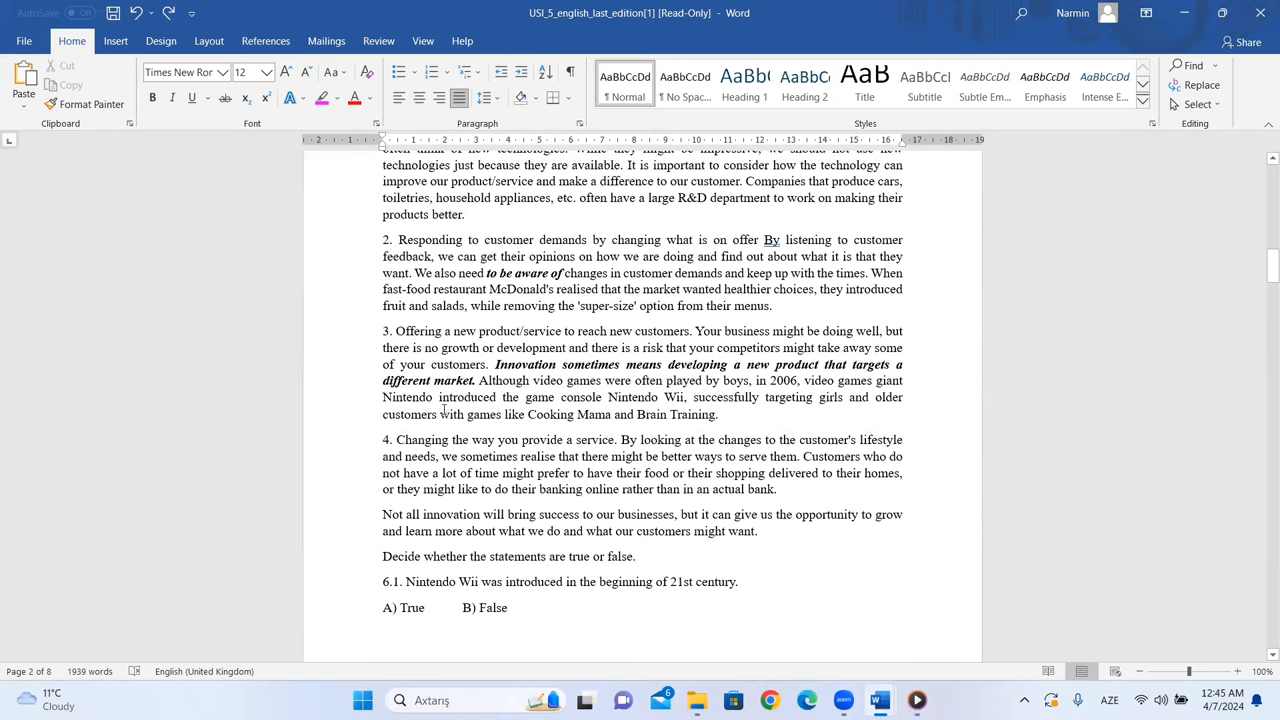
pyautogui.moveTo(823, 453)
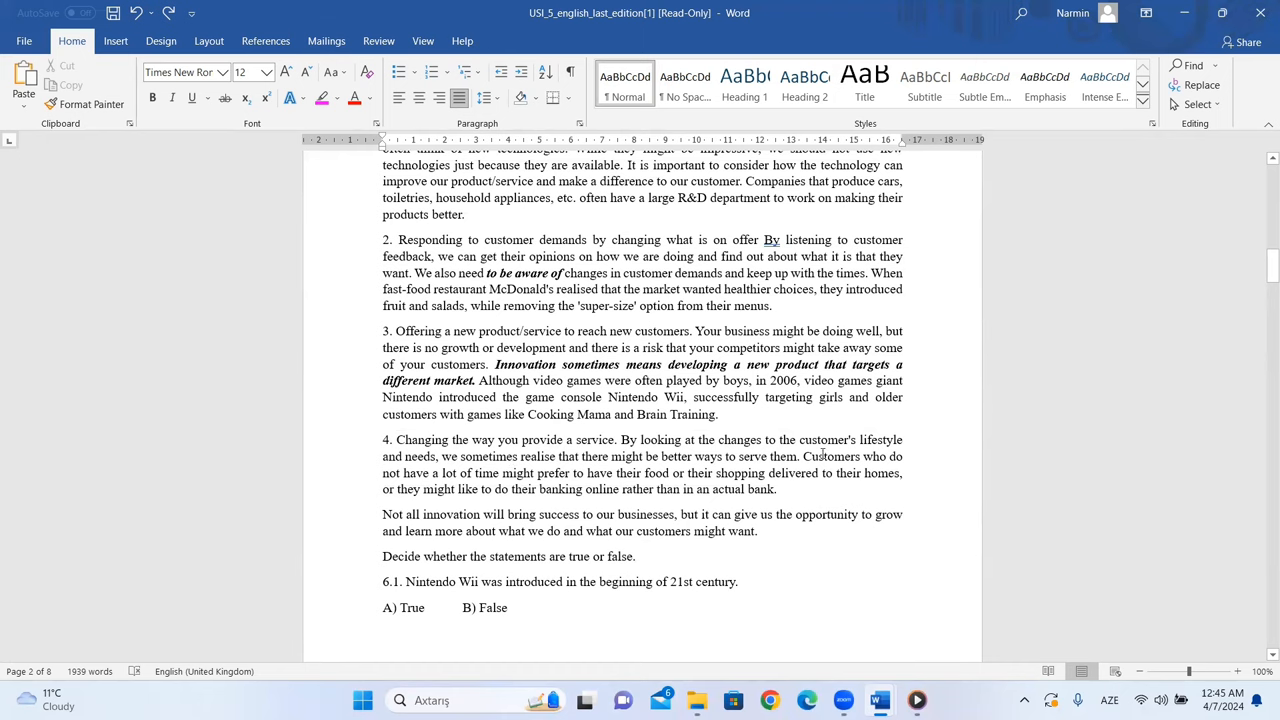
pyautogui.moveTo(482, 478)
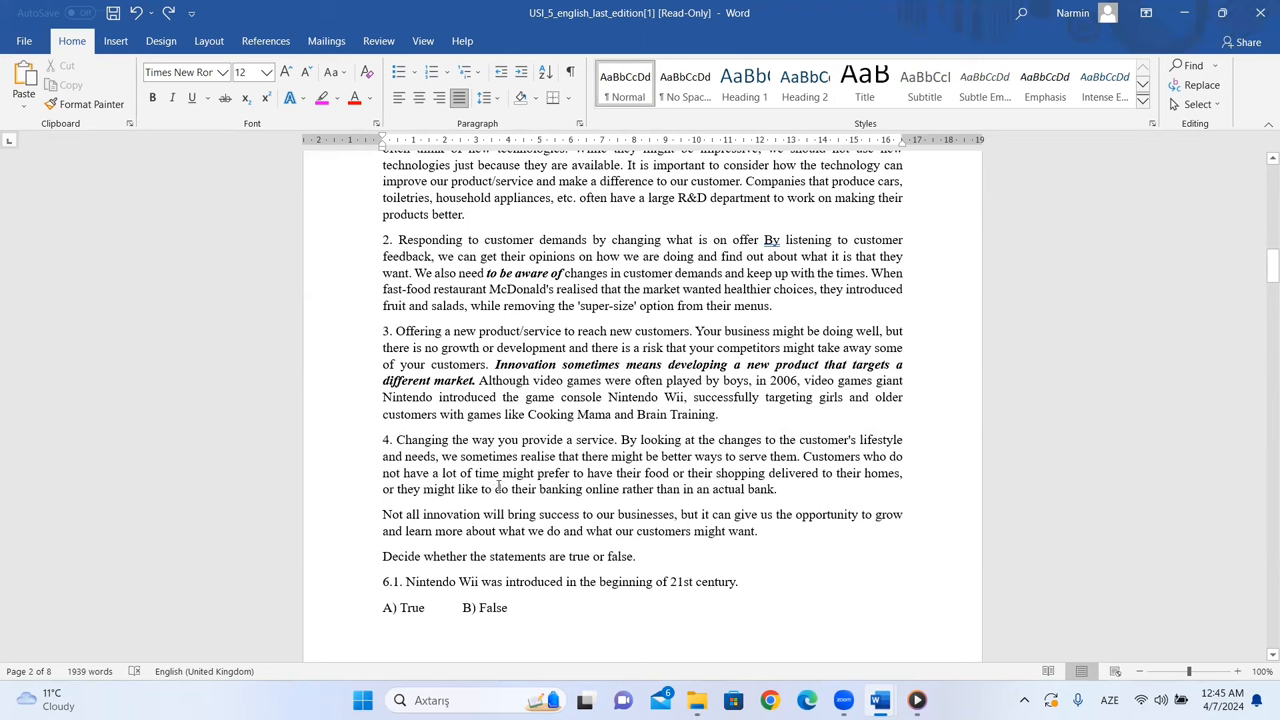
pyautogui.moveTo(617, 477)
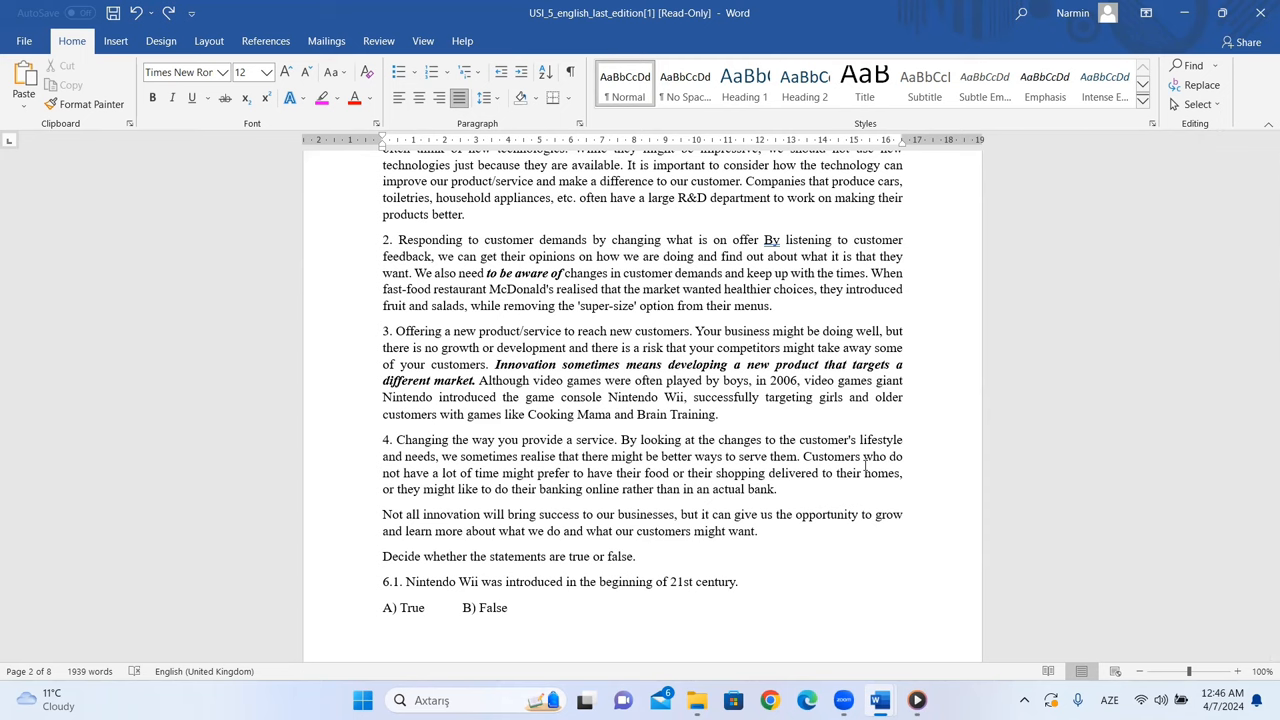
pyautogui.moveTo(548, 473)
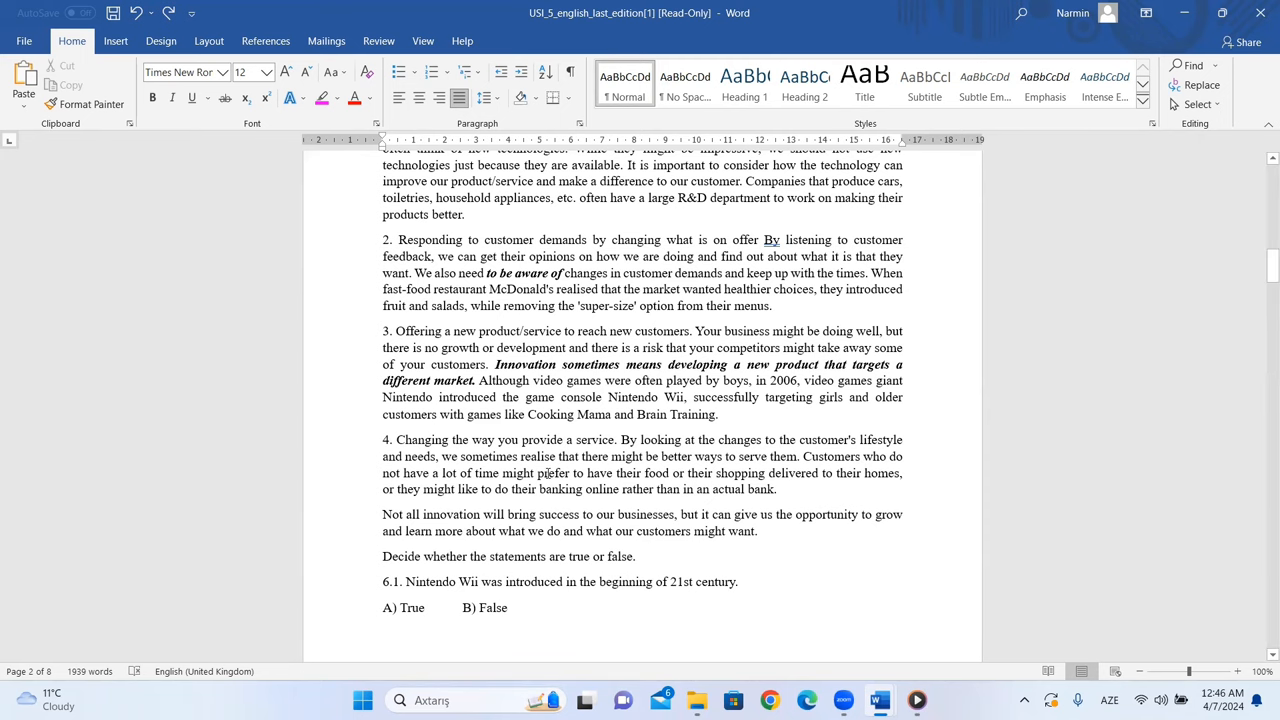
pyautogui.moveTo(657, 472)
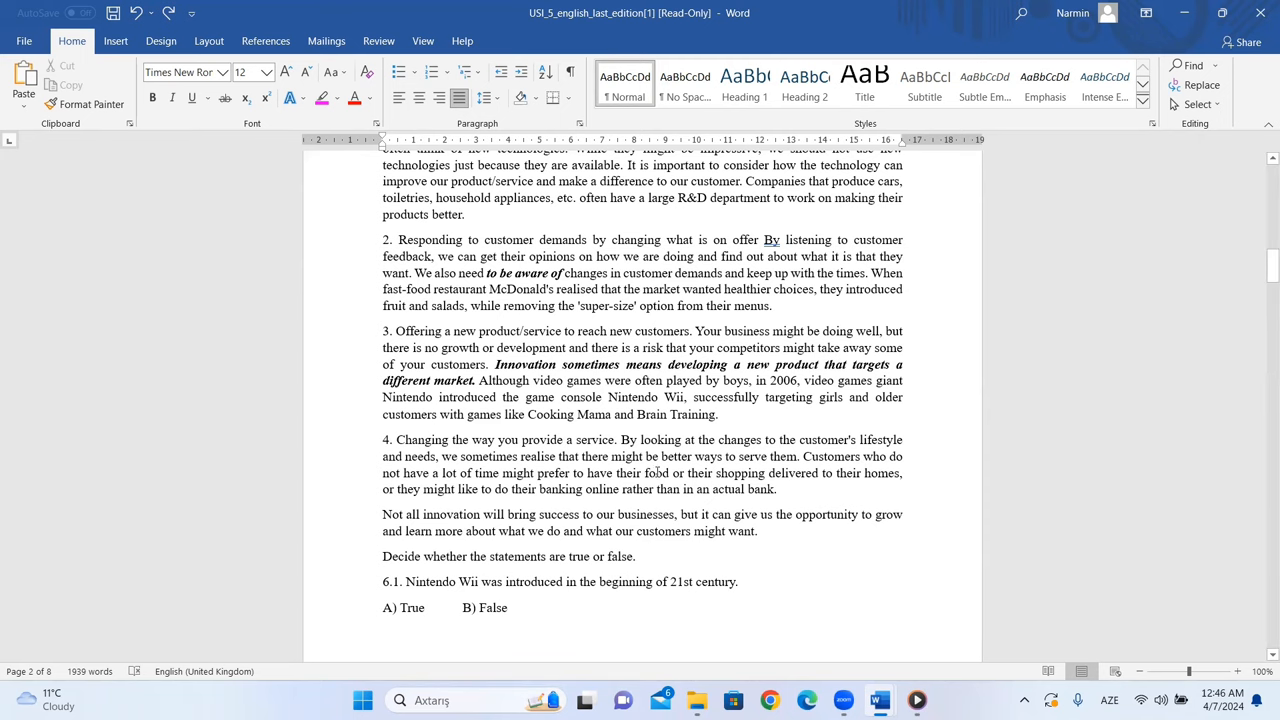
pyautogui.moveTo(725, 481)
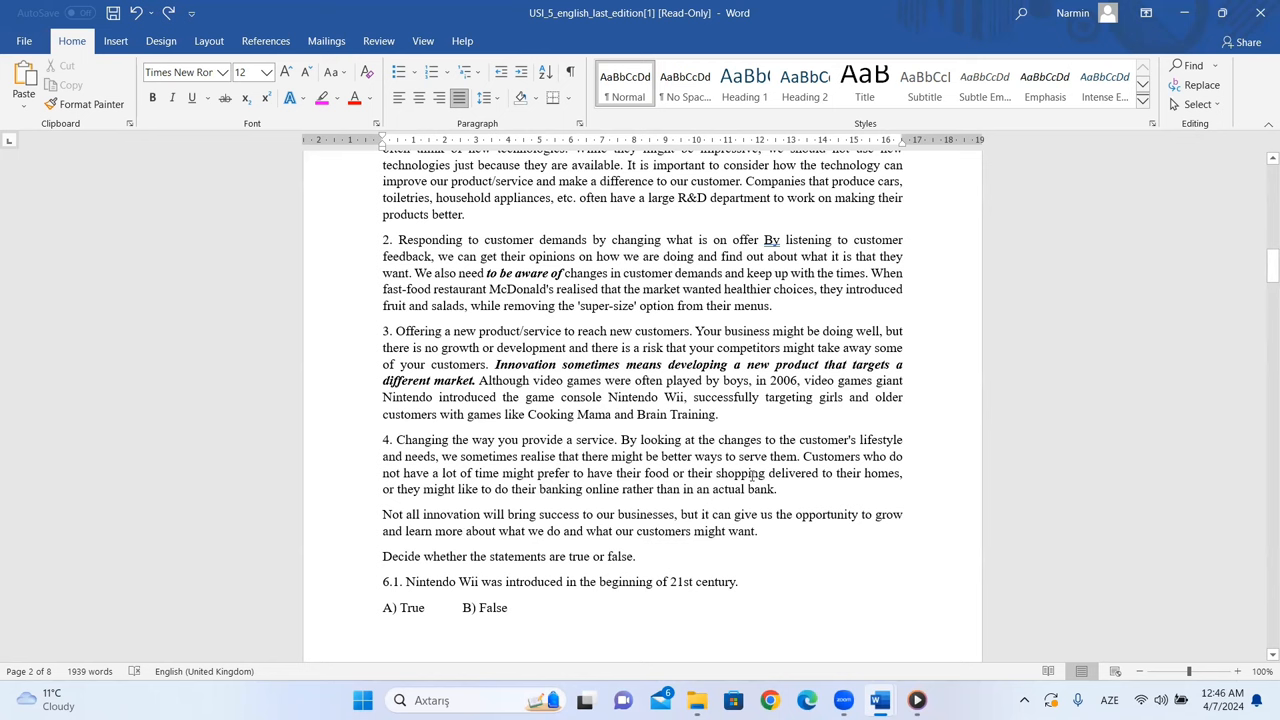
# Step: Select 'might' in option E as question 7's answer
pyautogui.scroll(-3)
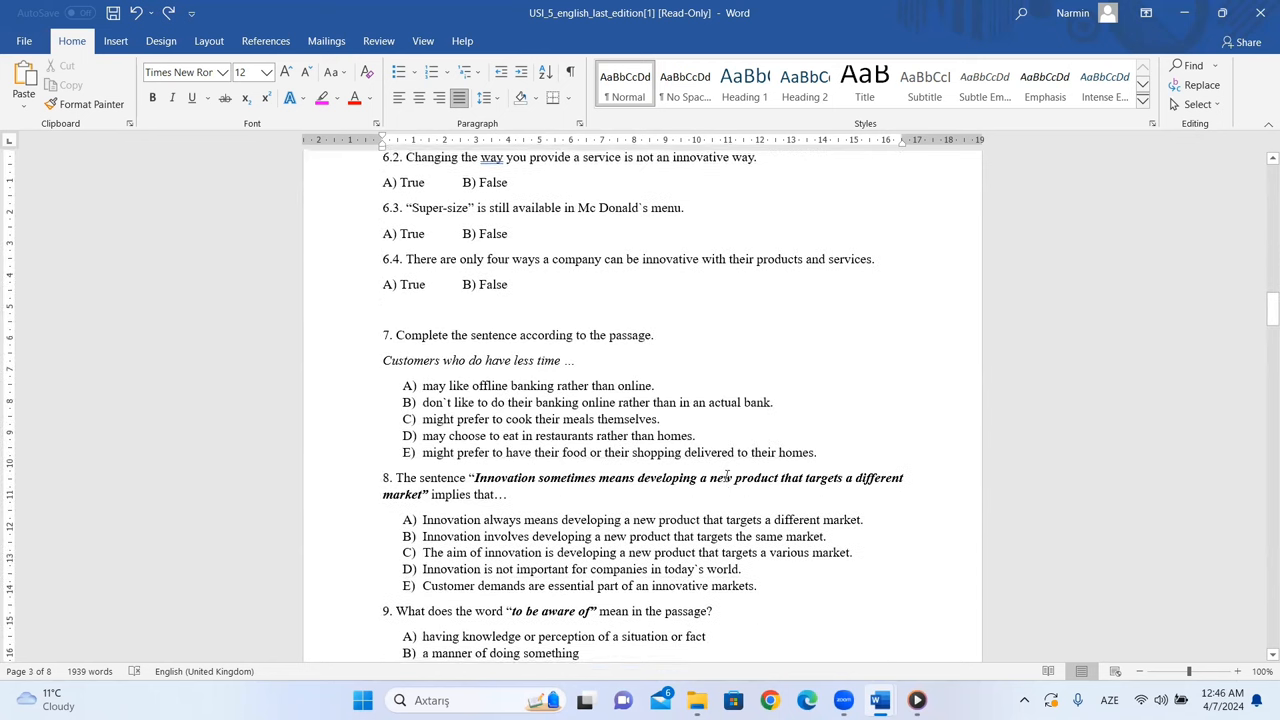
pyautogui.scroll(-3)
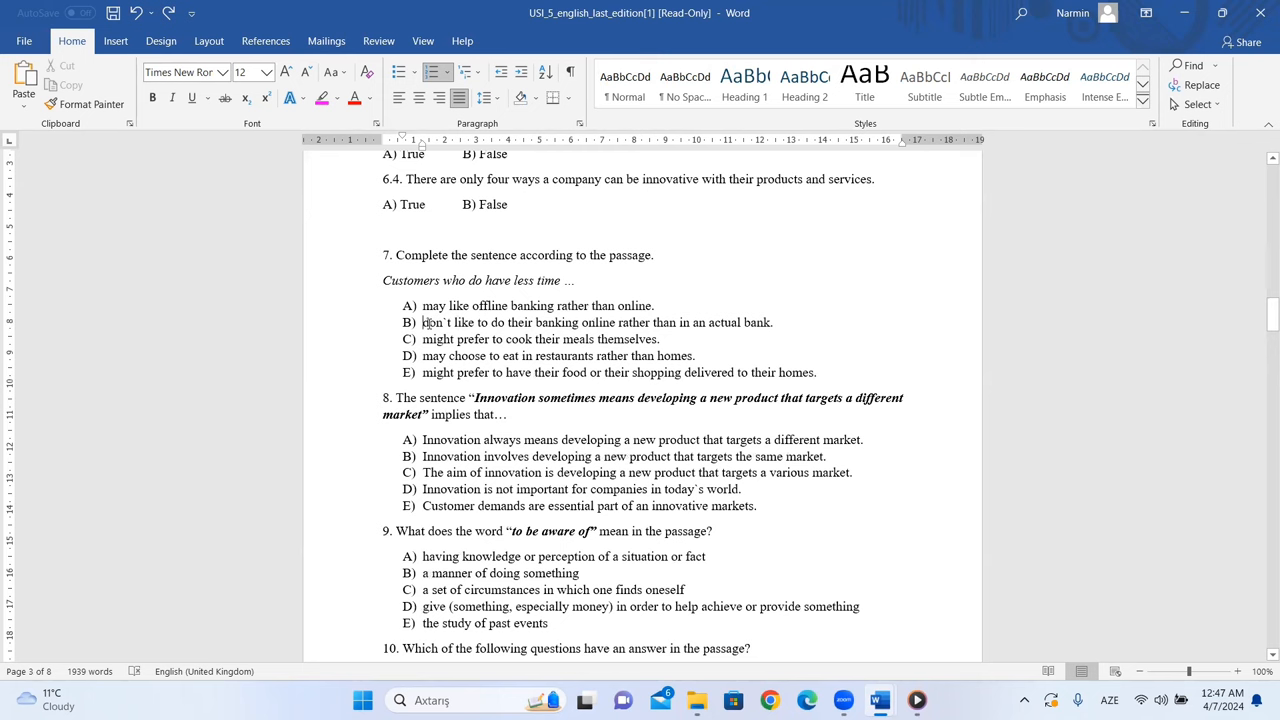
pyautogui.scroll(3)
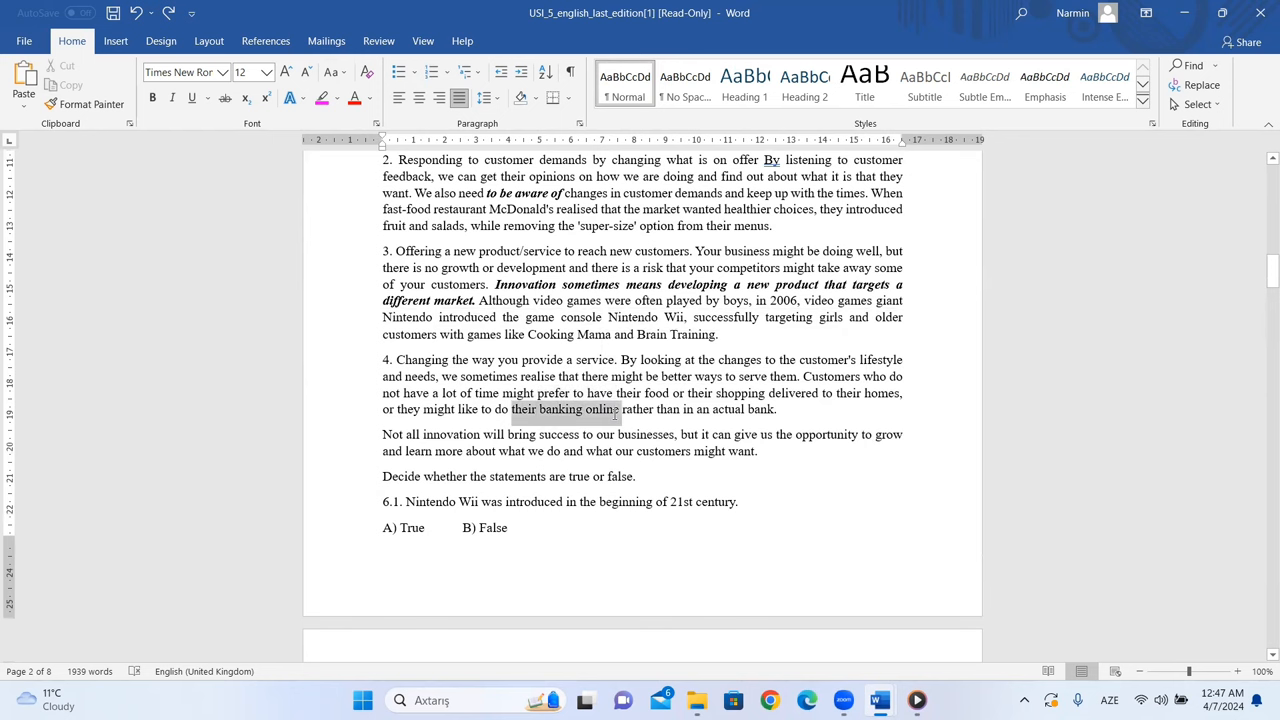
pyautogui.scroll(-3)
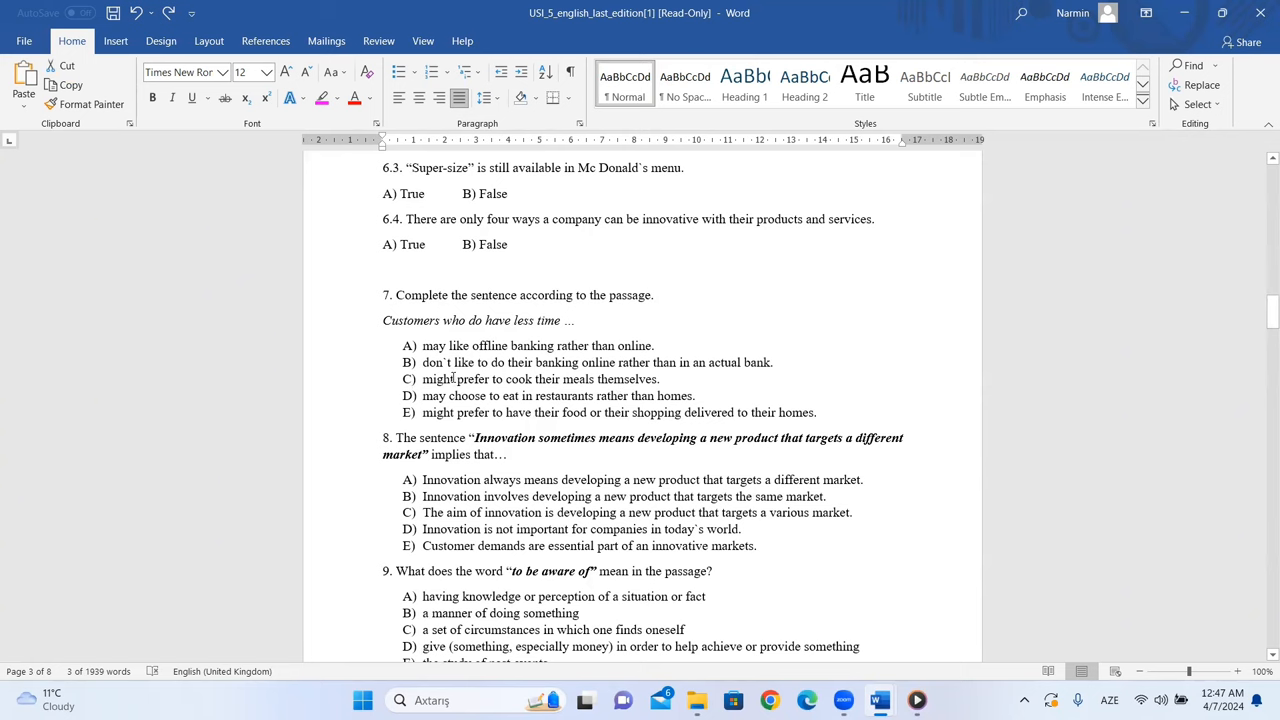
pyautogui.moveTo(476, 388)
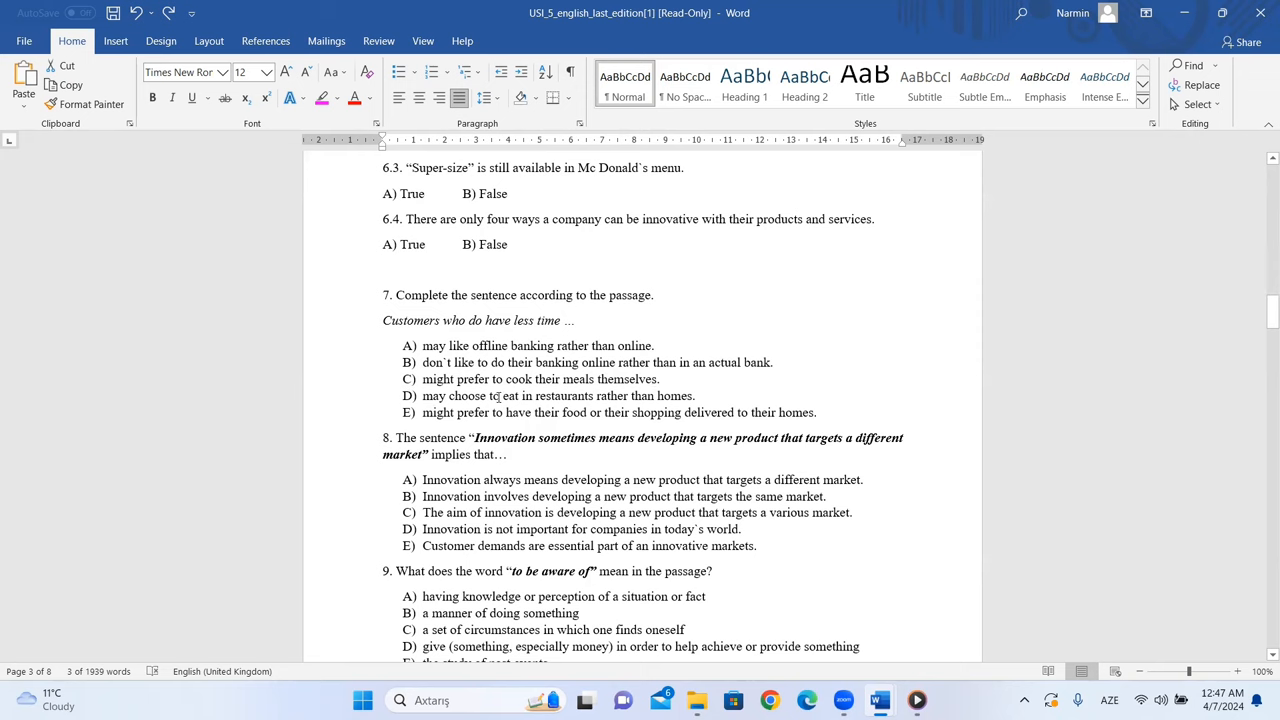
pyautogui.moveTo(657, 396)
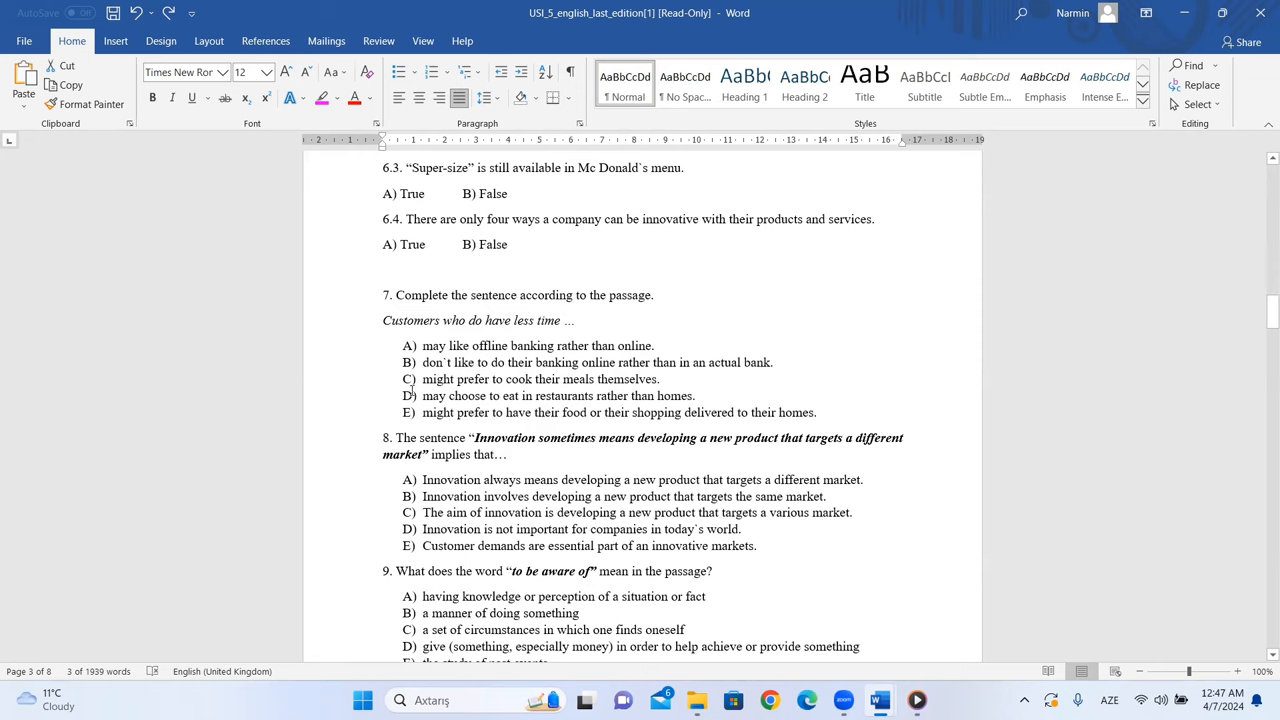
pyautogui.moveTo(497, 400)
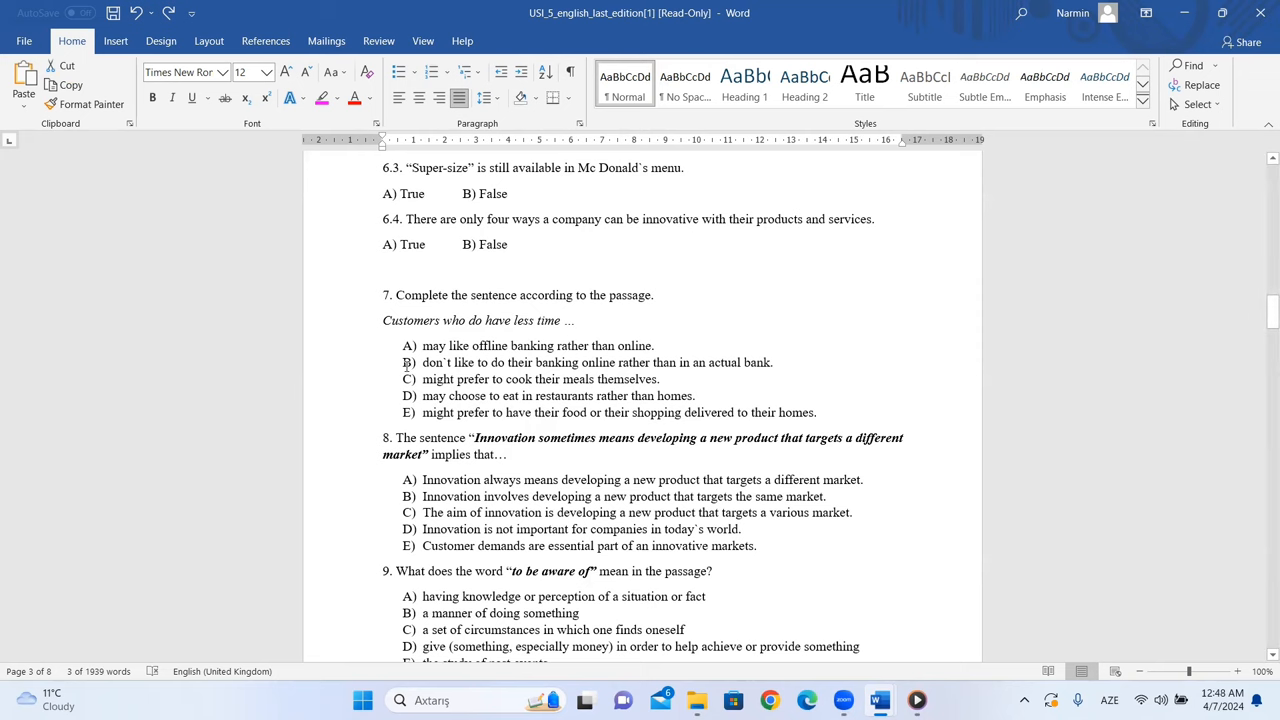
pyautogui.moveTo(746, 390)
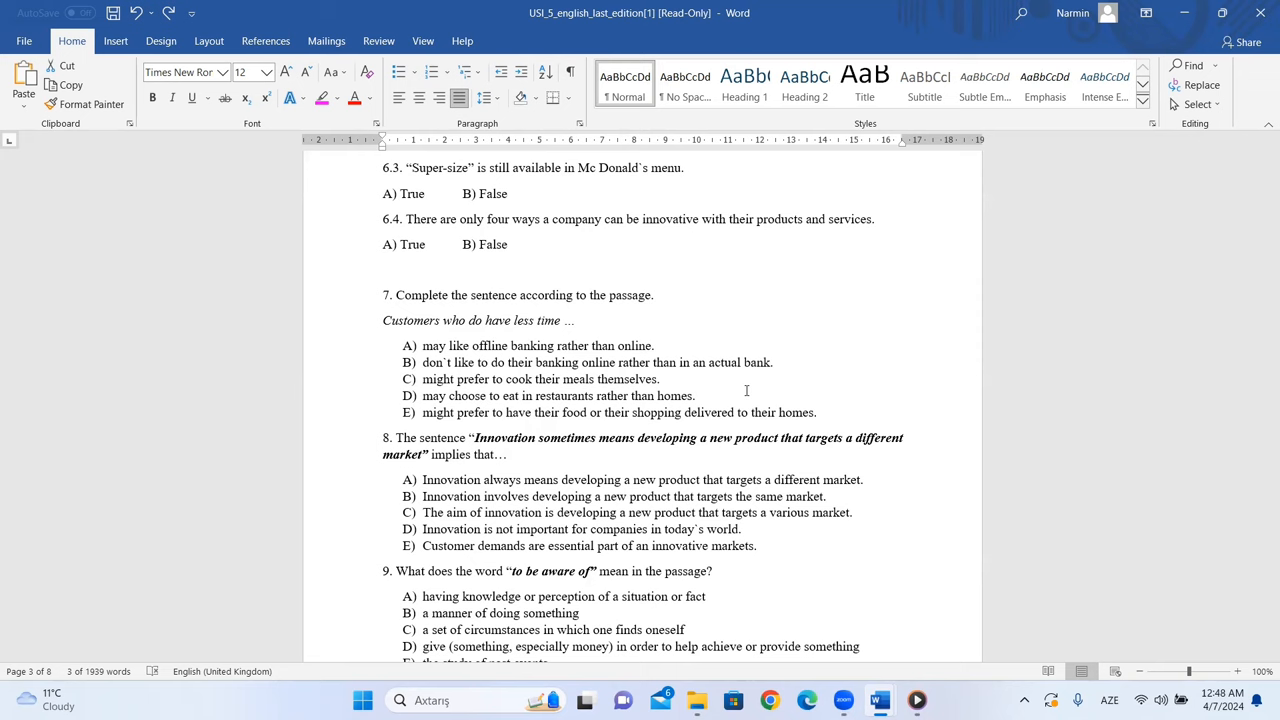
pyautogui.doubleClick(556, 395)
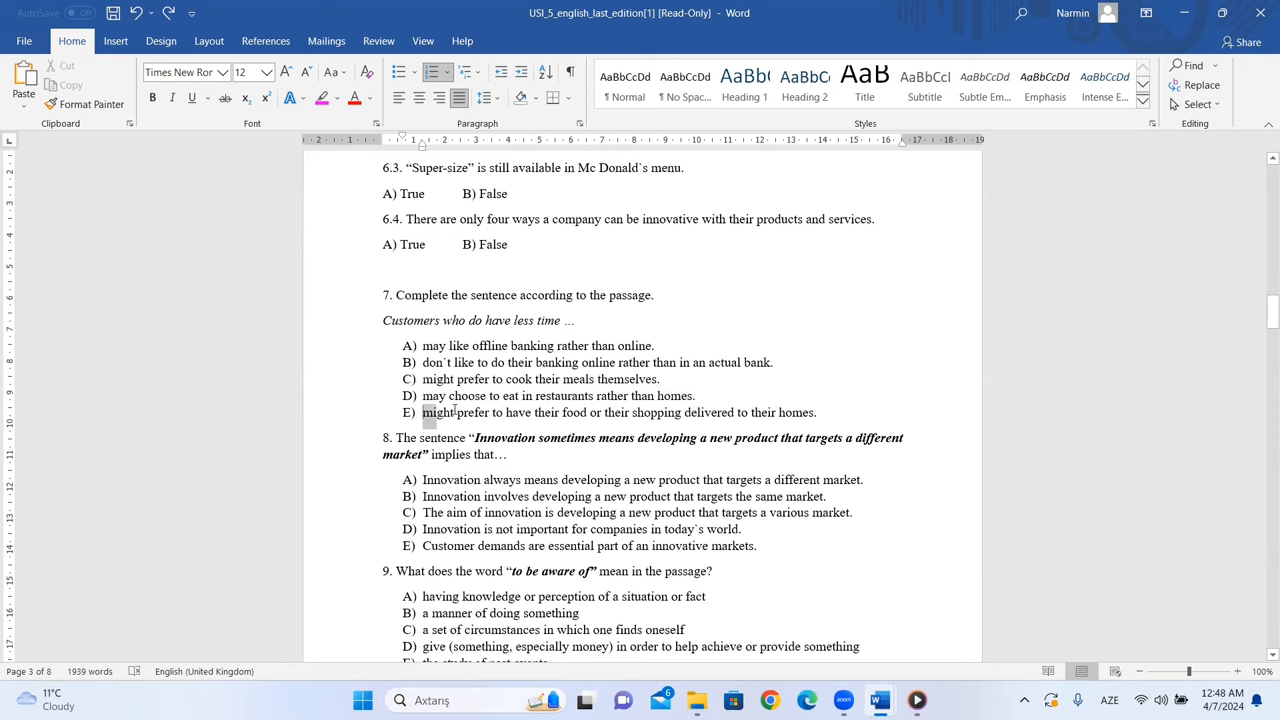
# Step: Highlight the passage sentence about customers having food delivered, then return to question 7
pyautogui.scroll(3)
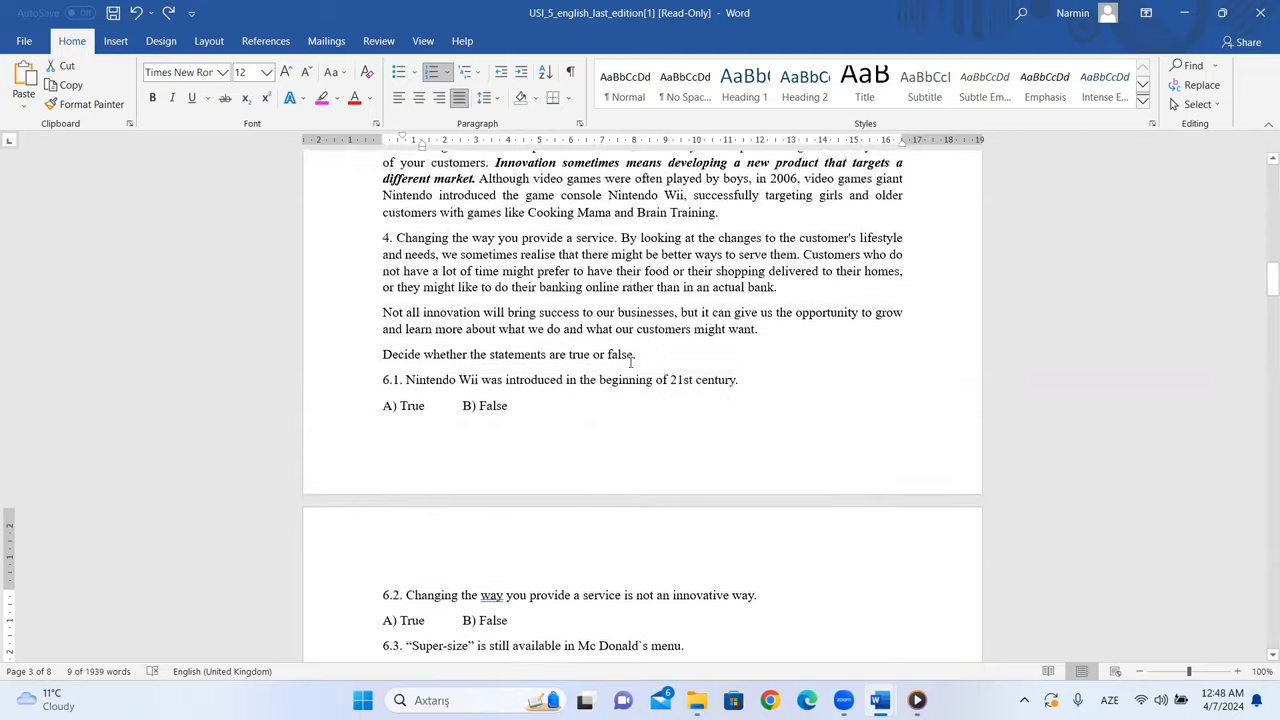
pyautogui.scroll(3)
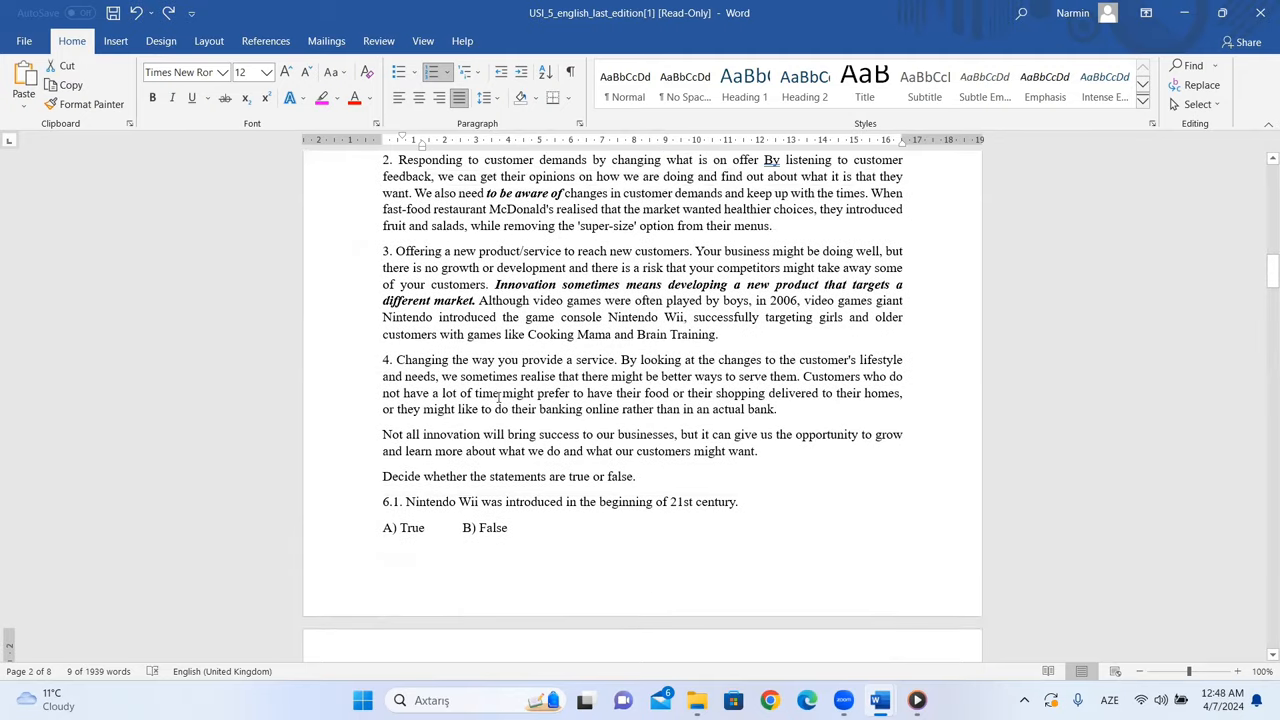
pyautogui.moveTo(475, 393); pyautogui.dragTo(901, 393)
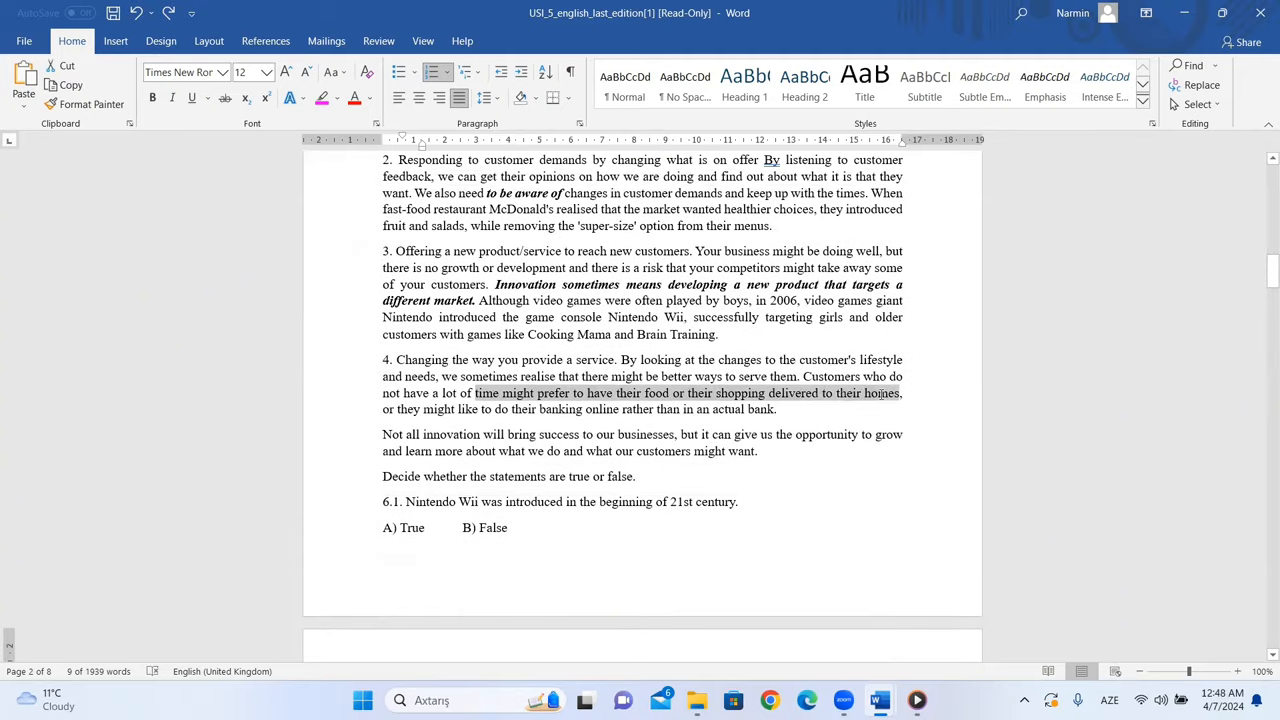
pyautogui.scroll(-3)
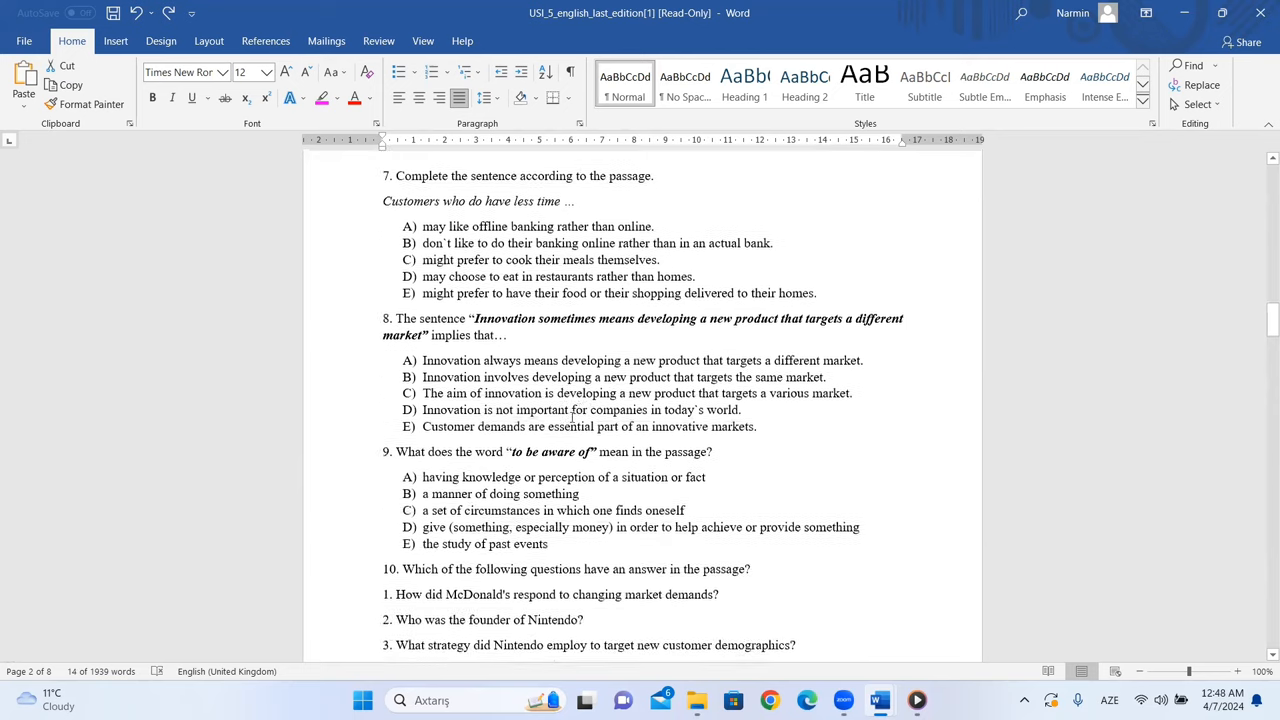
pyautogui.doubleClick(448, 426)
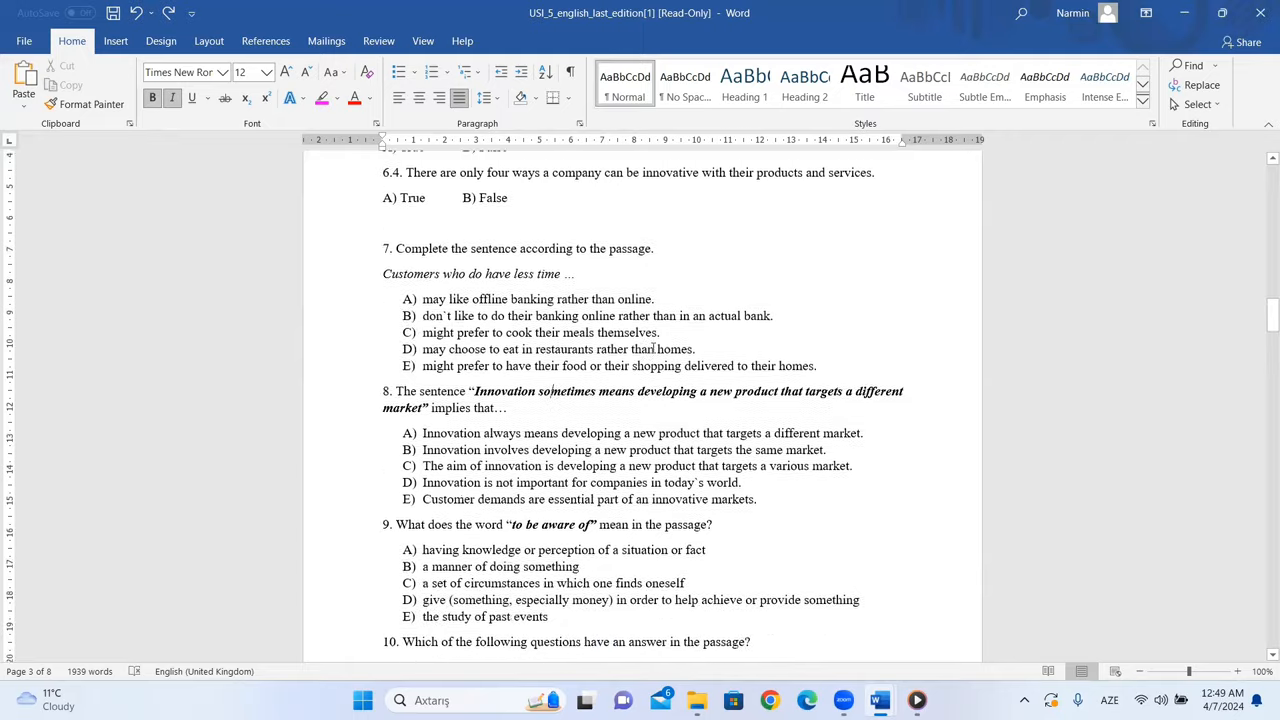
# Step: Study question 8's quoted sentence to identify option C, the aim of innovation
pyautogui.scroll(-3)
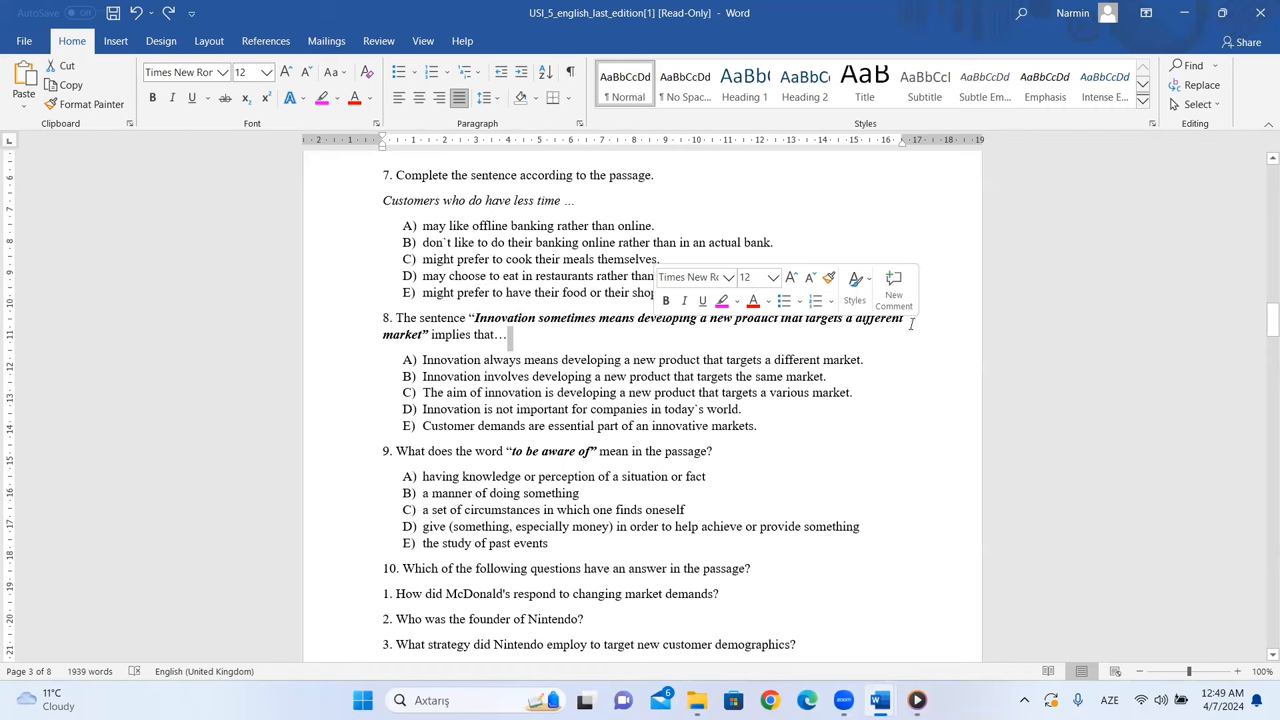
pyautogui.moveTo(728, 336)
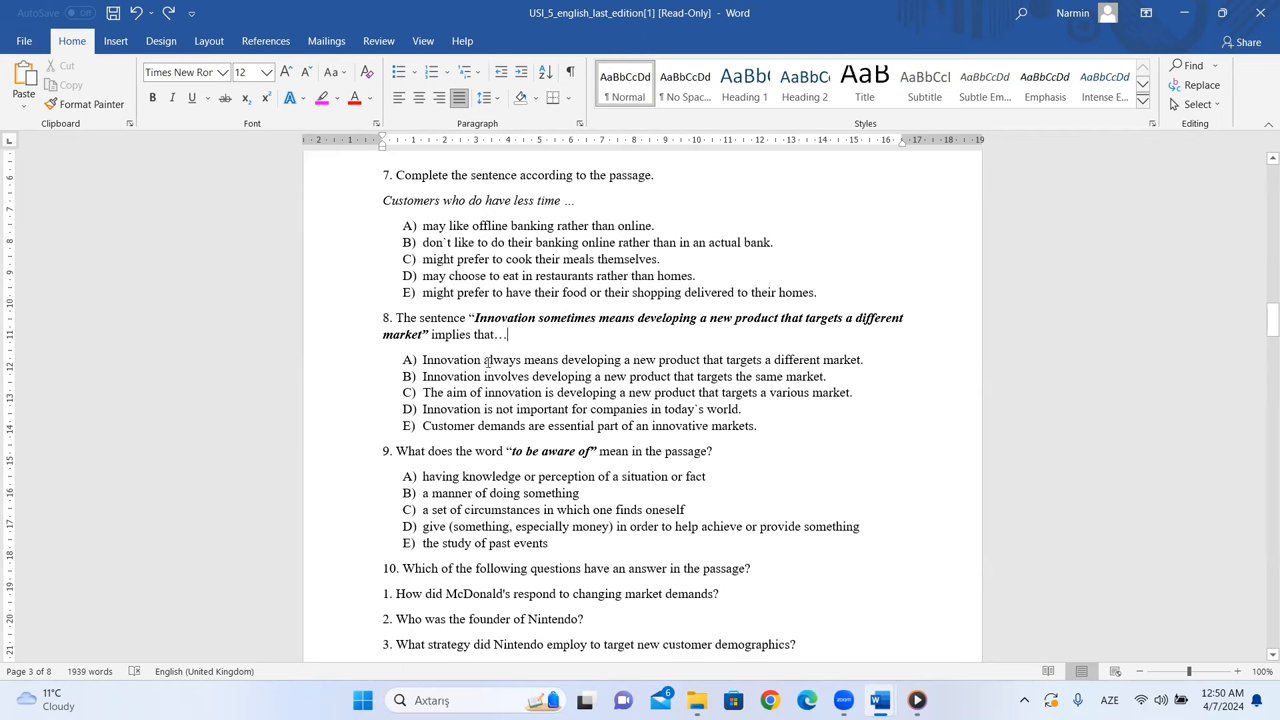
pyautogui.doubleClick(503, 360)
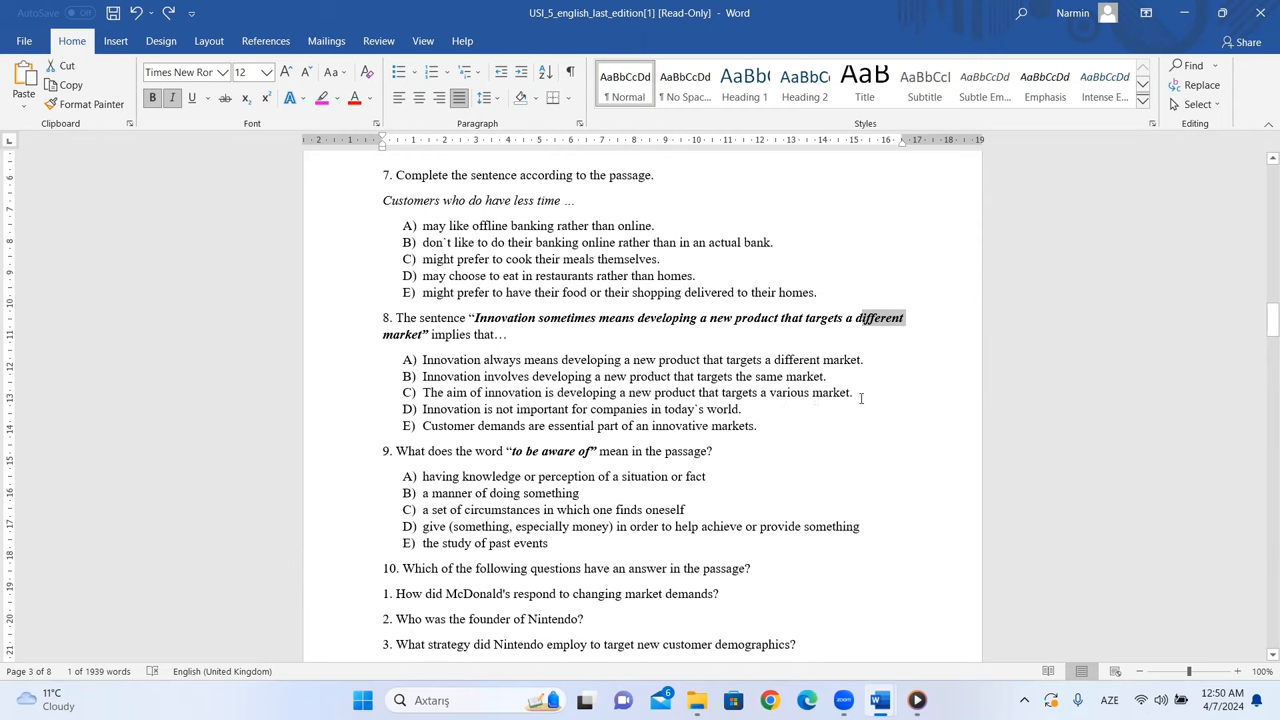
pyautogui.moveTo(398, 401)
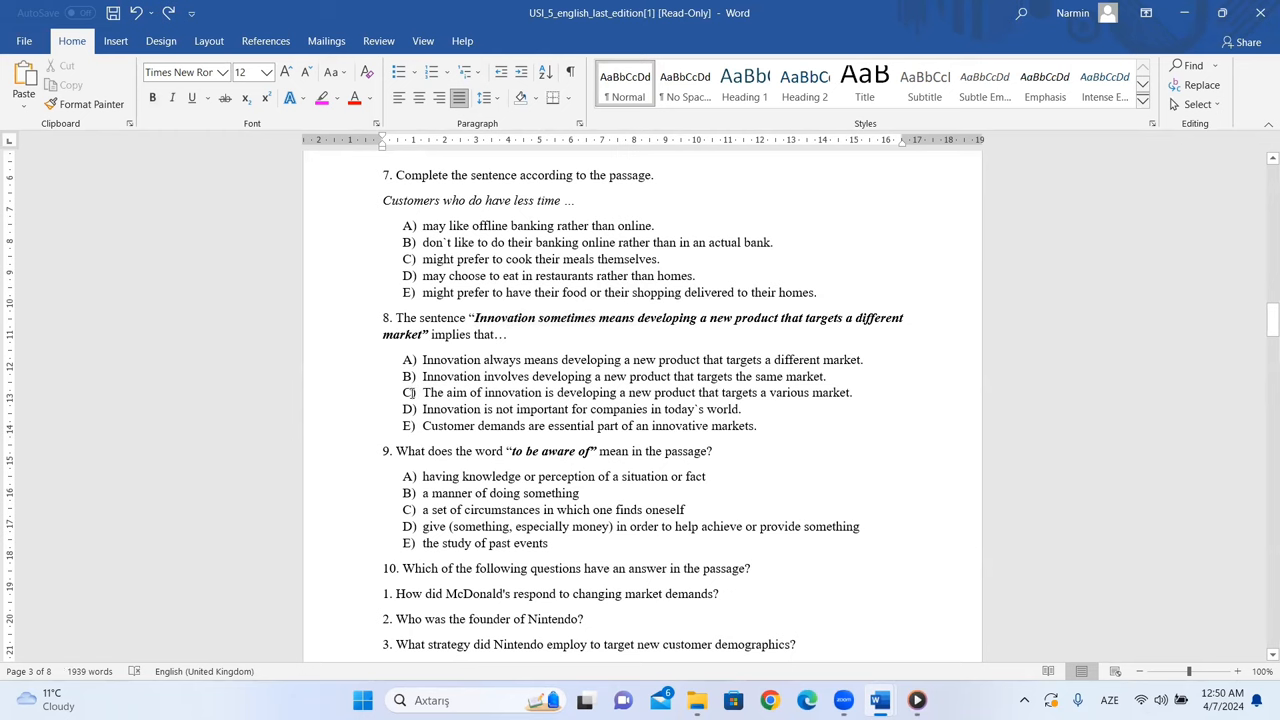
pyautogui.moveTo(426, 400)
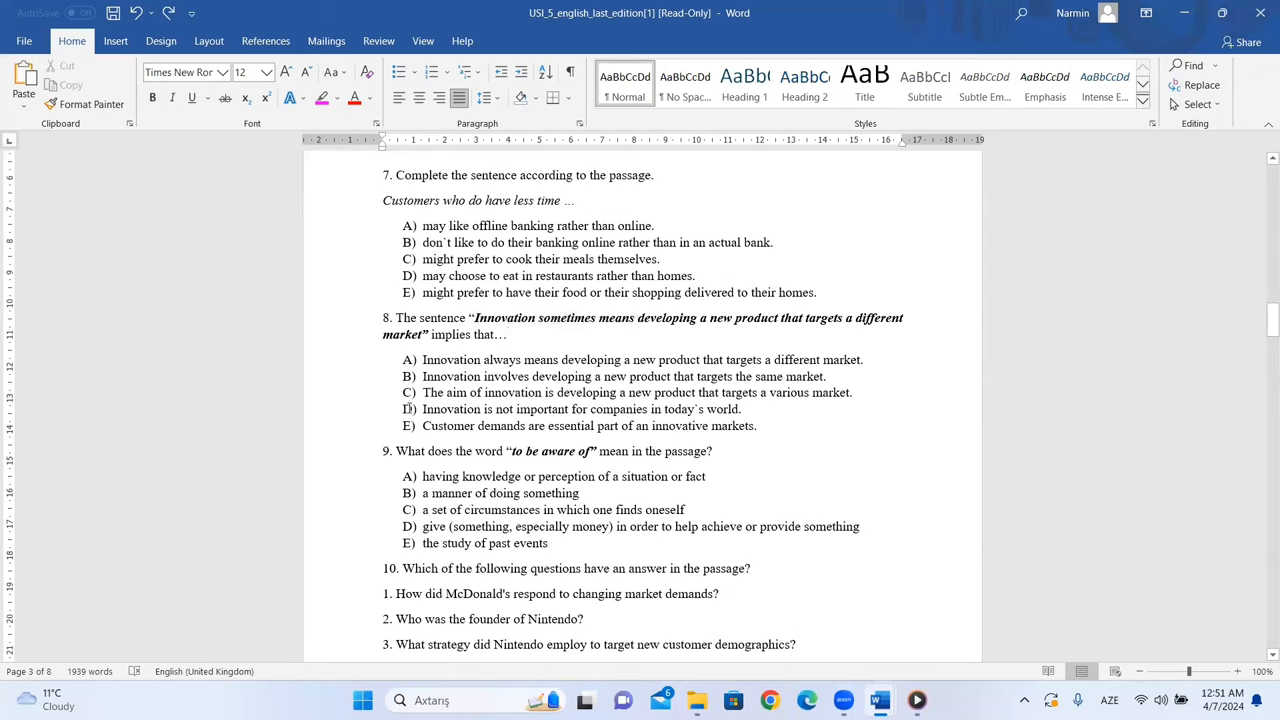
pyautogui.moveTo(418, 426)
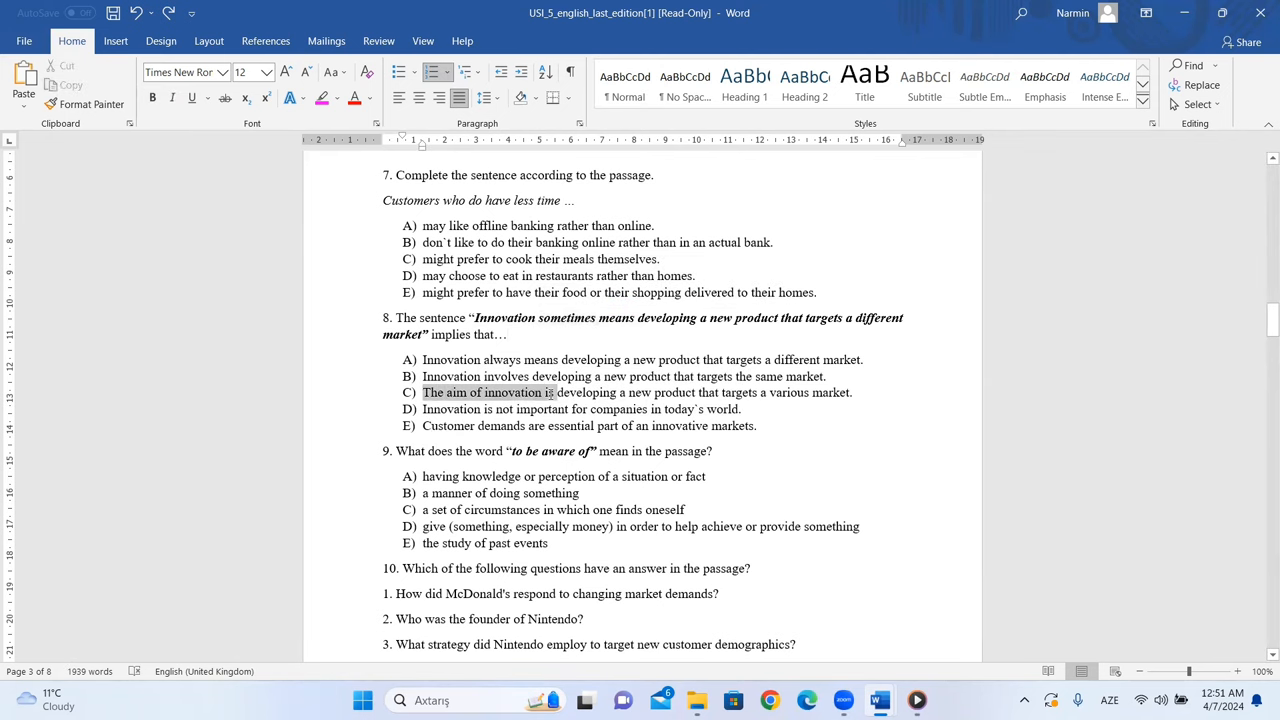
pyautogui.scroll(-3)
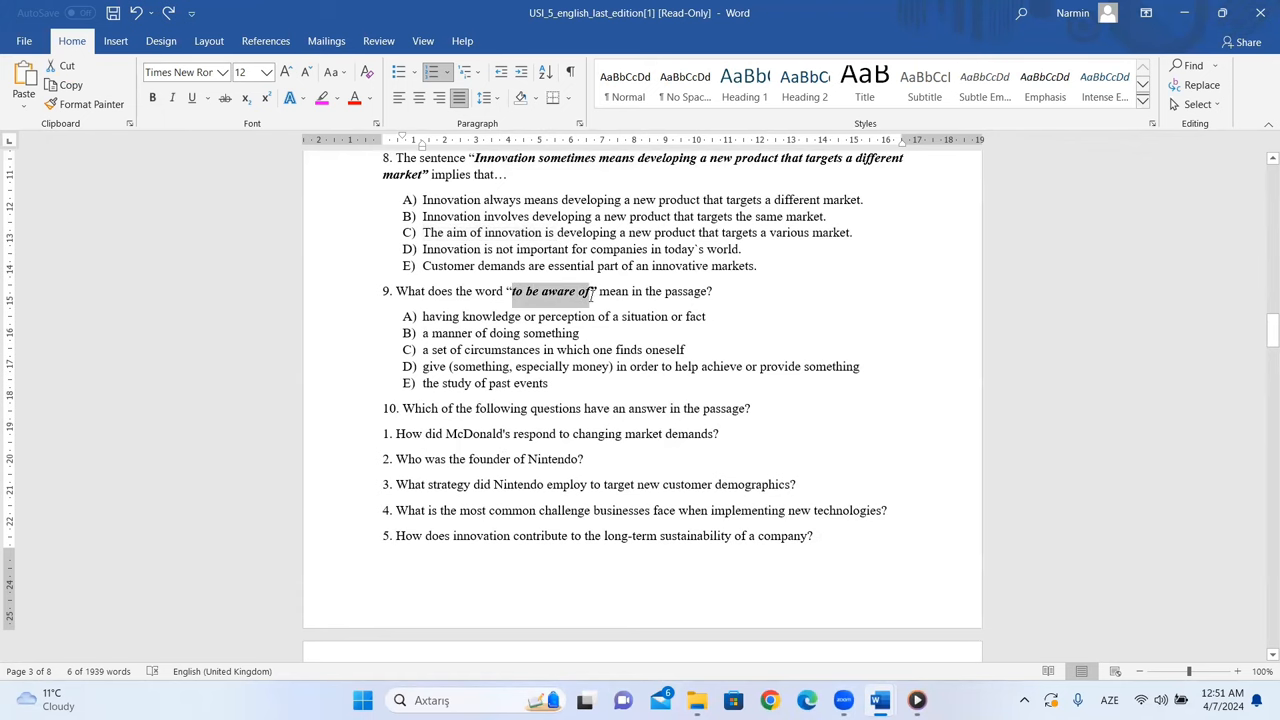
# Step: Deselect 'to be aware of' and select 'having knowledge', question 9's option A
pyautogui.click(529, 309)
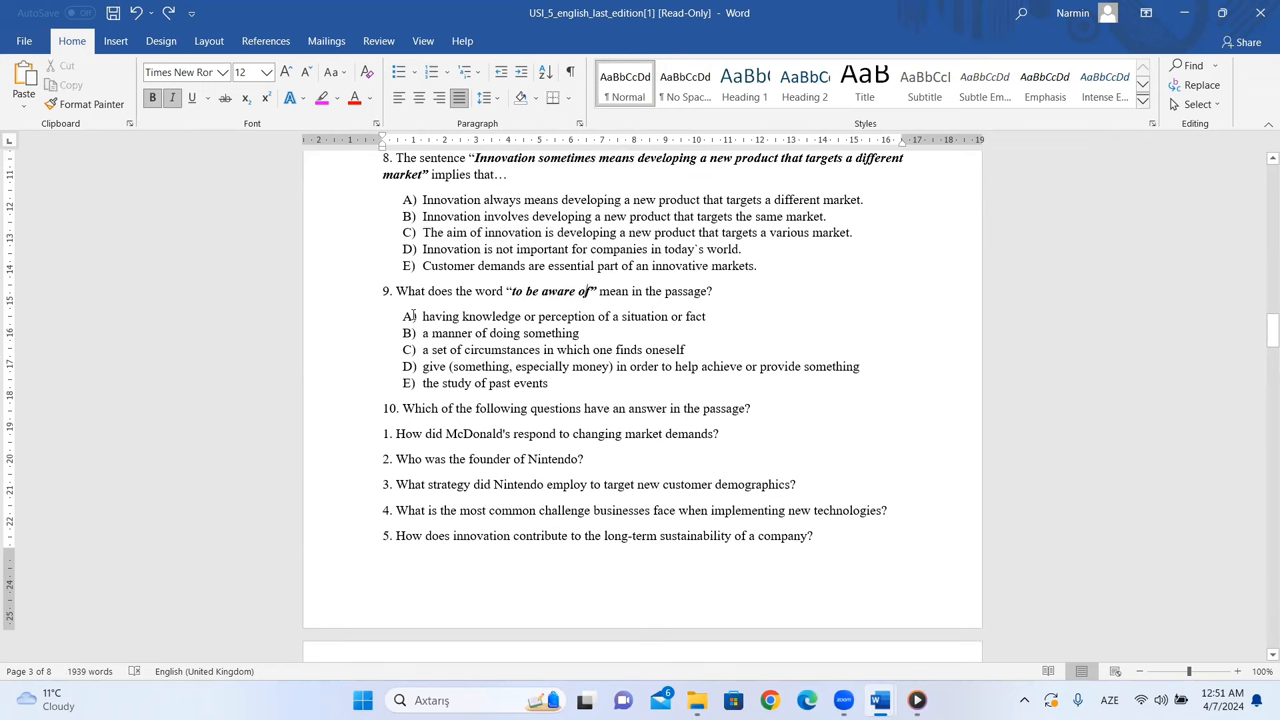
pyautogui.moveTo(610, 327)
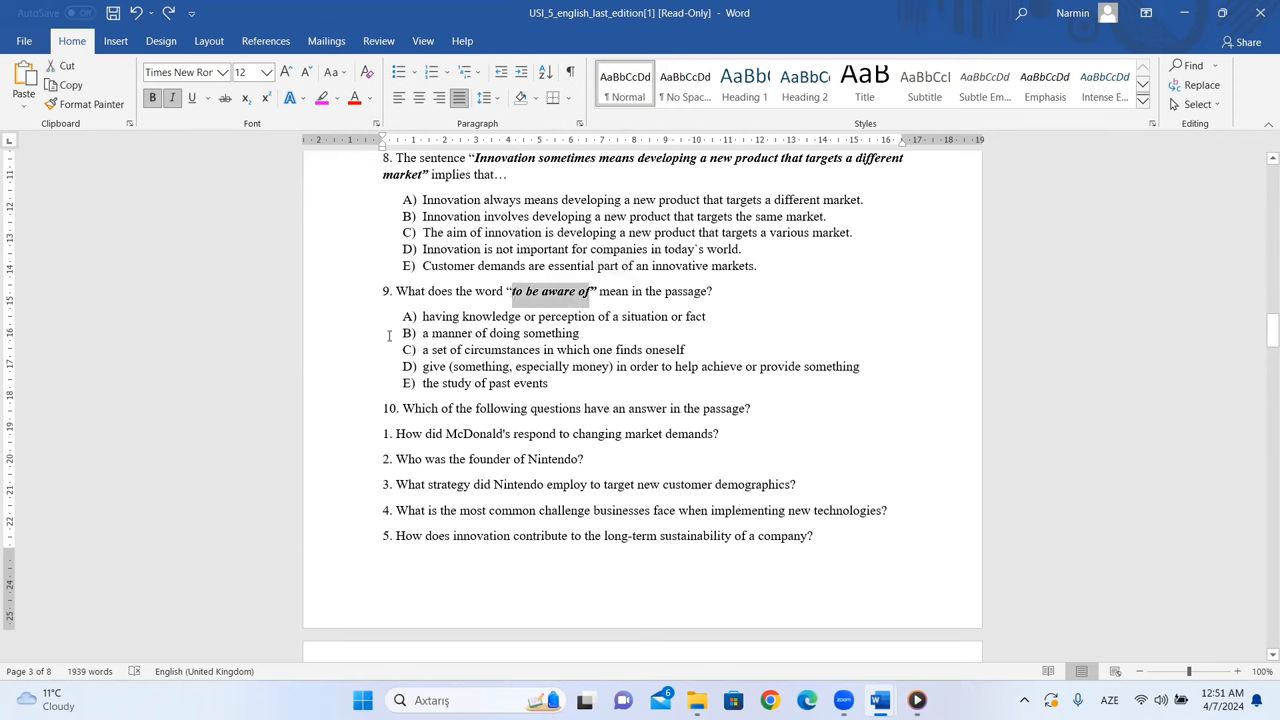
pyautogui.doubleClick(470, 316)
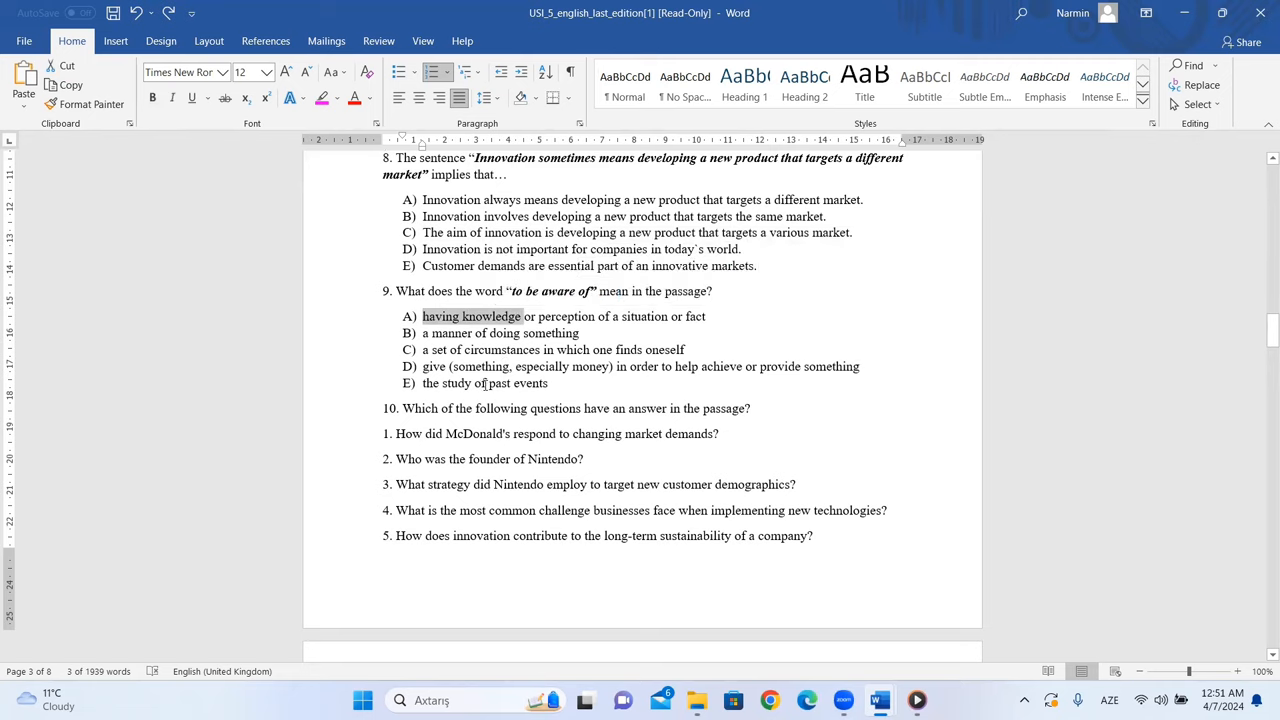
pyautogui.scroll(-3)
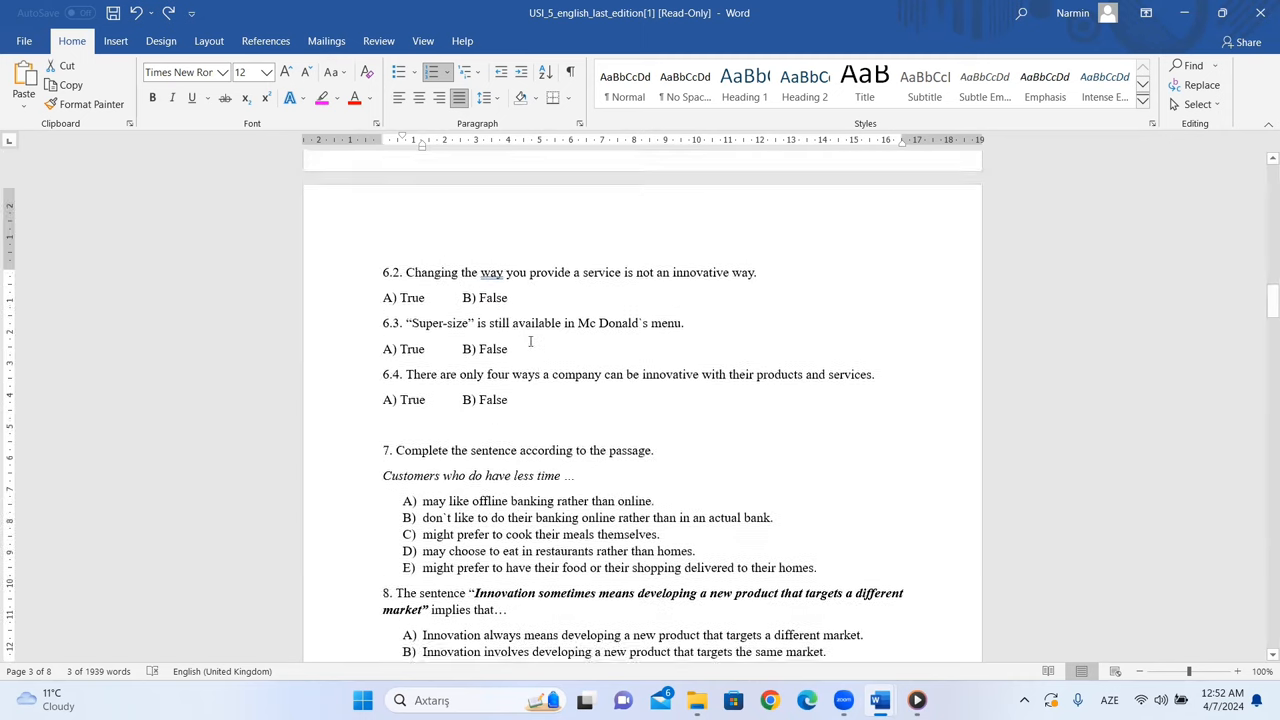
# Step: Check the passage's McDonald's and 'Nintendo Wii' lines, then scroll back to question 10
pyautogui.scroll(3)
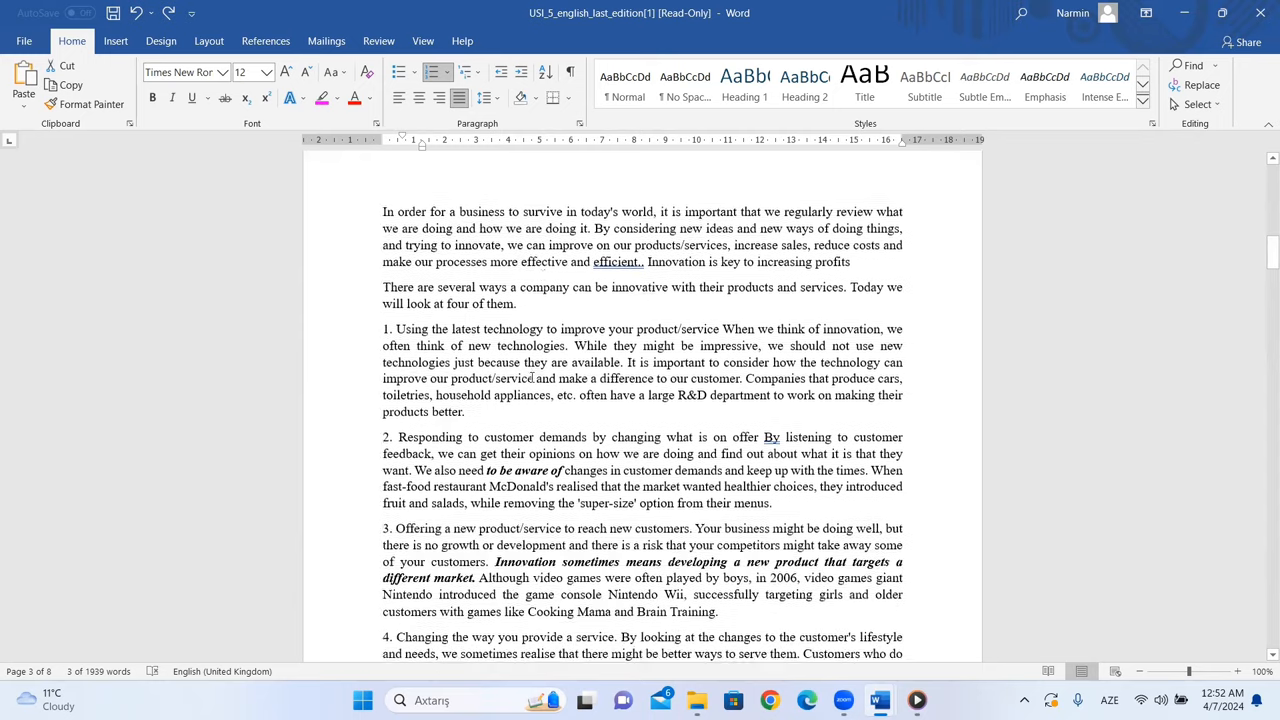
pyautogui.scroll(3)
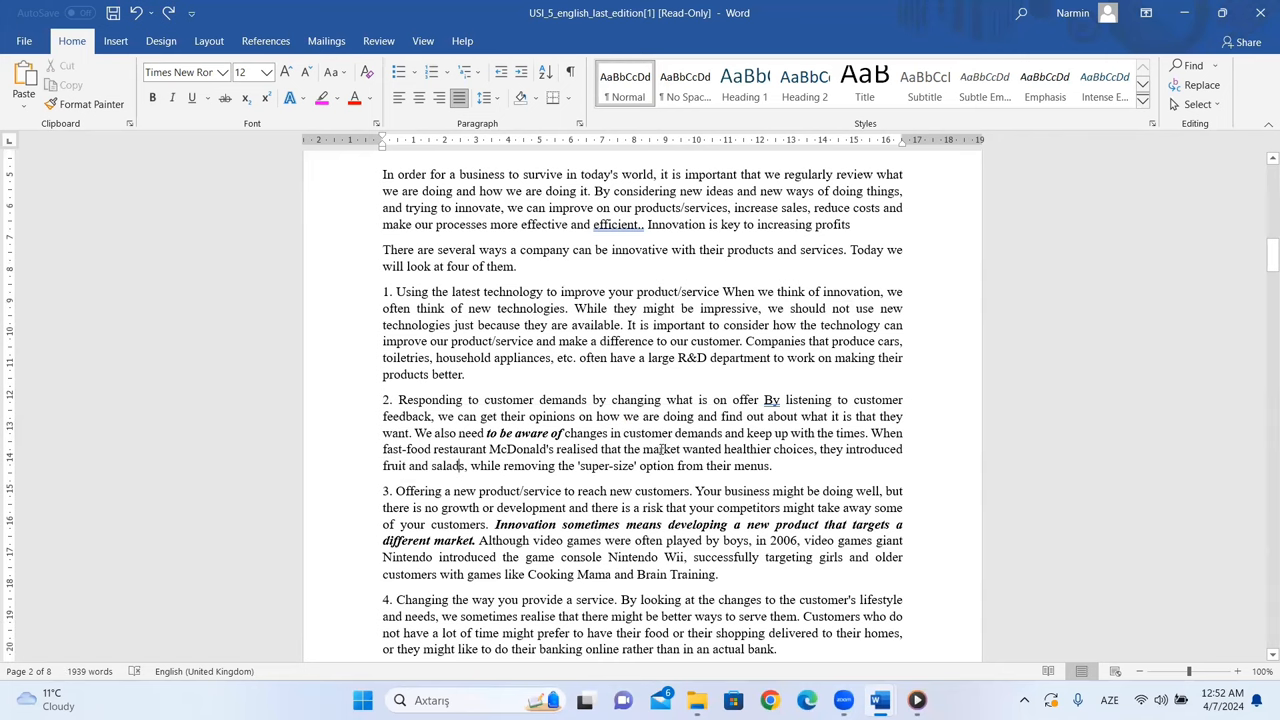
pyautogui.scroll(-3)
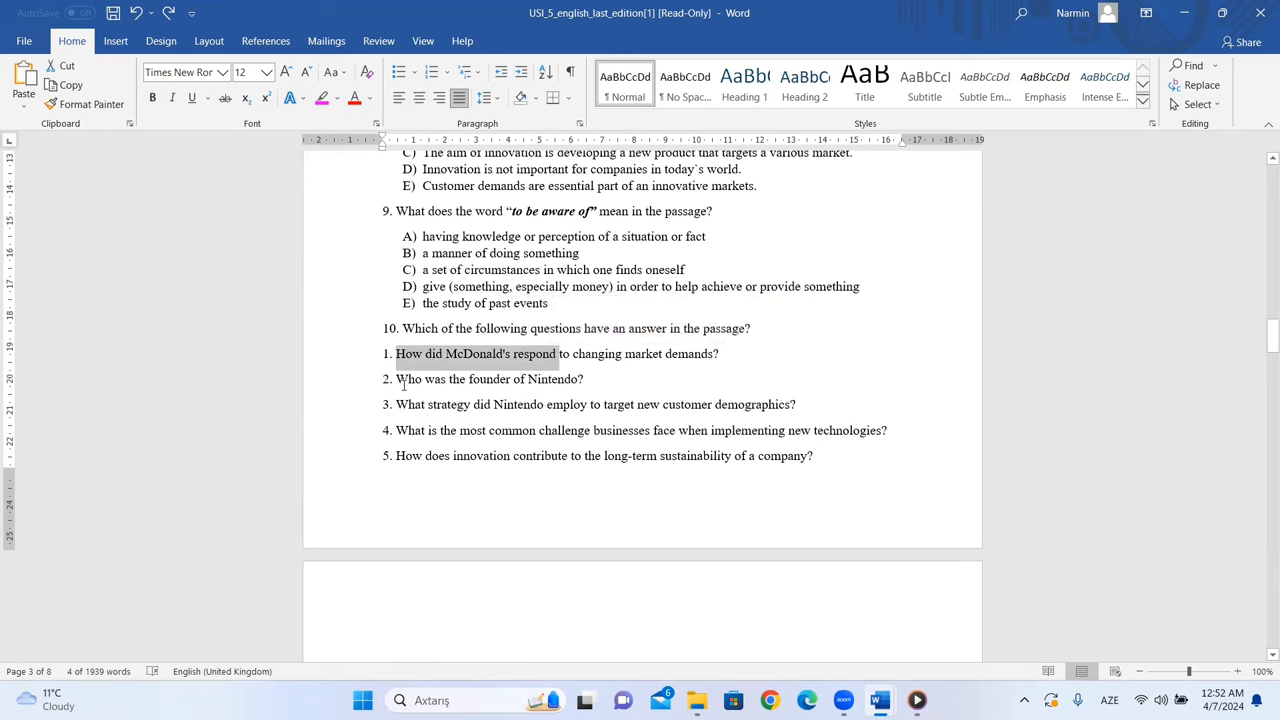
pyautogui.moveTo(506, 395)
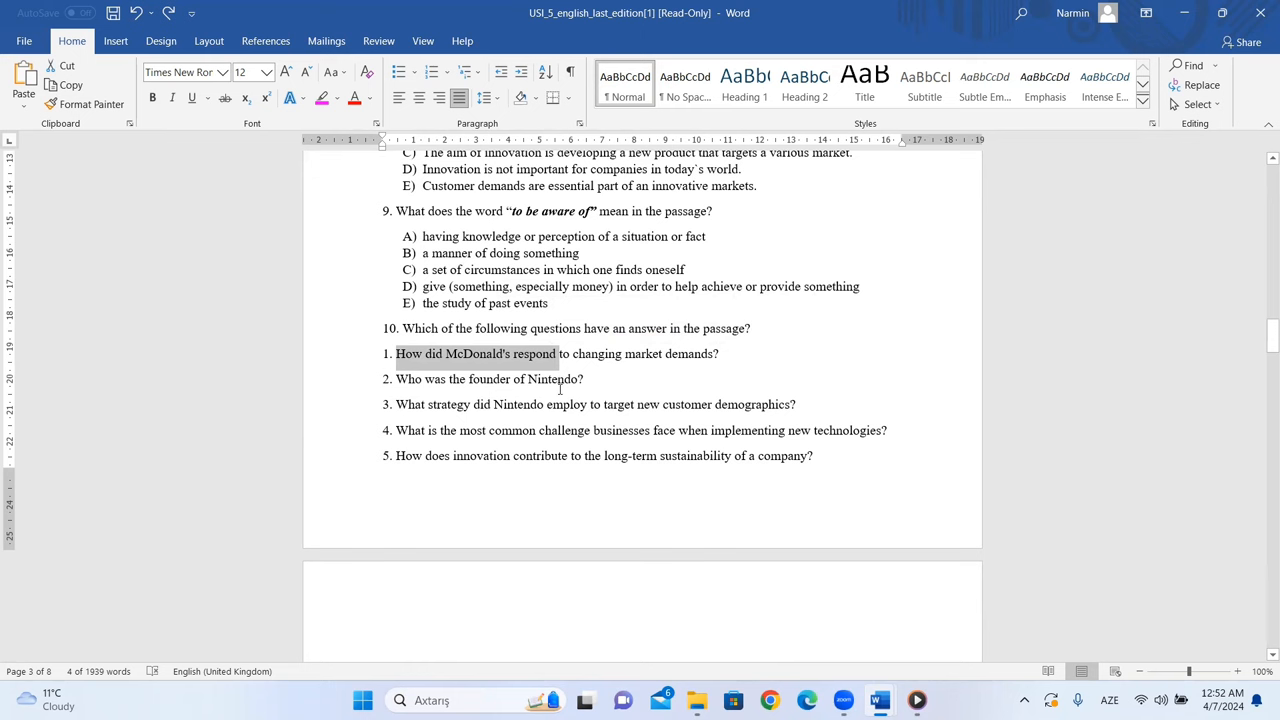
pyautogui.scroll(3)
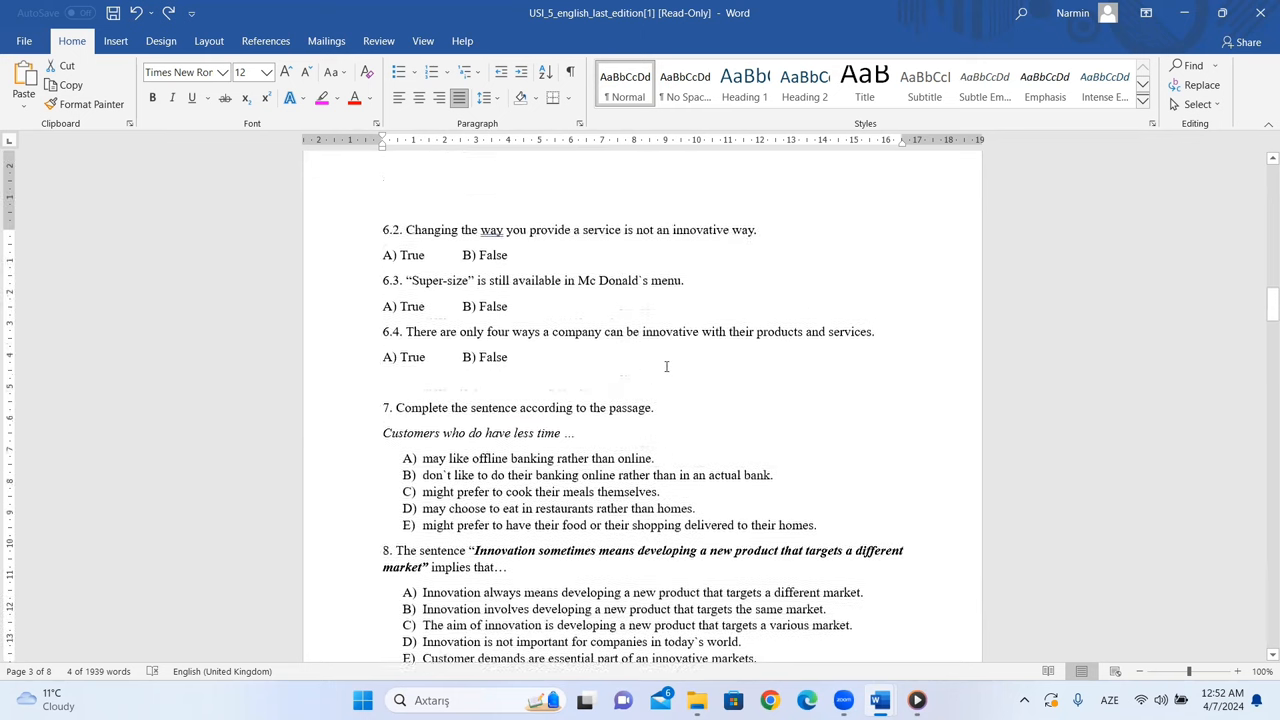
pyautogui.scroll(3)
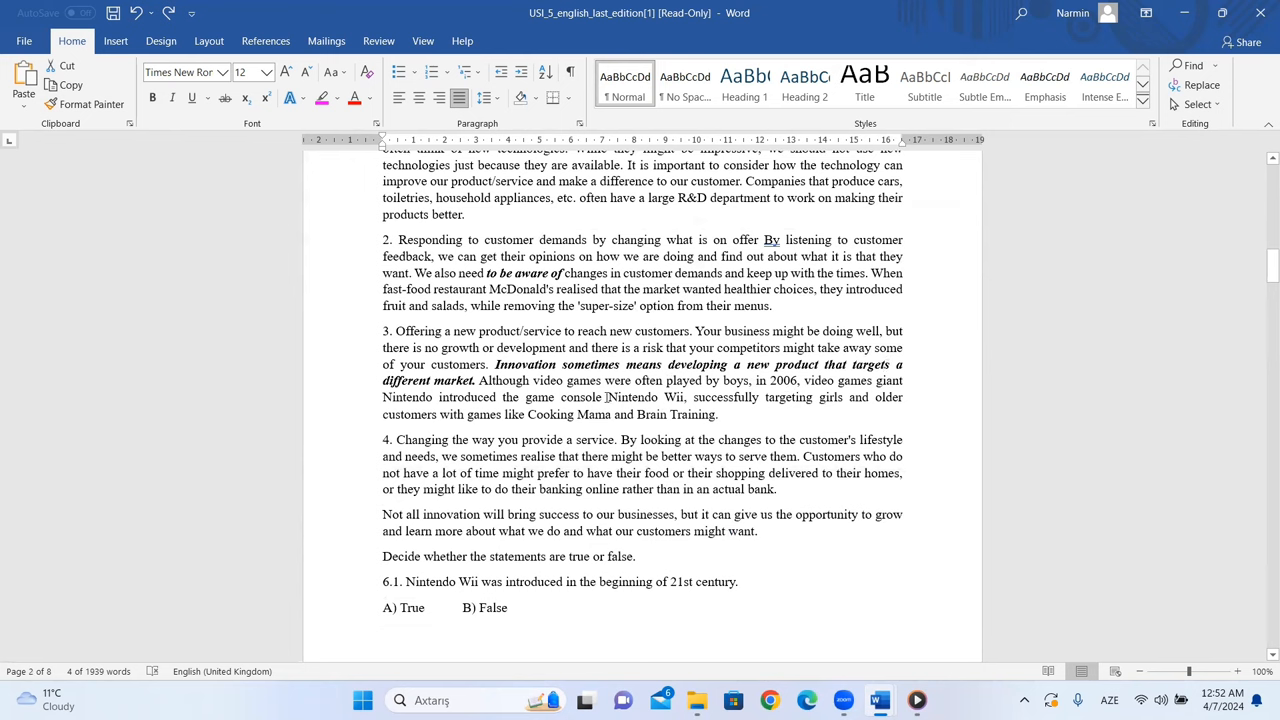
pyautogui.doubleClick(645, 397)
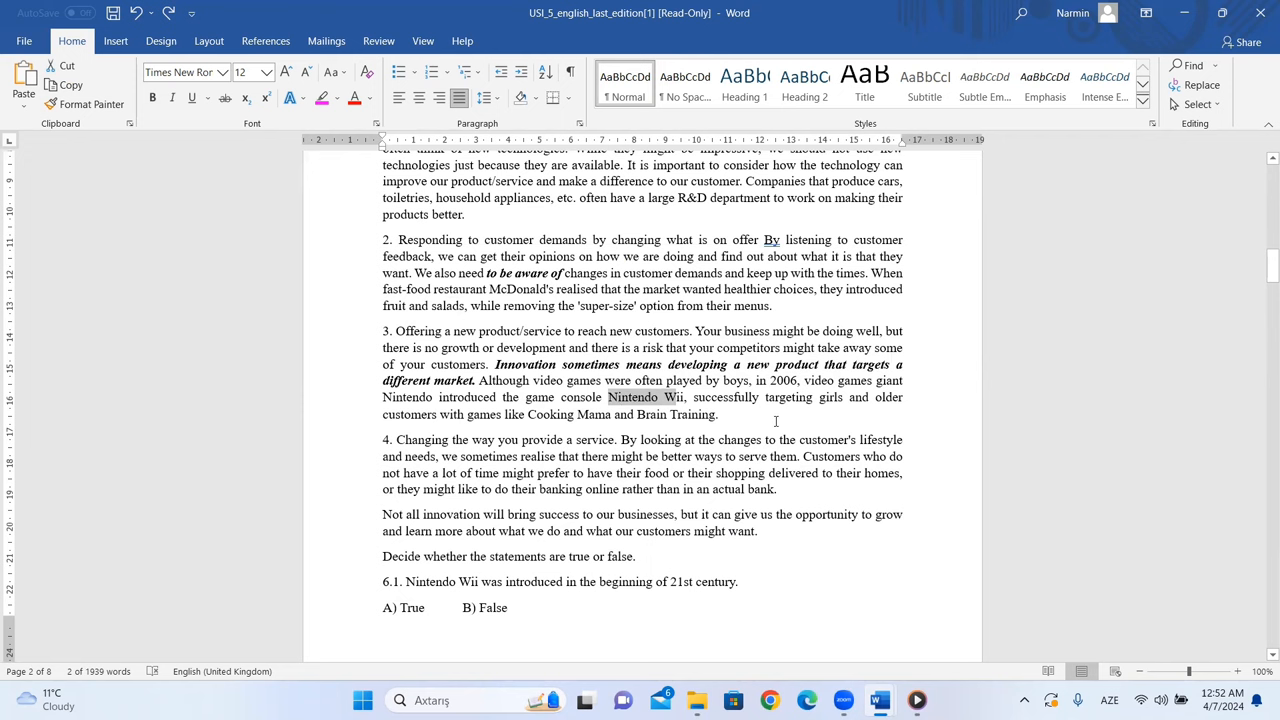
pyautogui.scroll(-3)
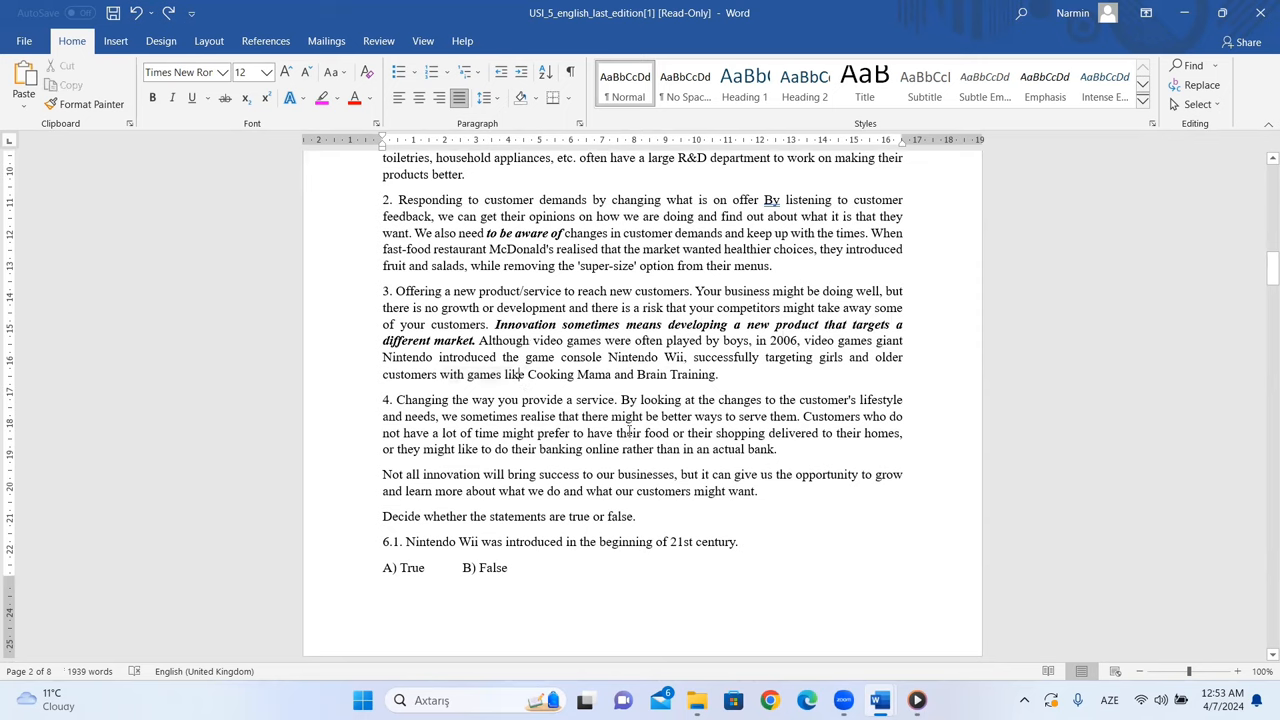
pyautogui.scroll(-3)
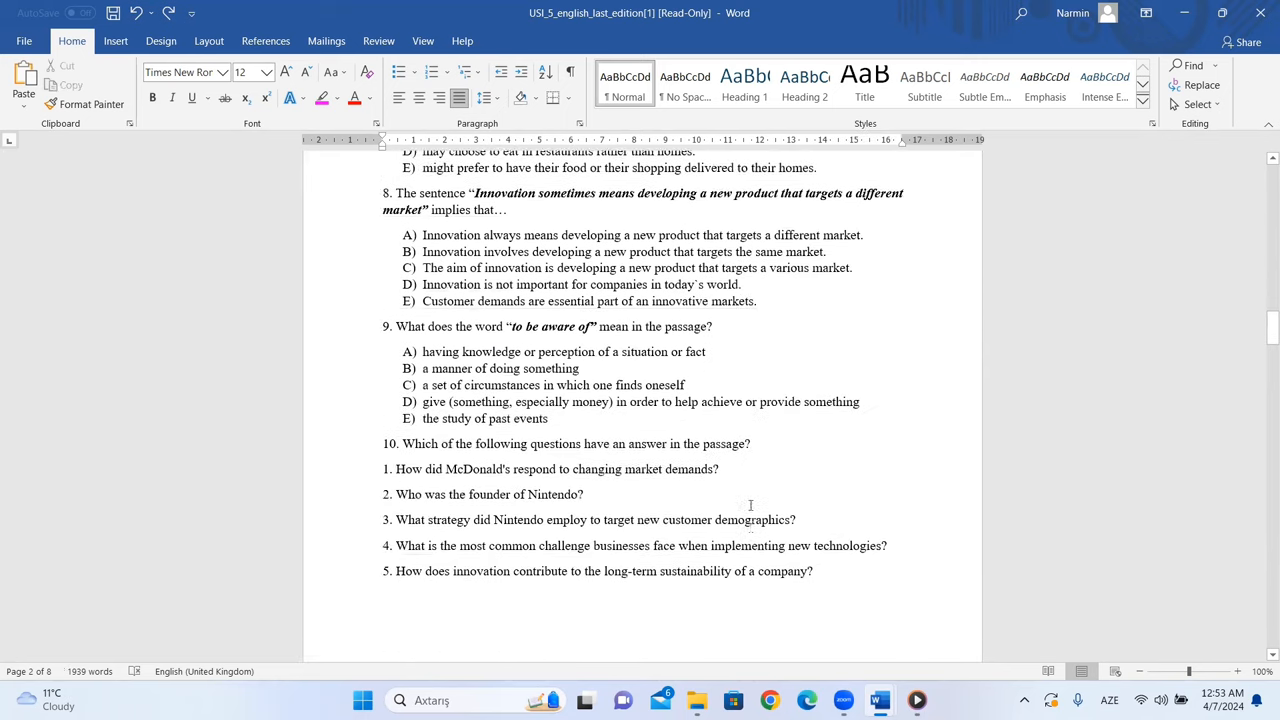
# Step: Select 'older' and 'successfully' in the Nintendo paragraph, then scroll toward question 10
pyautogui.scroll(-3)
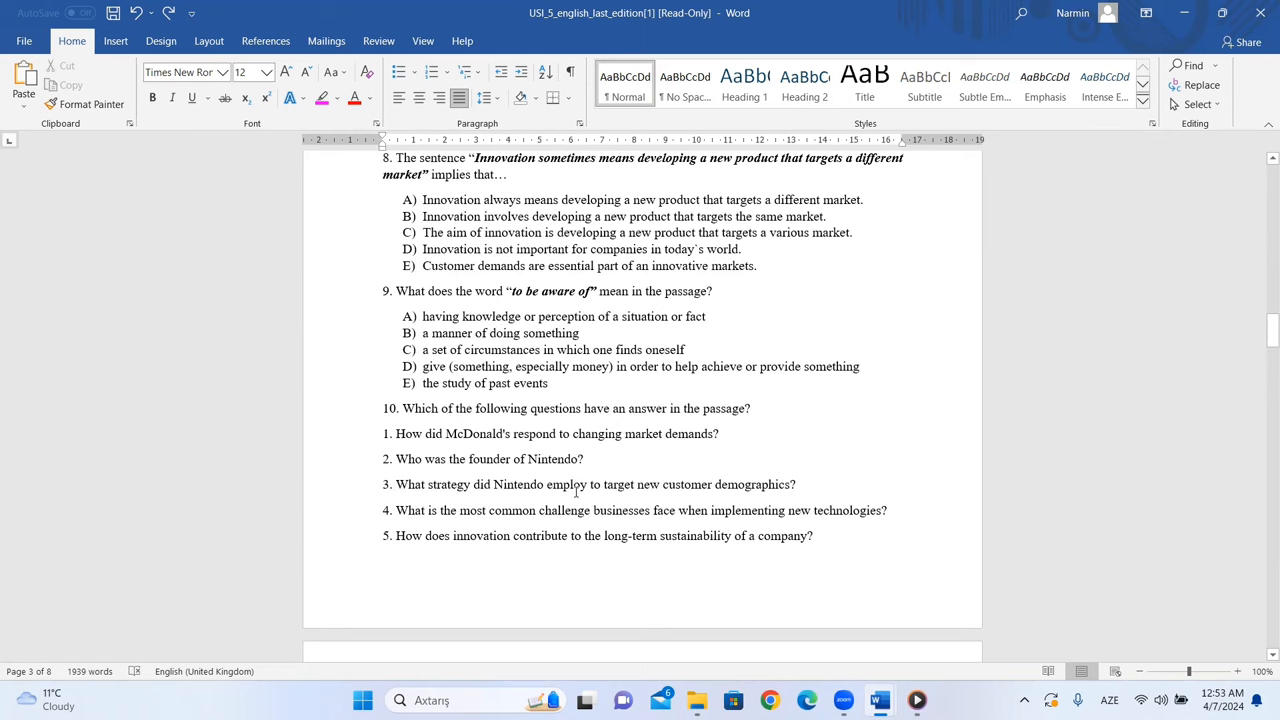
pyautogui.moveTo(744, 490)
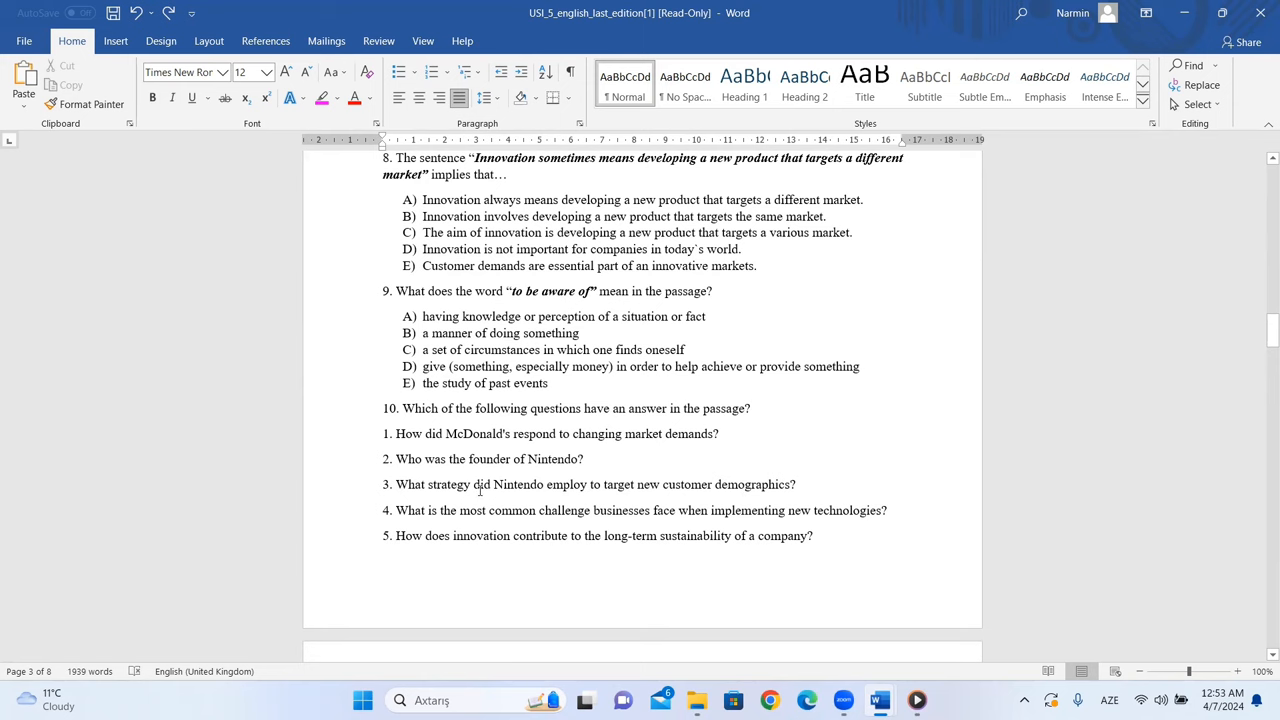
pyautogui.scroll(3)
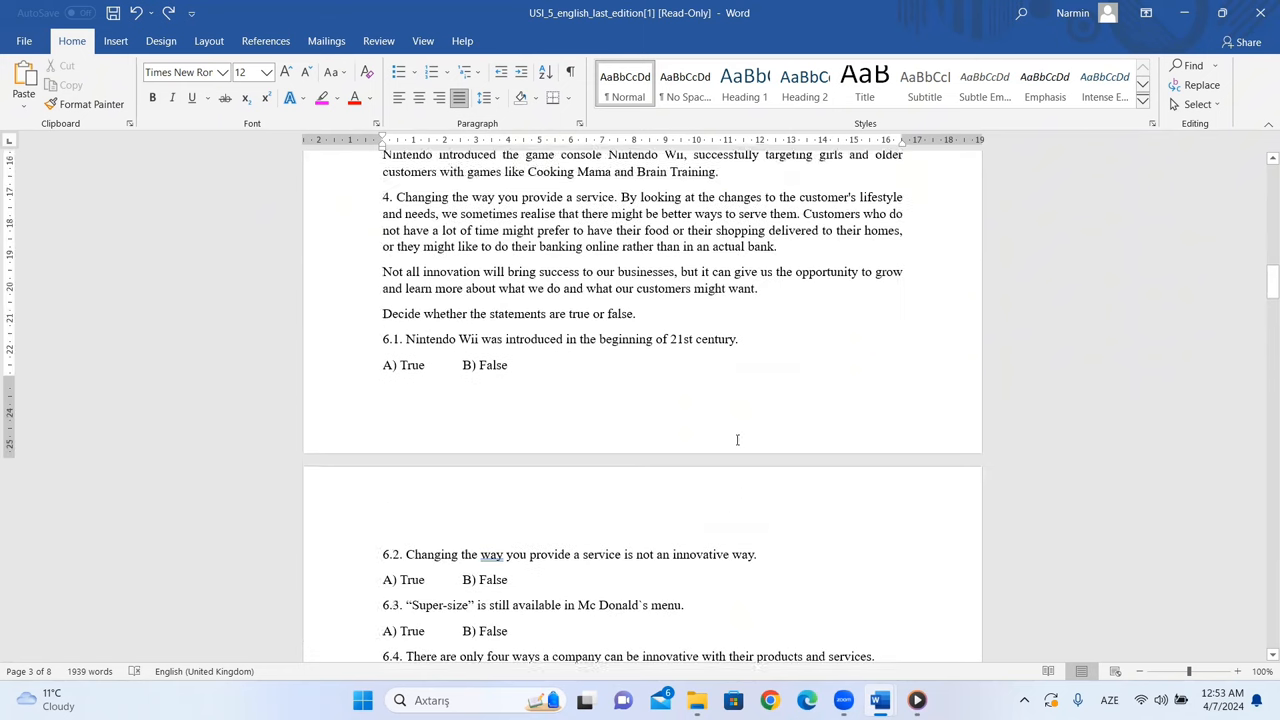
pyautogui.scroll(3)
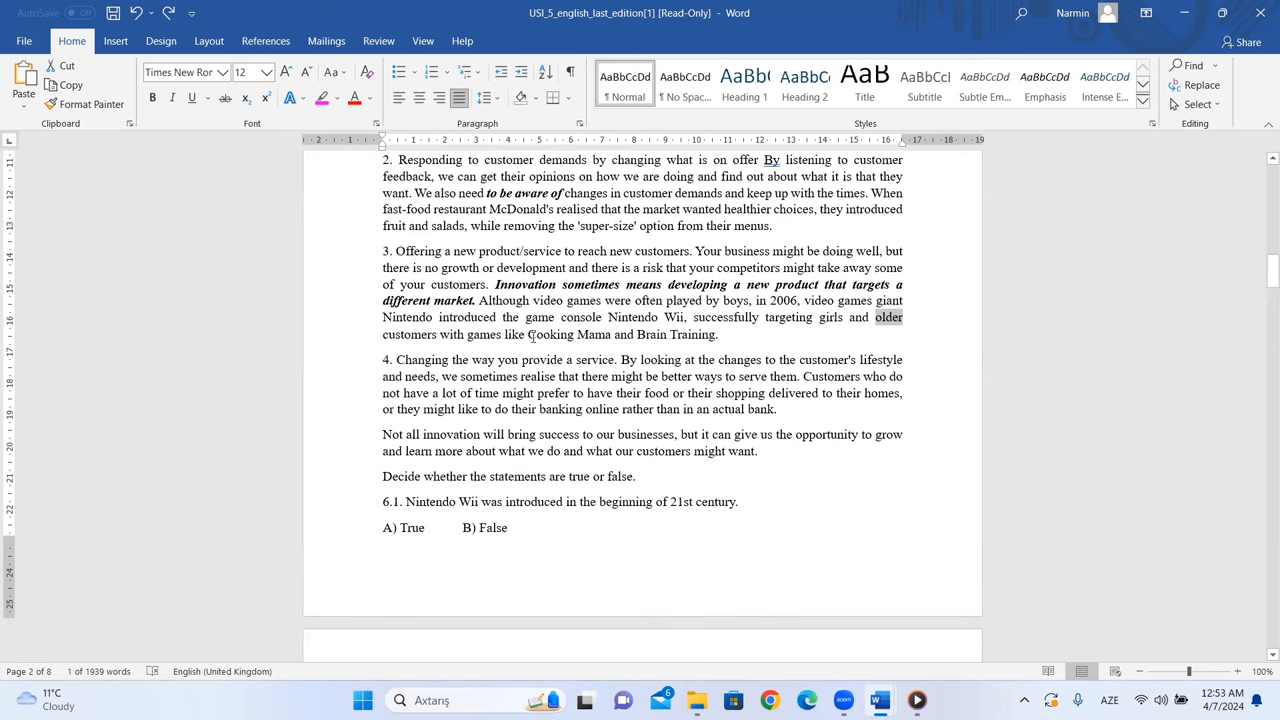
pyautogui.doubleClick(648, 334)
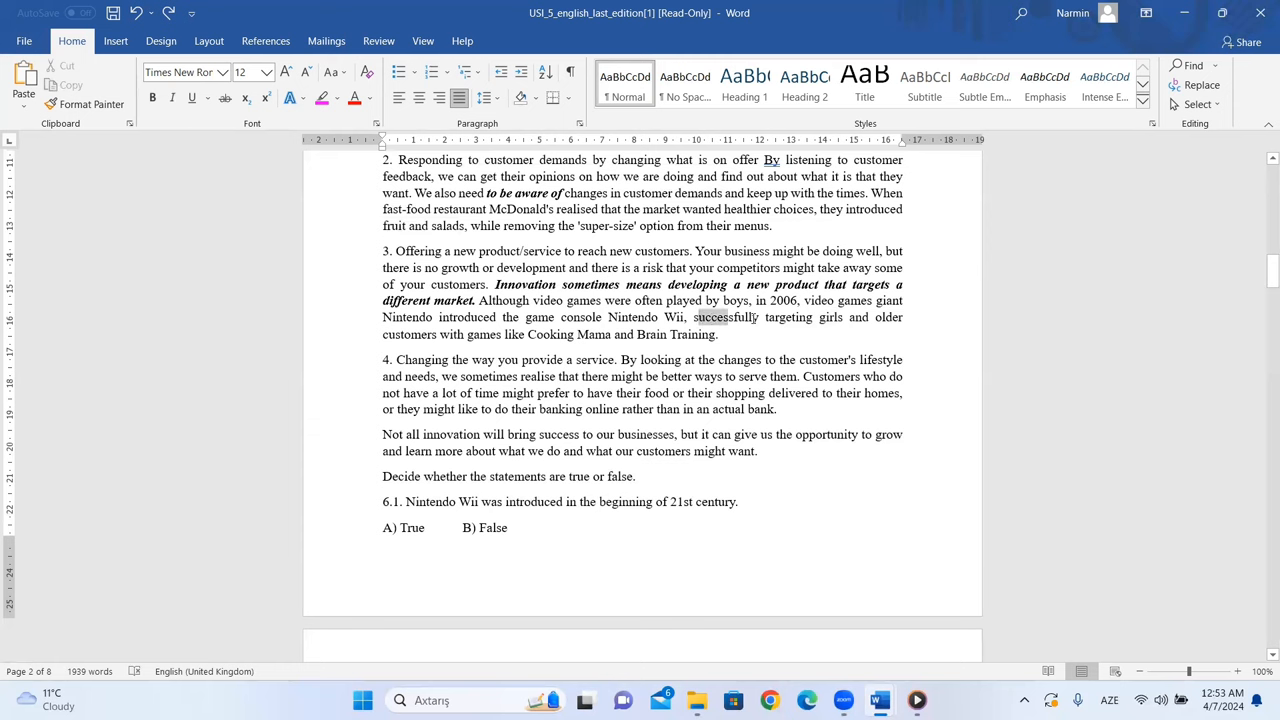
pyautogui.doubleClick(785, 317)
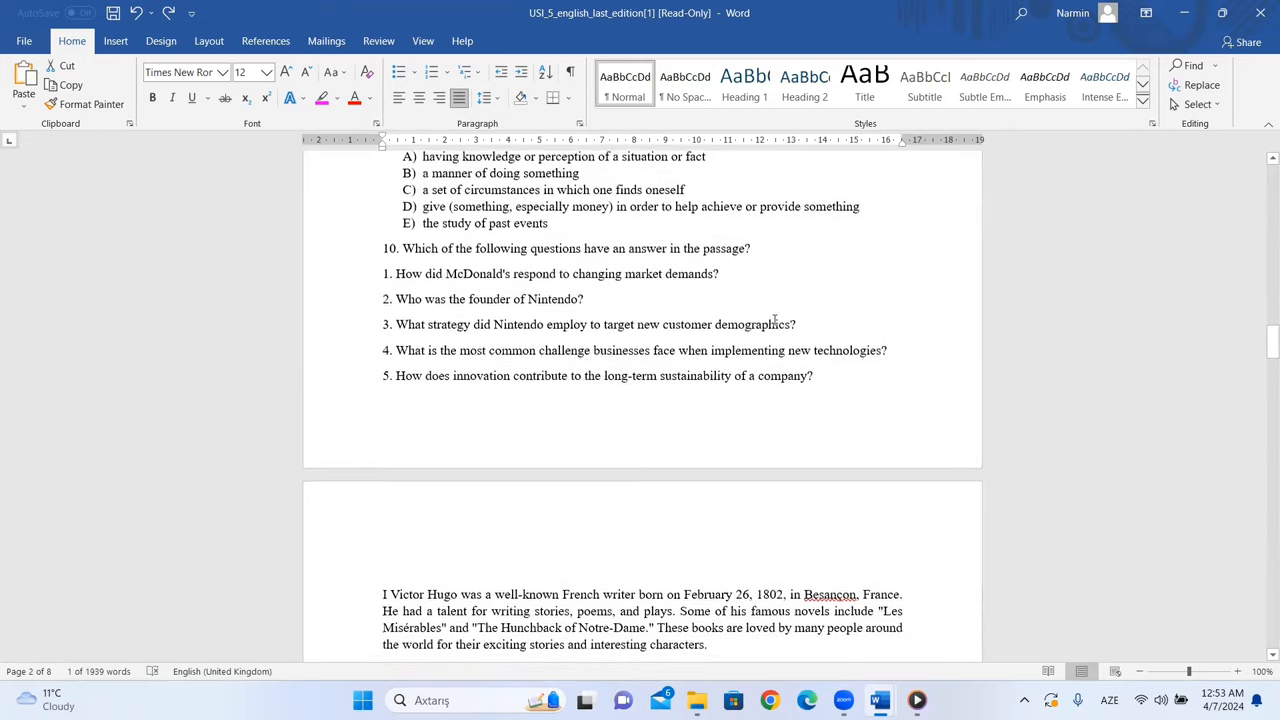
pyautogui.scroll(3)
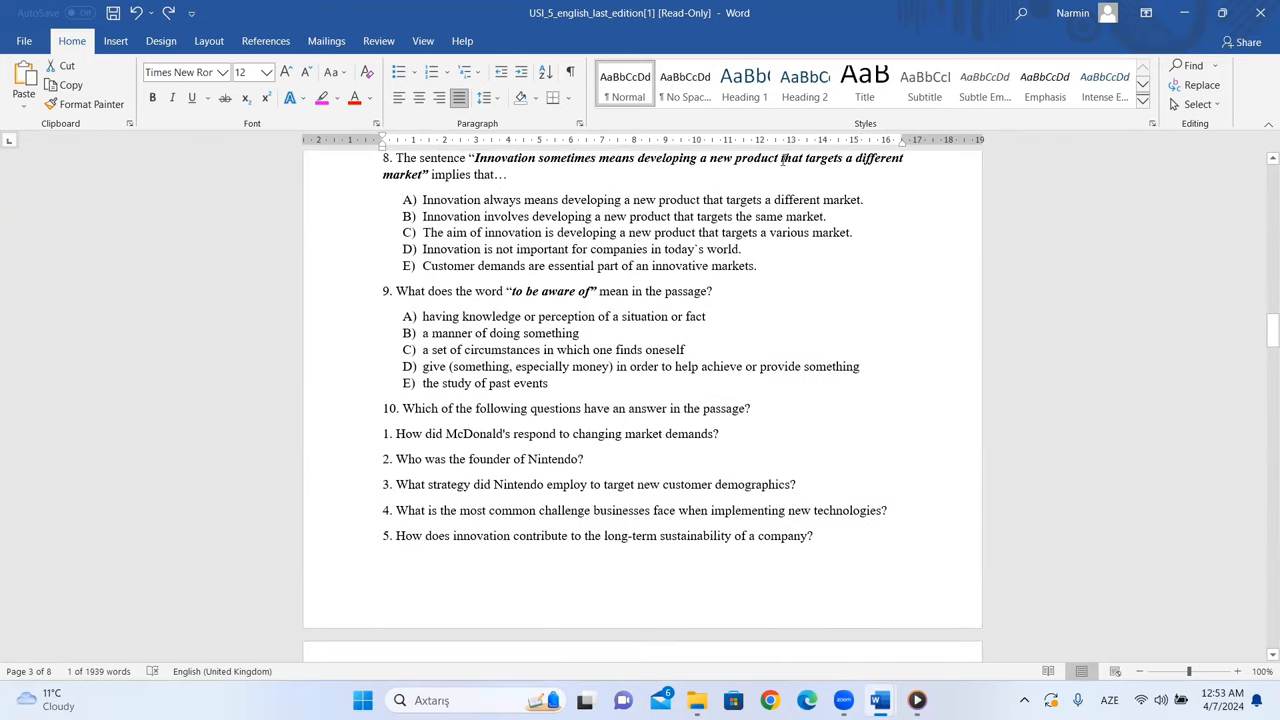
pyautogui.moveTo(846, 253)
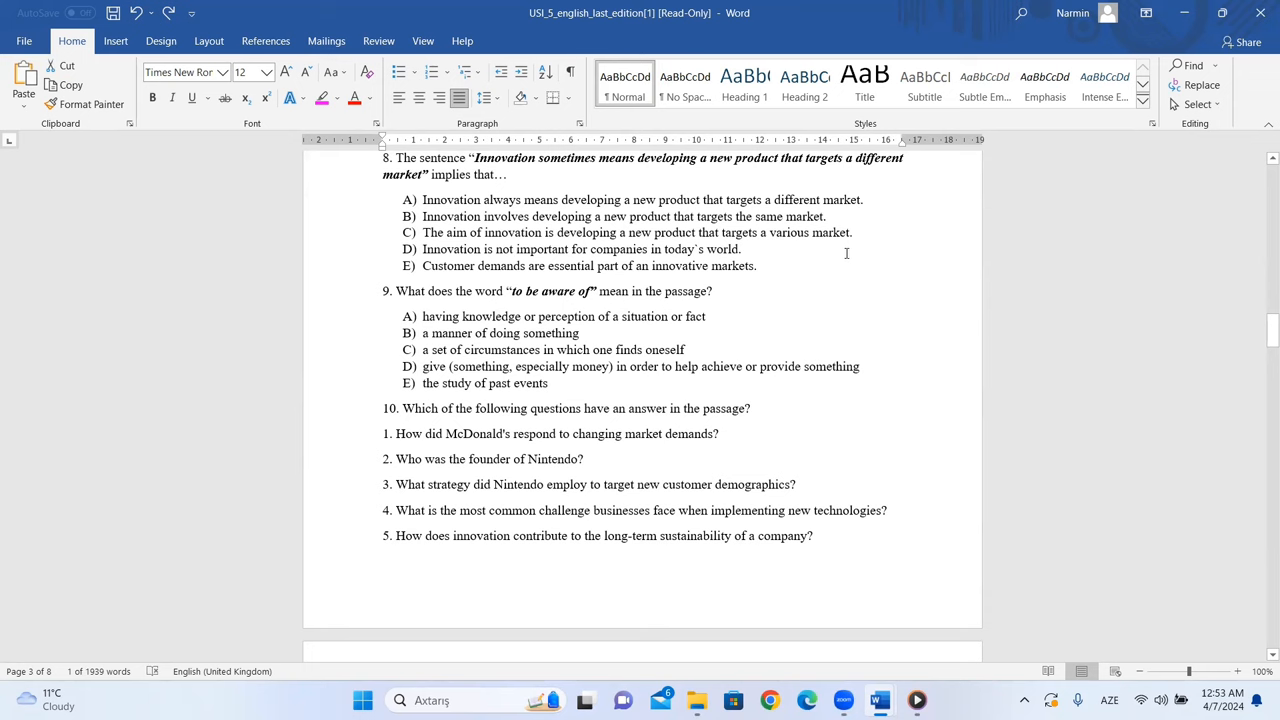
pyautogui.moveTo(518, 484)
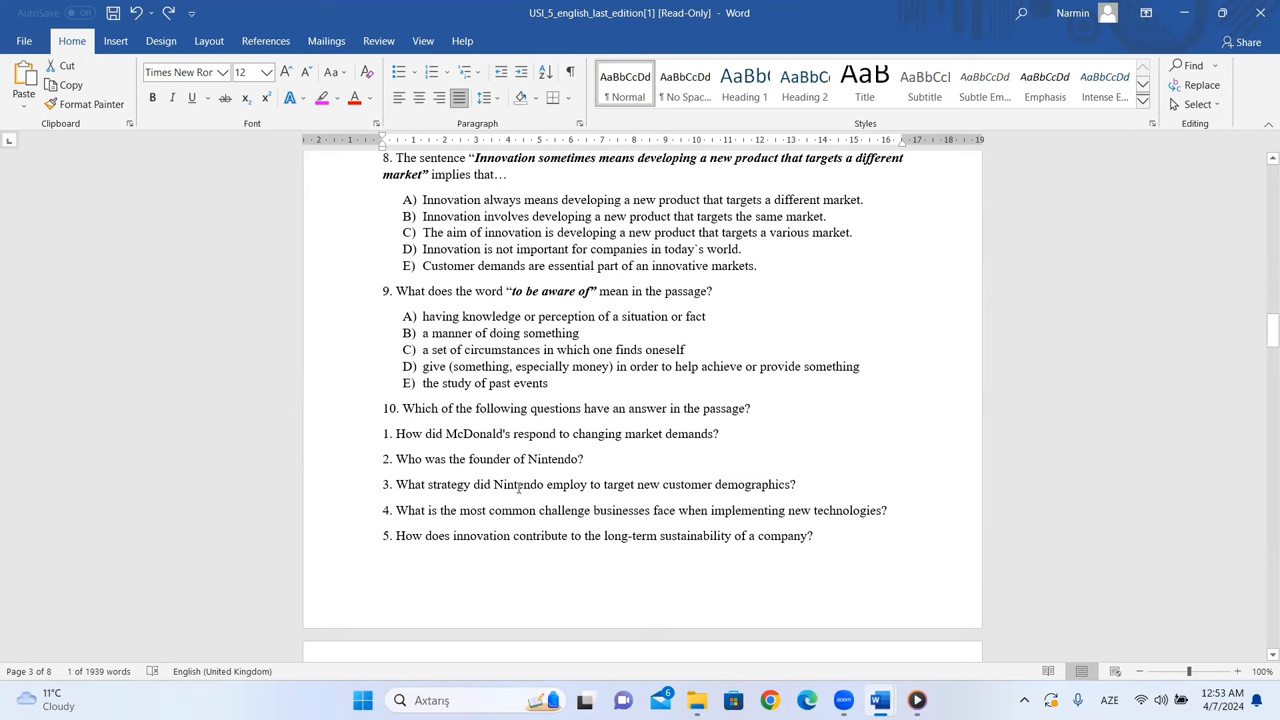
pyautogui.moveTo(403, 508)
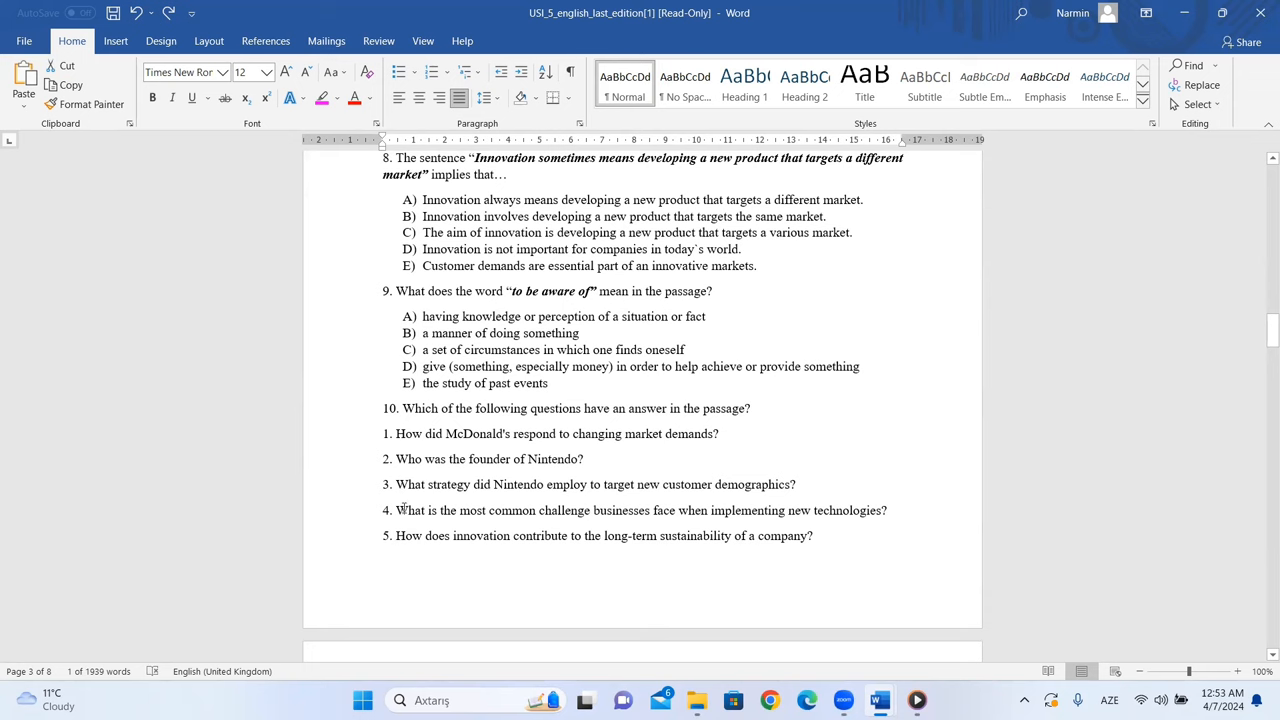
pyautogui.moveTo(511, 517)
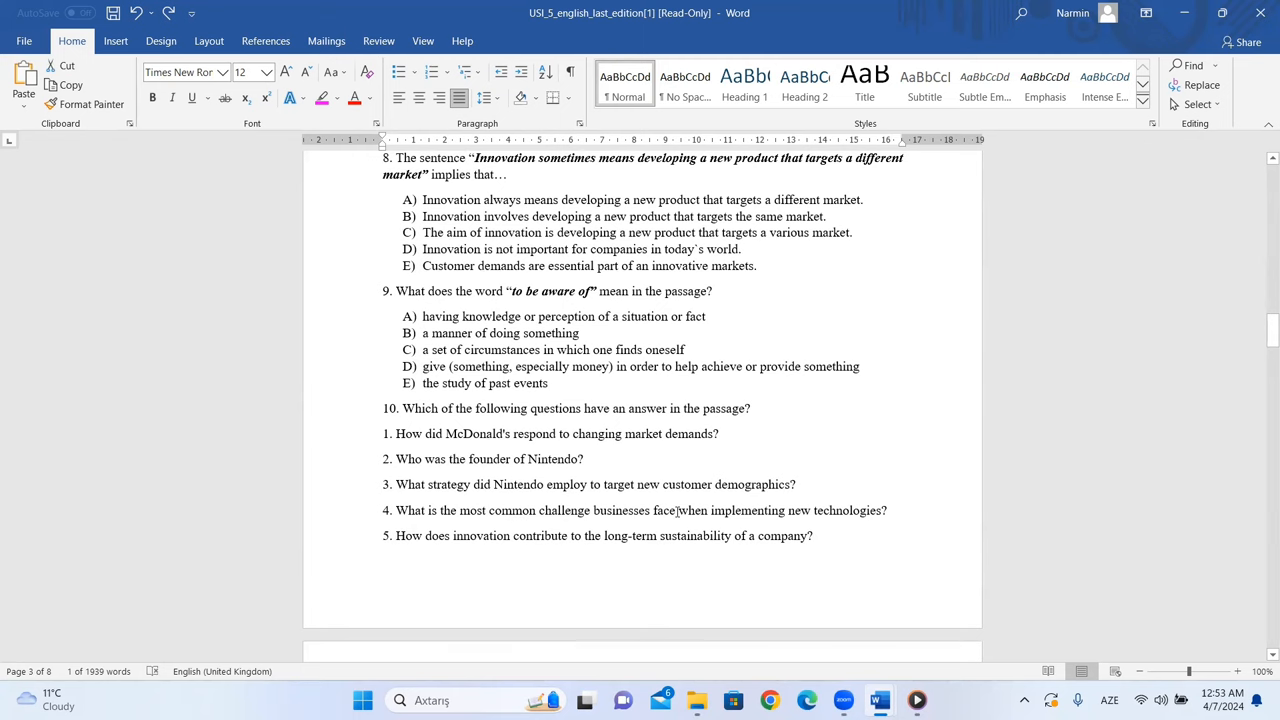
pyautogui.moveTo(713, 510)
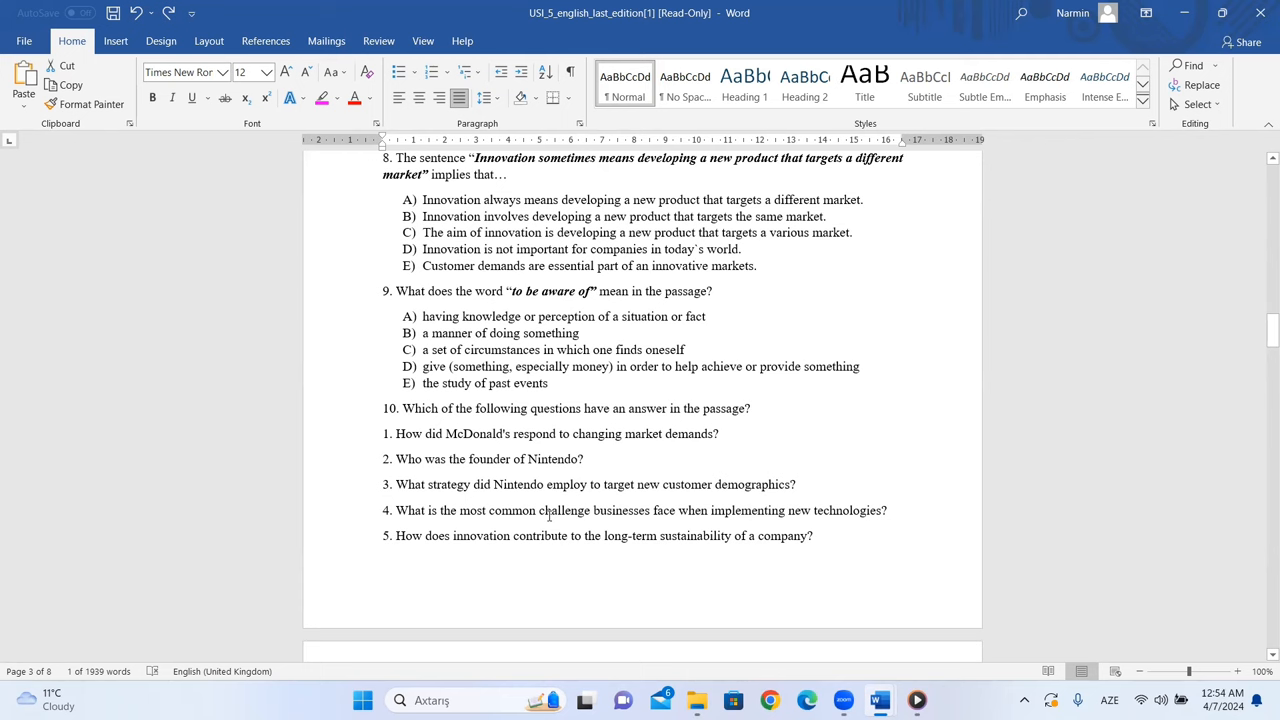
# Step: Compare the passage with question 10 and select '3. What strategy' as the answer
pyautogui.scroll(3)
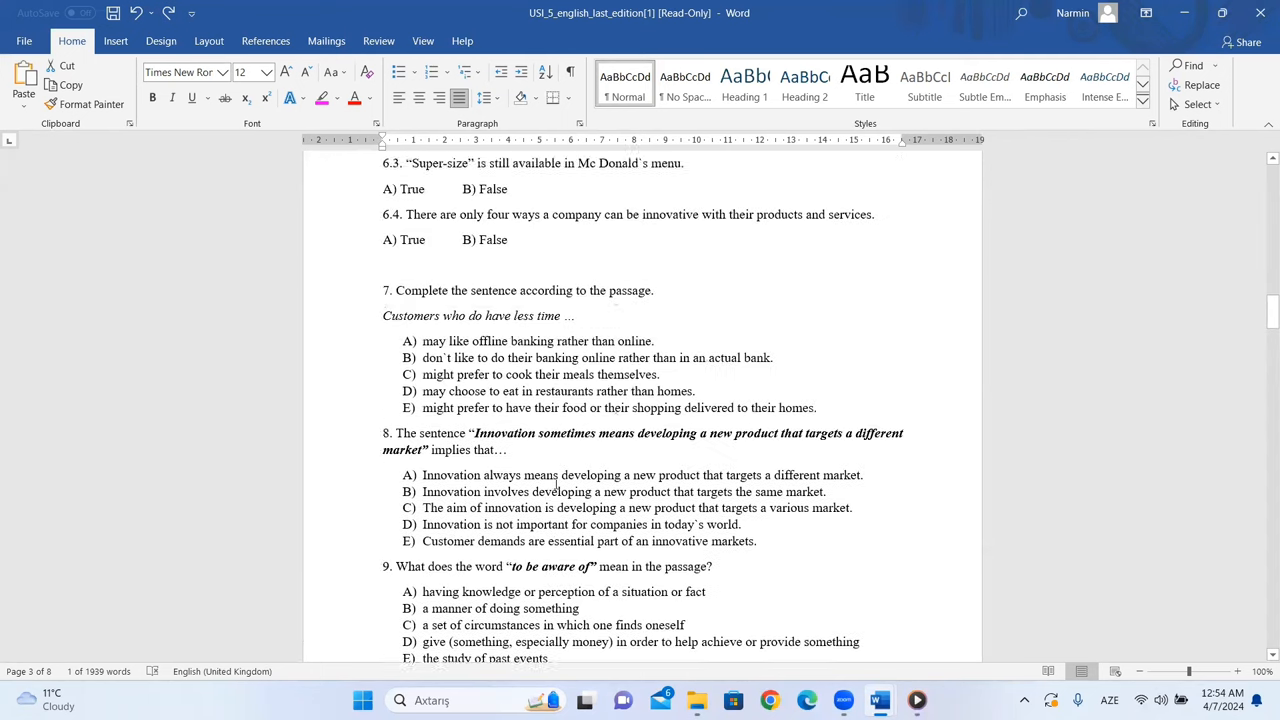
pyautogui.scroll(3)
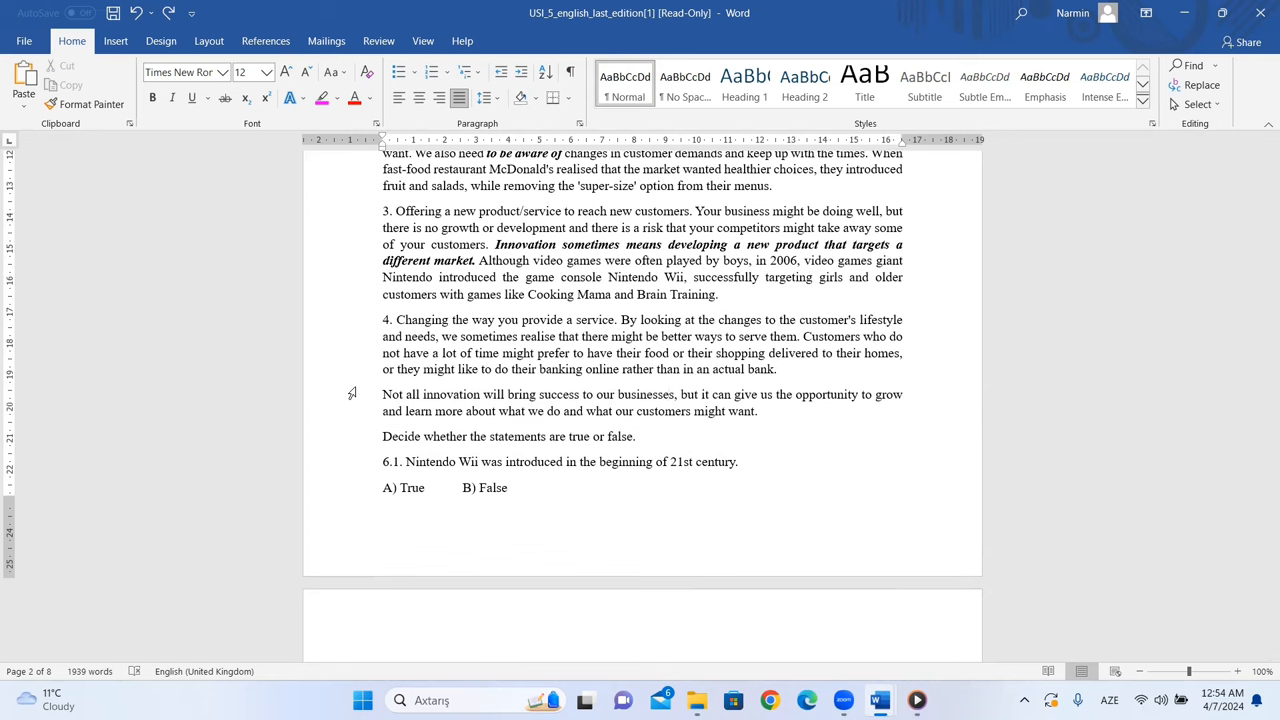
pyautogui.scroll(-3)
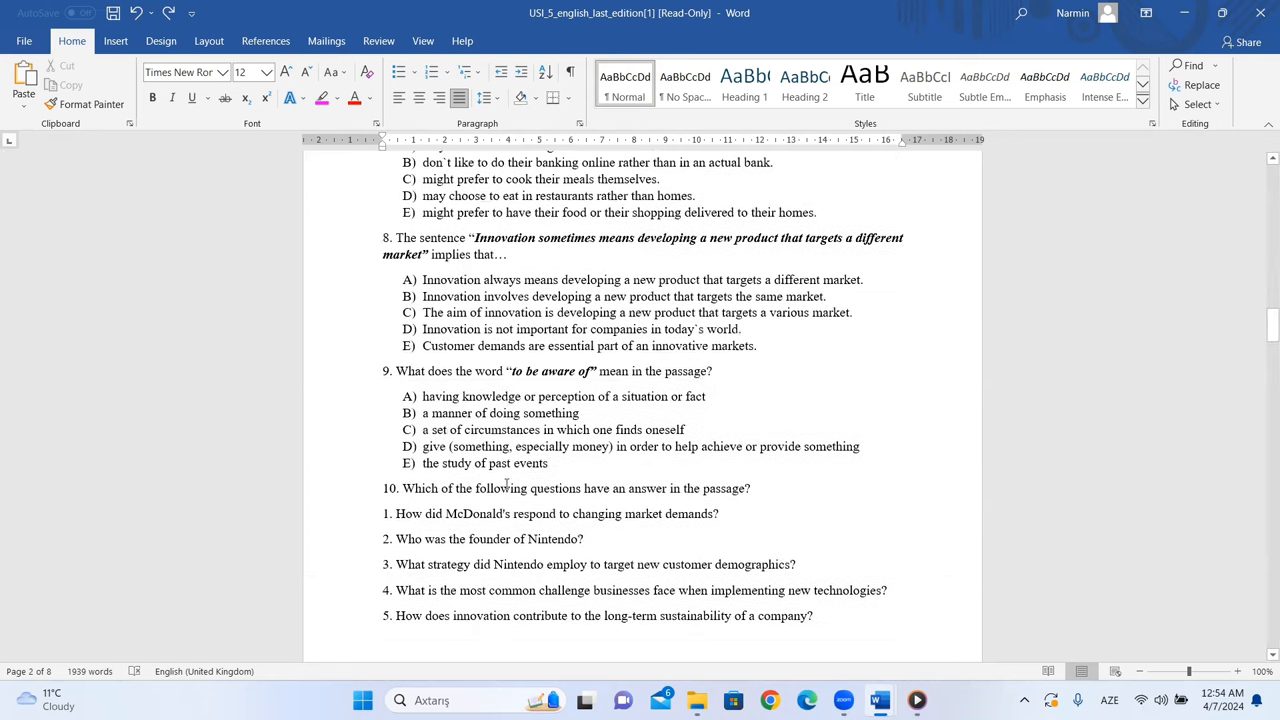
pyautogui.scroll(3)
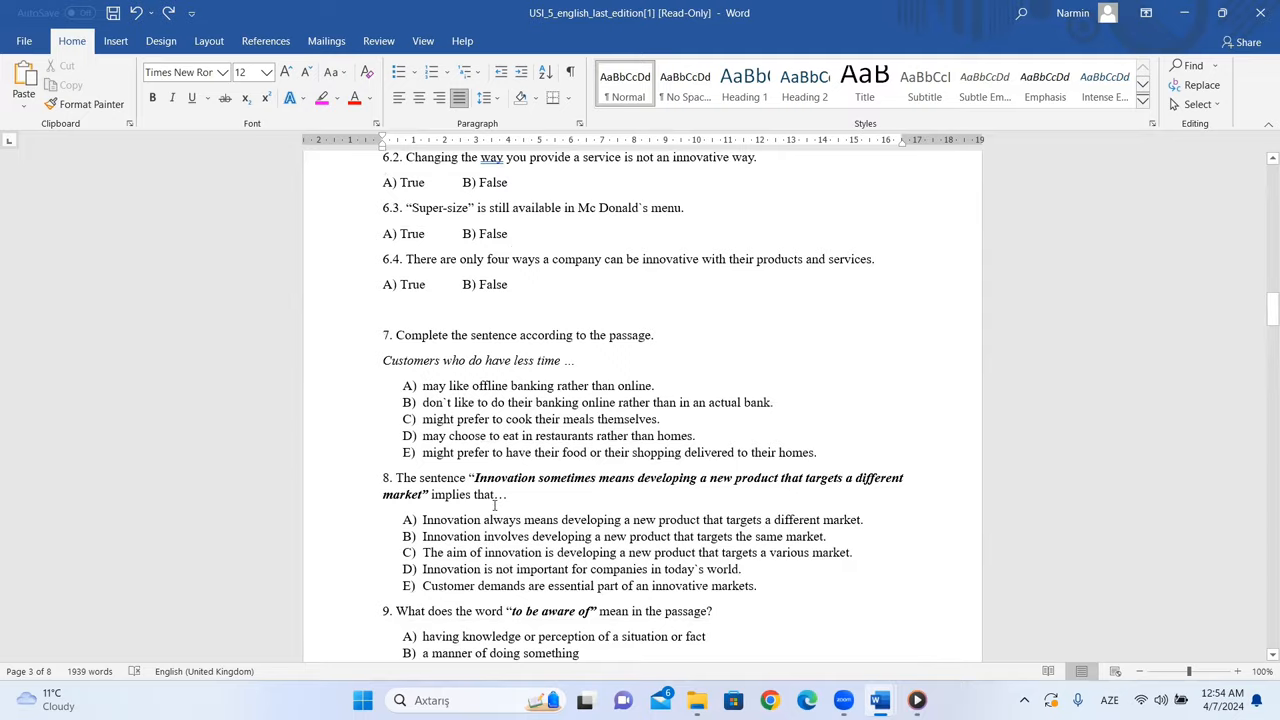
pyautogui.scroll(3)
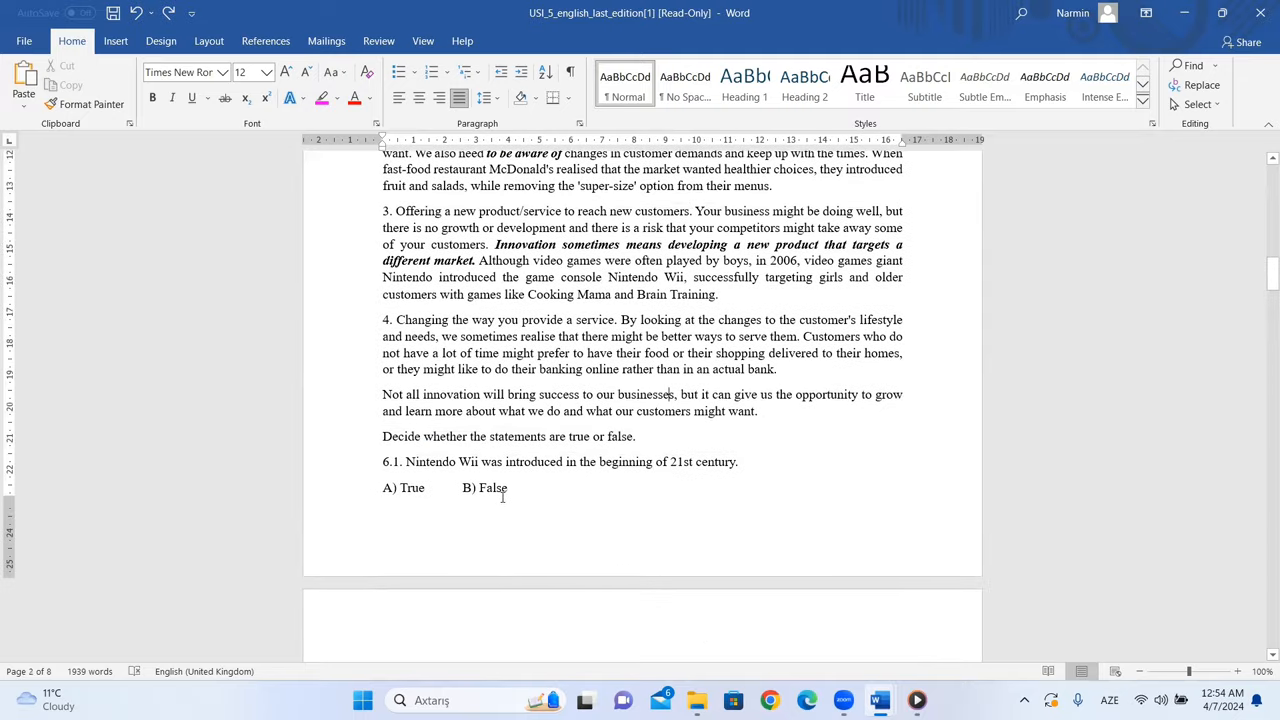
pyautogui.scroll(3)
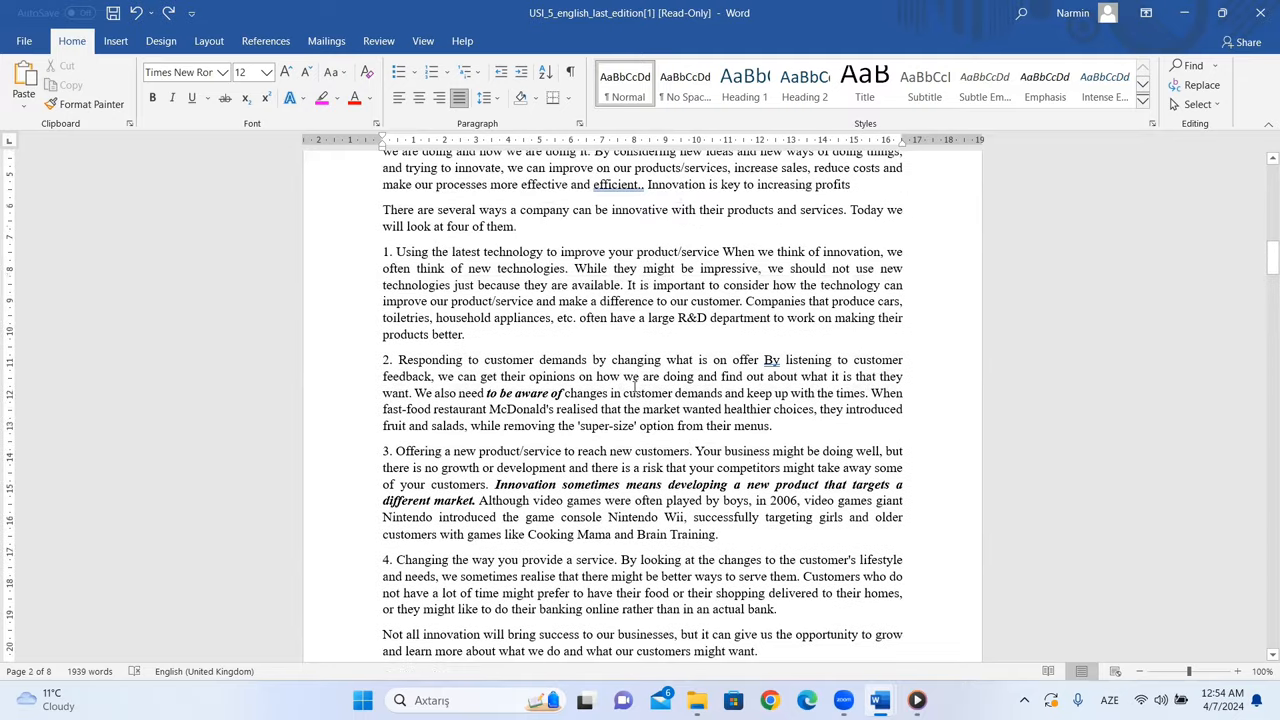
pyautogui.scroll(-3)
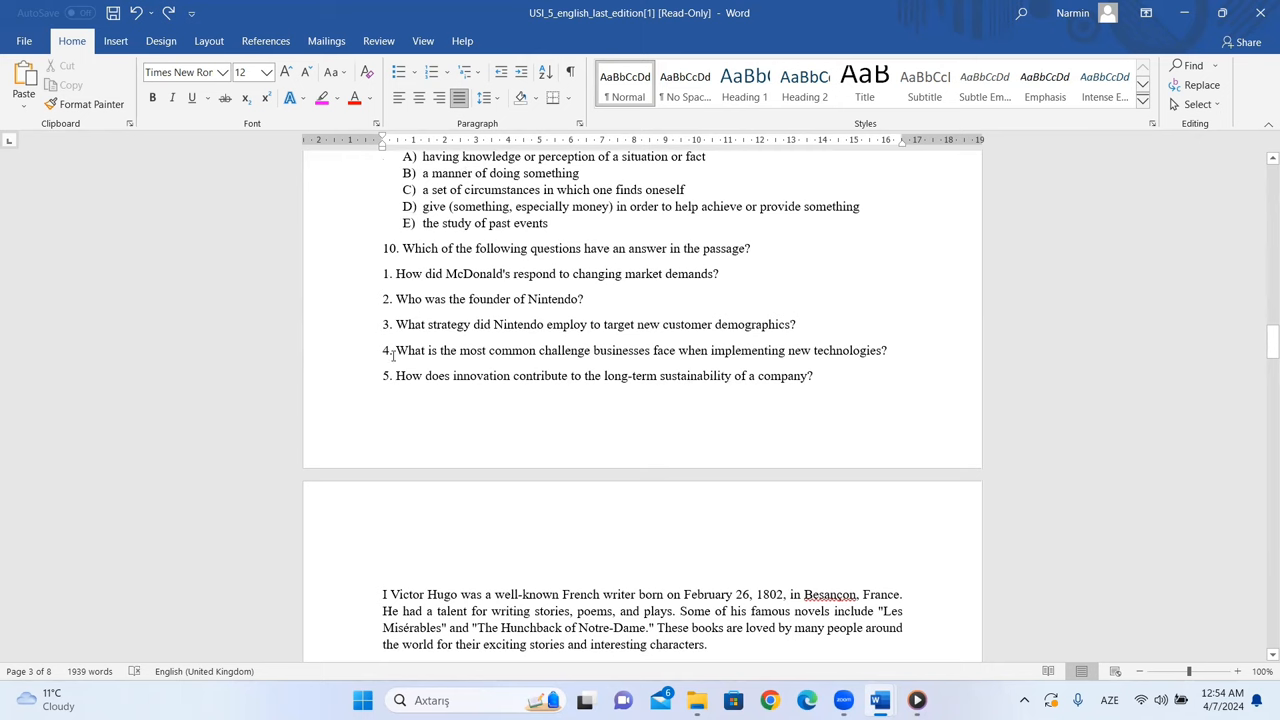
pyautogui.moveTo(447, 389)
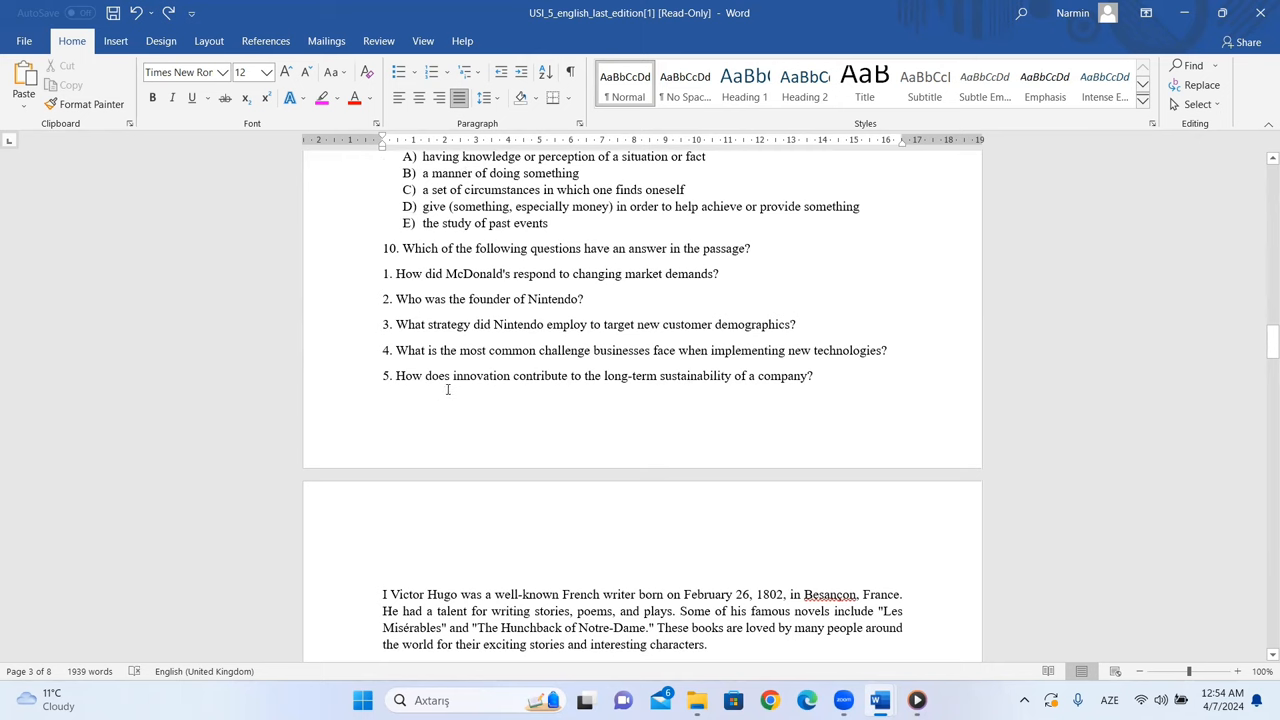
pyautogui.moveTo(753, 390)
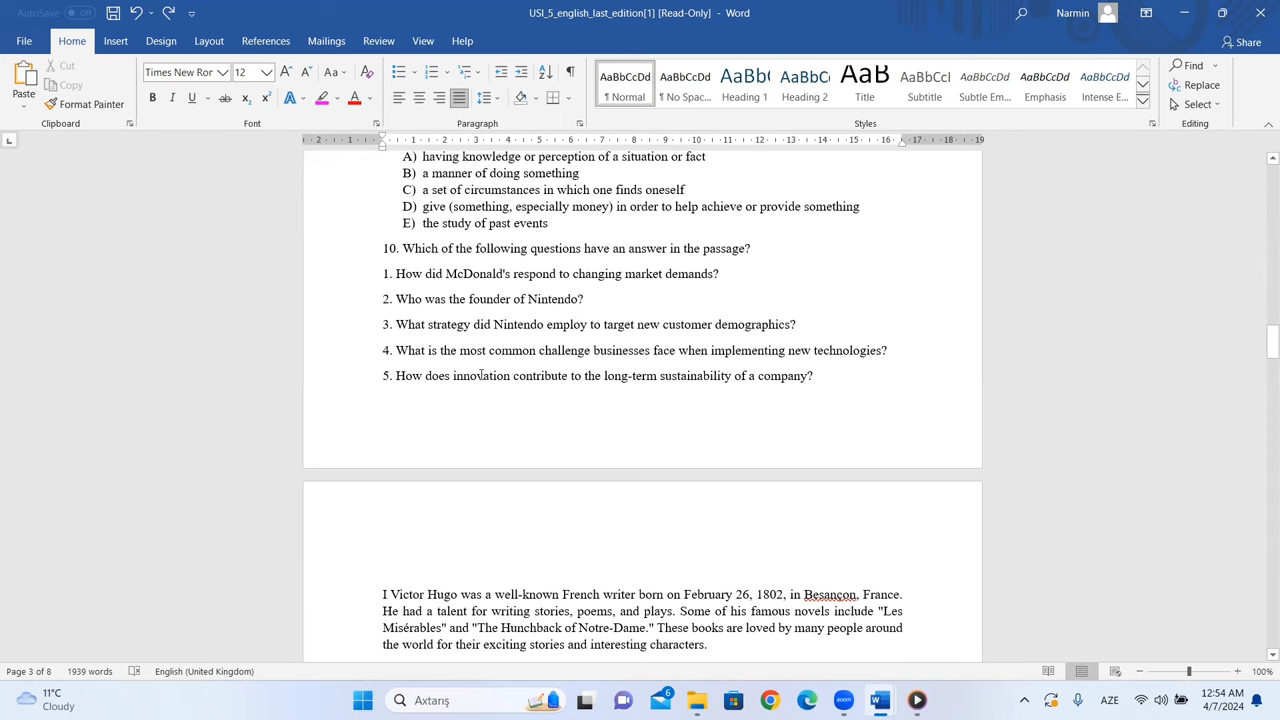
pyautogui.scroll(3)
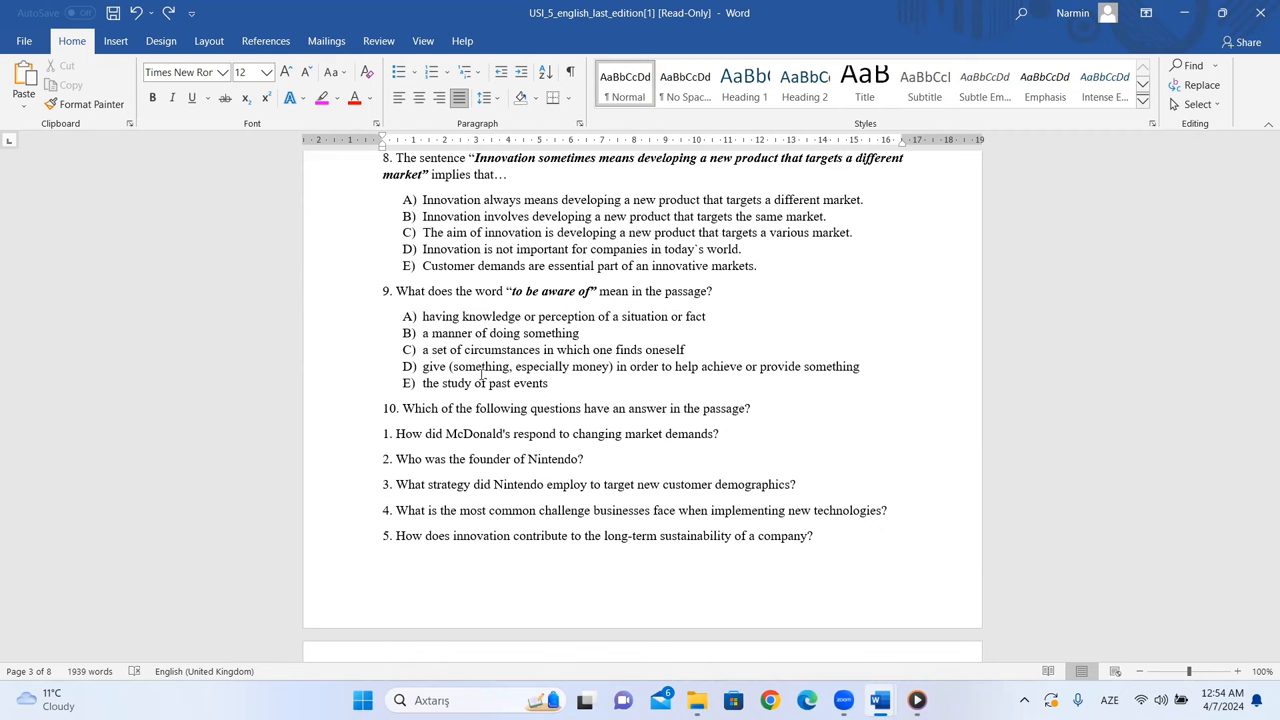
pyautogui.scroll(3)
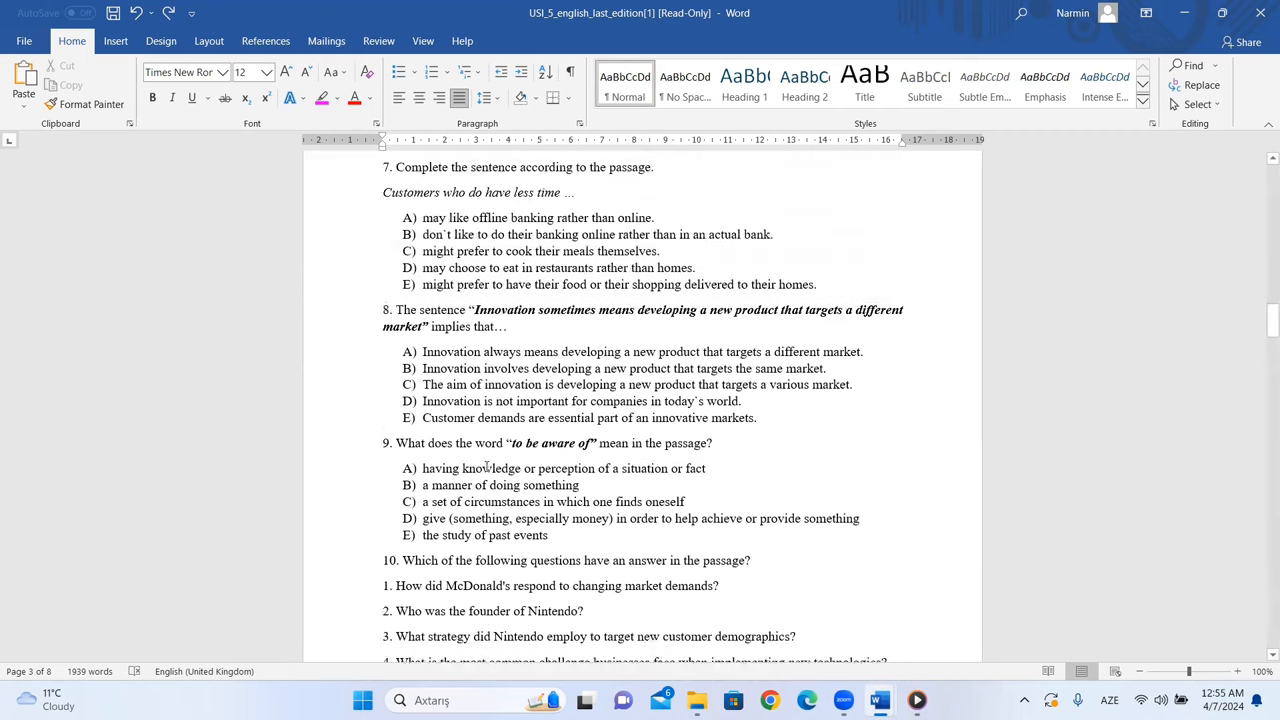
pyautogui.scroll(-3)
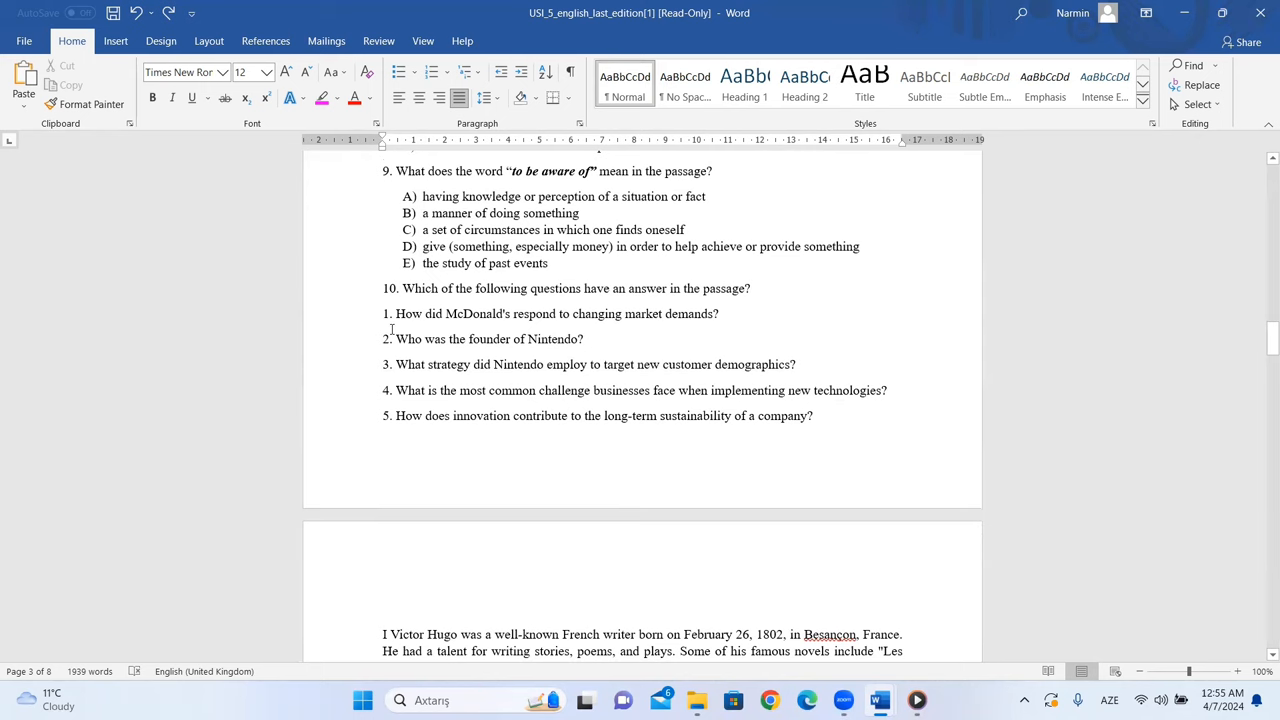
pyautogui.doubleClick(450, 313)
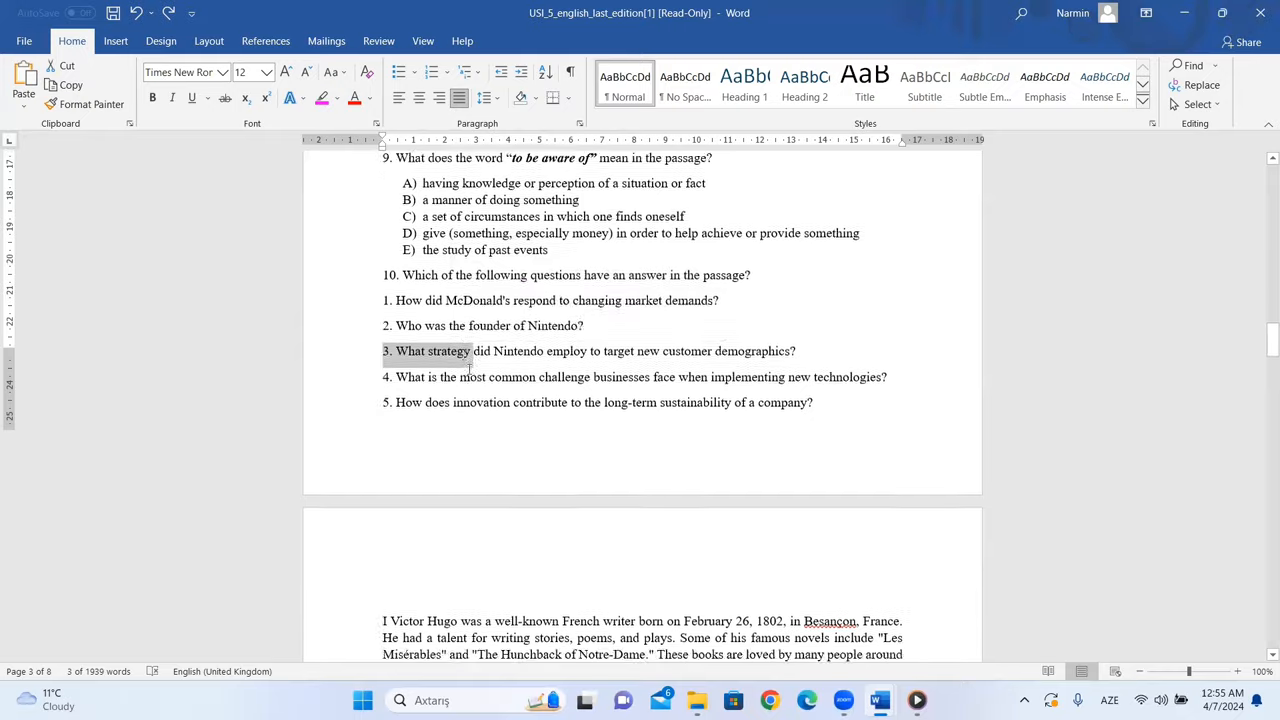
pyautogui.scroll(-3)
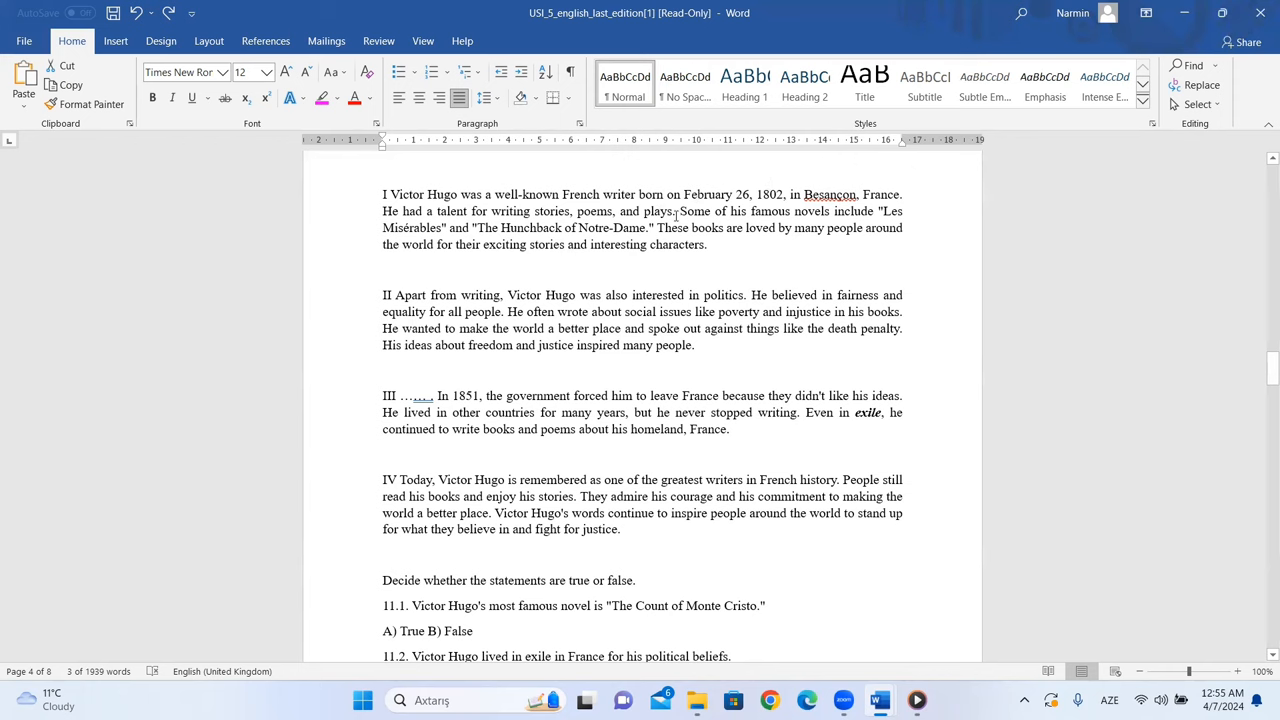
pyautogui.moveTo(415, 305)
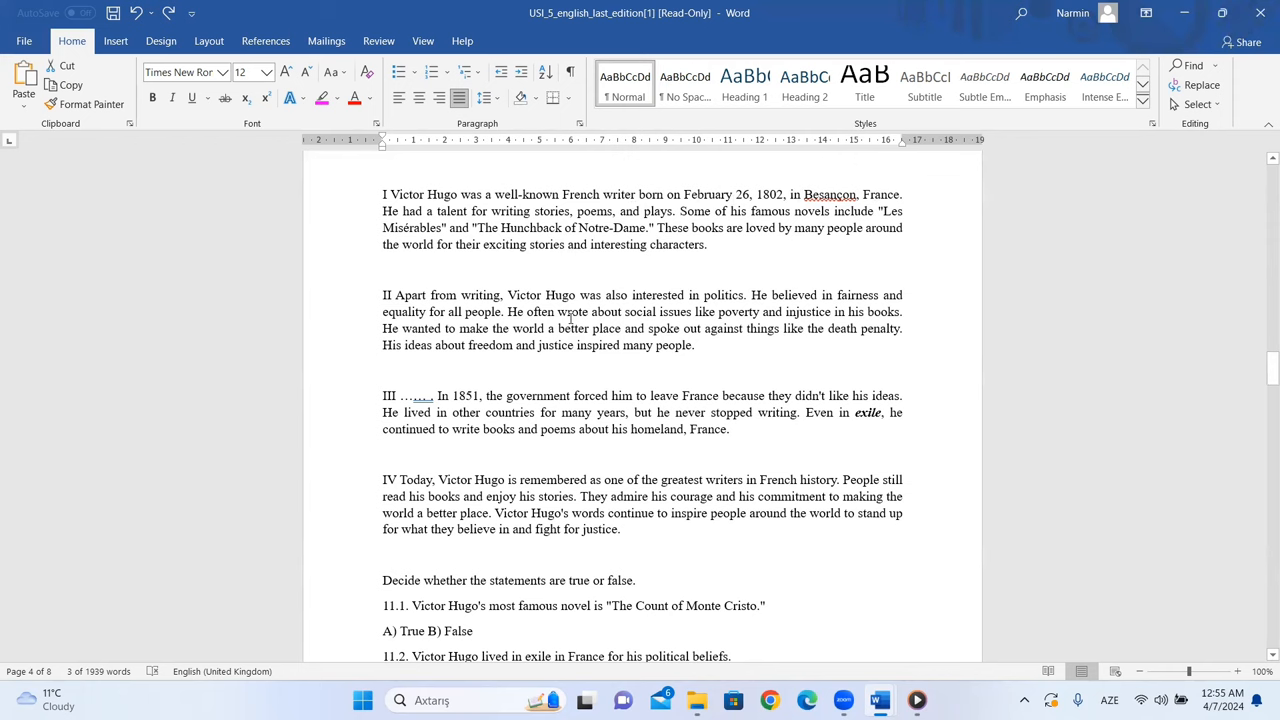
pyautogui.moveTo(824, 401)
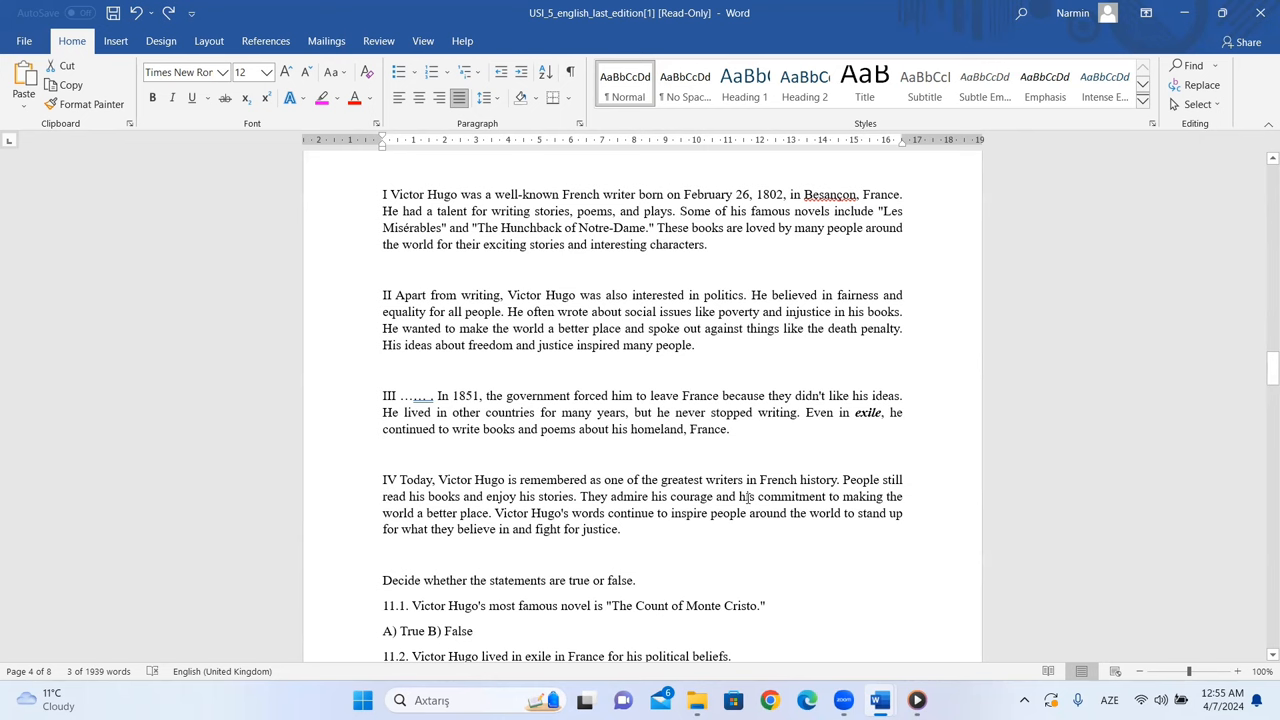
pyautogui.moveTo(810, 488)
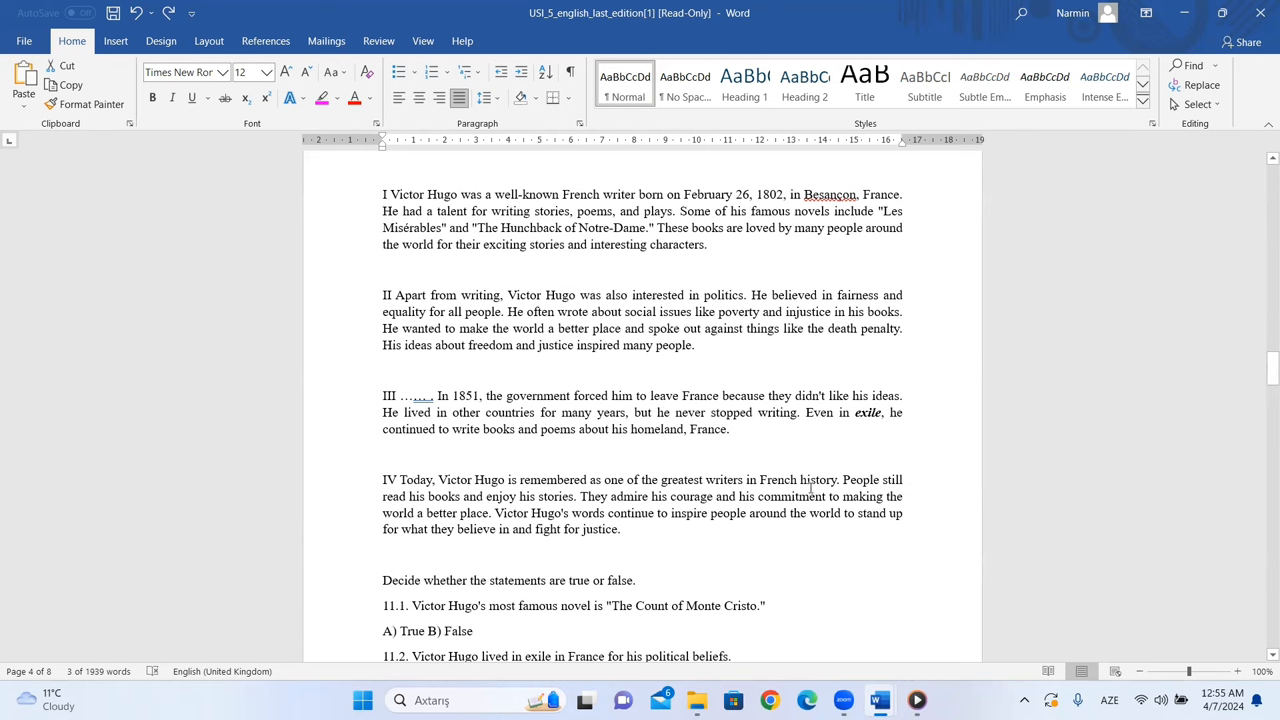
# Step: Scroll down to page 4 to show the Victor Hugo passage and question 11
pyautogui.scroll(-3)
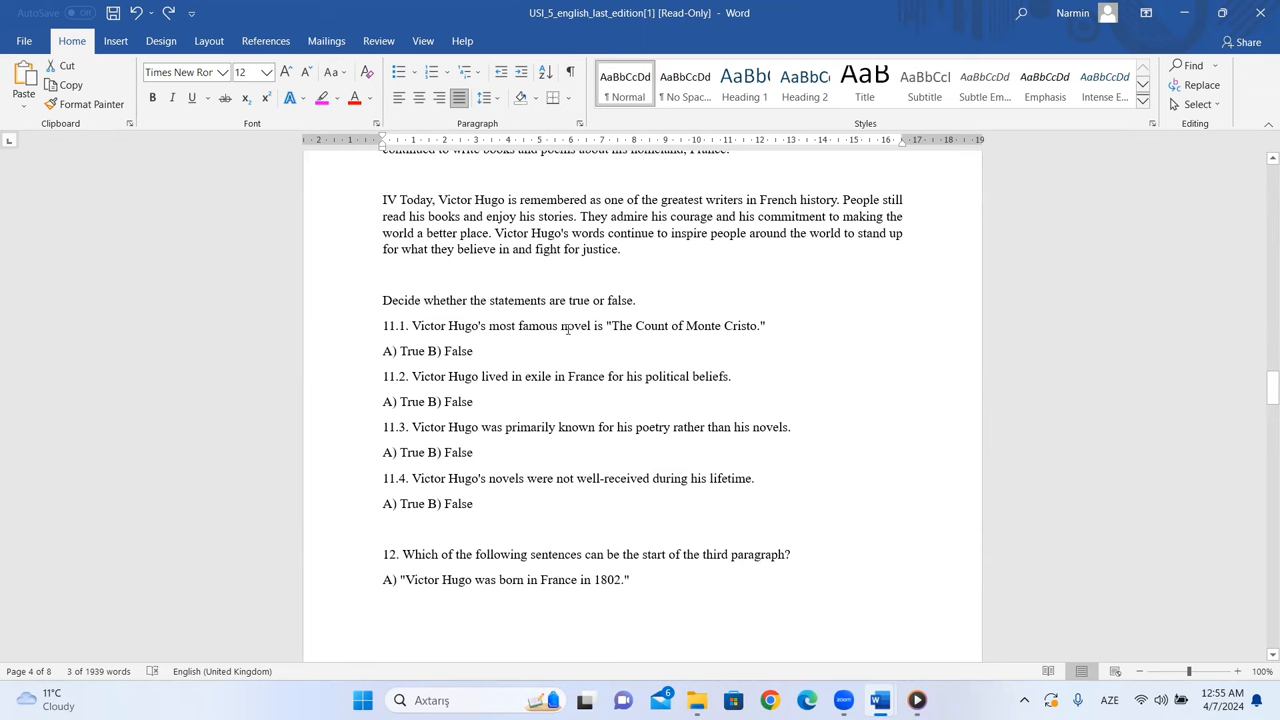
pyautogui.moveTo(733, 328)
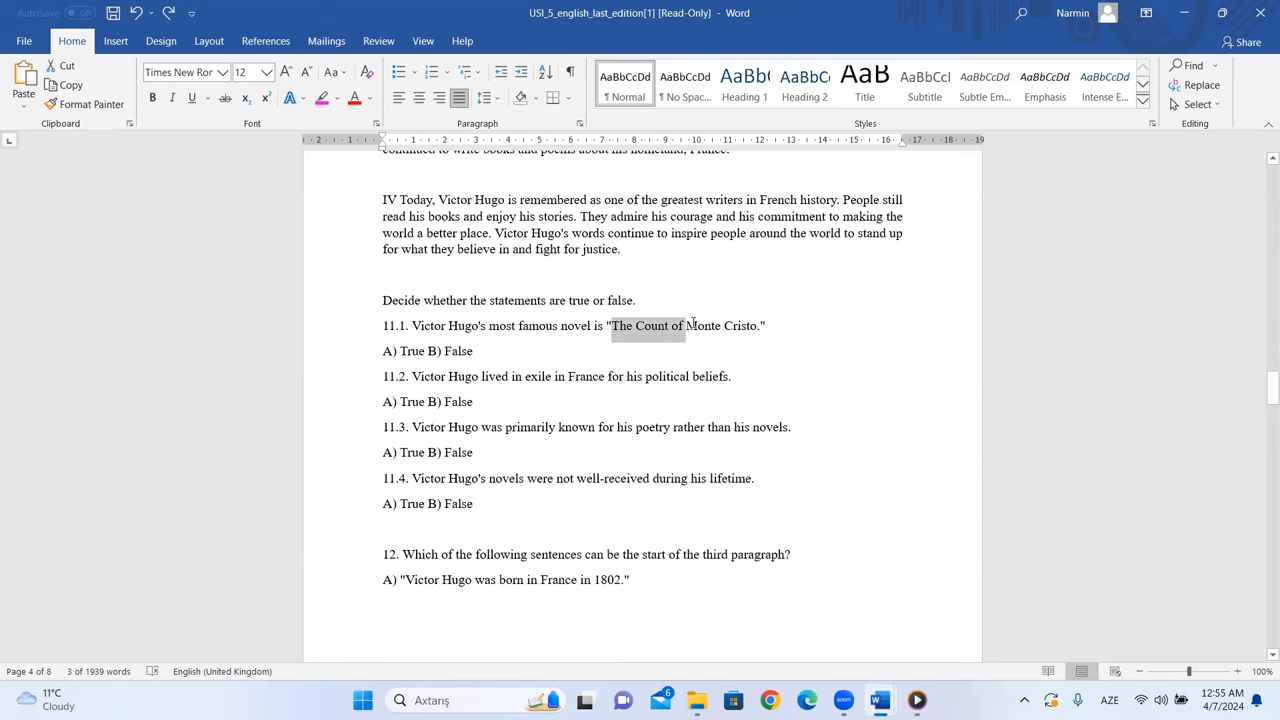
pyautogui.scroll(3)
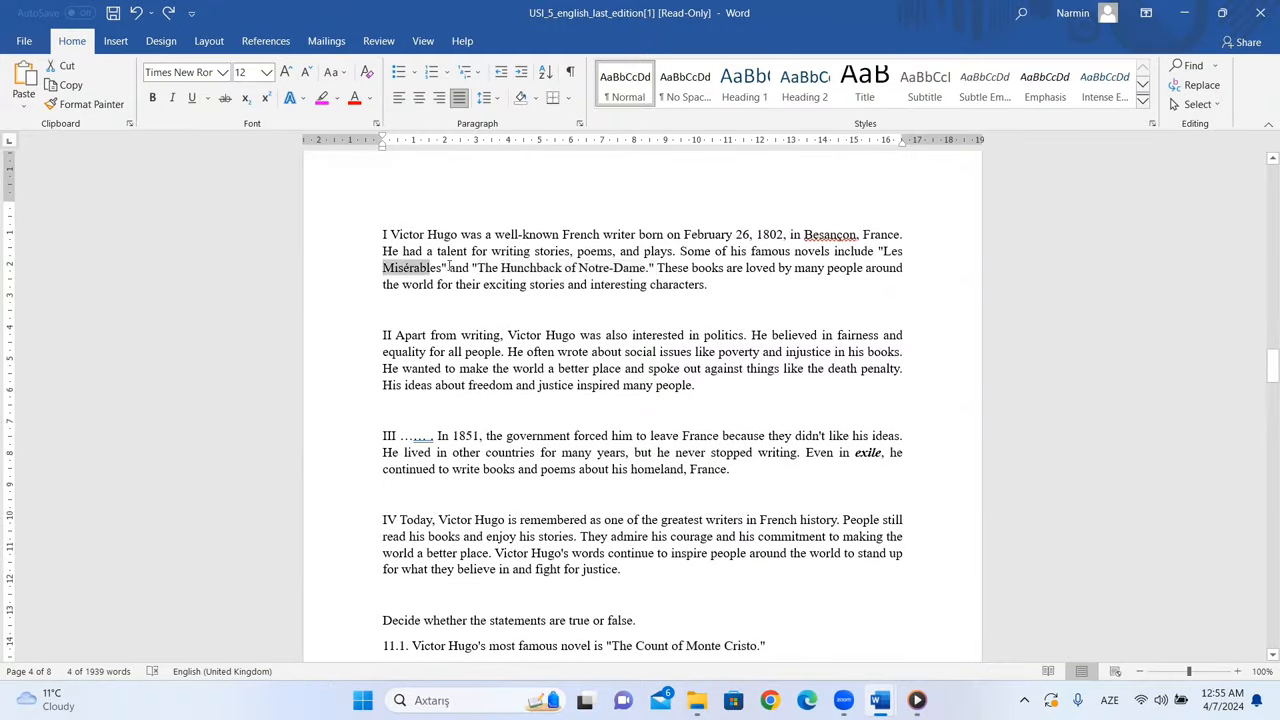
pyautogui.scroll(-3)
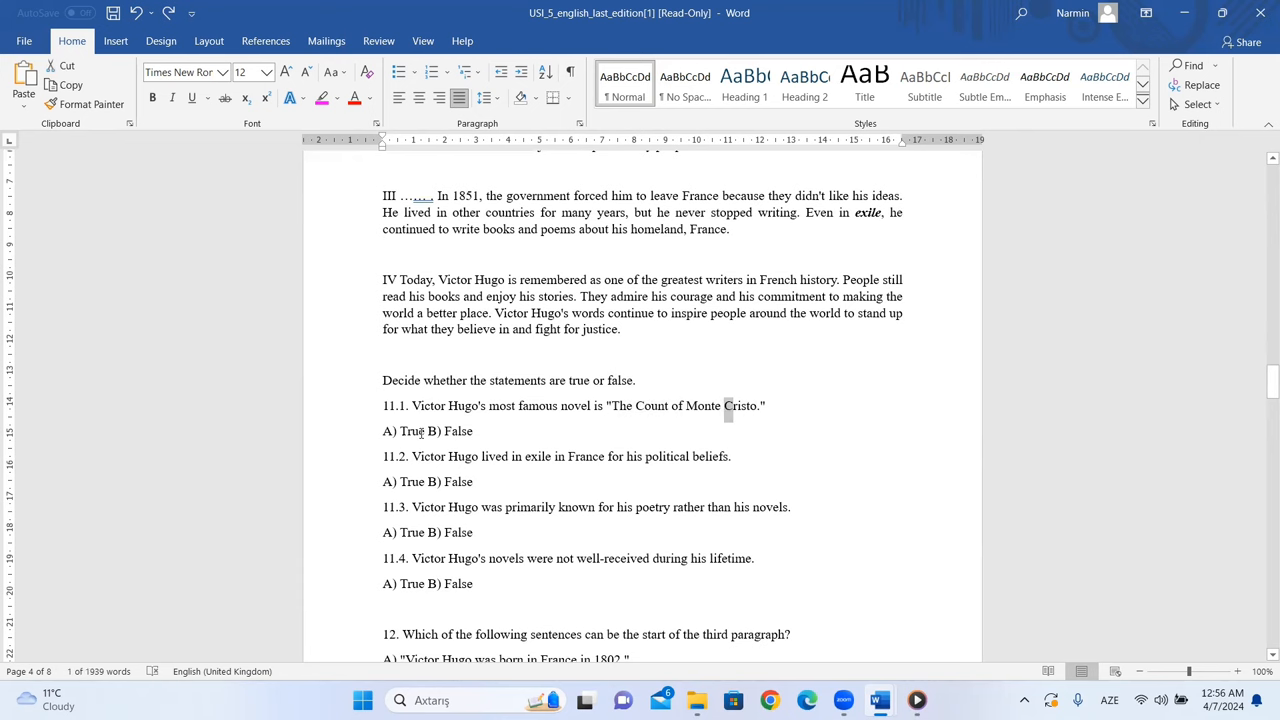
pyautogui.scroll(-3)
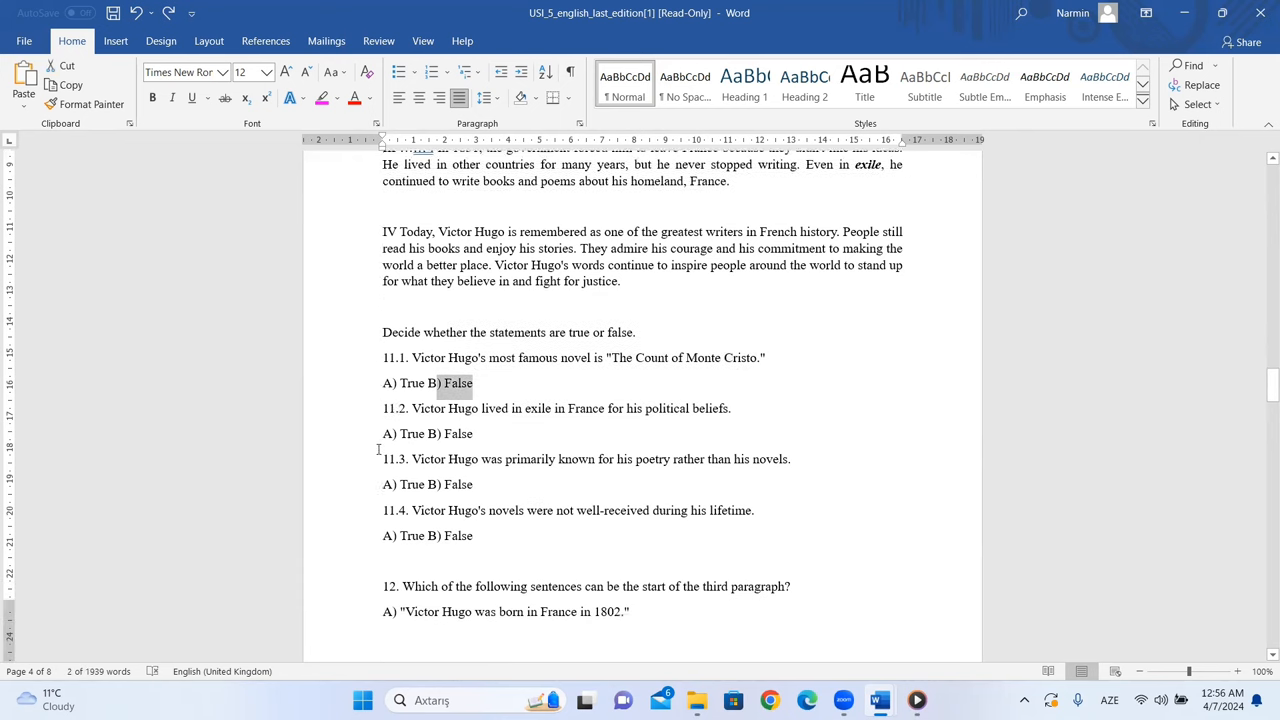
pyautogui.scroll(-3)
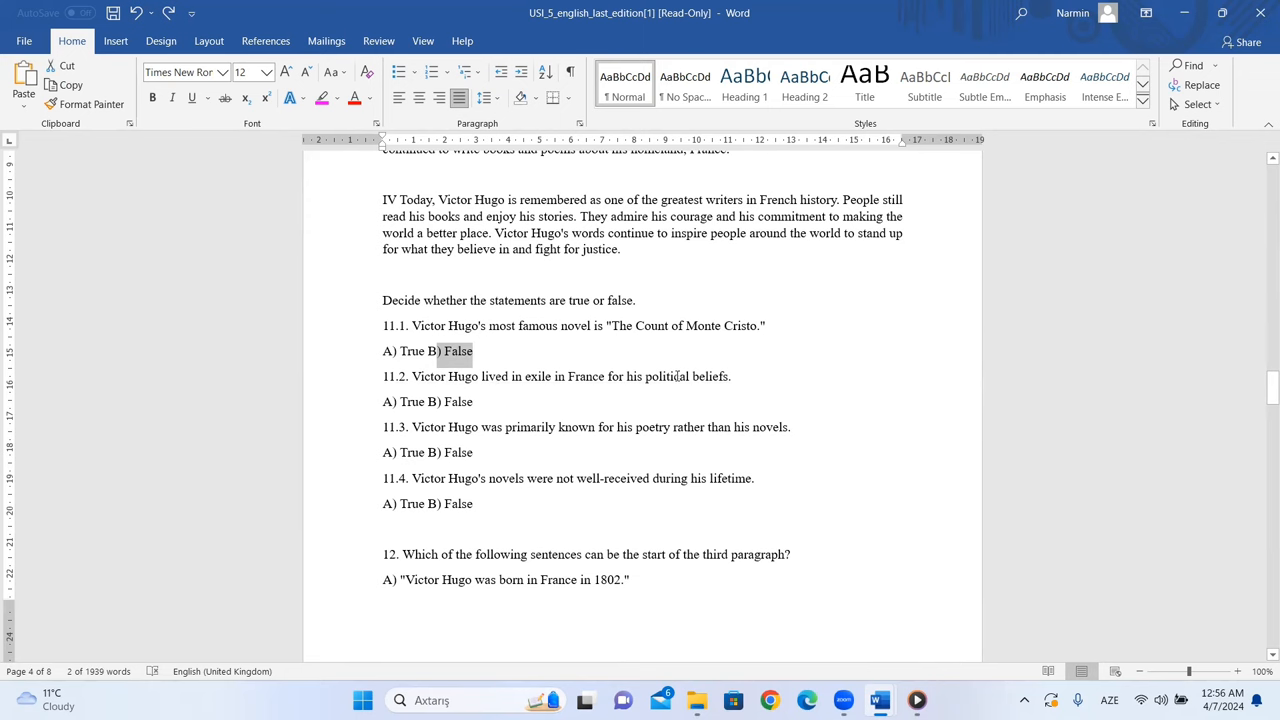
pyautogui.scroll(-3)
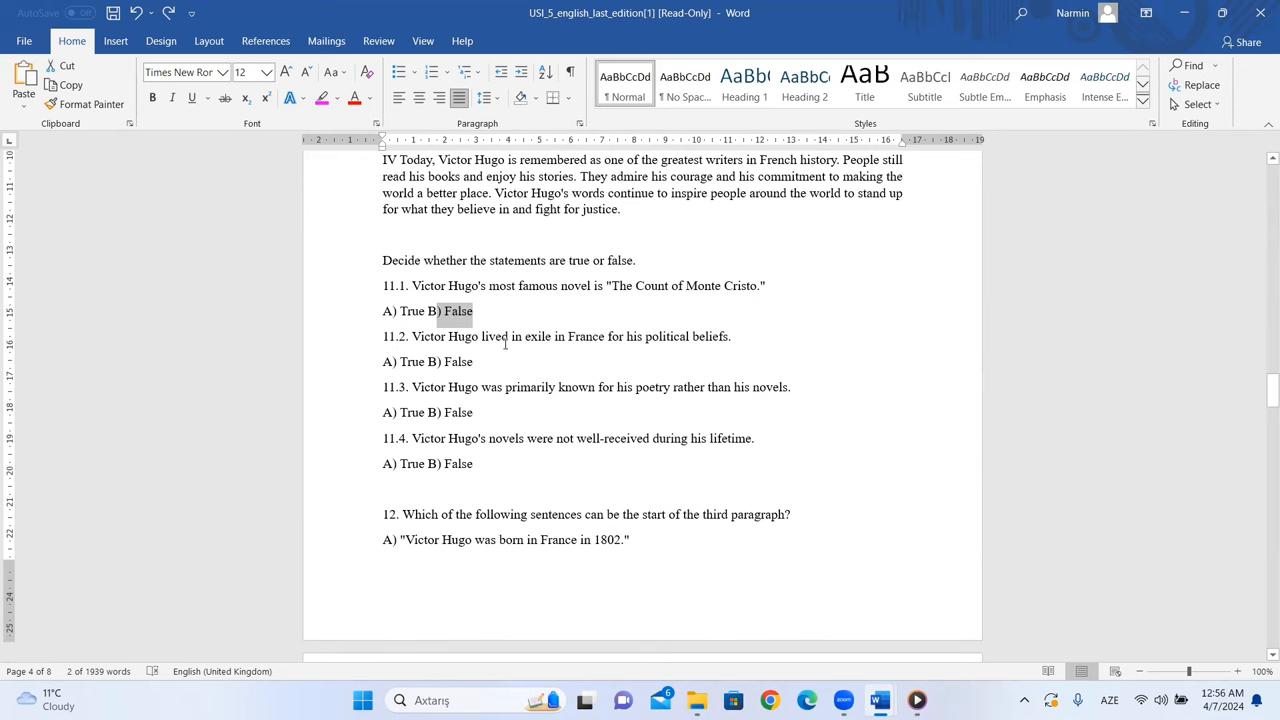
pyautogui.scroll(3)
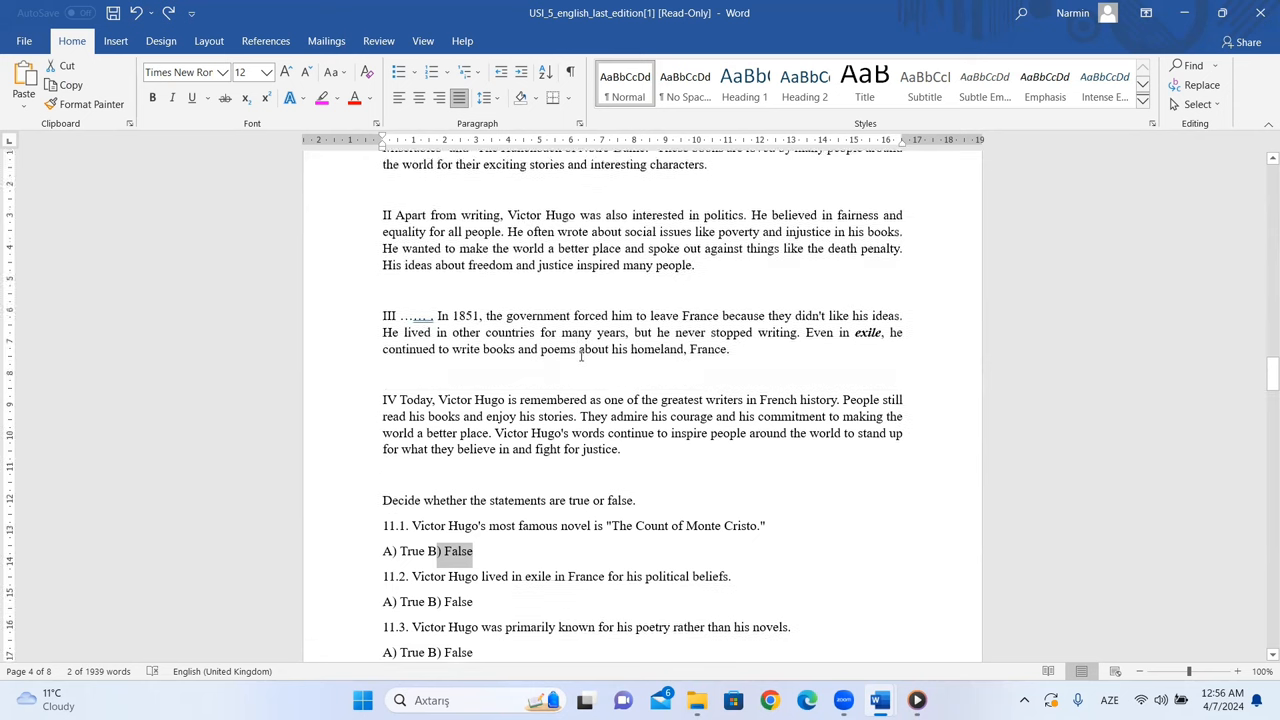
pyautogui.scroll(3)
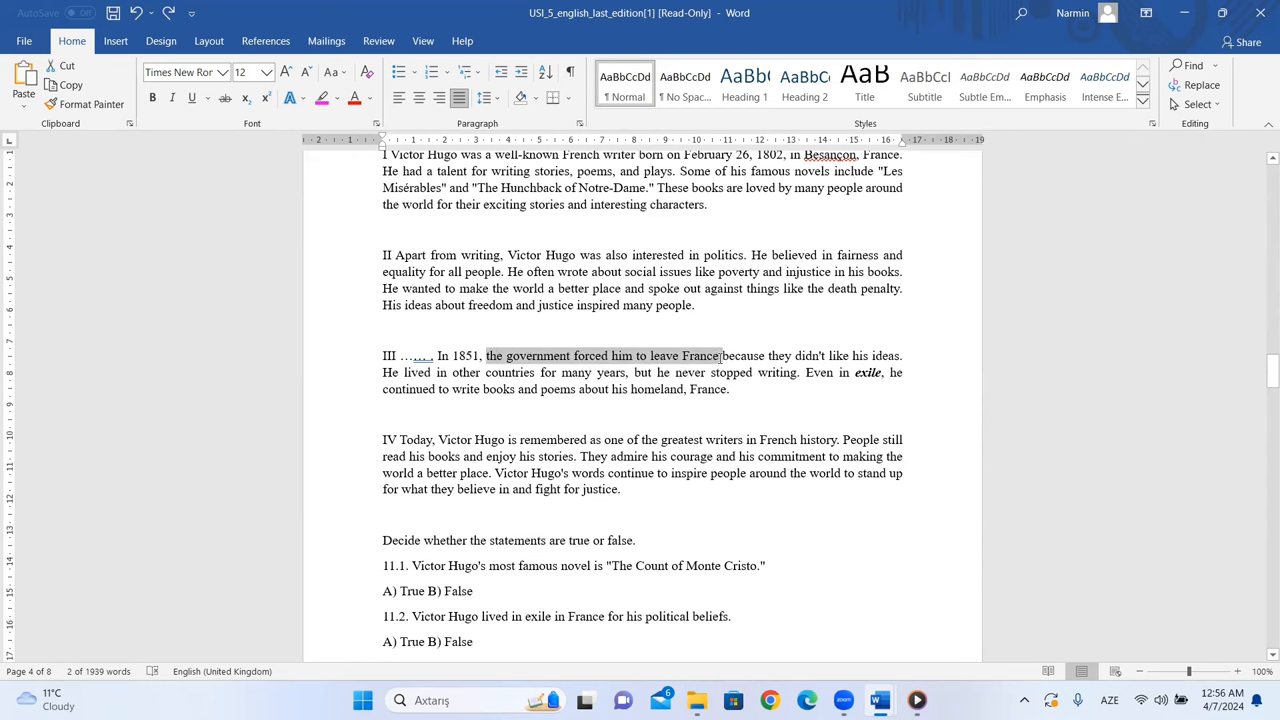
pyautogui.scroll(-3)
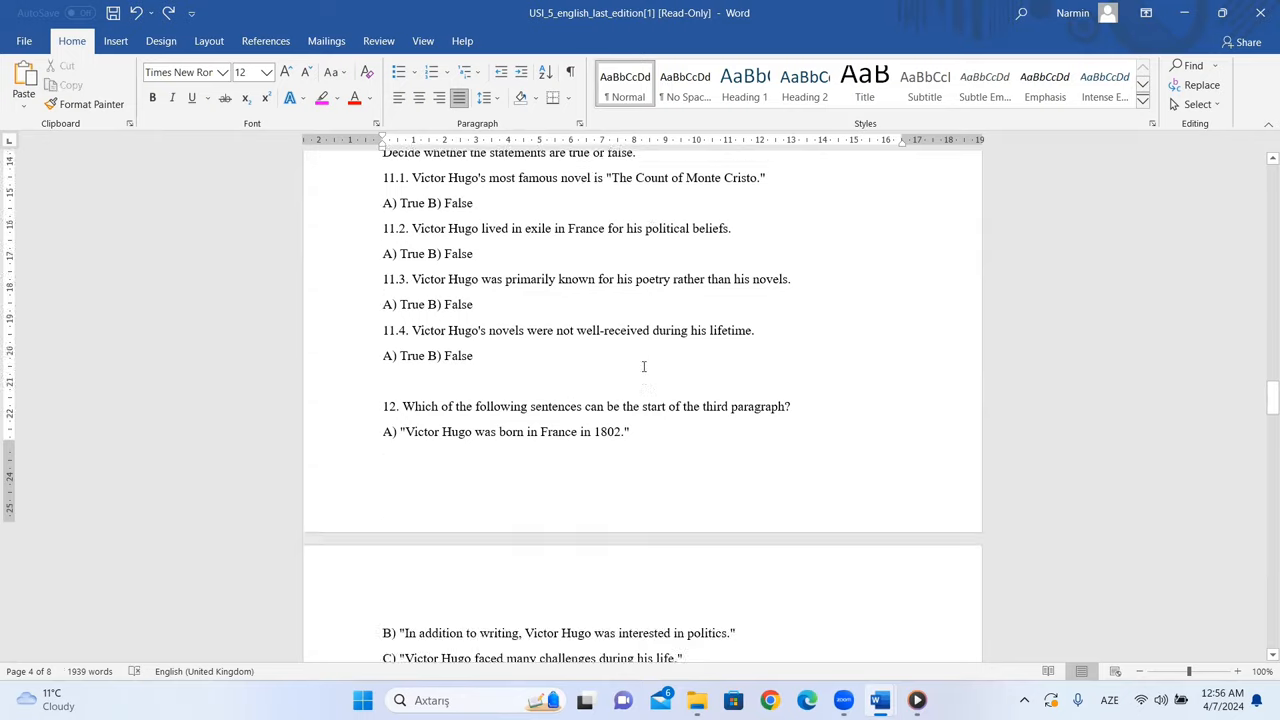
pyautogui.scroll(-3)
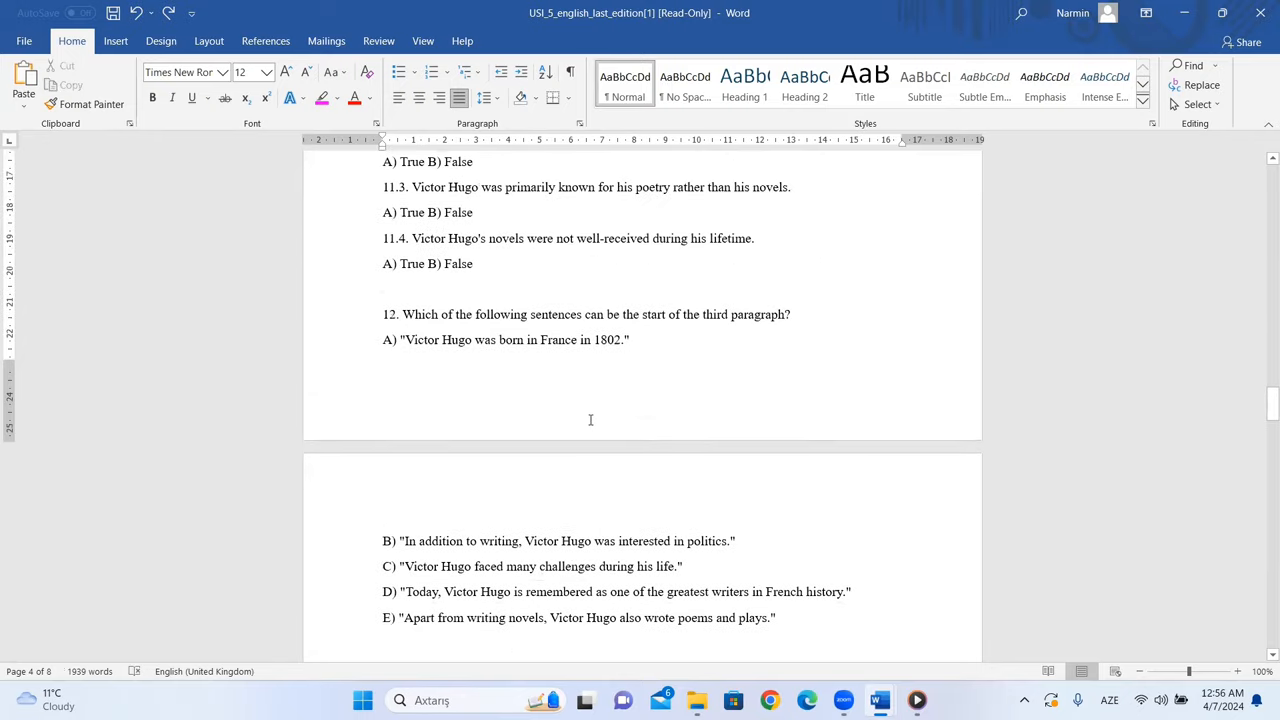
pyautogui.scroll(3)
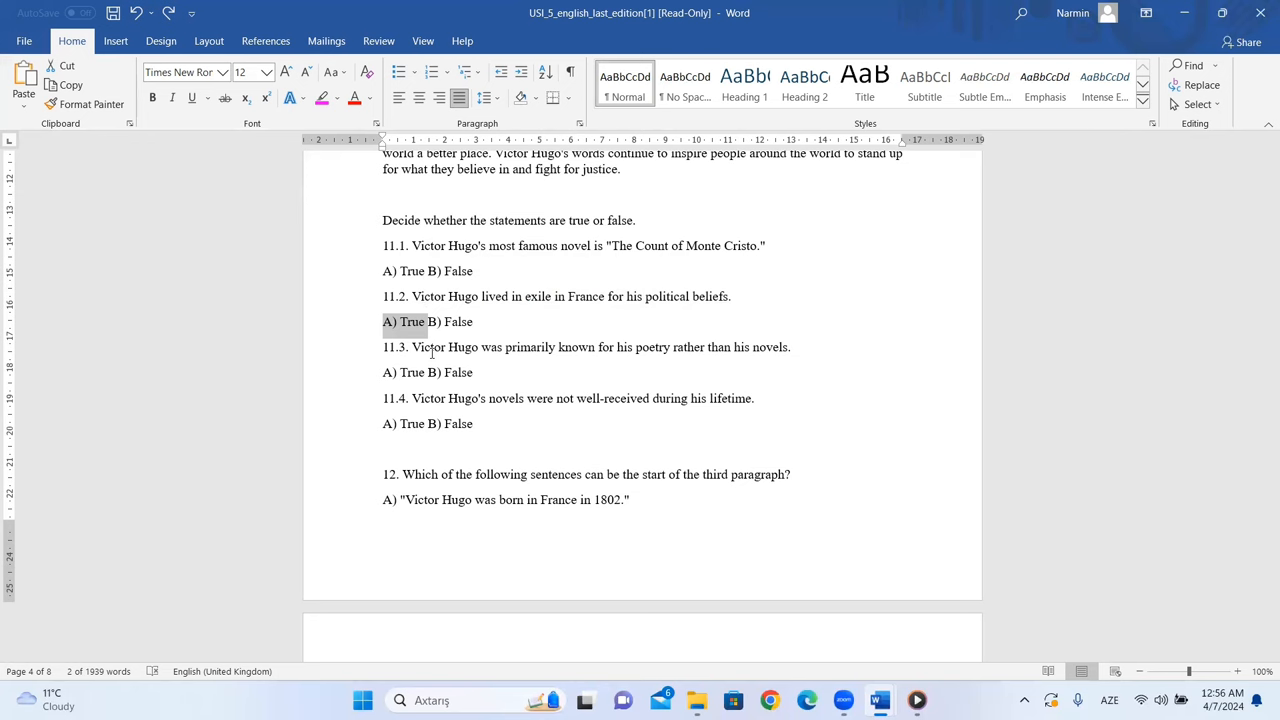
pyautogui.scroll(3)
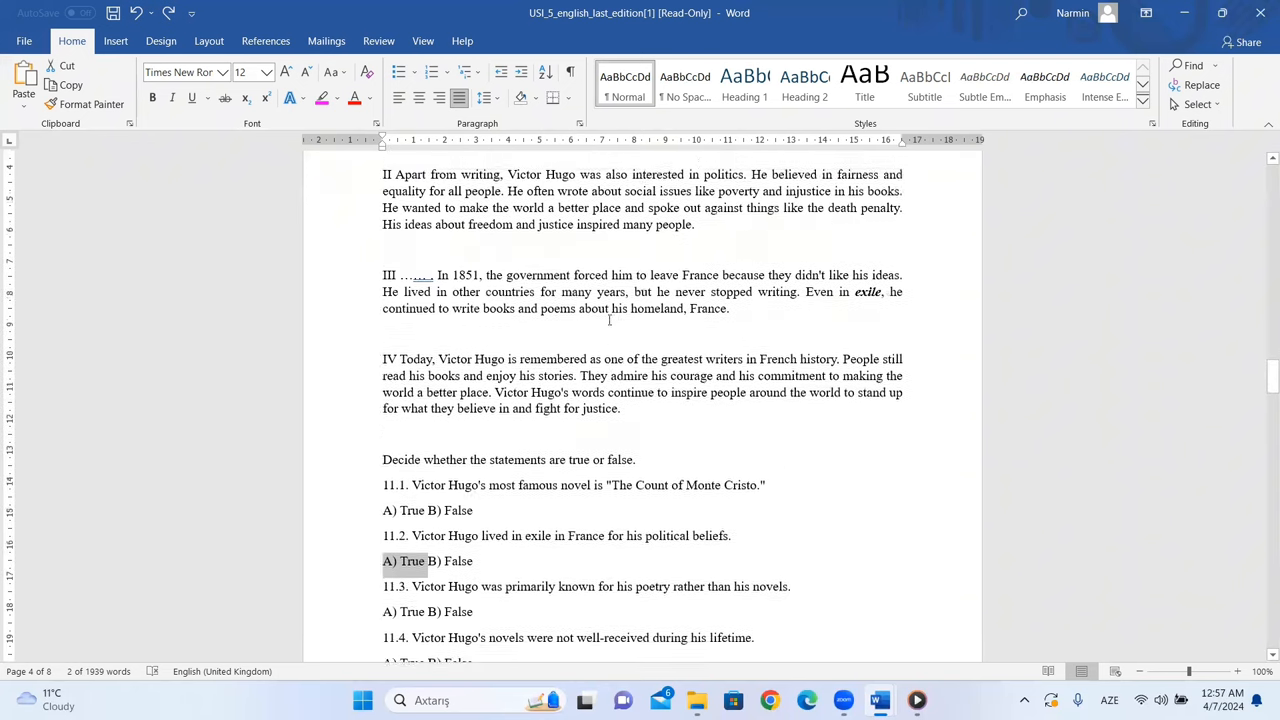
pyautogui.scroll(3)
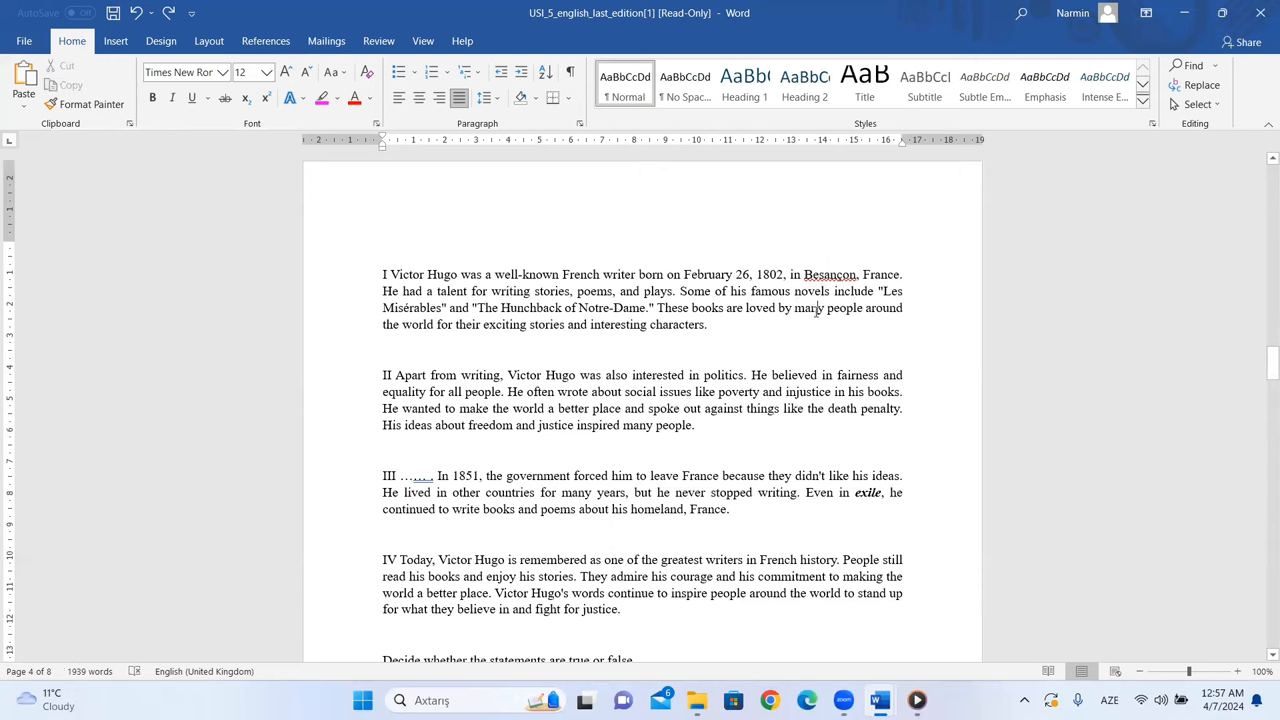
pyautogui.scroll(-3)
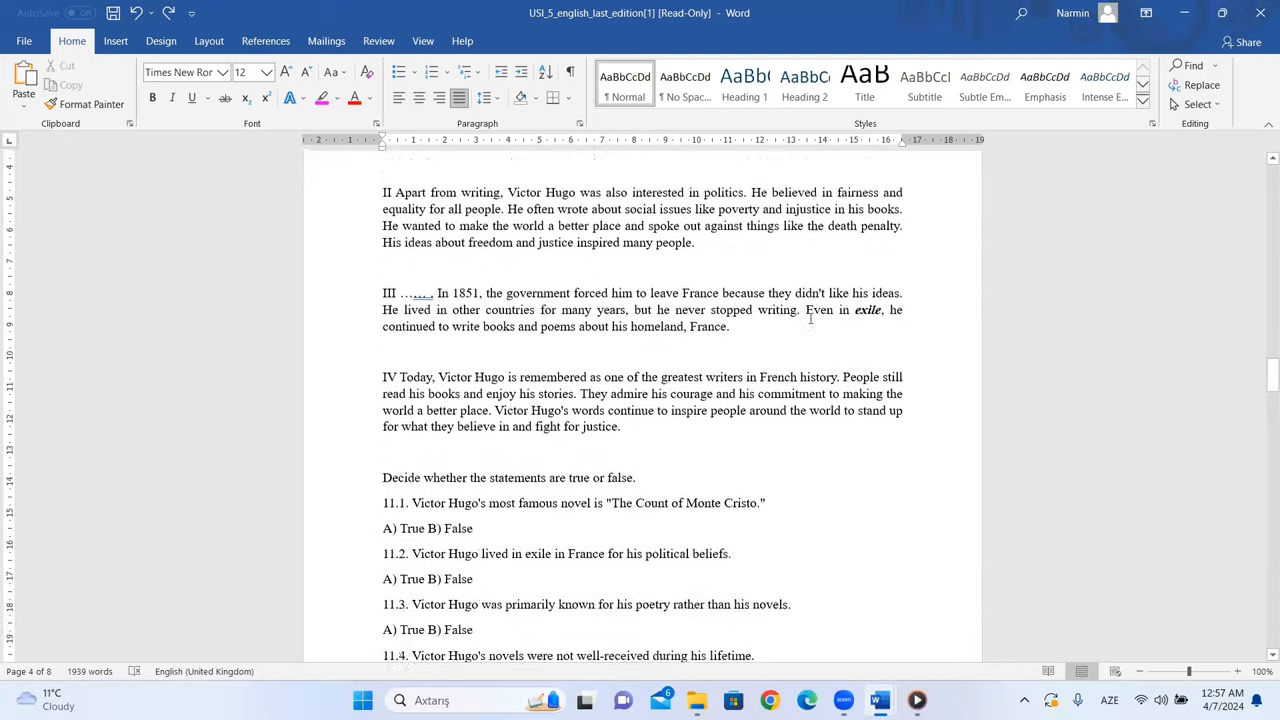
pyautogui.scroll(3)
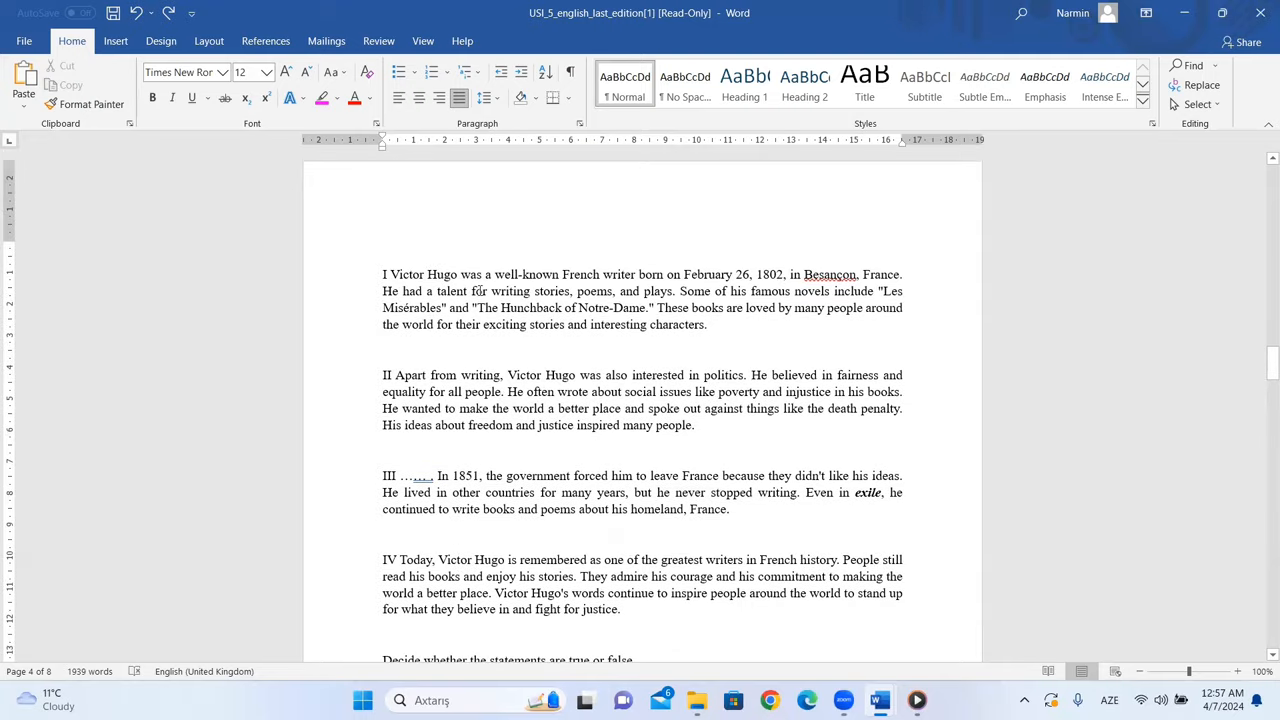
pyautogui.doubleClick(595, 291)
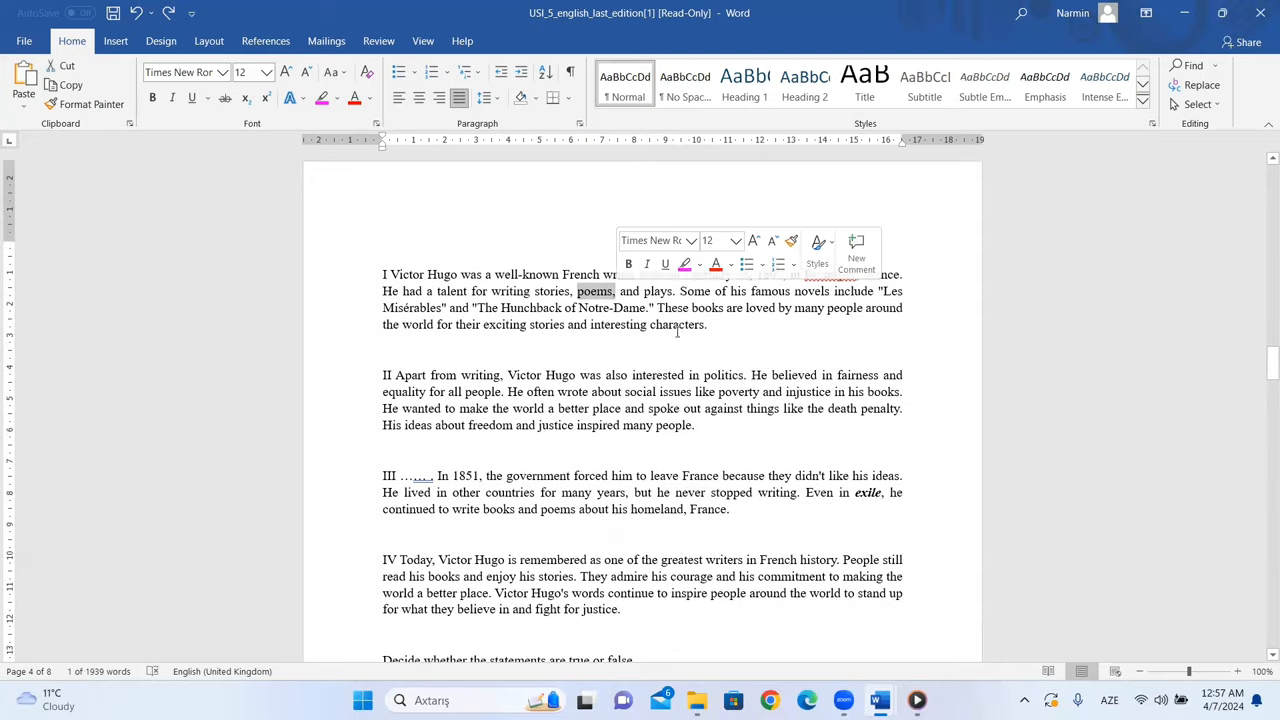
pyautogui.scroll(-3)
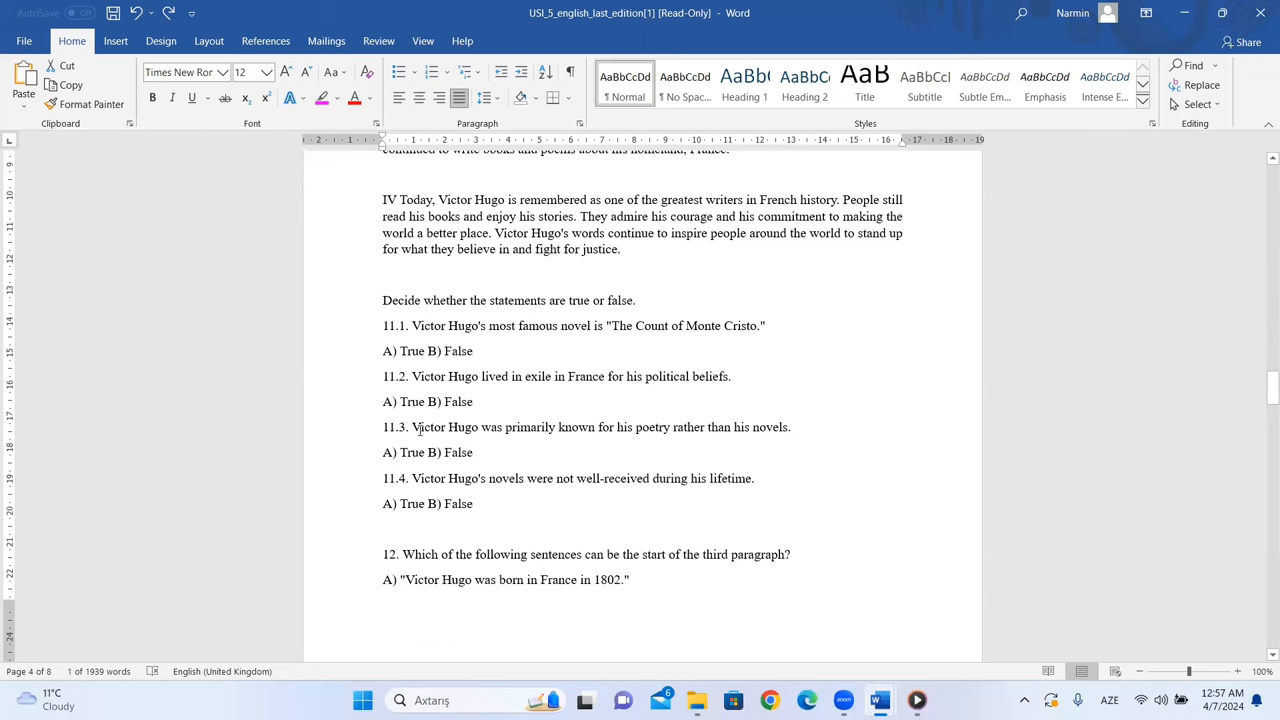
pyautogui.moveTo(673, 435)
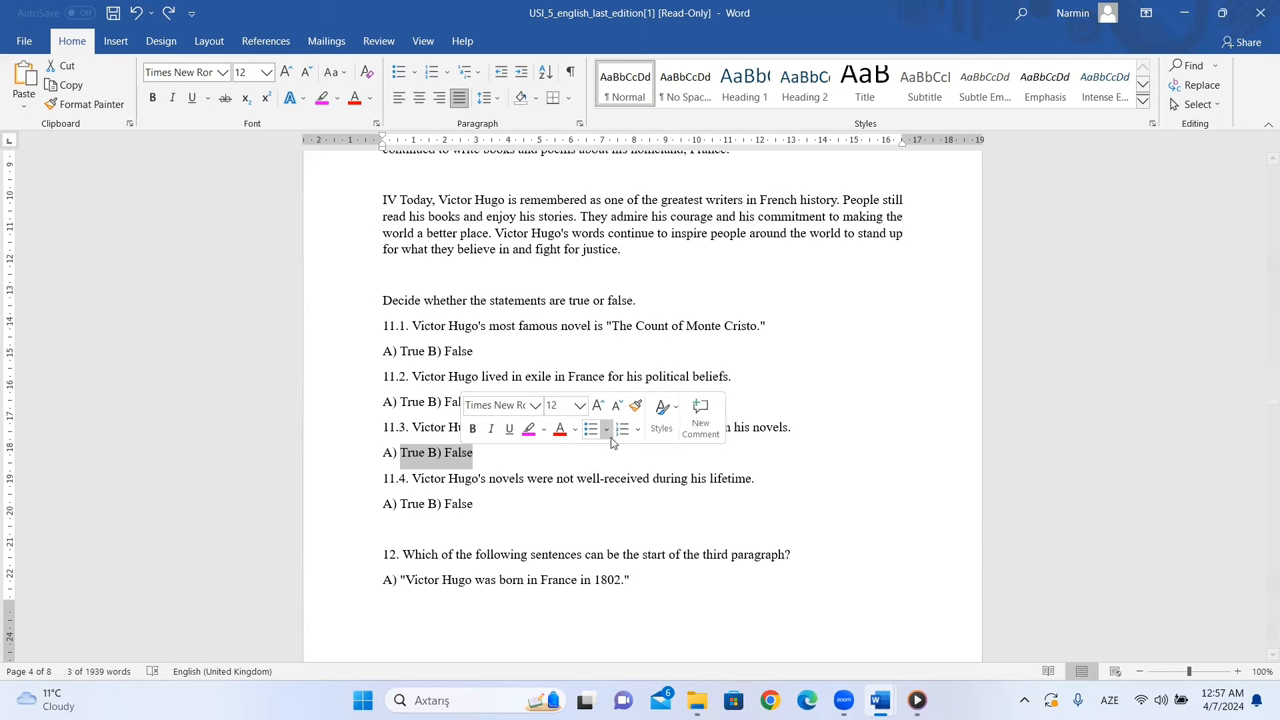
pyautogui.scroll(3)
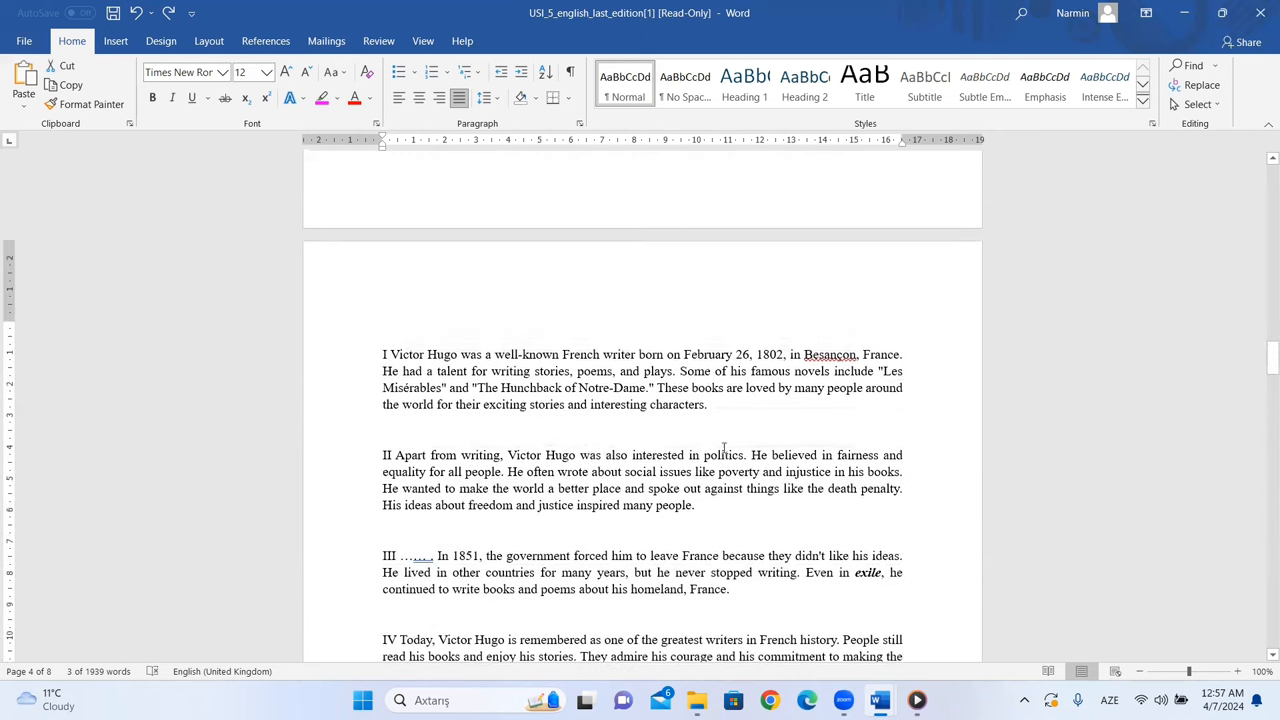
pyautogui.scroll(3)
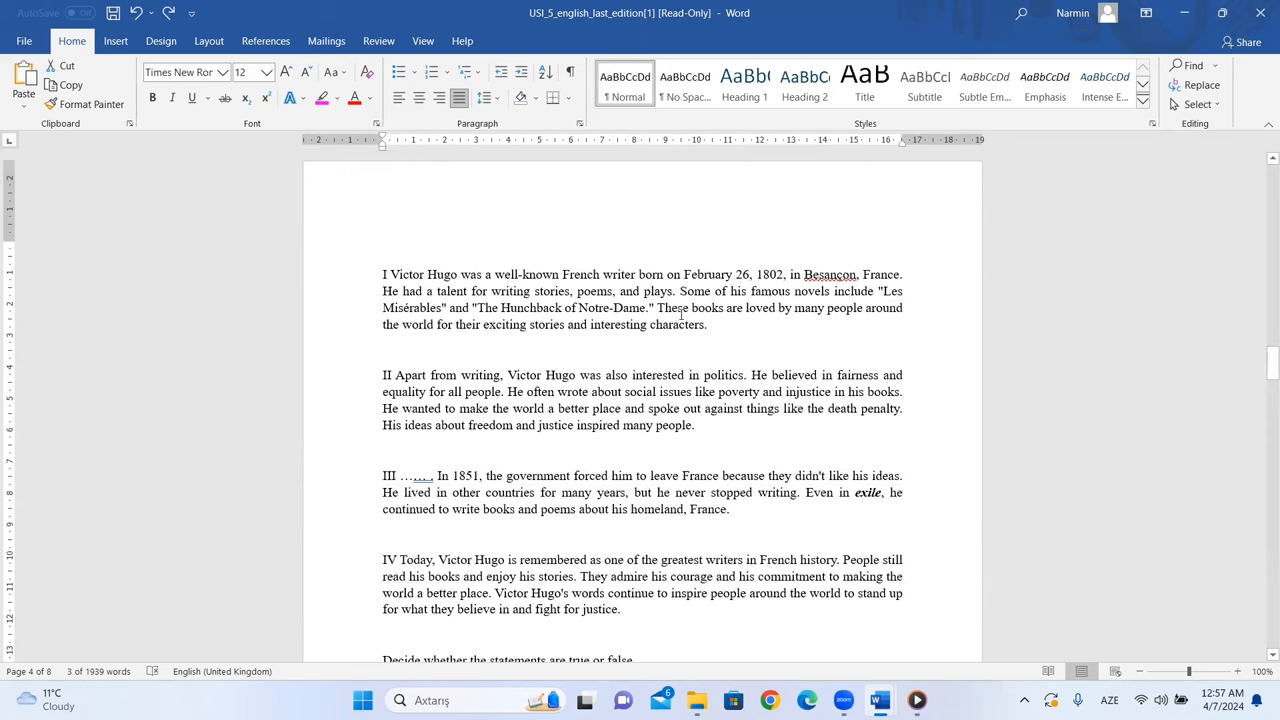
pyautogui.moveTo(771, 318)
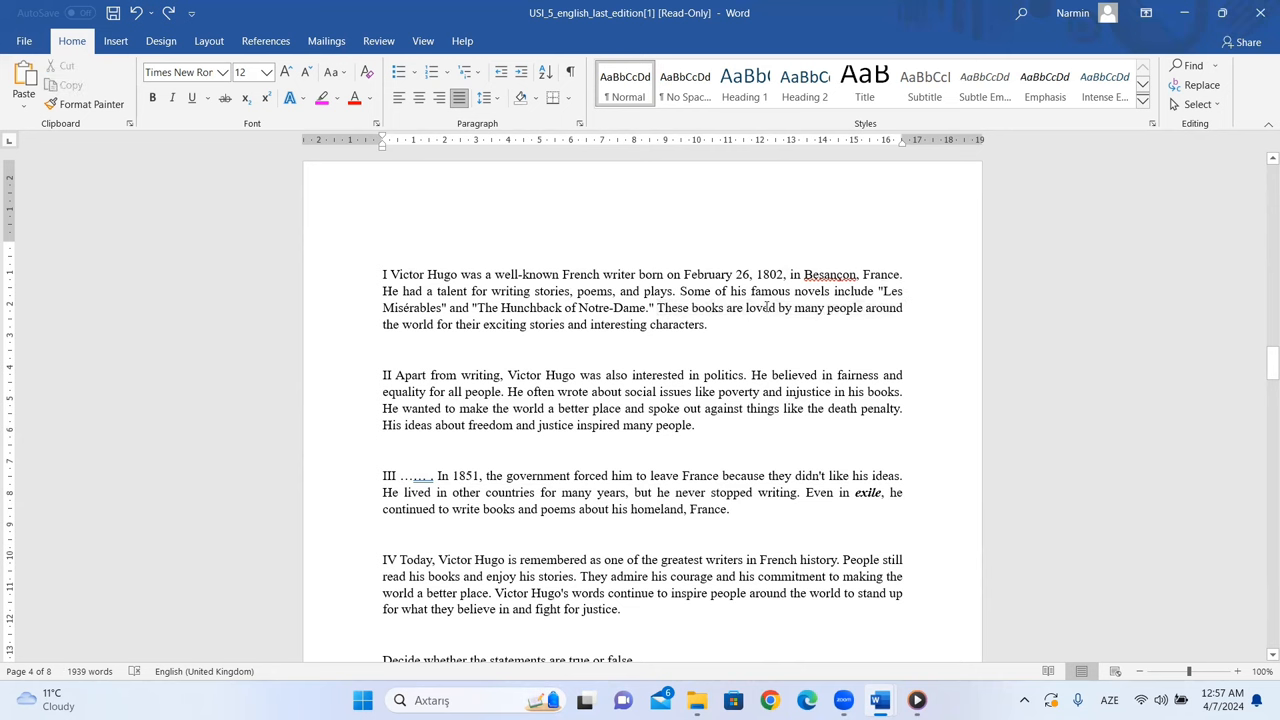
pyautogui.scroll(-3)
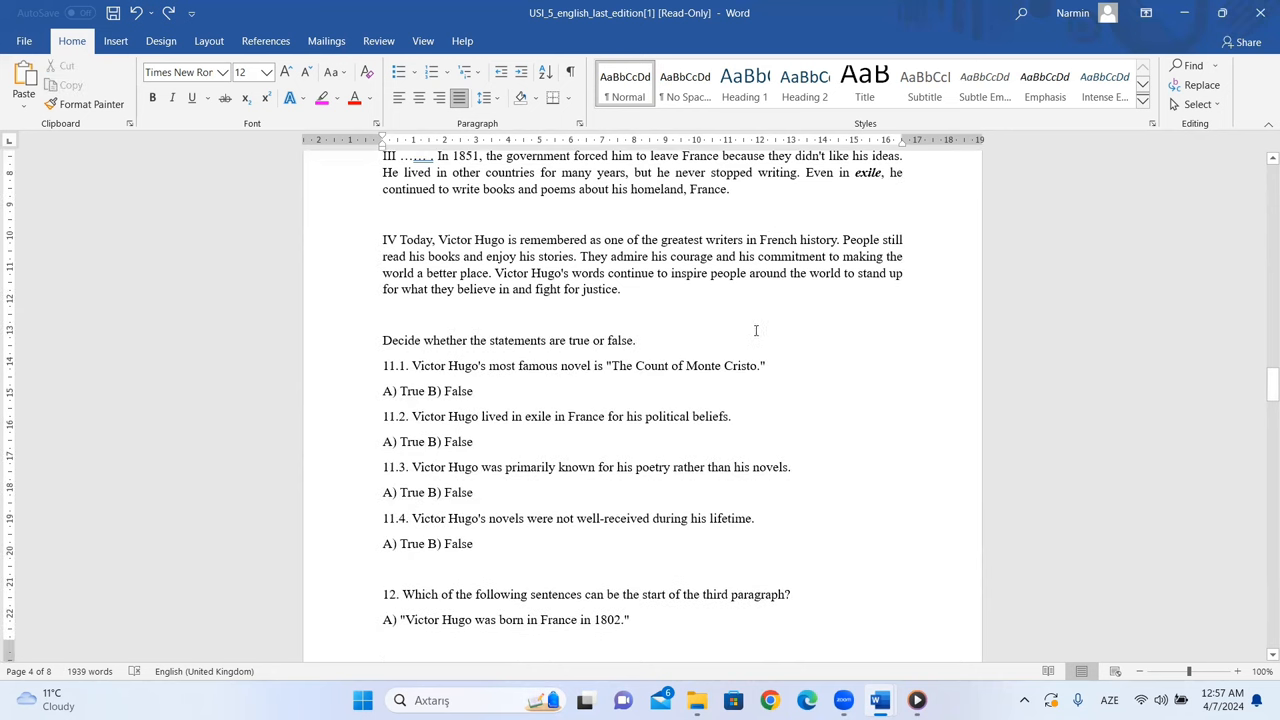
pyautogui.moveTo(660, 523)
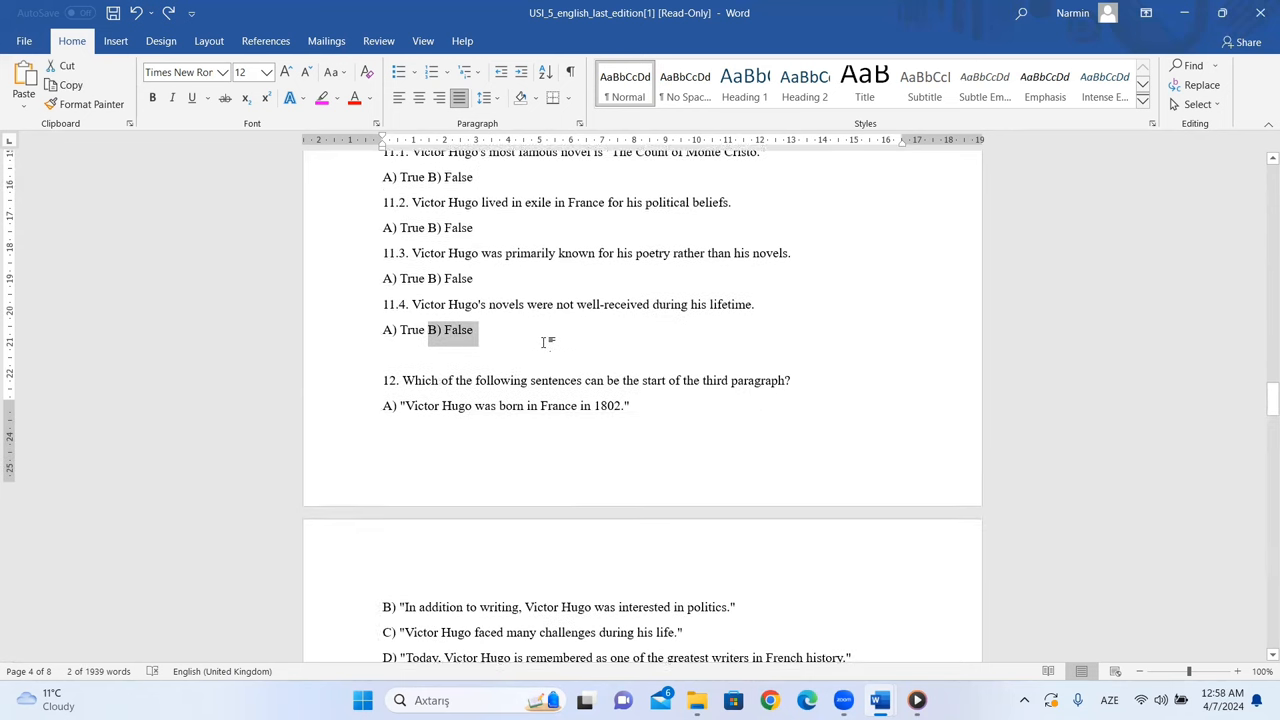
# Step: Select the phrase 'In 1851' in paragraph III
pyautogui.scroll(-3)
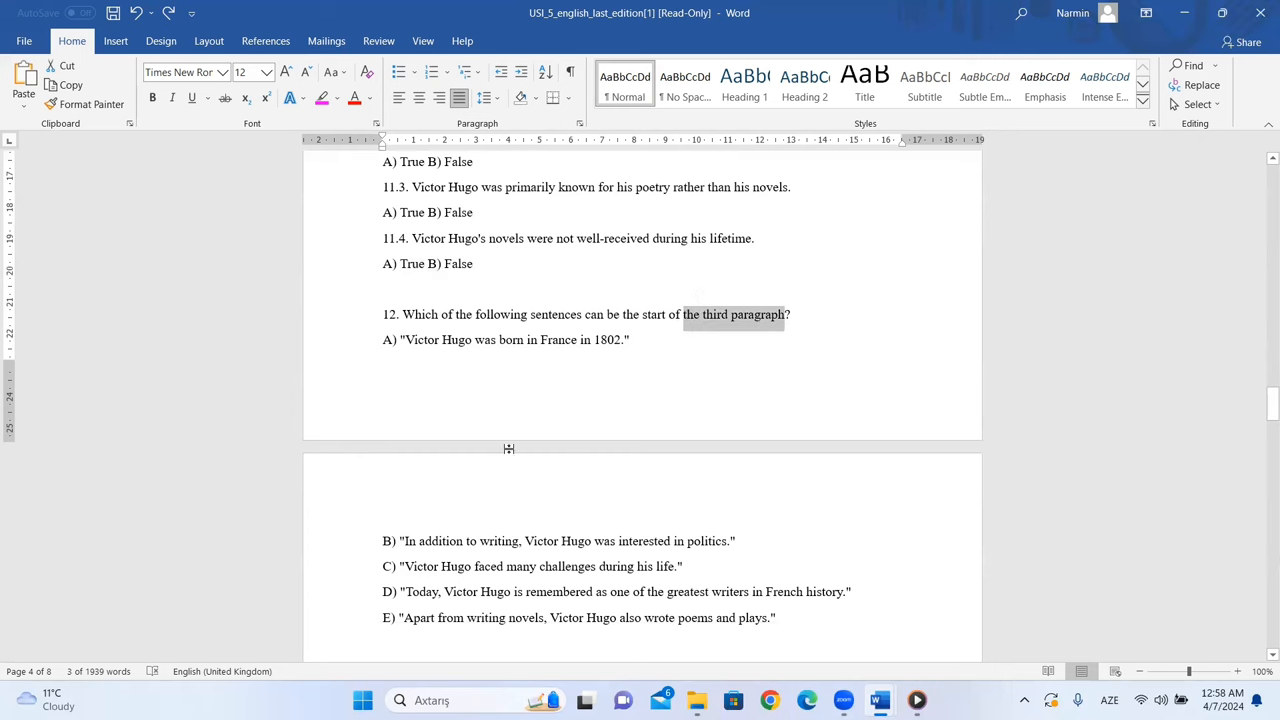
pyautogui.scroll(3)
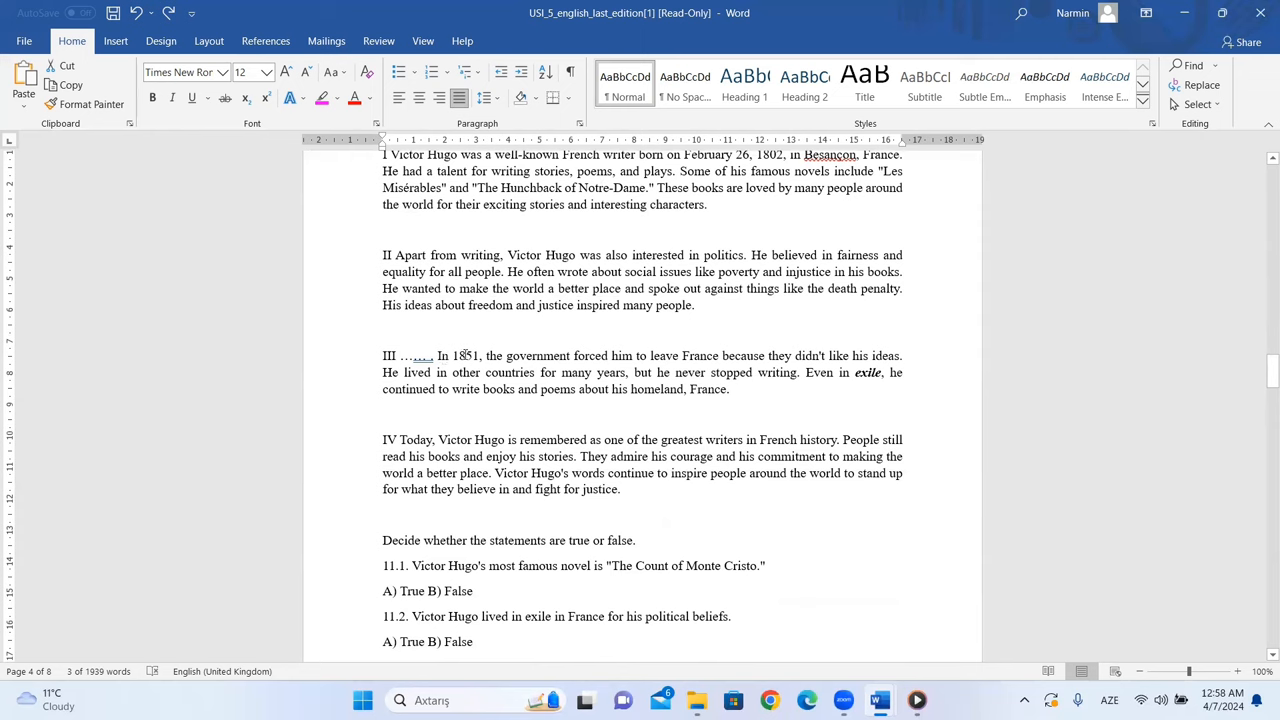
pyautogui.moveTo(887, 367)
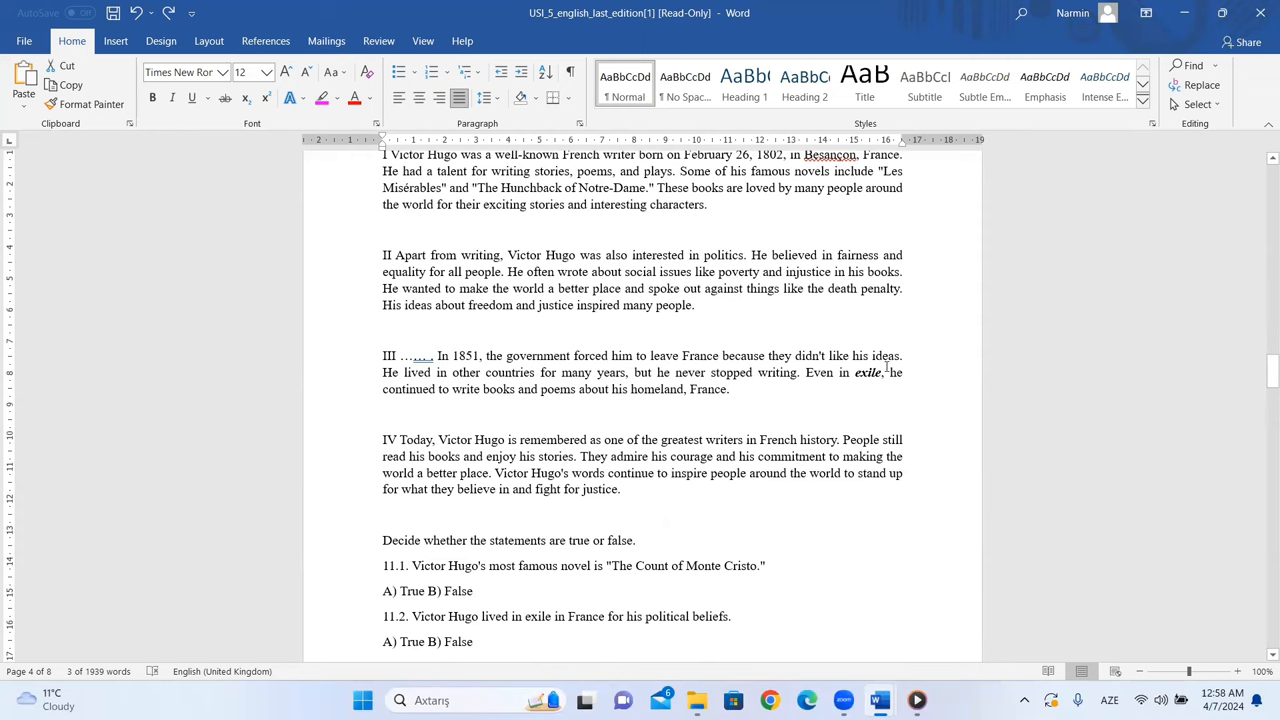
pyautogui.moveTo(447, 355)
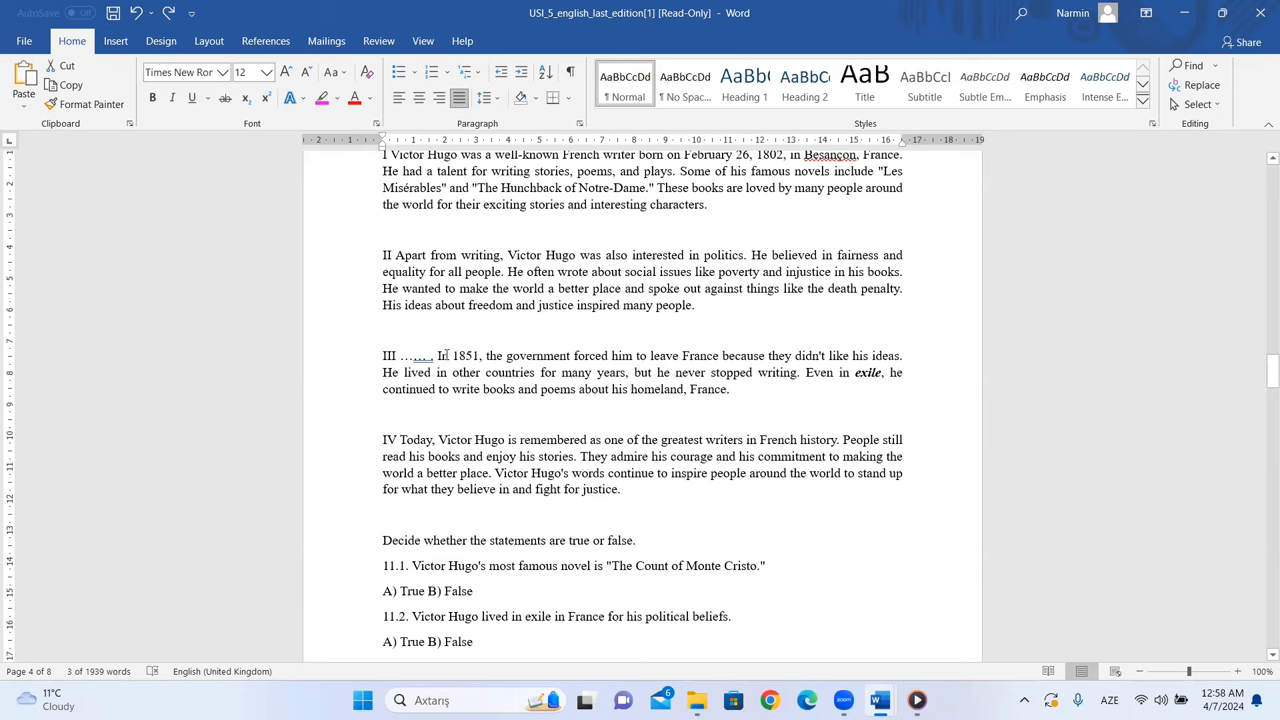
pyautogui.doubleClick(458, 355)
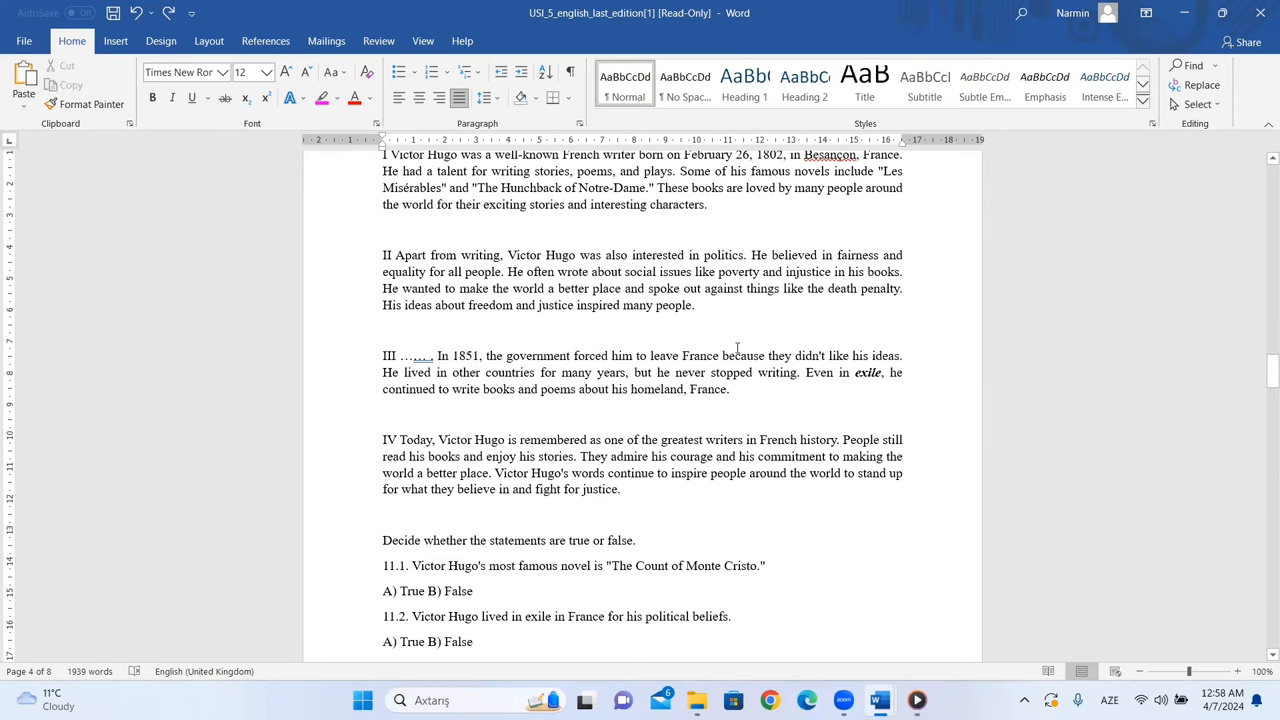
pyautogui.moveTo(591, 361)
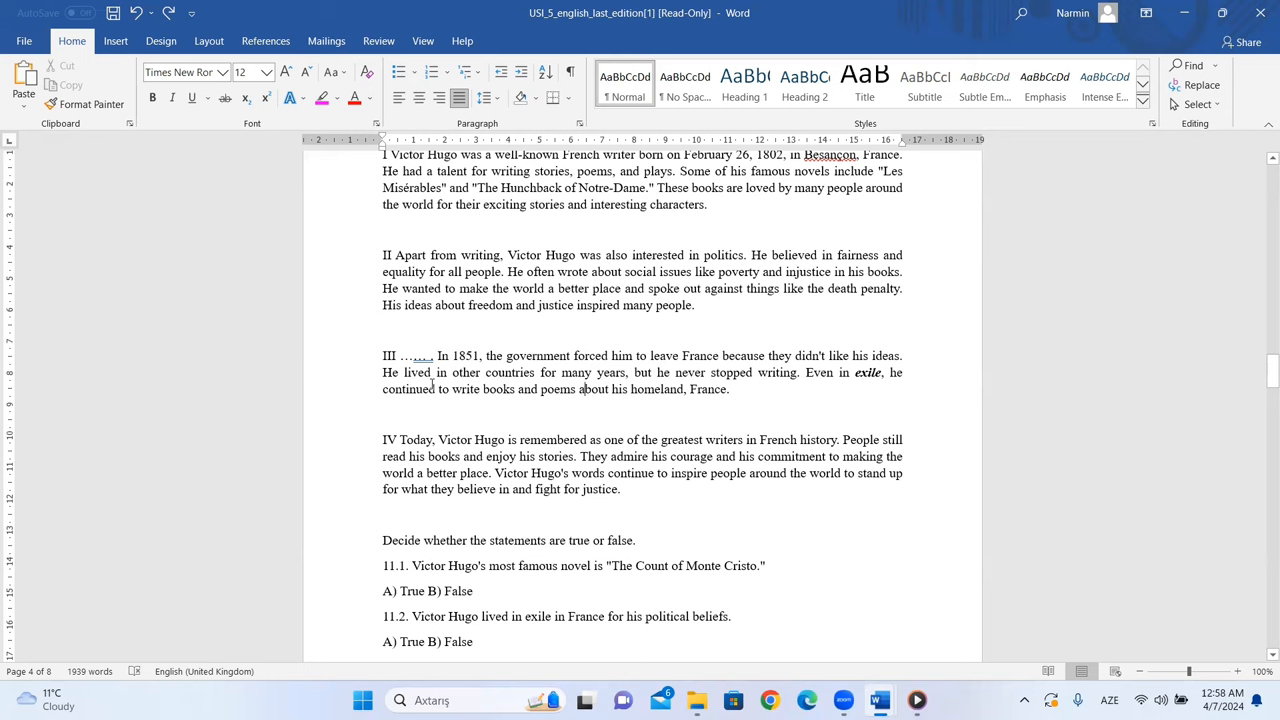
pyautogui.scroll(-3)
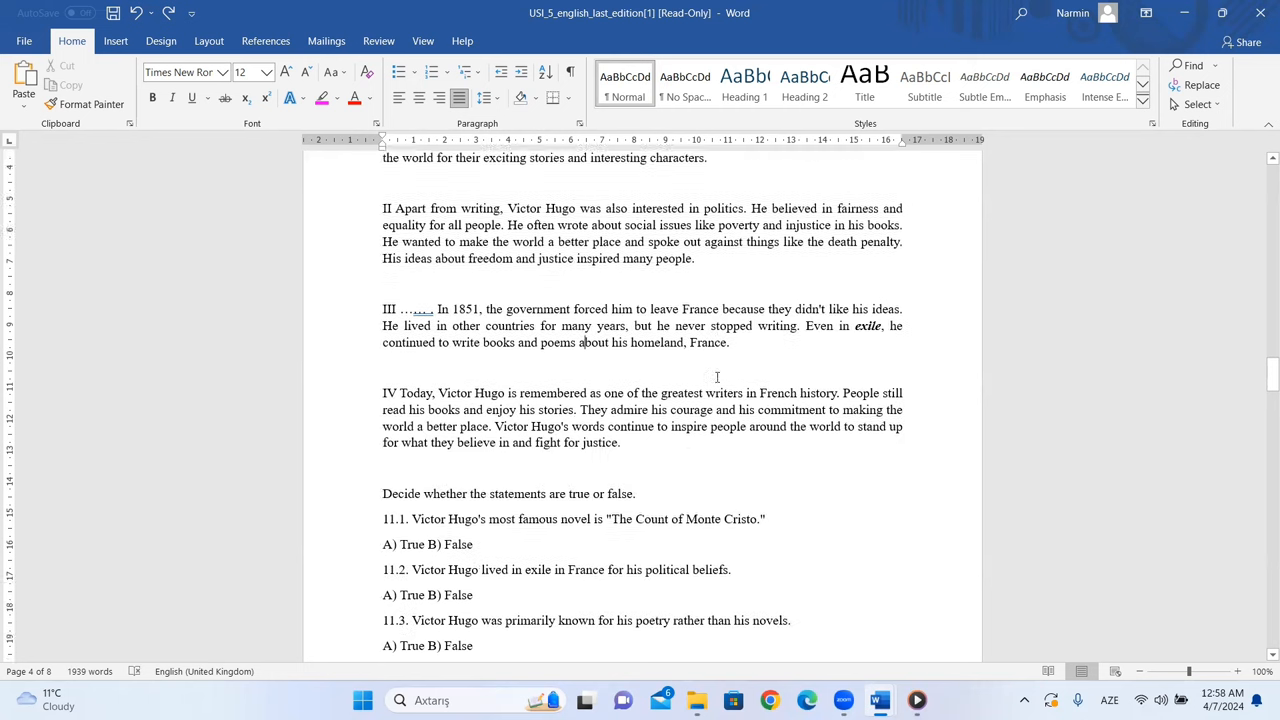
pyautogui.scroll(-3)
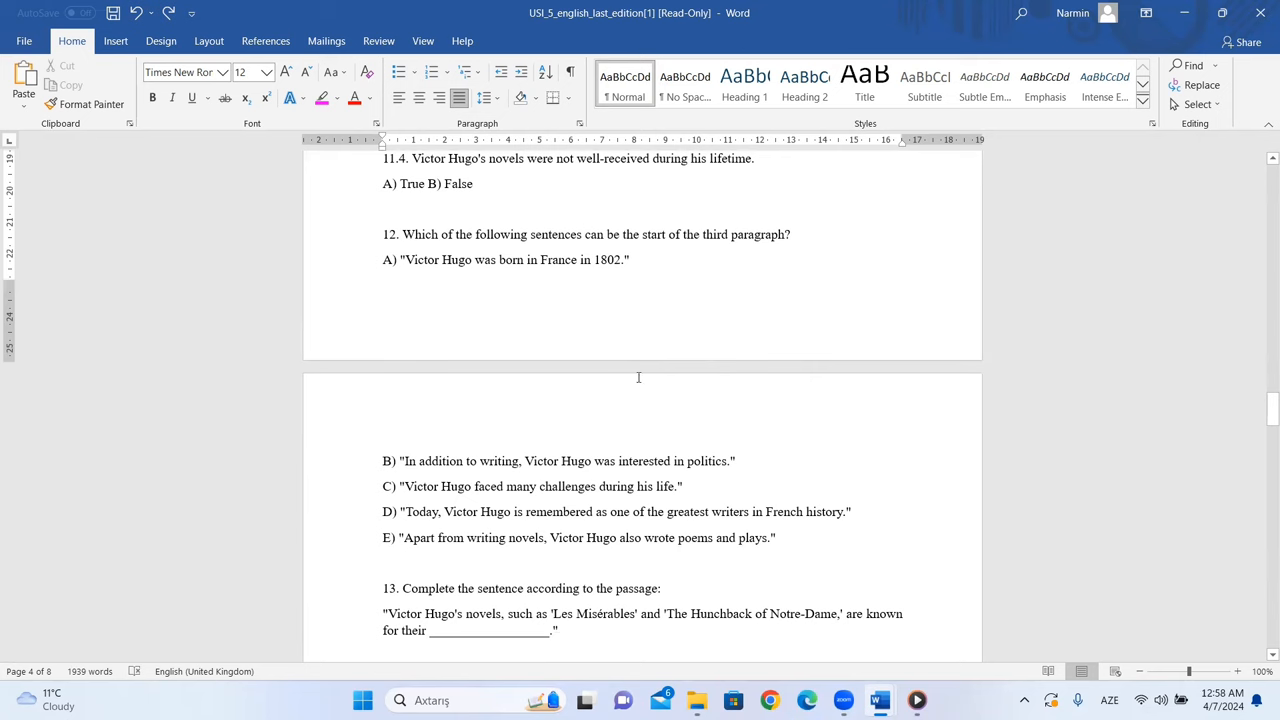
pyautogui.moveTo(398, 281)
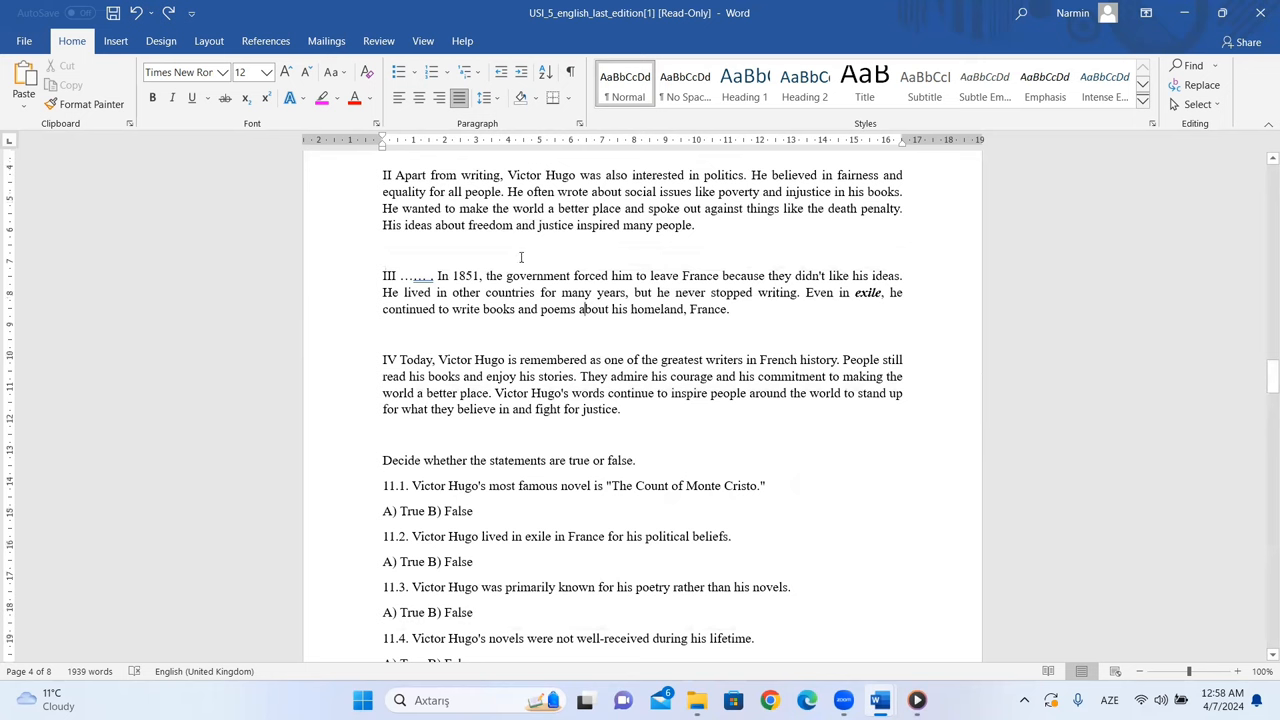
pyautogui.doubleClick(461, 276)
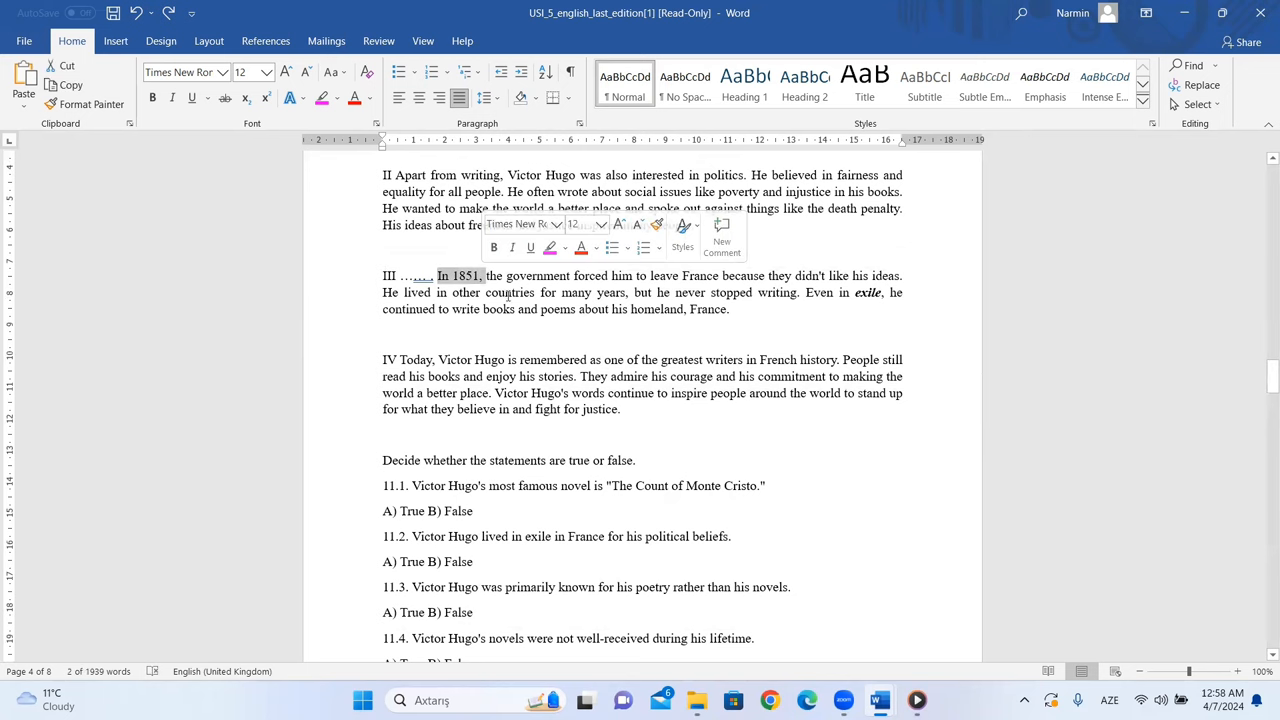
# Step: Scroll back and forth between paragraph III and question 12's sentence options
pyautogui.scroll(-3)
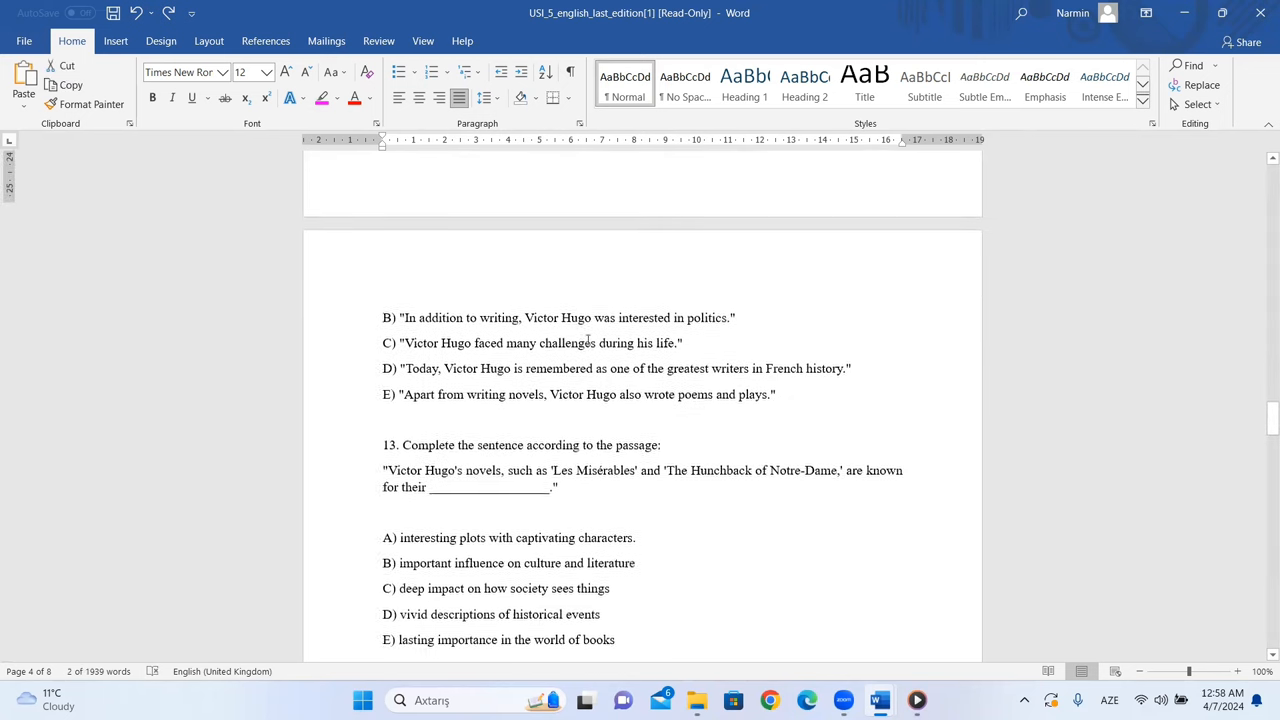
pyautogui.scroll(3)
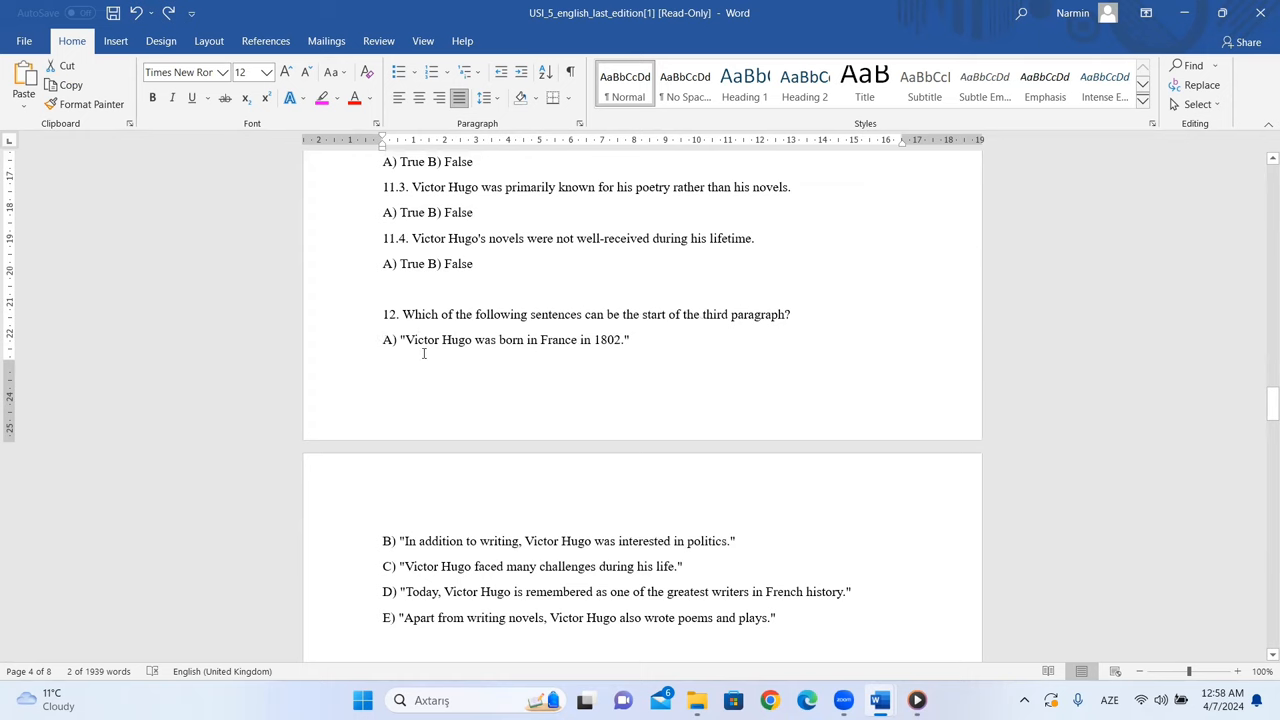
pyautogui.scroll(-3)
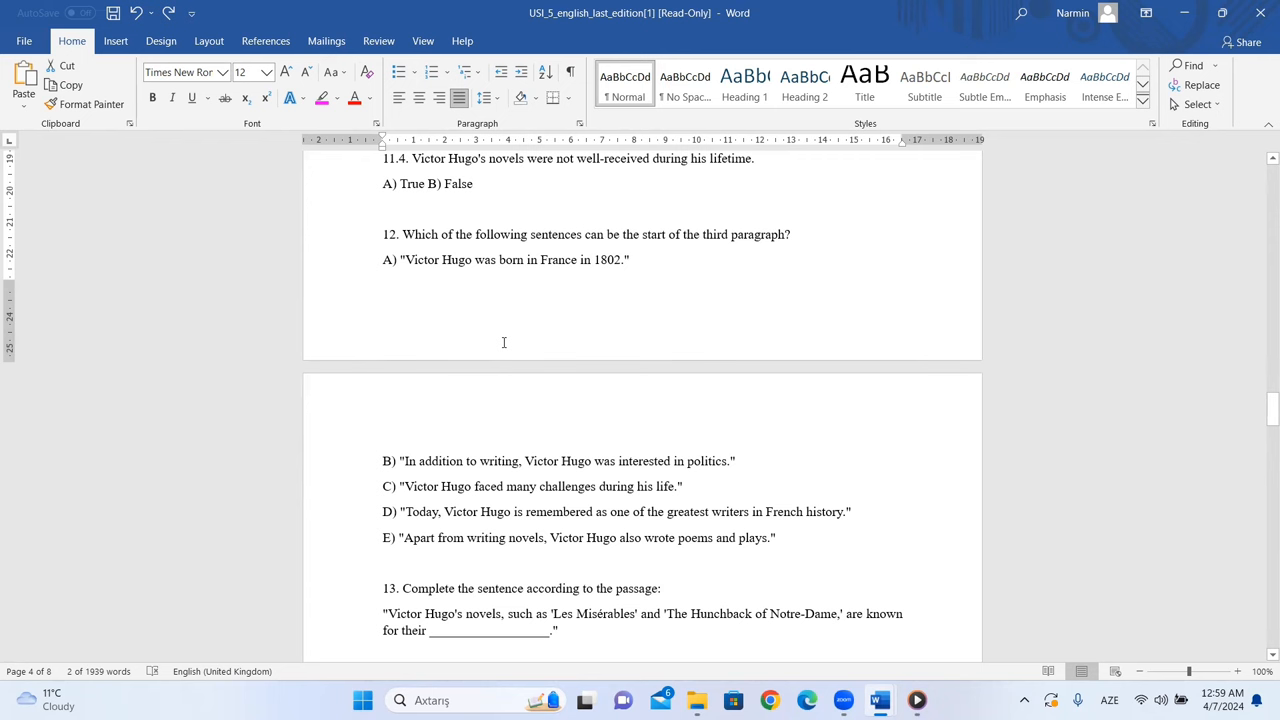
pyautogui.moveTo(629, 454)
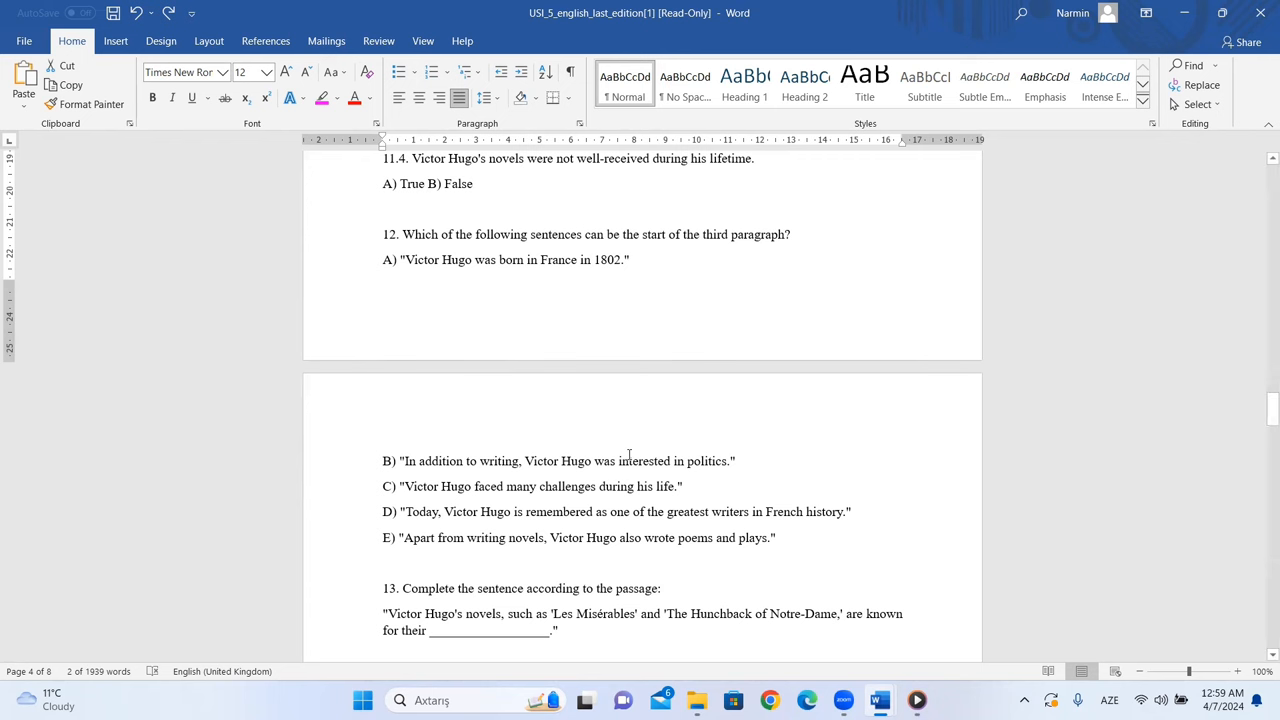
pyautogui.scroll(3)
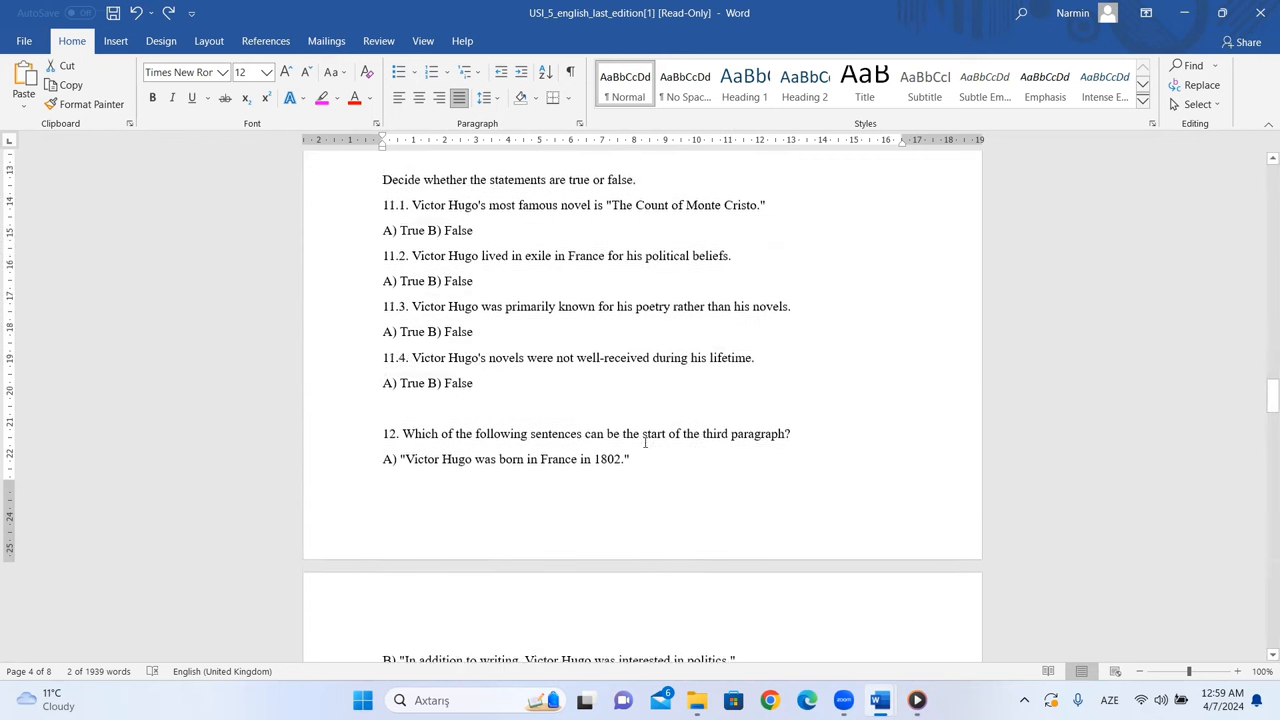
pyautogui.scroll(3)
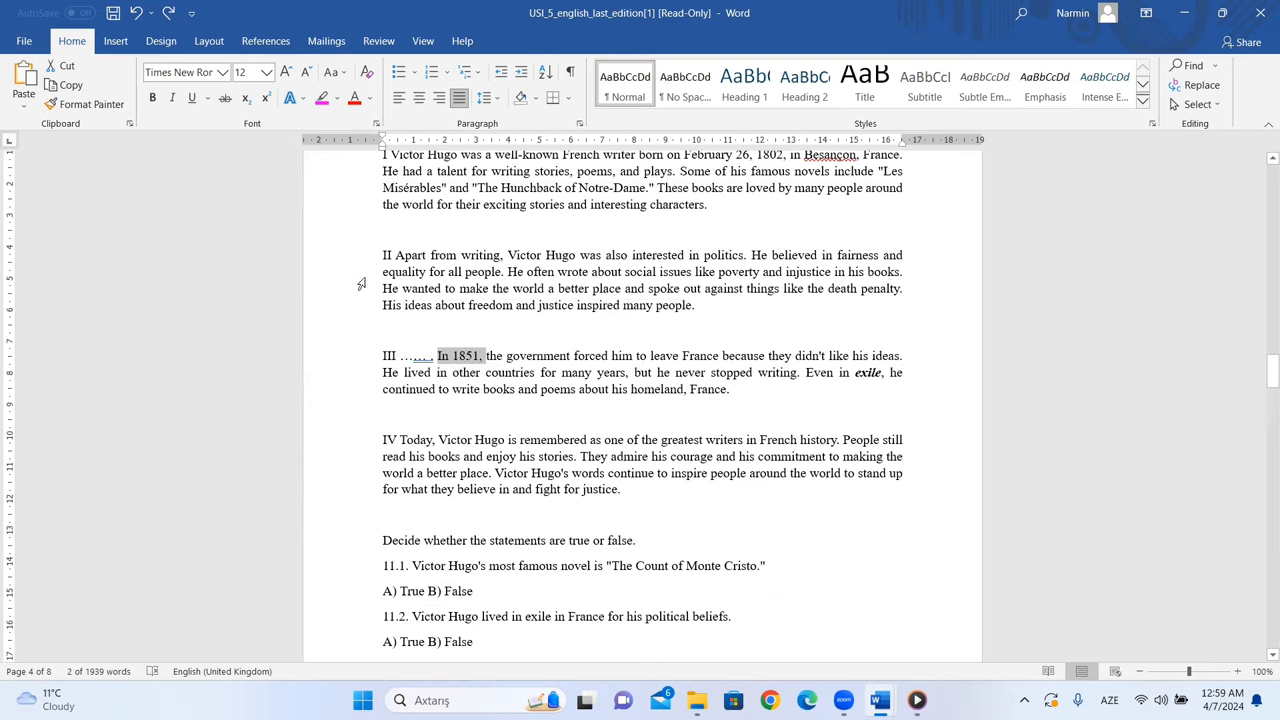
pyautogui.moveTo(600, 405)
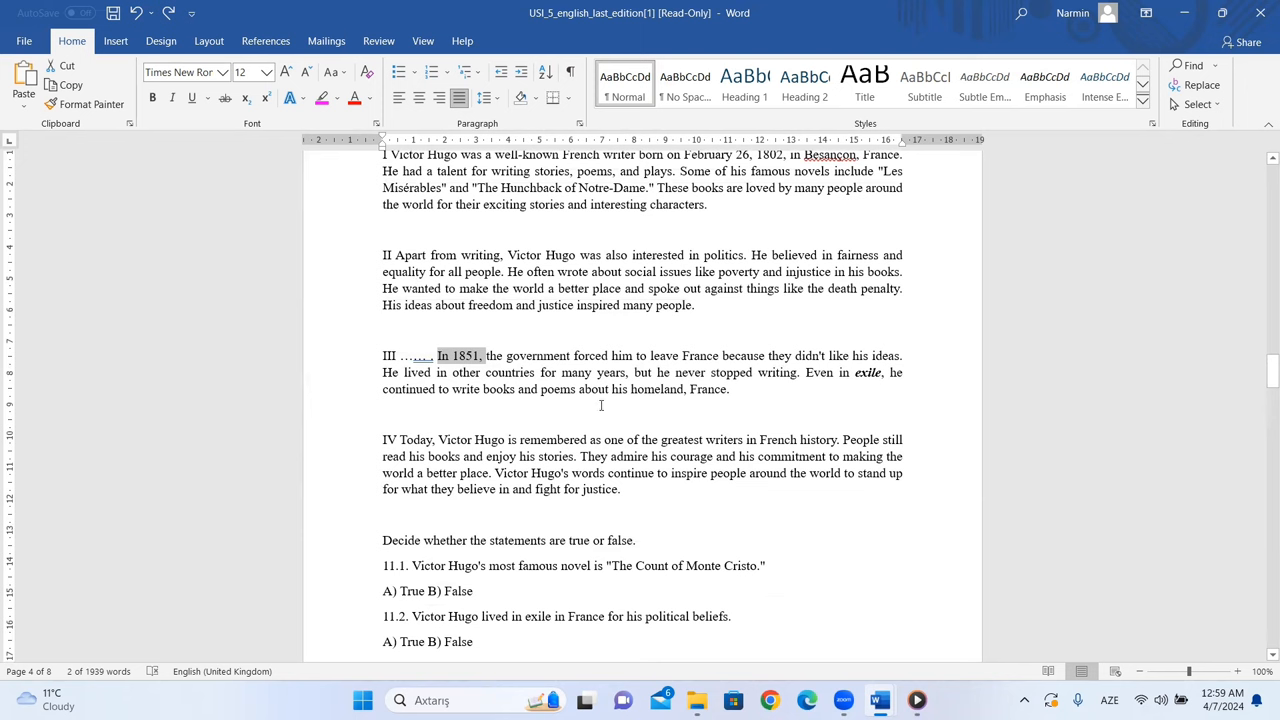
pyautogui.moveTo(424, 361)
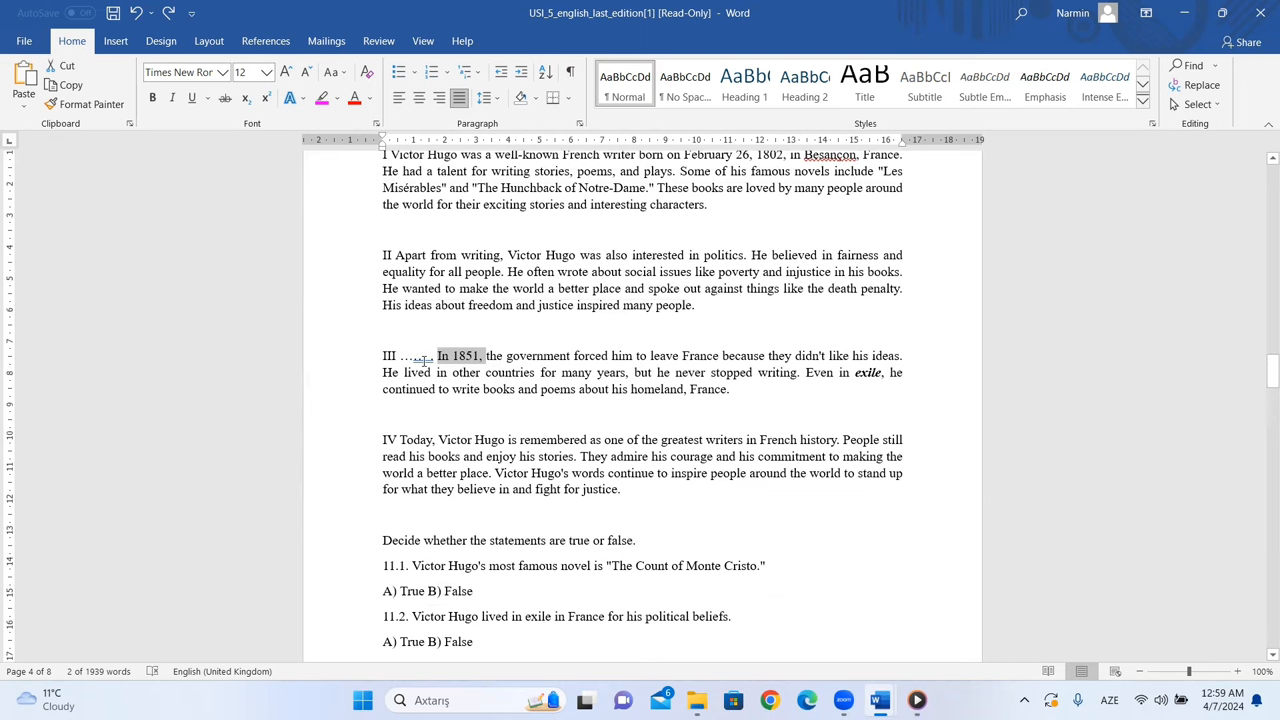
pyautogui.scroll(-3)
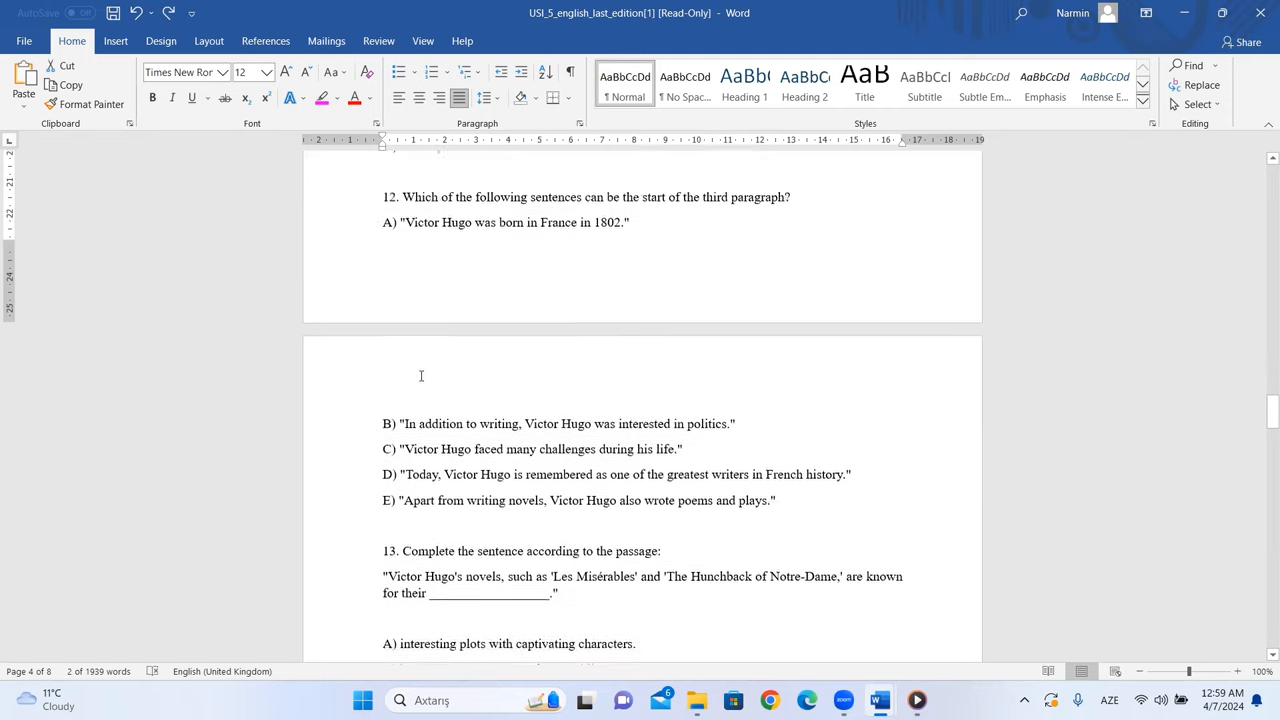
pyautogui.scroll(-3)
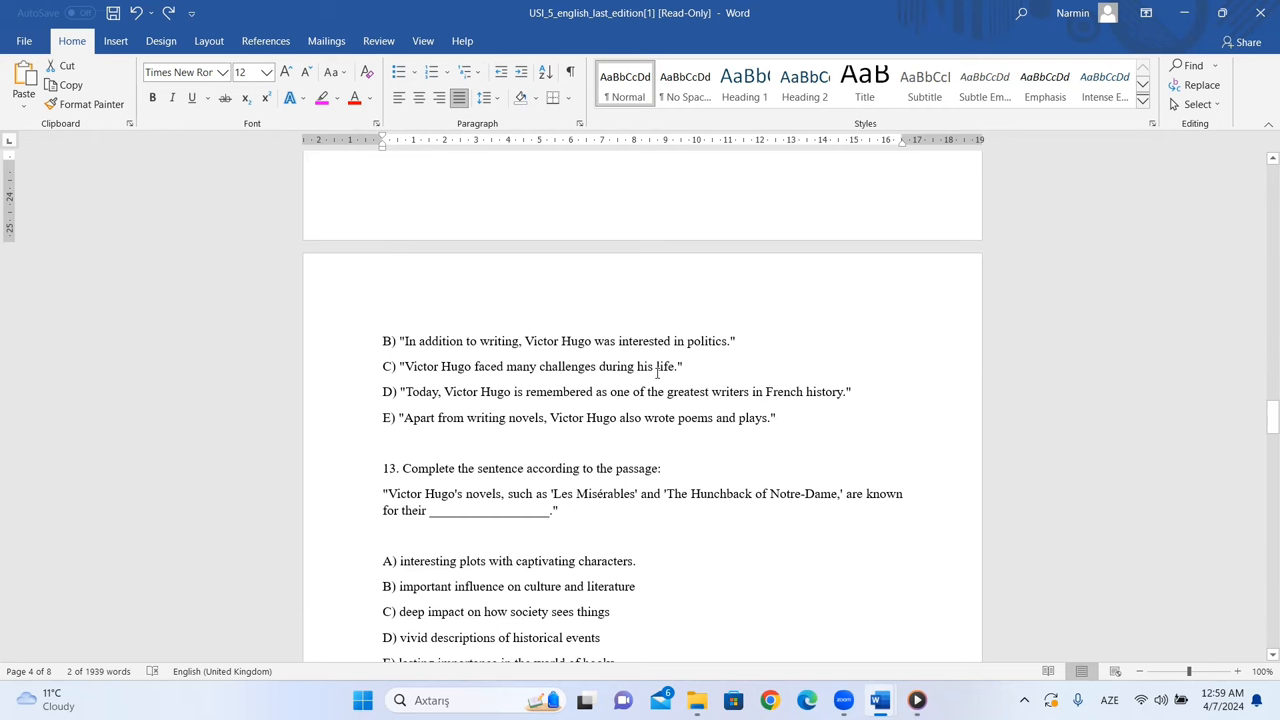
pyautogui.scroll(3)
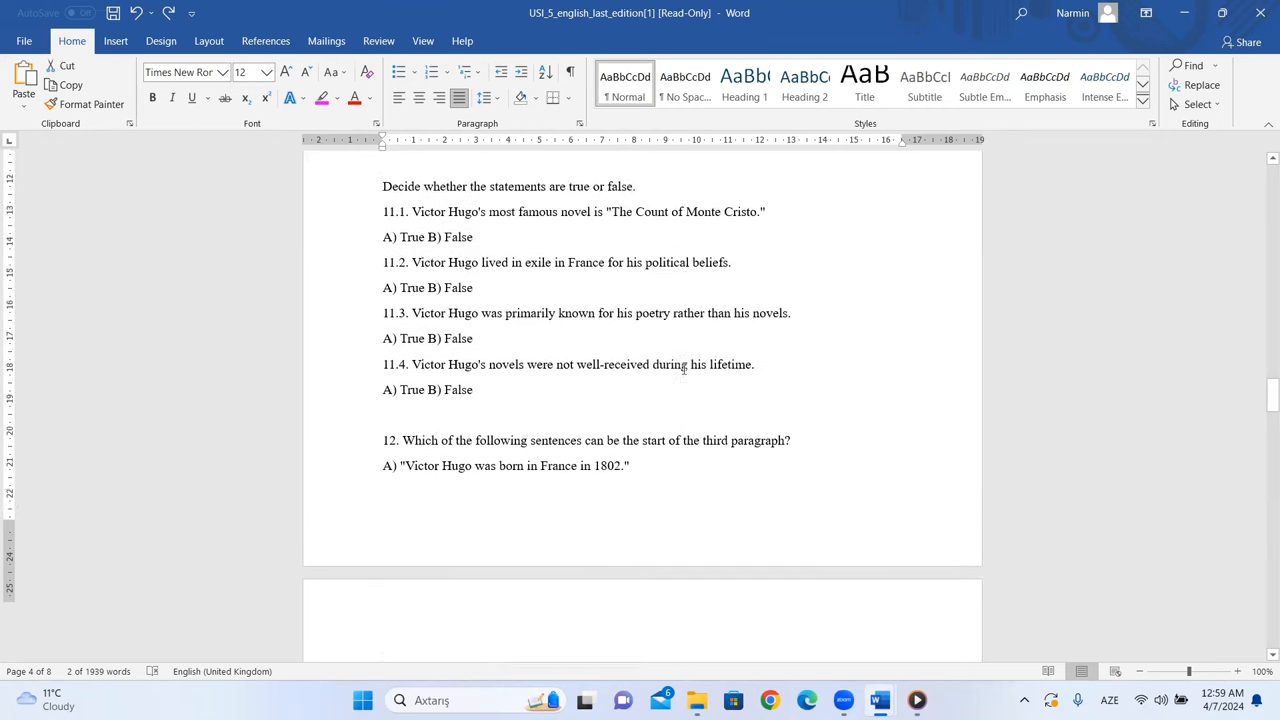
pyautogui.scroll(3)
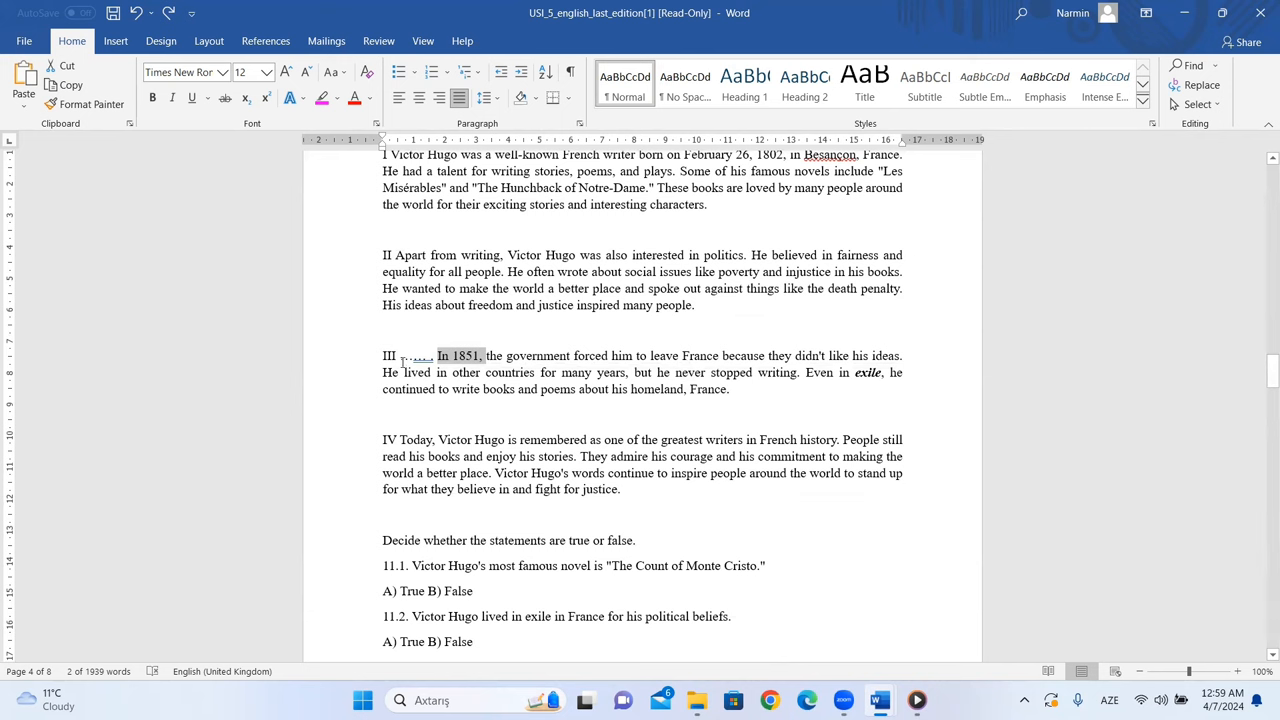
pyautogui.scroll(-3)
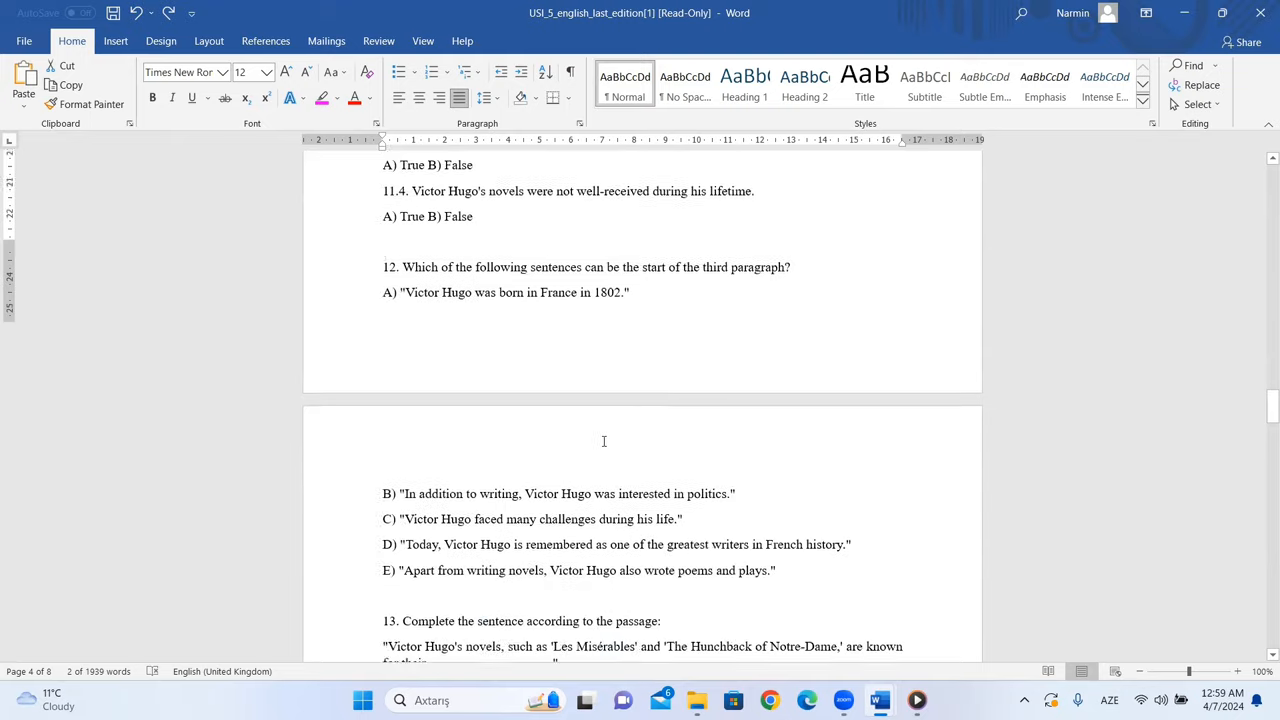
pyautogui.scroll(-3)
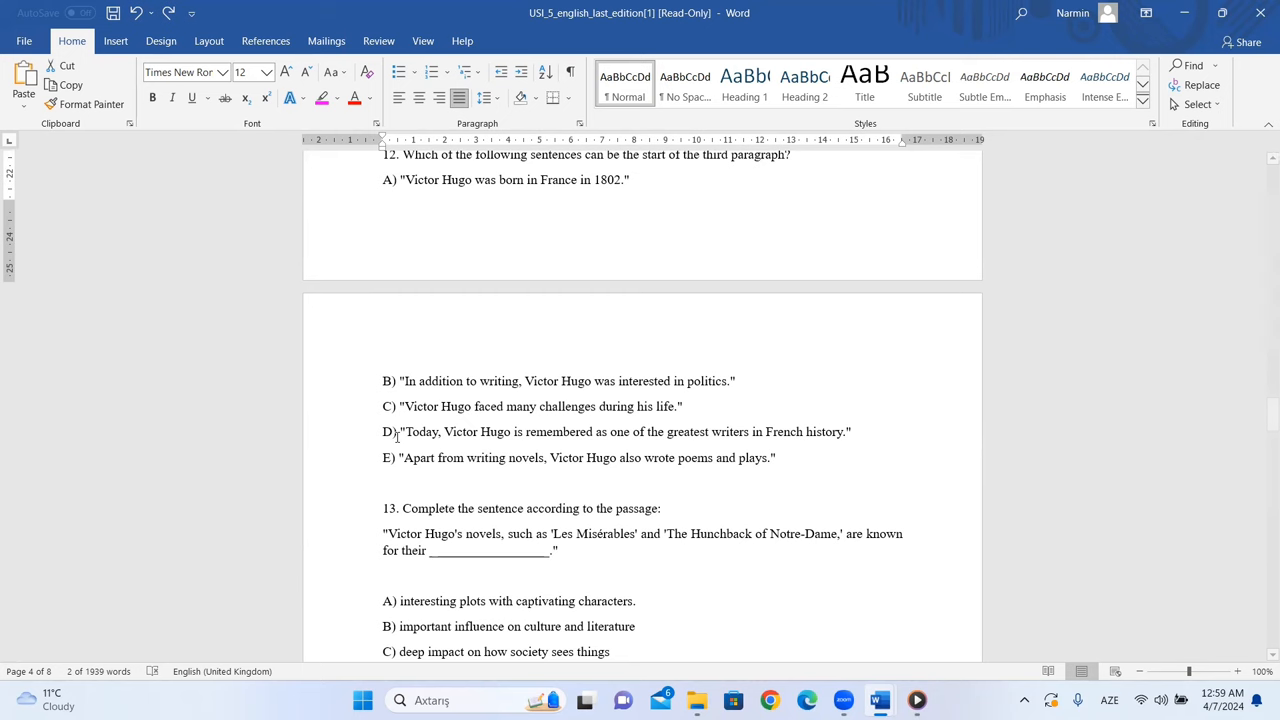
pyautogui.moveTo(501, 398)
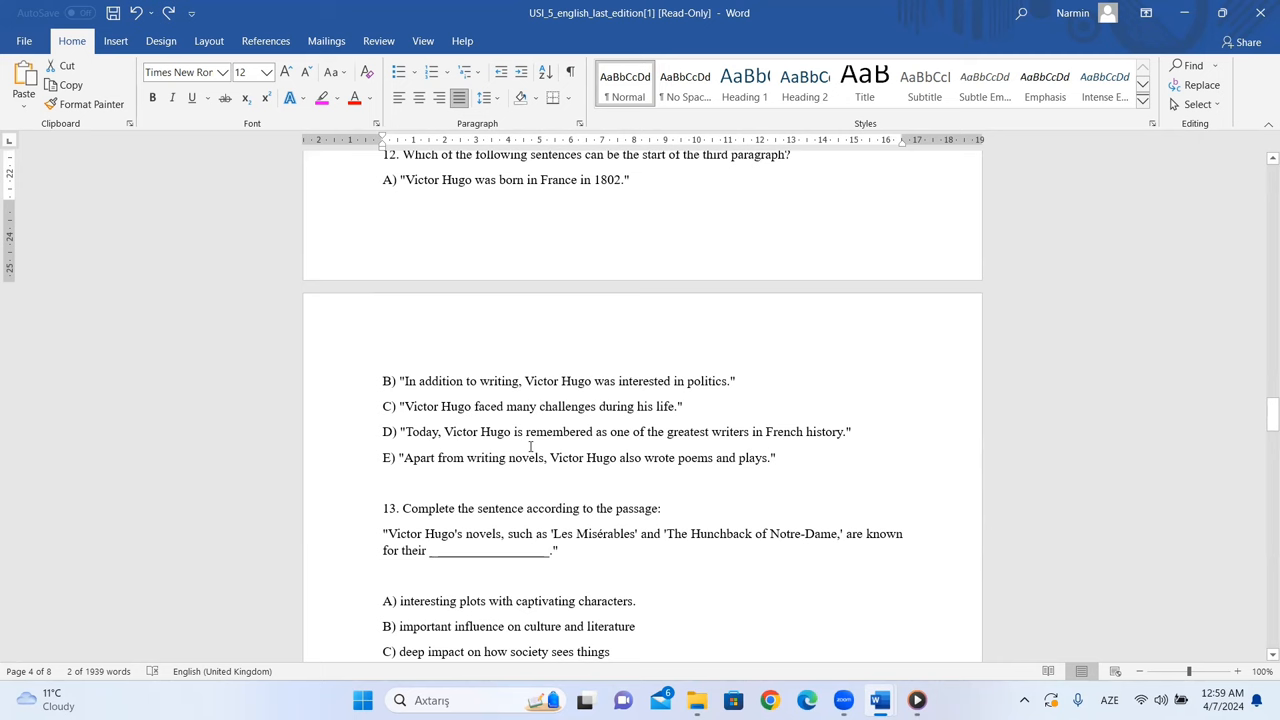
pyautogui.scroll(3)
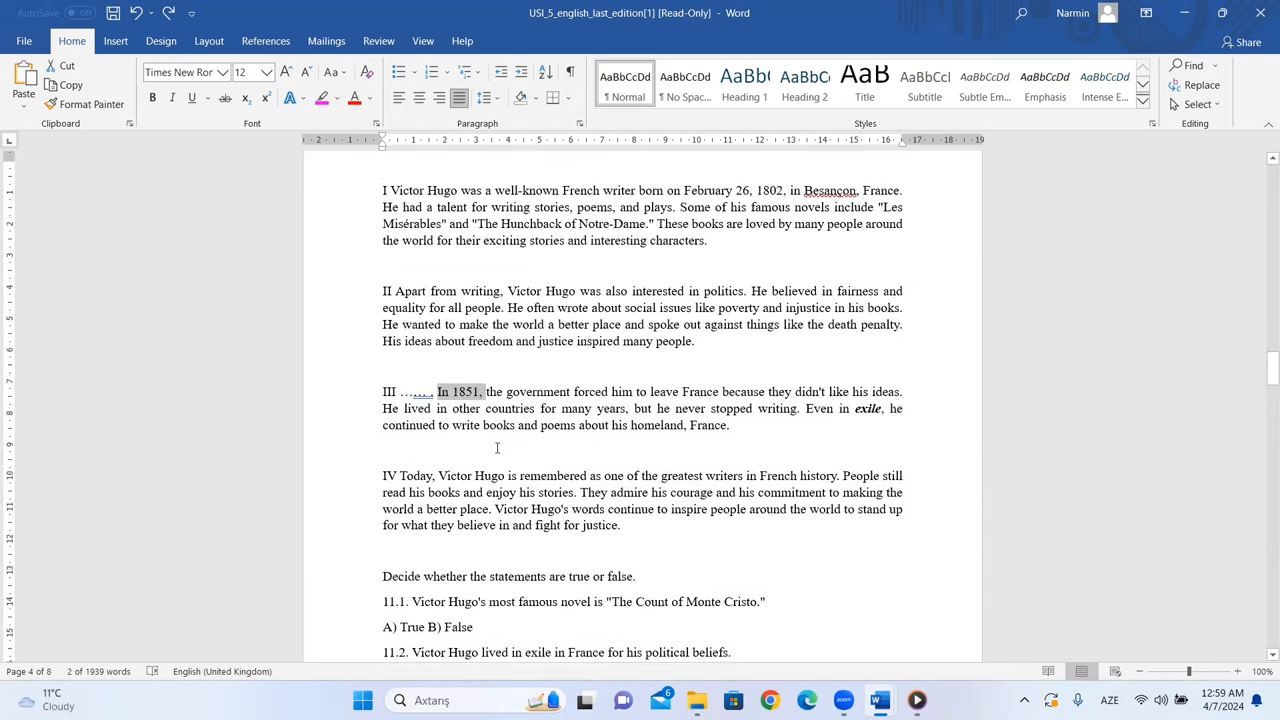
pyautogui.scroll(-3)
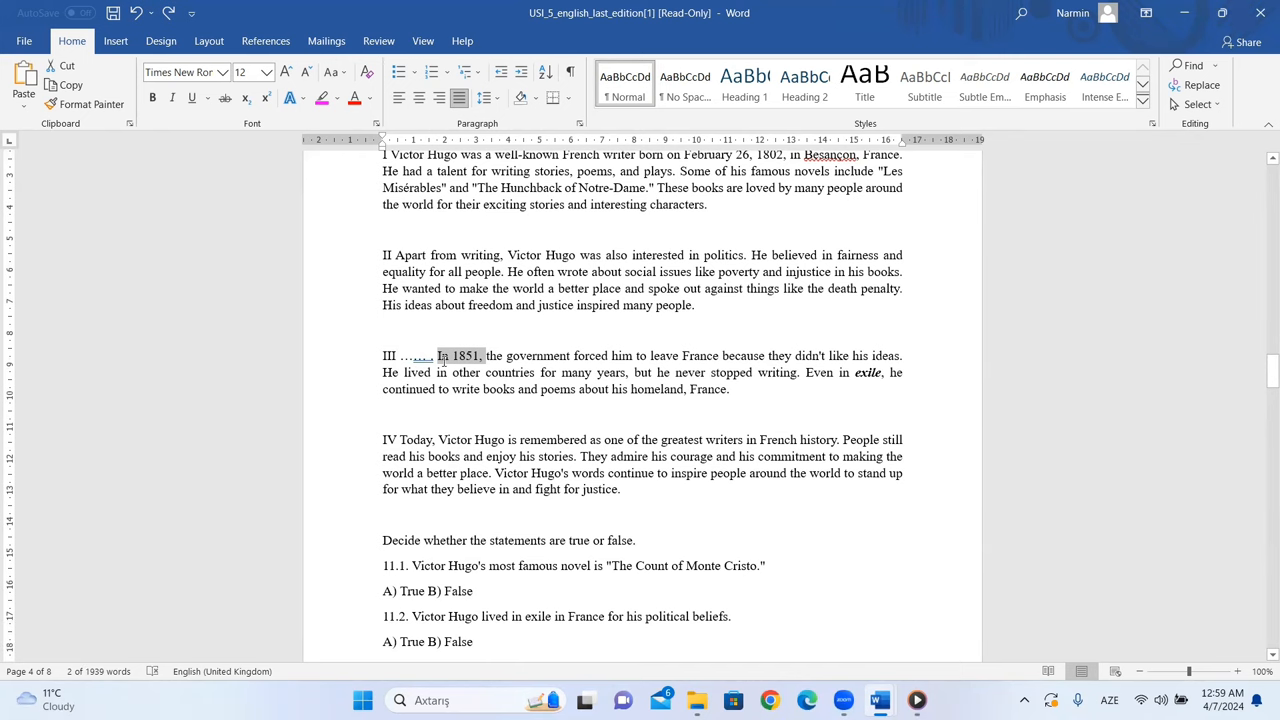
pyautogui.scroll(-3)
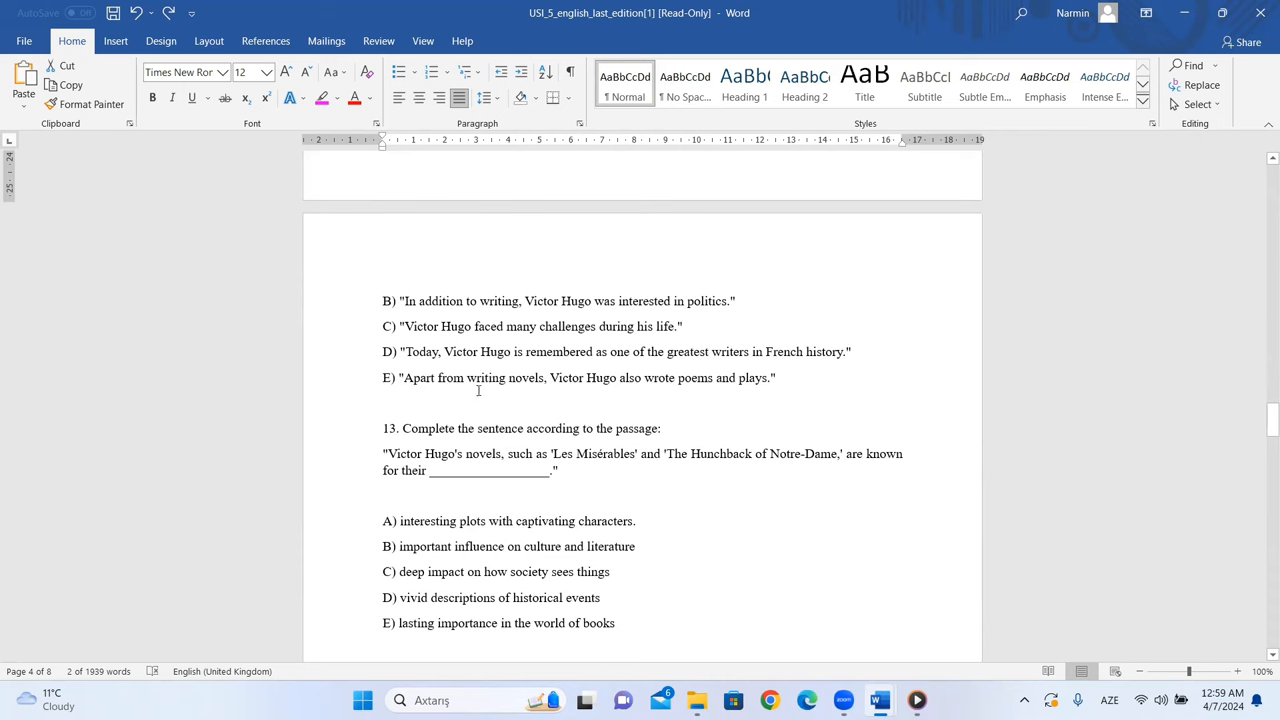
pyautogui.moveTo(637, 382)
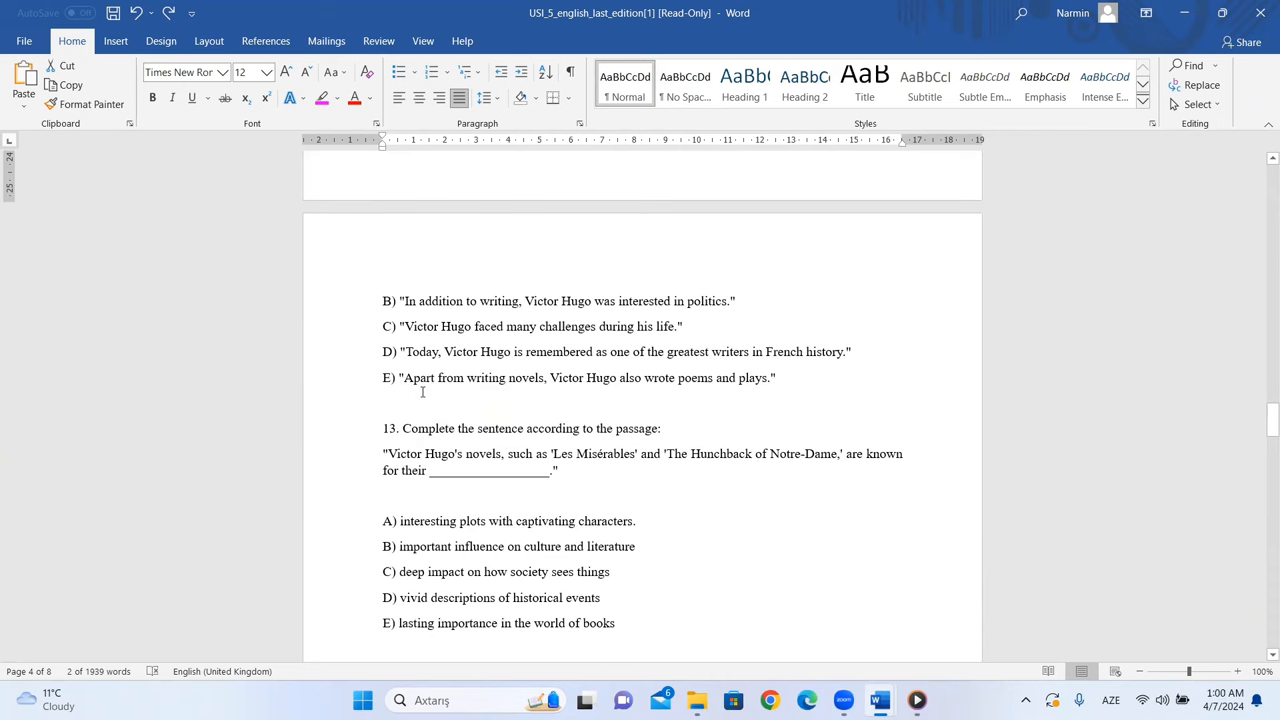
pyautogui.moveTo(421, 416)
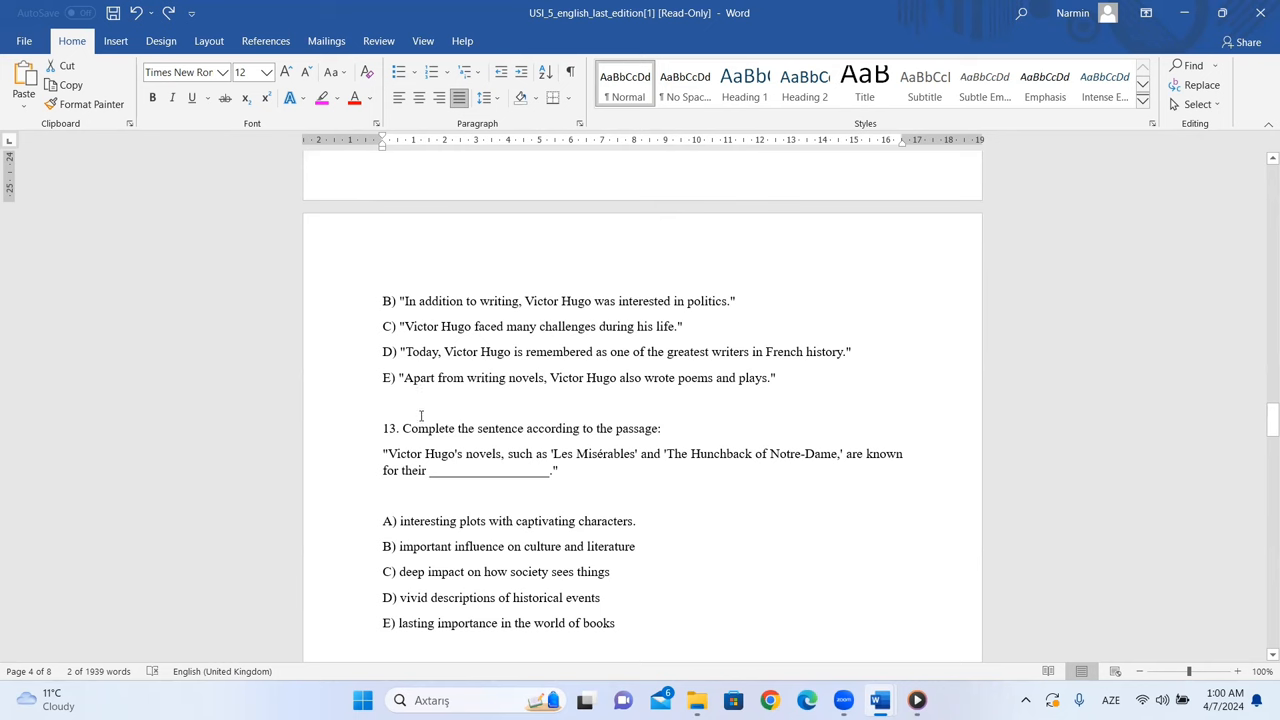
pyautogui.scroll(3)
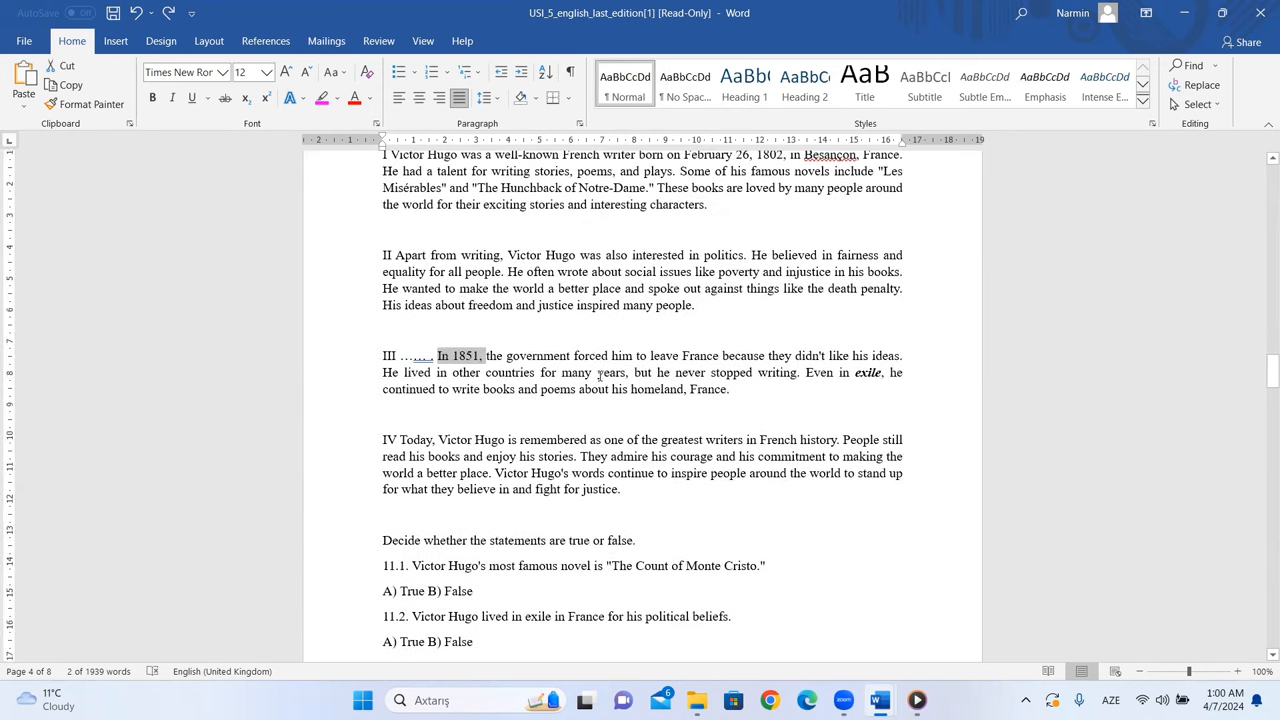
pyautogui.scroll(-3)
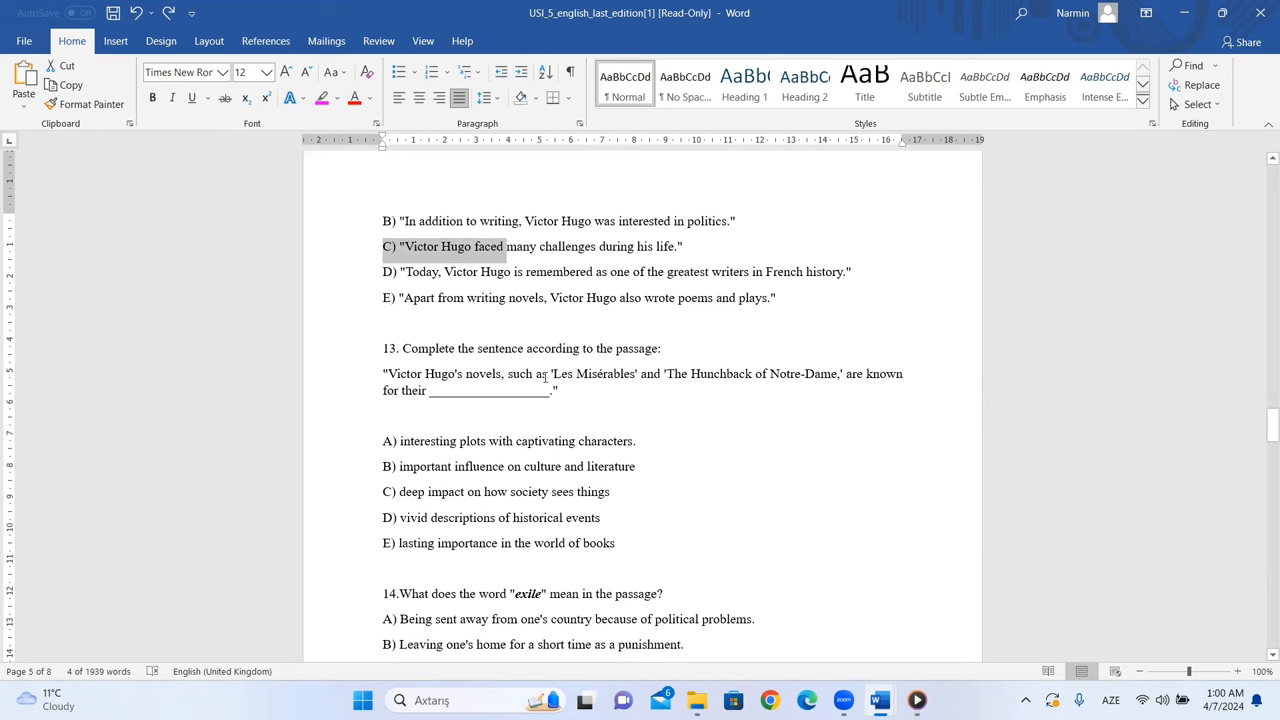
pyautogui.moveTo(681, 382)
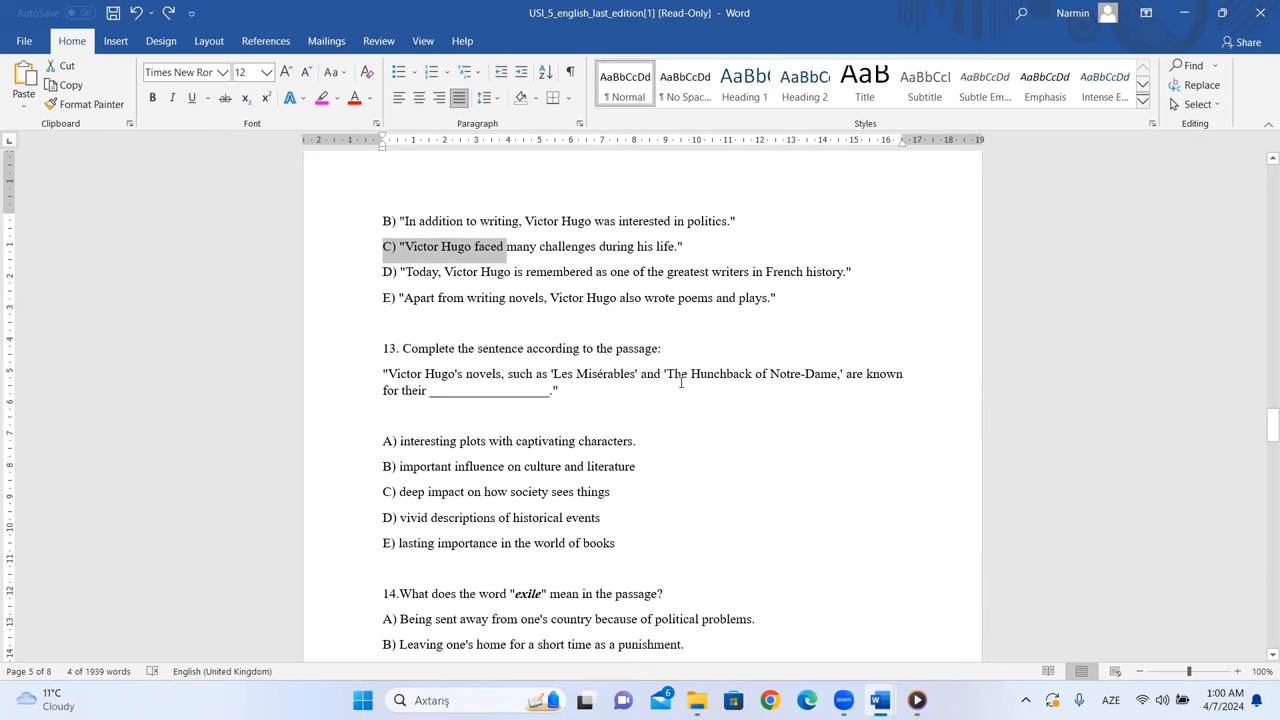
pyautogui.moveTo(815, 378)
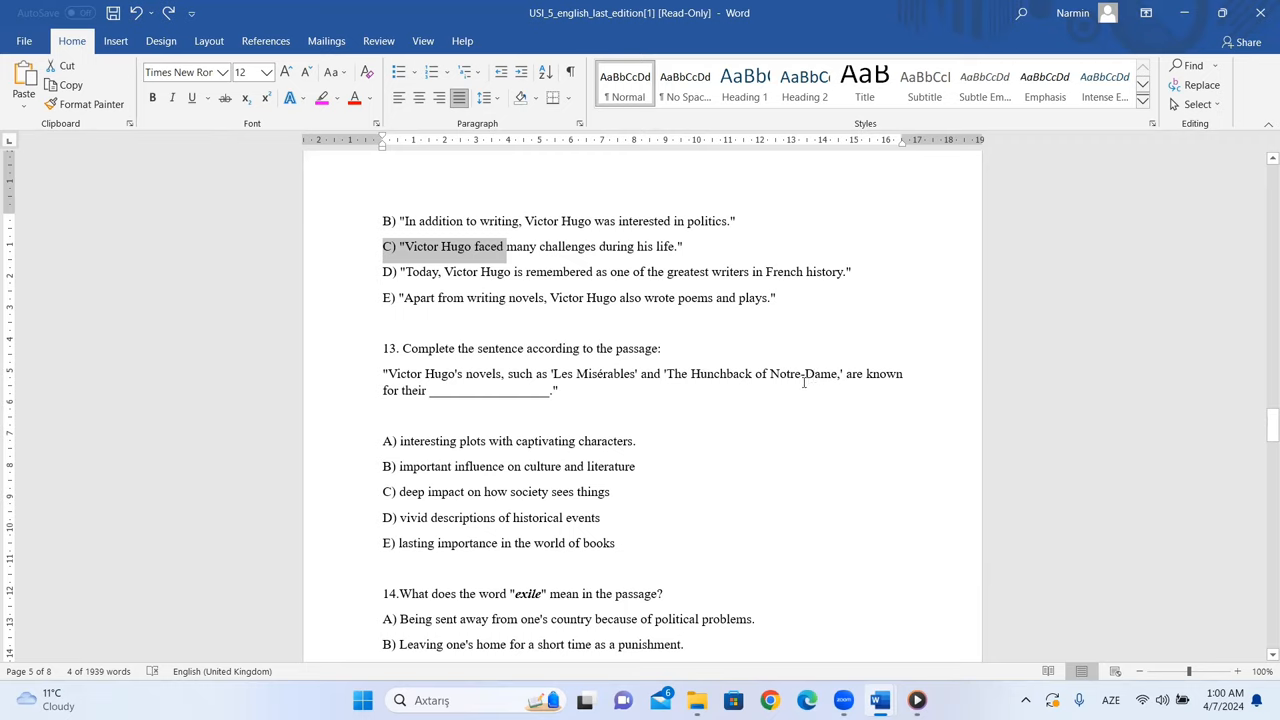
# Step: Select paragraph I's phrase about exciting stories and characters, then scroll toward question 13
pyautogui.scroll(3)
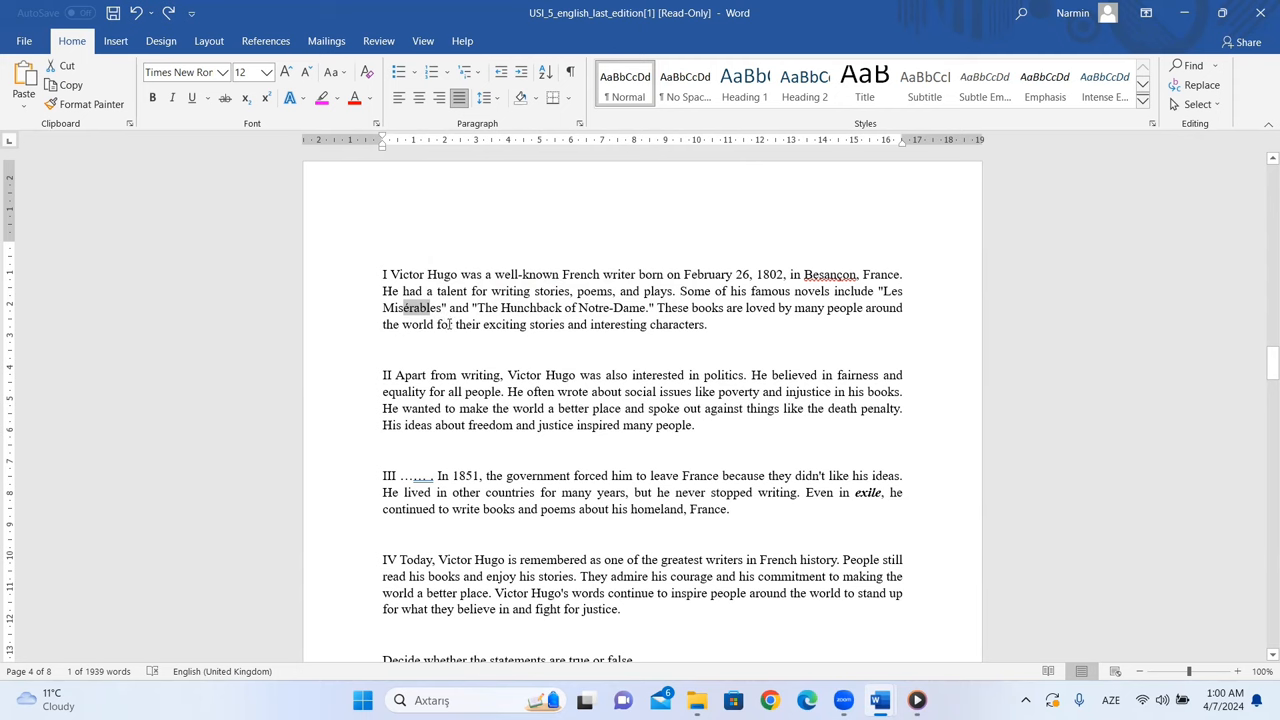
pyautogui.moveTo(439, 324); pyautogui.dragTo(706, 324)
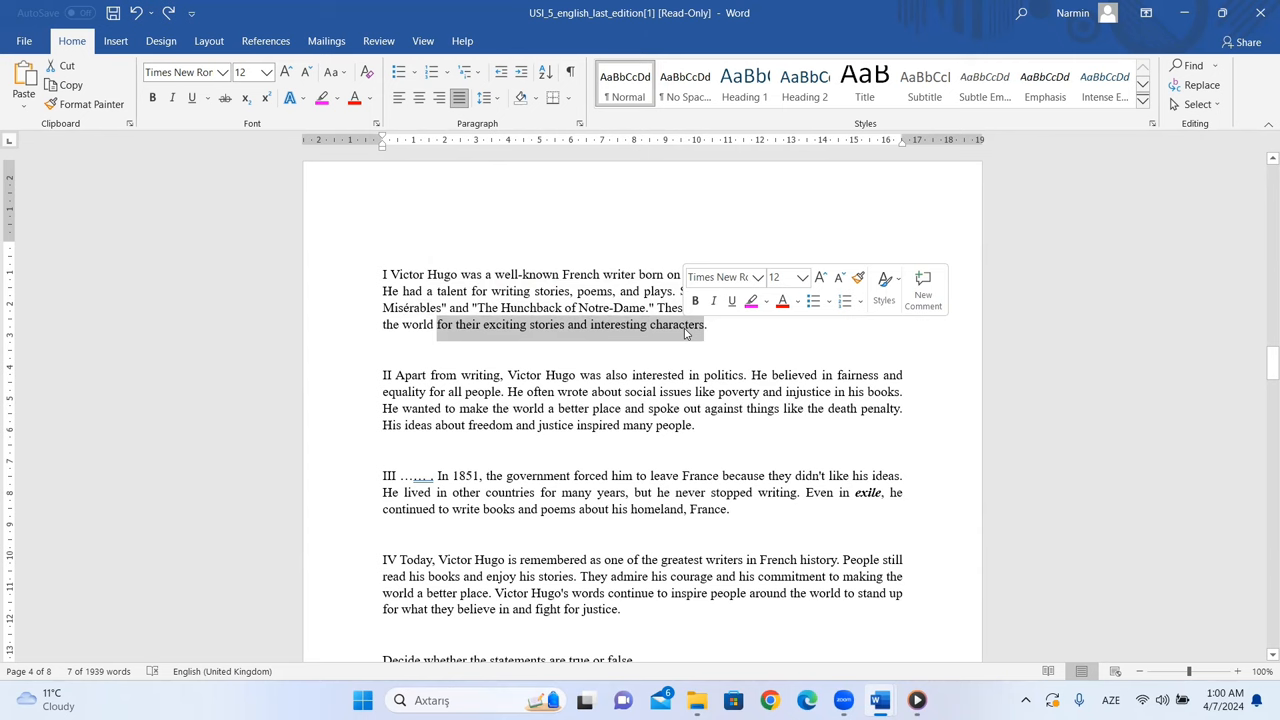
pyautogui.scroll(-3)
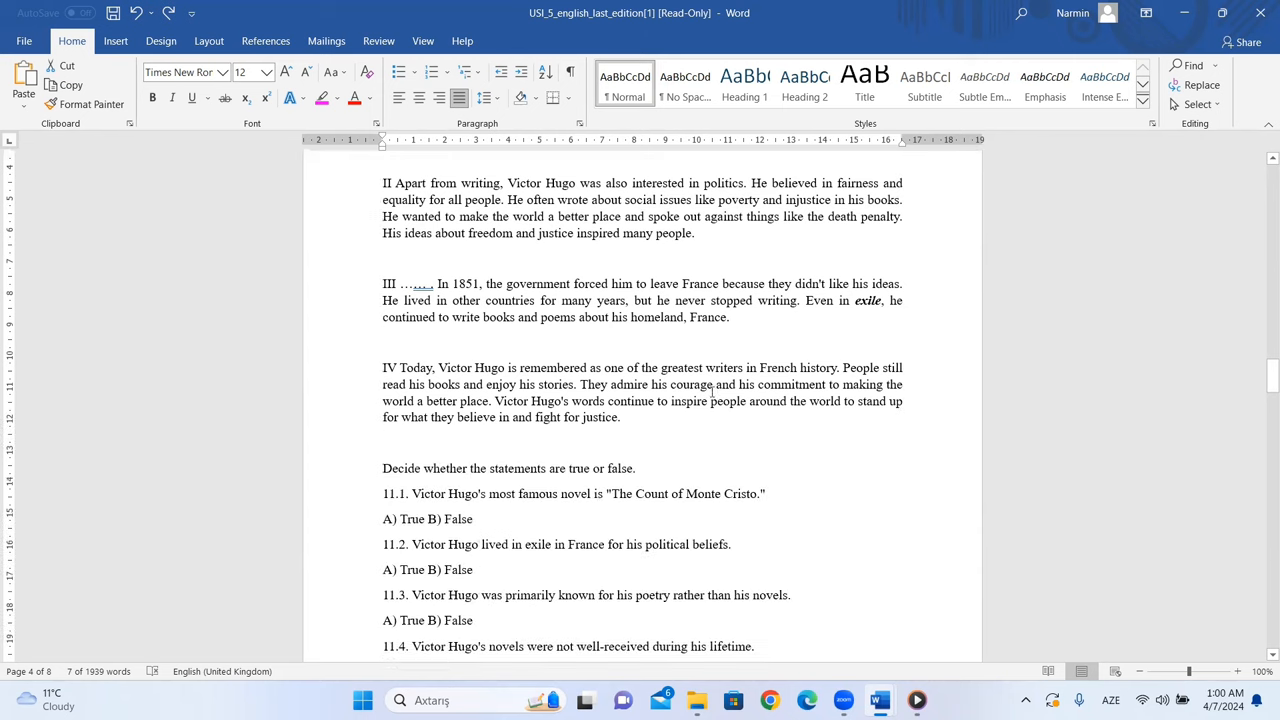
pyautogui.scroll(-3)
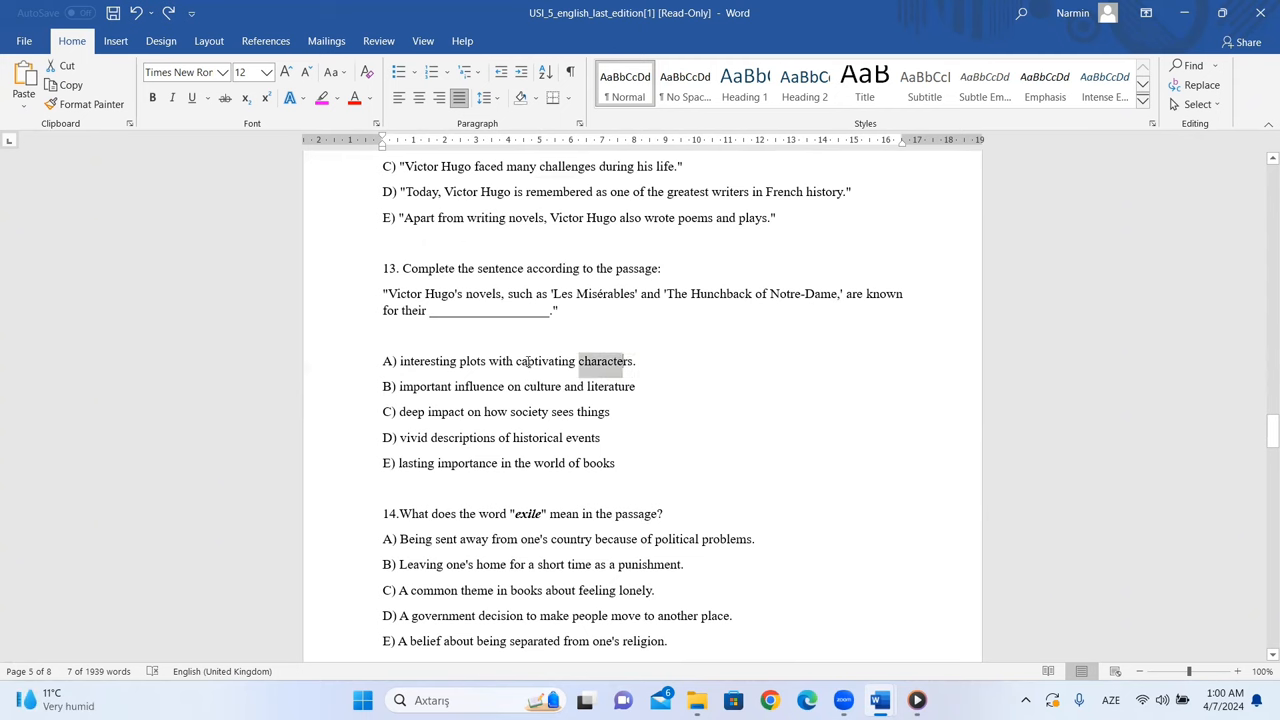
# Step: Clear option A's marking and reselect paragraph I's phrase about interesting characters
pyautogui.click(382, 386)
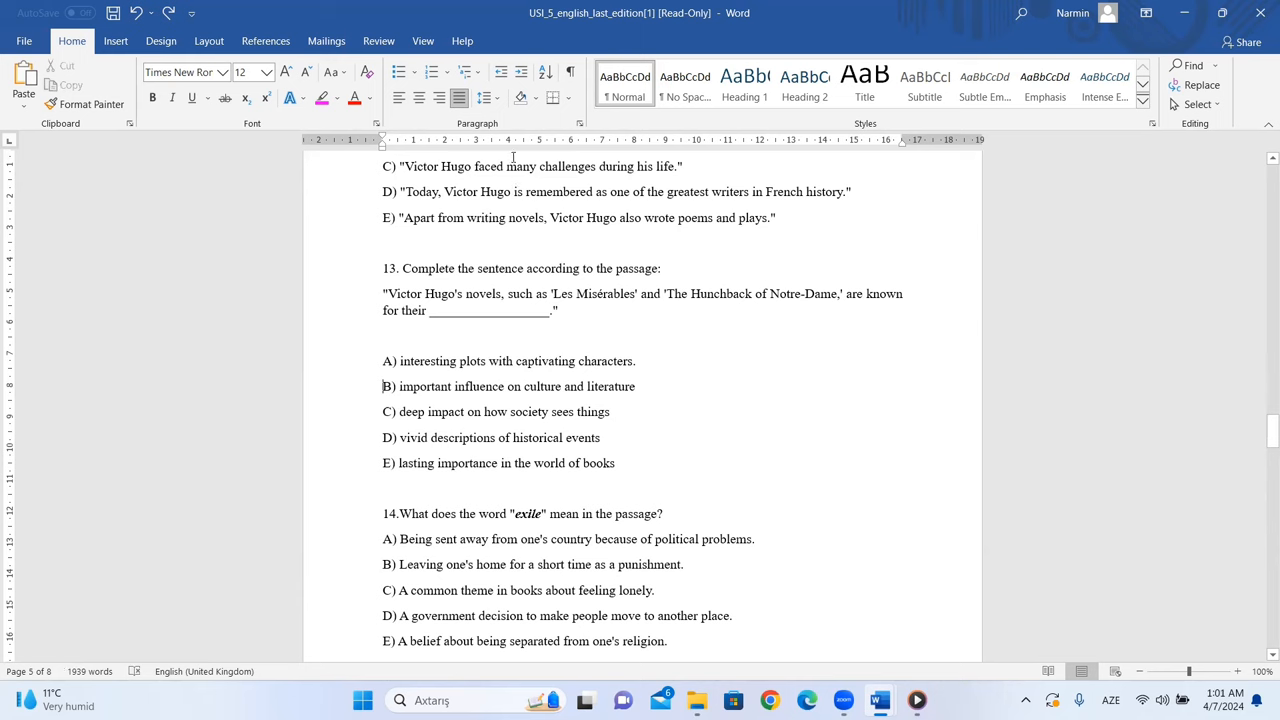
pyautogui.moveTo(478, 363)
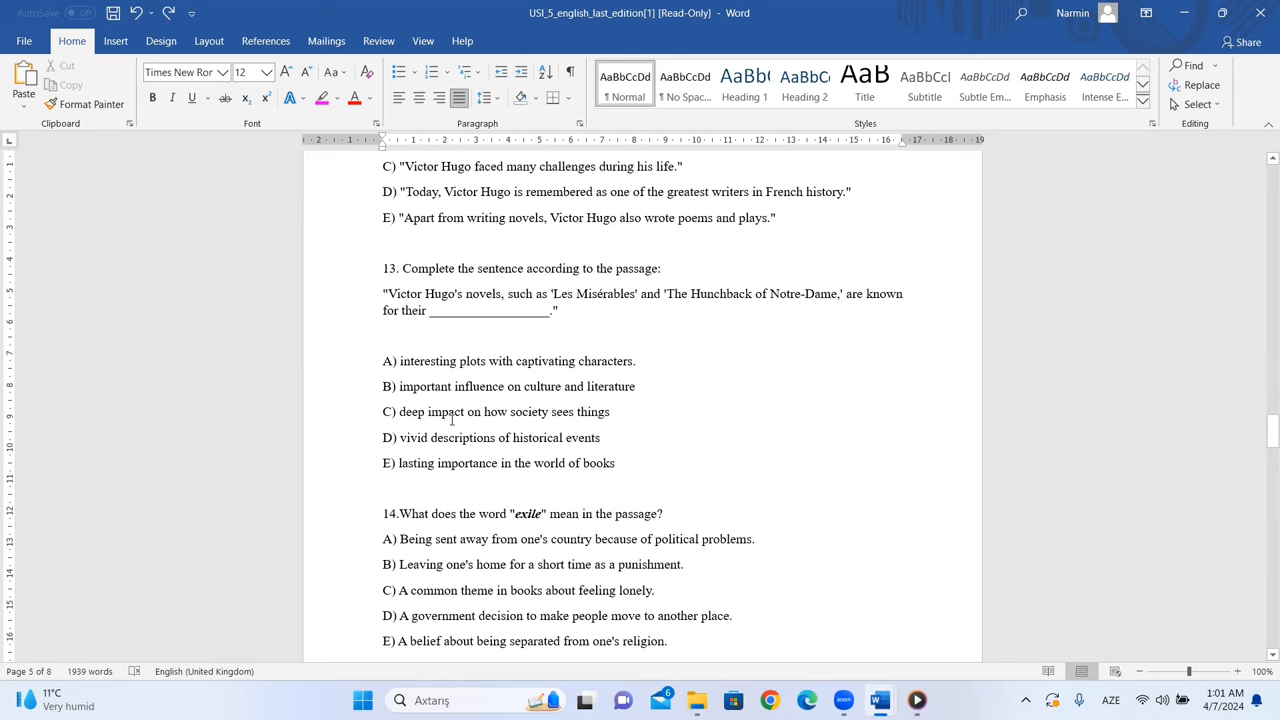
pyautogui.scroll(3)
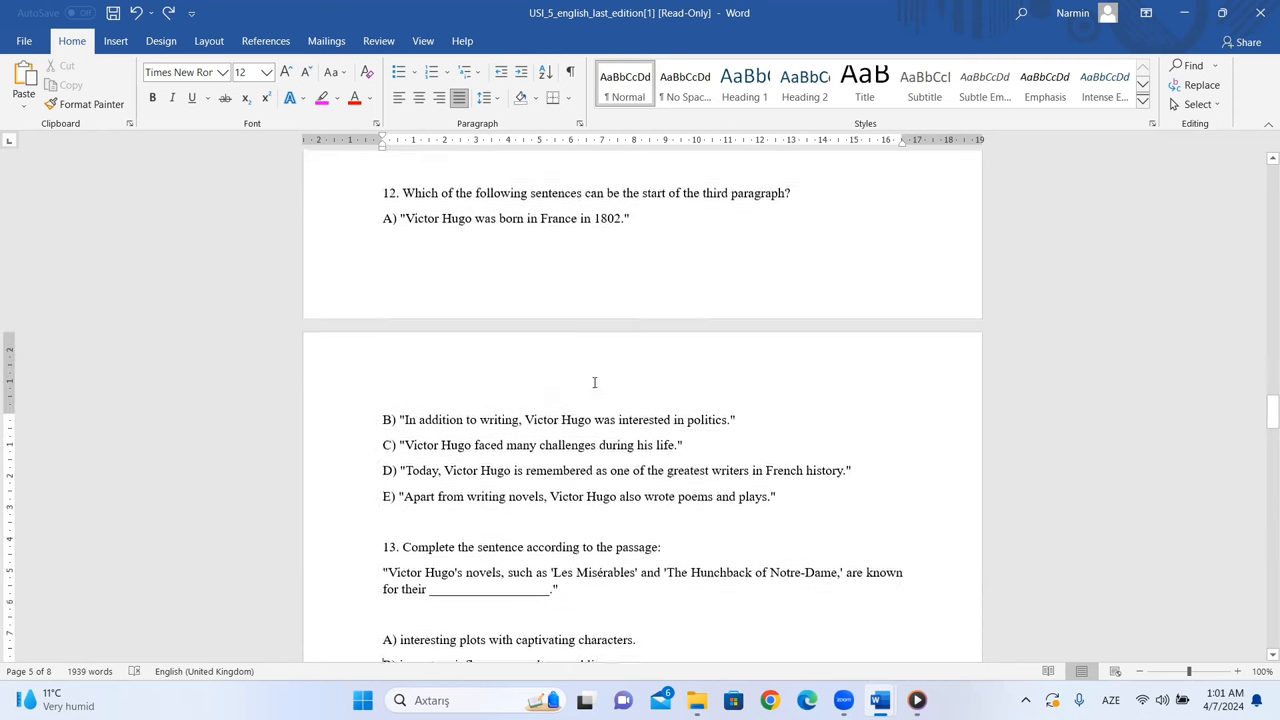
pyautogui.scroll(3)
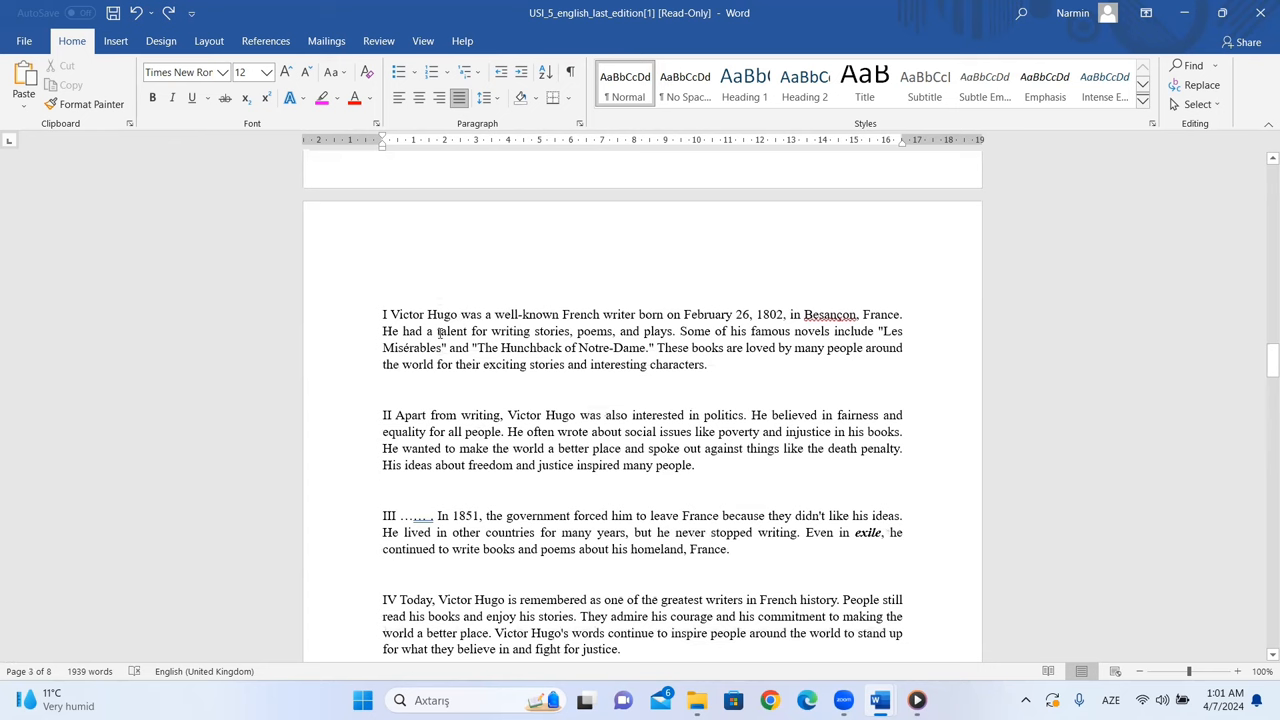
pyautogui.moveTo(383, 364); pyautogui.dragTo(705, 364)
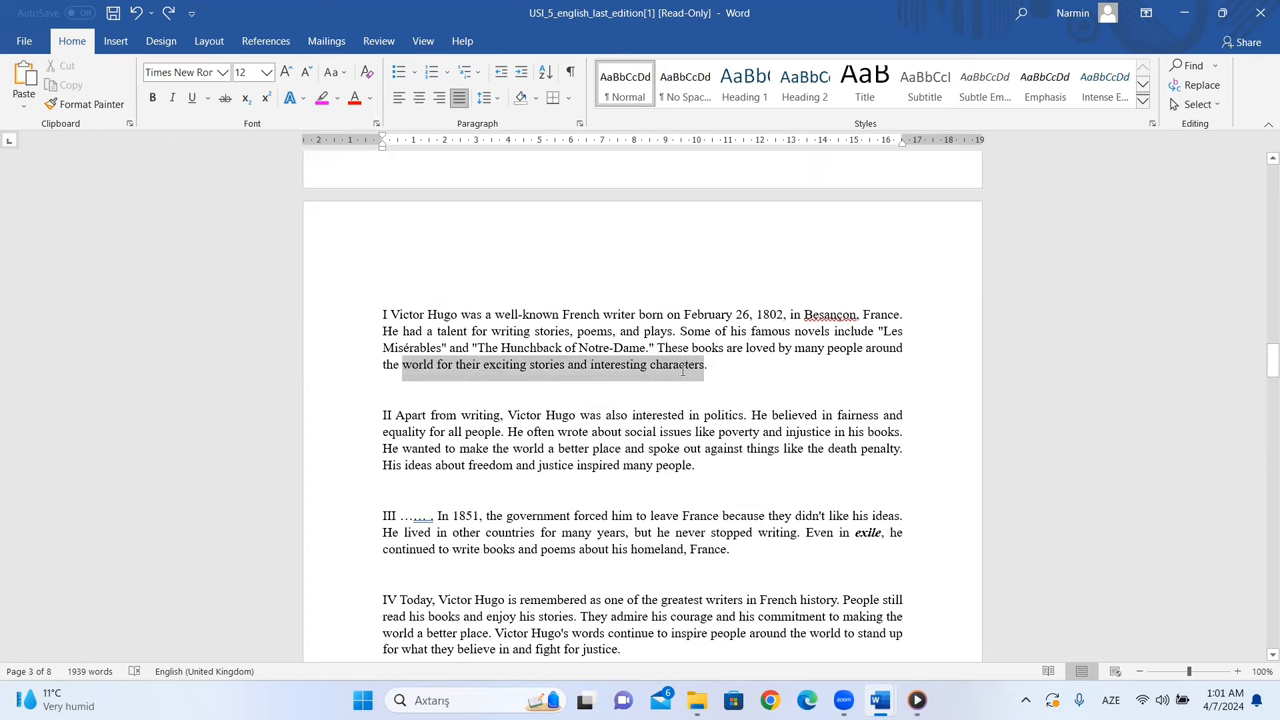
# Step: Scroll to question 13 and select 'are known' to mark option A
pyautogui.scroll(-3)
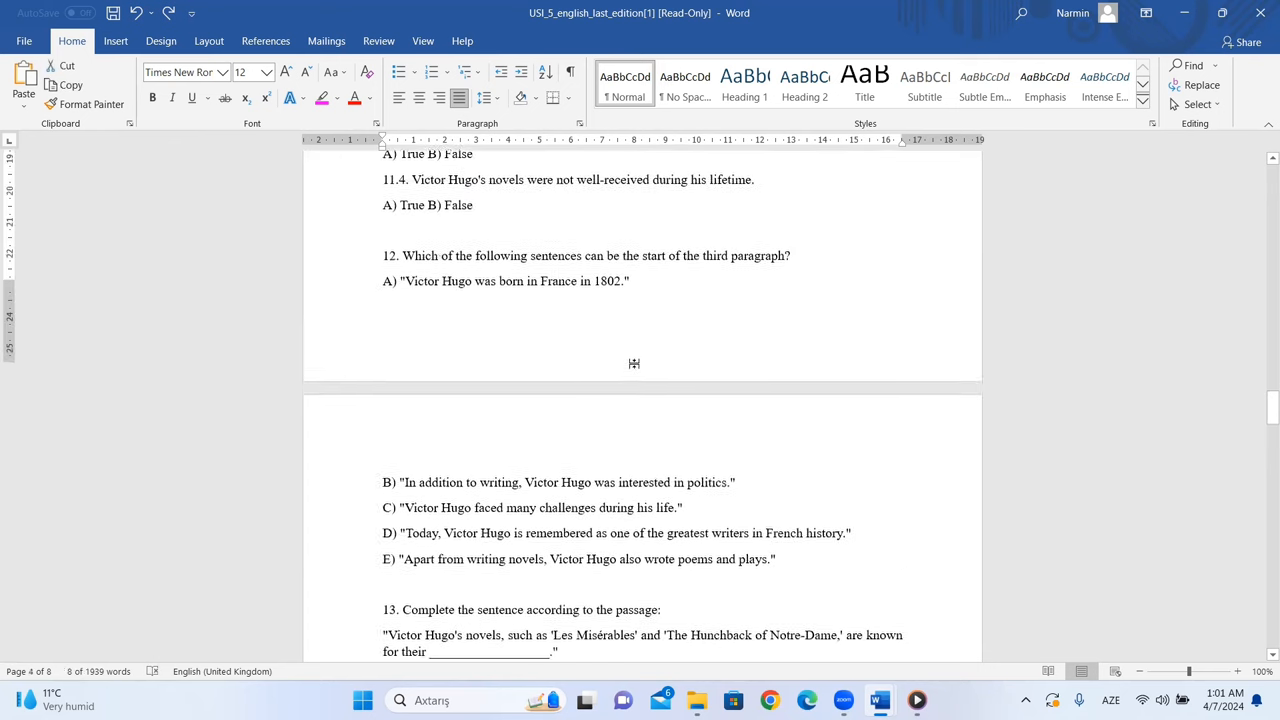
pyautogui.scroll(-3)
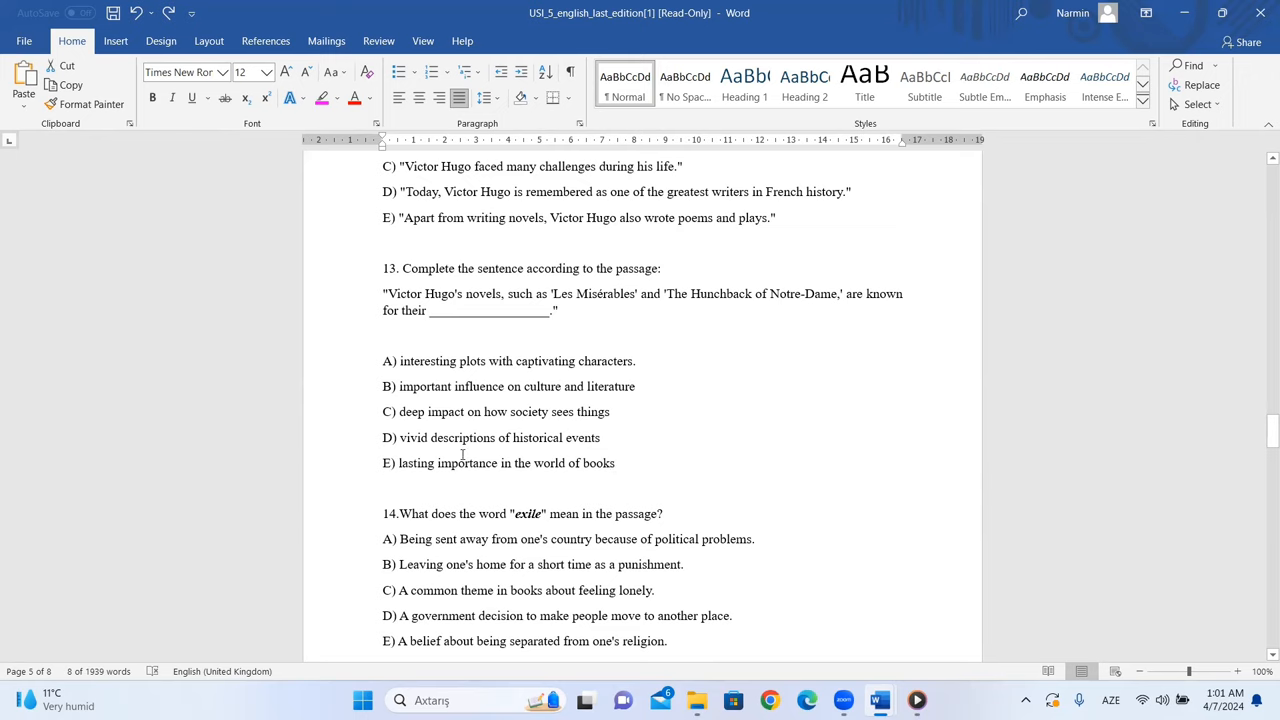
pyautogui.scroll(3)
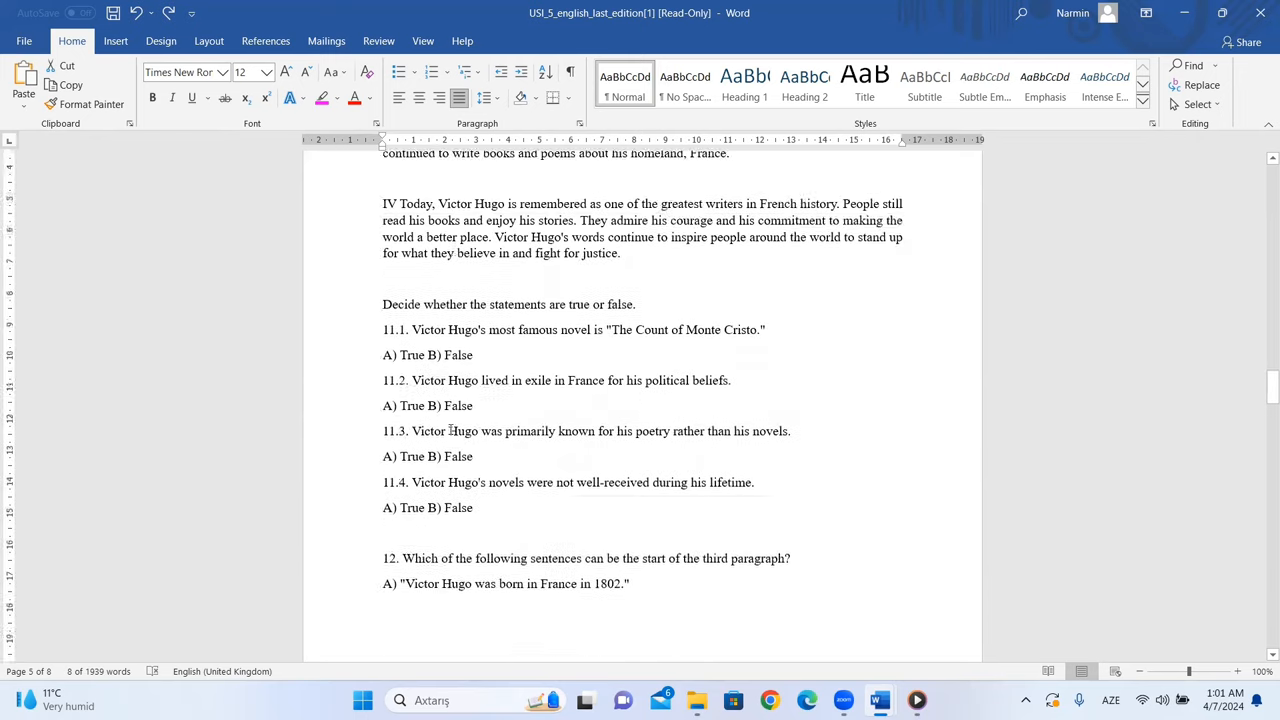
pyautogui.scroll(-3)
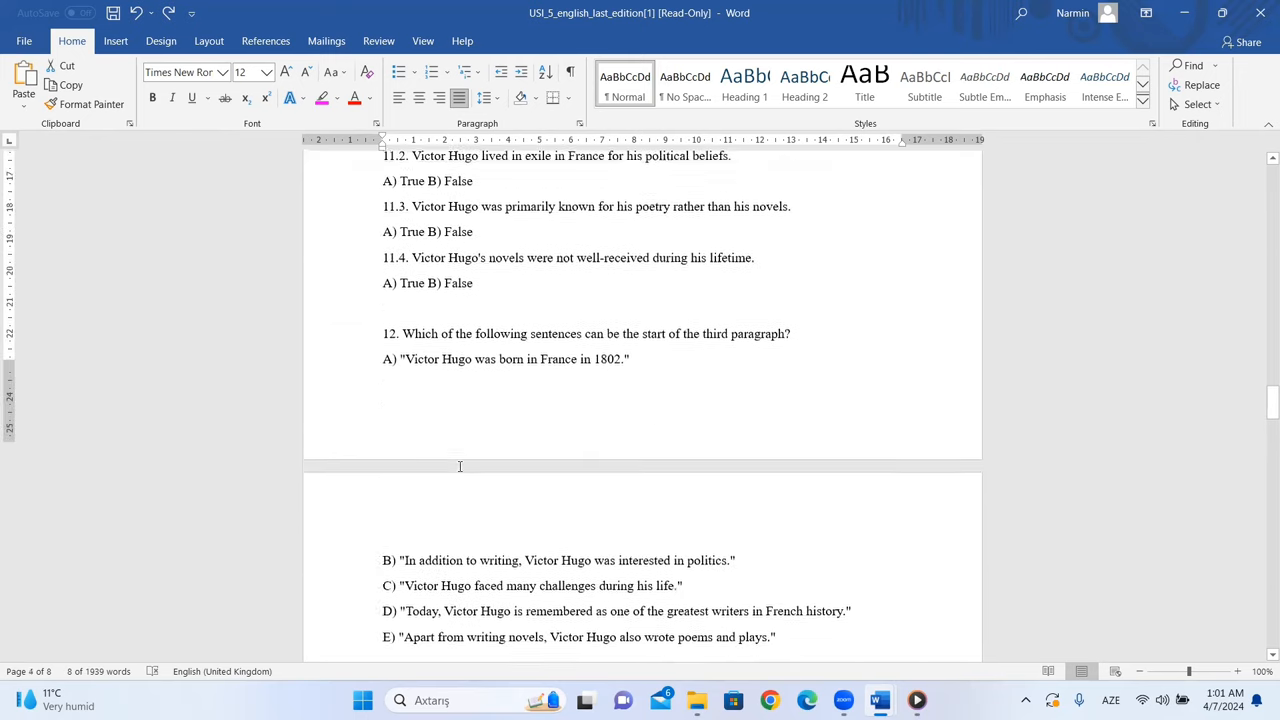
pyautogui.scroll(-3)
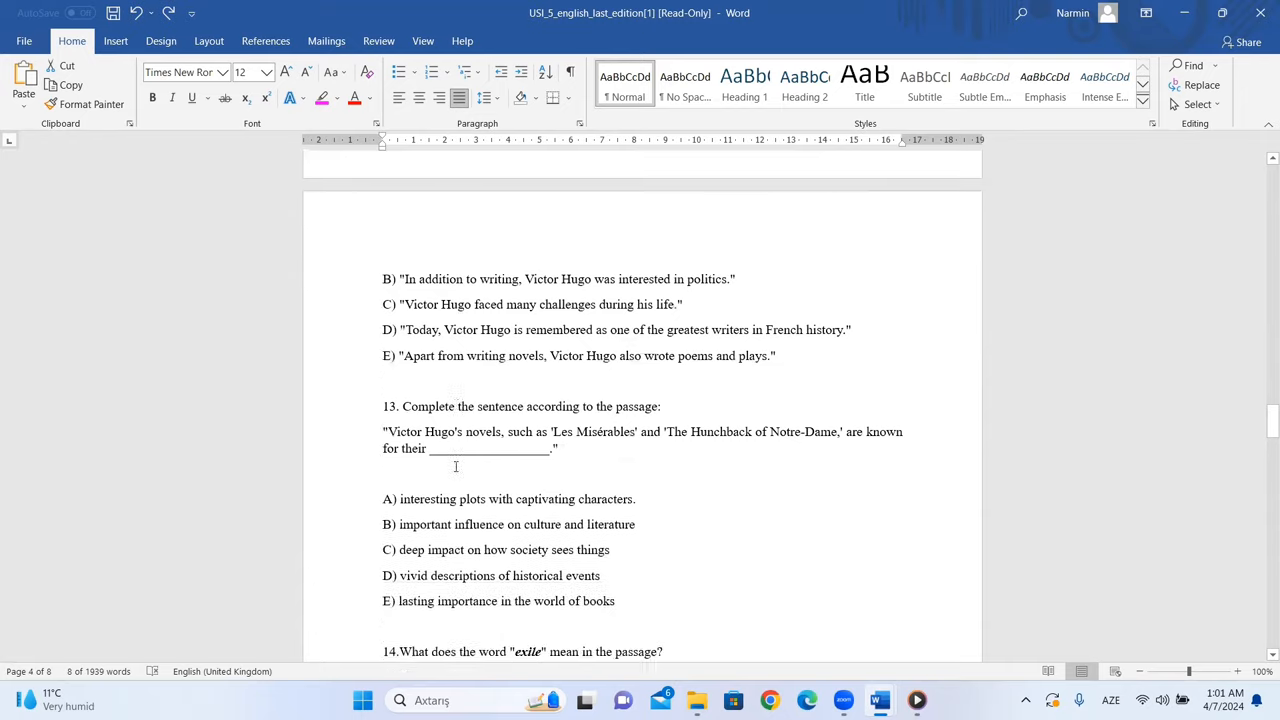
pyautogui.scroll(-3)
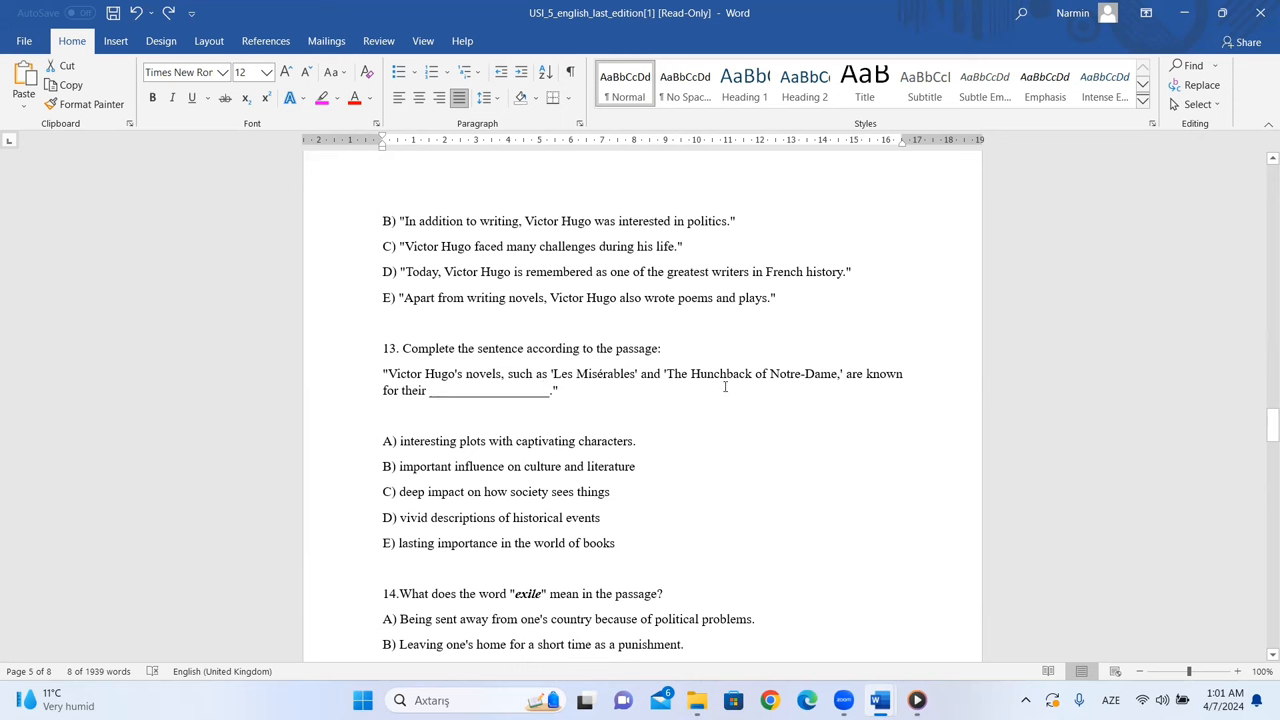
pyautogui.doubleClick(874, 373)
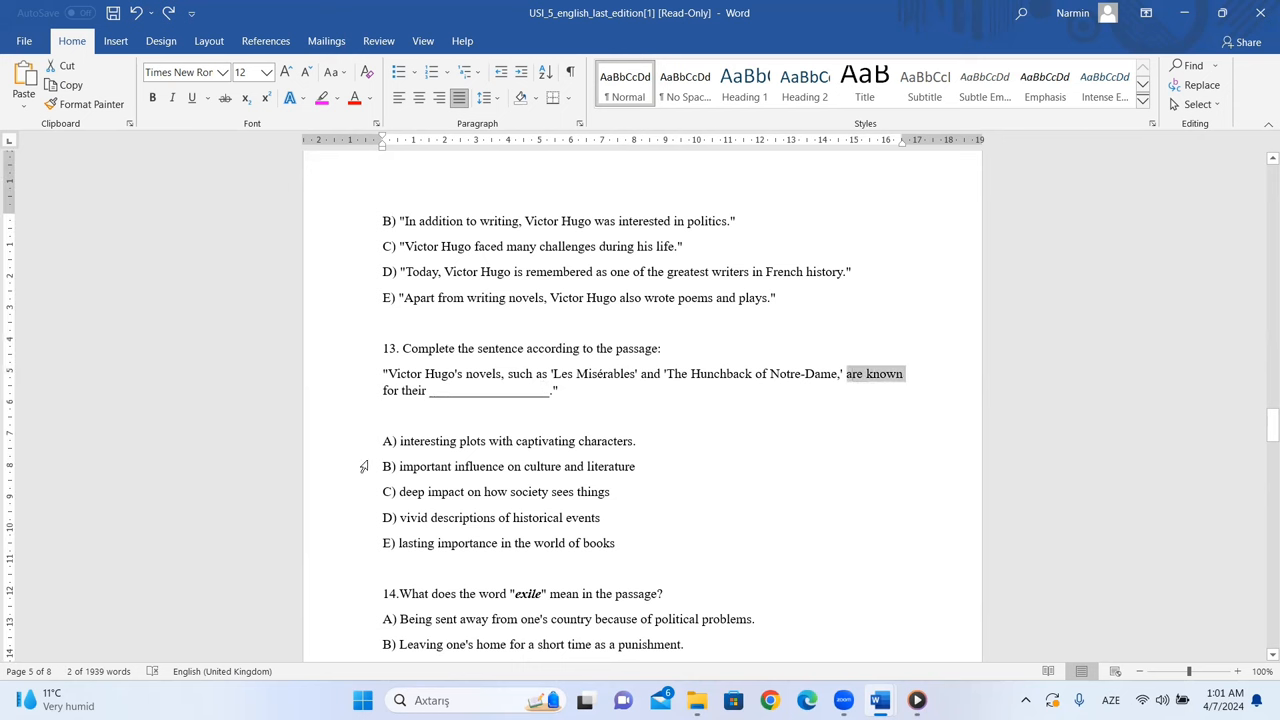
pyautogui.scroll(-3)
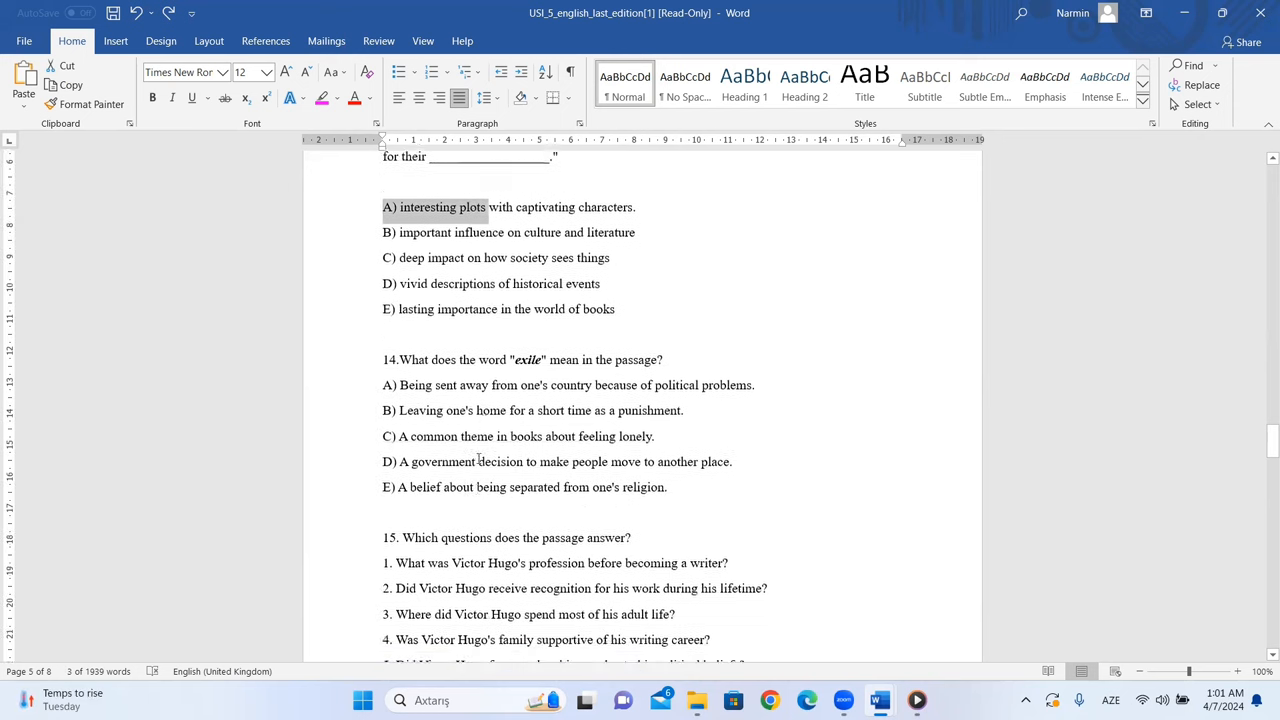
pyautogui.scroll(3)
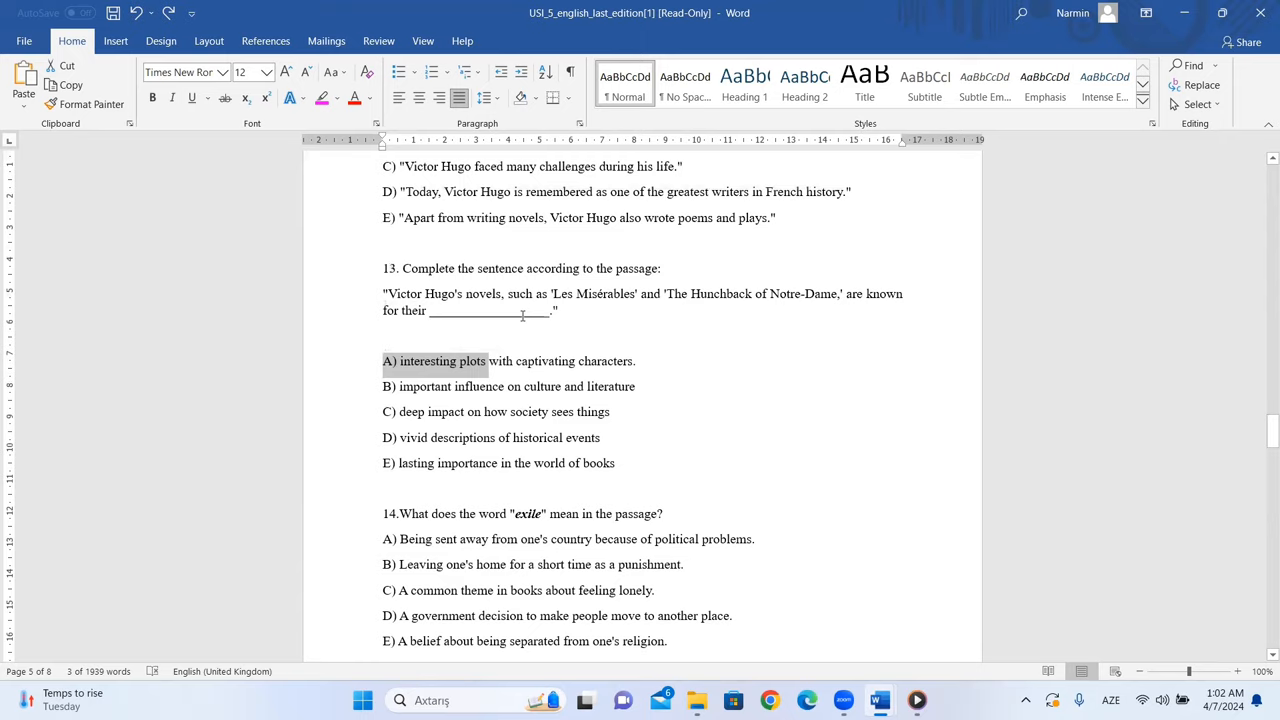
# Step: Select 'A) Being sent' as question 14's meaning of exile
pyautogui.scroll(-3)
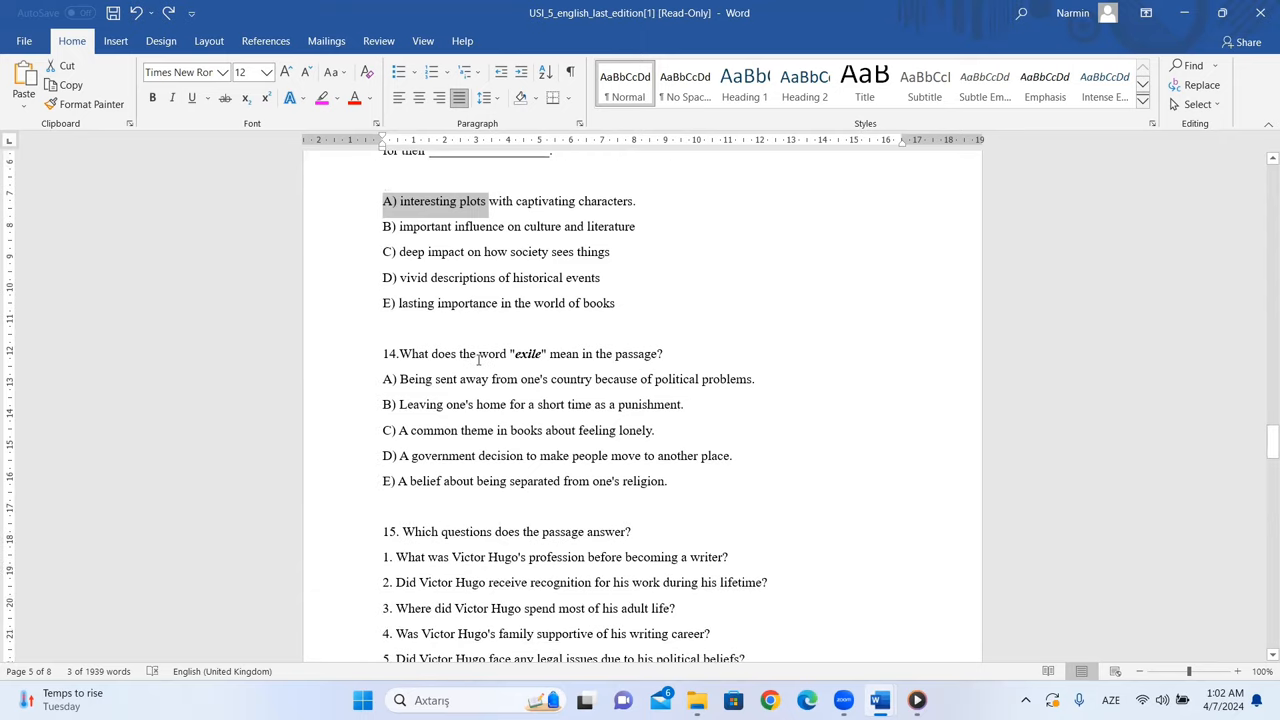
pyautogui.moveTo(593, 358)
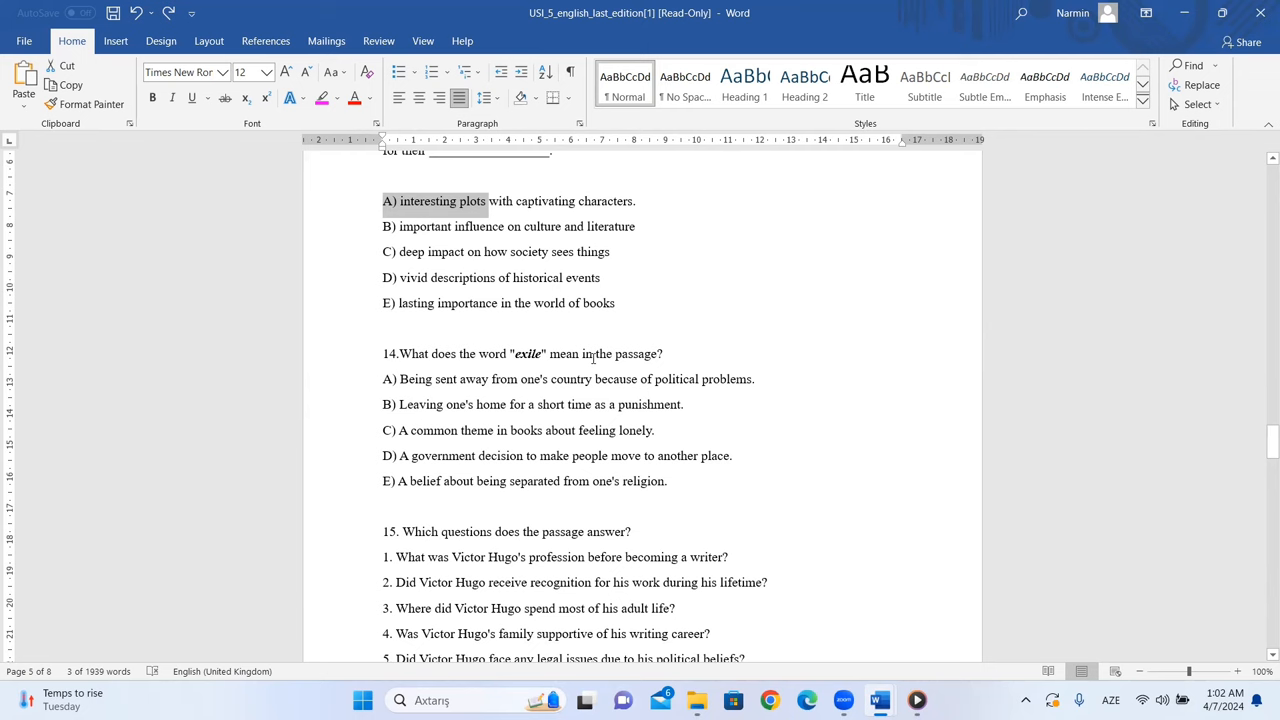
pyautogui.moveTo(515, 353)
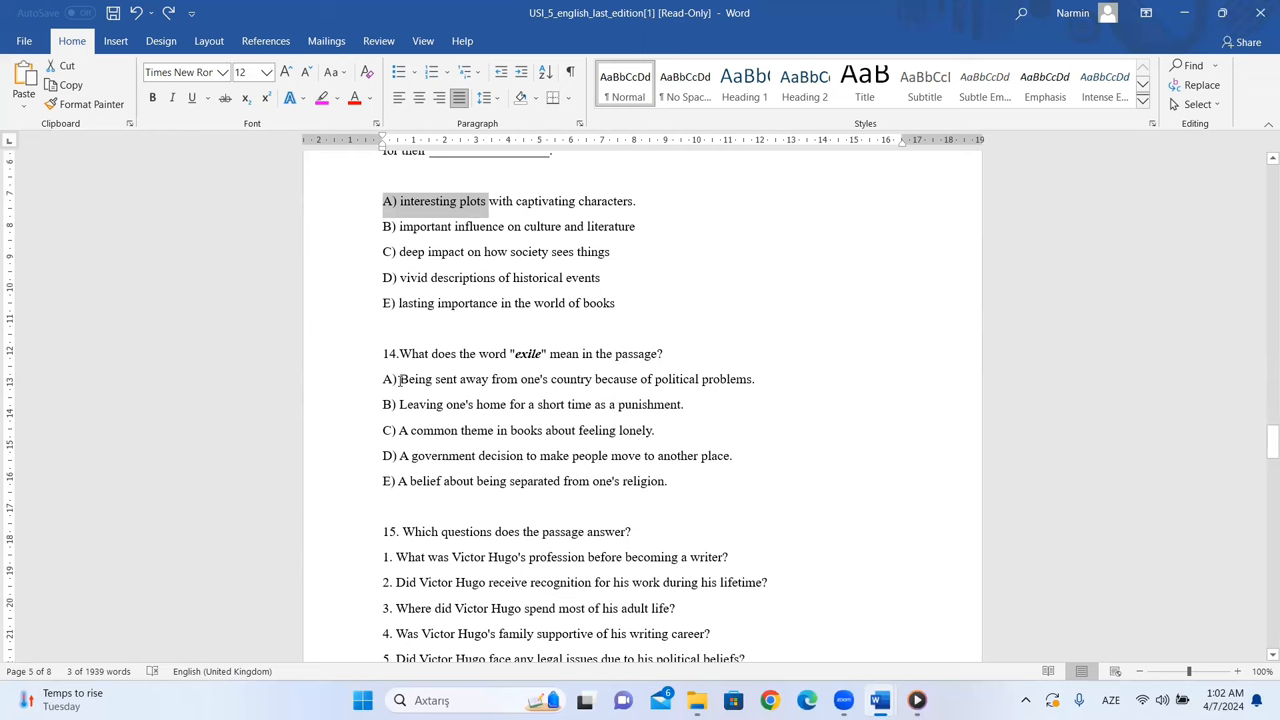
pyautogui.moveTo(729, 386)
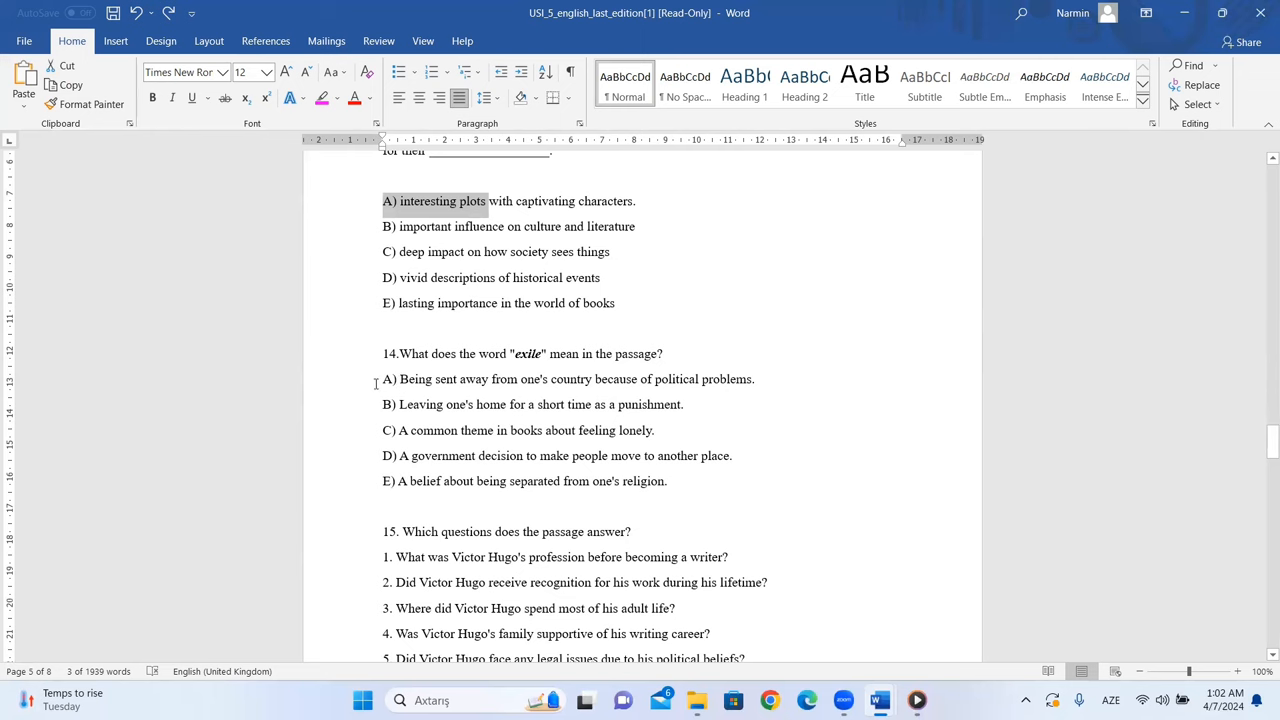
pyautogui.doubleClick(420, 379)
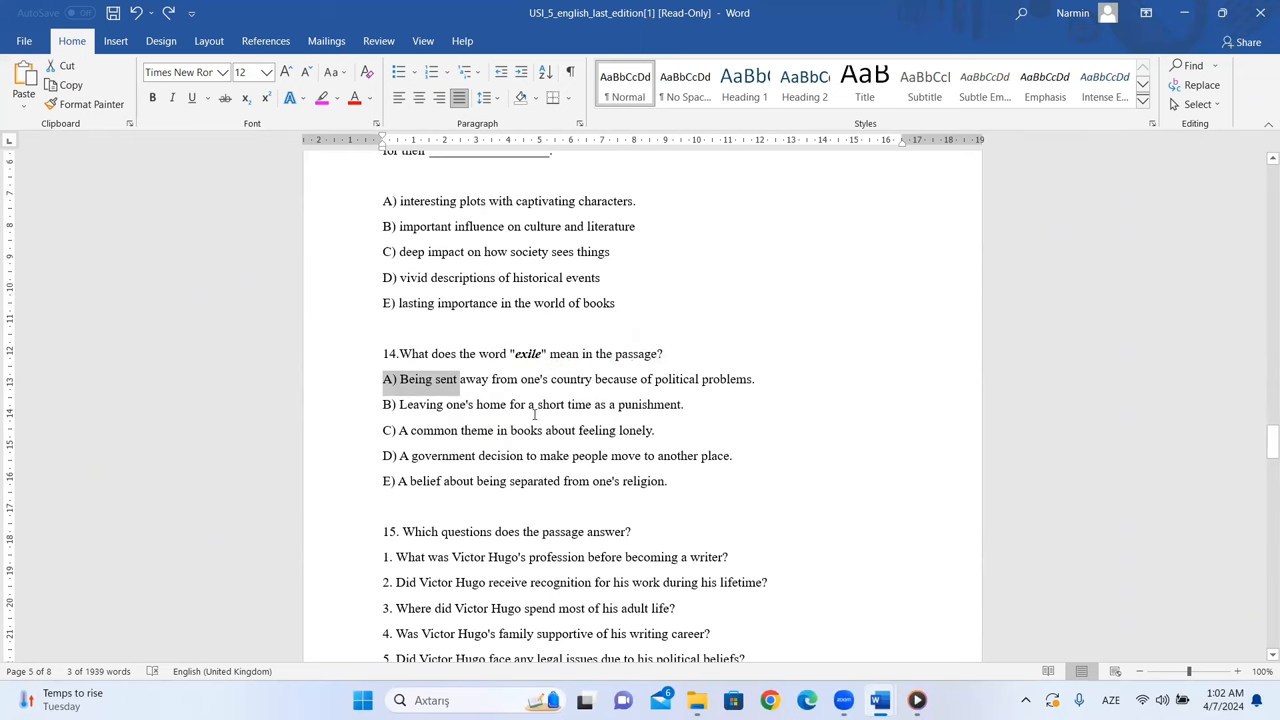
pyautogui.moveTo(489, 408)
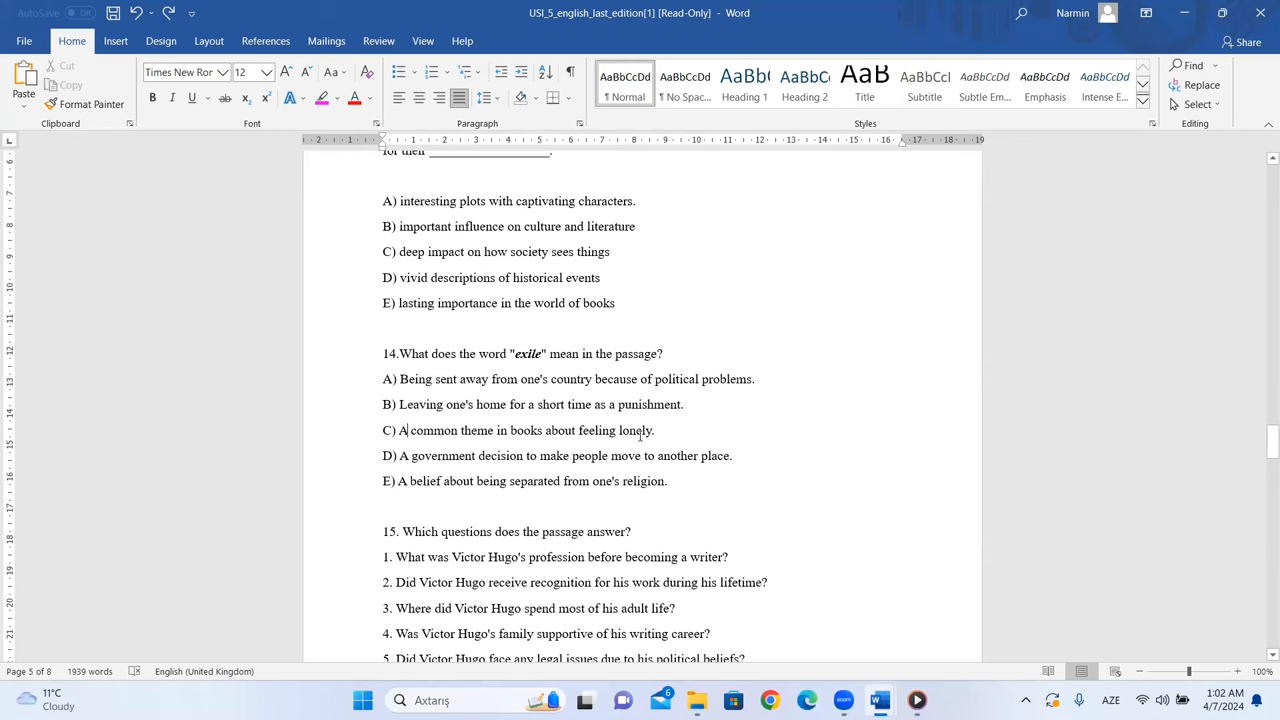
pyautogui.moveTo(412, 430); pyautogui.dragTo(654, 430)
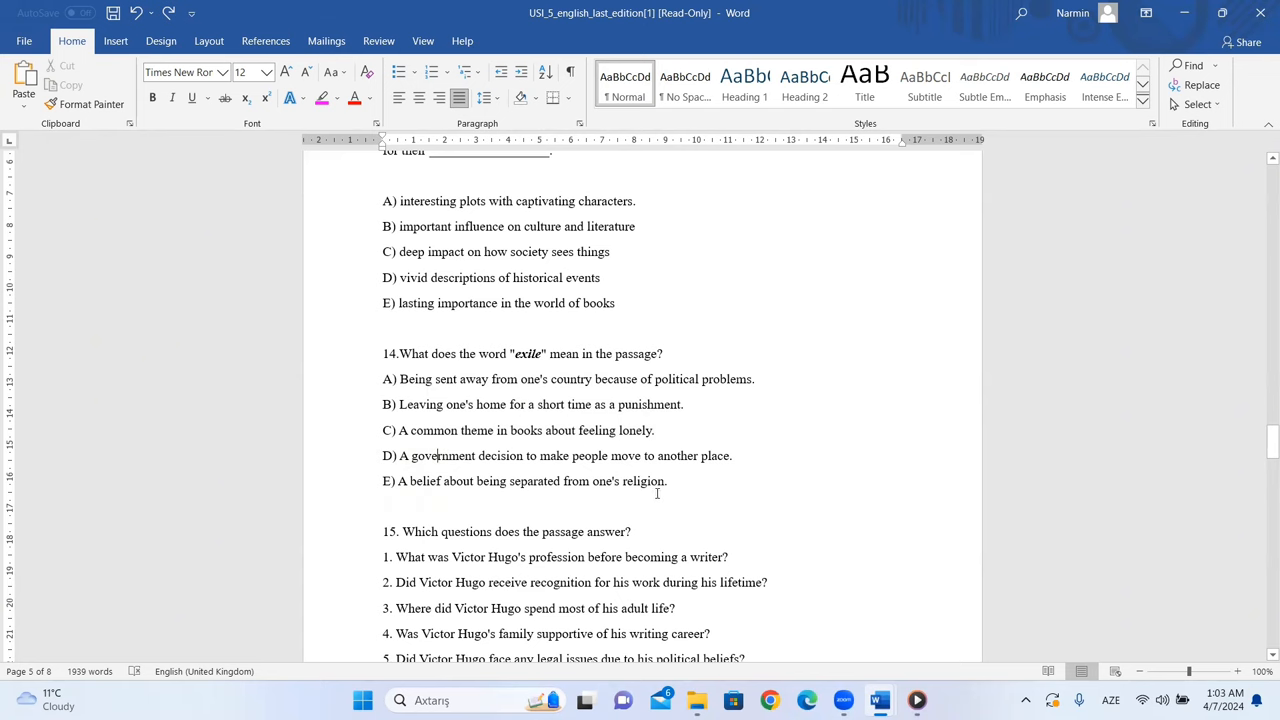
pyautogui.moveTo(477, 388)
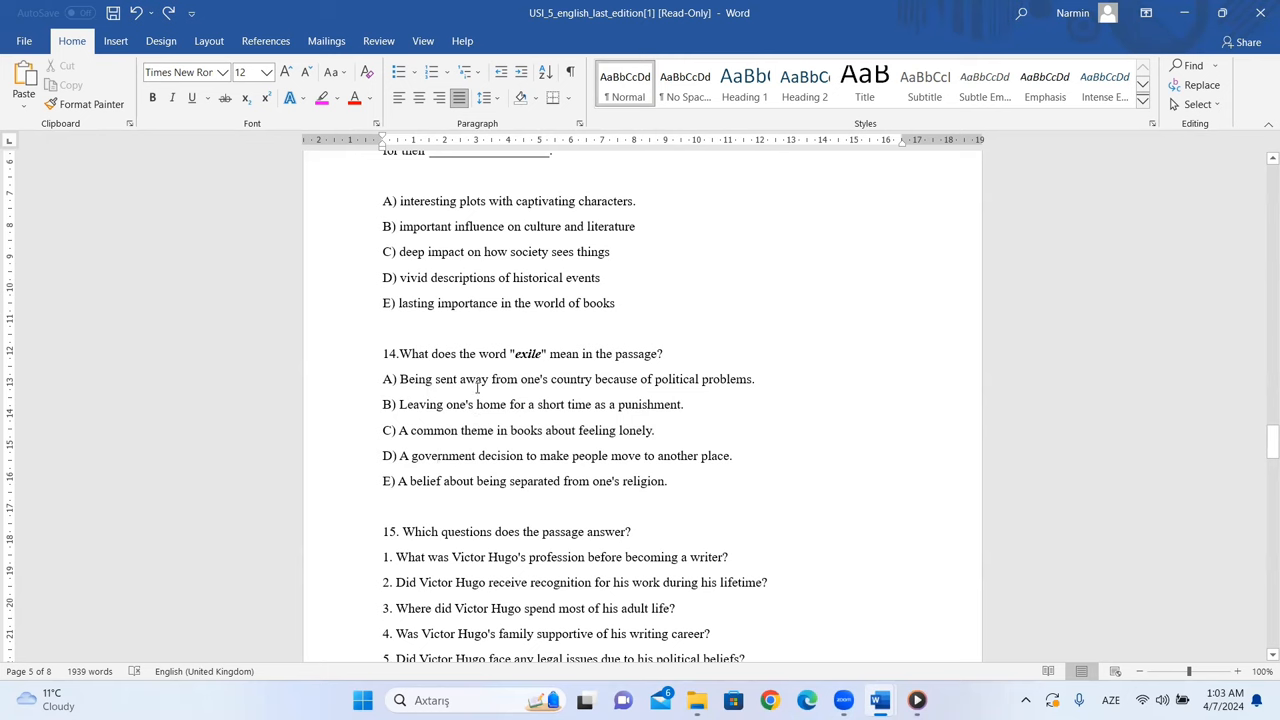
pyautogui.doubleClick(526, 354)
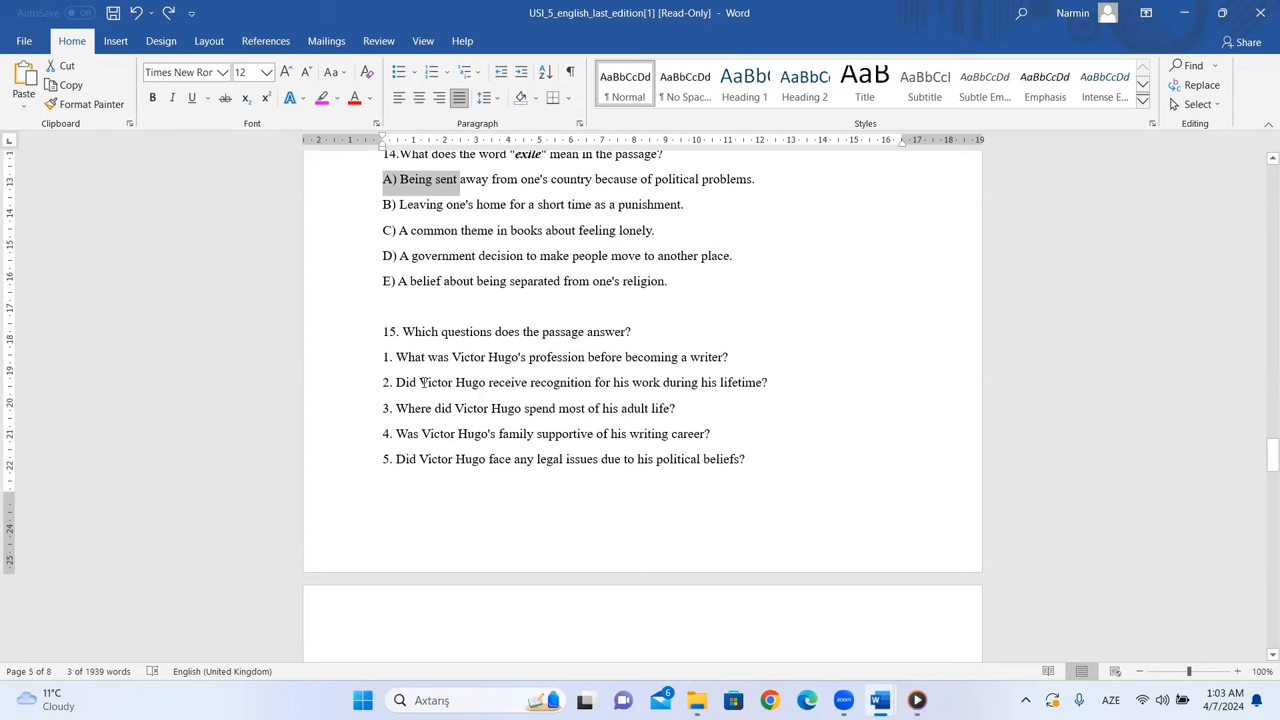
pyautogui.moveTo(441, 366)
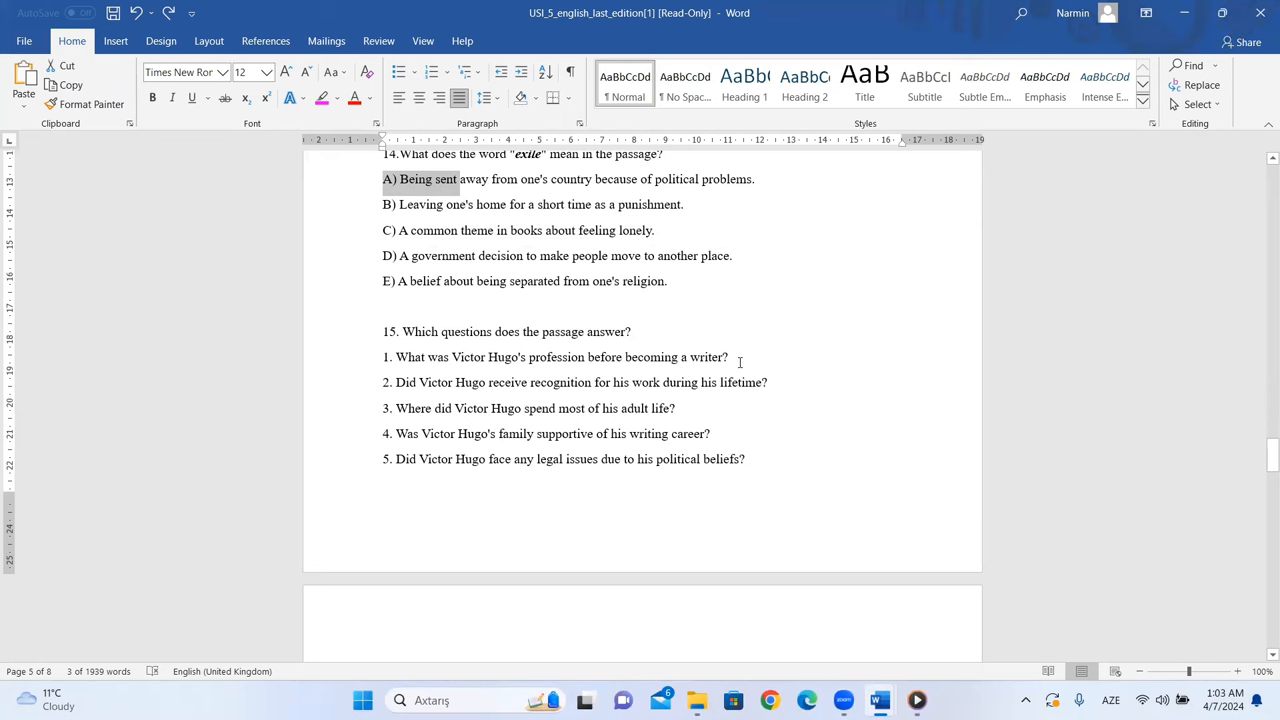
pyautogui.scroll(3)
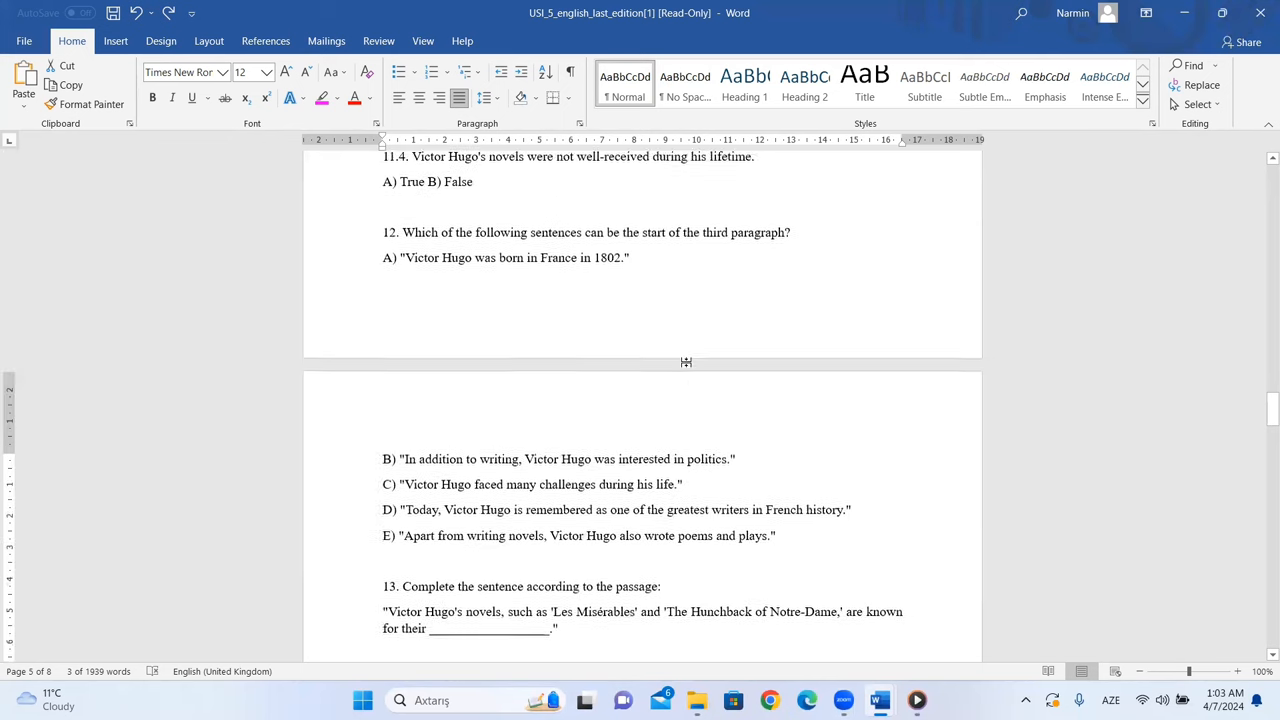
pyautogui.scroll(3)
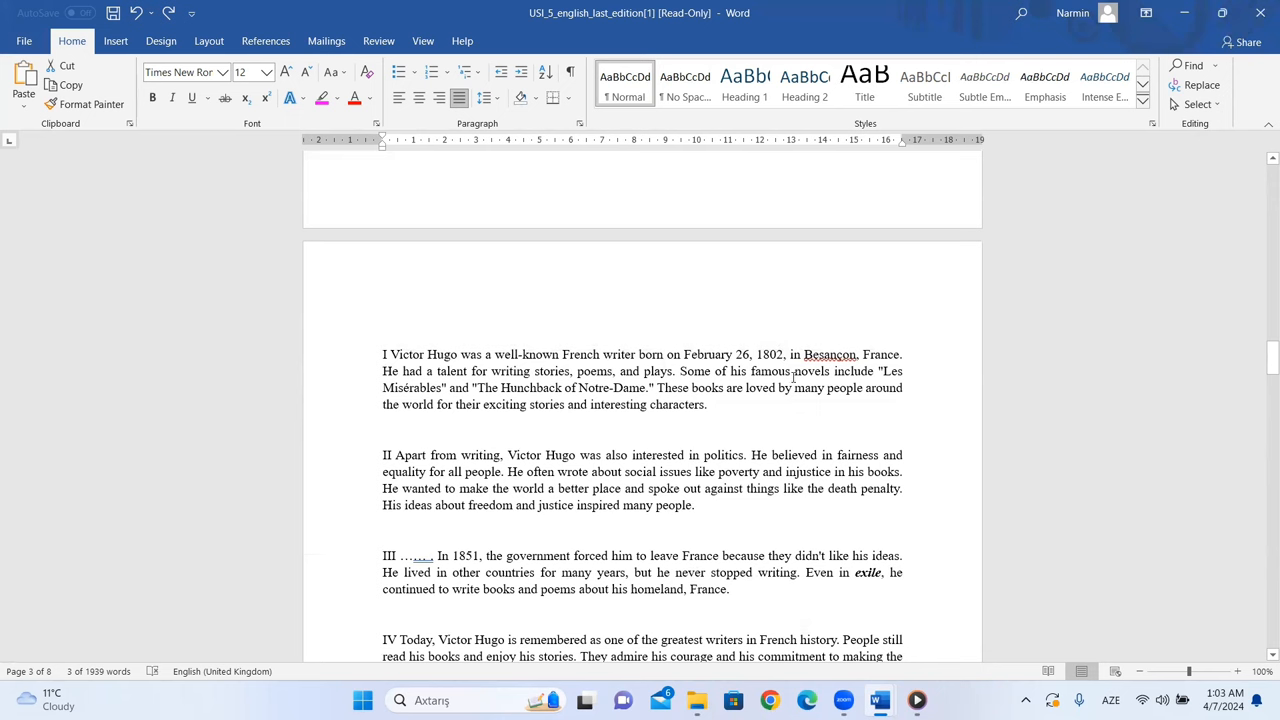
pyautogui.scroll(-3)
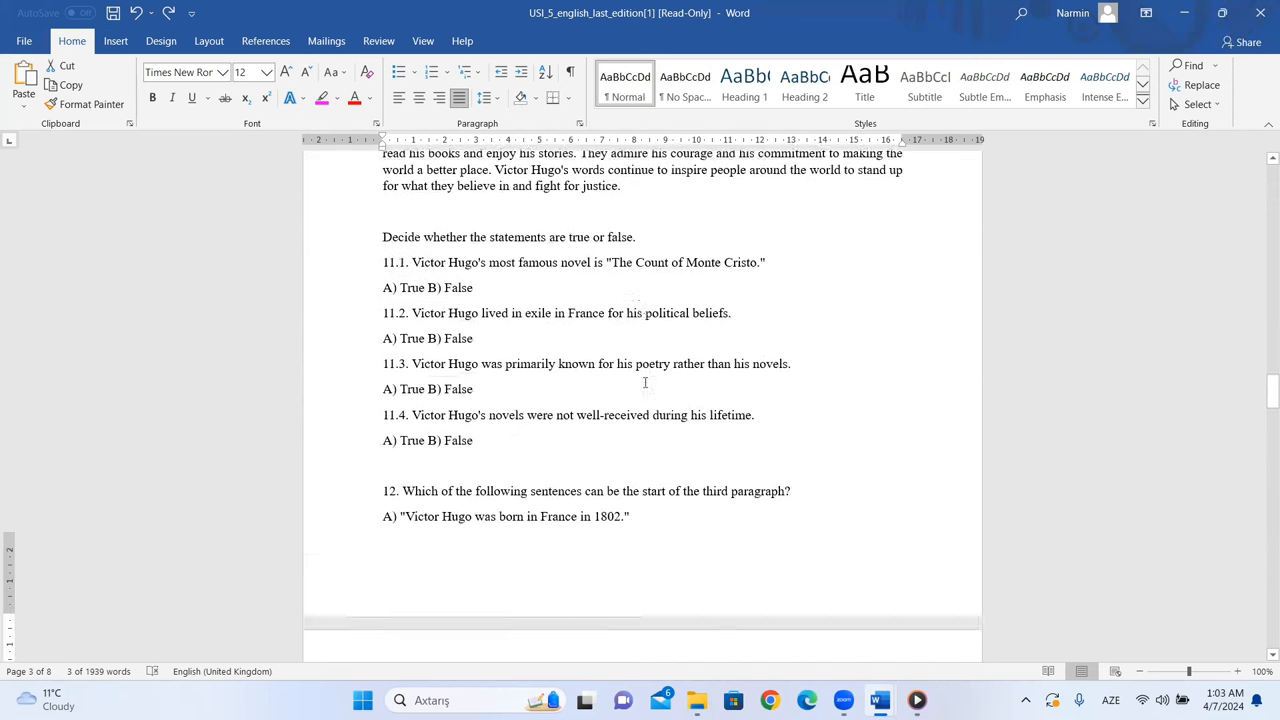
pyautogui.scroll(-3)
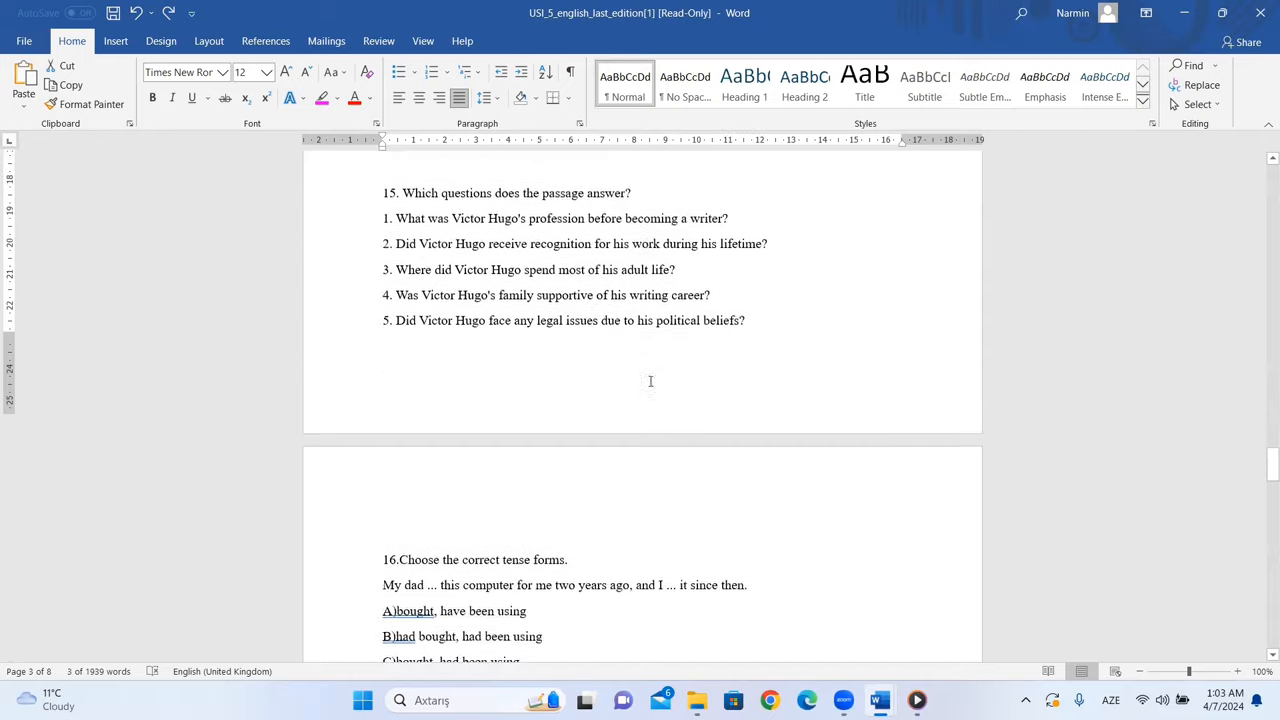
pyautogui.scroll(3)
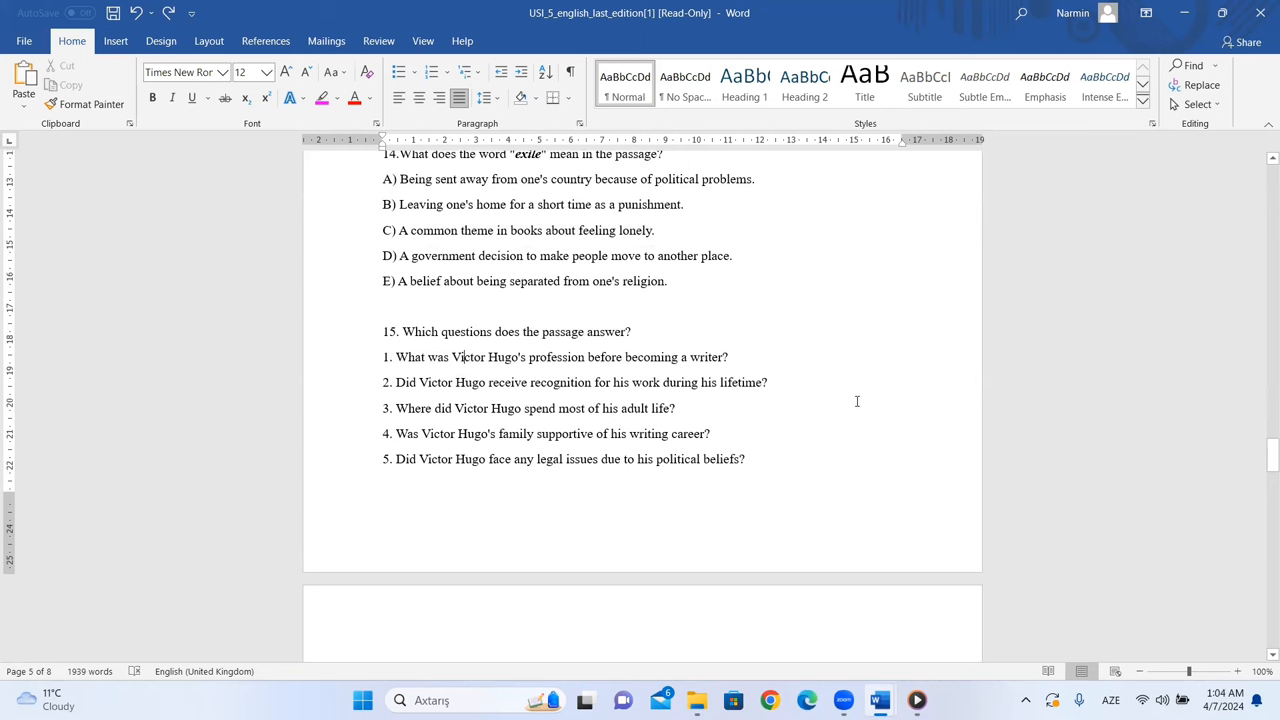
pyautogui.scroll(3)
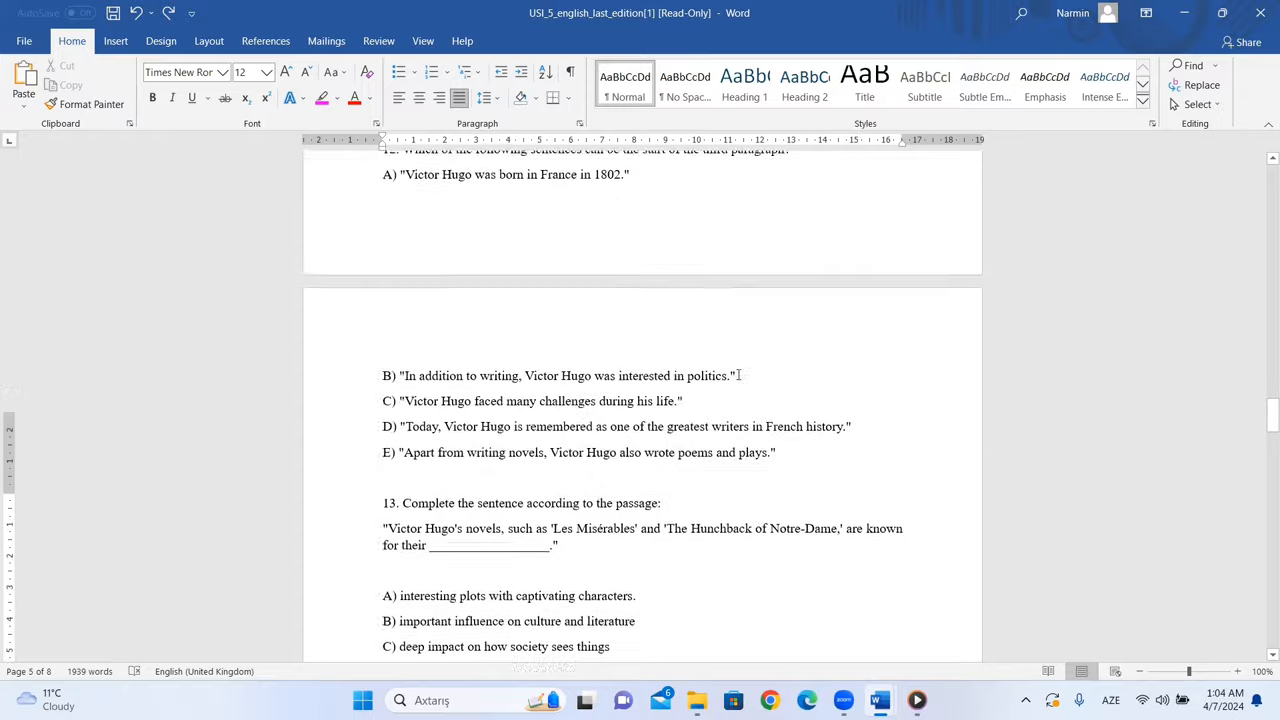
pyautogui.scroll(3)
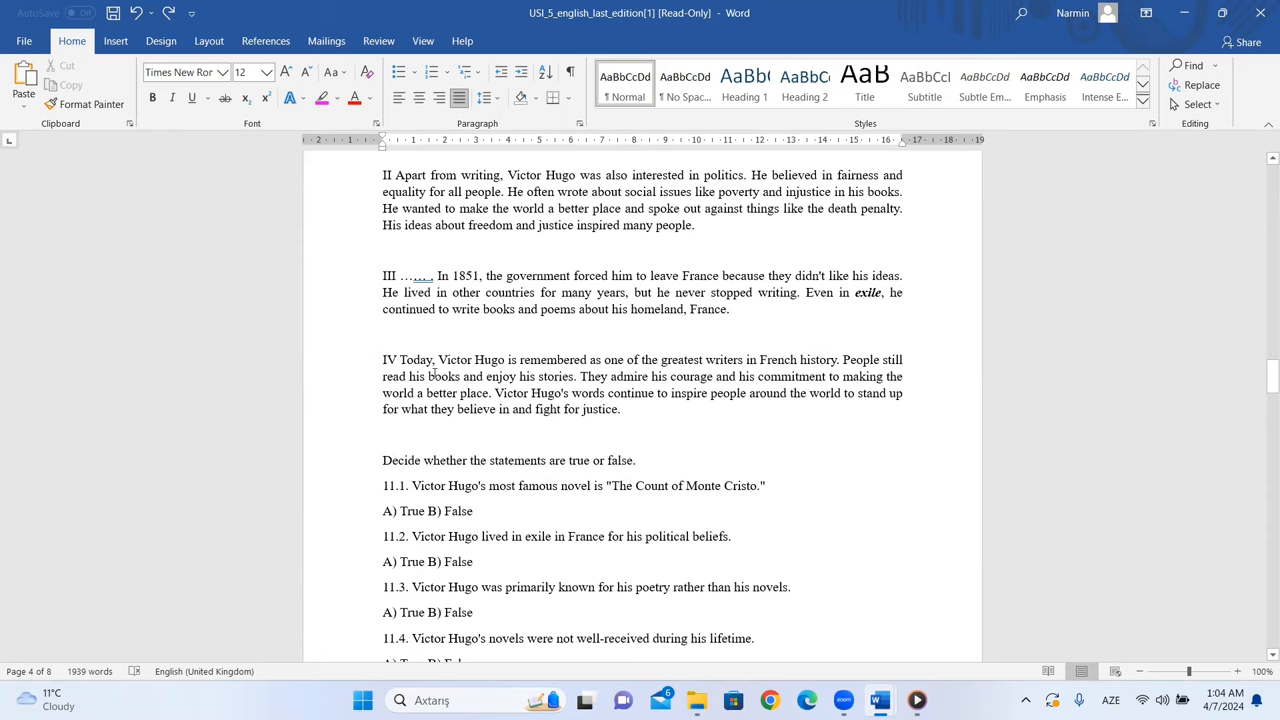
pyautogui.scroll(-3)
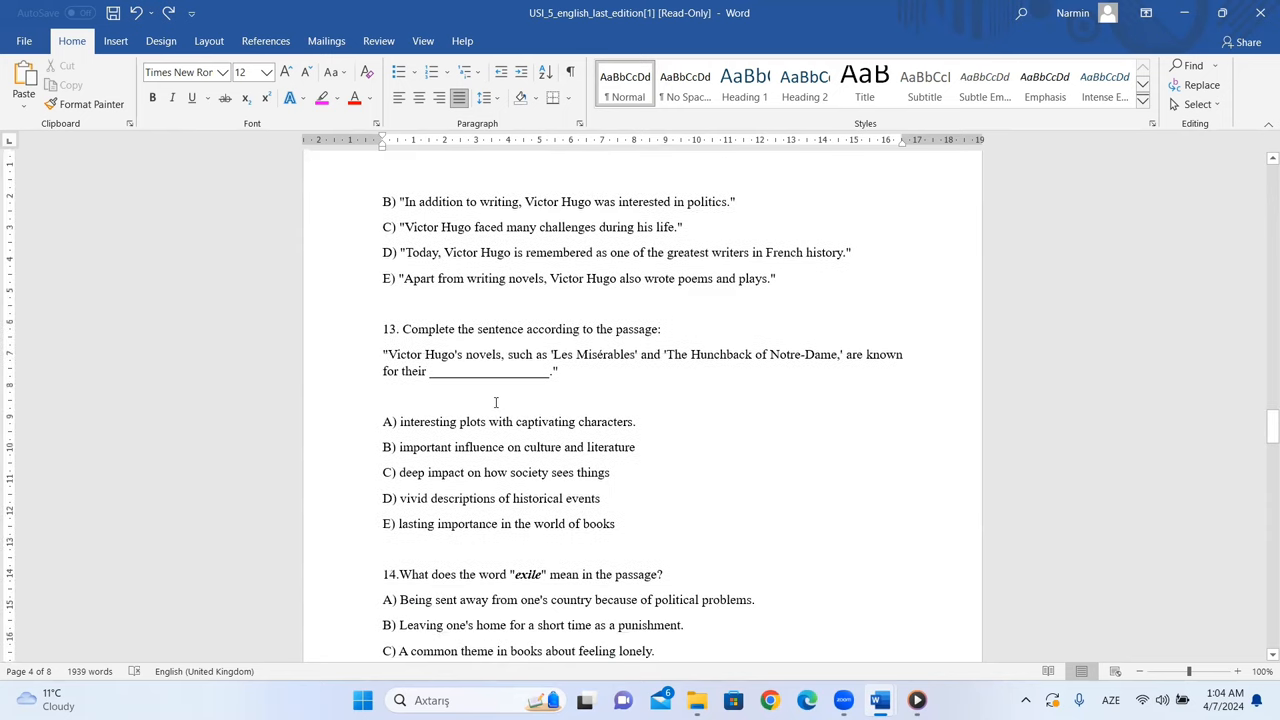
pyautogui.scroll(-3)
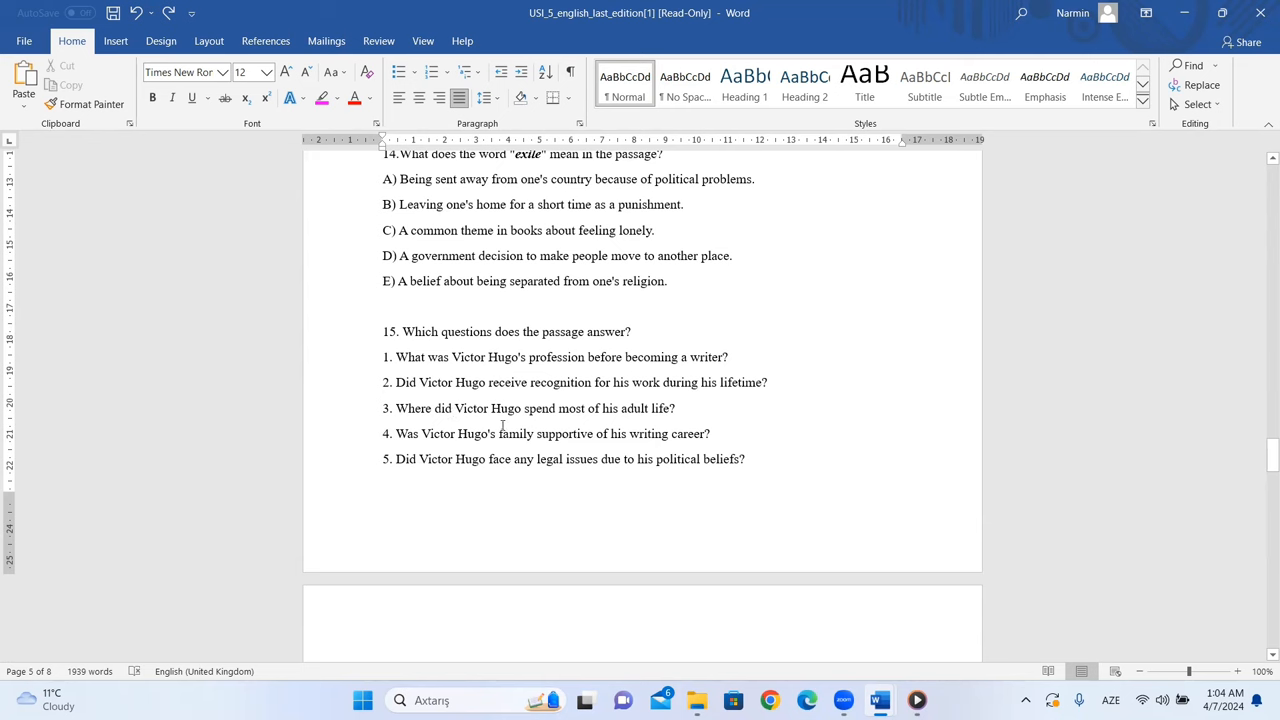
pyautogui.scroll(3)
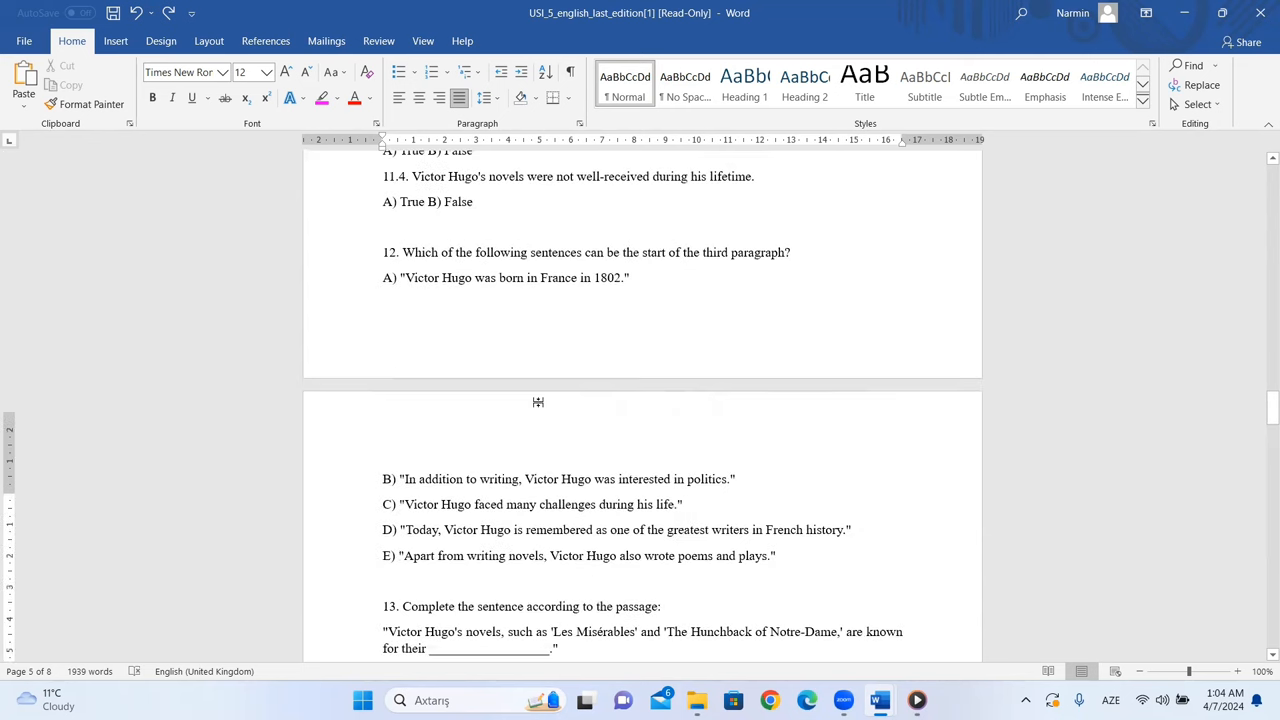
pyautogui.scroll(3)
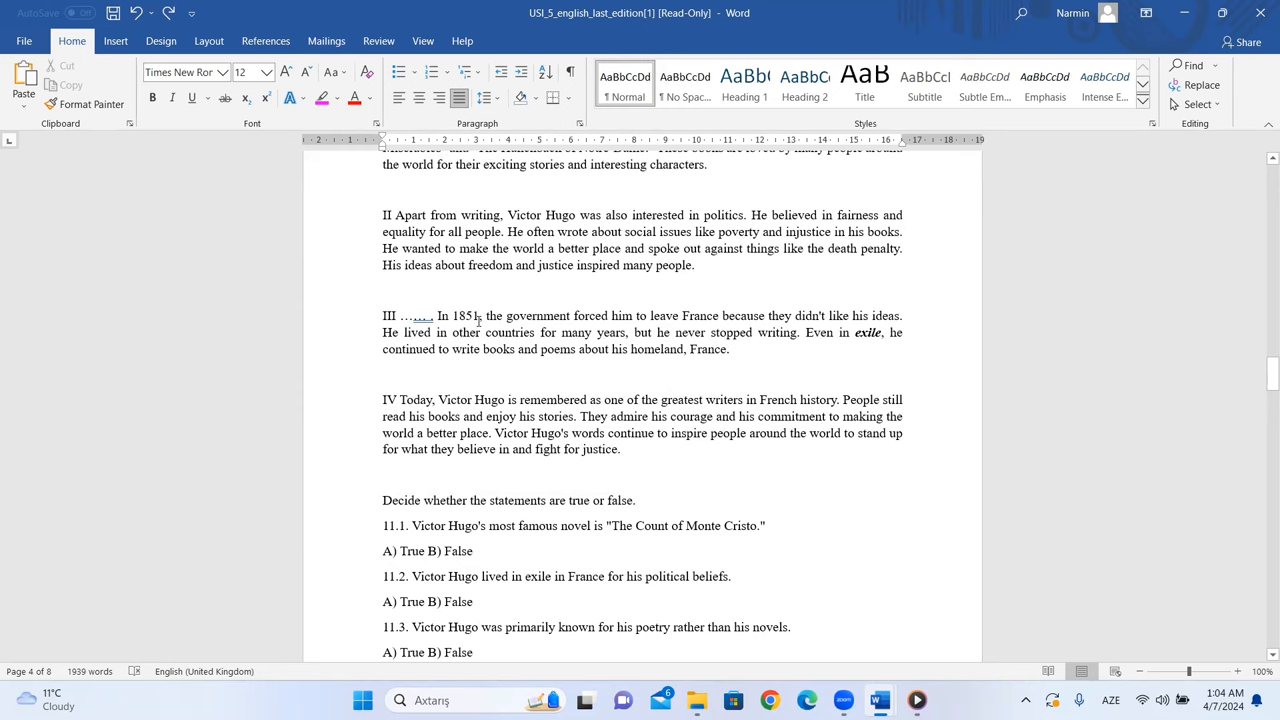
pyautogui.scroll(3)
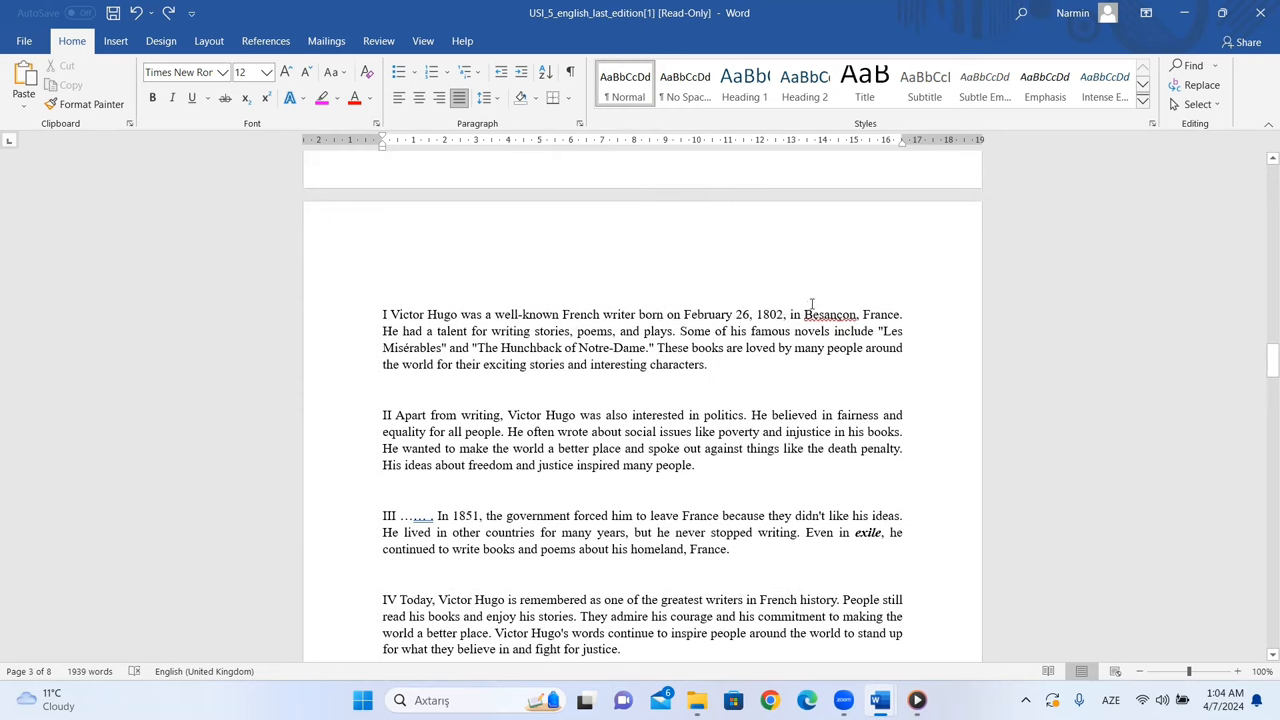
pyautogui.scroll(-3)
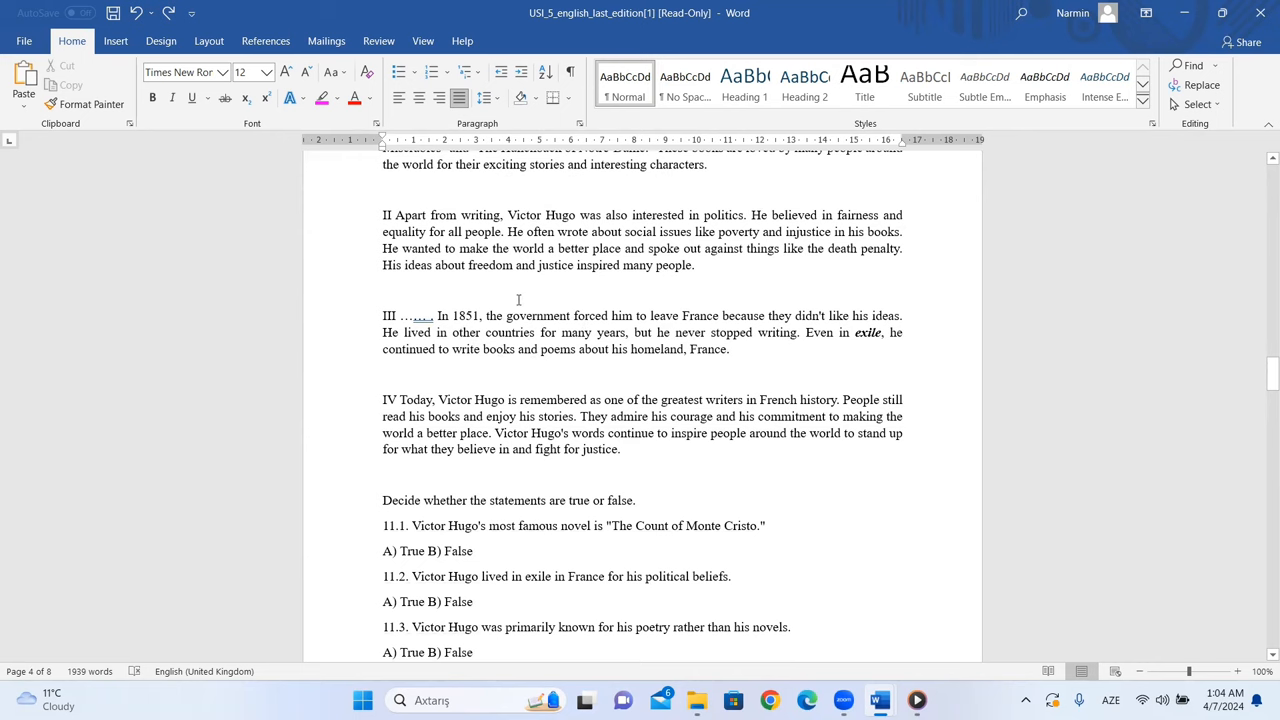
pyautogui.moveTo(451, 338)
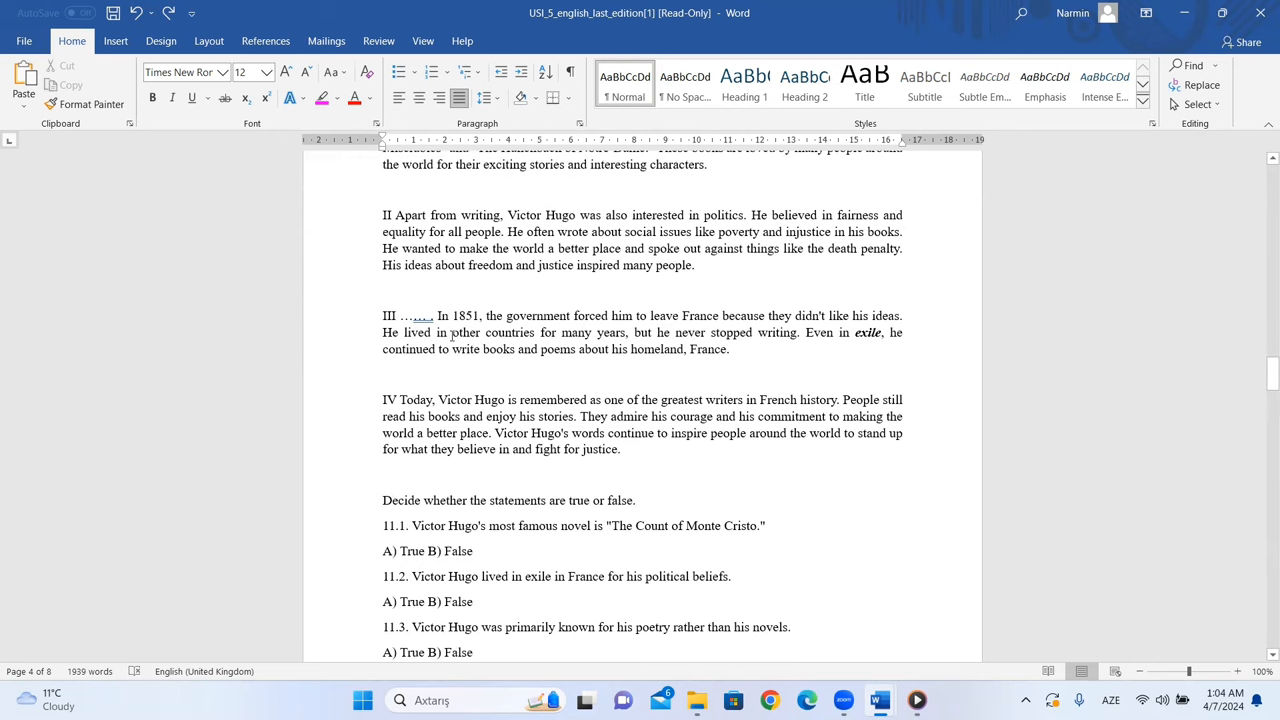
pyautogui.moveTo(454, 332); pyautogui.dragTo(624, 332)
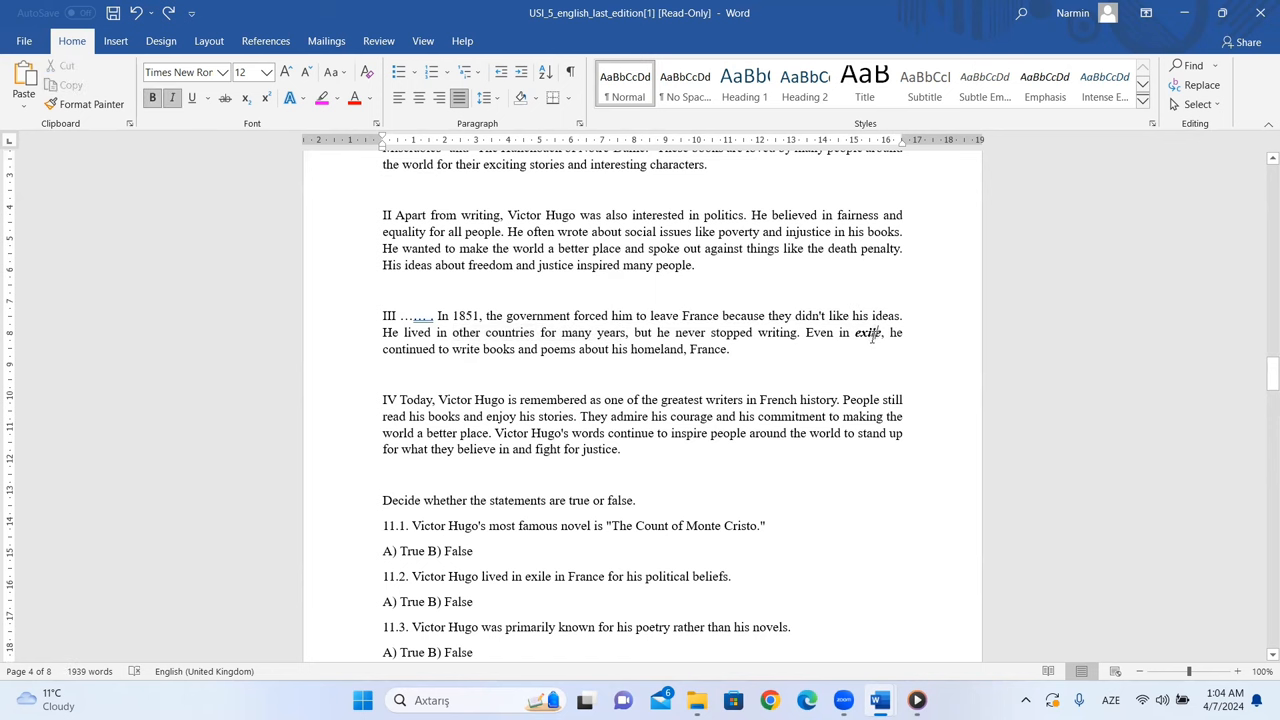
pyautogui.scroll(-3)
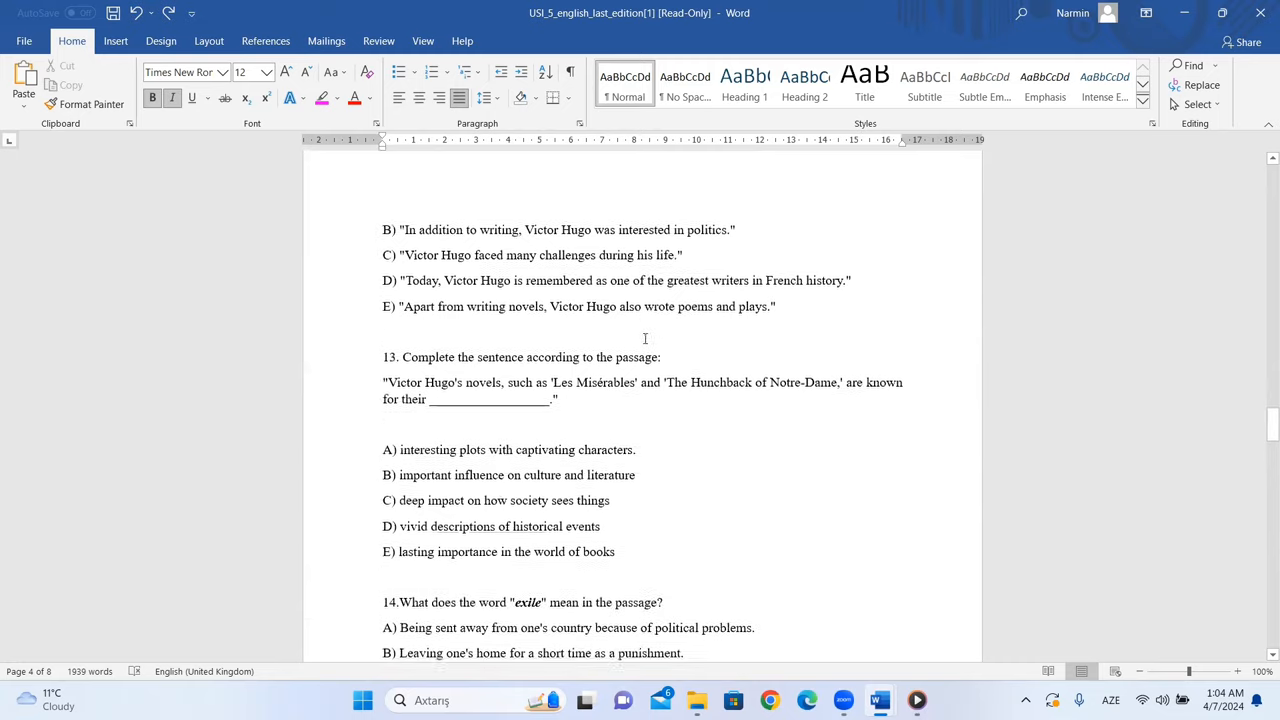
pyautogui.scroll(-3)
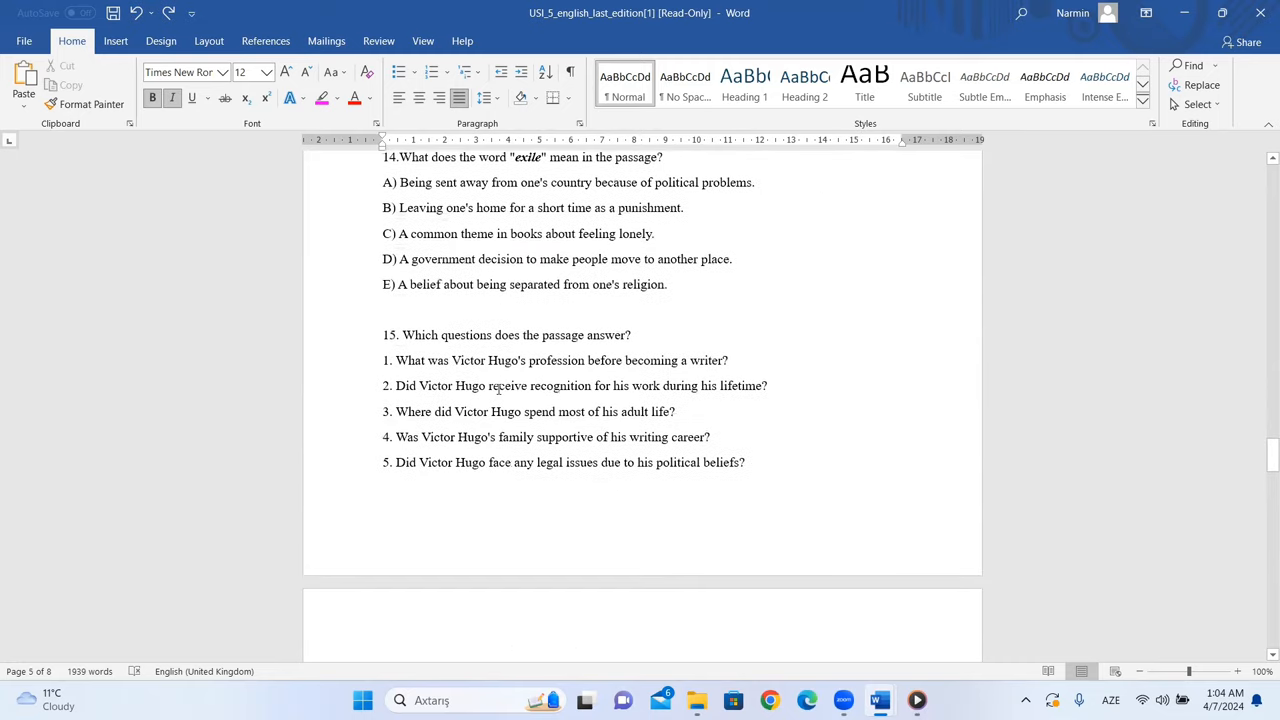
pyautogui.scroll(-3)
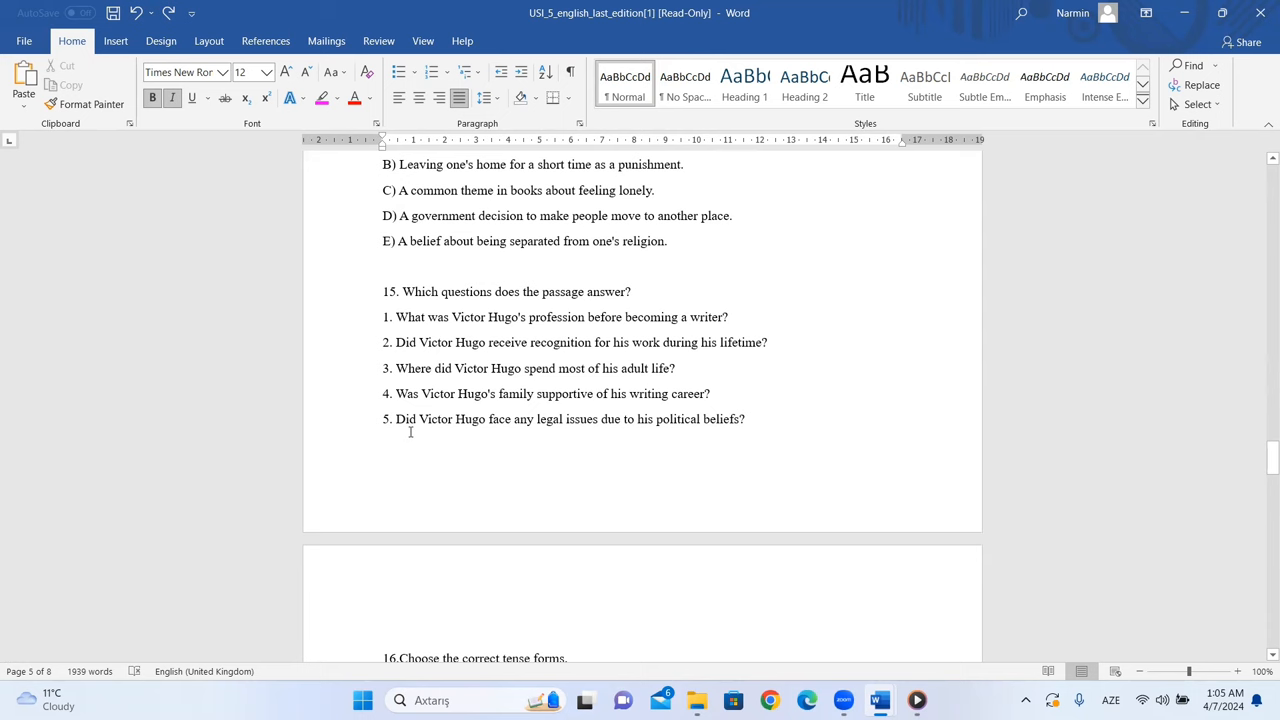
pyautogui.moveTo(672, 424)
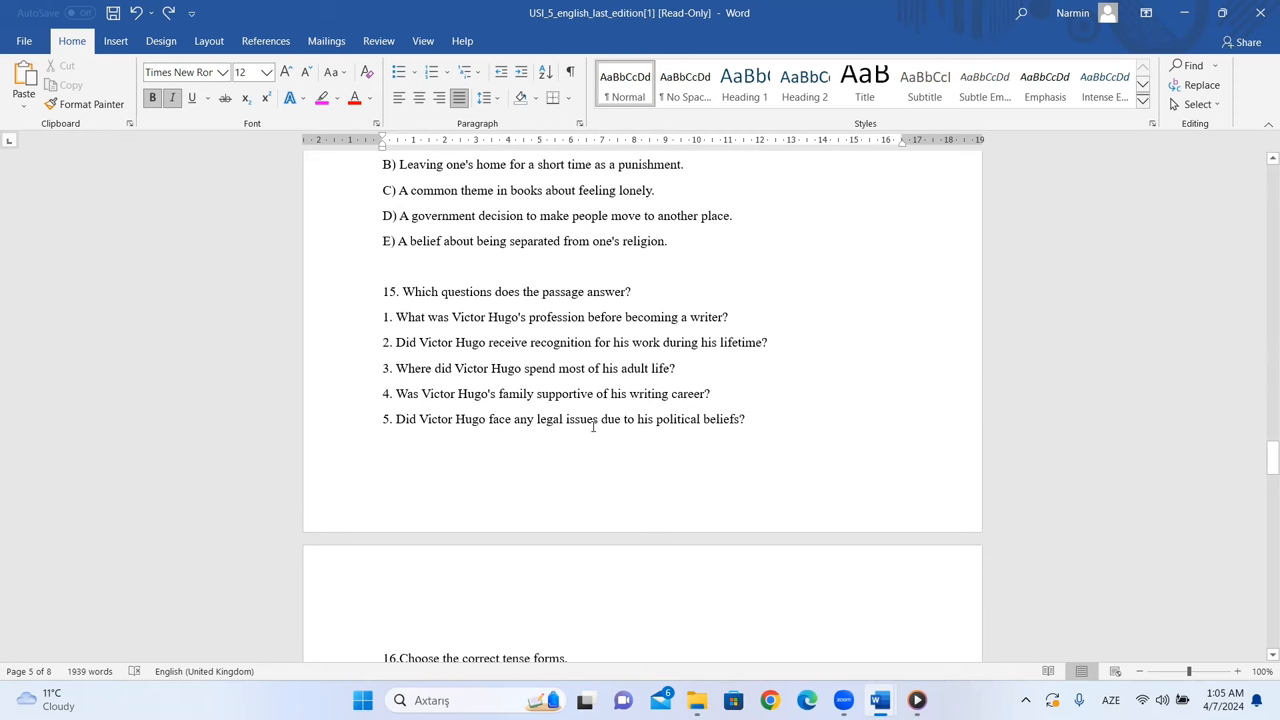
pyautogui.moveTo(383, 422)
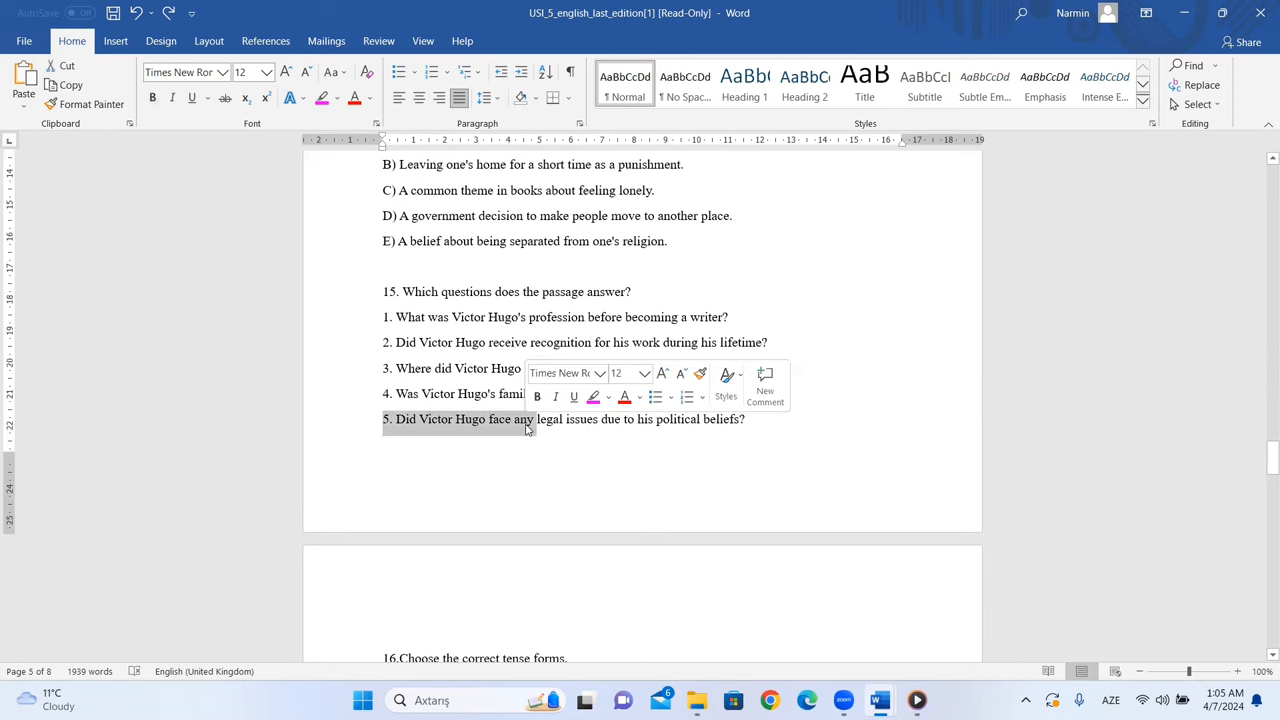
pyautogui.click(452, 342)
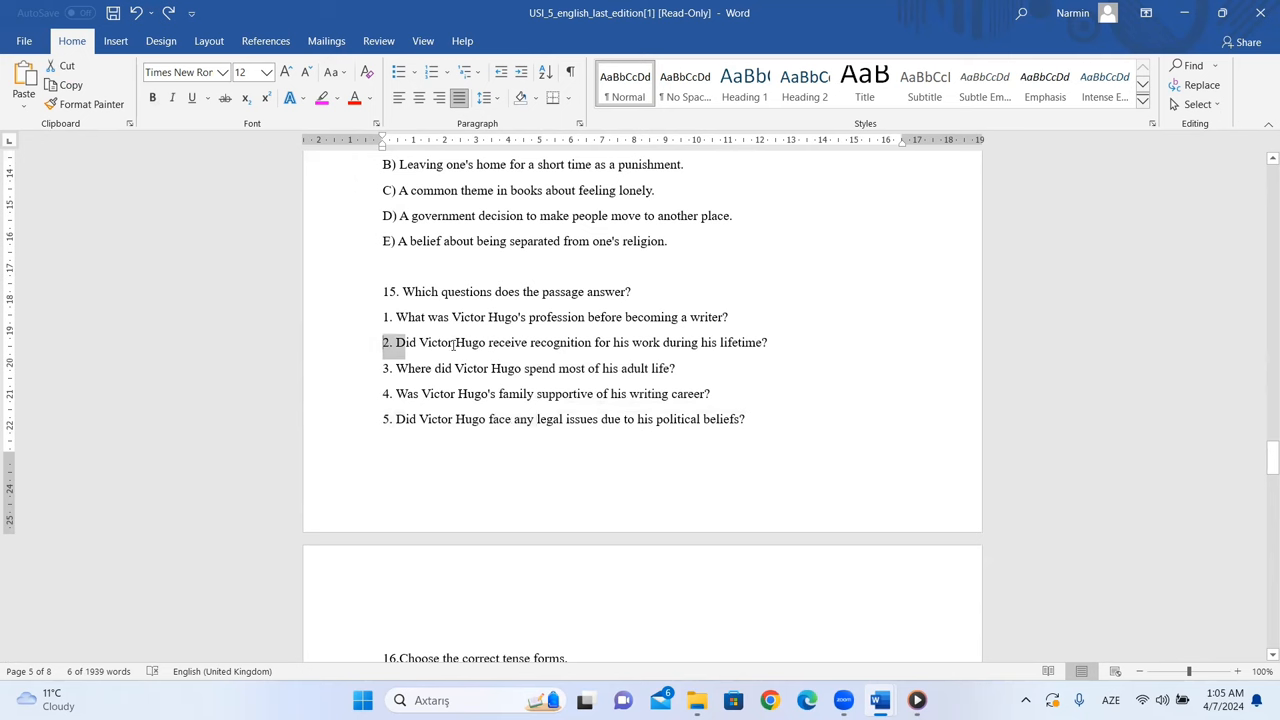
pyautogui.click(410, 368)
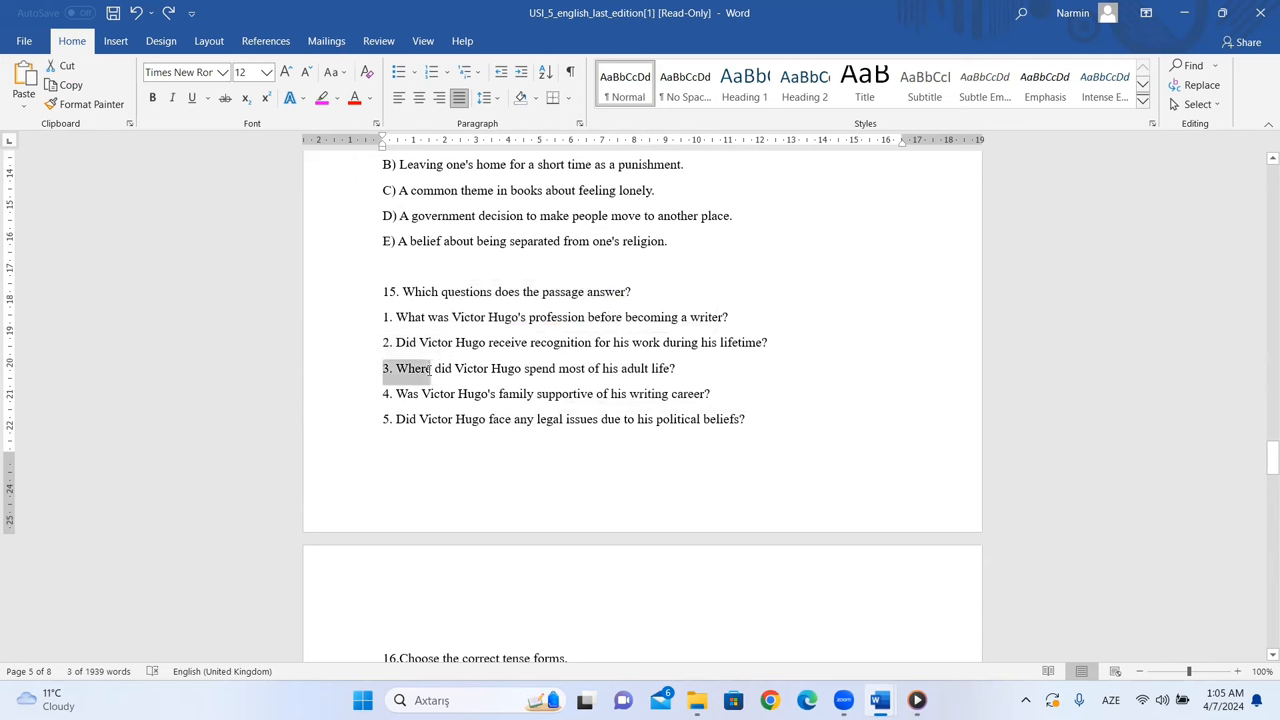
# Step: Scroll to question 16 on page 6, select a word in the tense sentence, then clear option A's selection
pyautogui.scroll(-3)
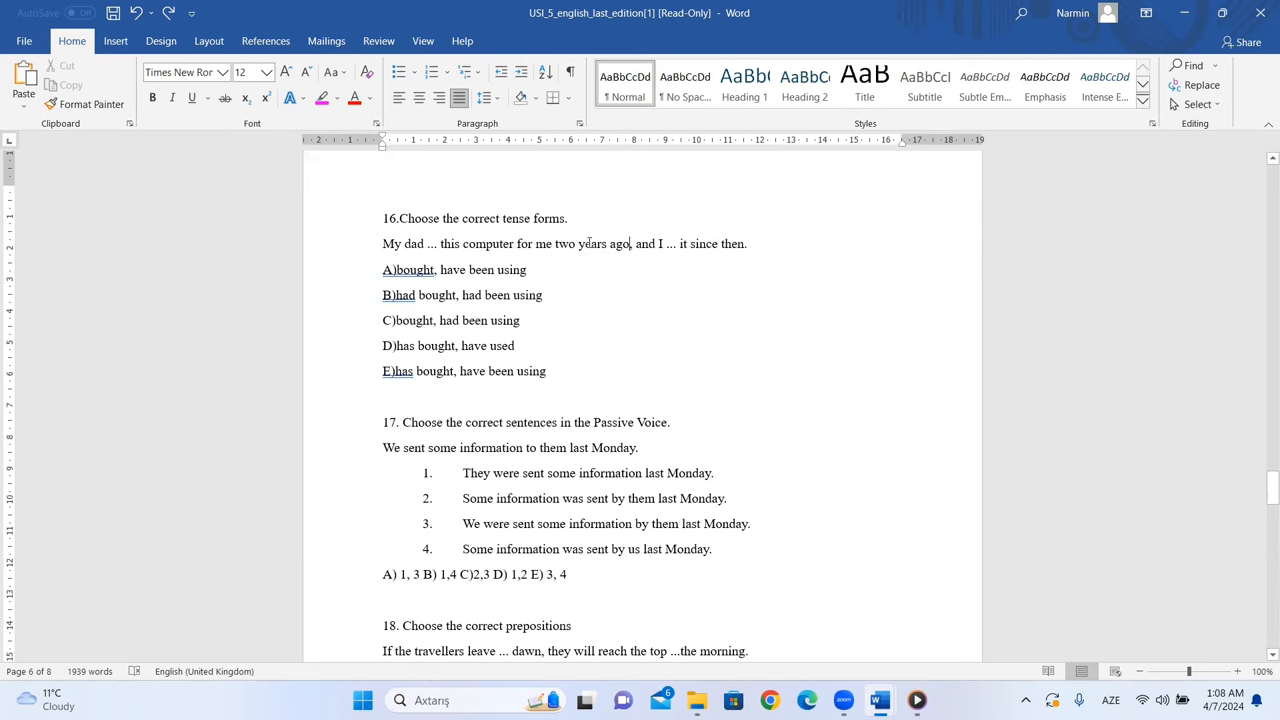
pyautogui.doubleClick(619, 243)
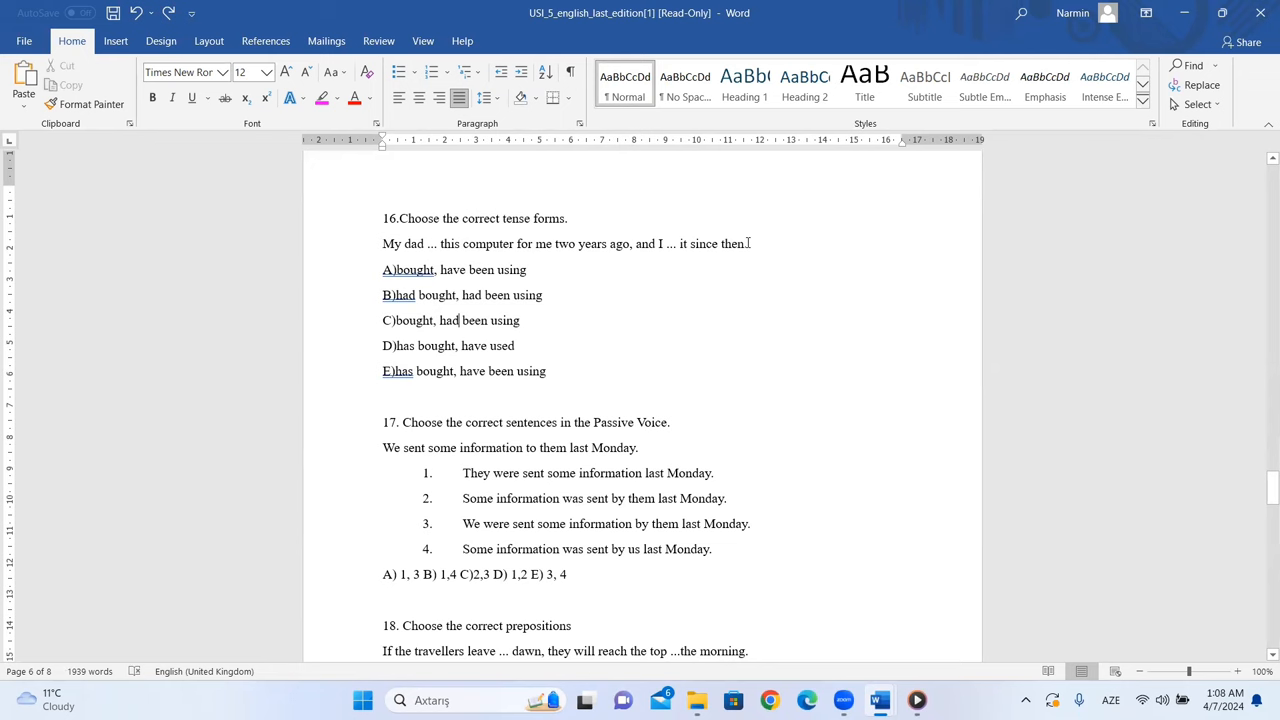
pyautogui.moveTo(698, 258)
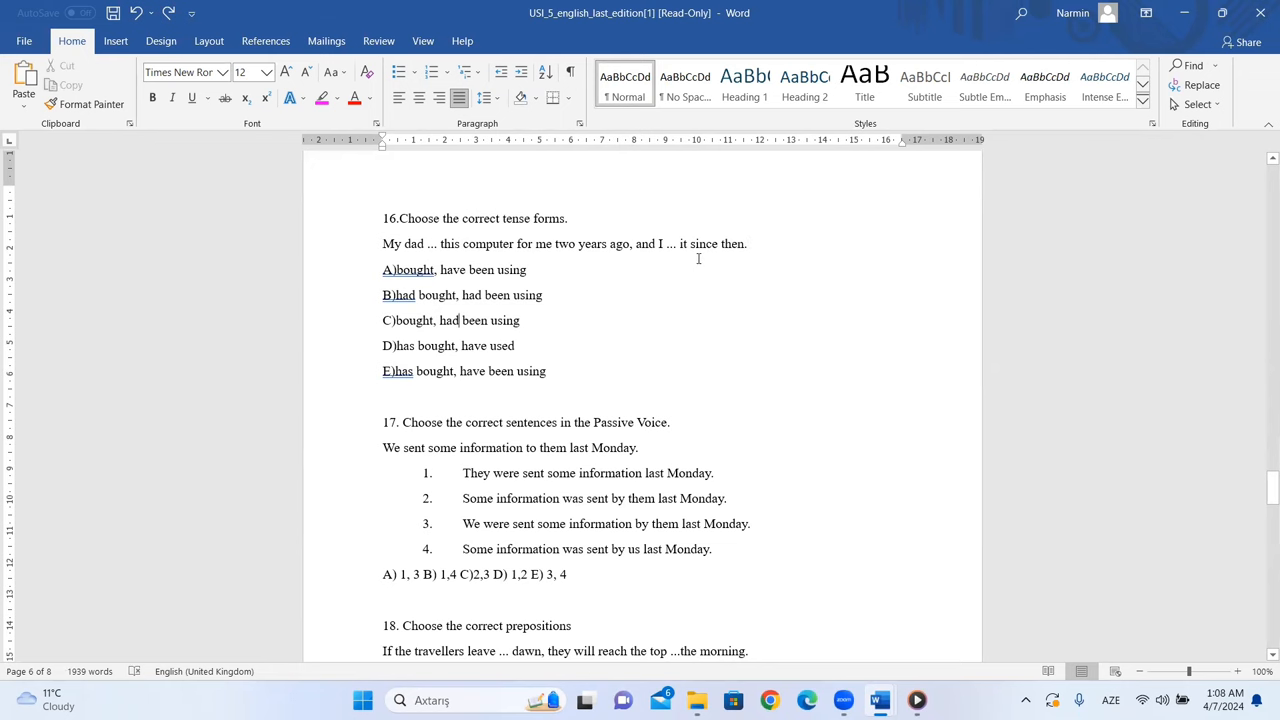
pyautogui.moveTo(441, 268)
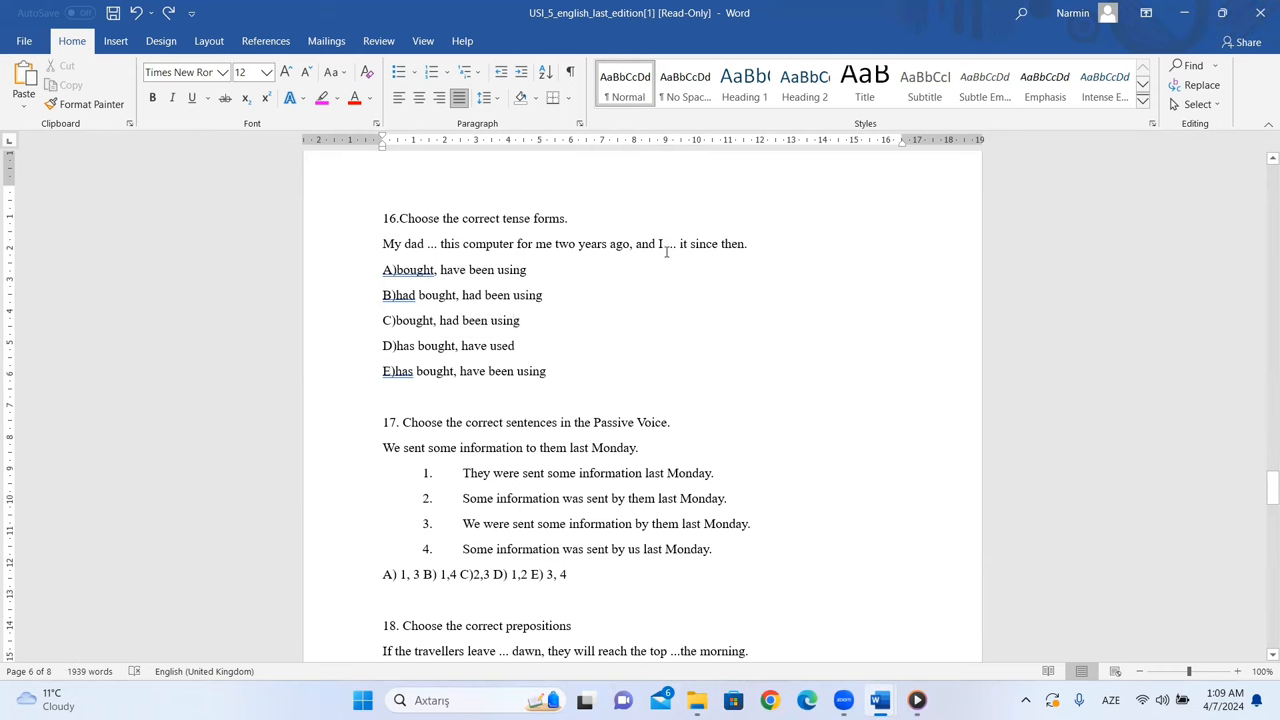
pyautogui.moveTo(738, 266)
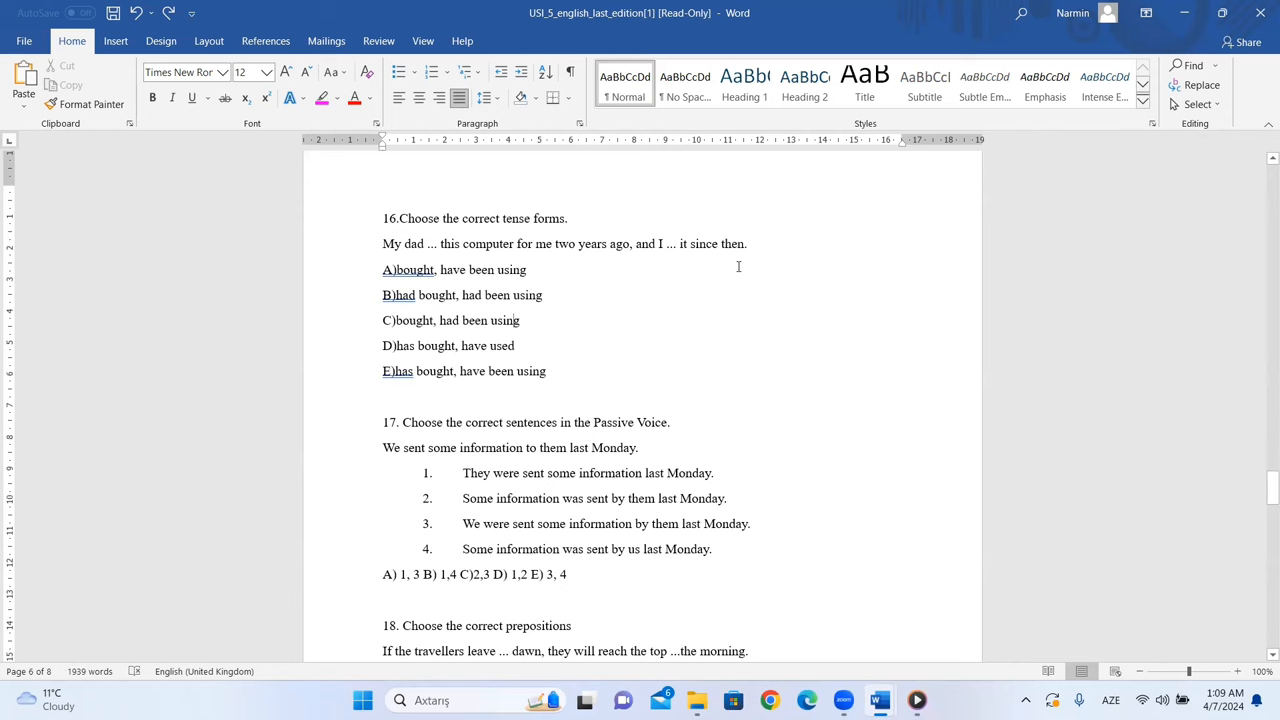
pyautogui.moveTo(771, 261)
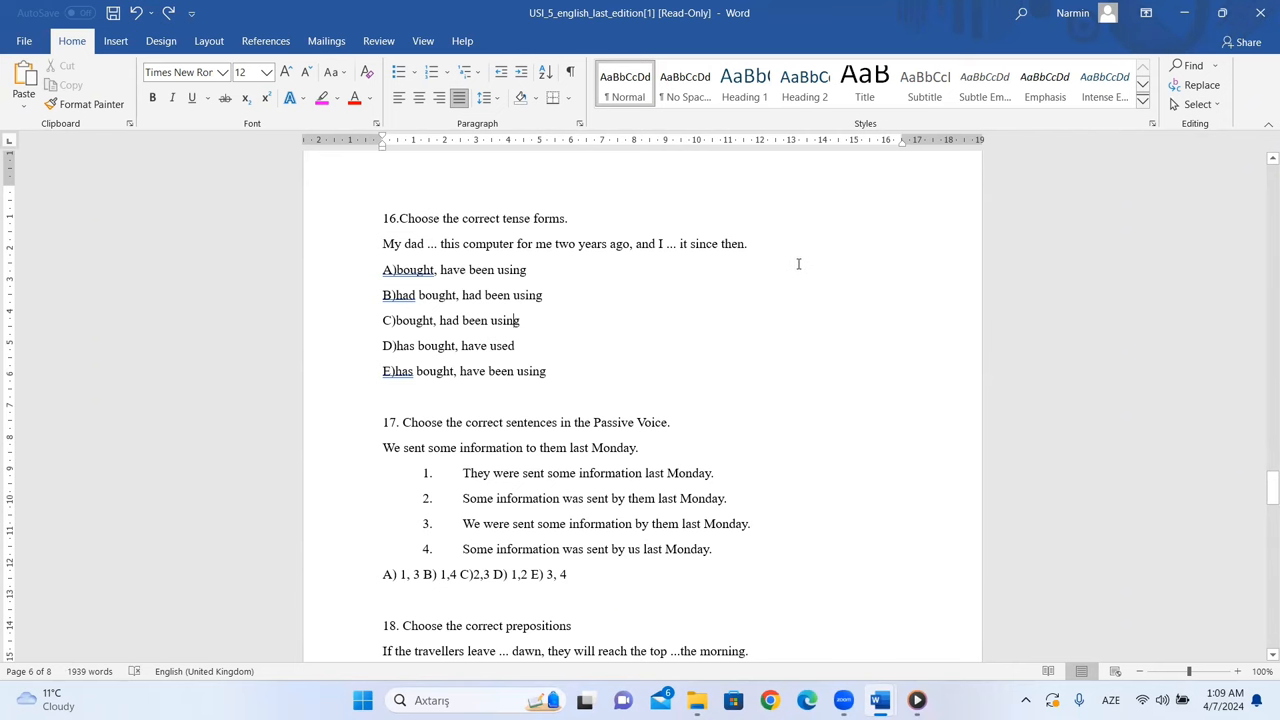
pyautogui.moveTo(534, 358)
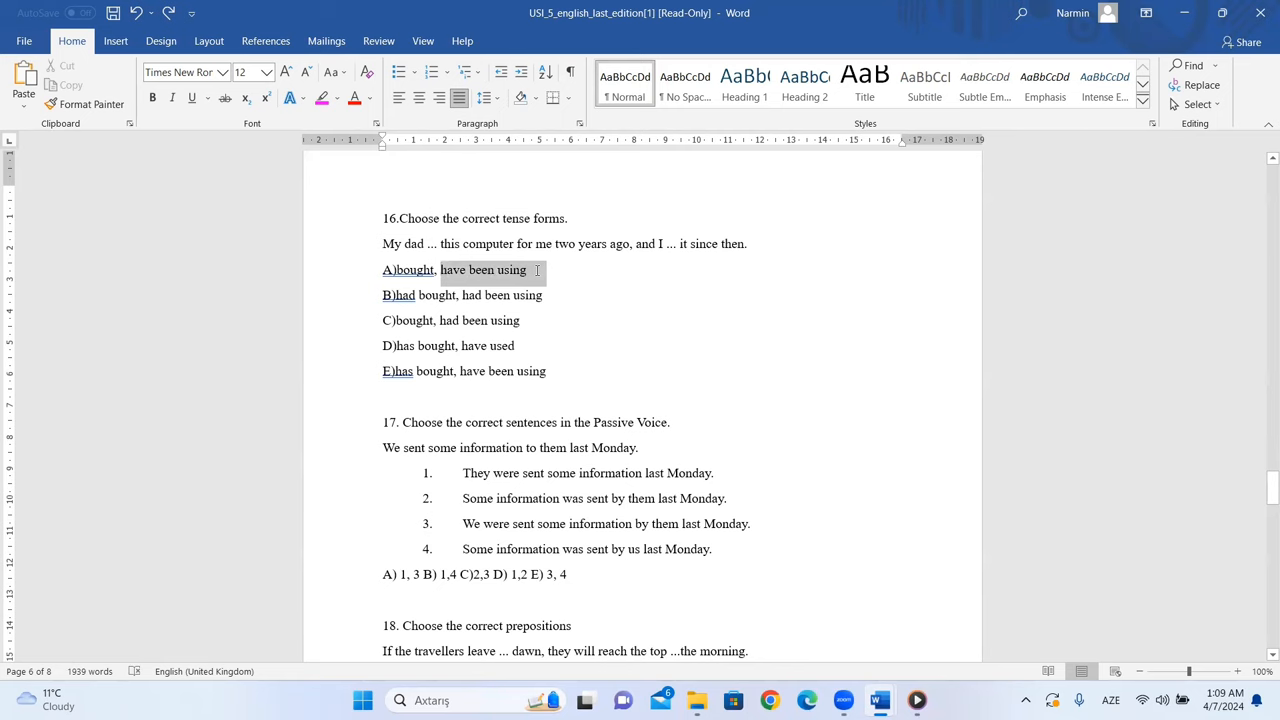
pyautogui.click(440, 378)
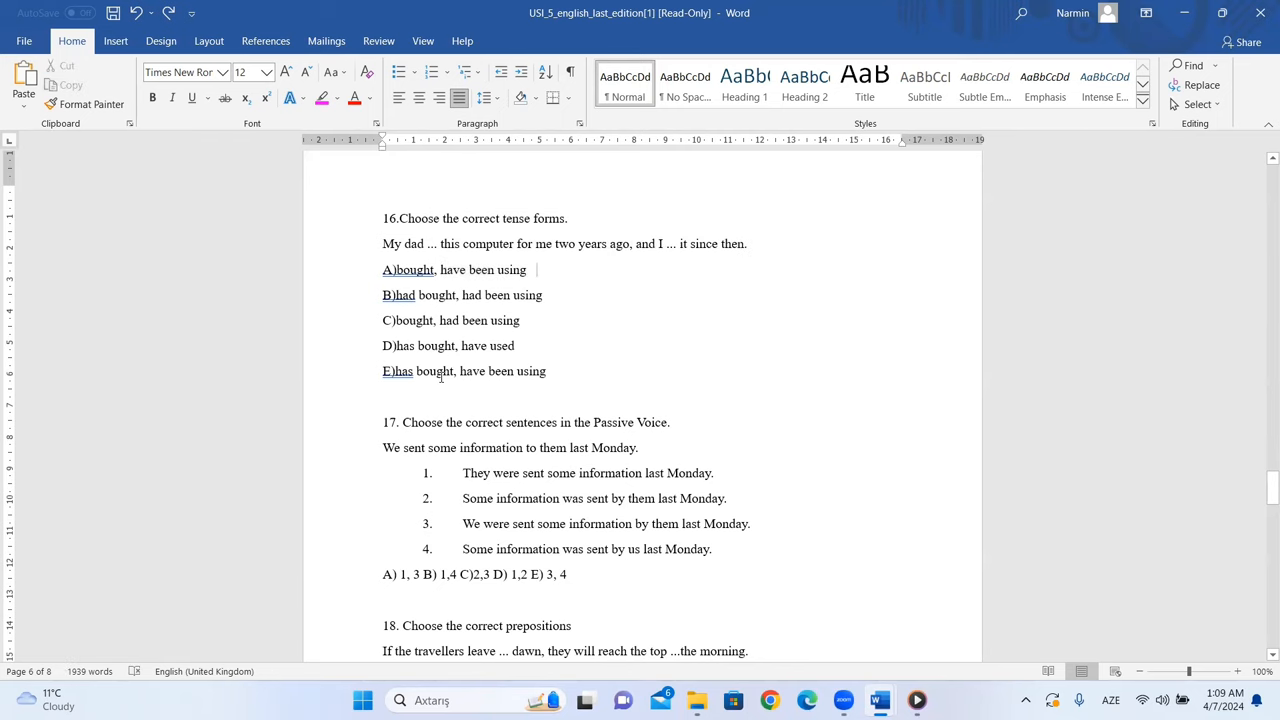
pyautogui.scroll(-3)
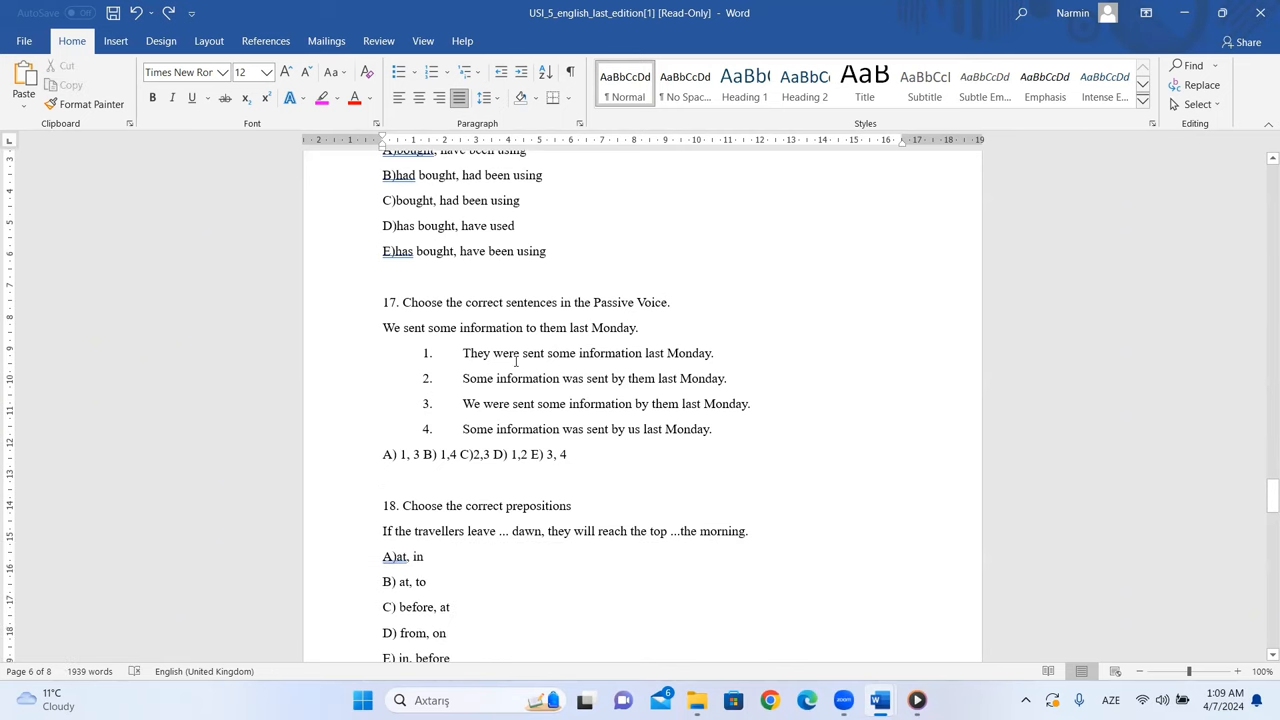
# Step: Highlight passive sentences 2 and 4 in question 17, then select answer B) 1,4
pyautogui.scroll(3)
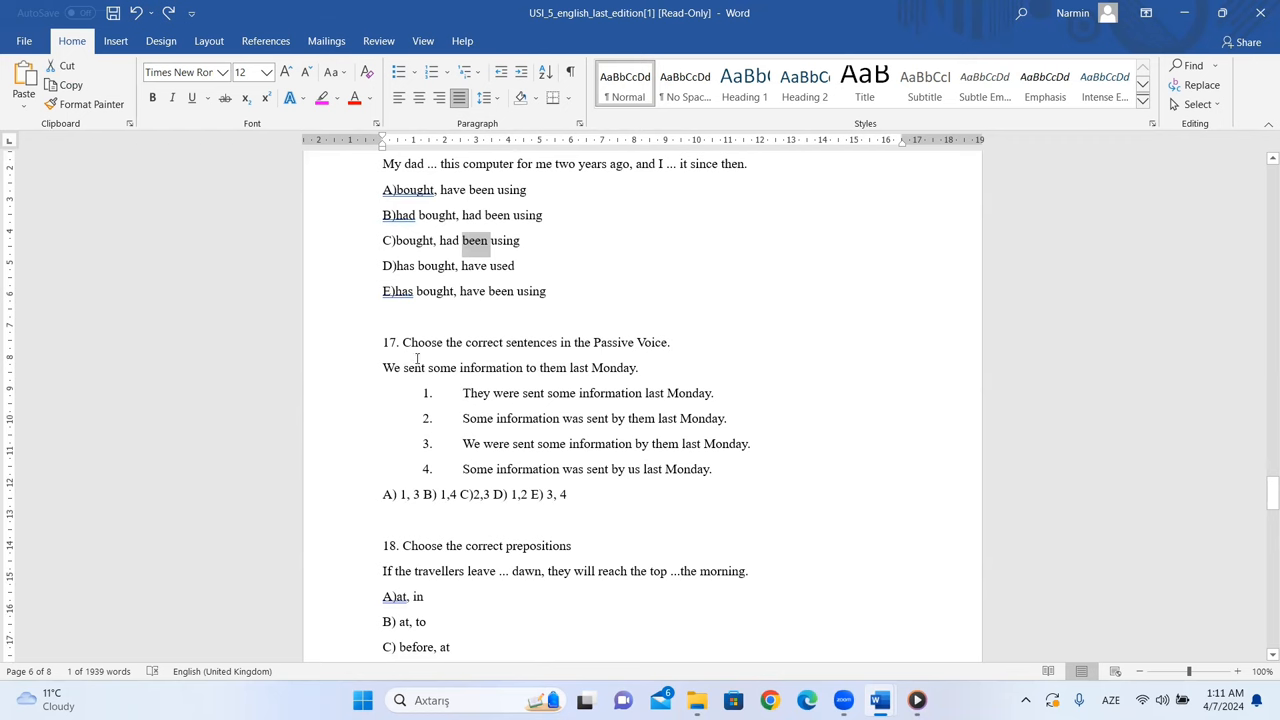
pyautogui.moveTo(393, 367)
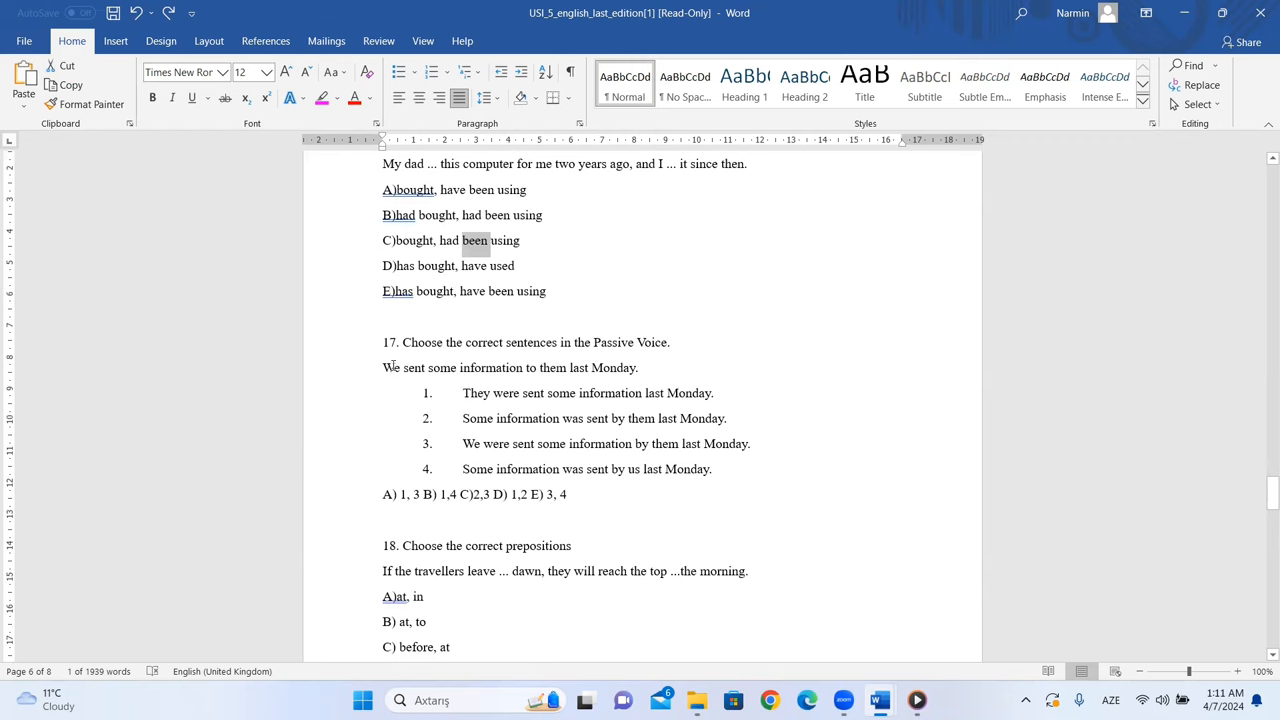
pyautogui.moveTo(393, 368)
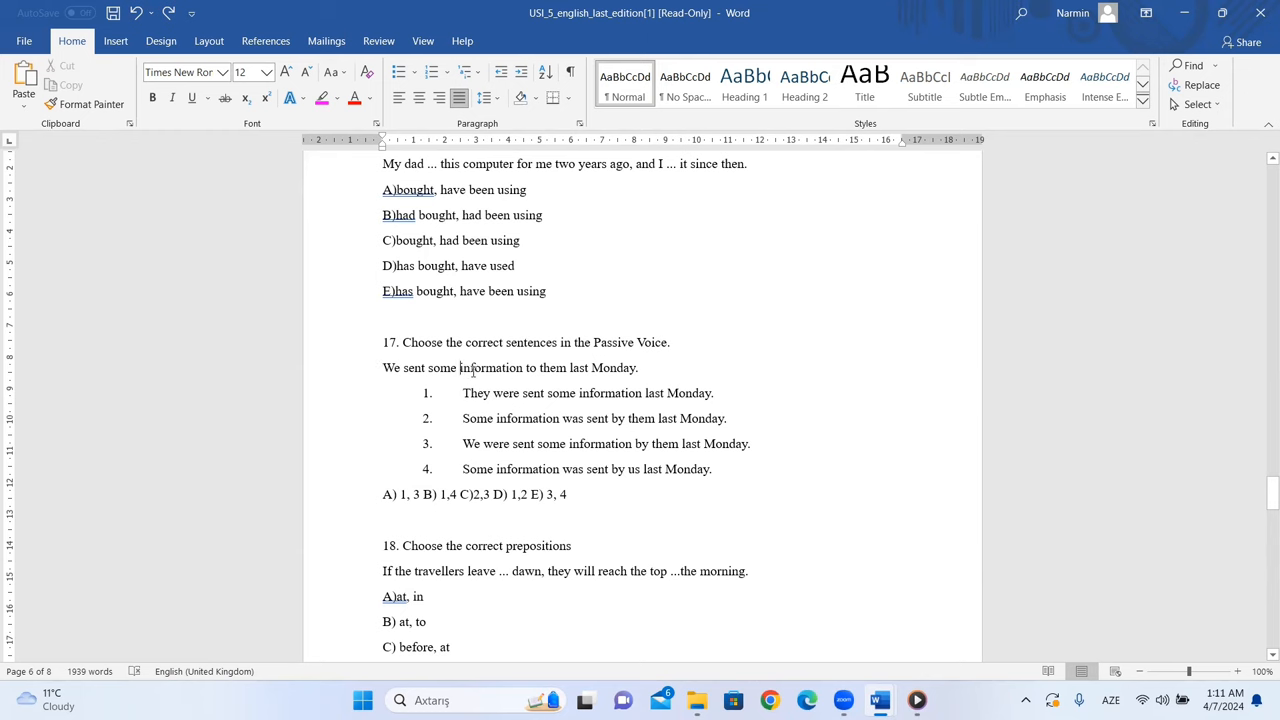
pyautogui.doubleClick(491, 367)
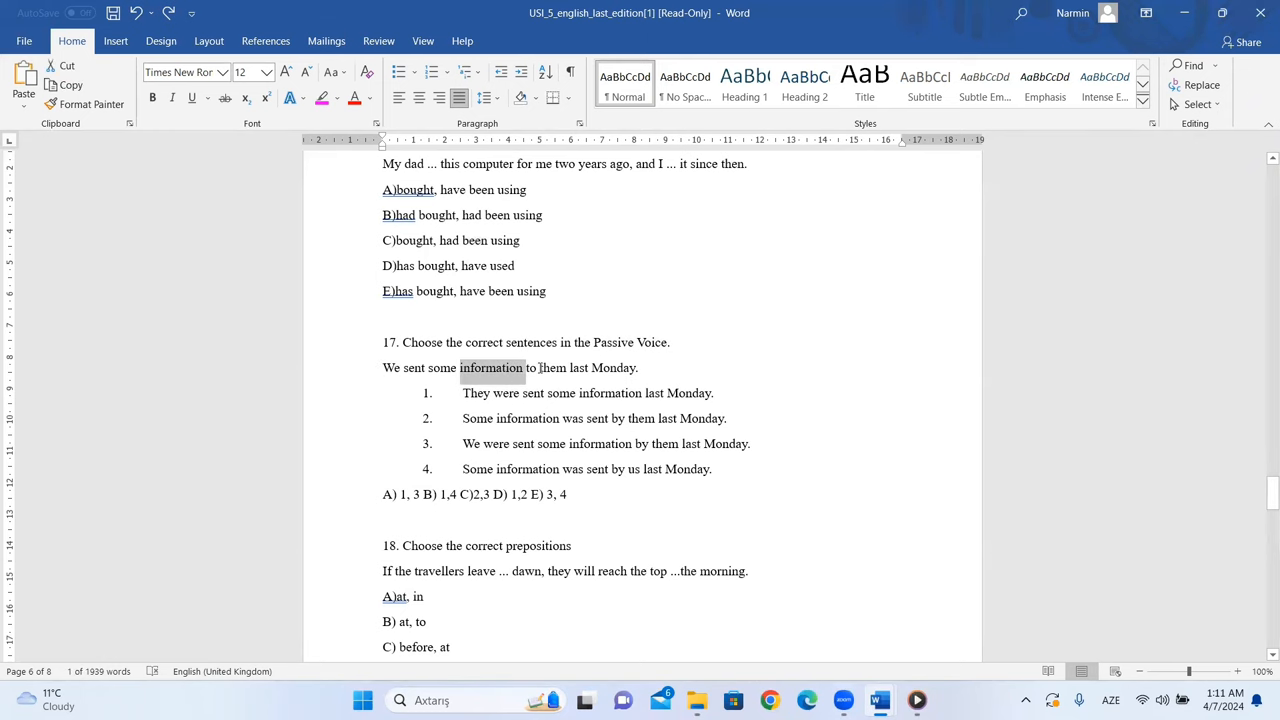
pyautogui.click(563, 368)
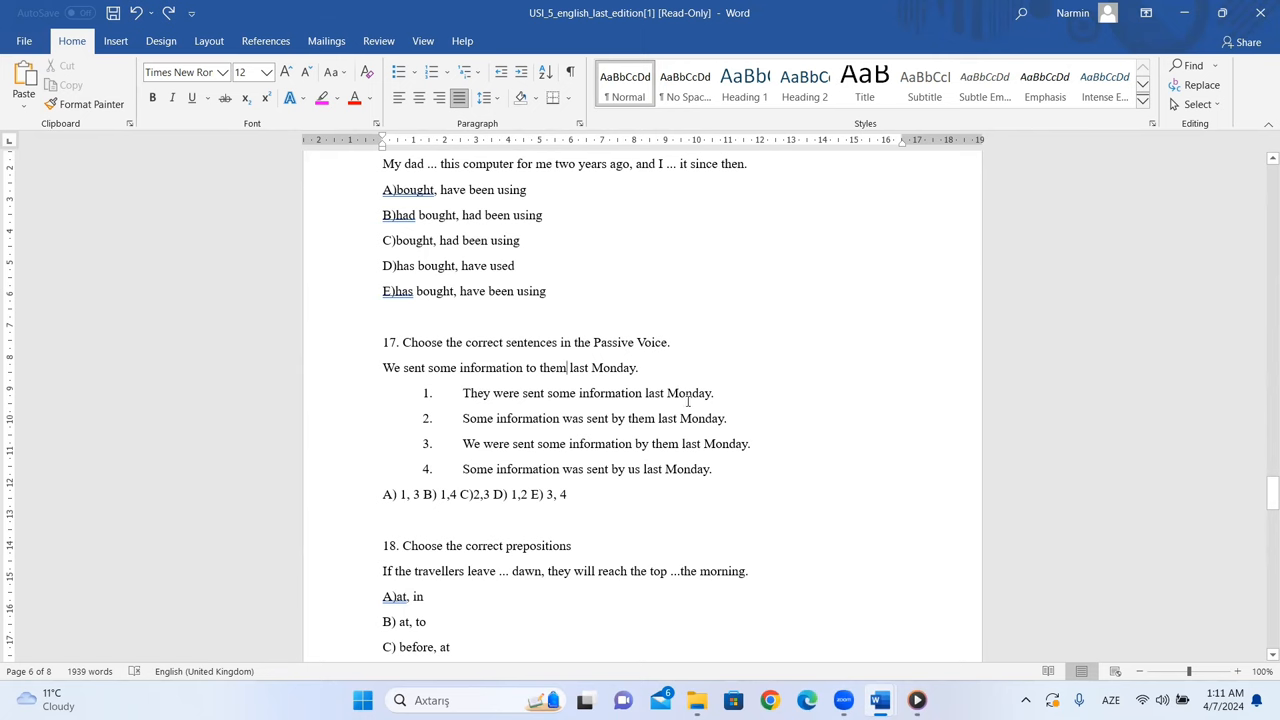
pyautogui.moveTo(485, 398)
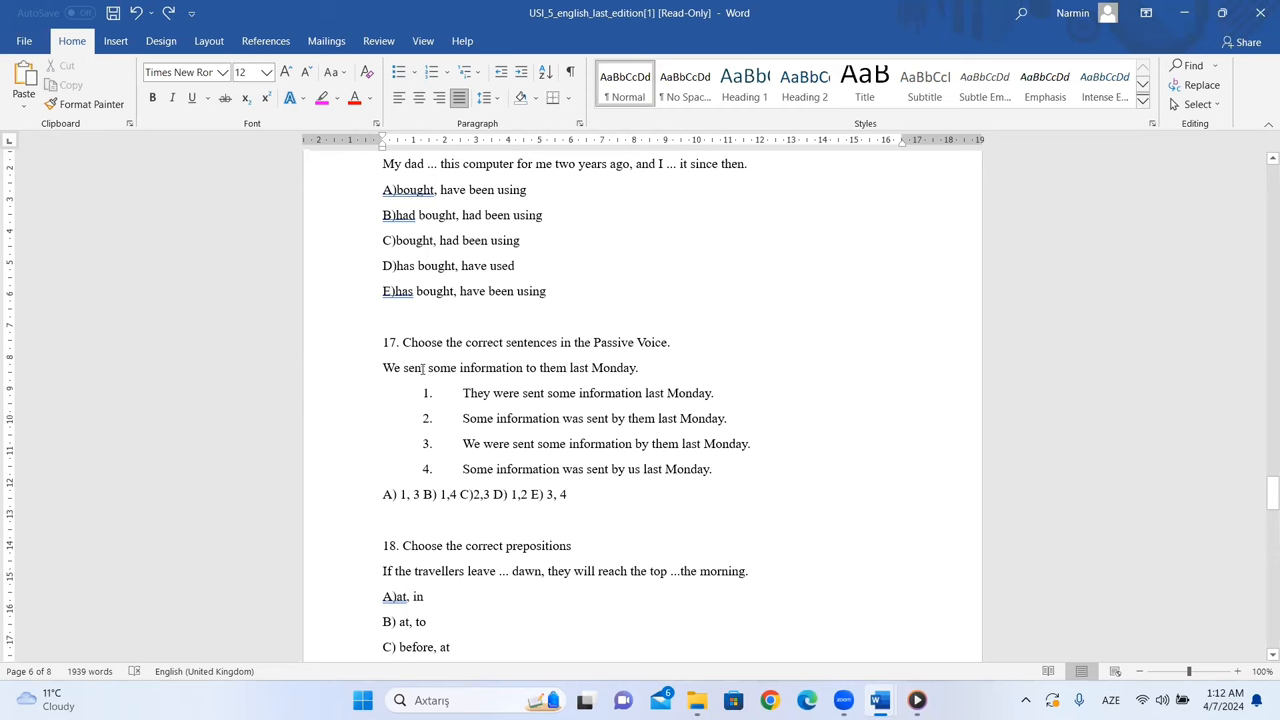
pyautogui.moveTo(543, 396)
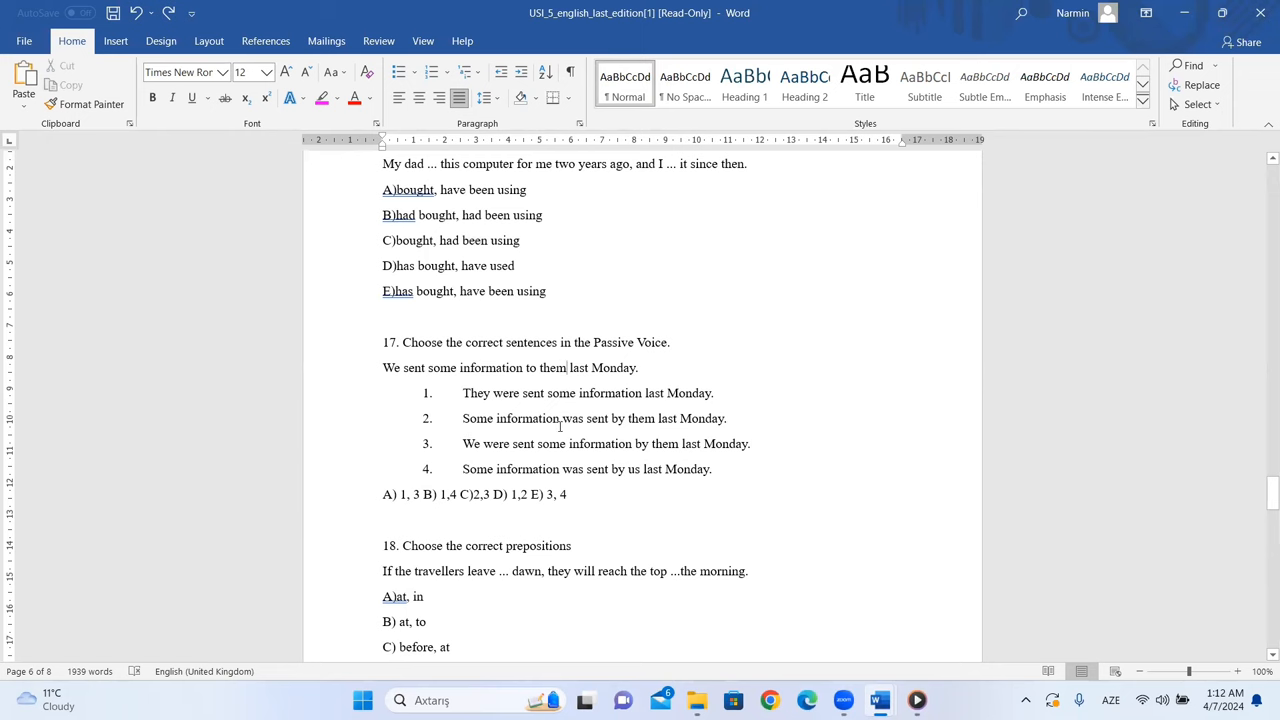
pyautogui.moveTo(523, 372)
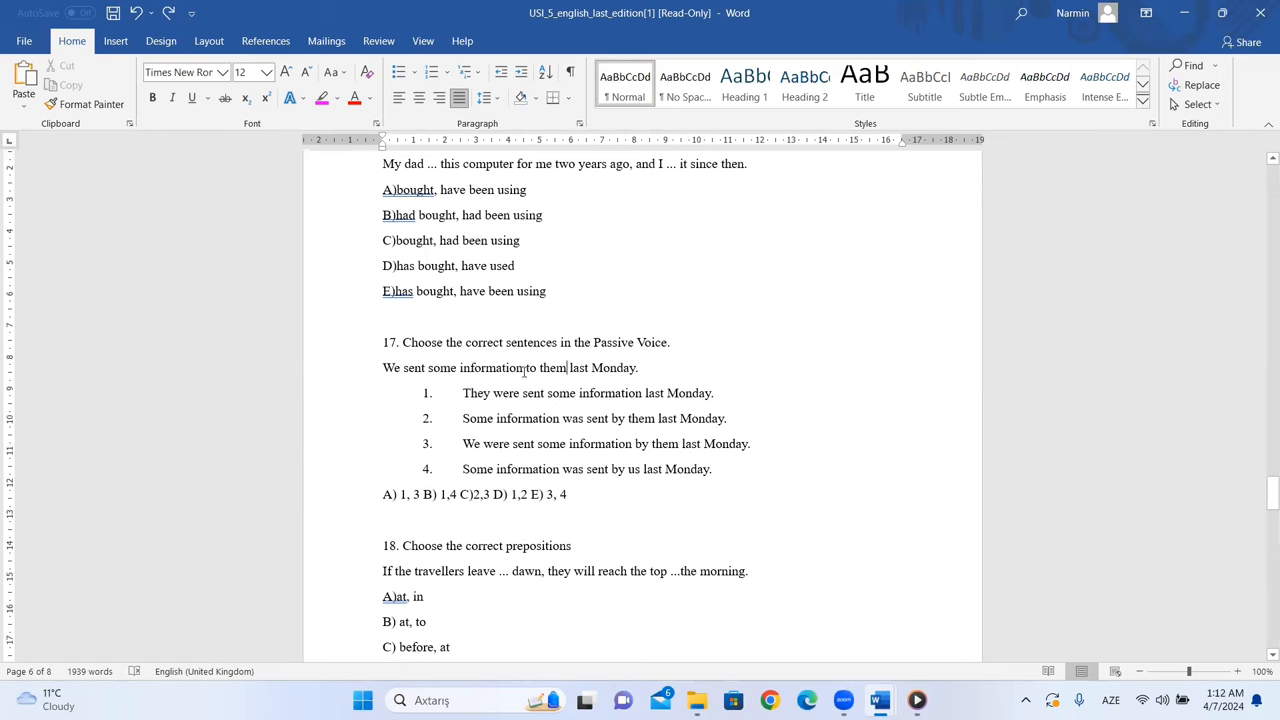
pyautogui.moveTo(590, 422)
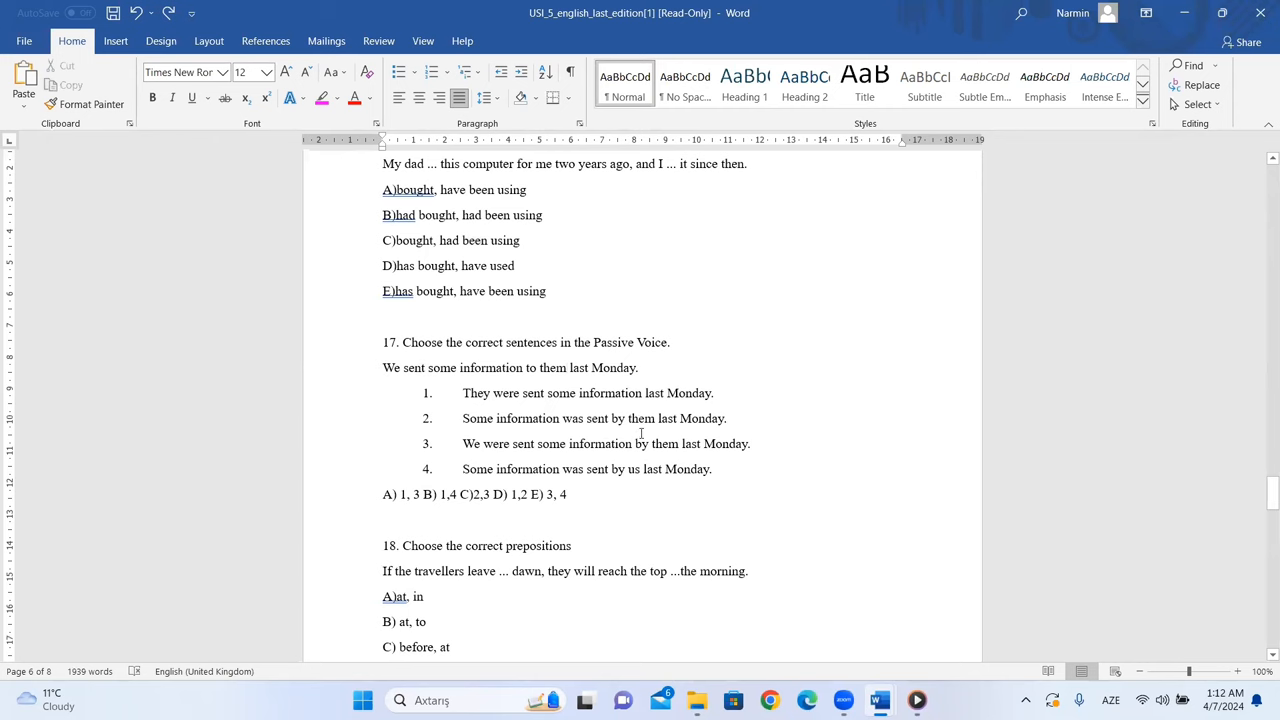
pyautogui.moveTo(416, 400)
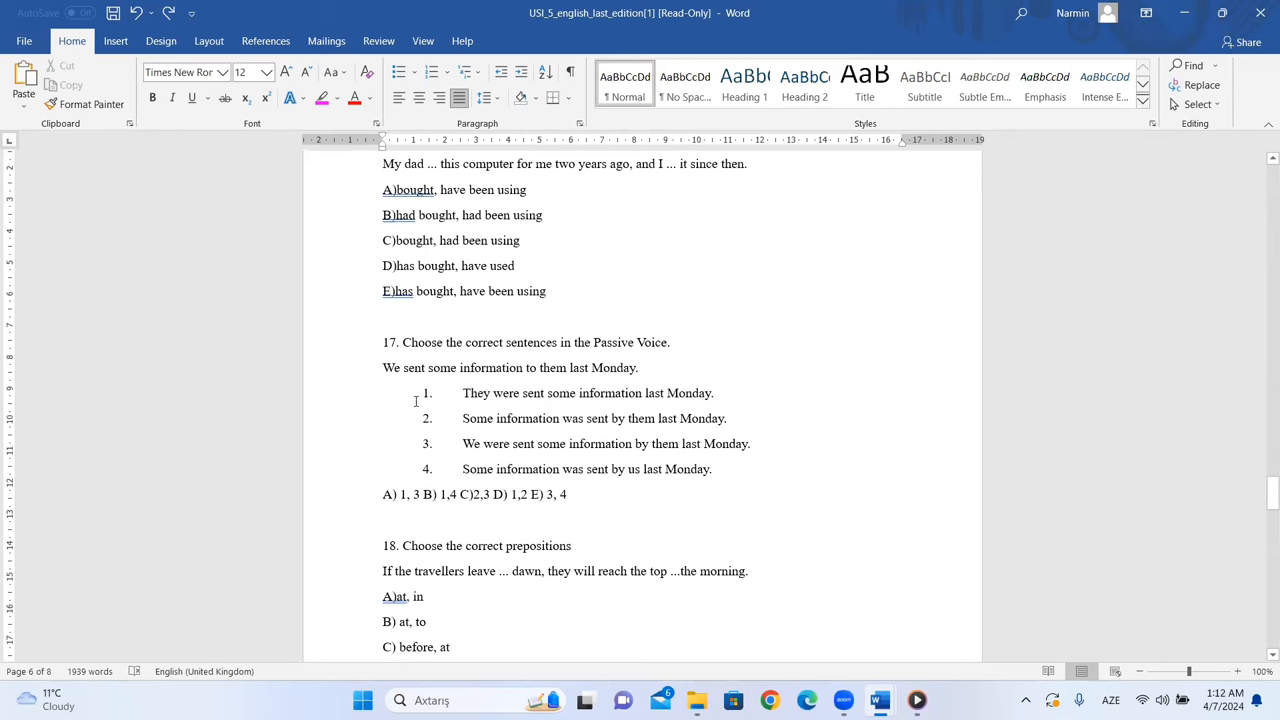
pyautogui.doubleClick(510, 418)
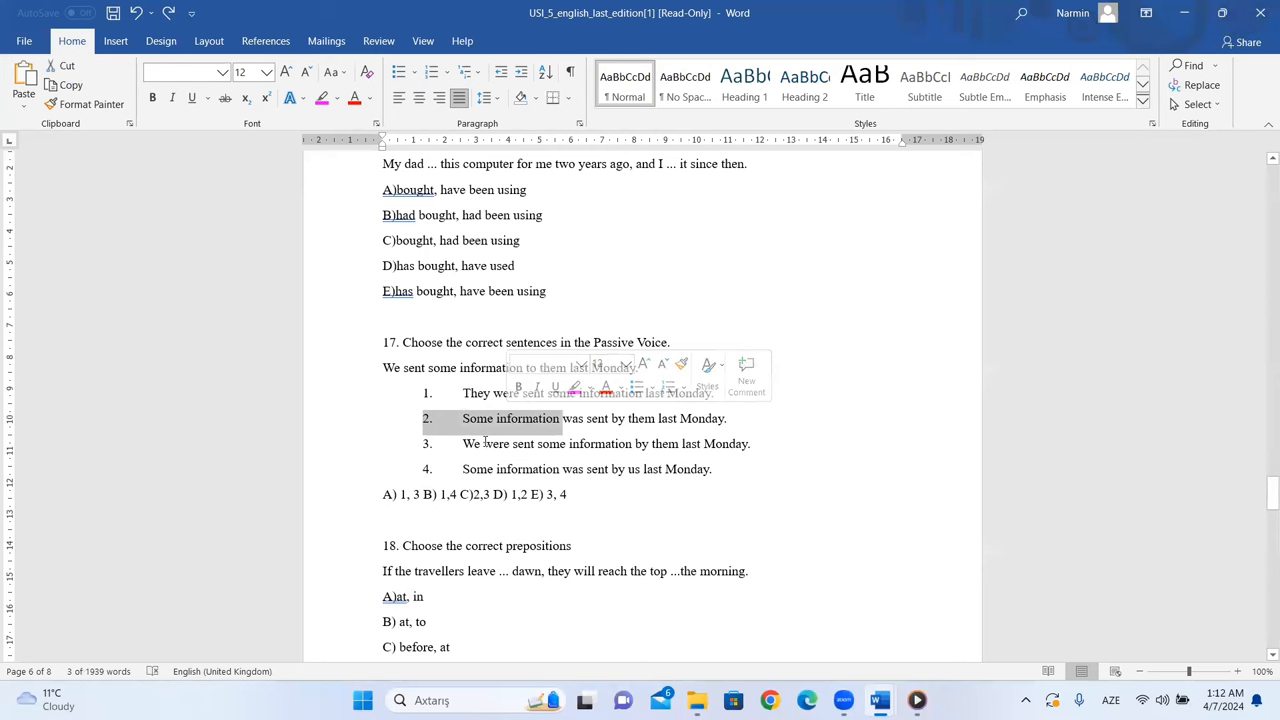
pyautogui.click(524, 450)
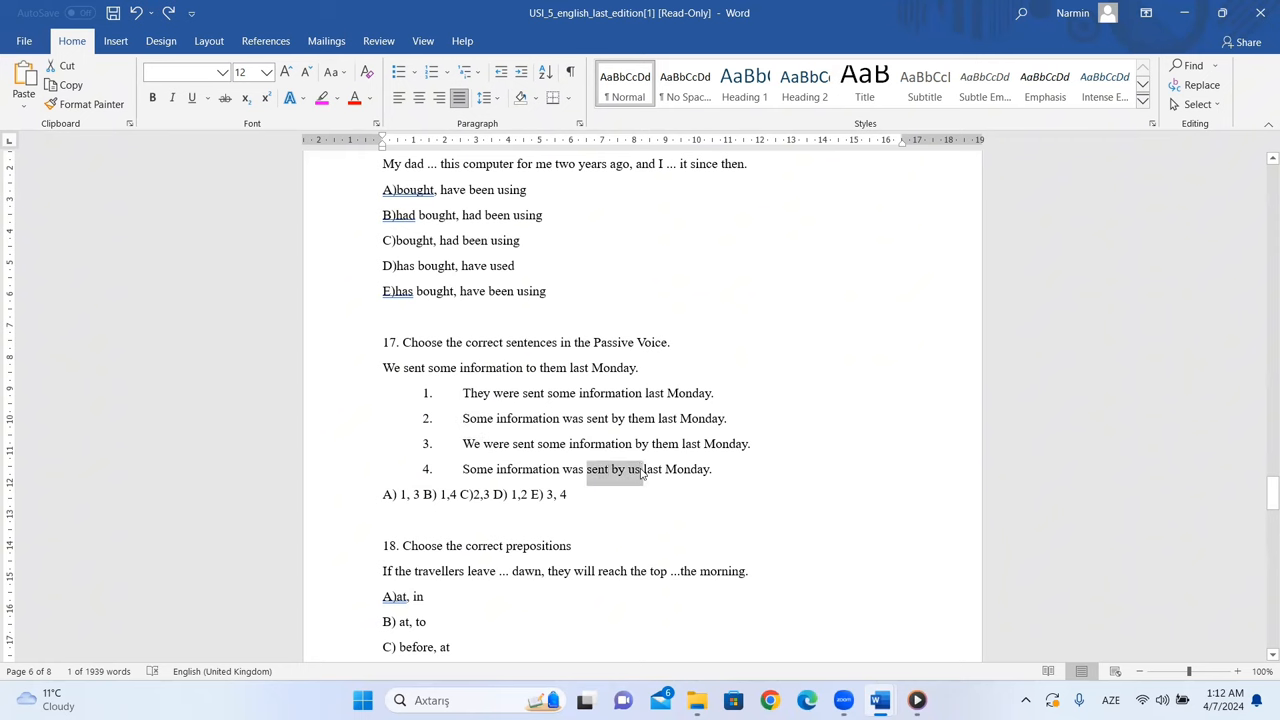
pyautogui.click(640, 469)
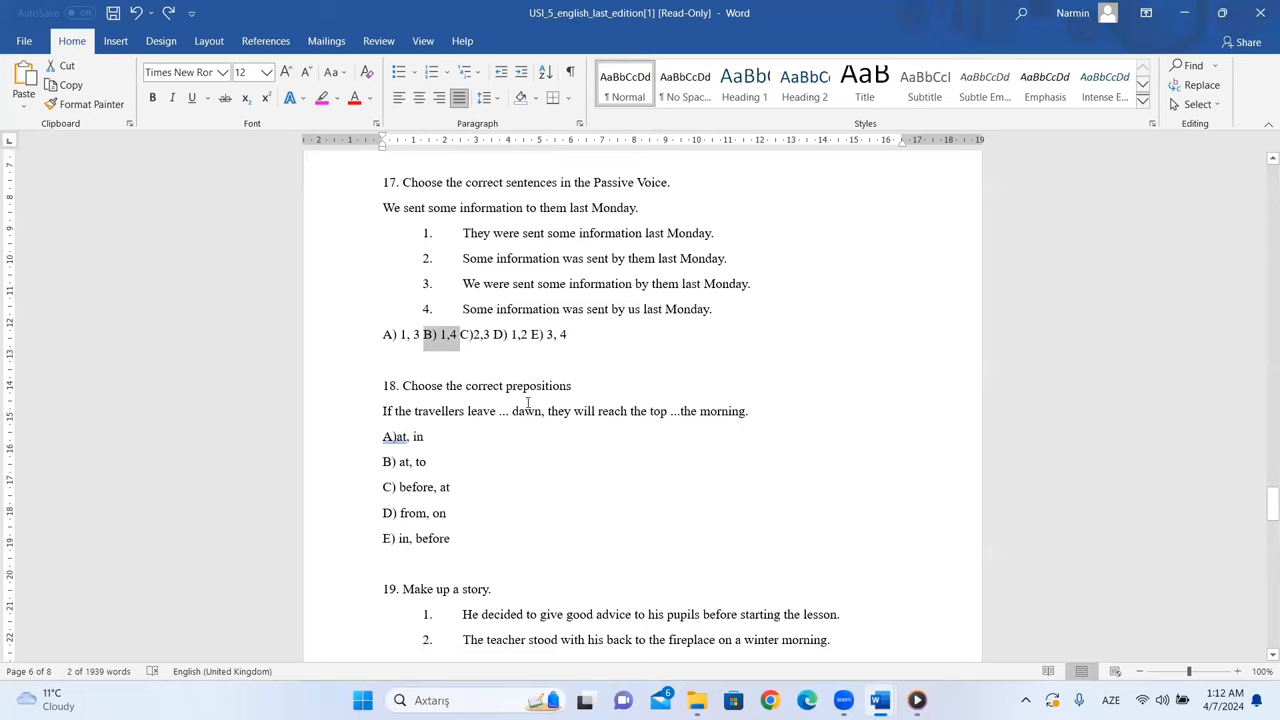
# Step: Scroll to question 18's preposition options and back up to question 17
pyautogui.scroll(-3)
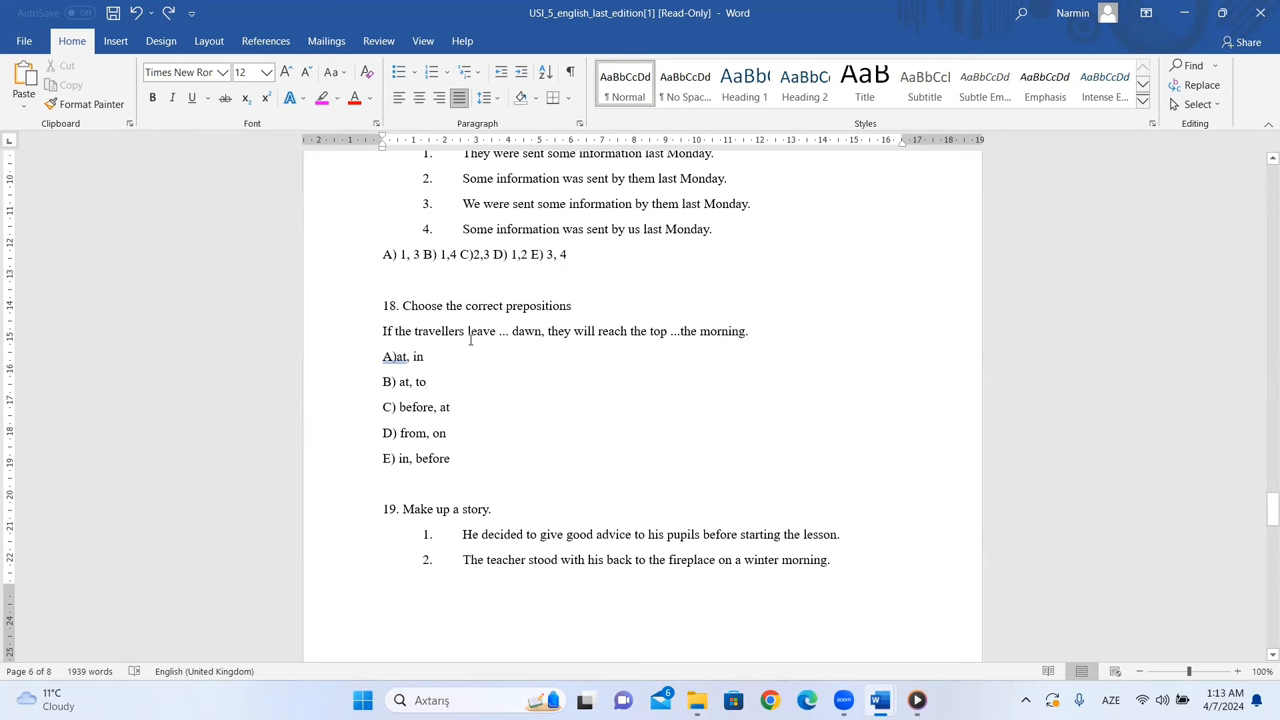
pyautogui.moveTo(533, 331)
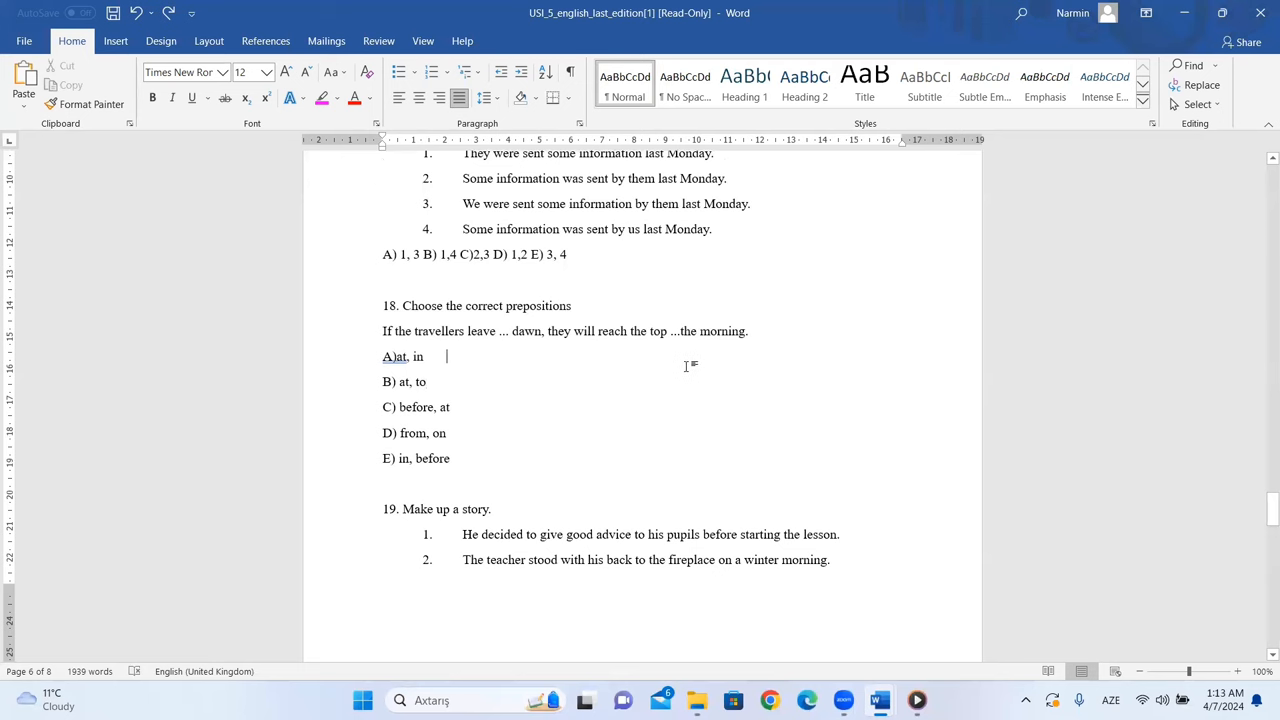
pyautogui.moveTo(669, 328)
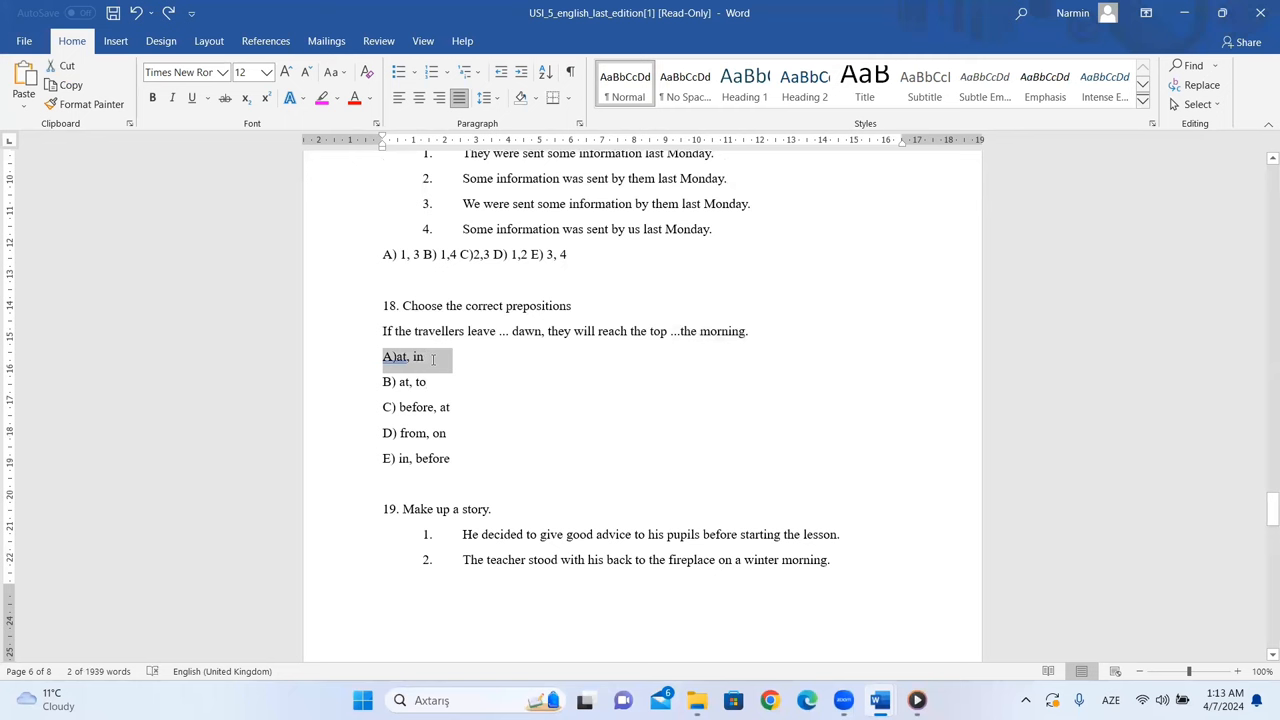
pyautogui.scroll(3)
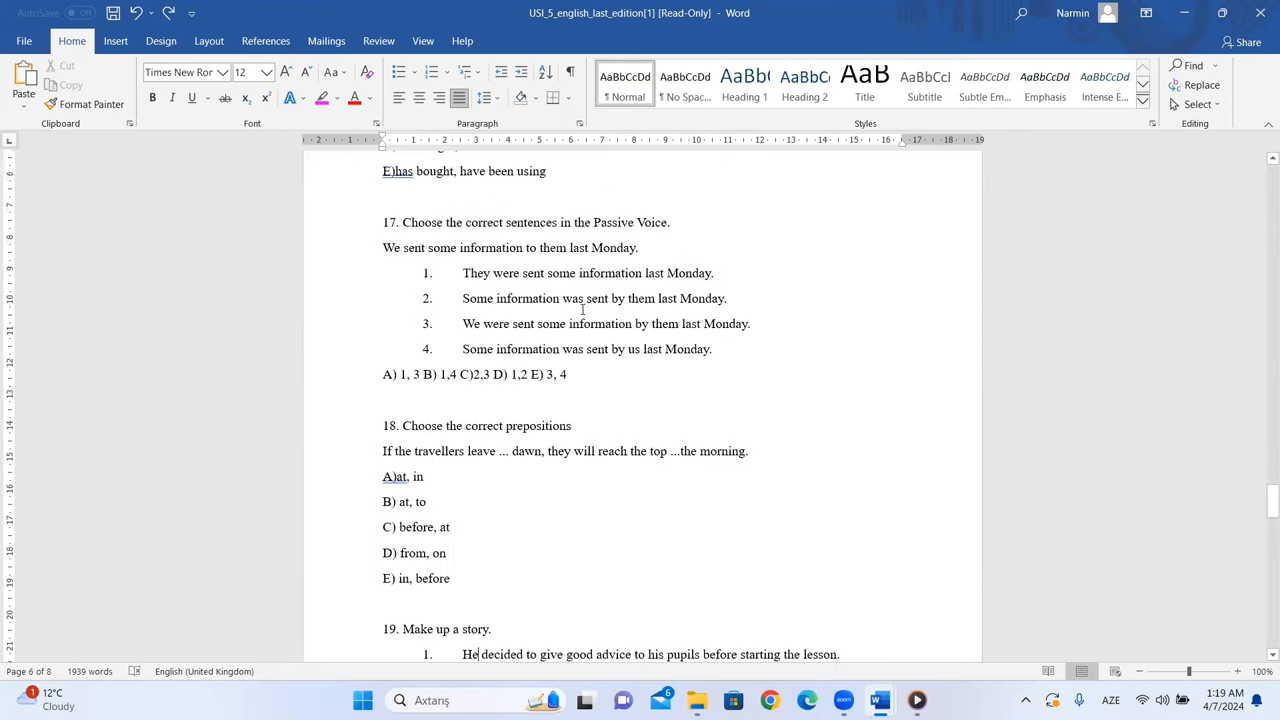
pyautogui.scroll(-3)
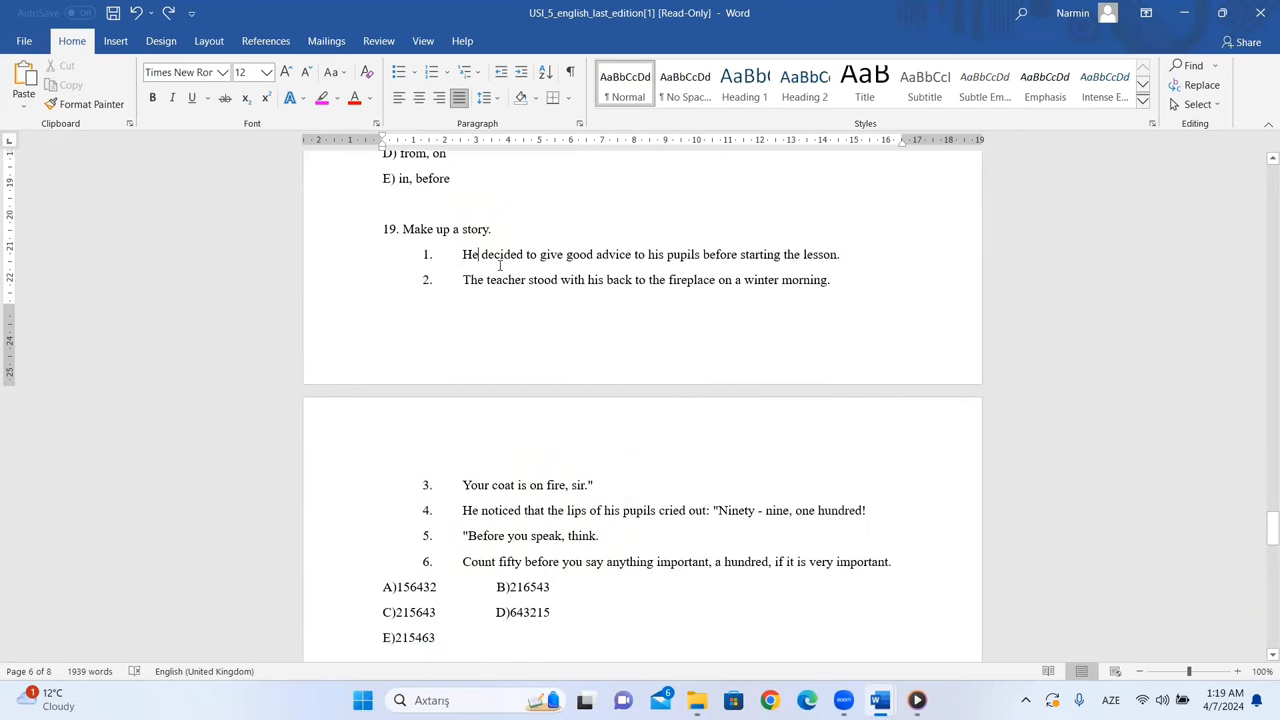
pyautogui.scroll(-3)
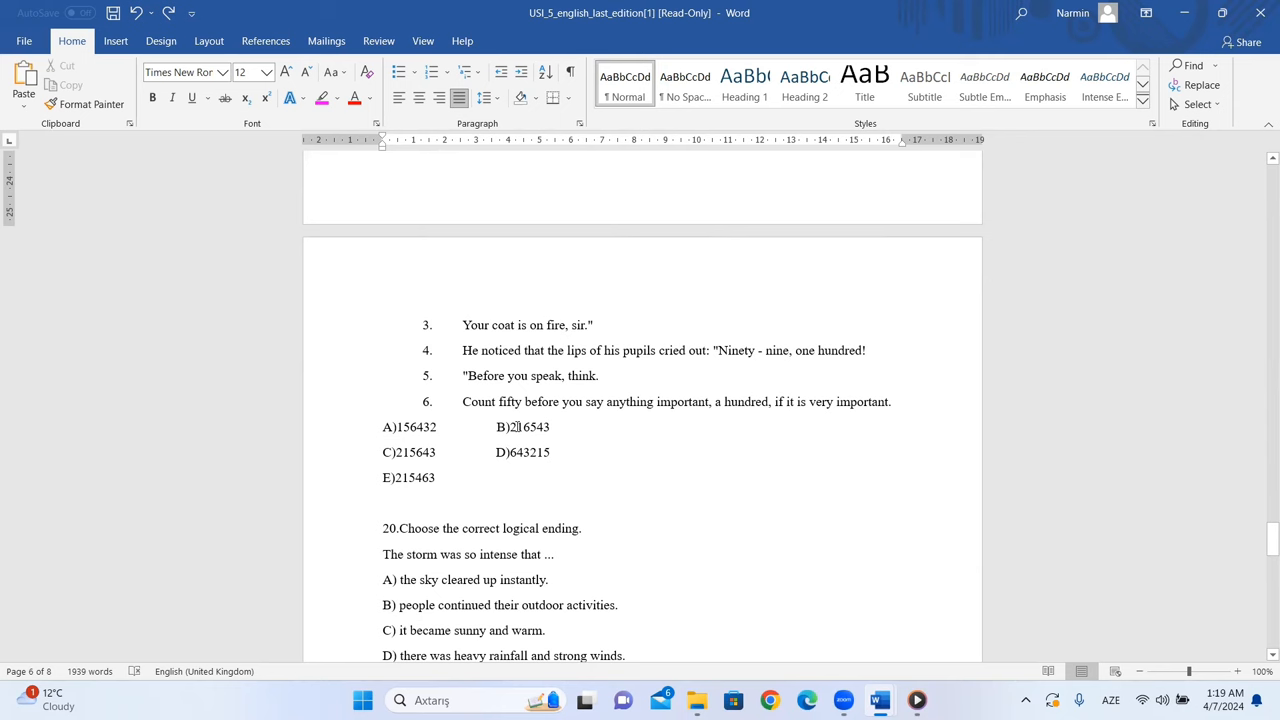
pyautogui.moveTo(451, 401)
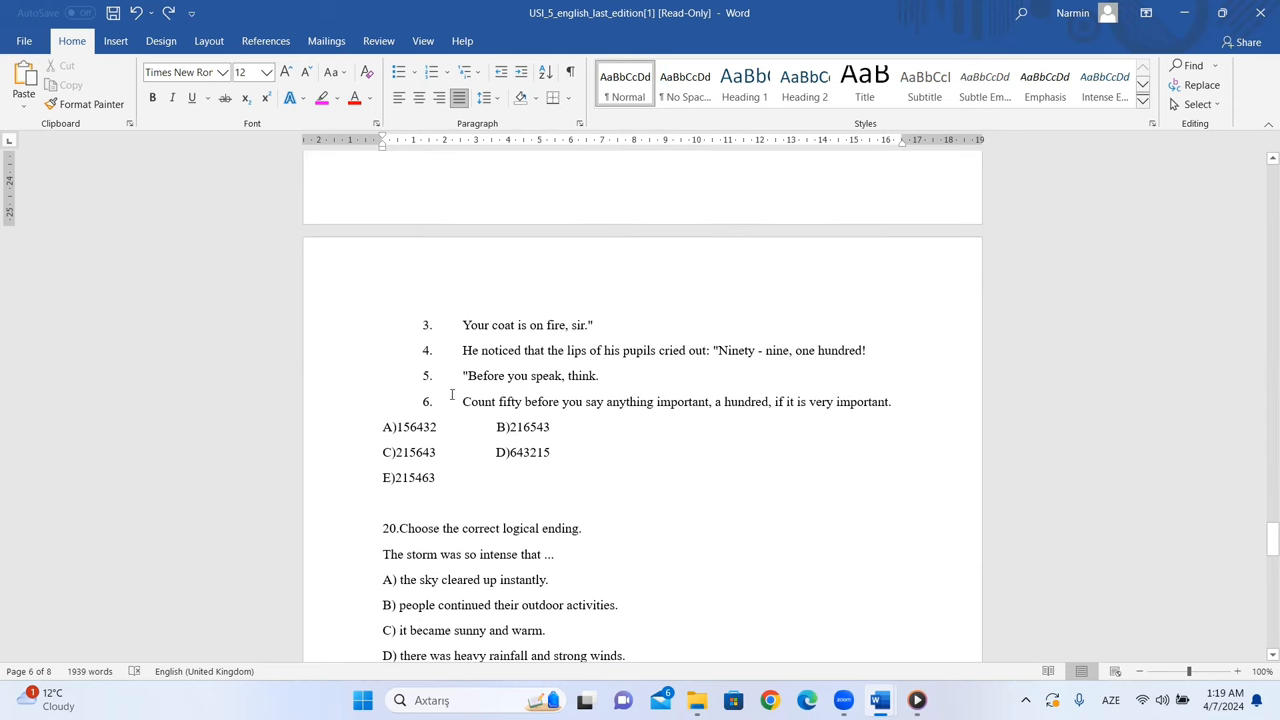
pyautogui.scroll(3)
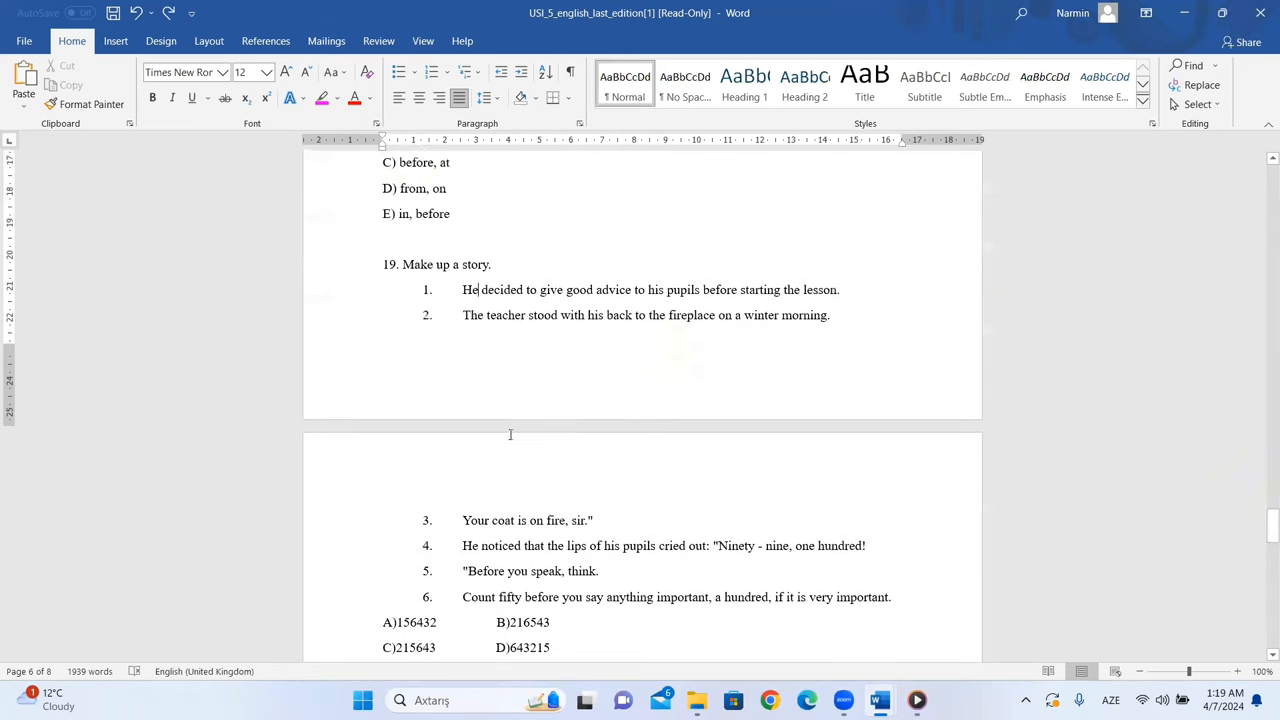
pyautogui.scroll(3)
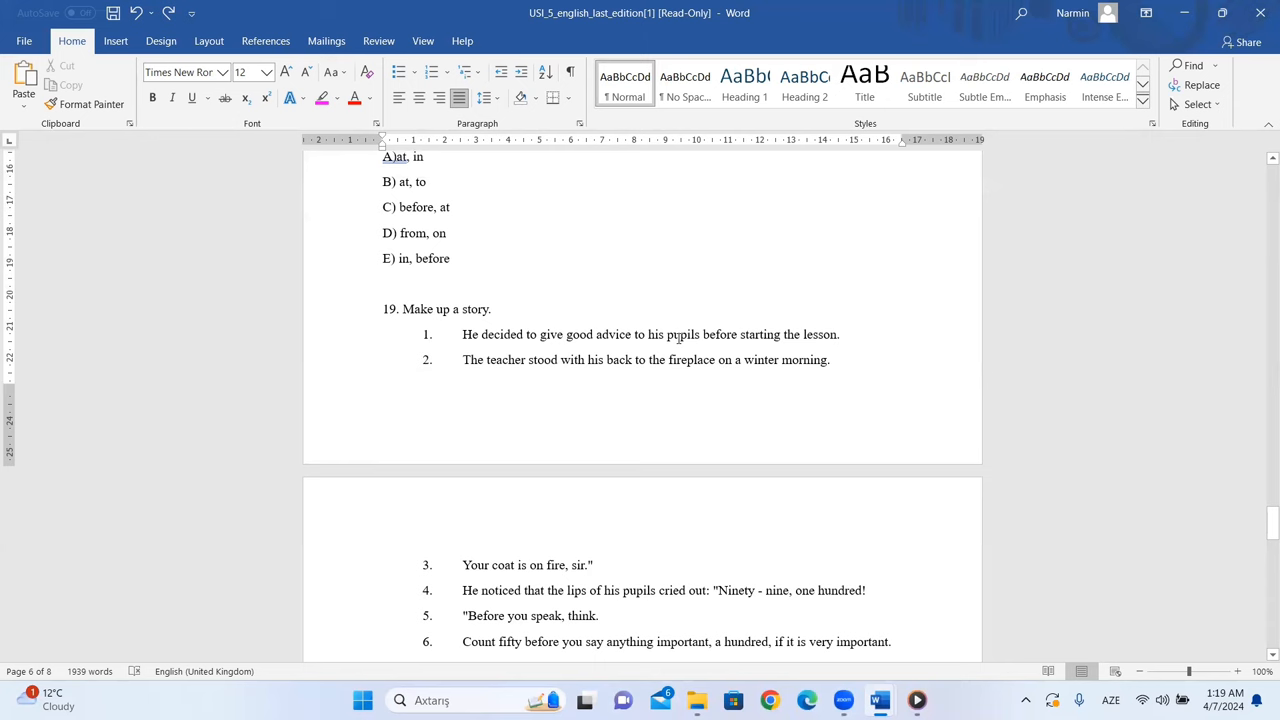
pyautogui.moveTo(817, 334)
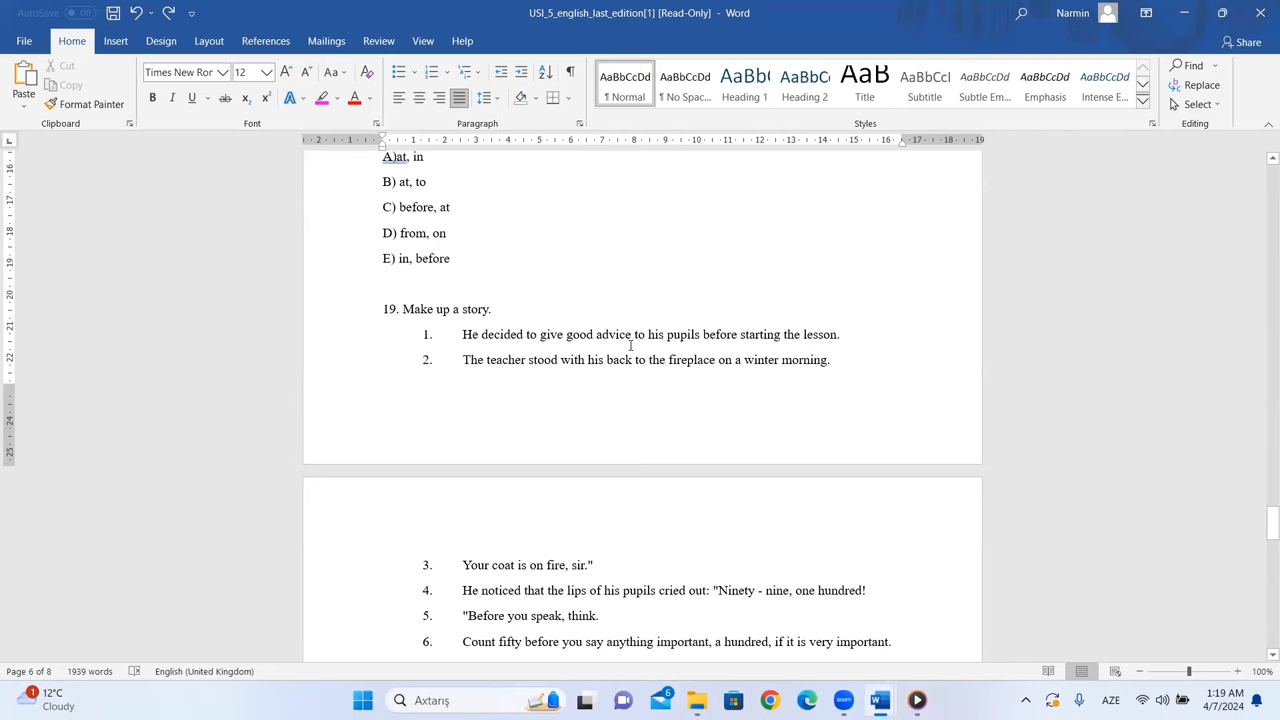
pyautogui.scroll(-3)
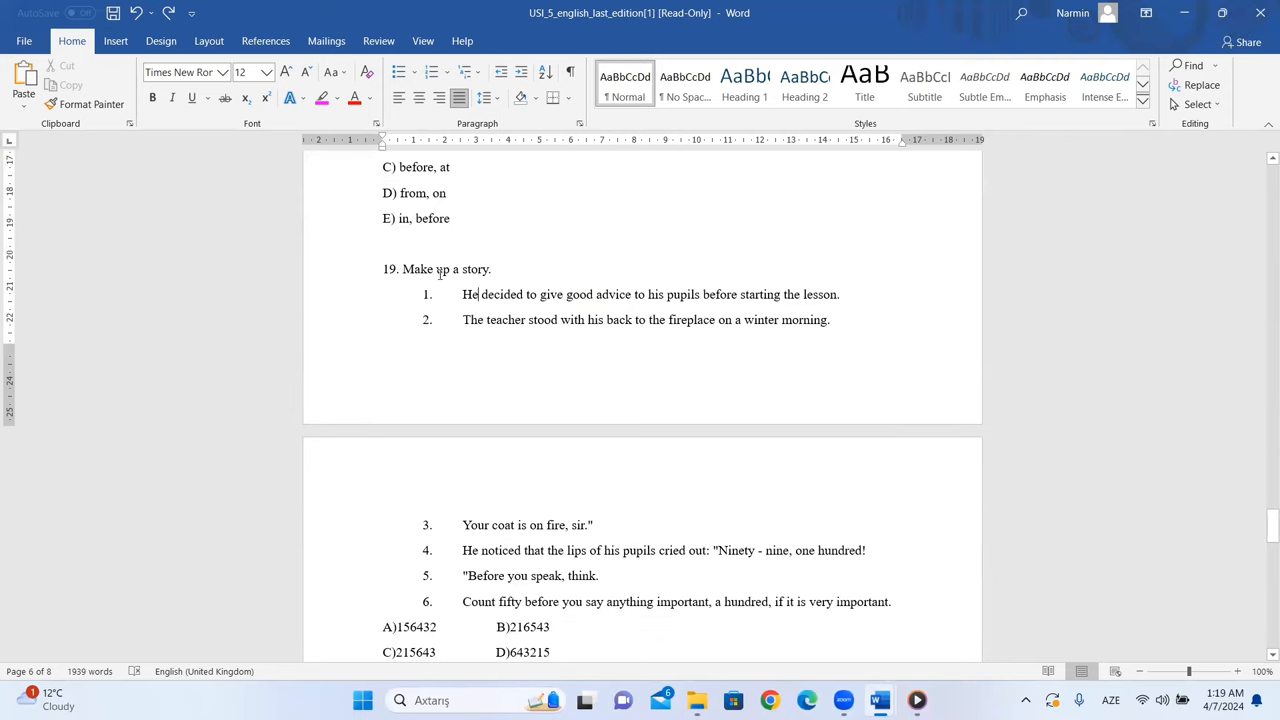
pyautogui.doubleClick(491, 294)
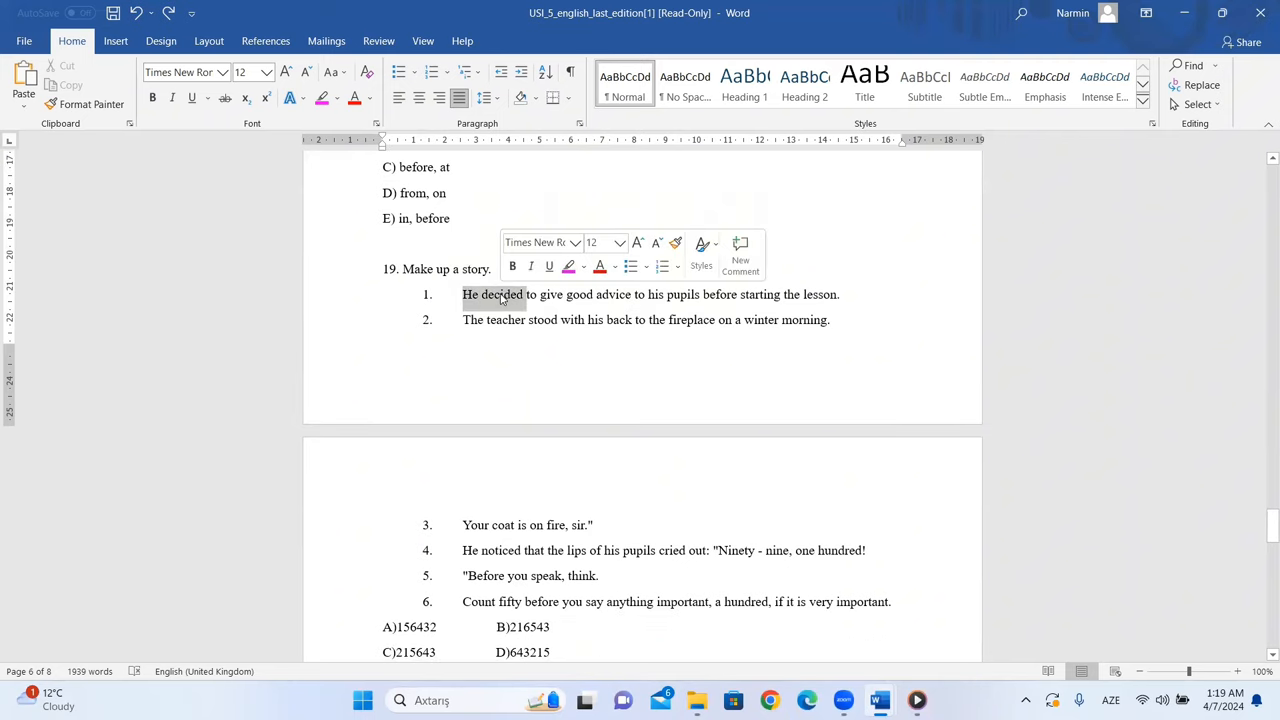
pyautogui.scroll(-3)
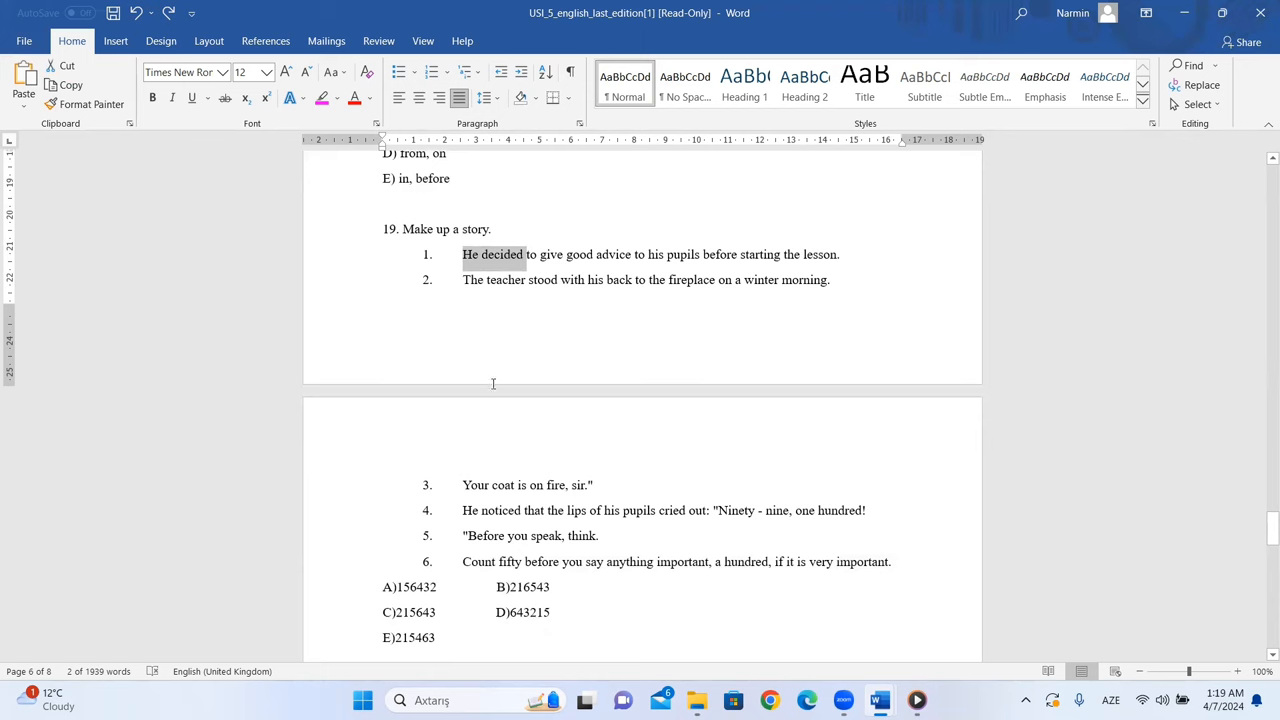
pyautogui.moveTo(509, 462)
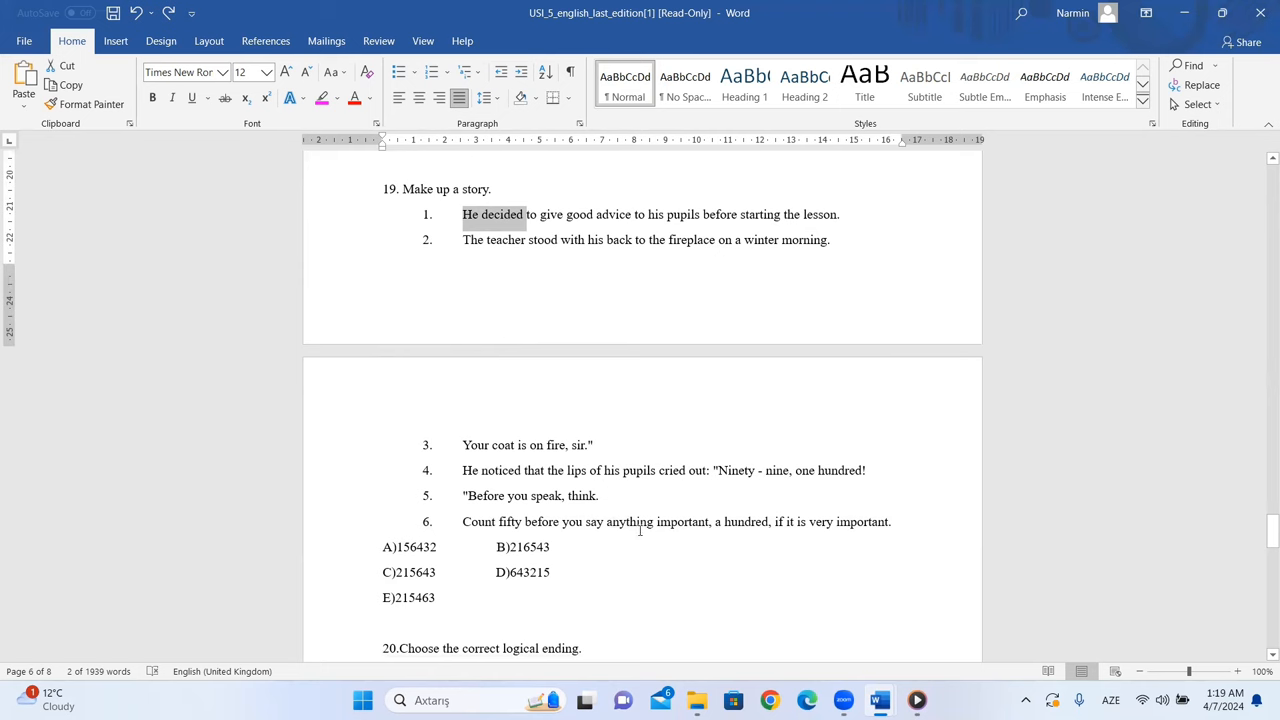
pyautogui.moveTo(576, 522)
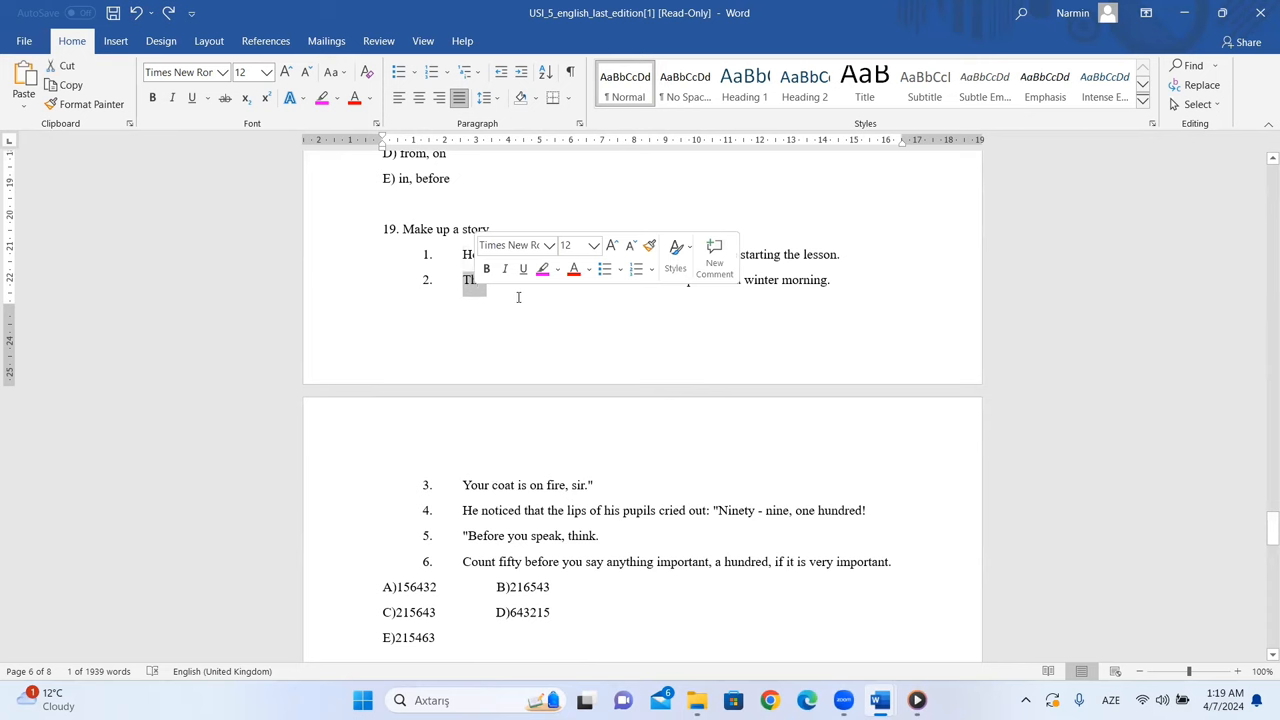
pyautogui.click(712, 290)
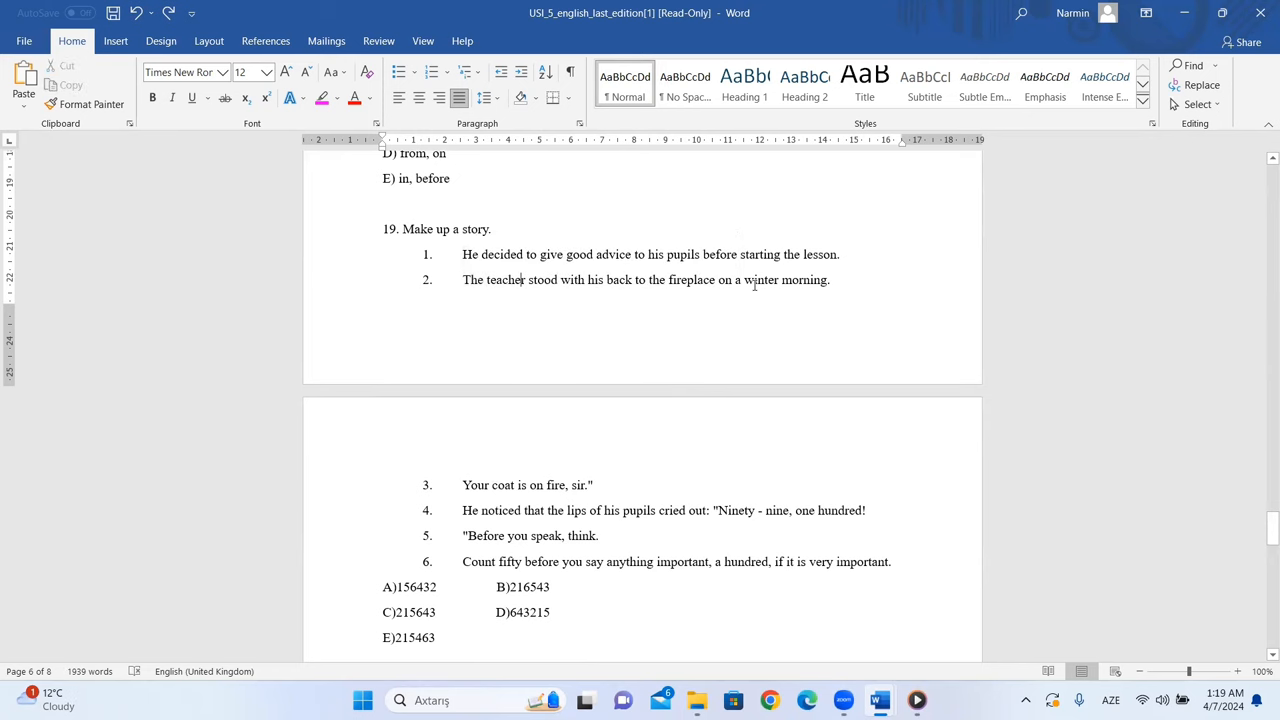
pyautogui.moveTo(601, 288)
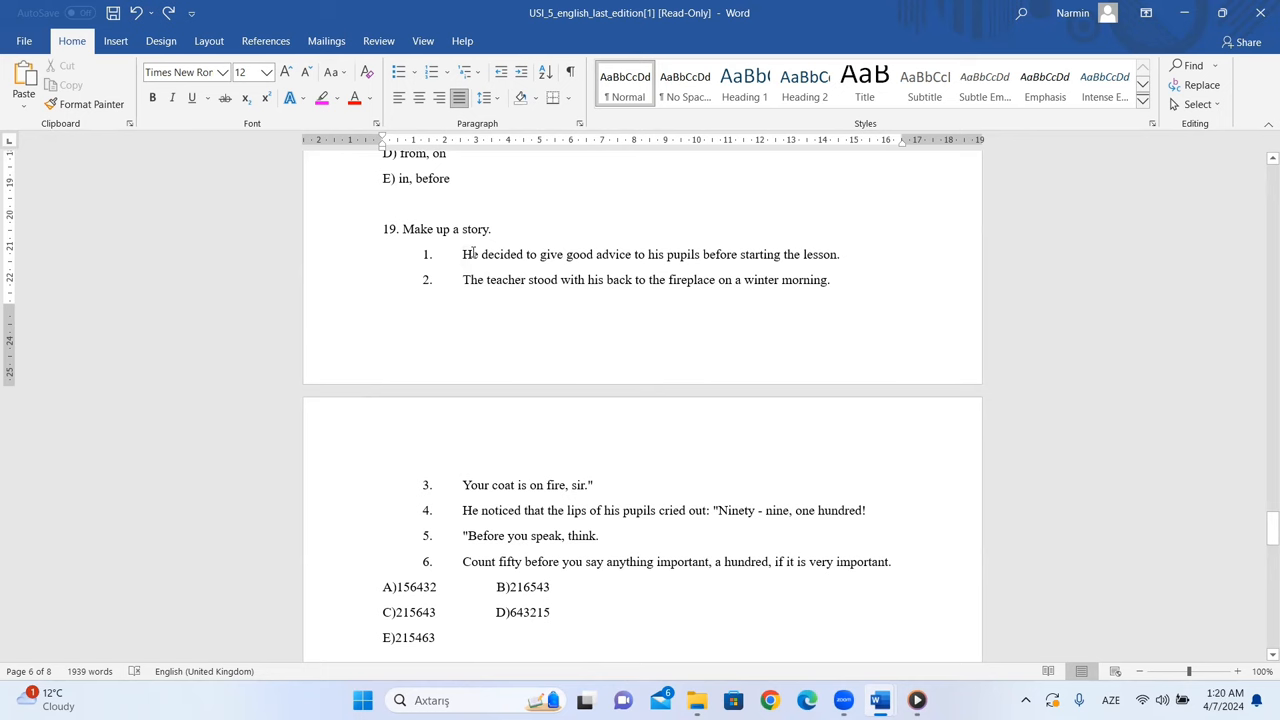
pyautogui.moveTo(612, 257)
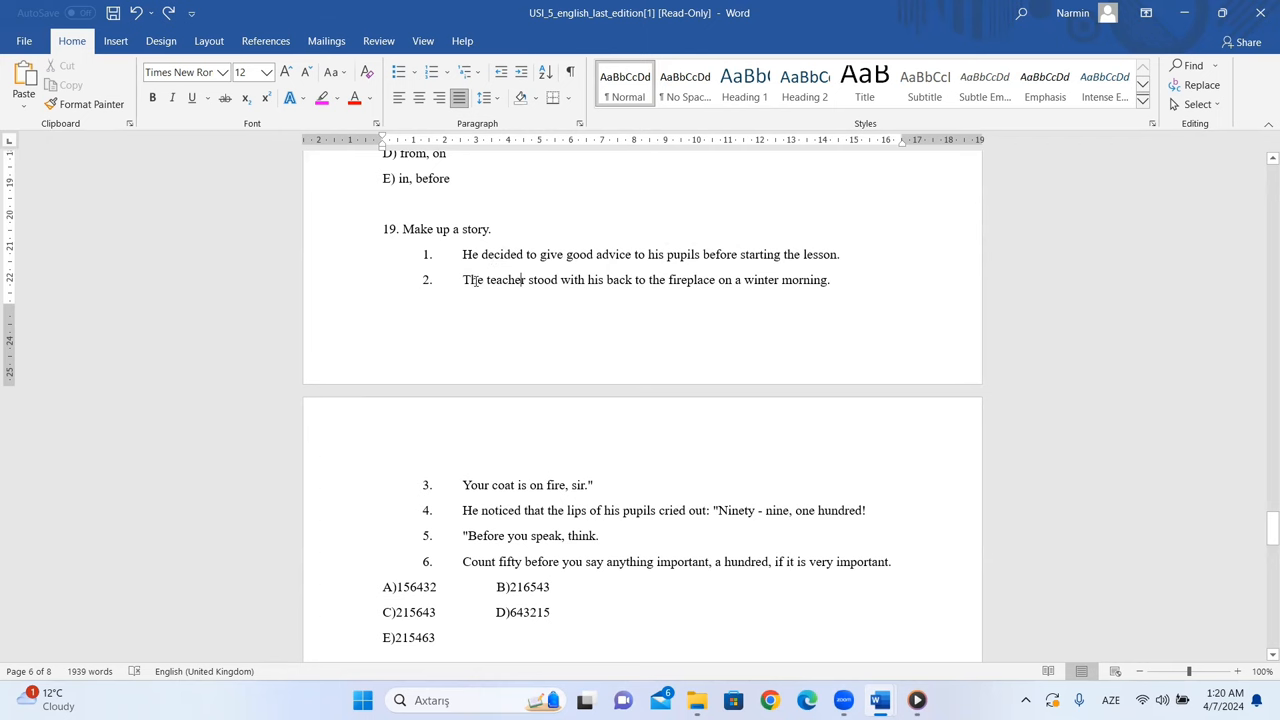
pyautogui.doubleClick(492, 254)
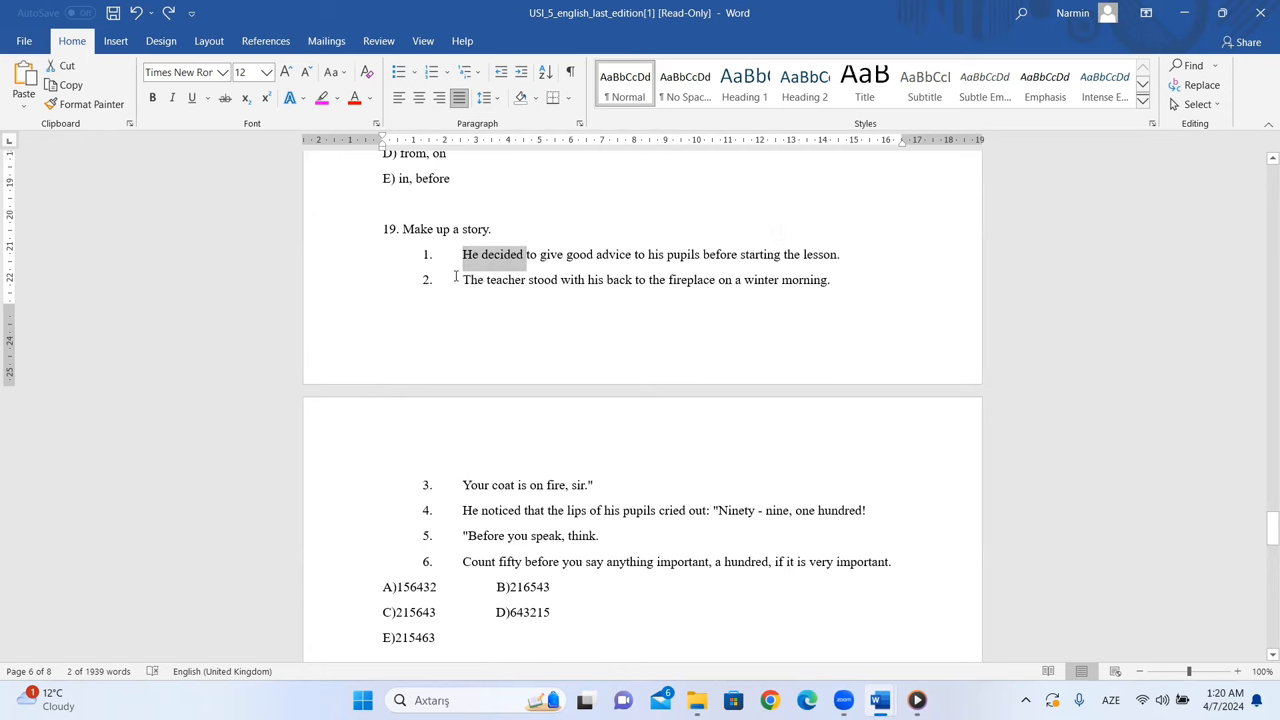
pyautogui.scroll(-3)
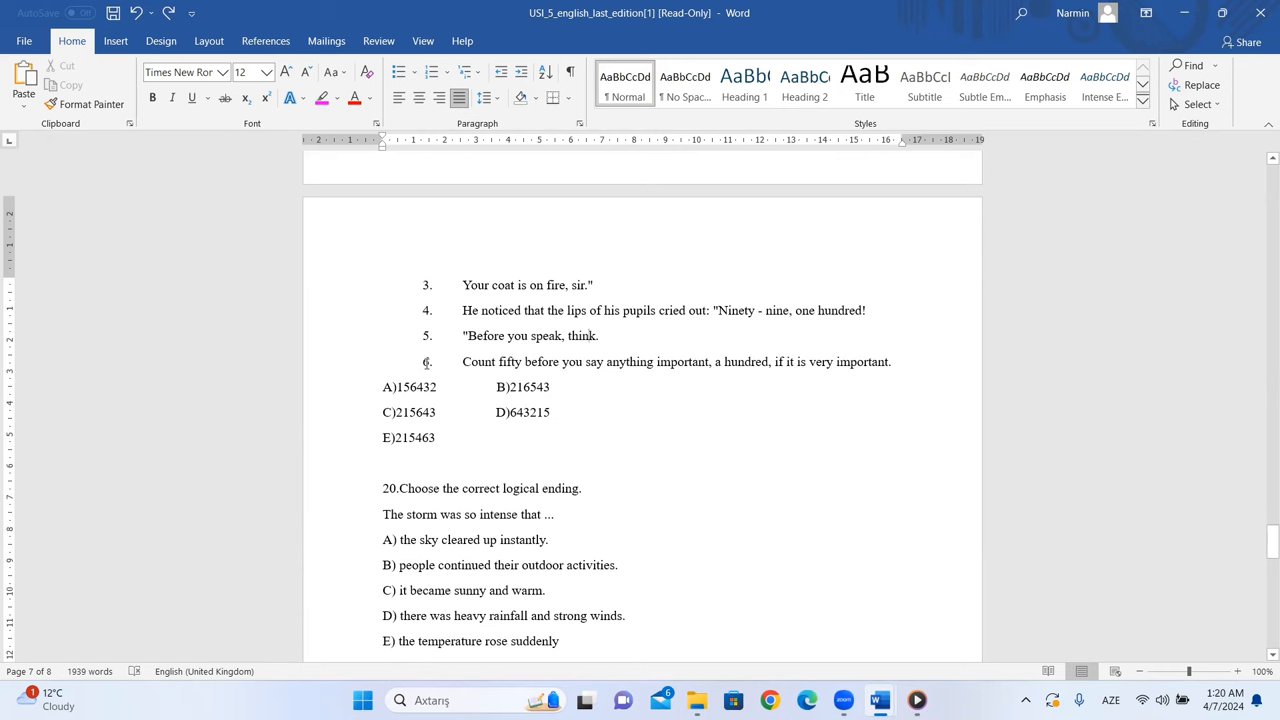
# Step: Select option C)215643 as question 19's sentence order, then scroll toward question 20
pyautogui.scroll(3)
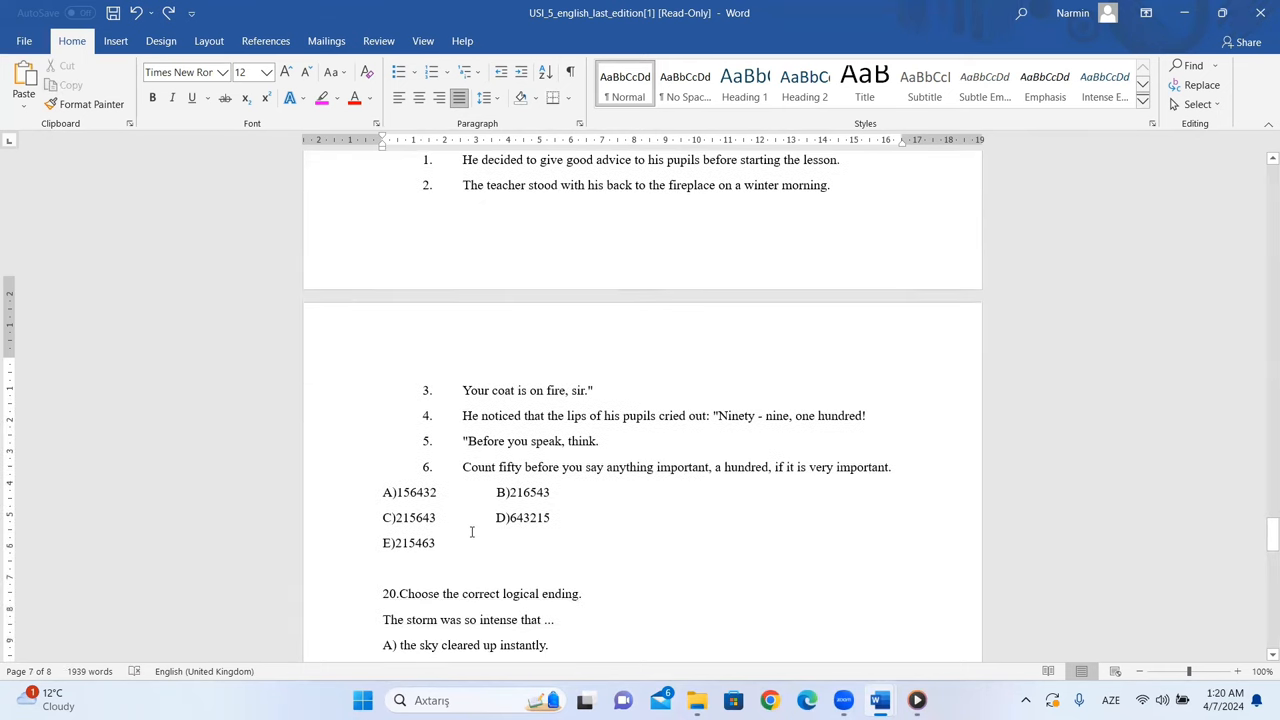
pyautogui.scroll(-3)
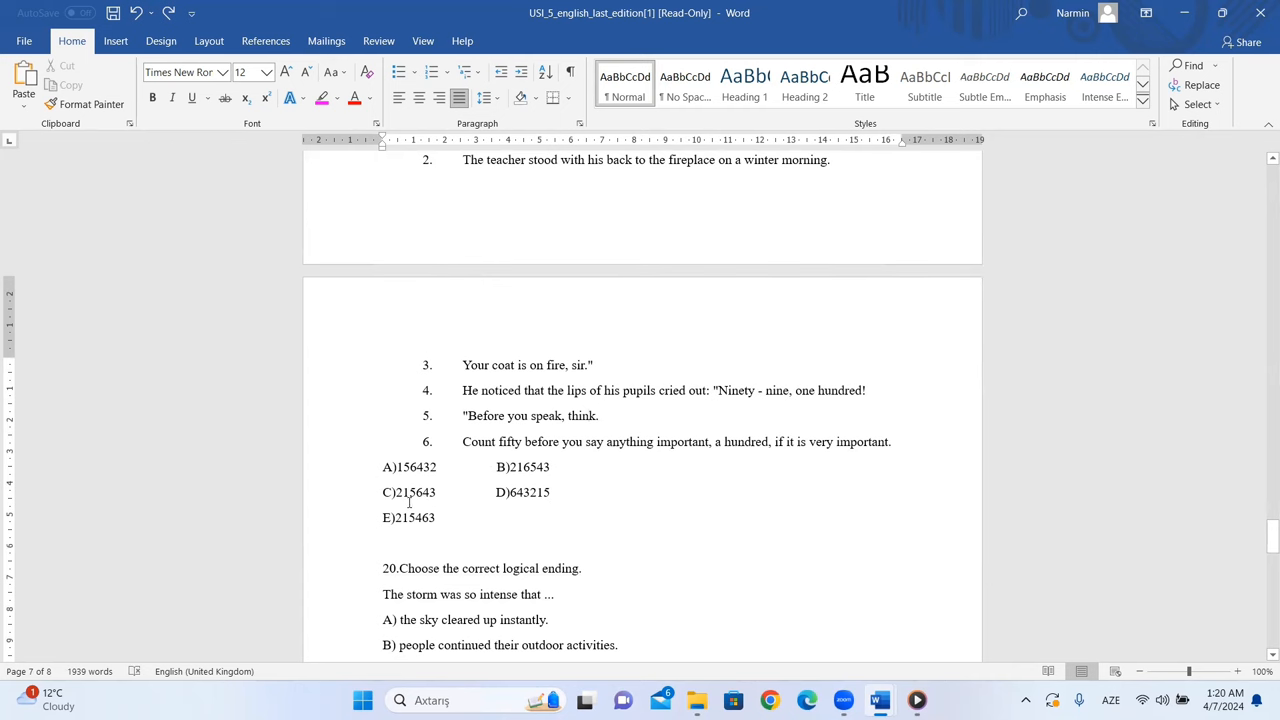
pyautogui.doubleClick(408, 492)
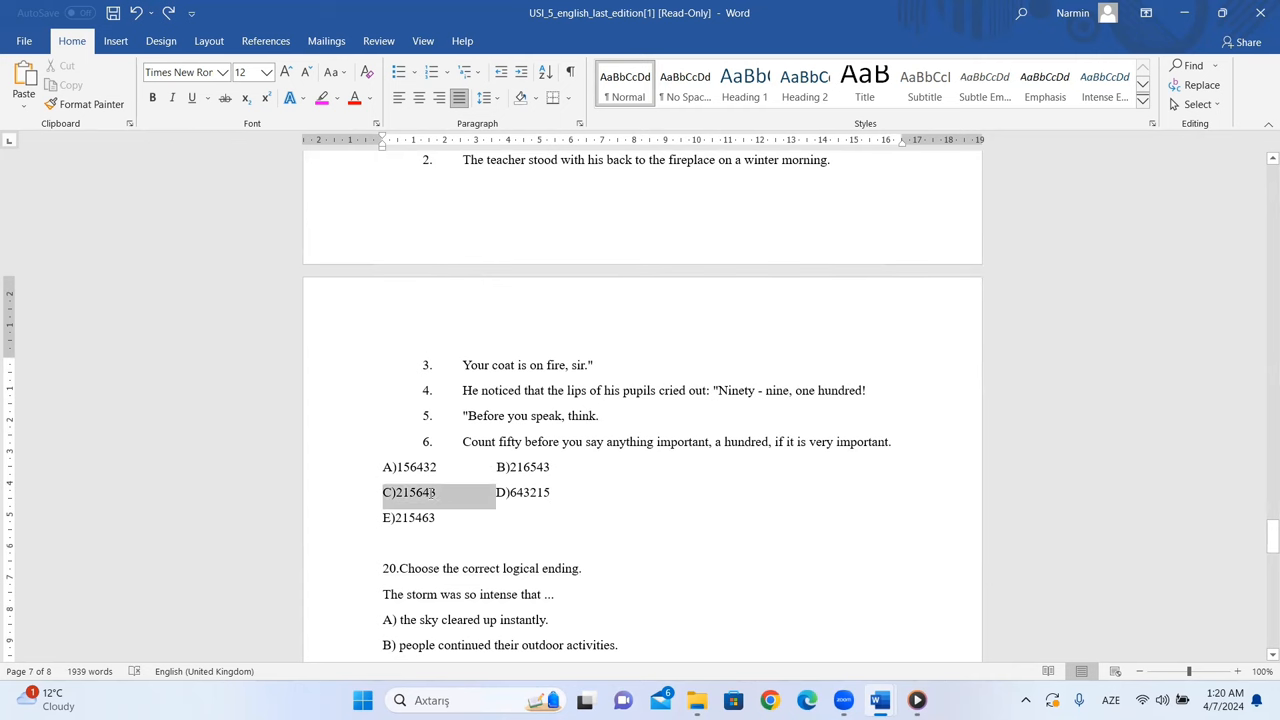
pyautogui.scroll(-3)
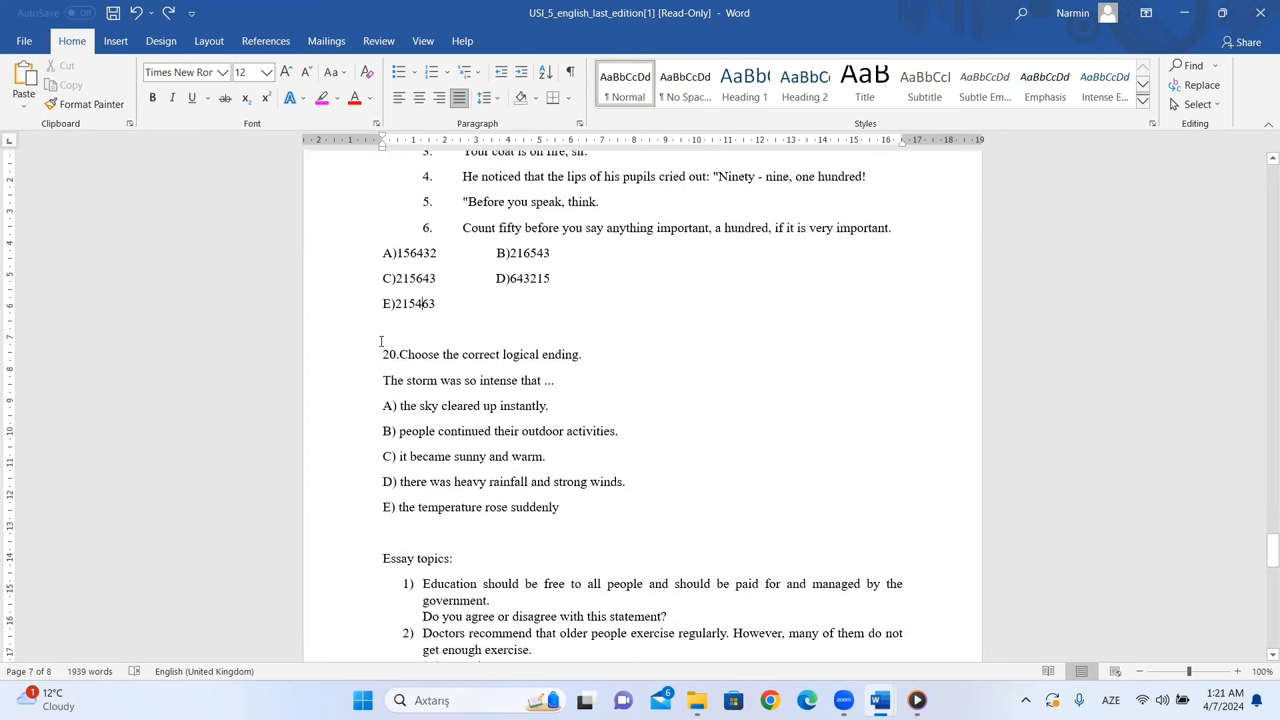
# Step: Scroll past question 20's options to the essay topics and Answers heading
pyautogui.scroll(-3)
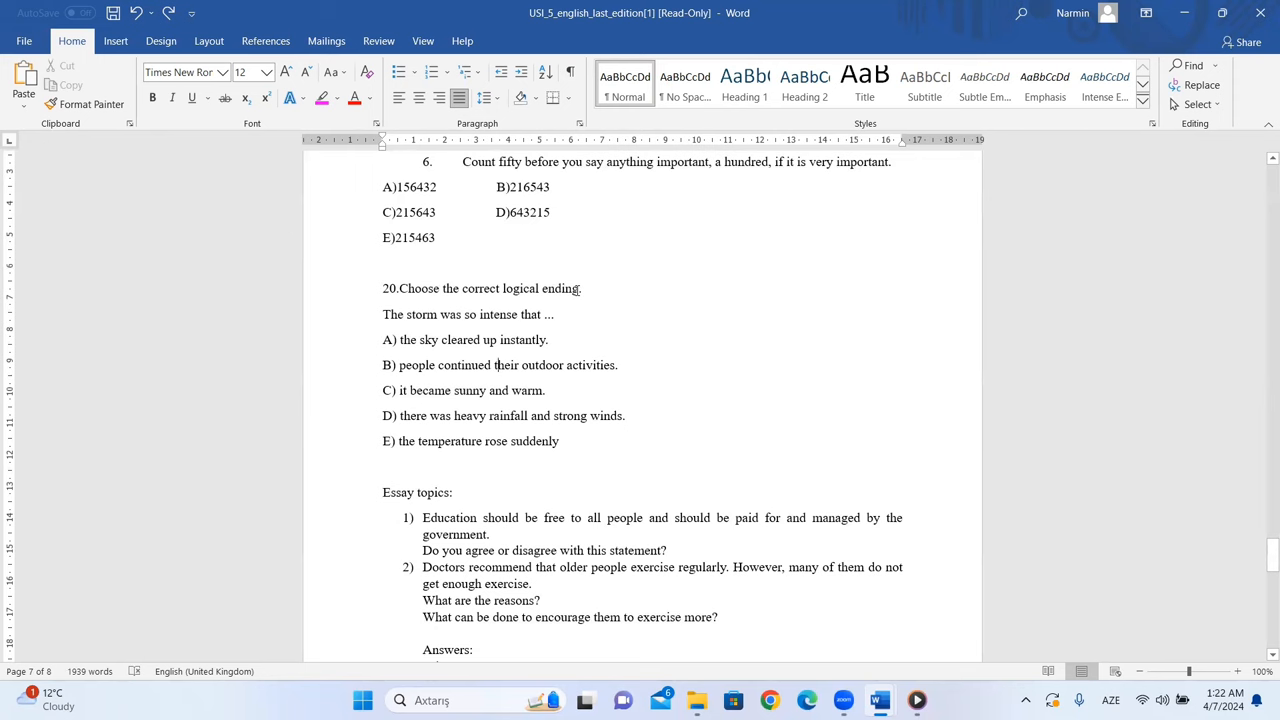
pyautogui.moveTo(388, 324)
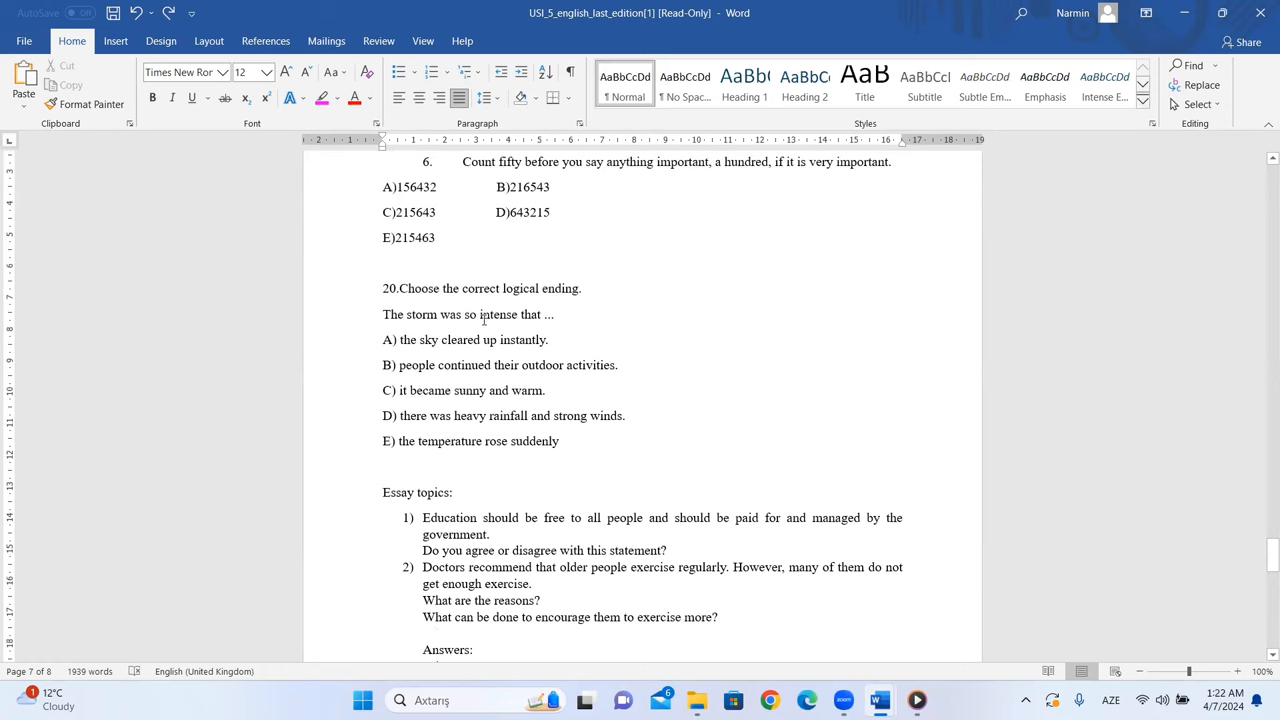
pyautogui.moveTo(498, 337)
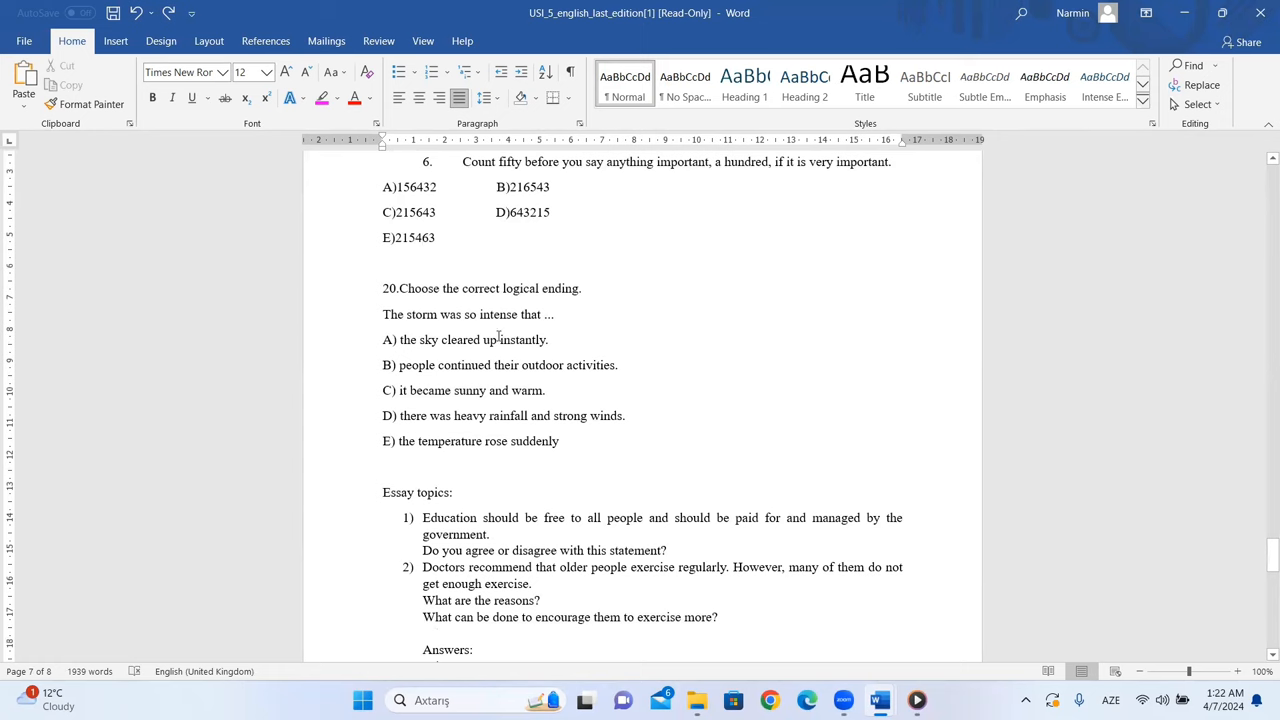
pyautogui.moveTo(413, 346)
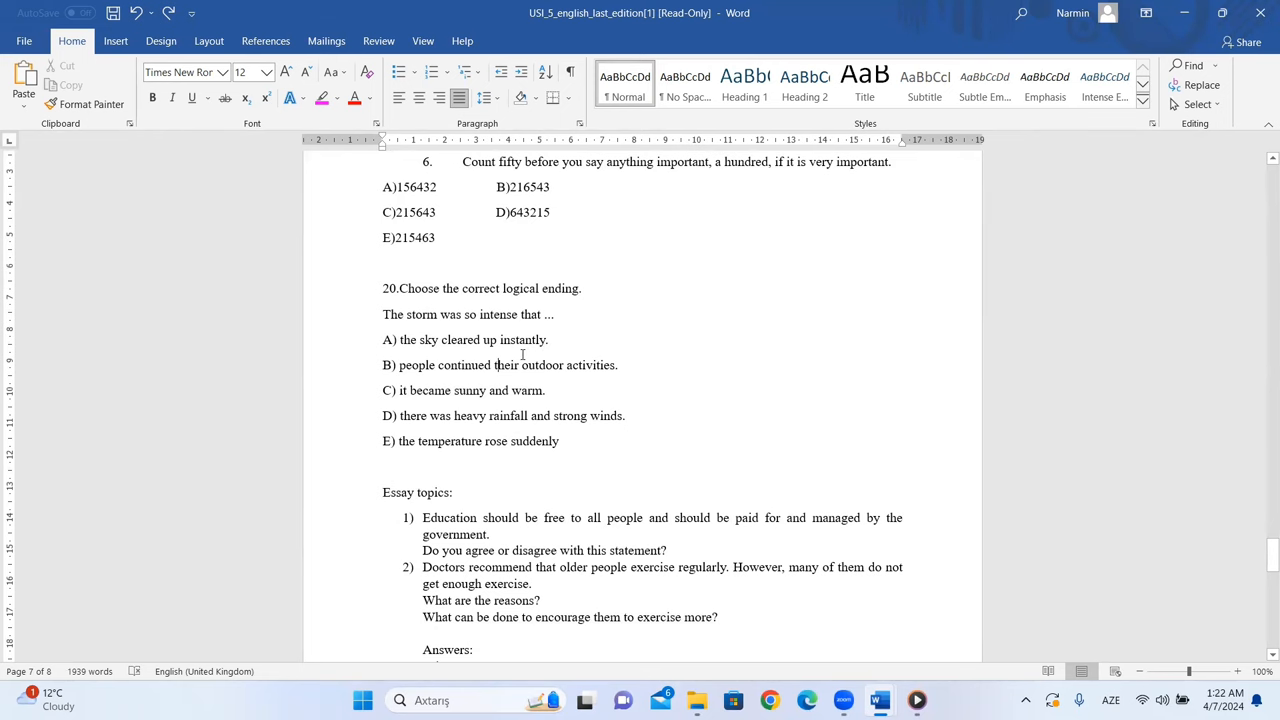
pyautogui.moveTo(465, 363)
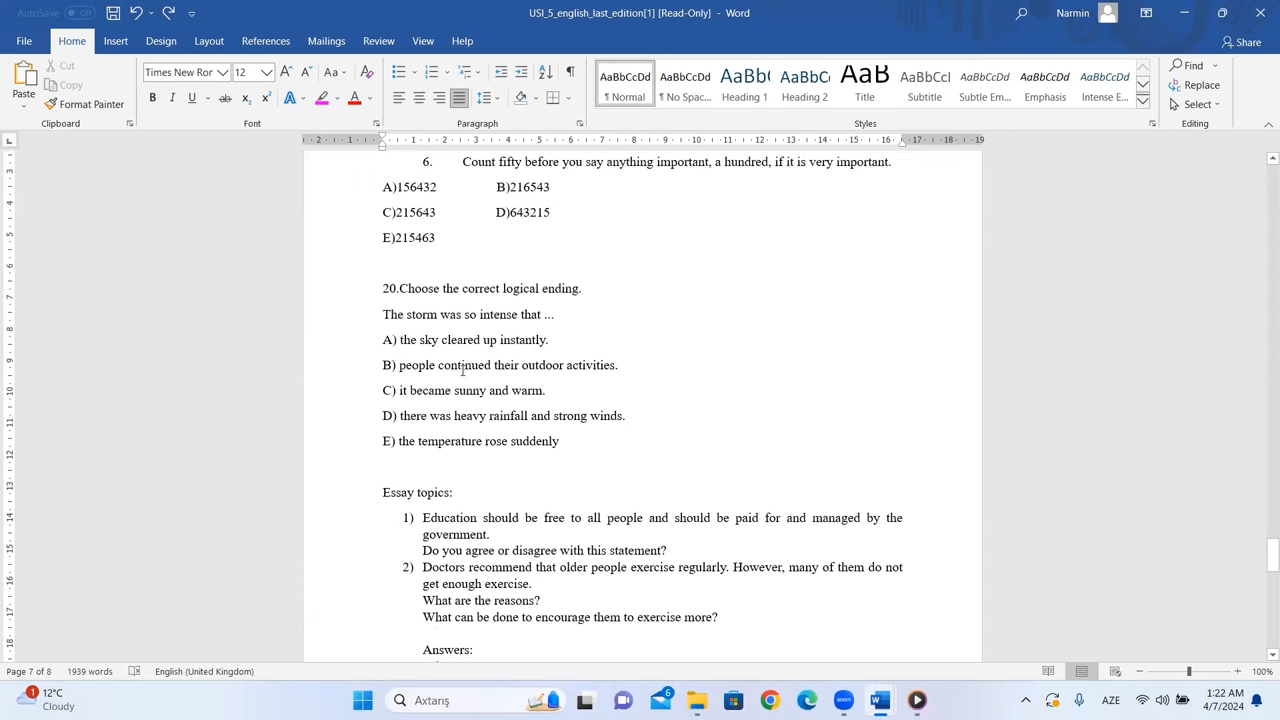
pyautogui.moveTo(500, 360)
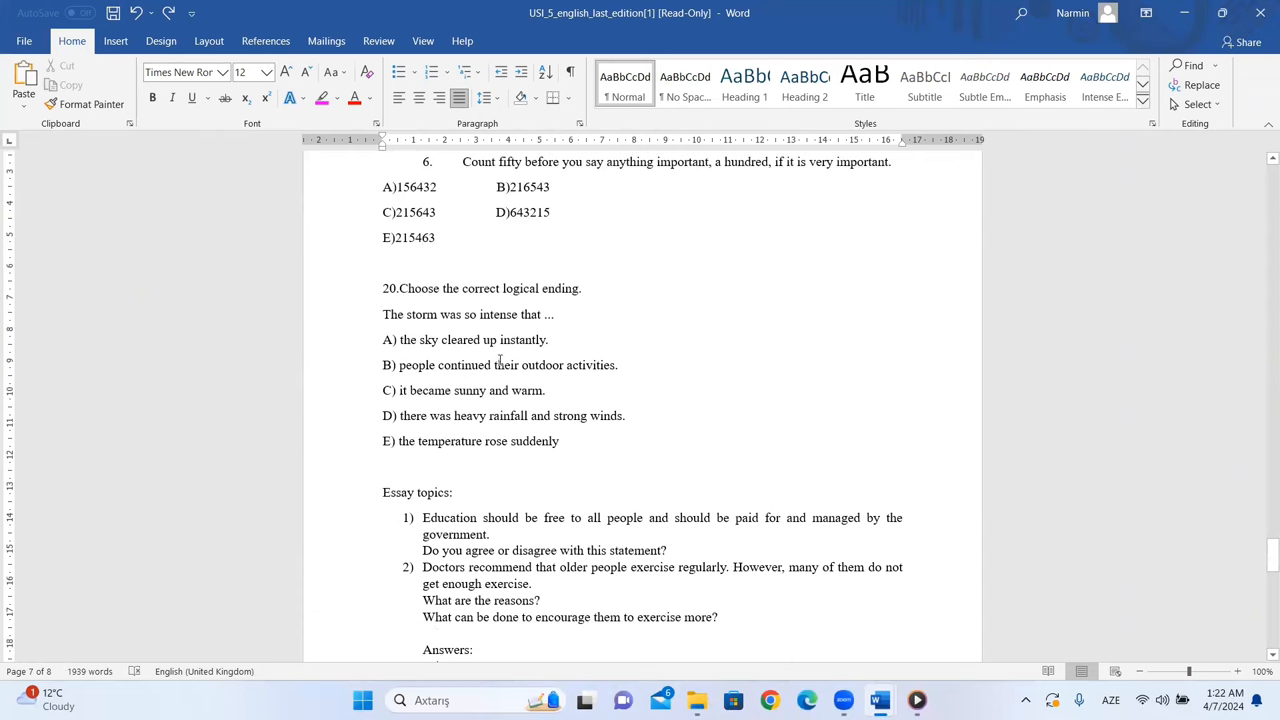
pyautogui.moveTo(576, 378)
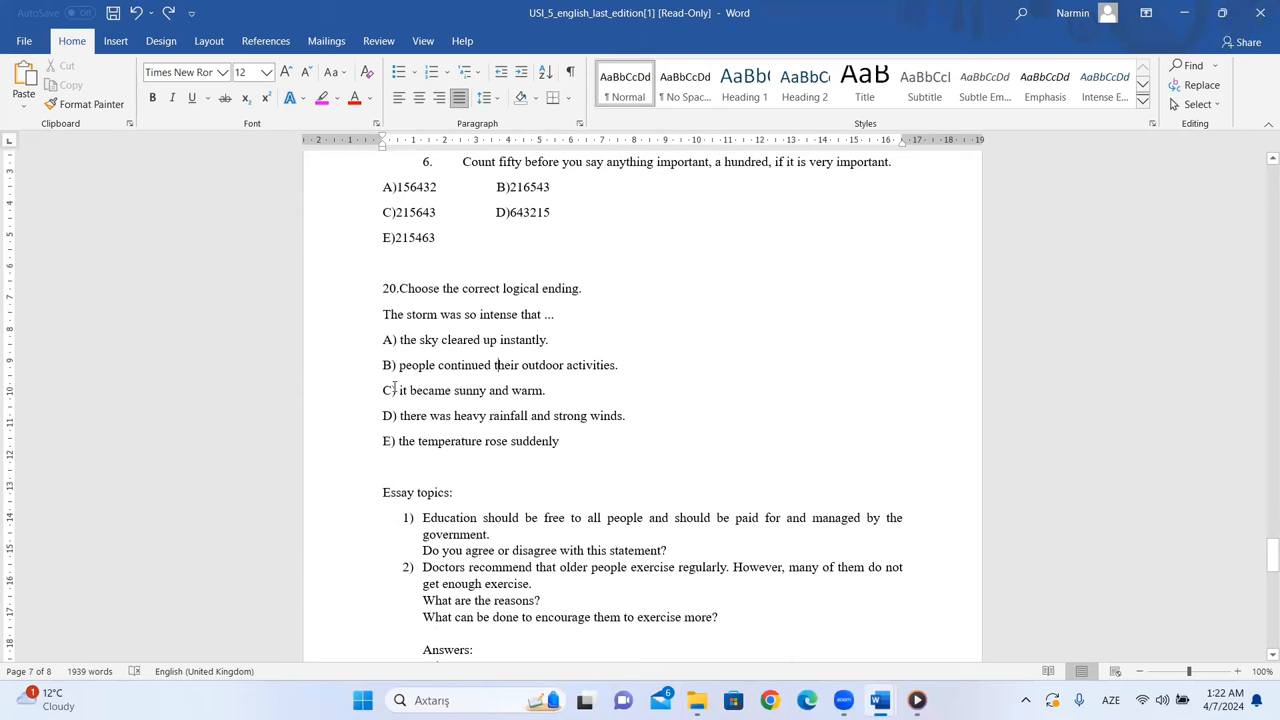
pyautogui.moveTo(436, 402)
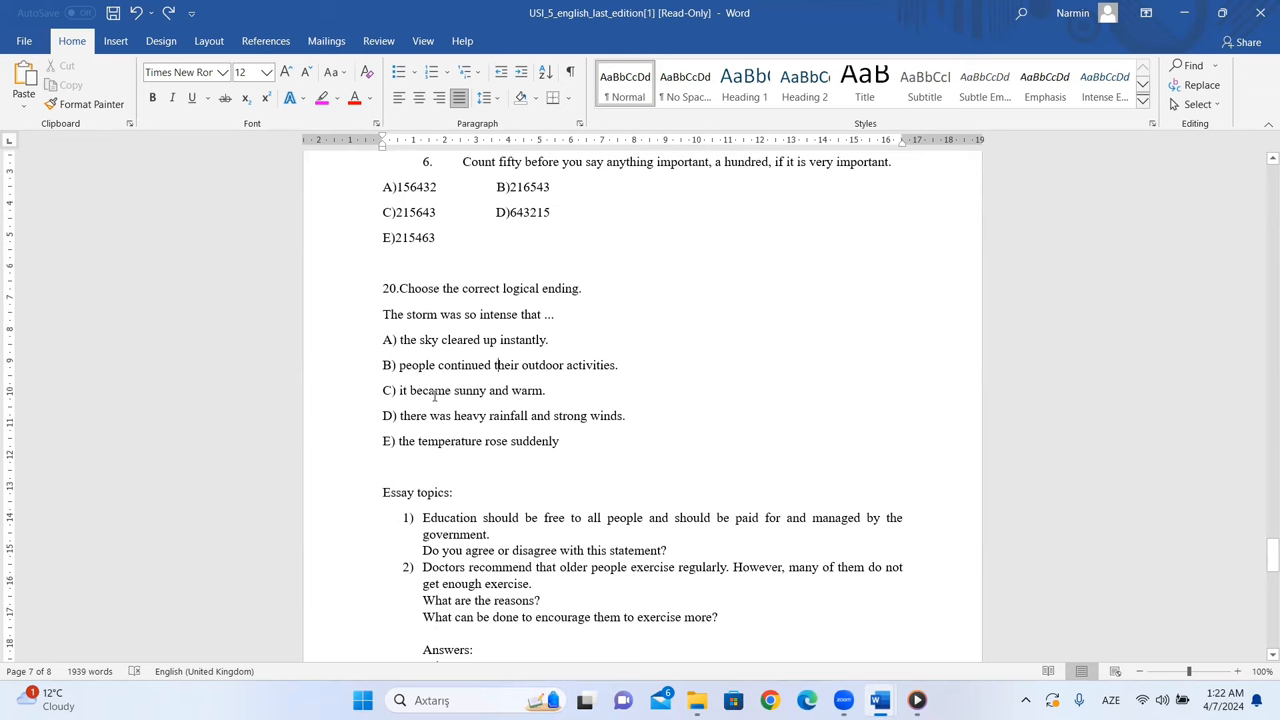
pyautogui.moveTo(385, 399)
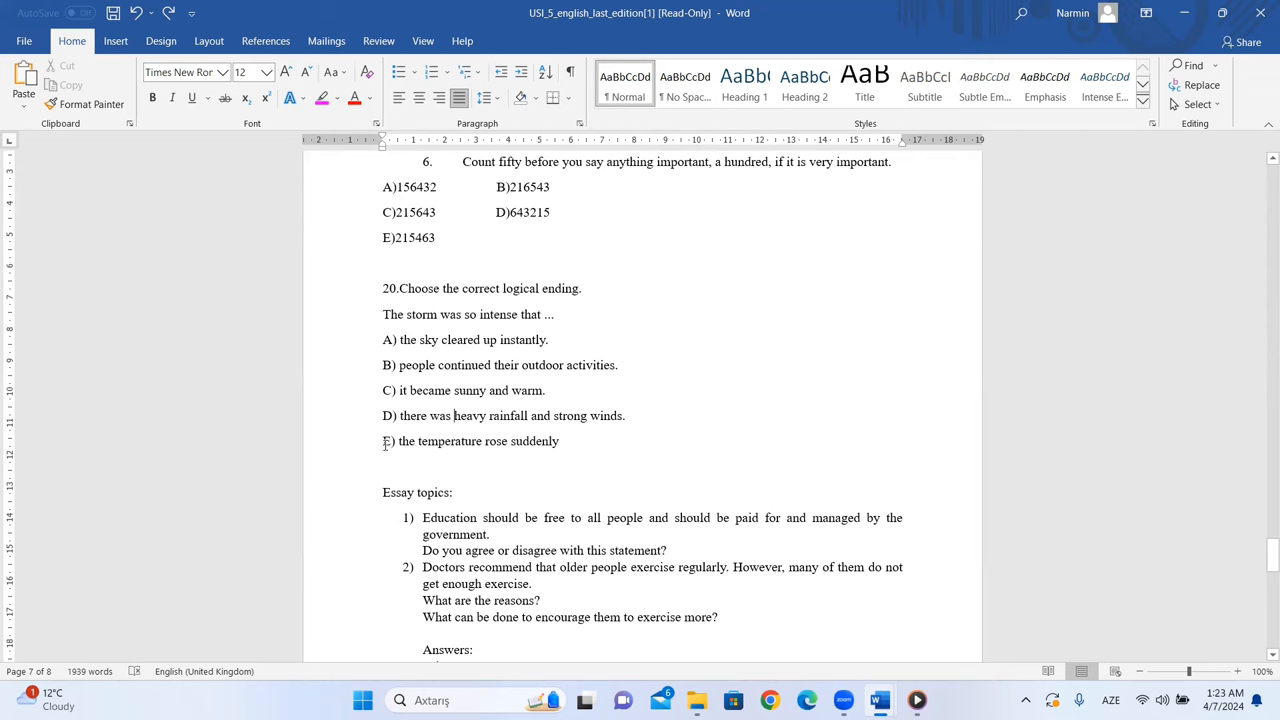
pyautogui.moveTo(416, 331)
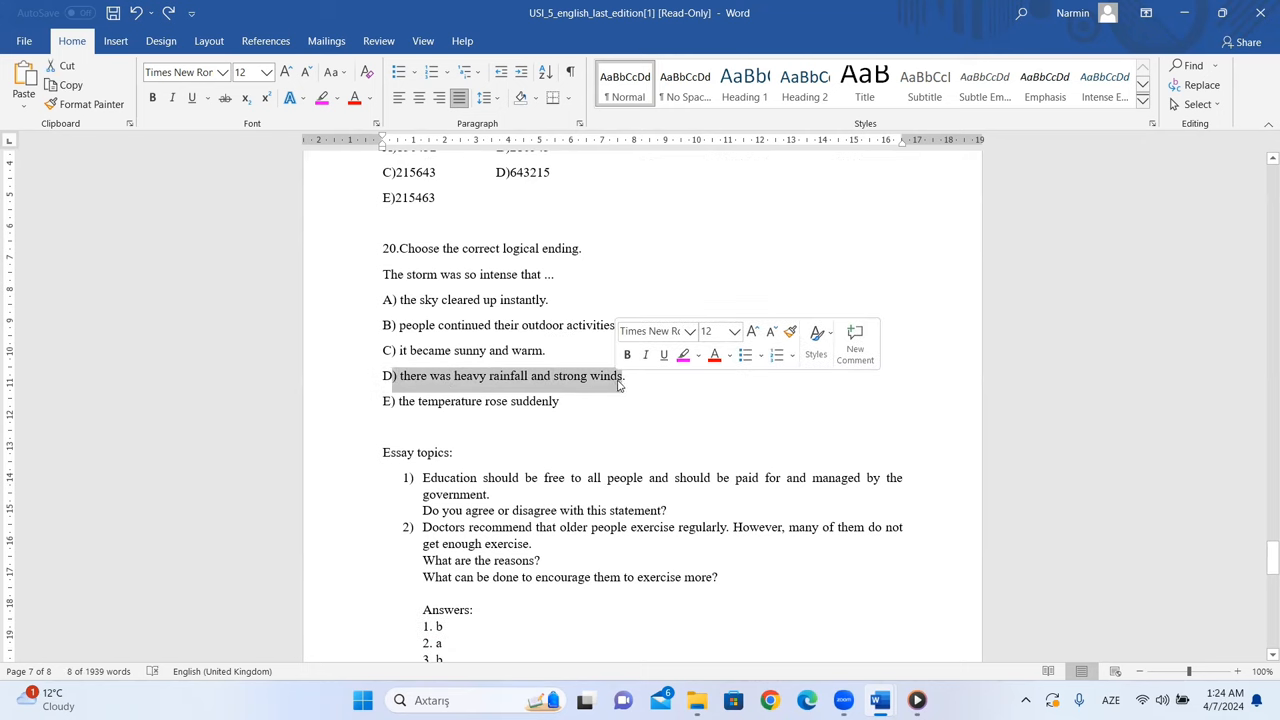
pyautogui.moveTo(634, 380)
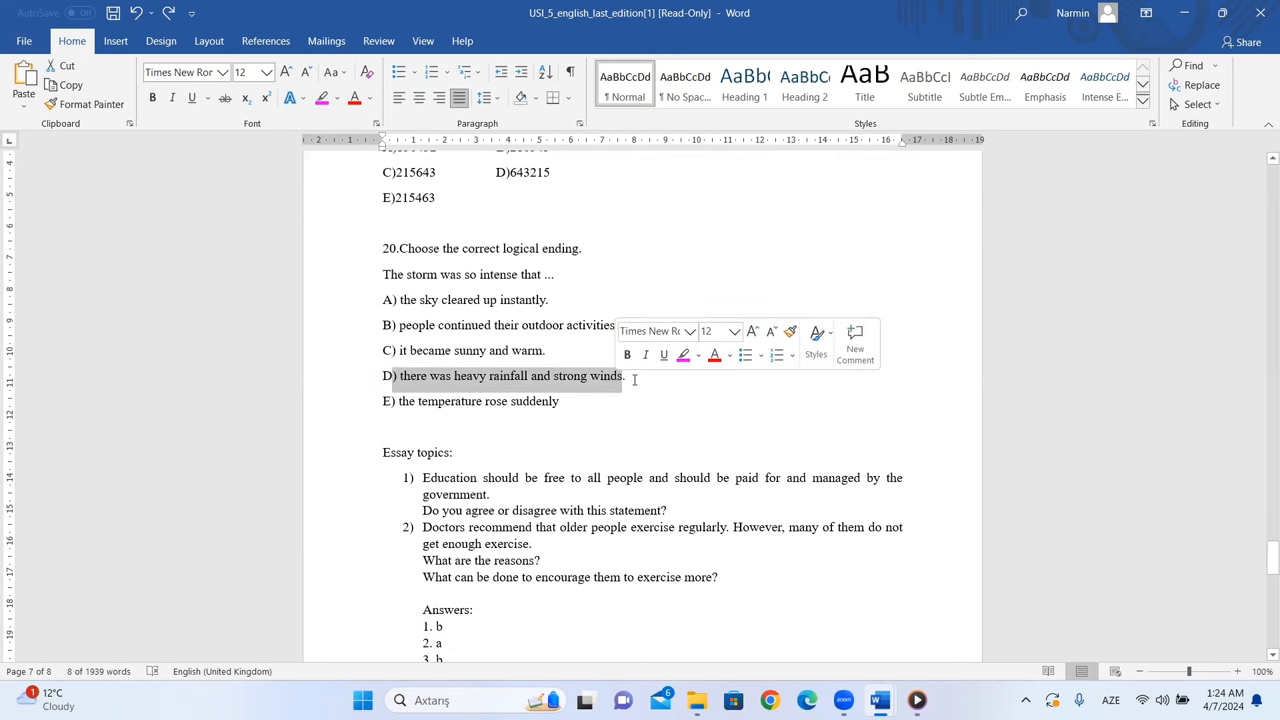